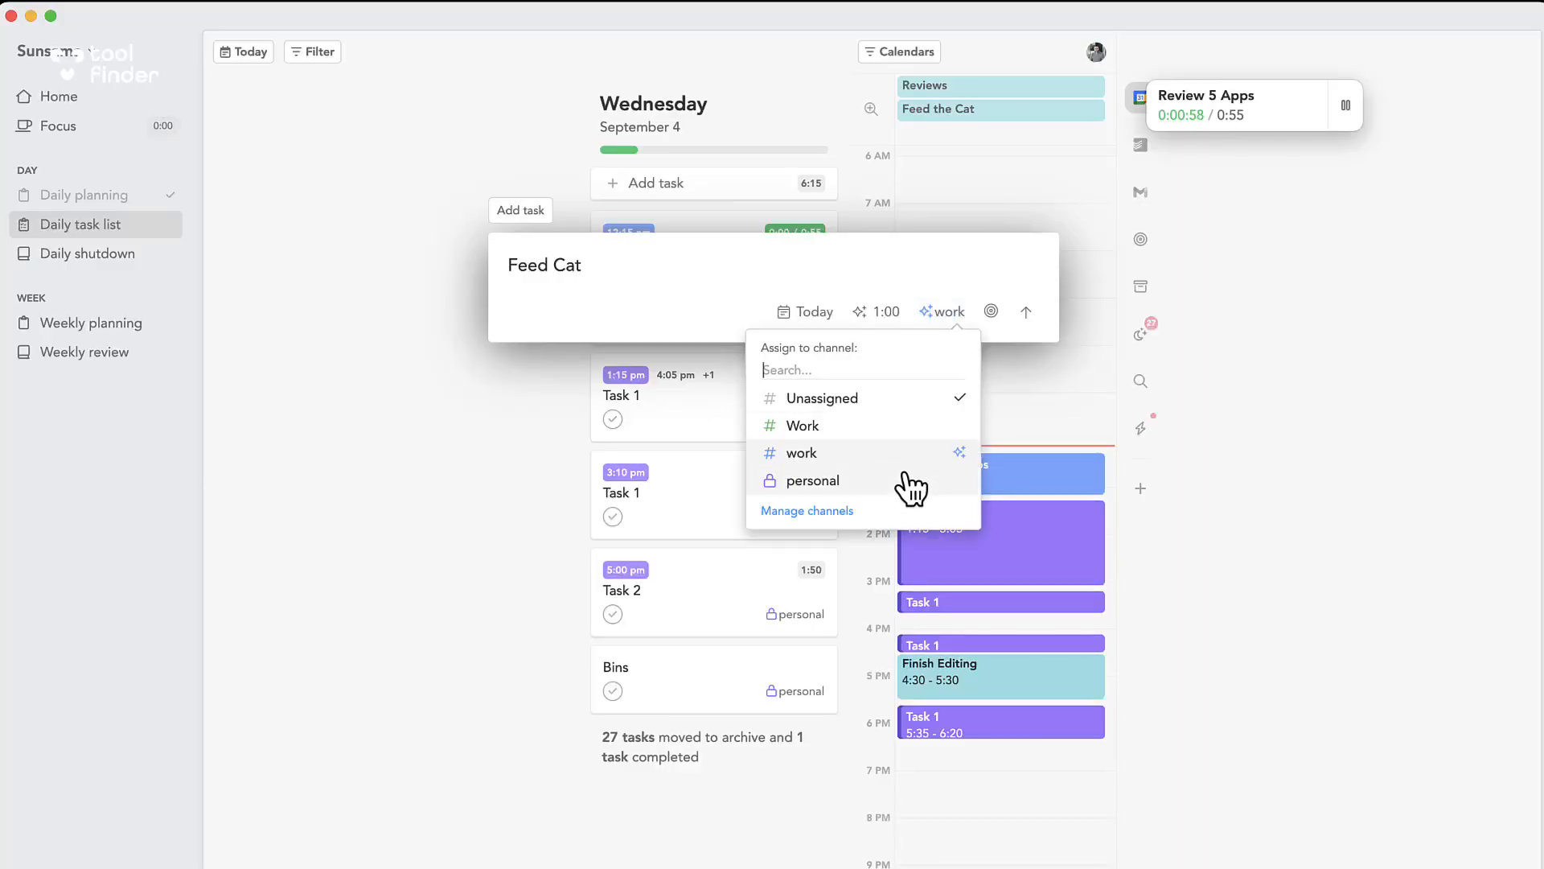
- Assign the Feed Cat task to the personal channel
left_click(813, 481)
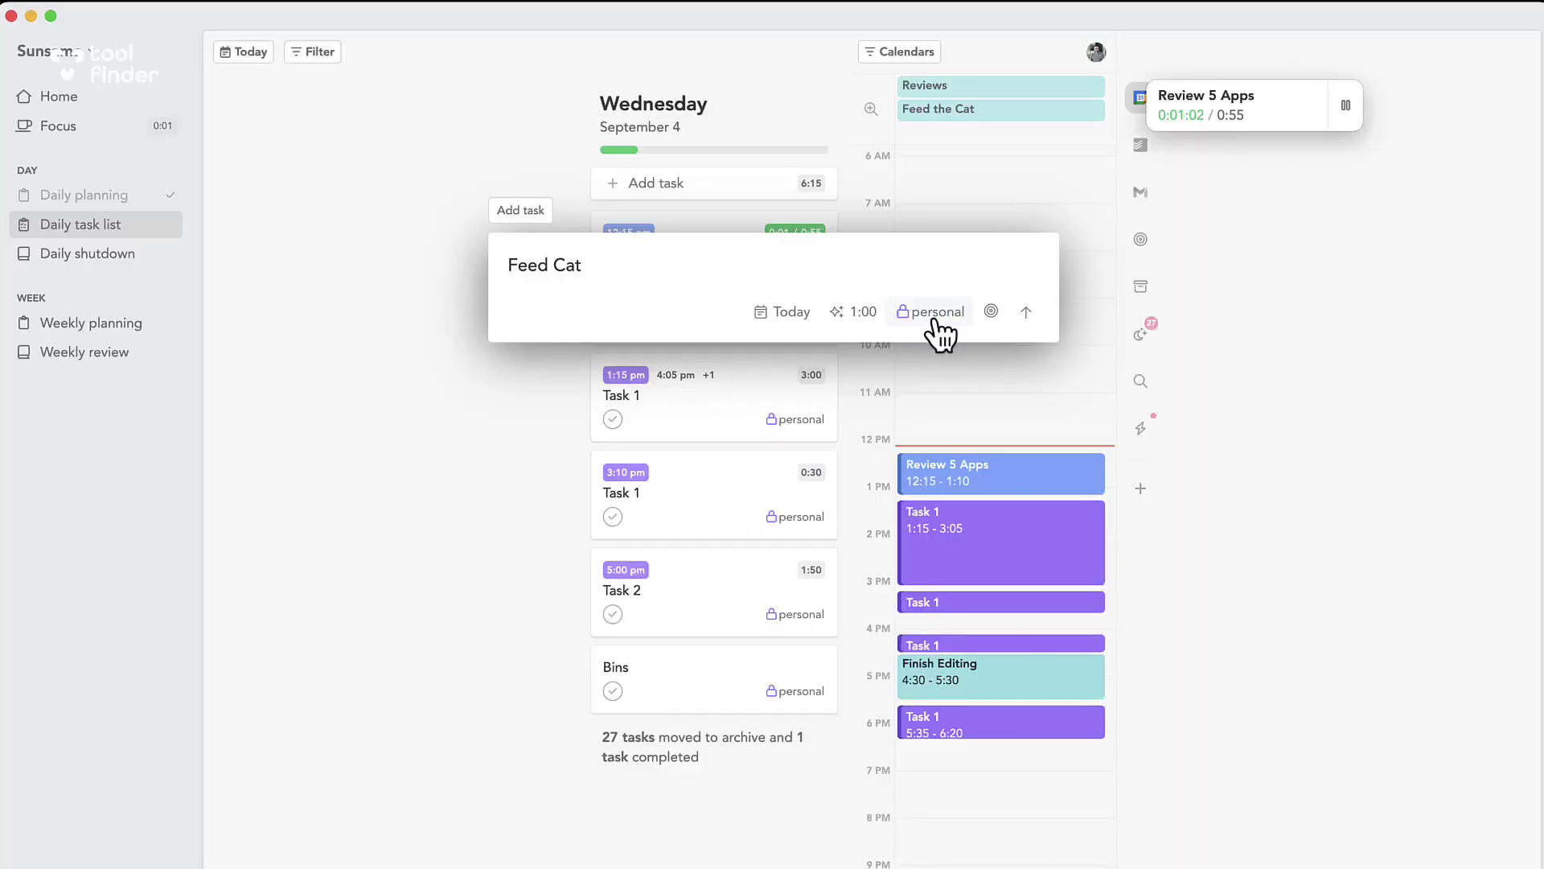
double_click(542, 263)
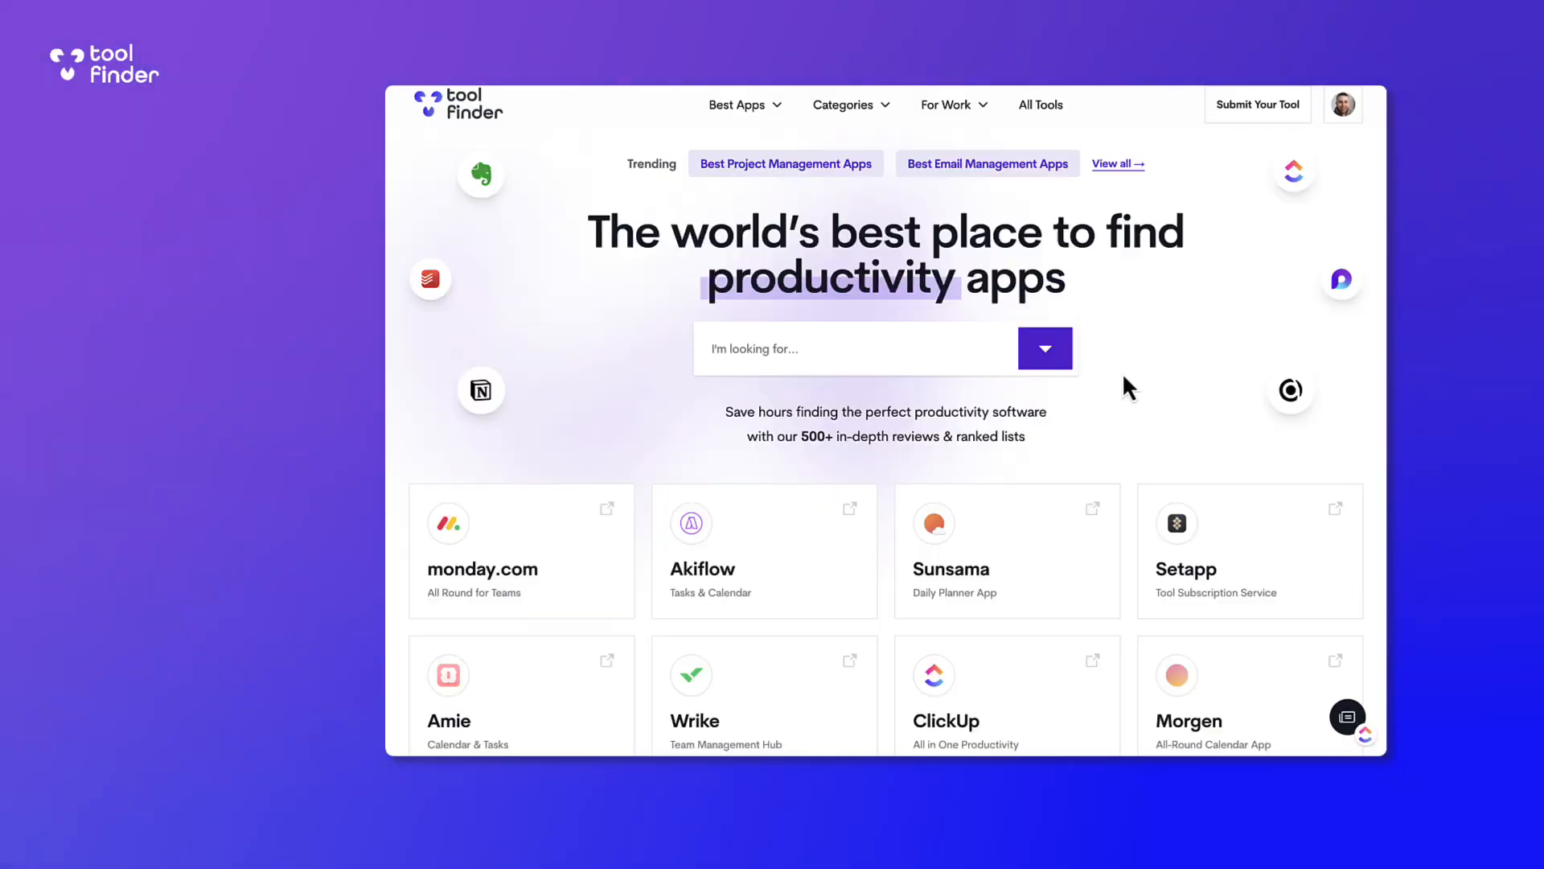
- Open the Sunsama review card from the Tool Finder homepage and view its ratings
scroll("down", 3)
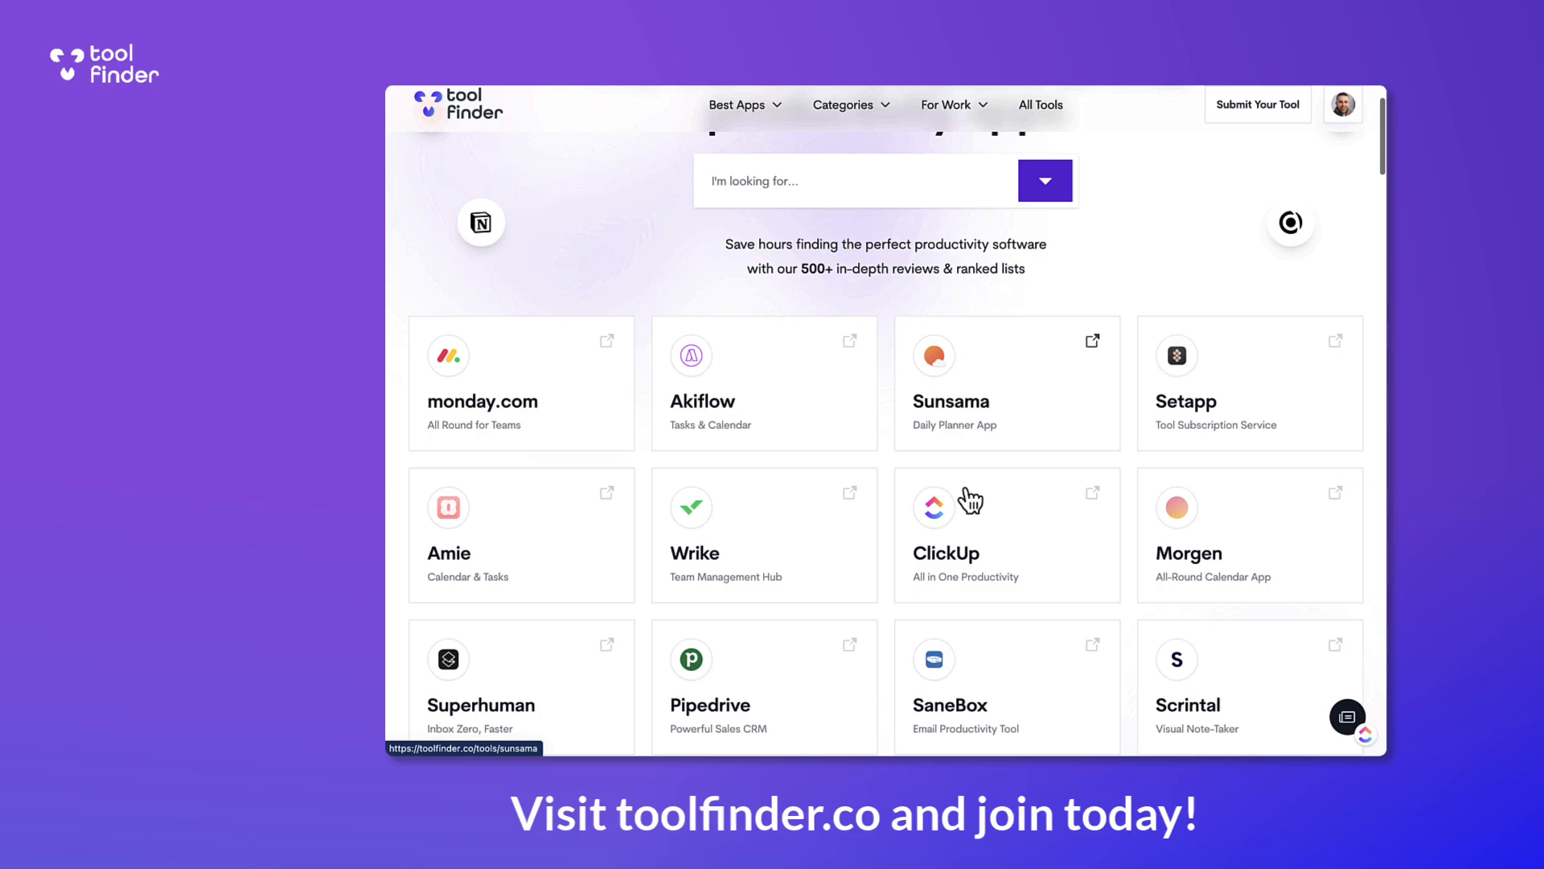
left_click(1007, 384)
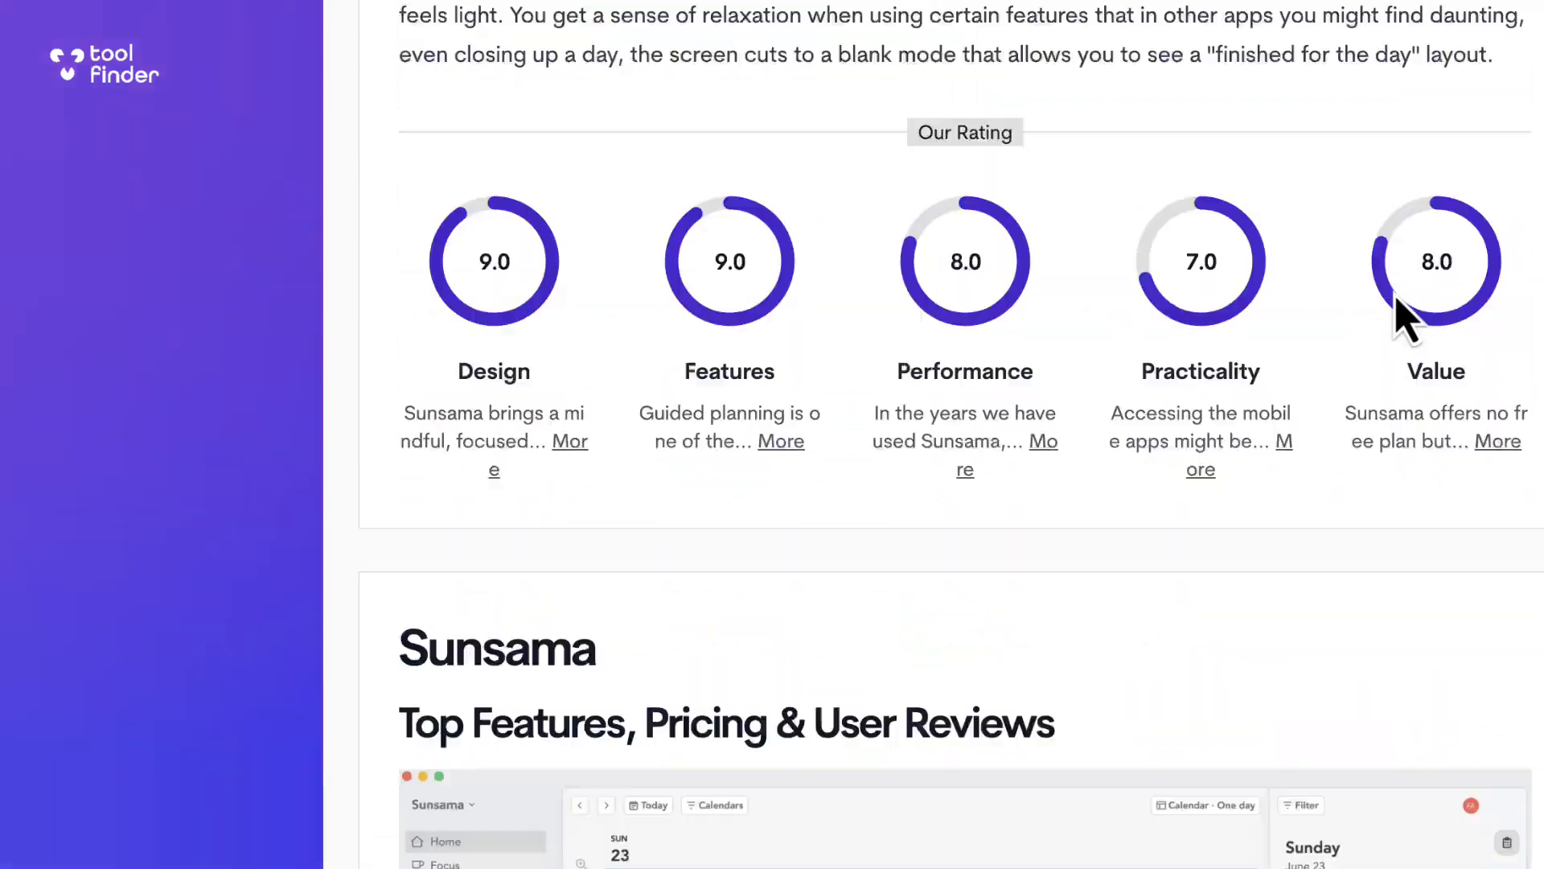
scroll("up", 3)
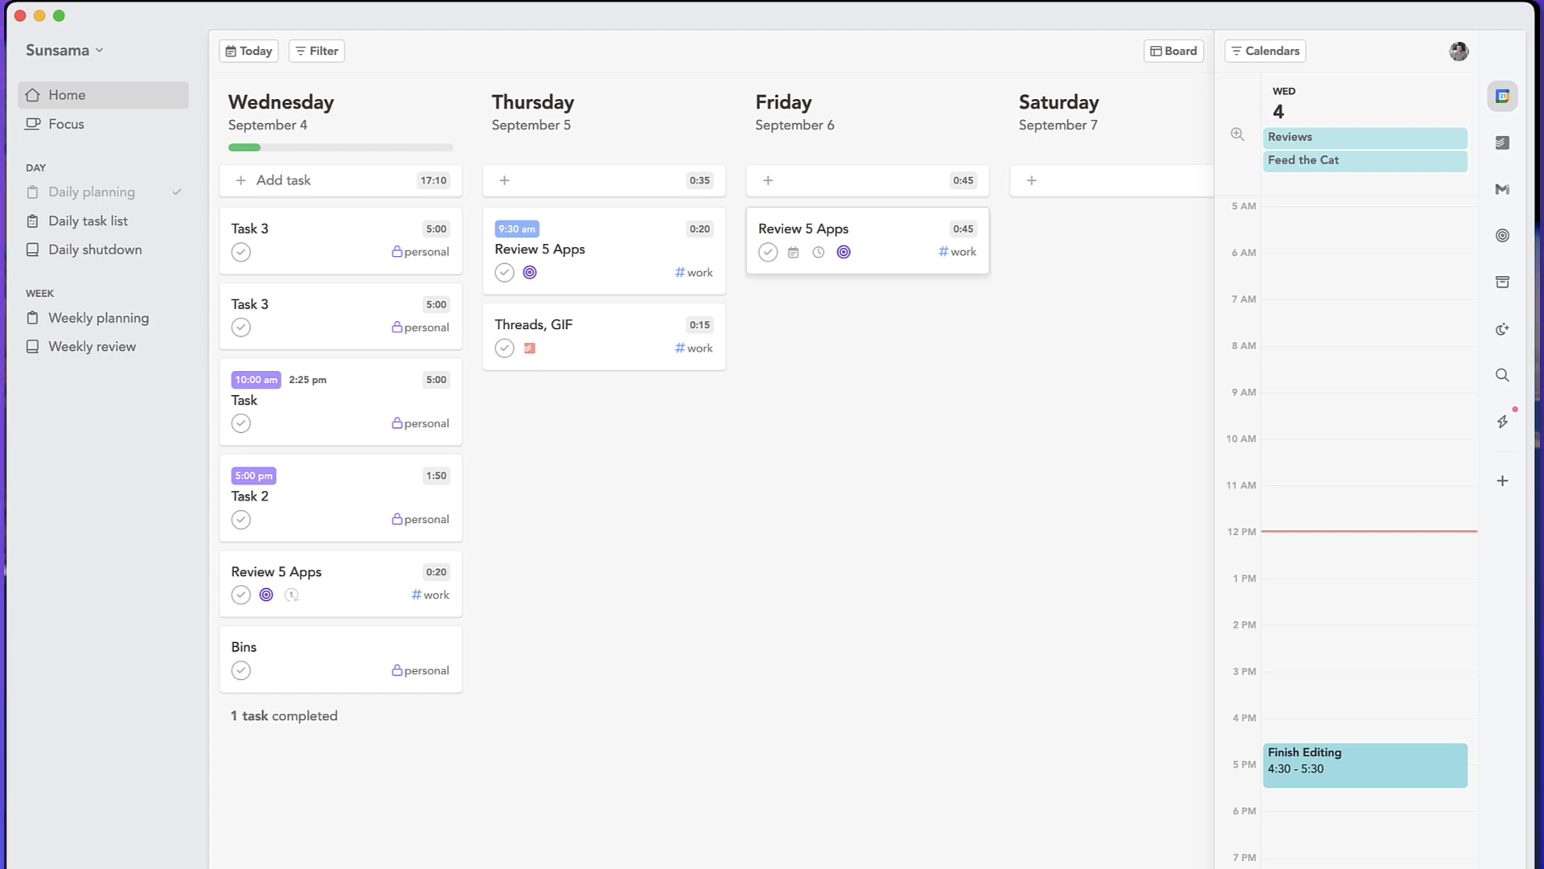
mouse_move(1068, 424)
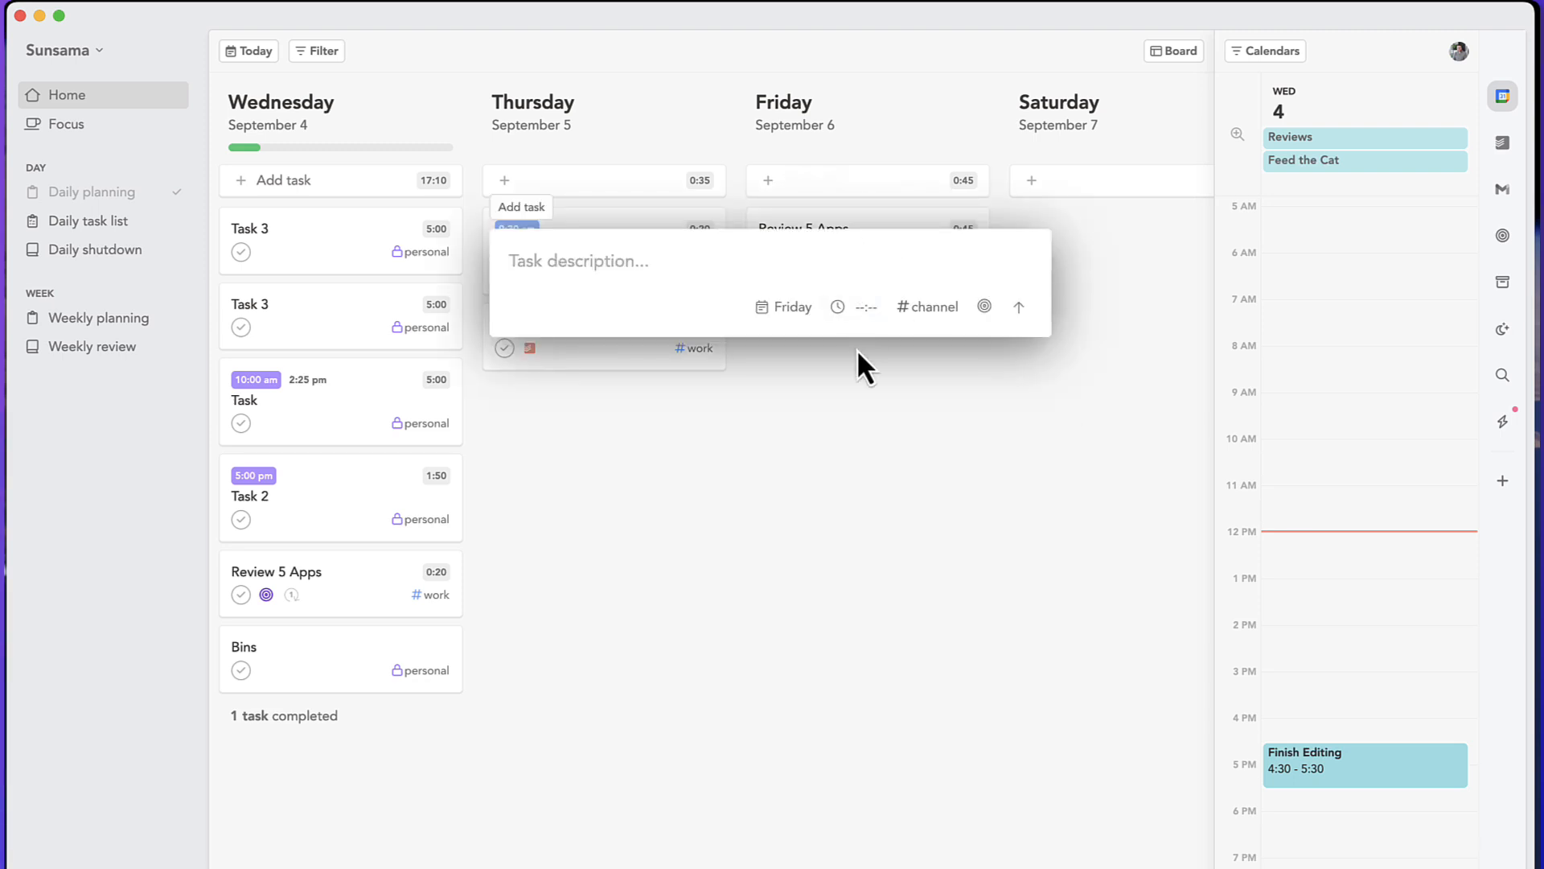
mouse_move(836, 306)
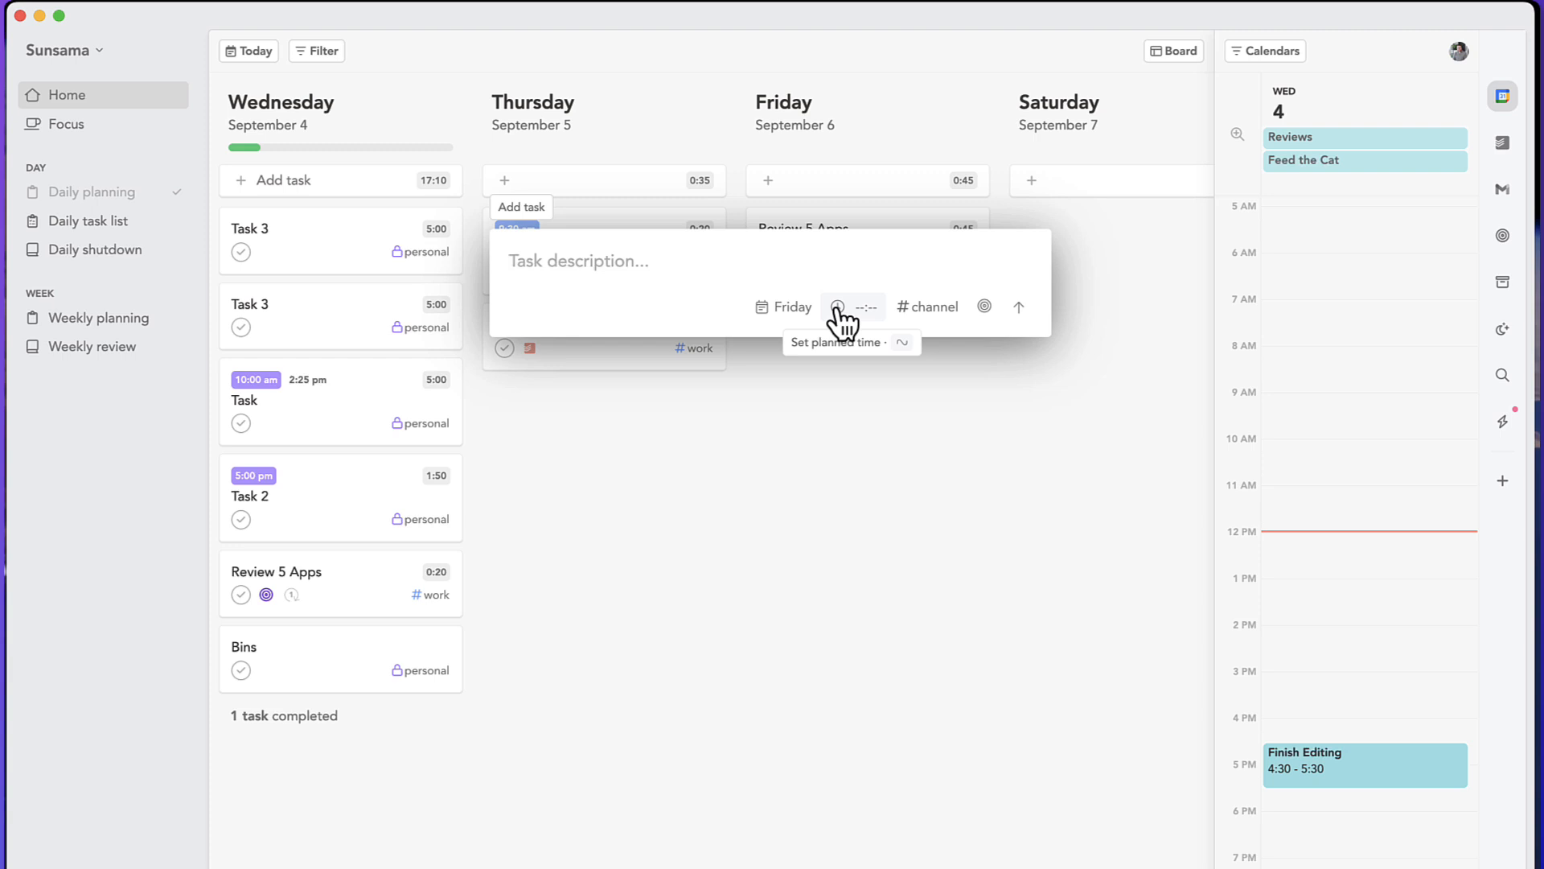
left_click(836, 306)
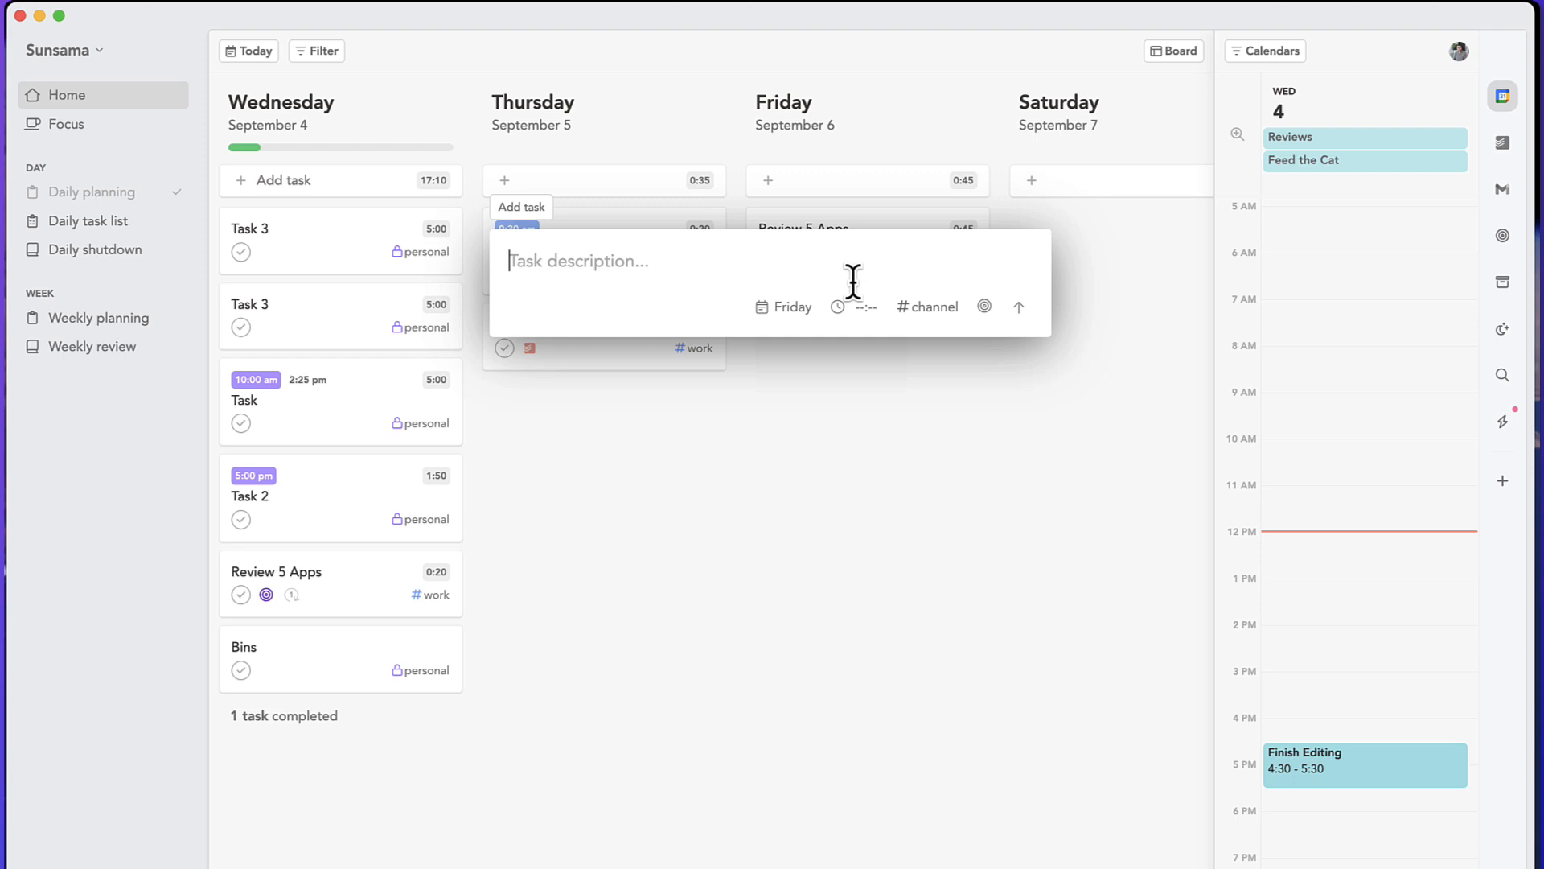
mouse_move(924, 306)
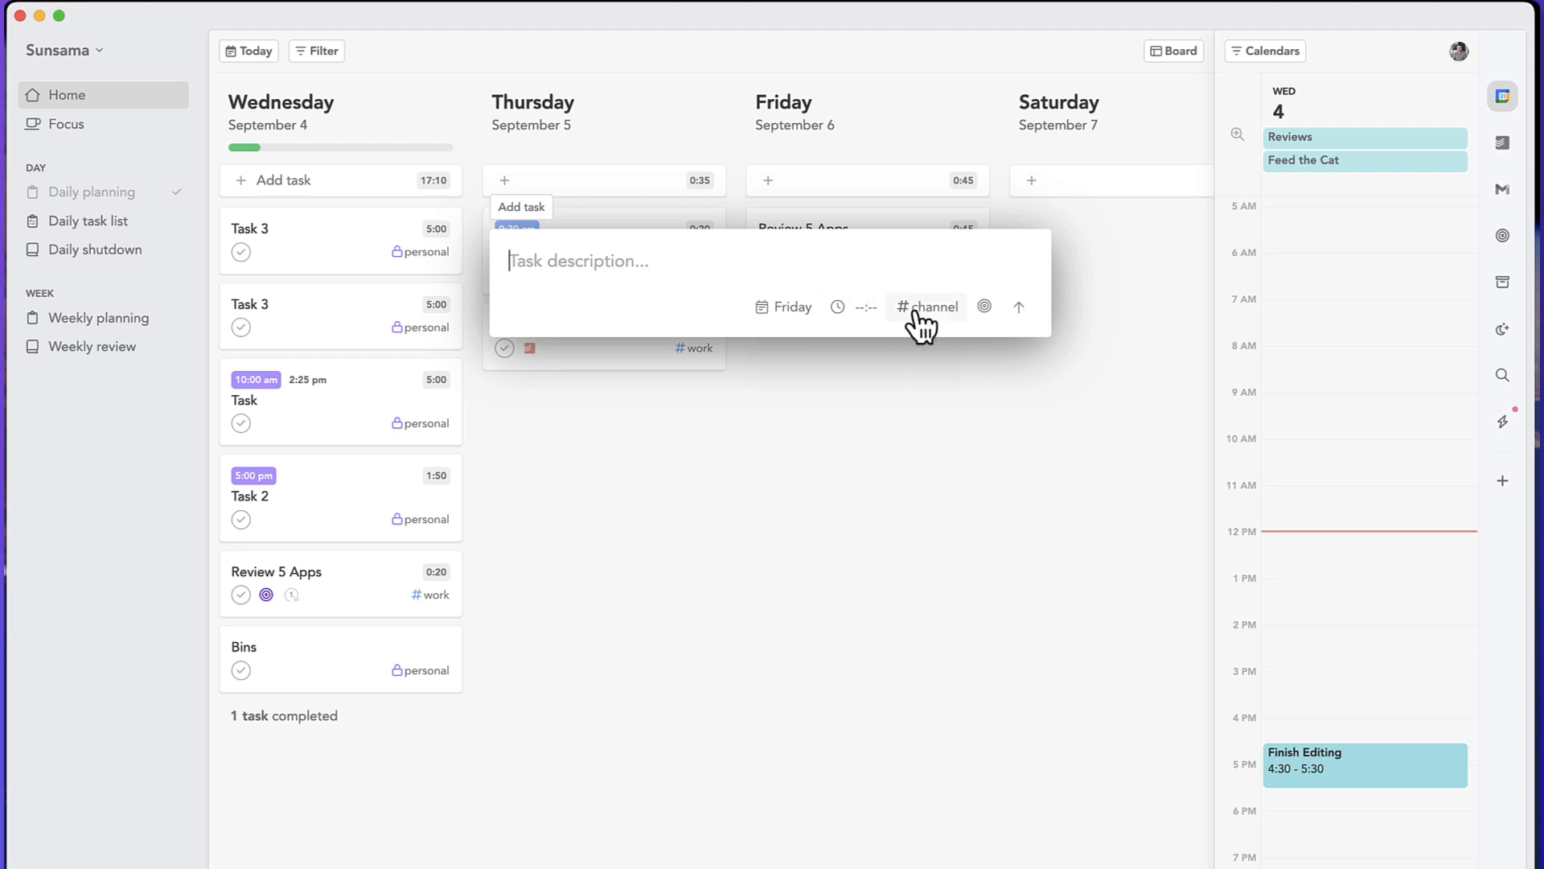
left_click(927, 306)
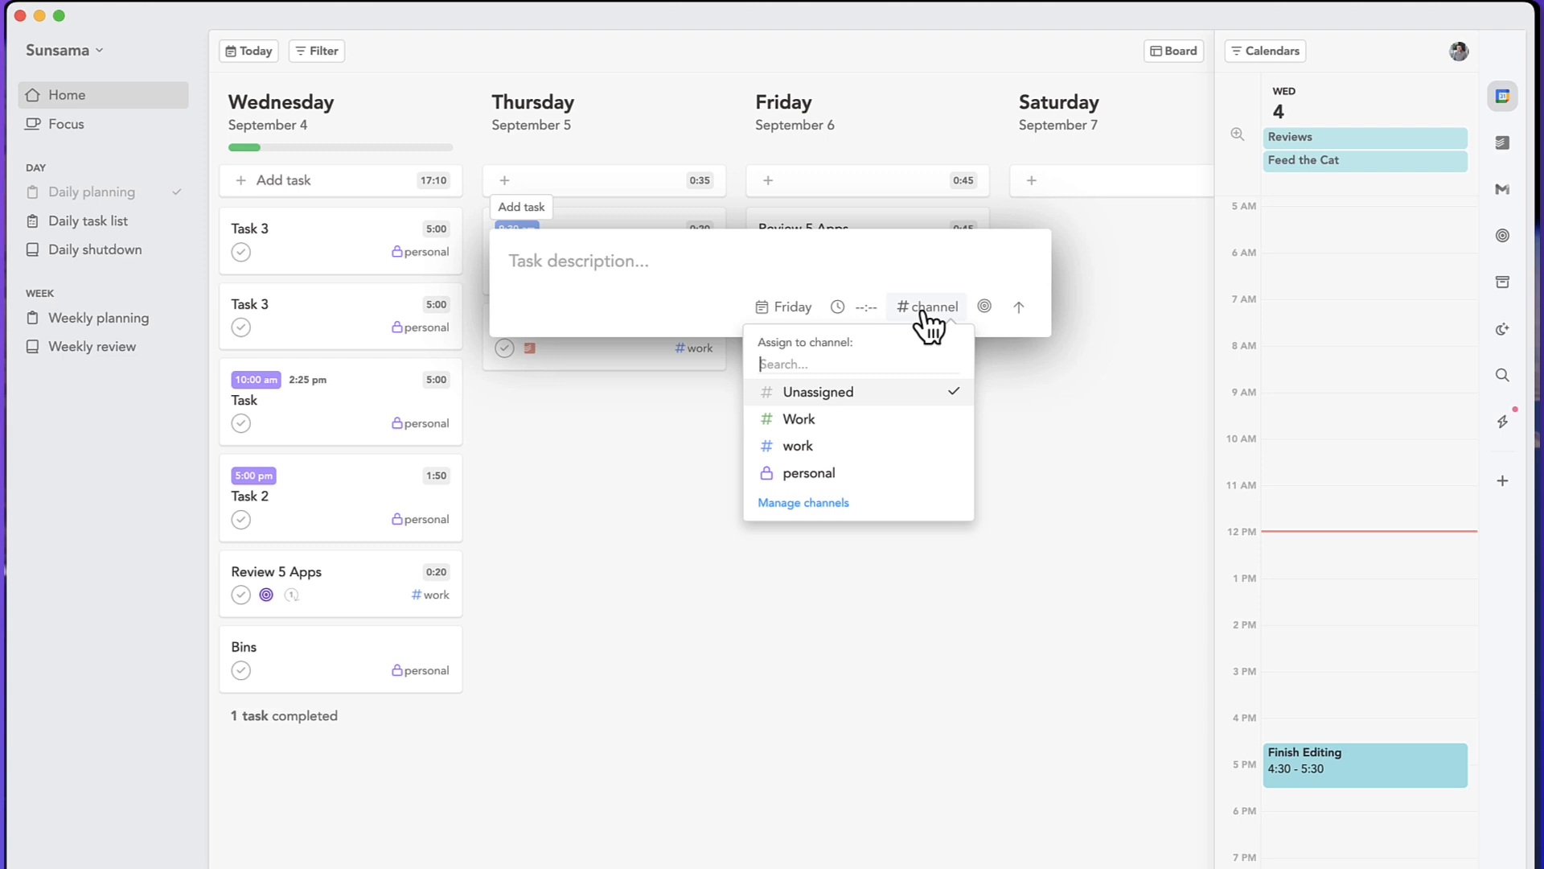
mouse_move(1002, 320)
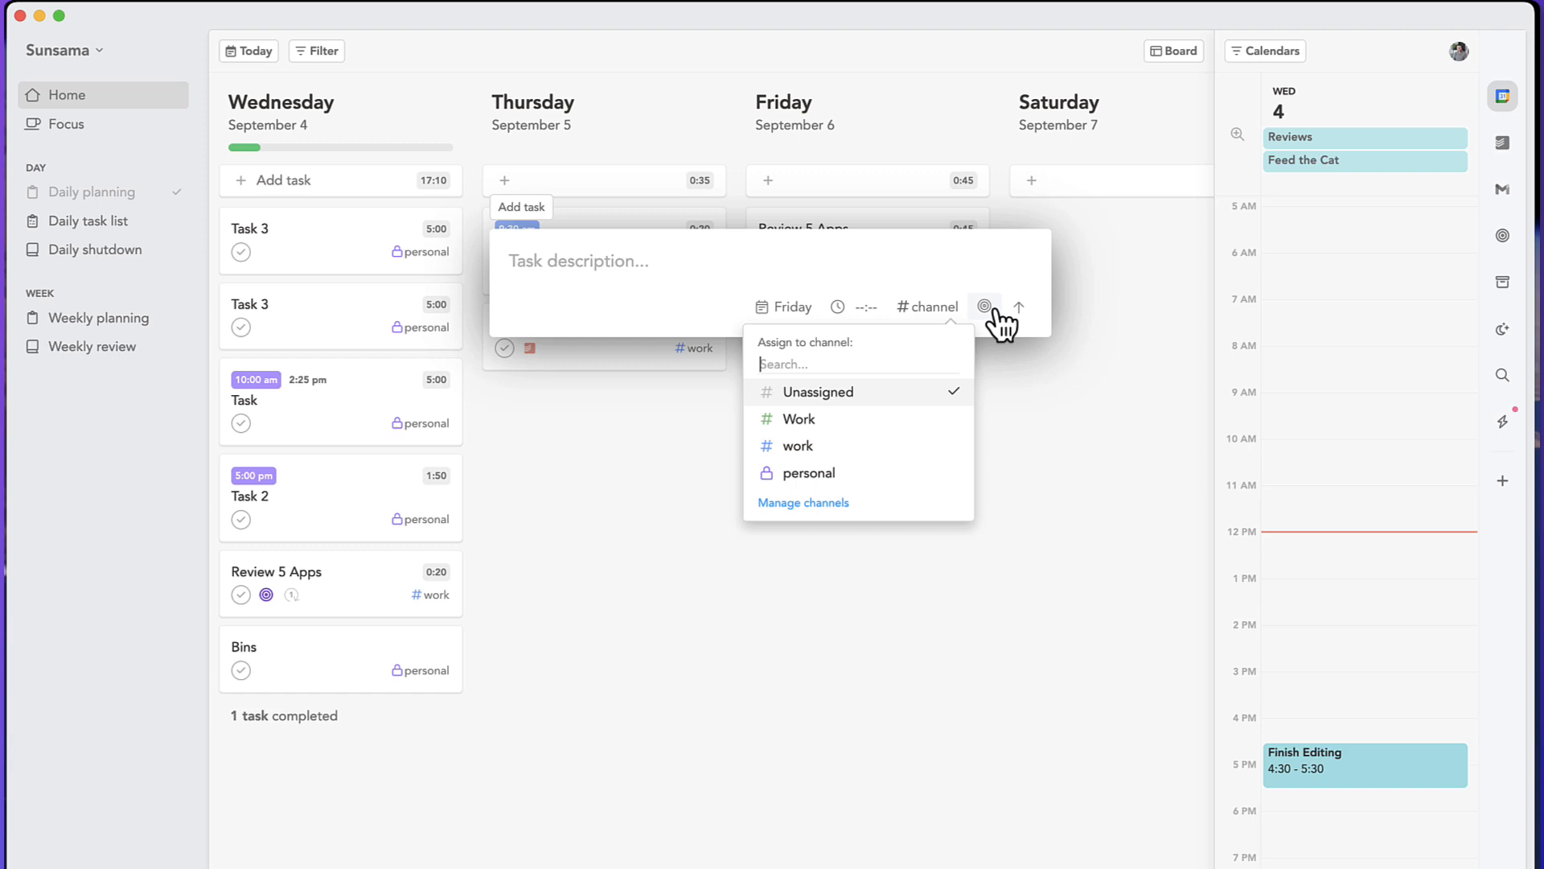
mouse_move(984, 304)
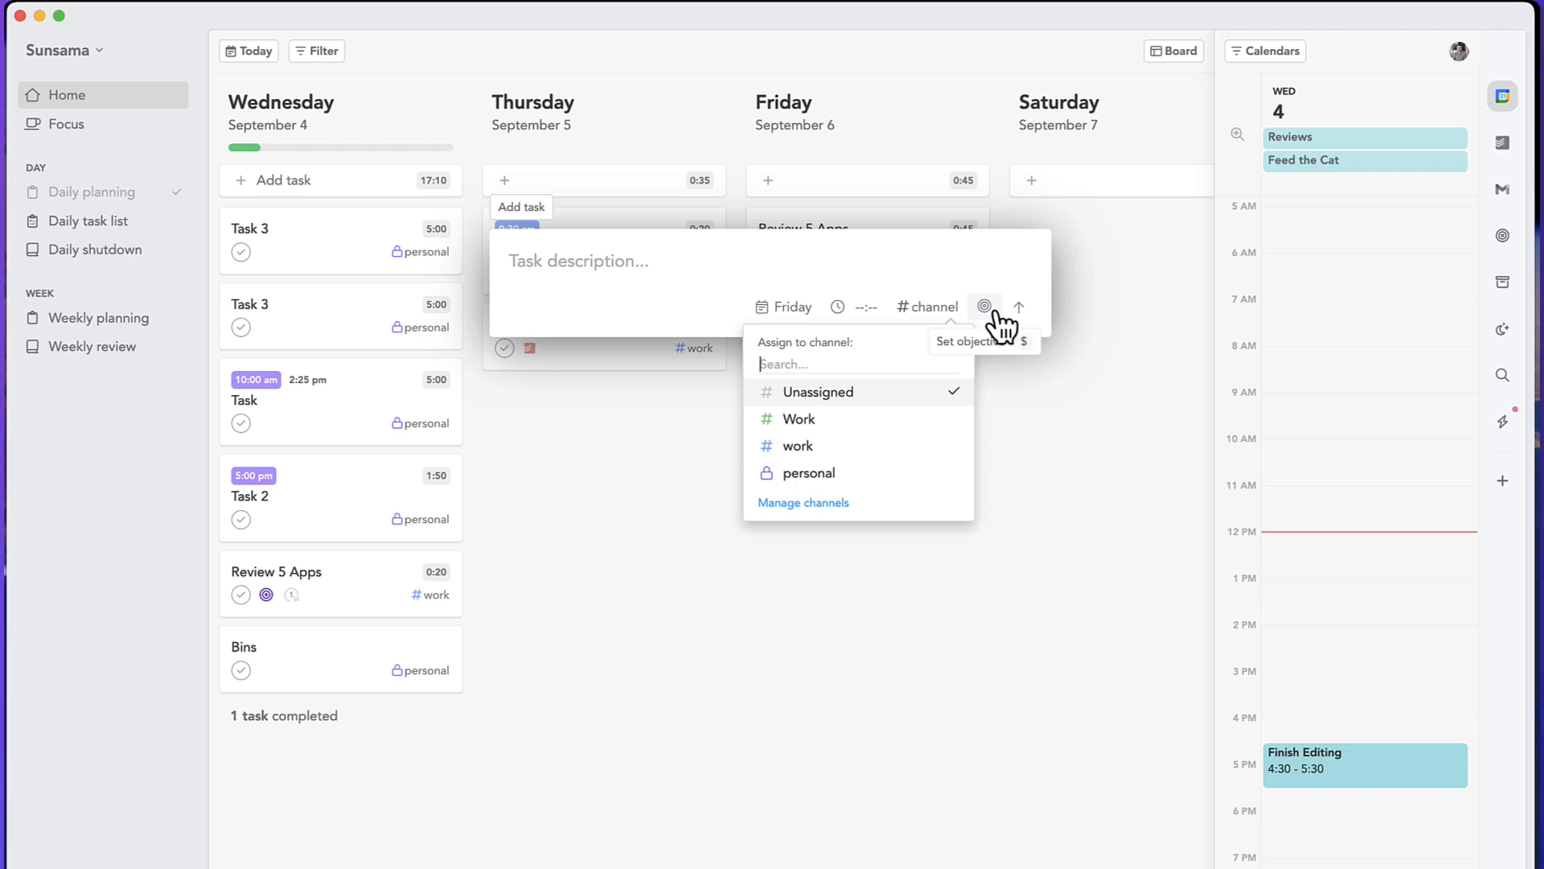
mouse_move(986, 323)
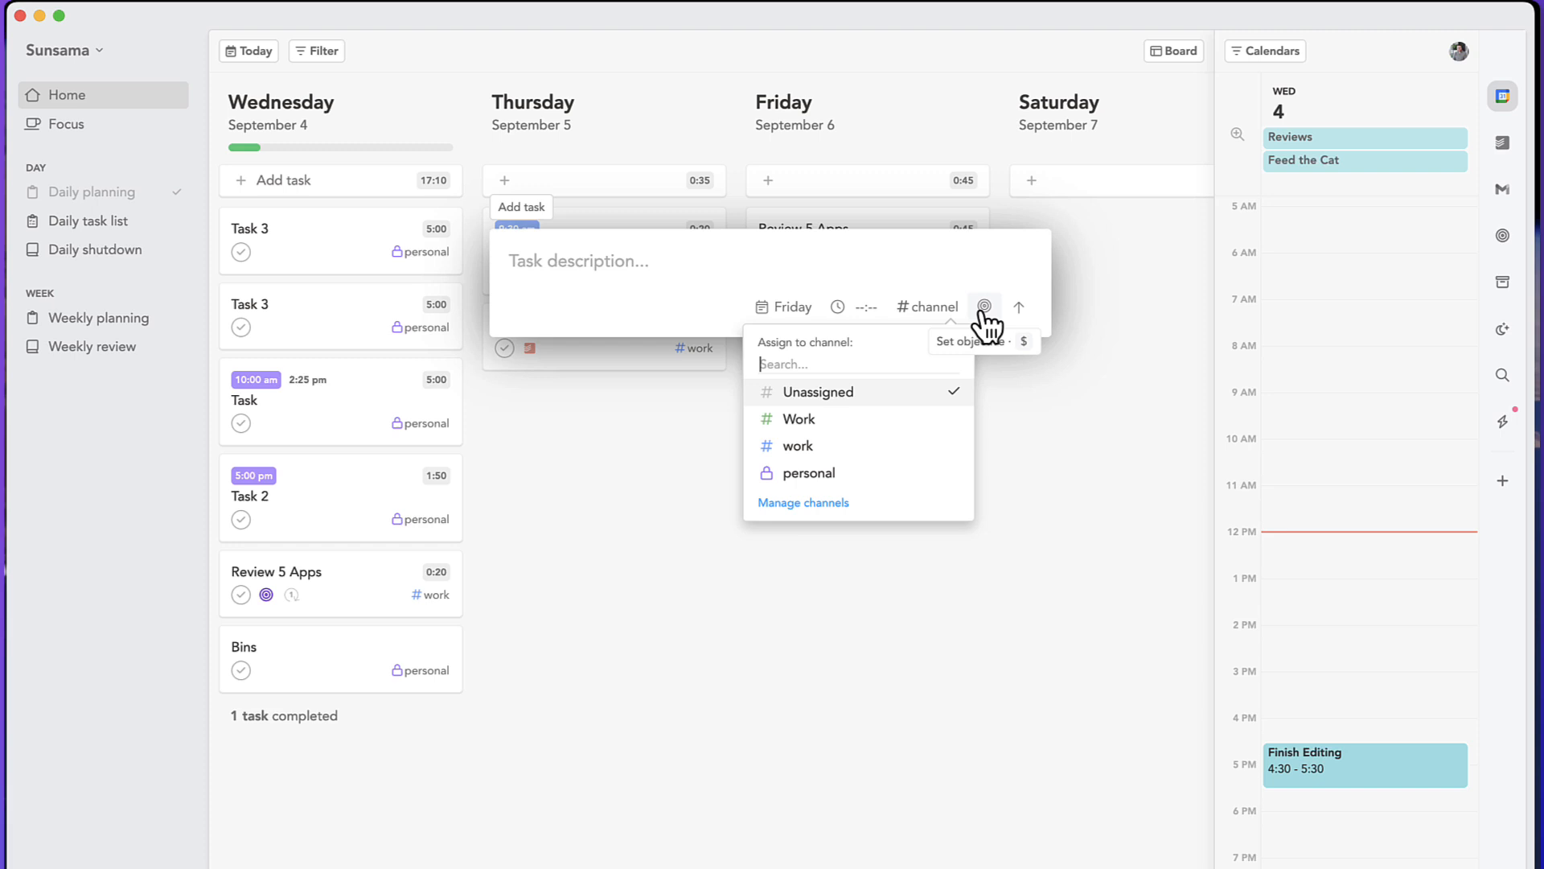
left_click(983, 306)
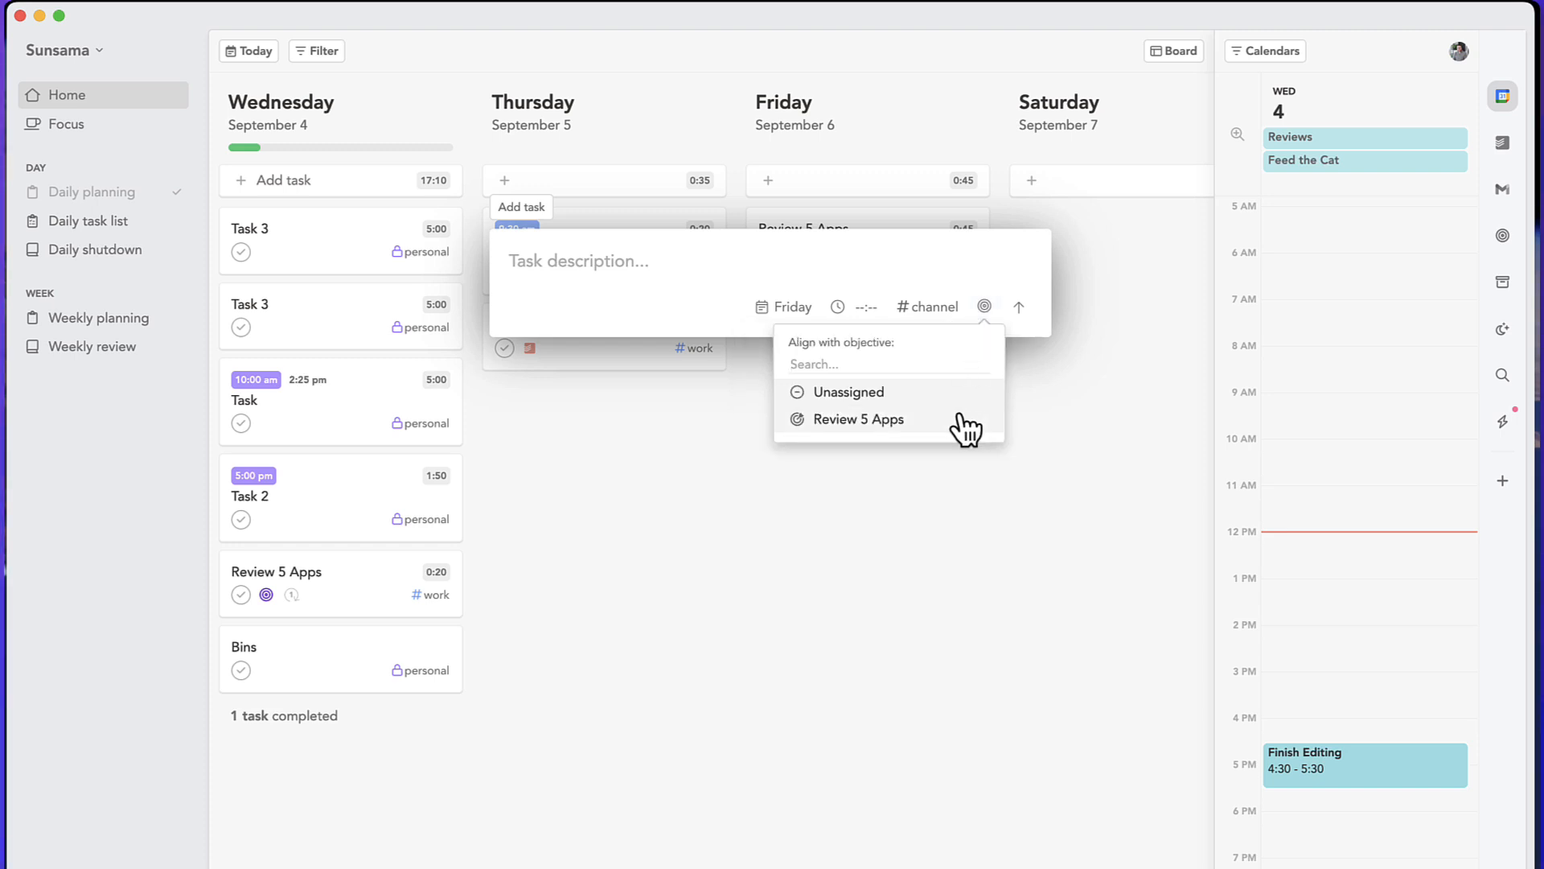
left_click(857, 419)
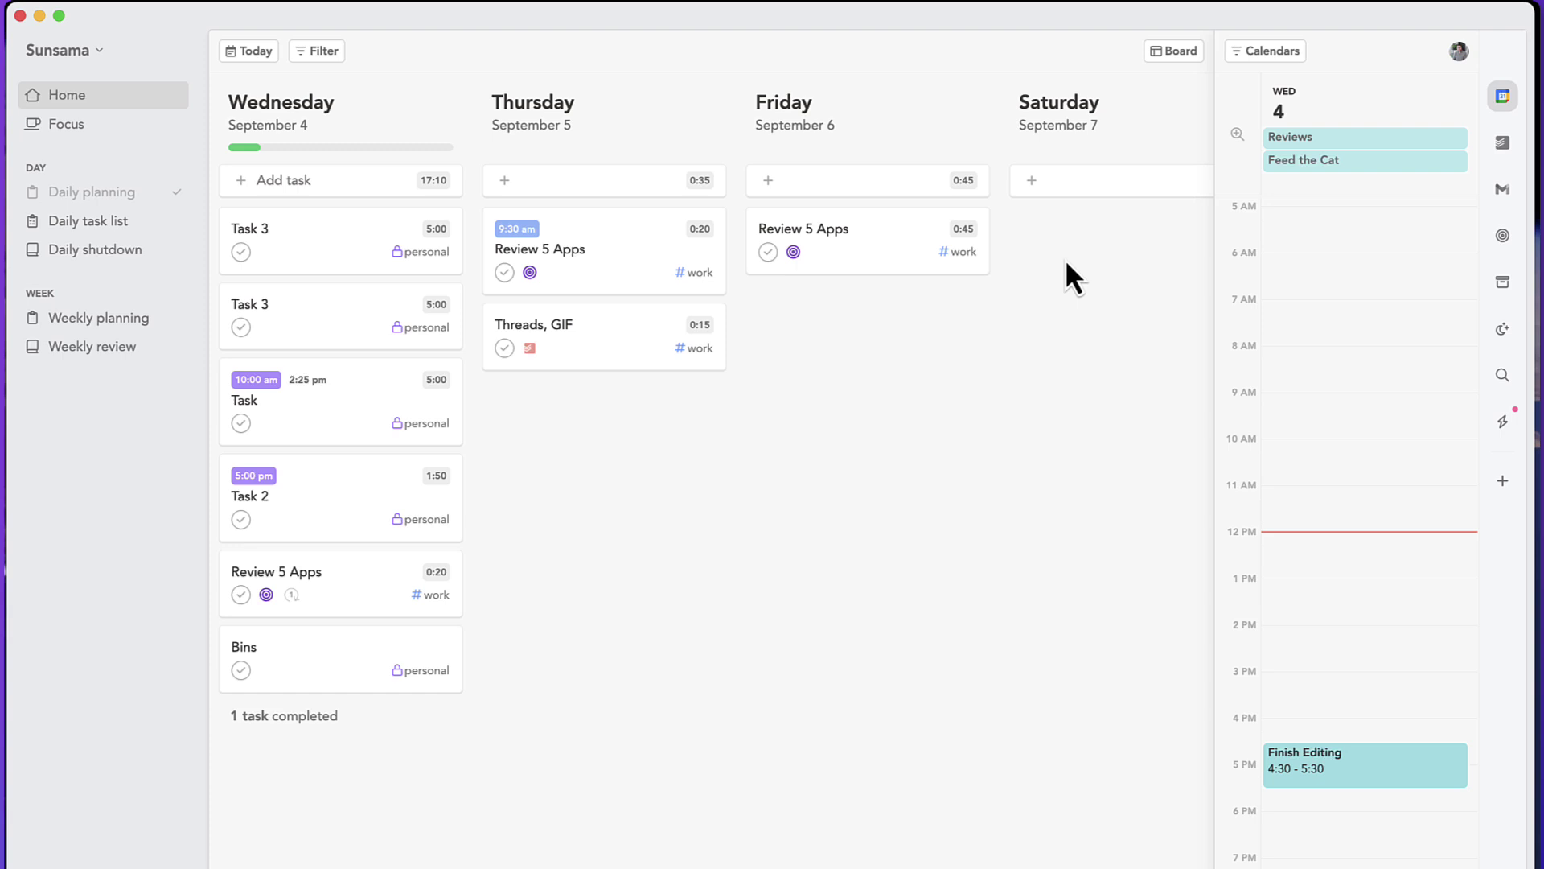
mouse_move(1173, 50)
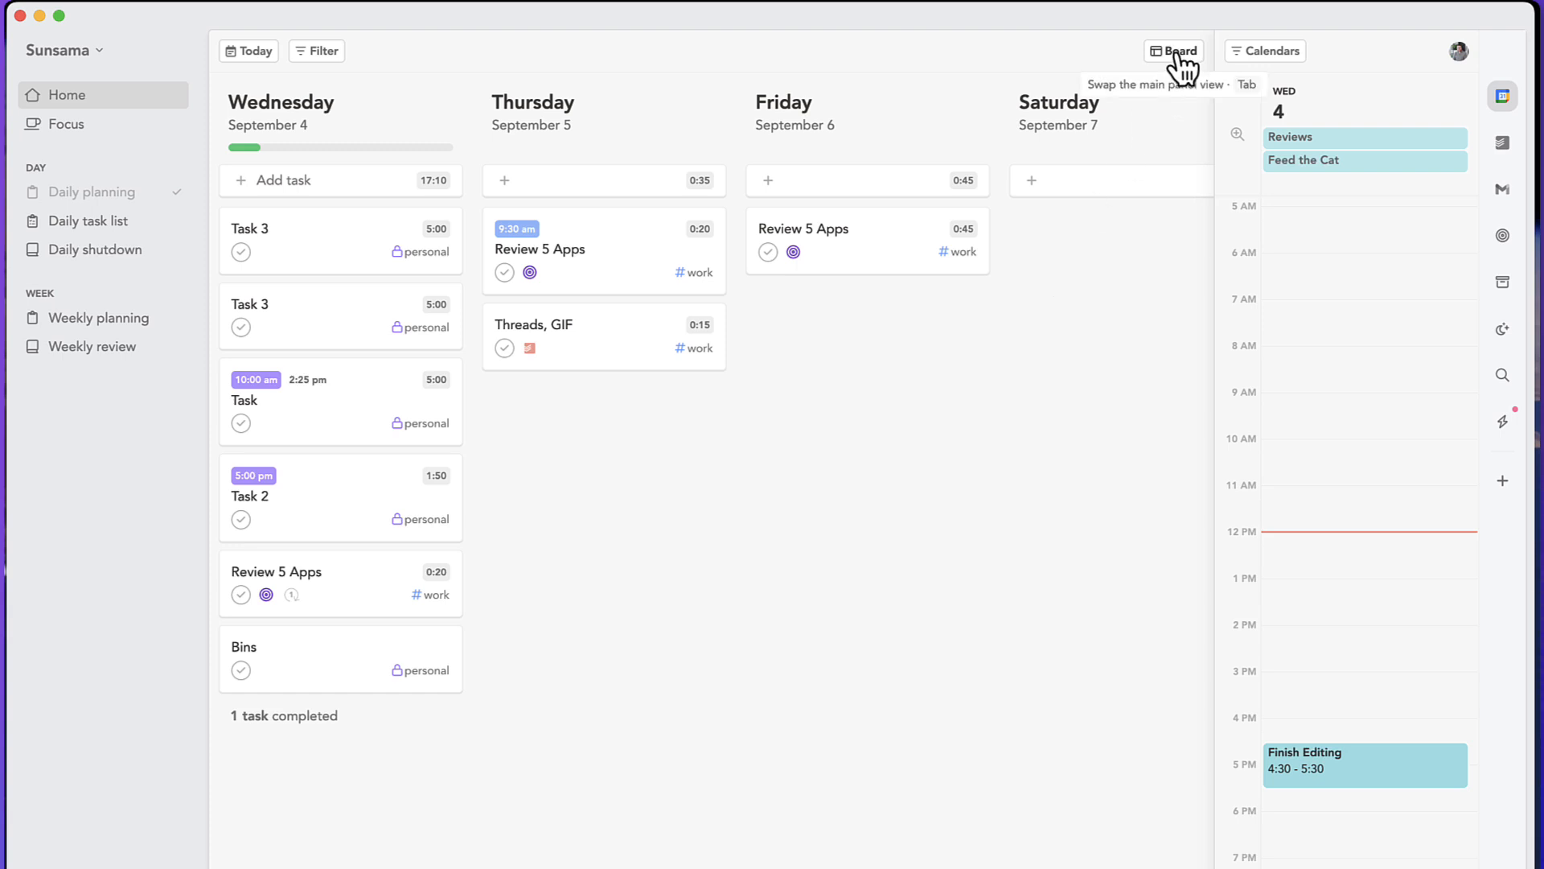
- Switch the Home layout from Board to Calendar · Three days
left_click(1173, 49)
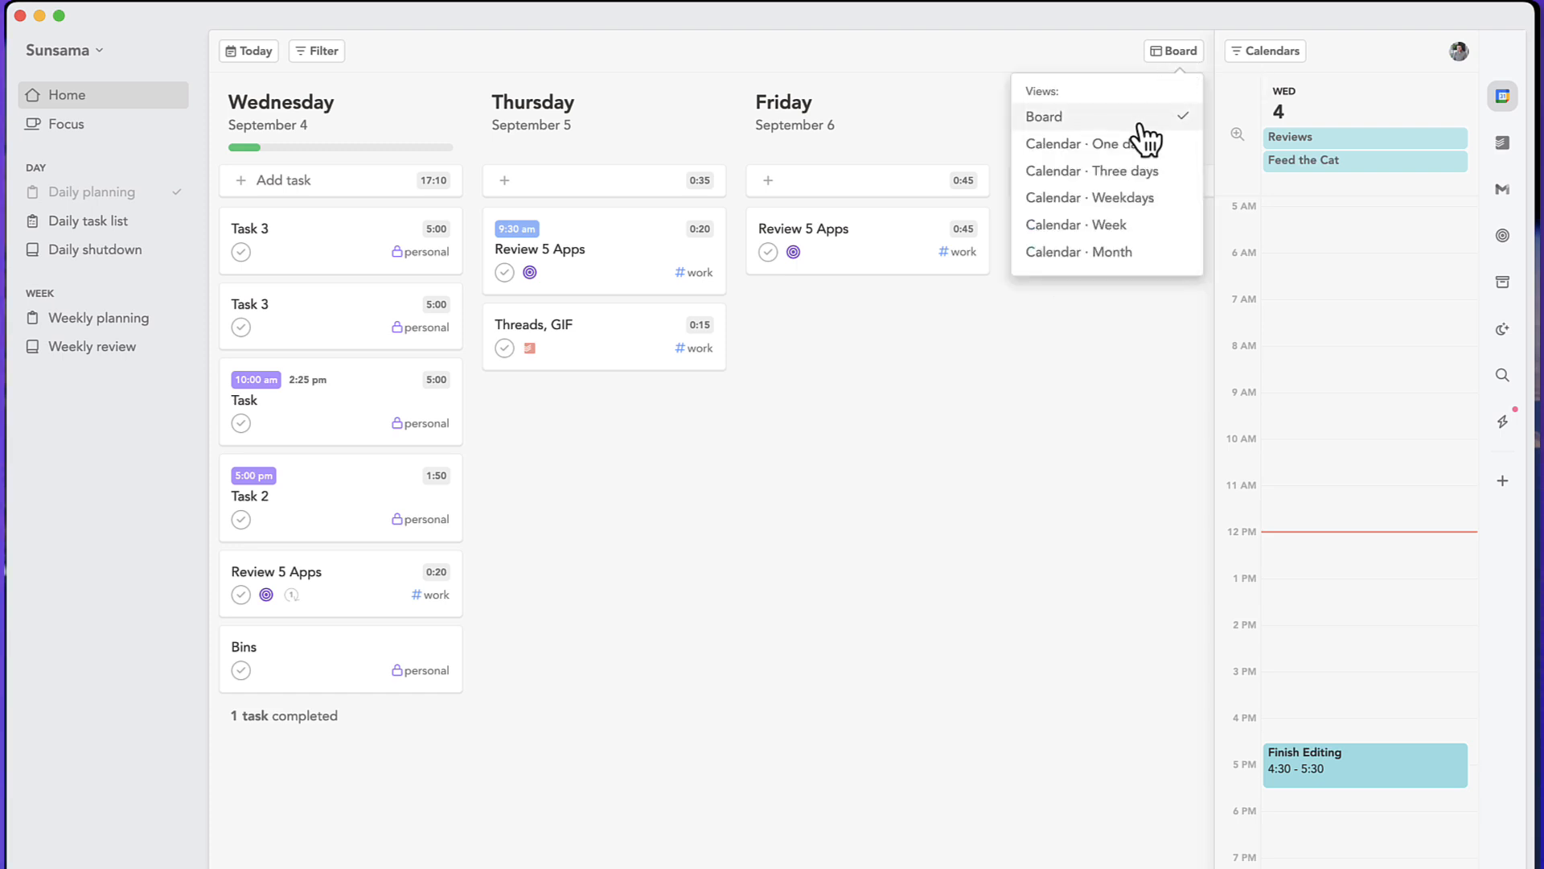
mouse_move(1103, 171)
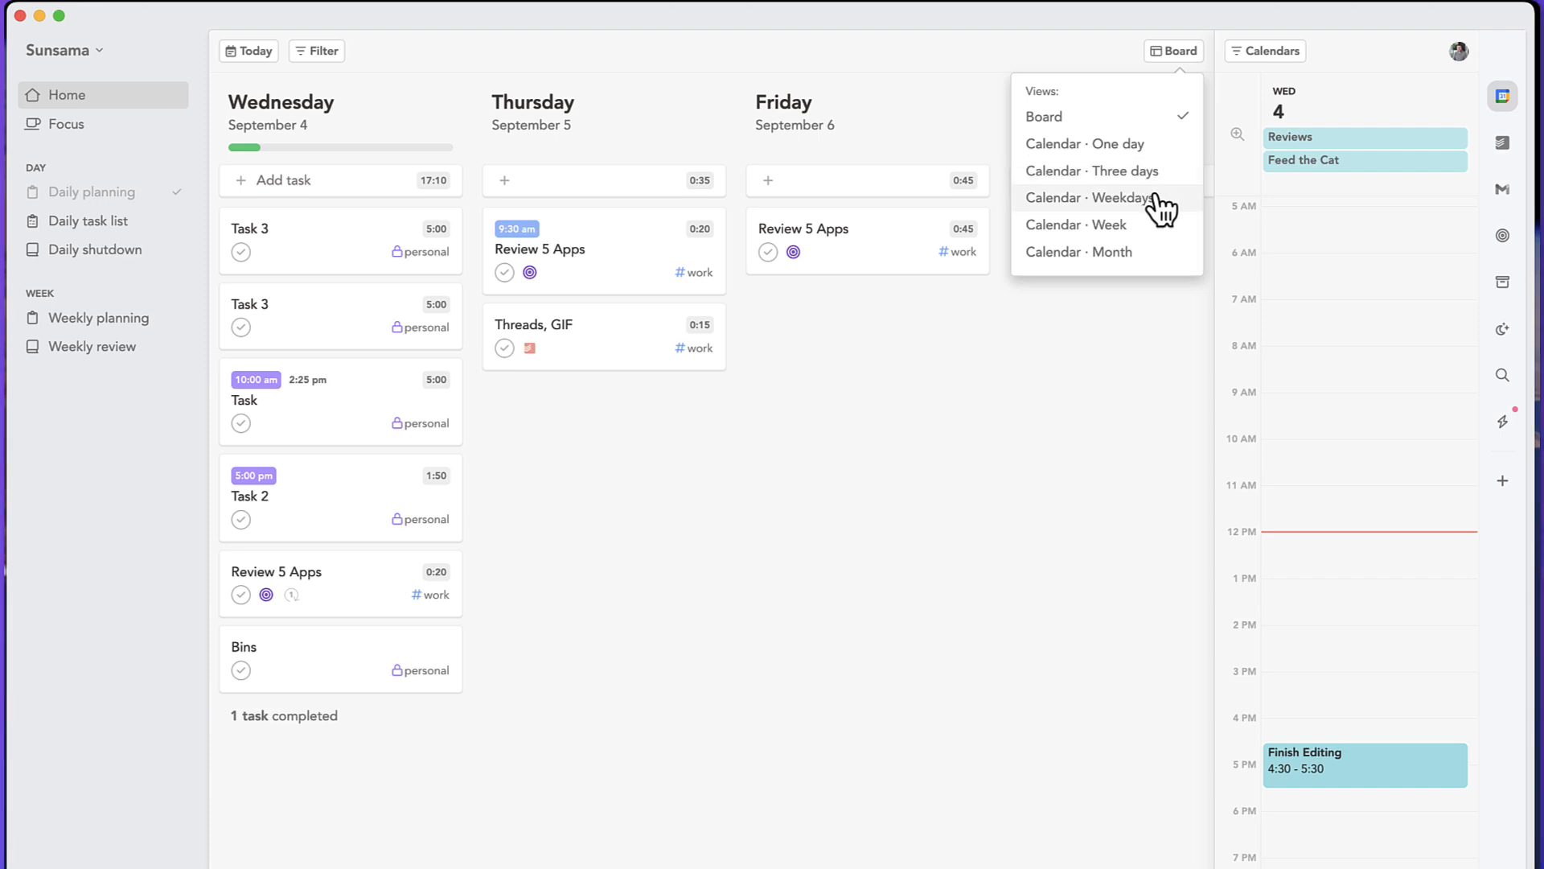
mouse_move(1151, 191)
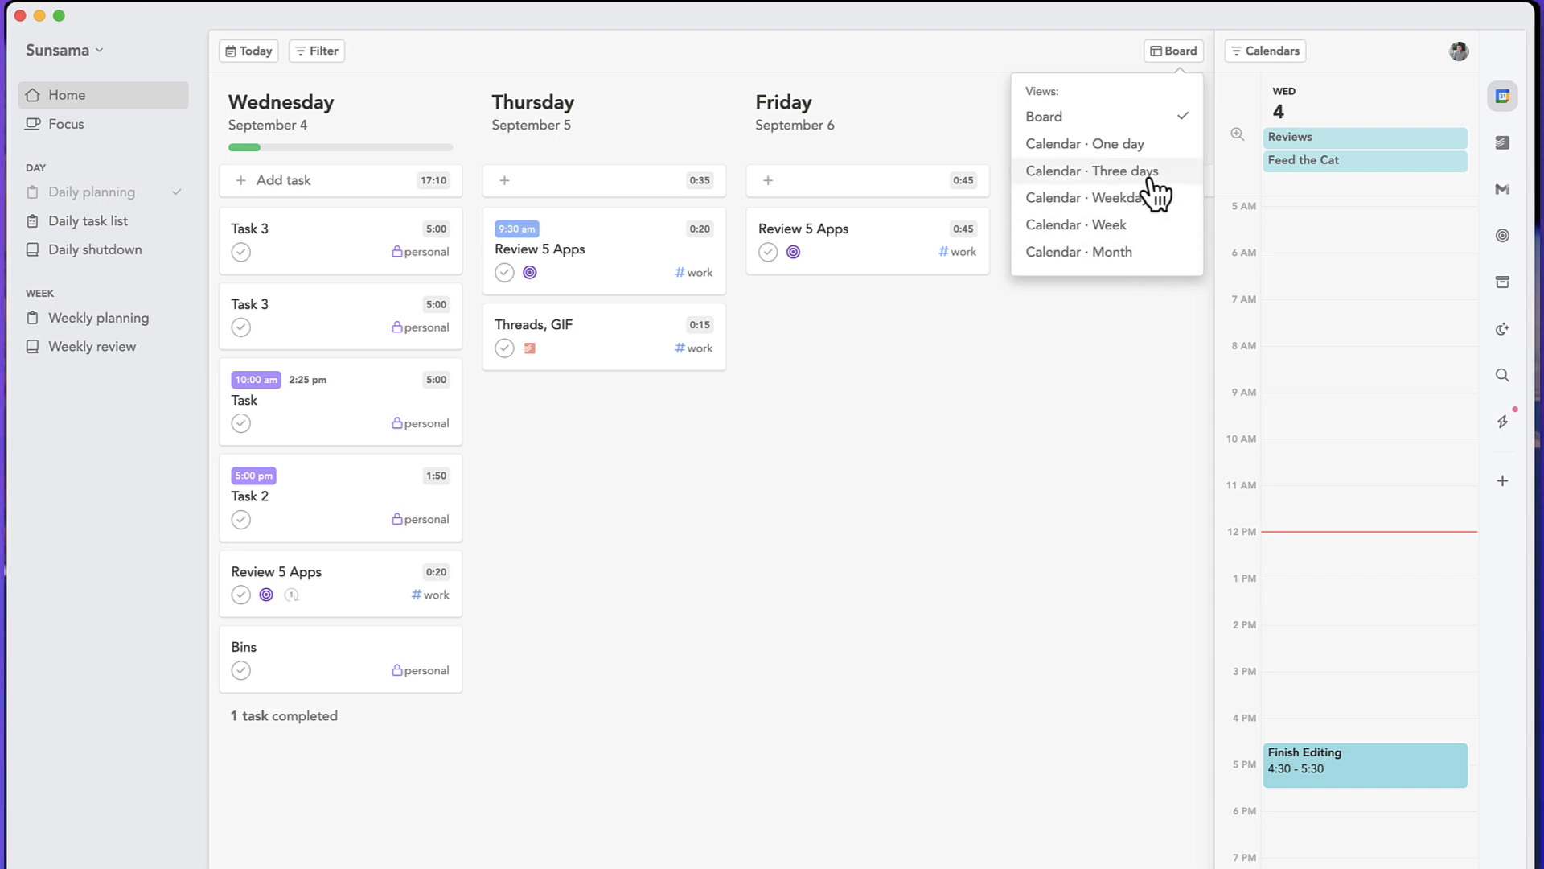
left_click(1098, 171)
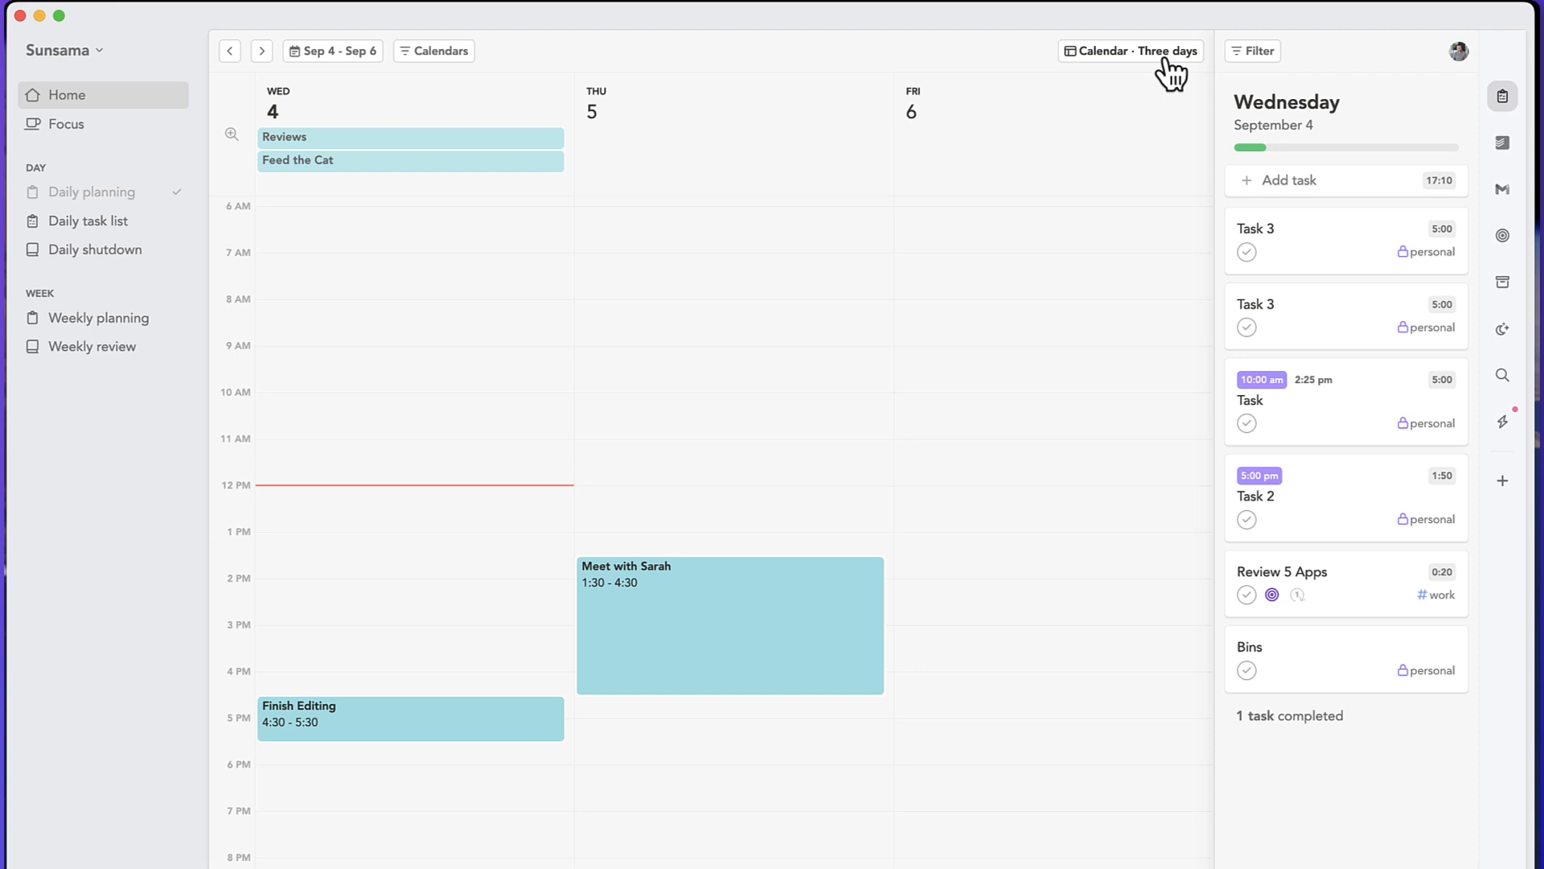
mouse_move(806, 431)
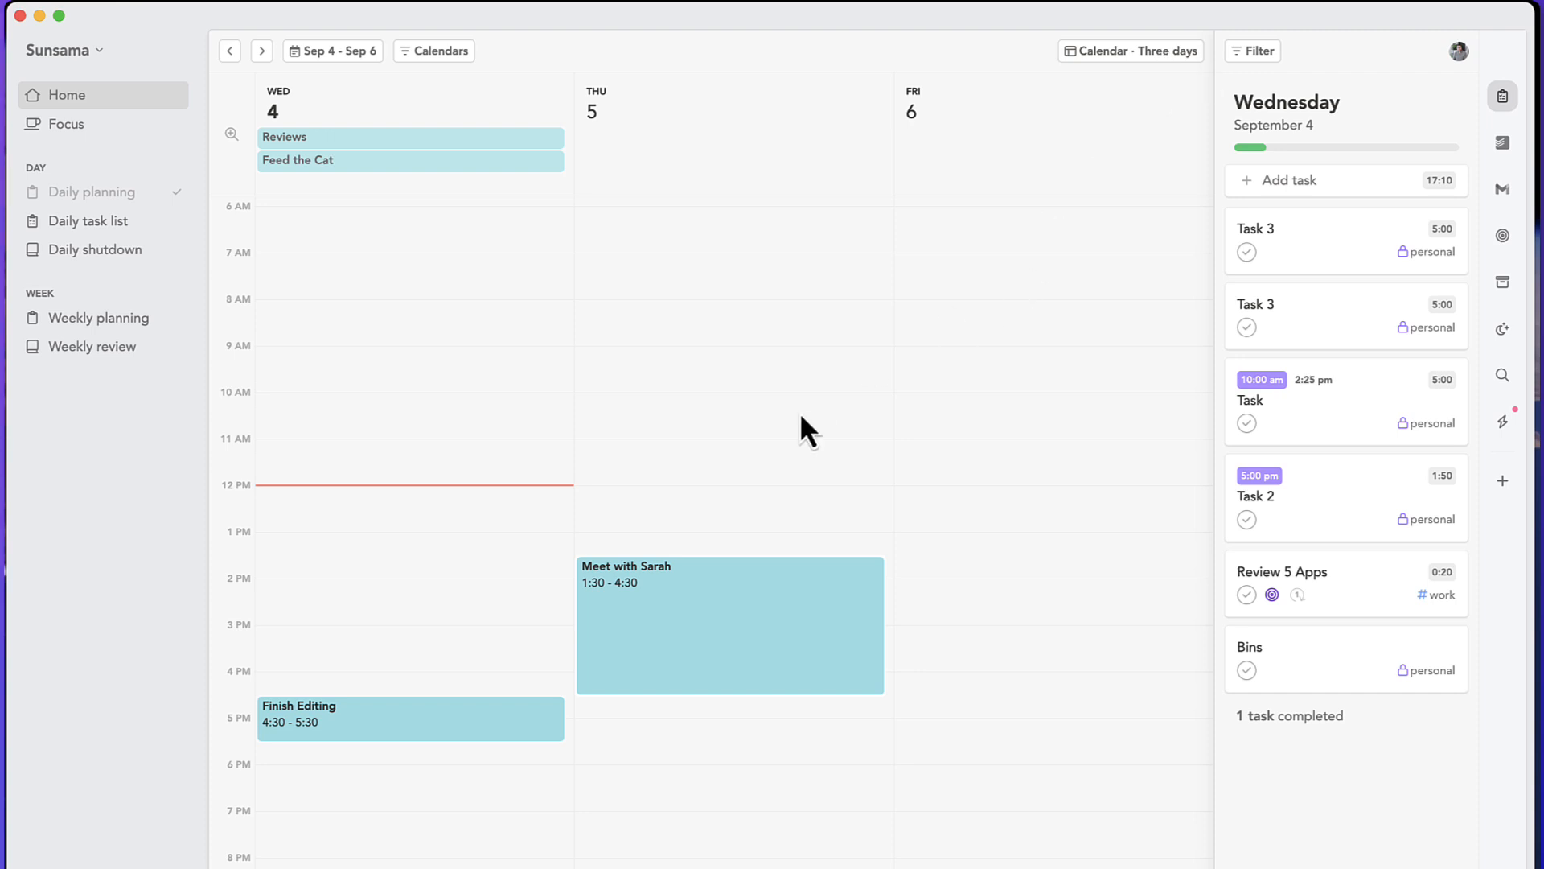
mouse_move(773, 497)
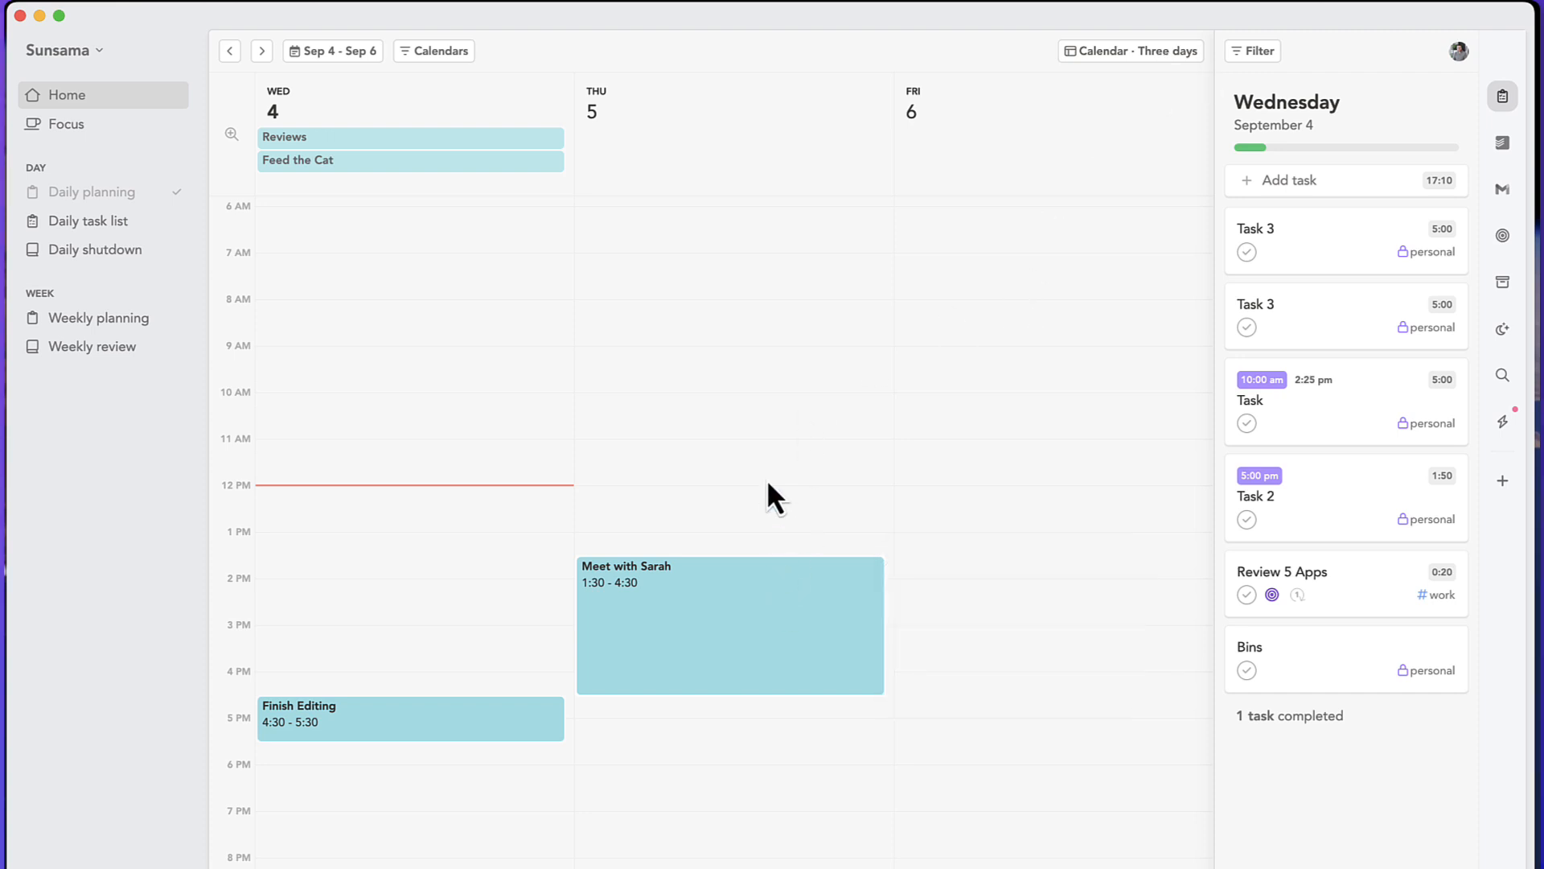
mouse_move(1059, 175)
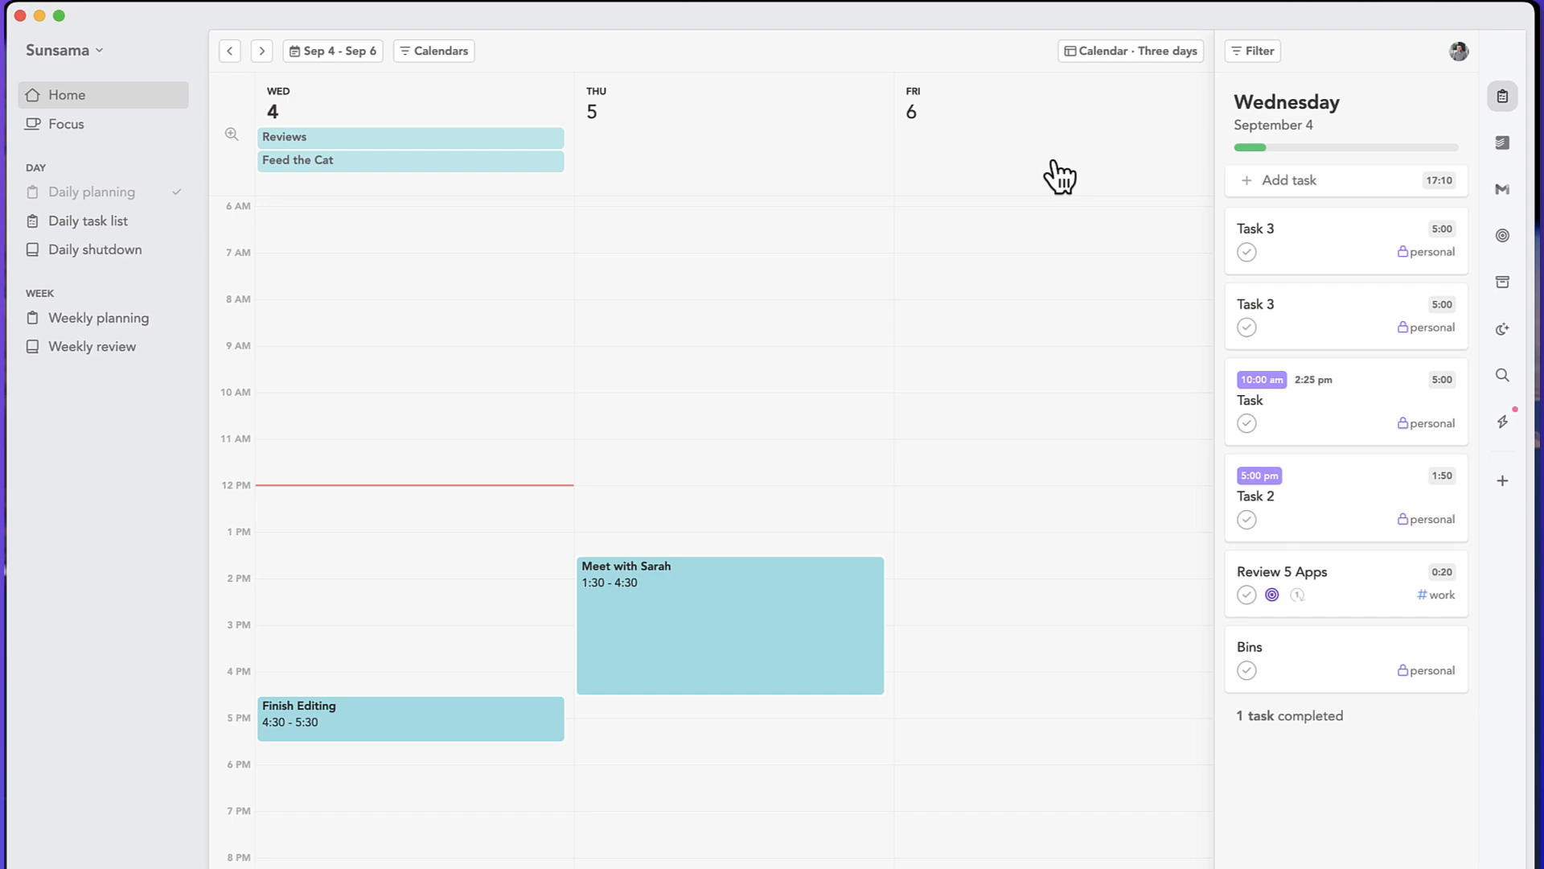
left_click(63, 50)
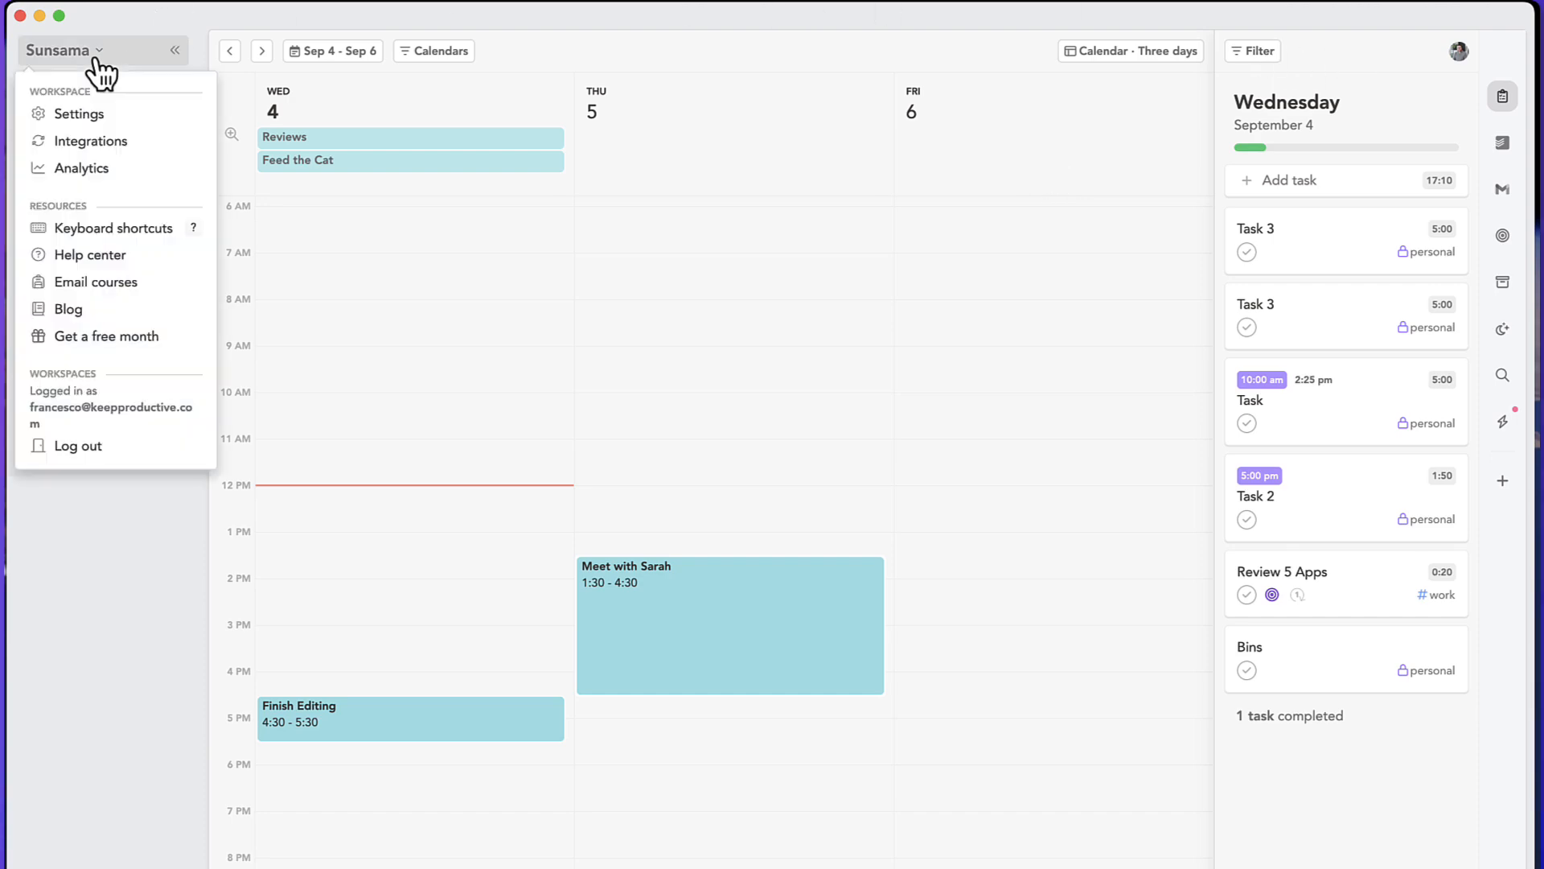
left_click(90, 142)
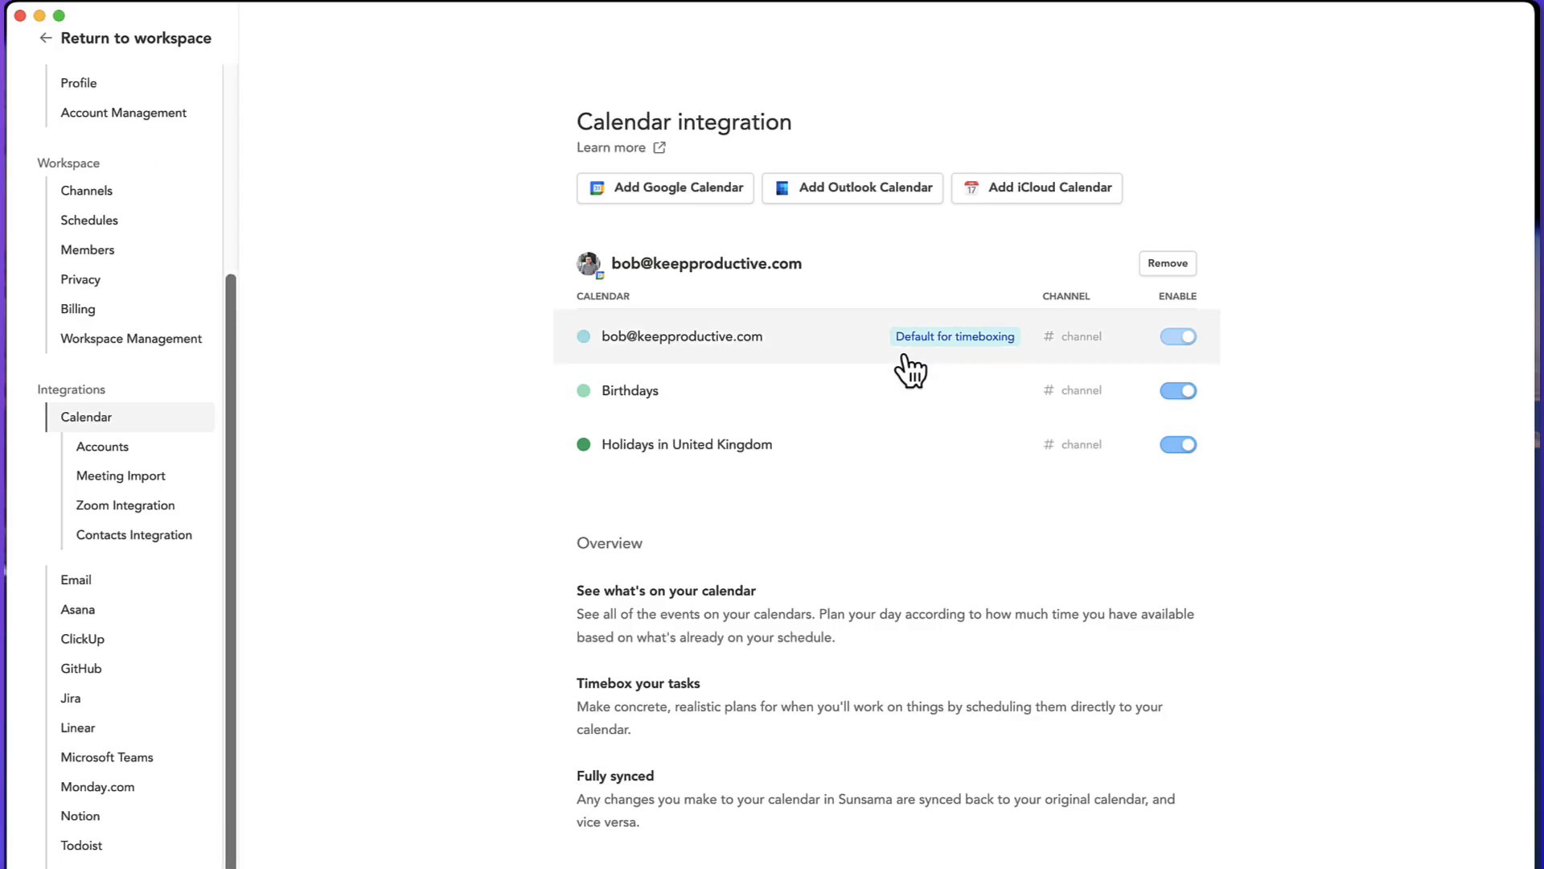
mouse_move(960, 471)
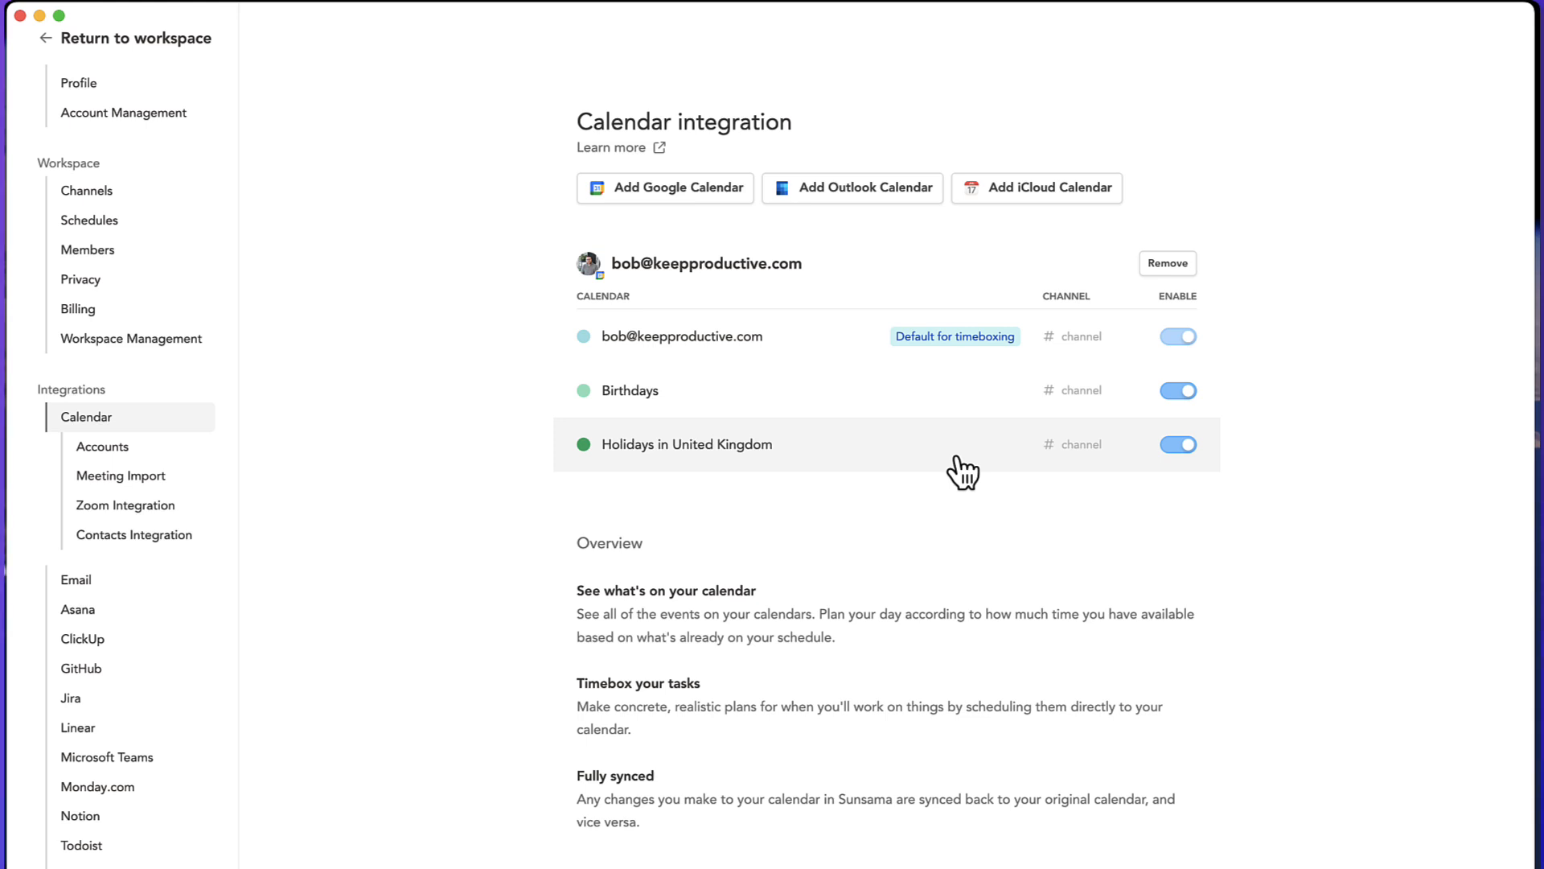
left_click(118, 39)
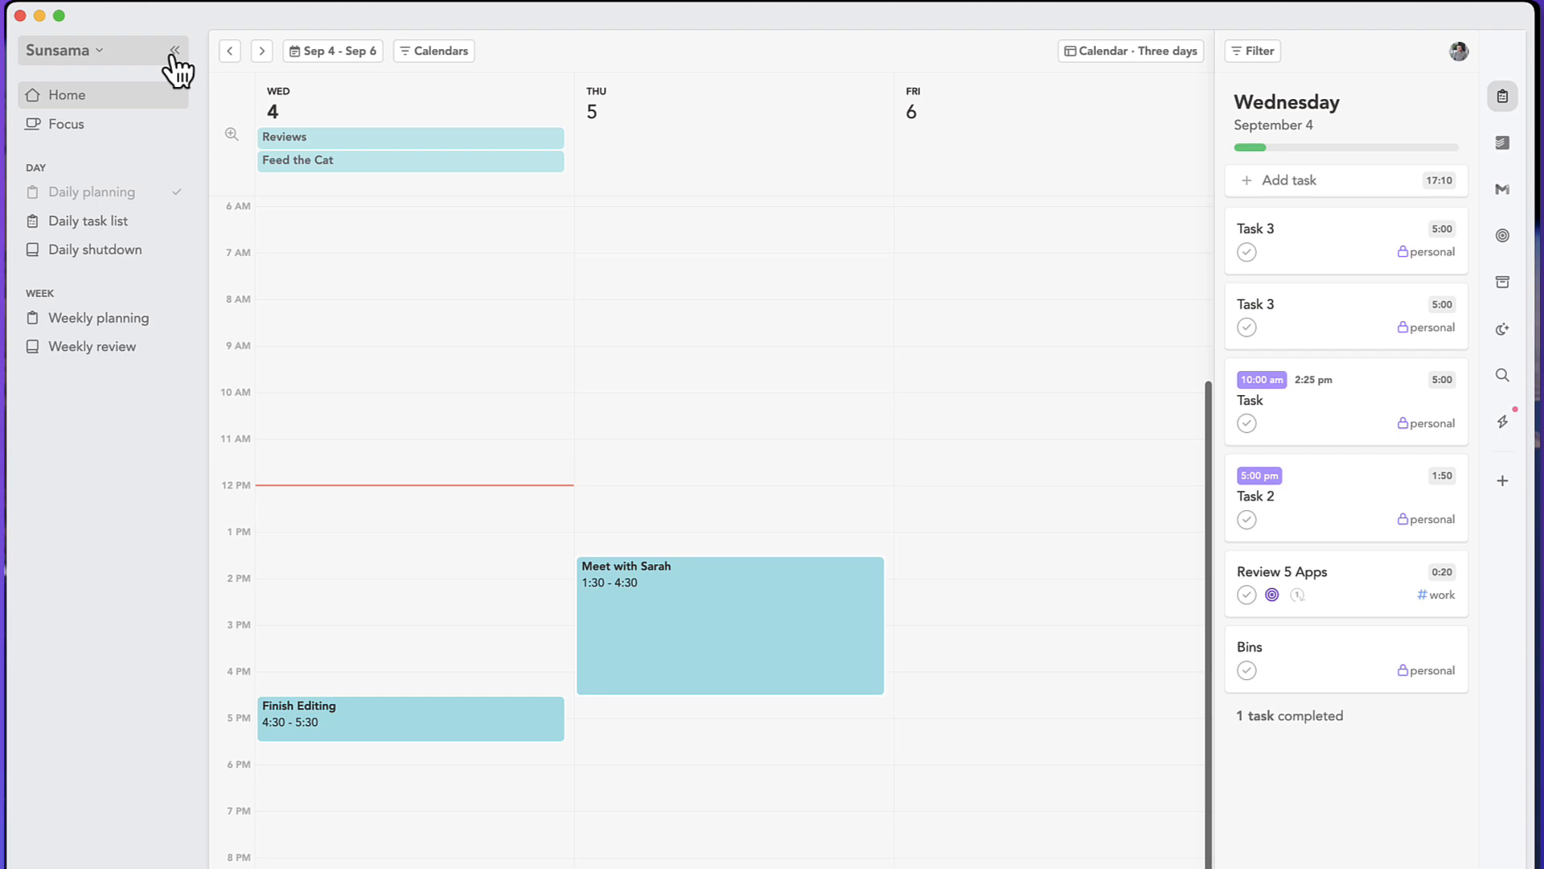
mouse_move(1420, 736)
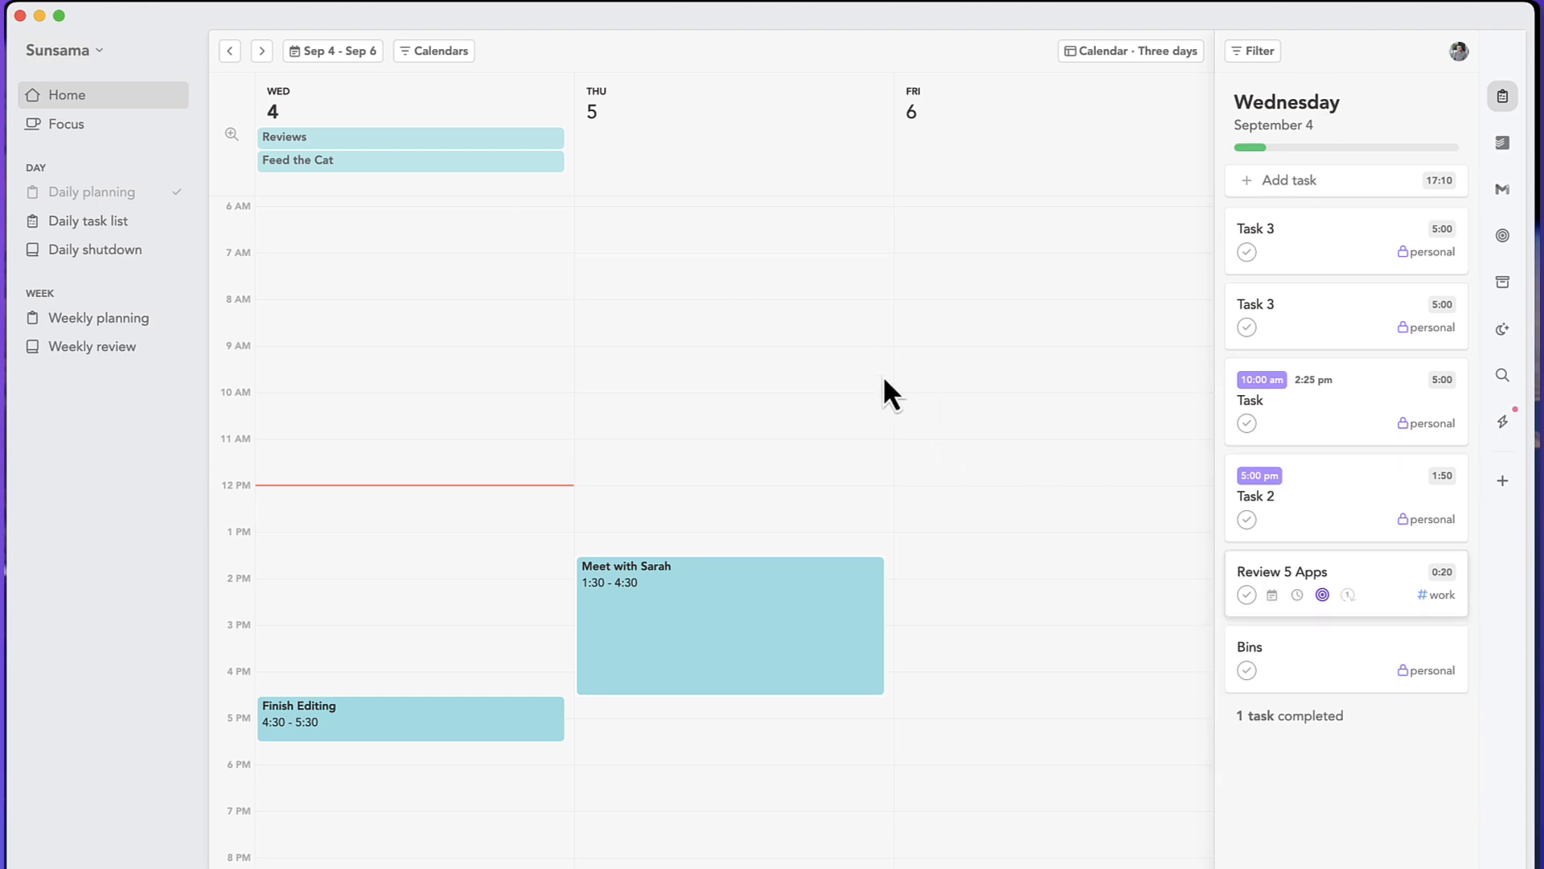
left_click(1129, 50)
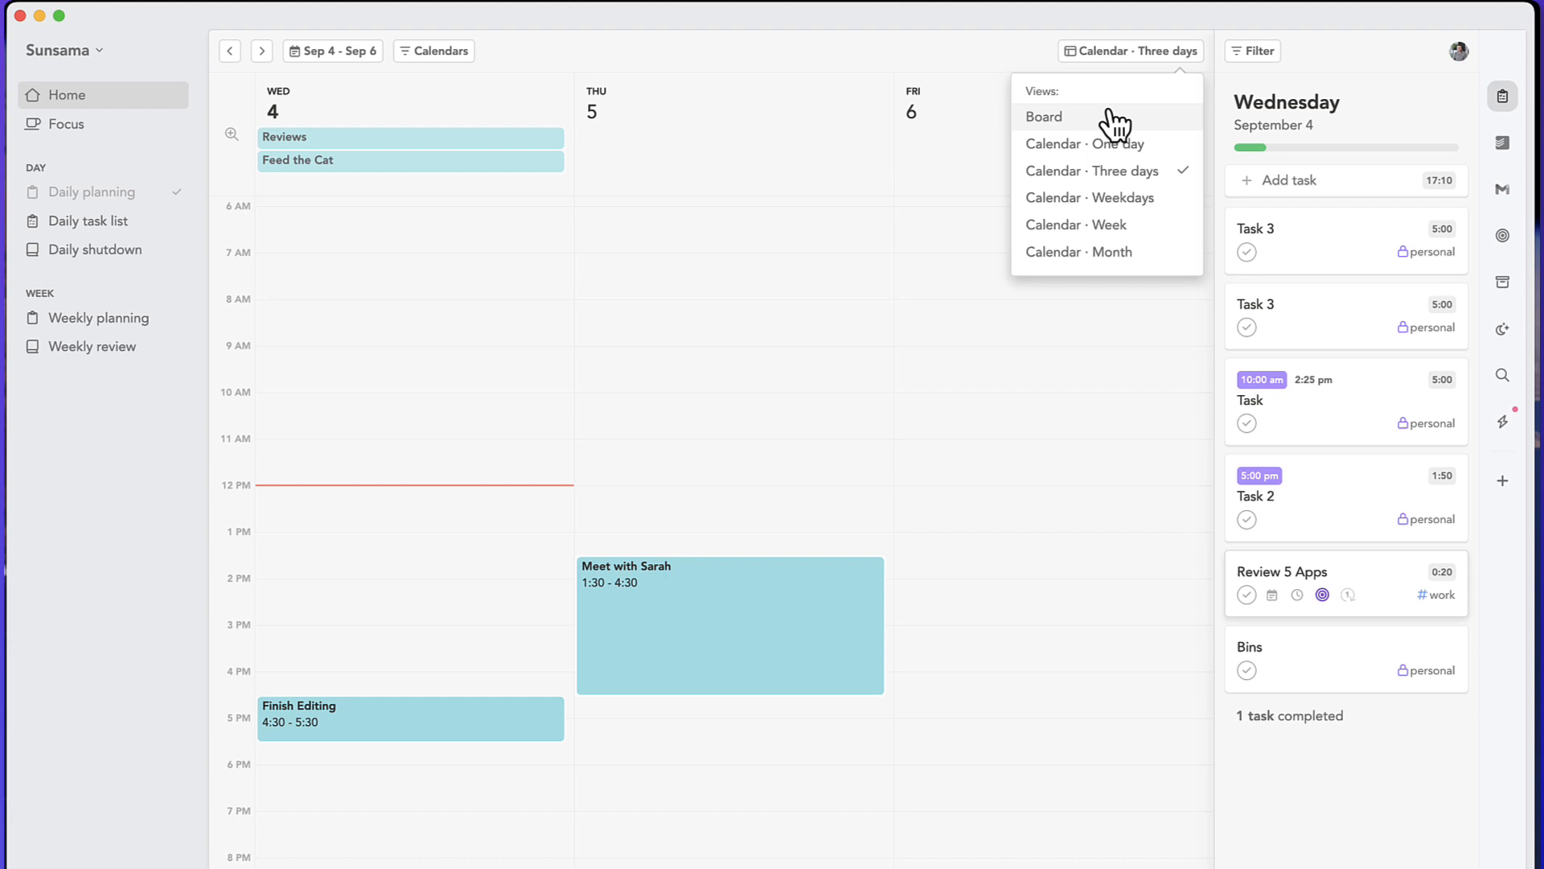
left_click(1043, 116)
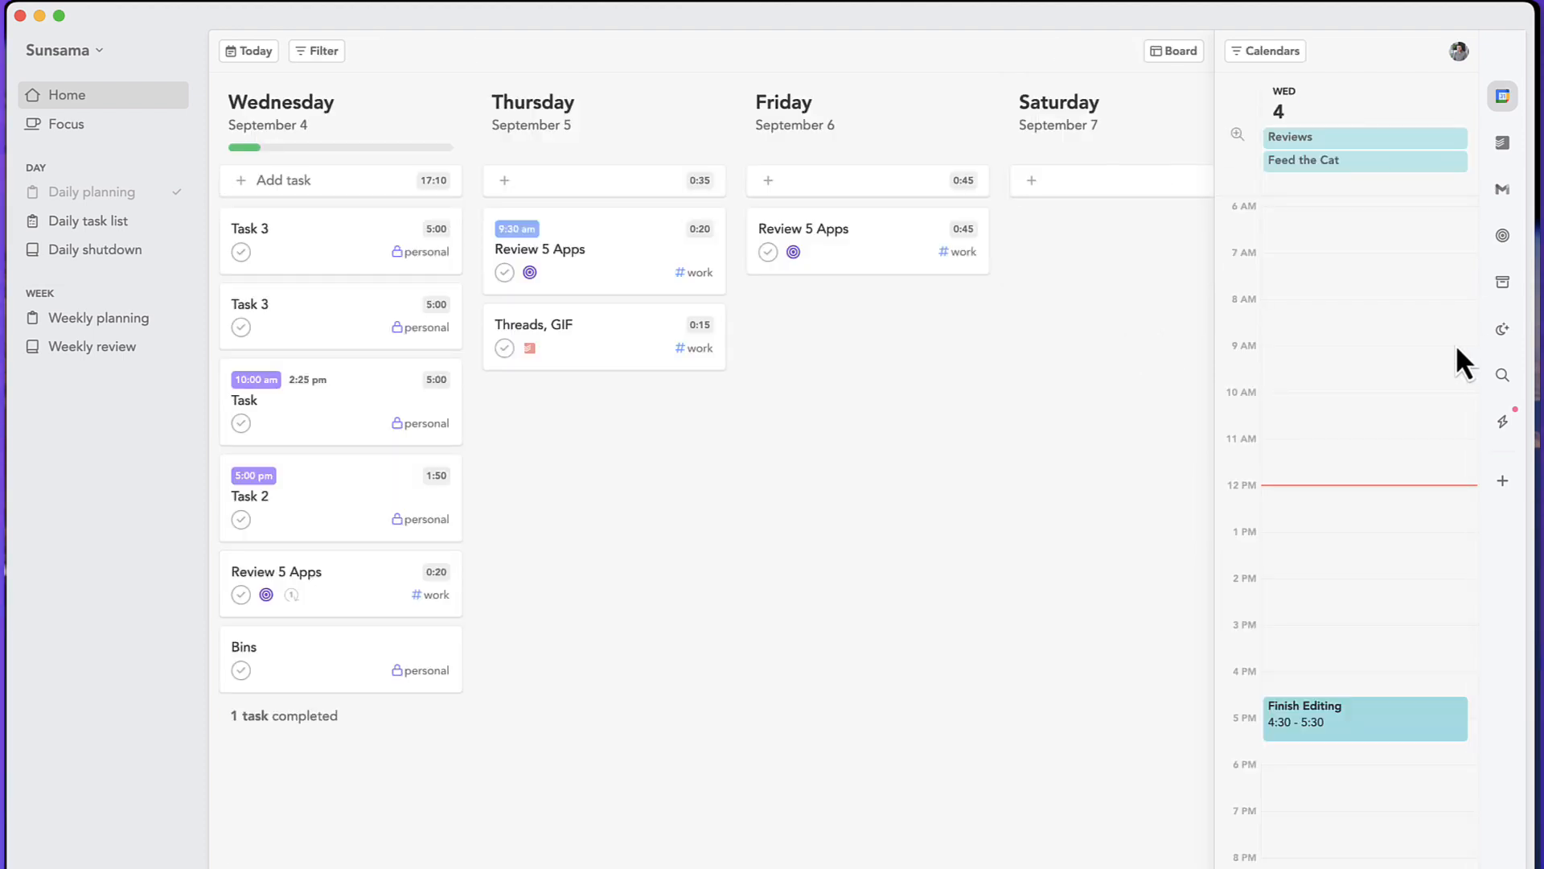
mouse_move(955, 510)
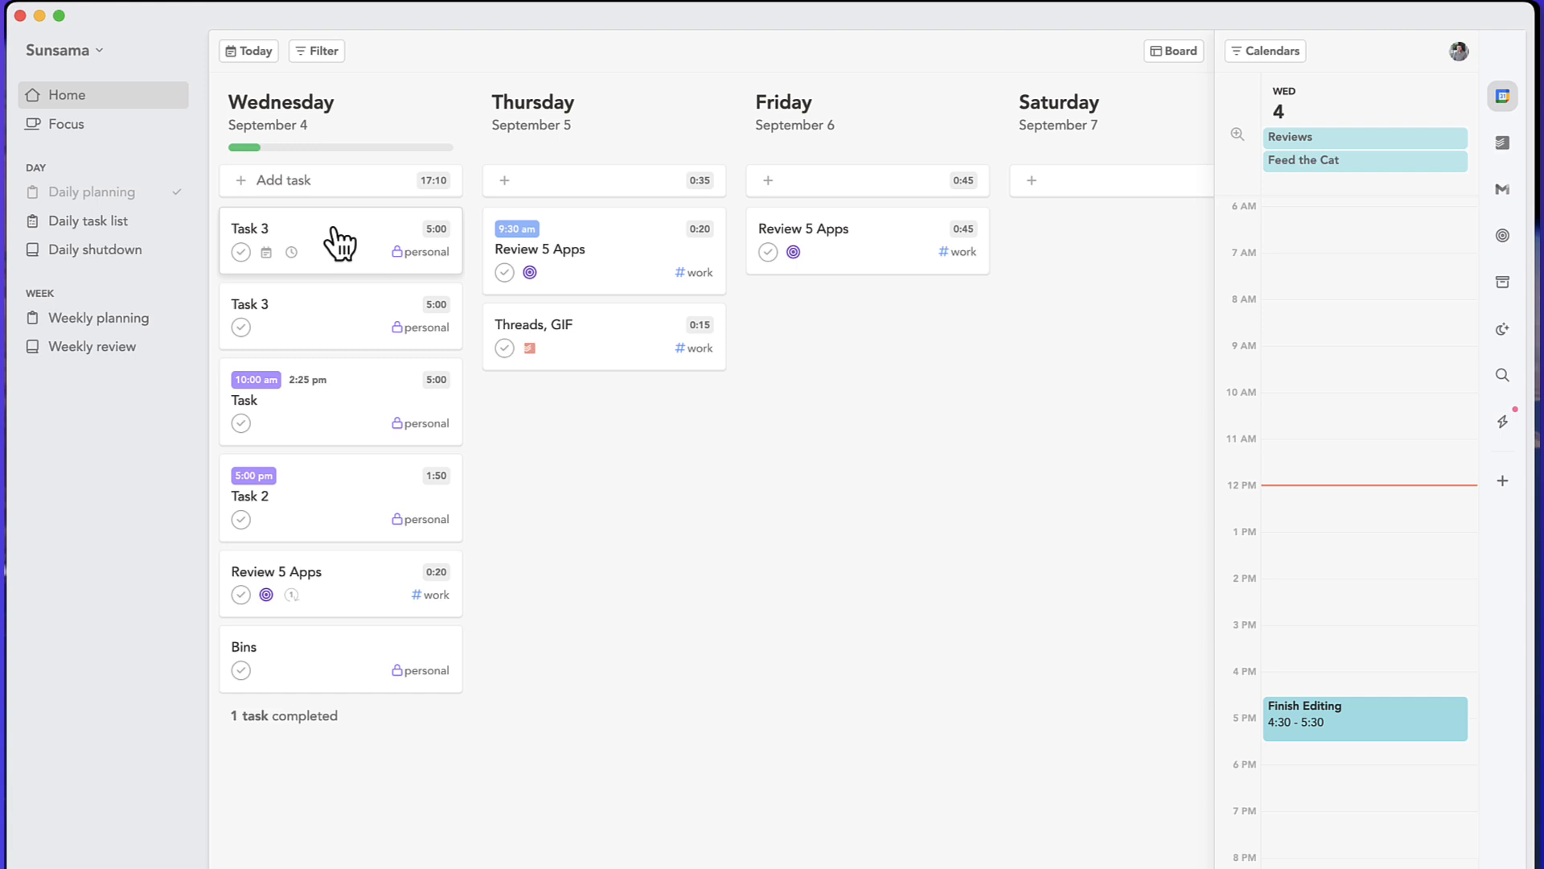
mouse_move(423, 309)
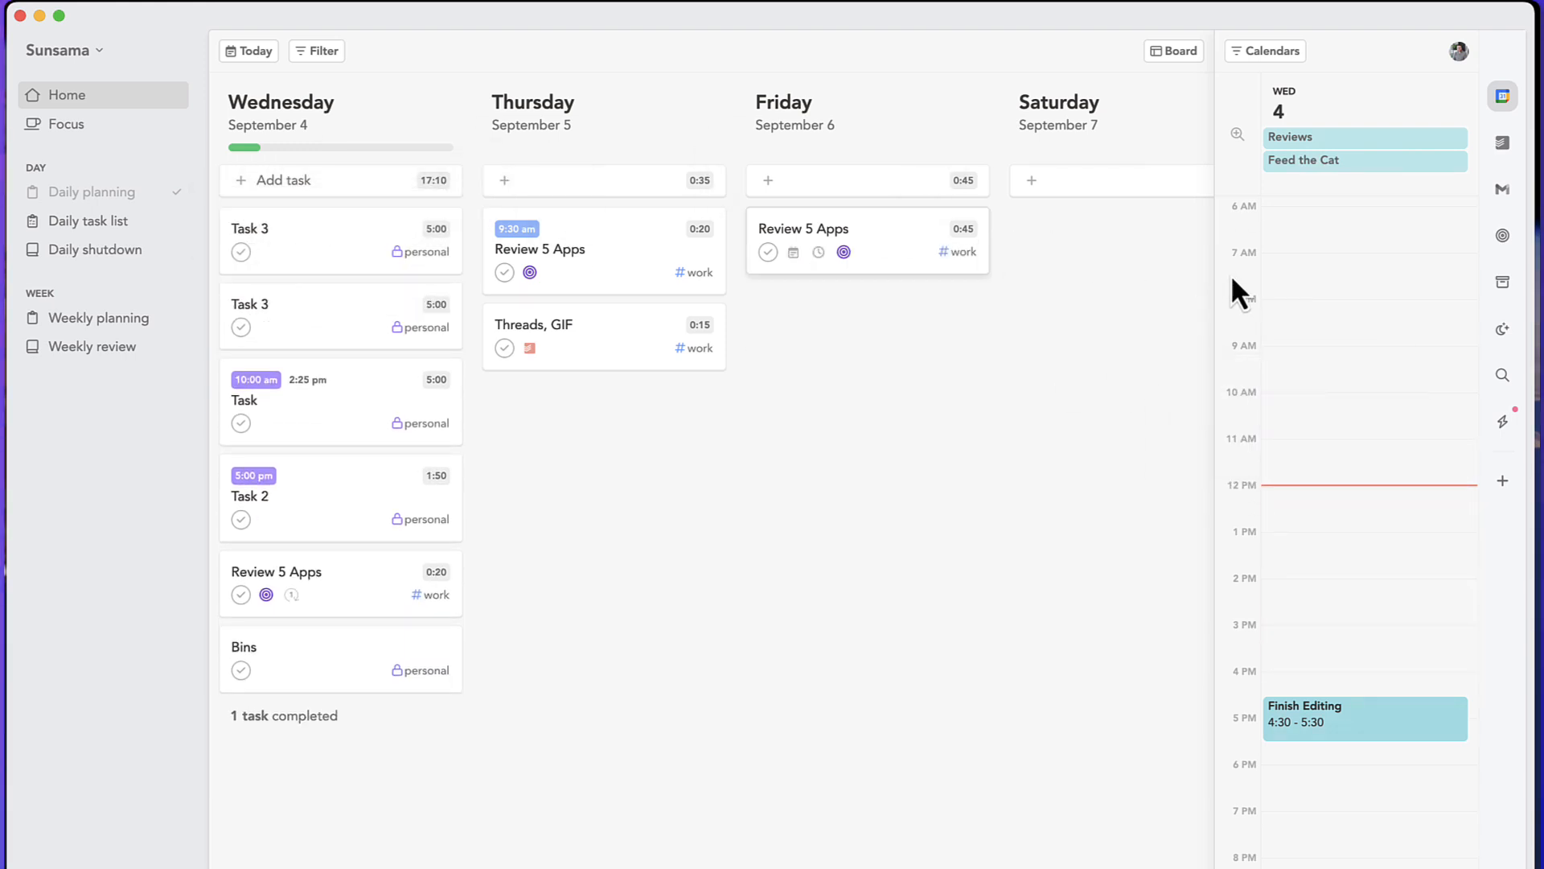
mouse_move(1502, 96)
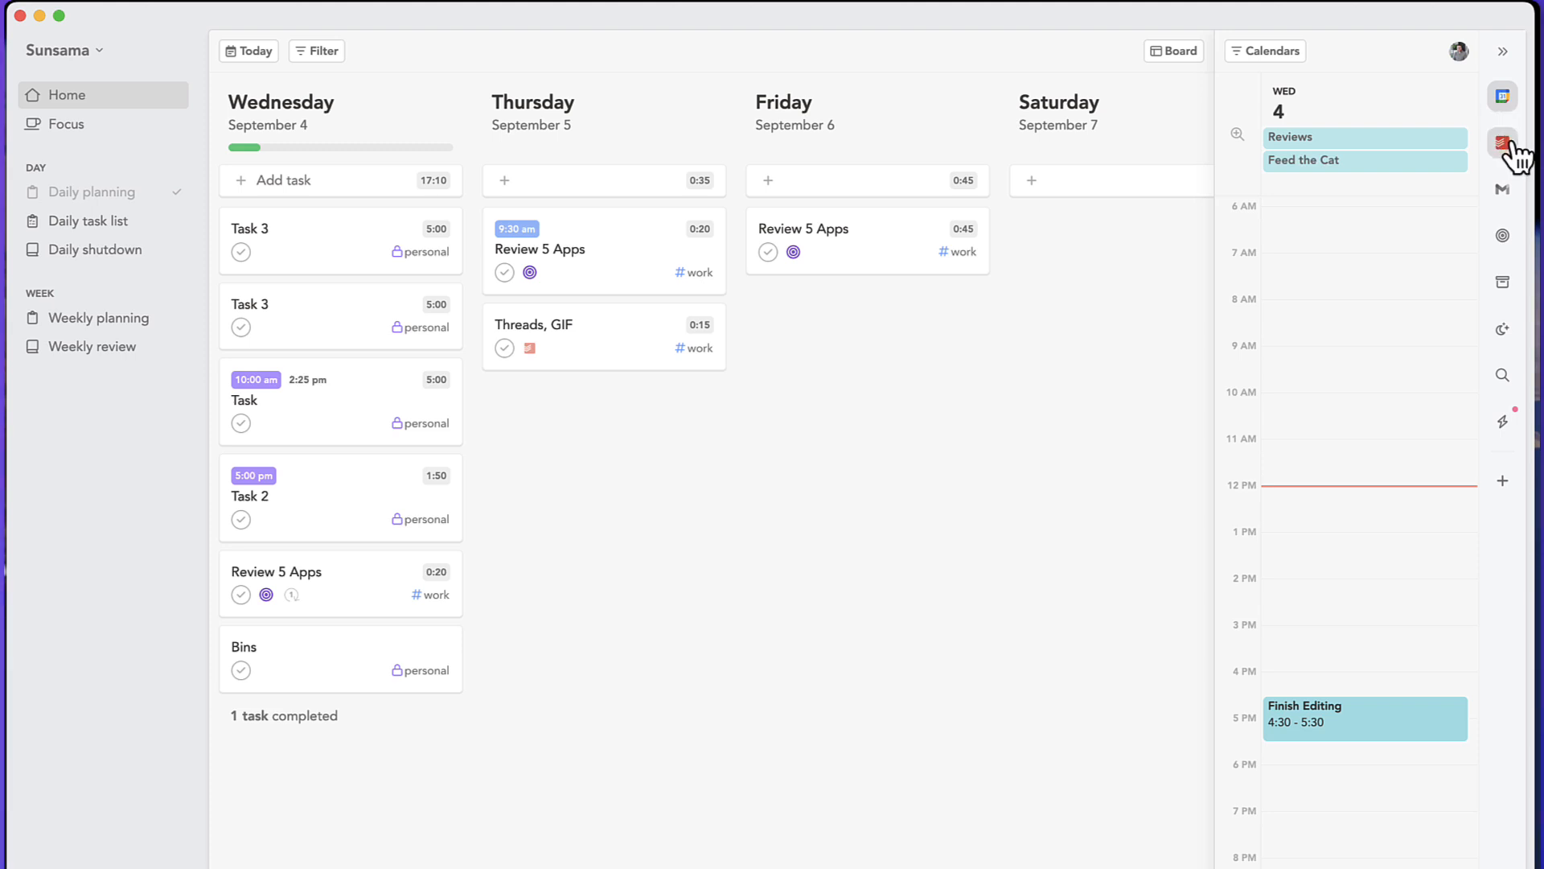
mouse_move(1502, 235)
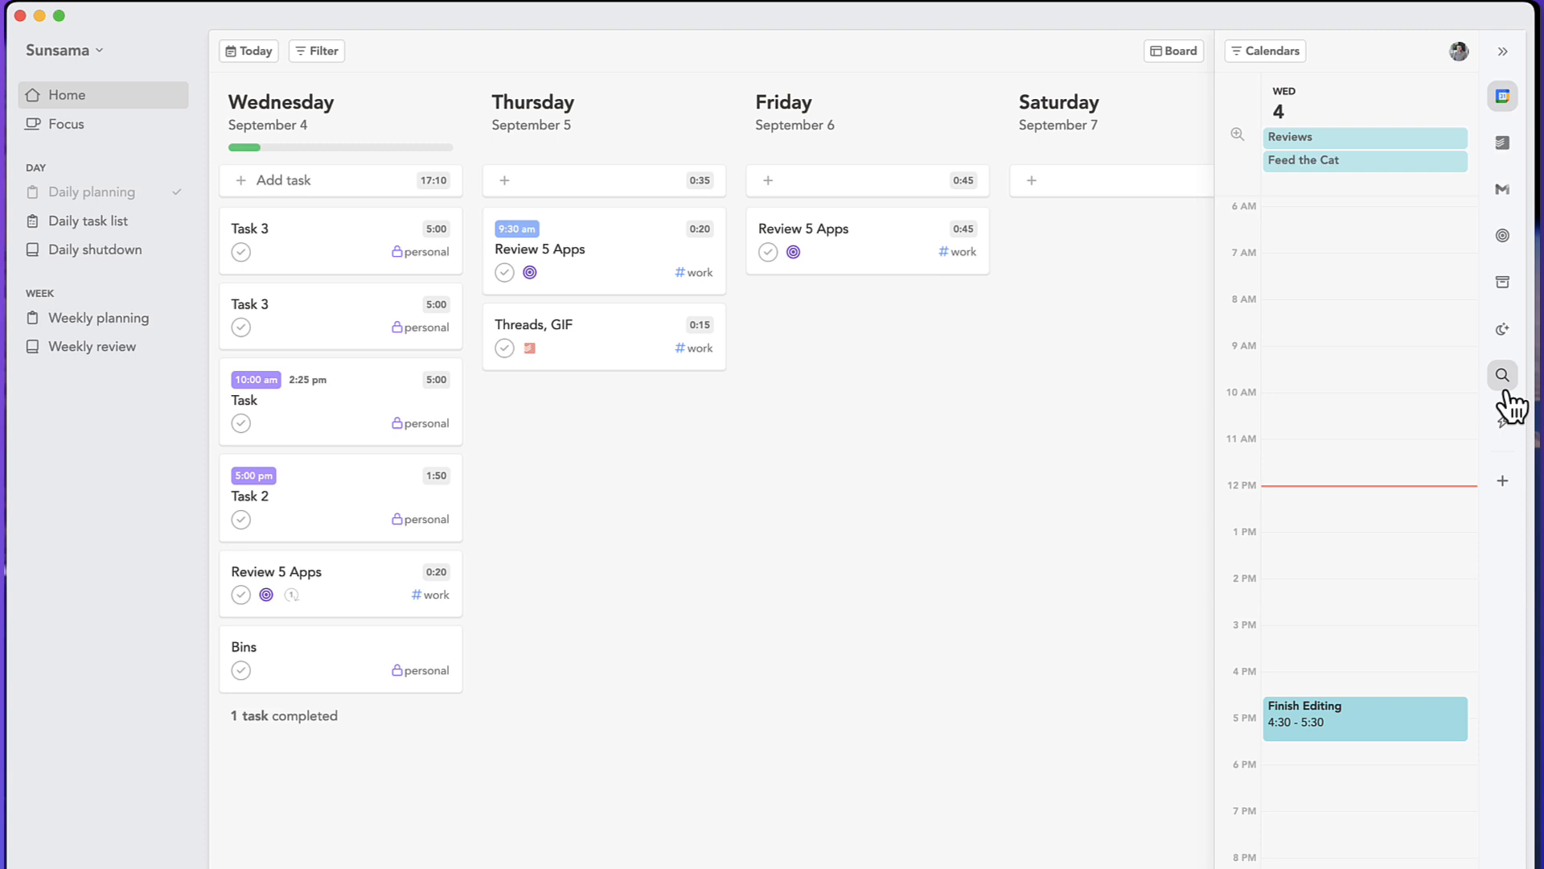
- Show the empty Backlog of someday tasks in the side panel and list the Home layouts
left_click(1502, 284)
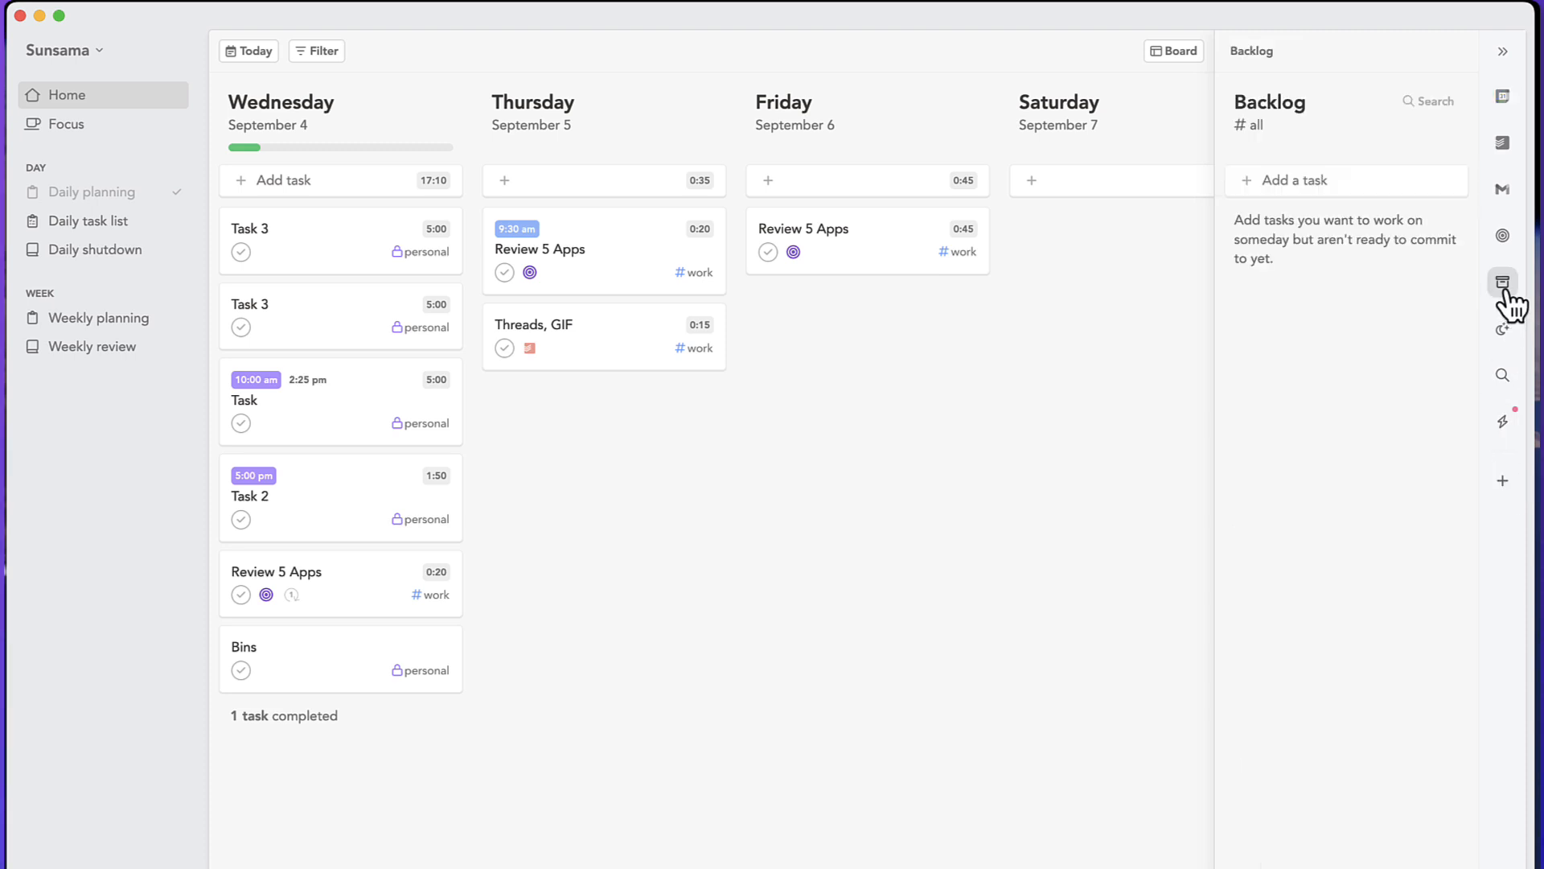
mouse_move(1324, 203)
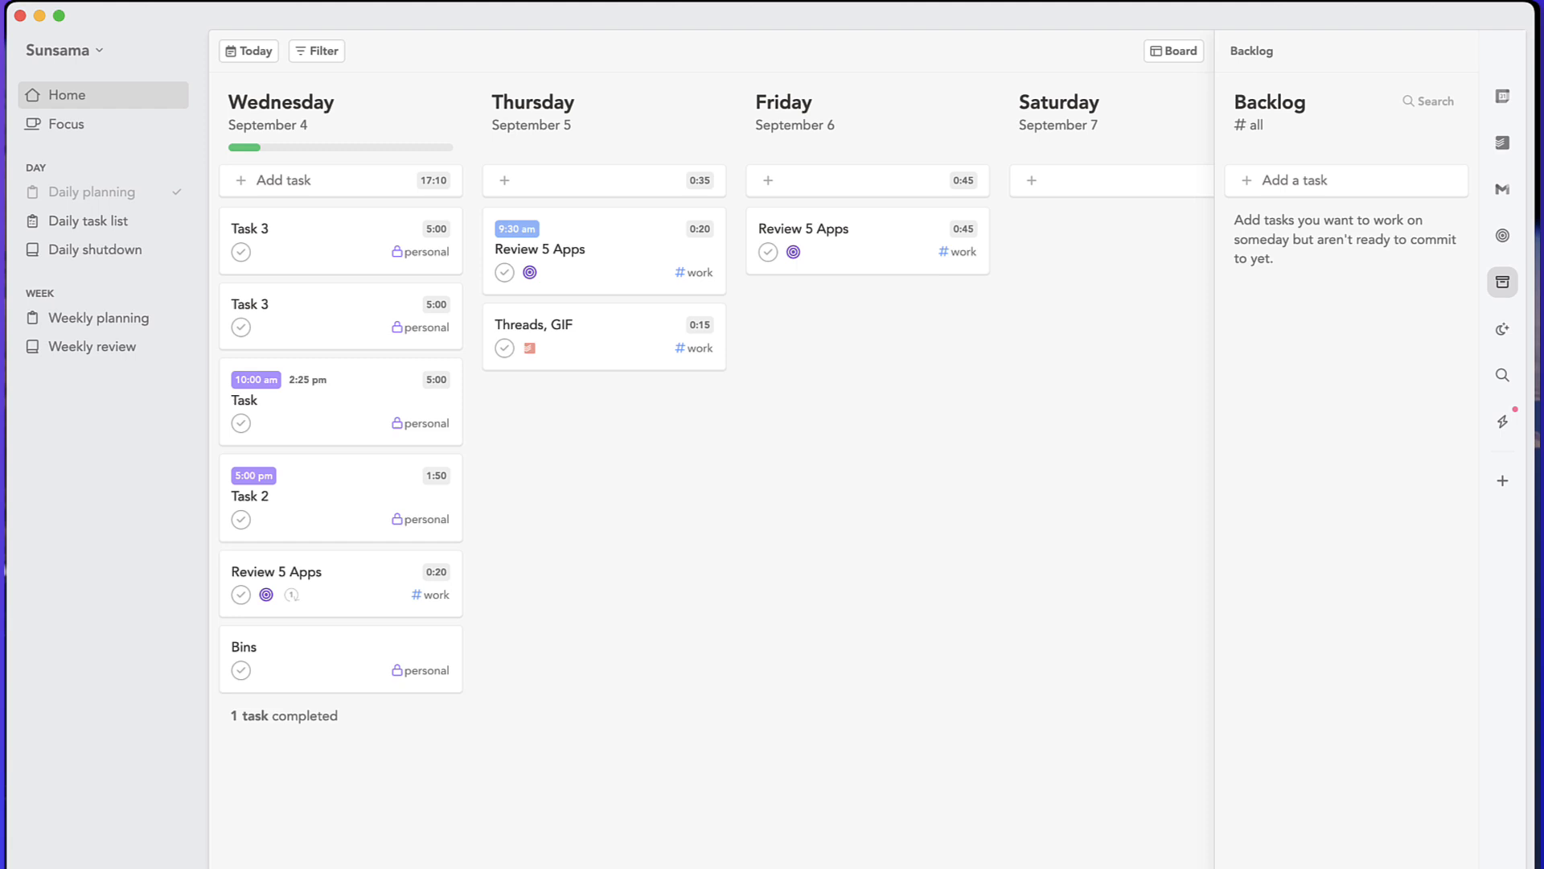
left_click(1173, 50)
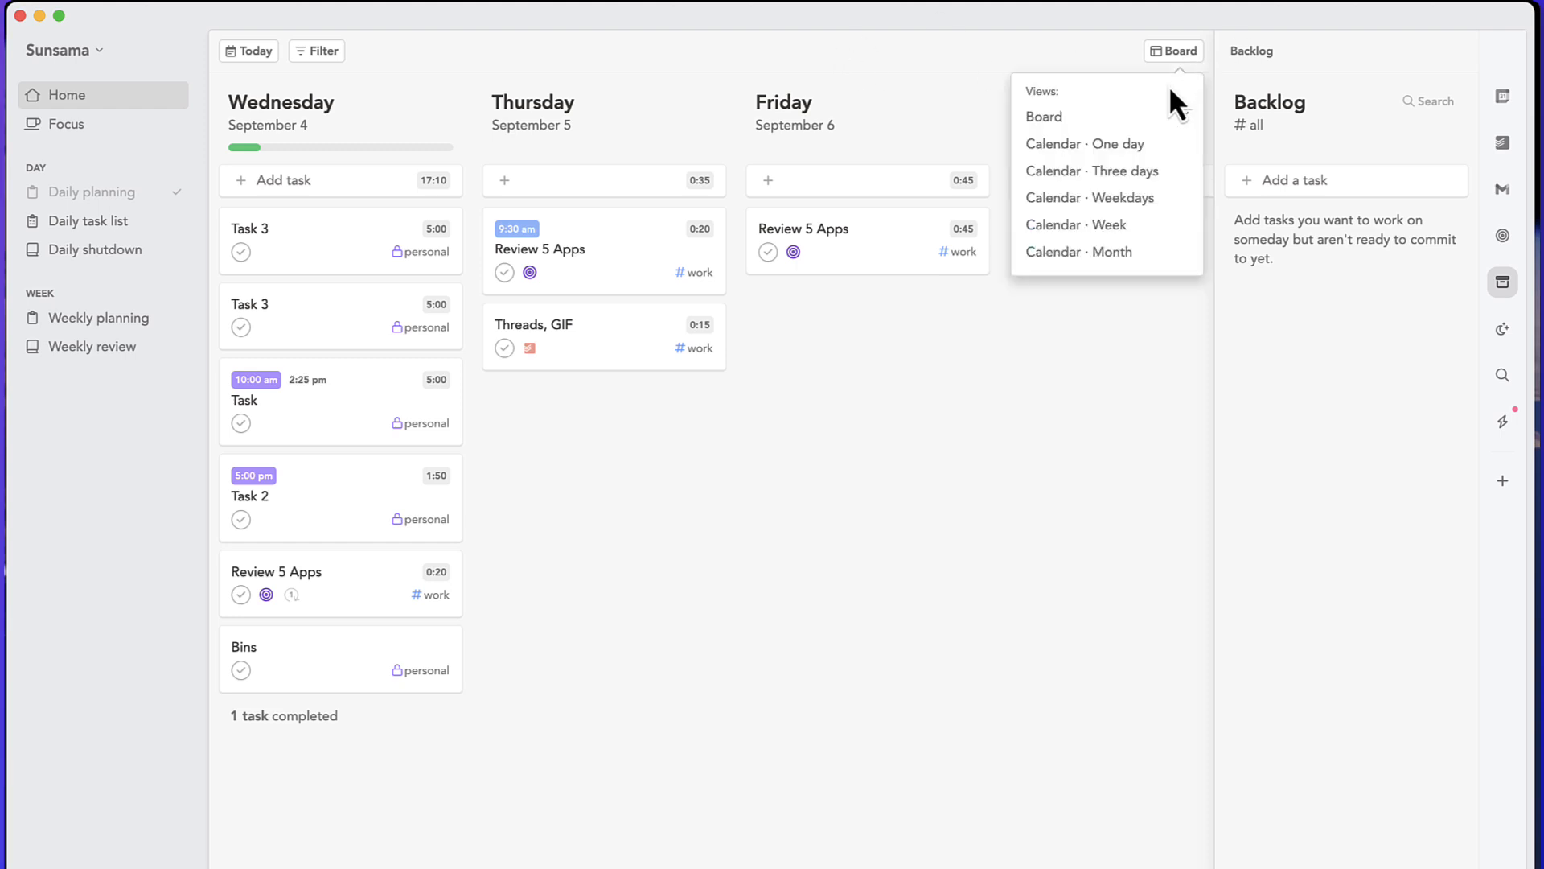
- Cycle Home through one-day, three-day, weekday, week and month calendar layouts
left_click(1083, 144)
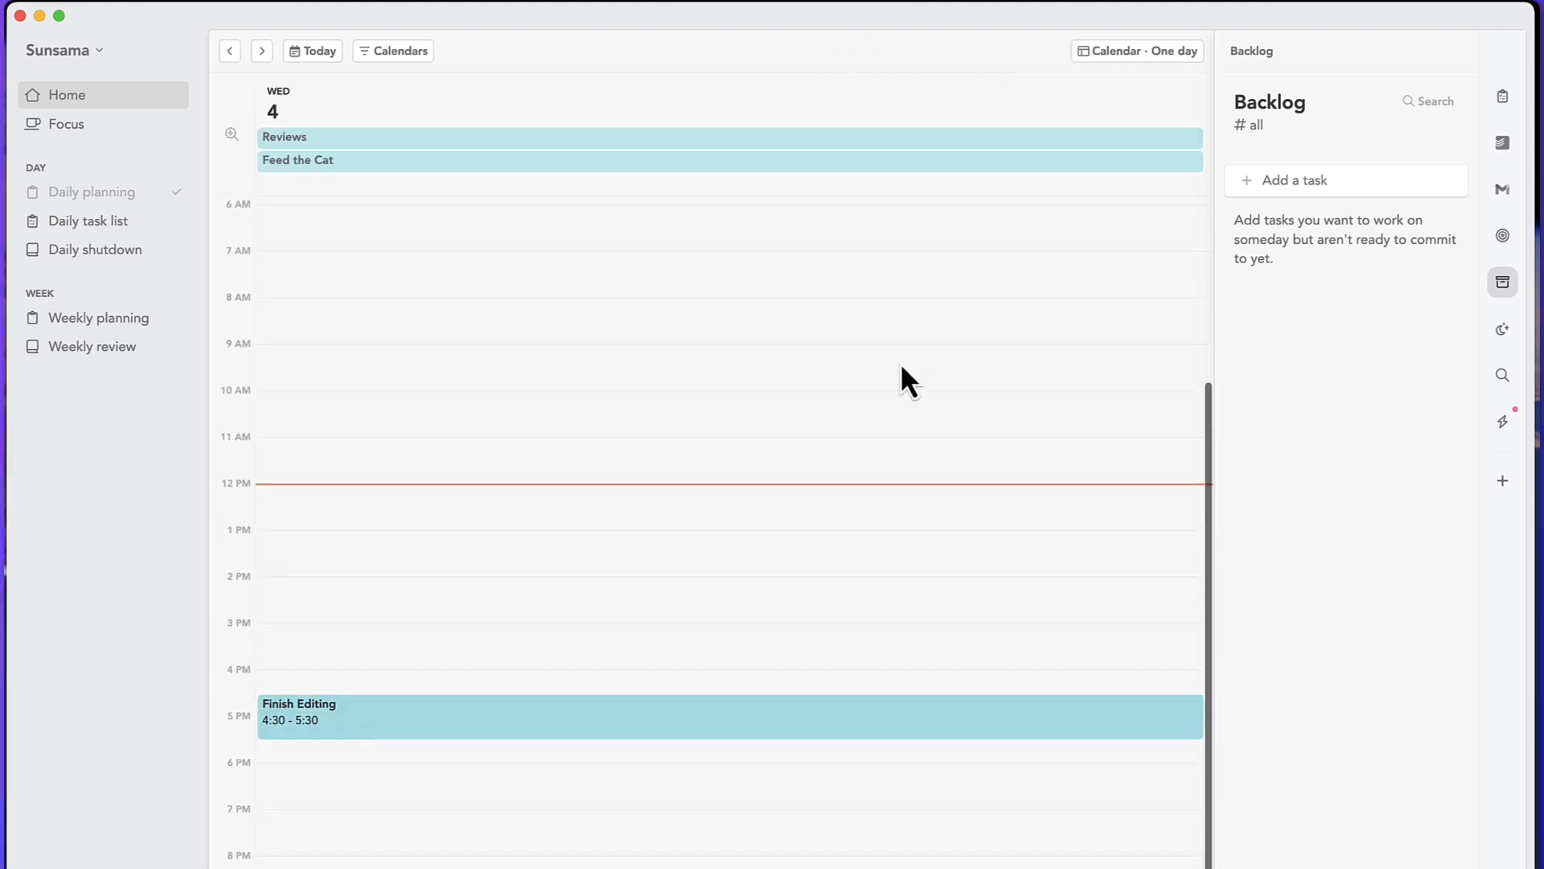
left_click(393, 49)
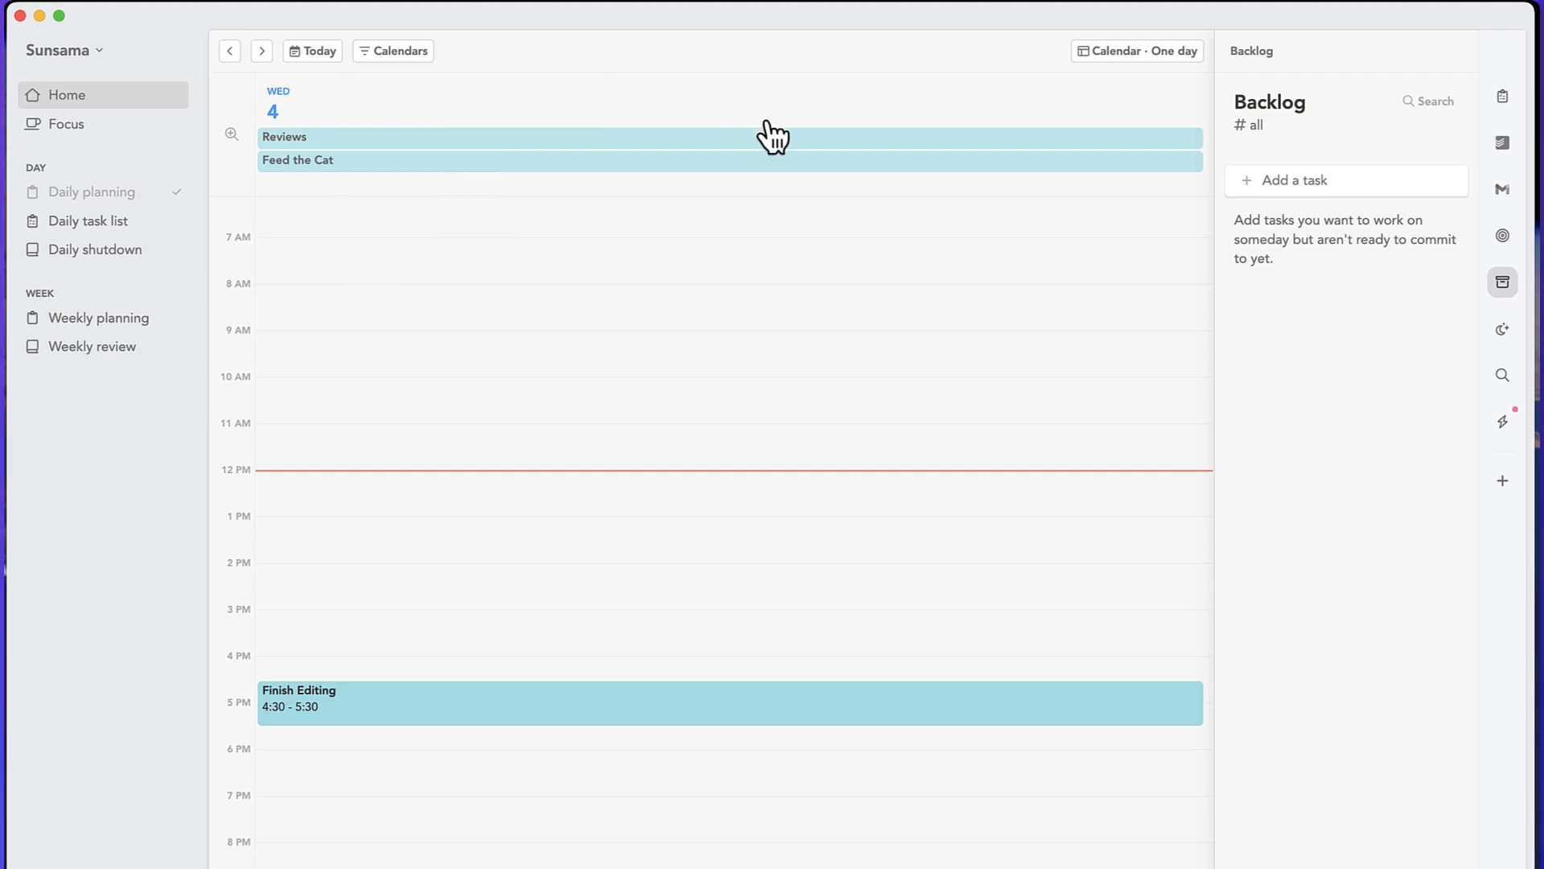
left_click(1134, 50)
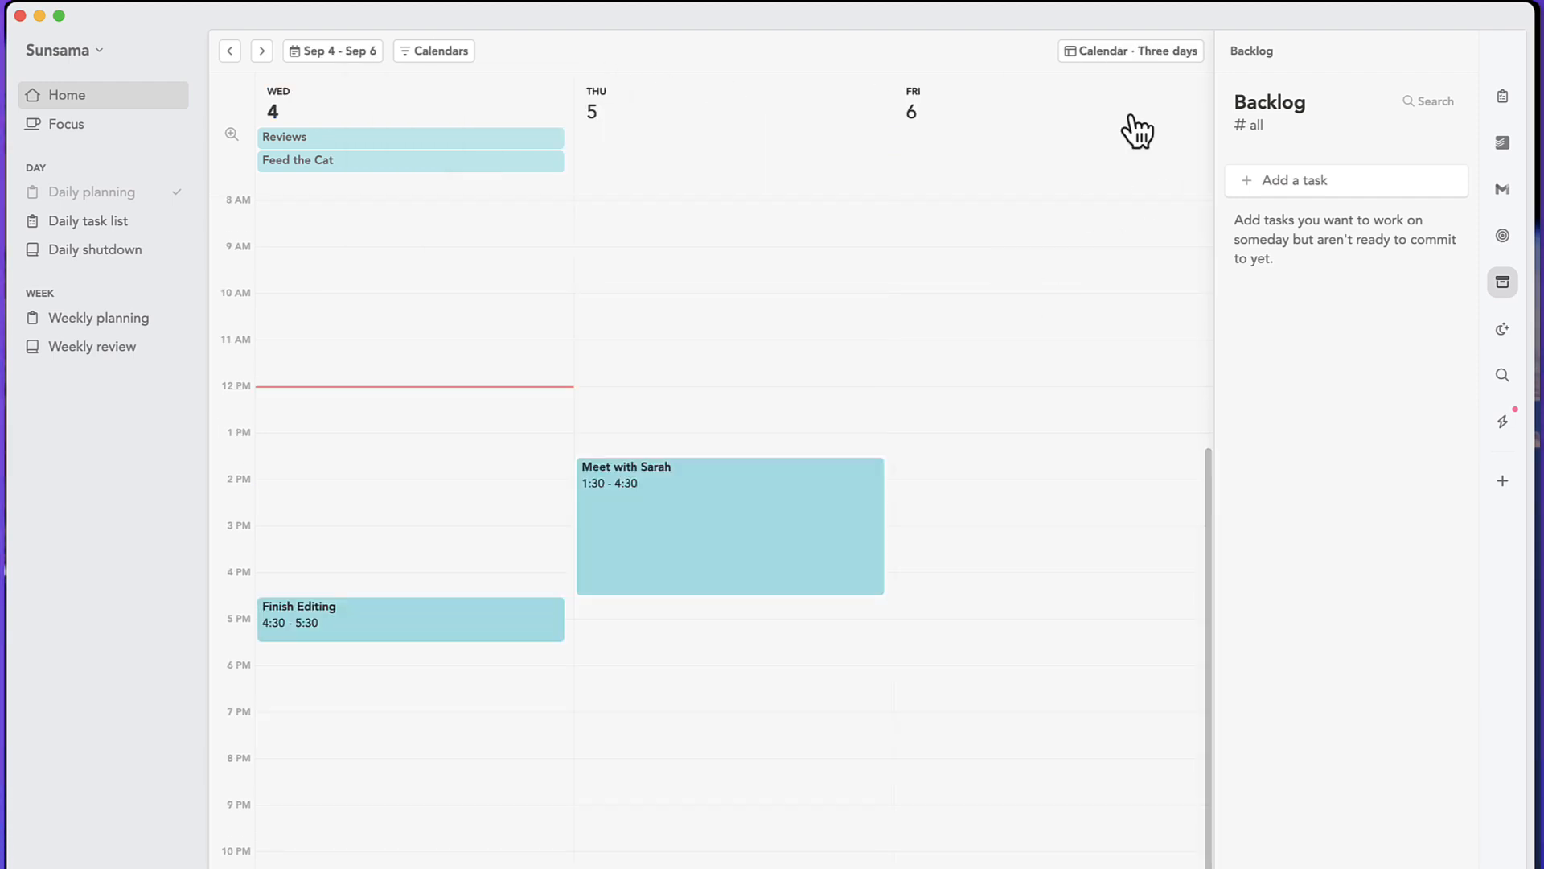
left_click(1131, 50)
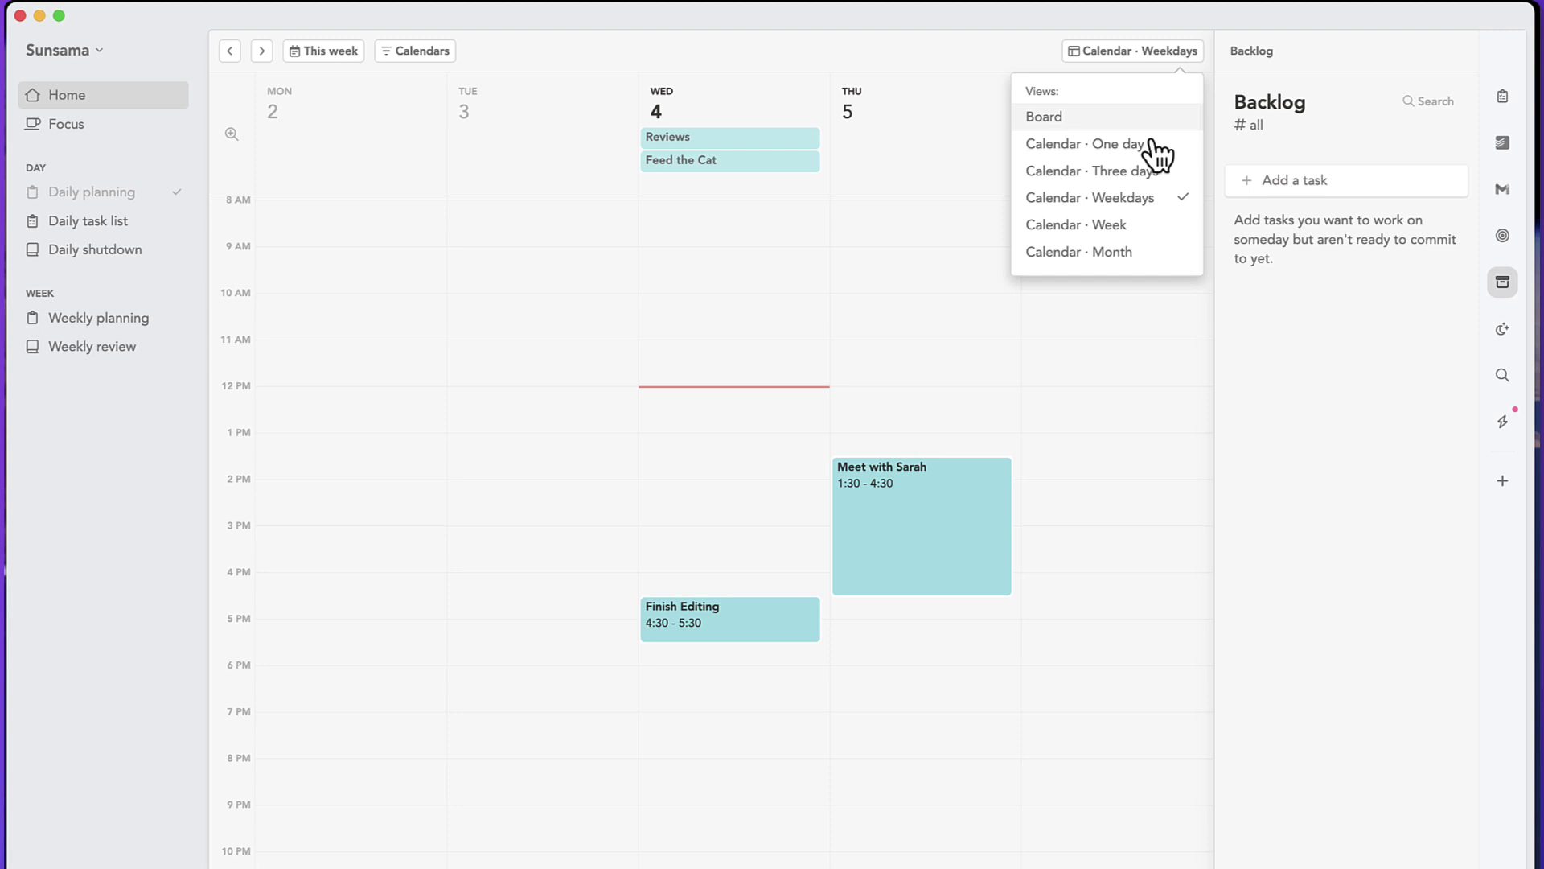
left_click(1073, 224)
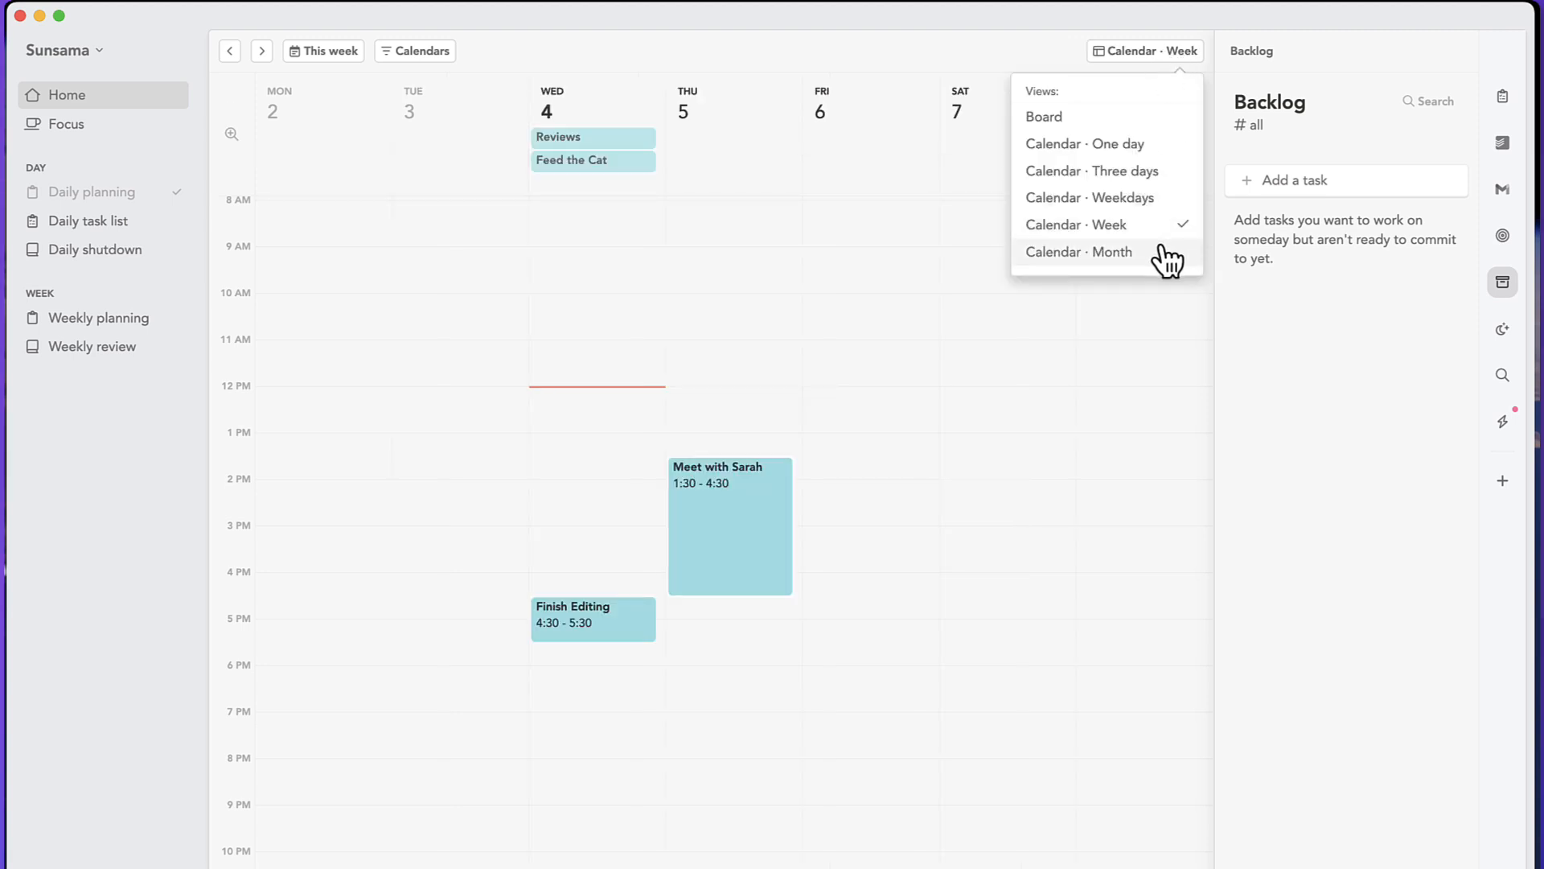
left_click(1078, 251)
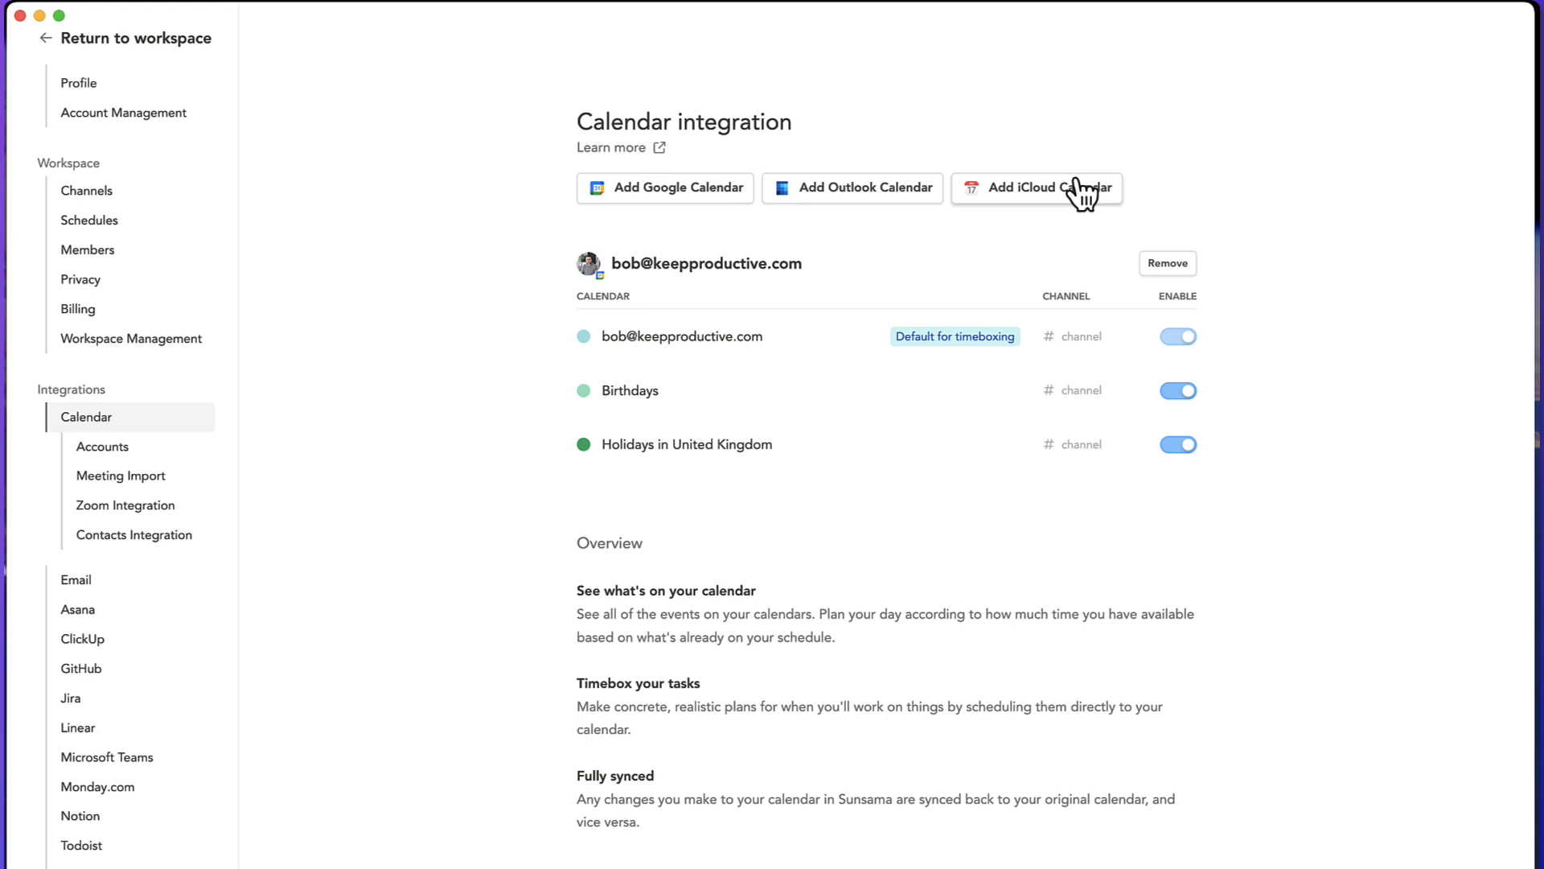
mouse_move(1003, 519)
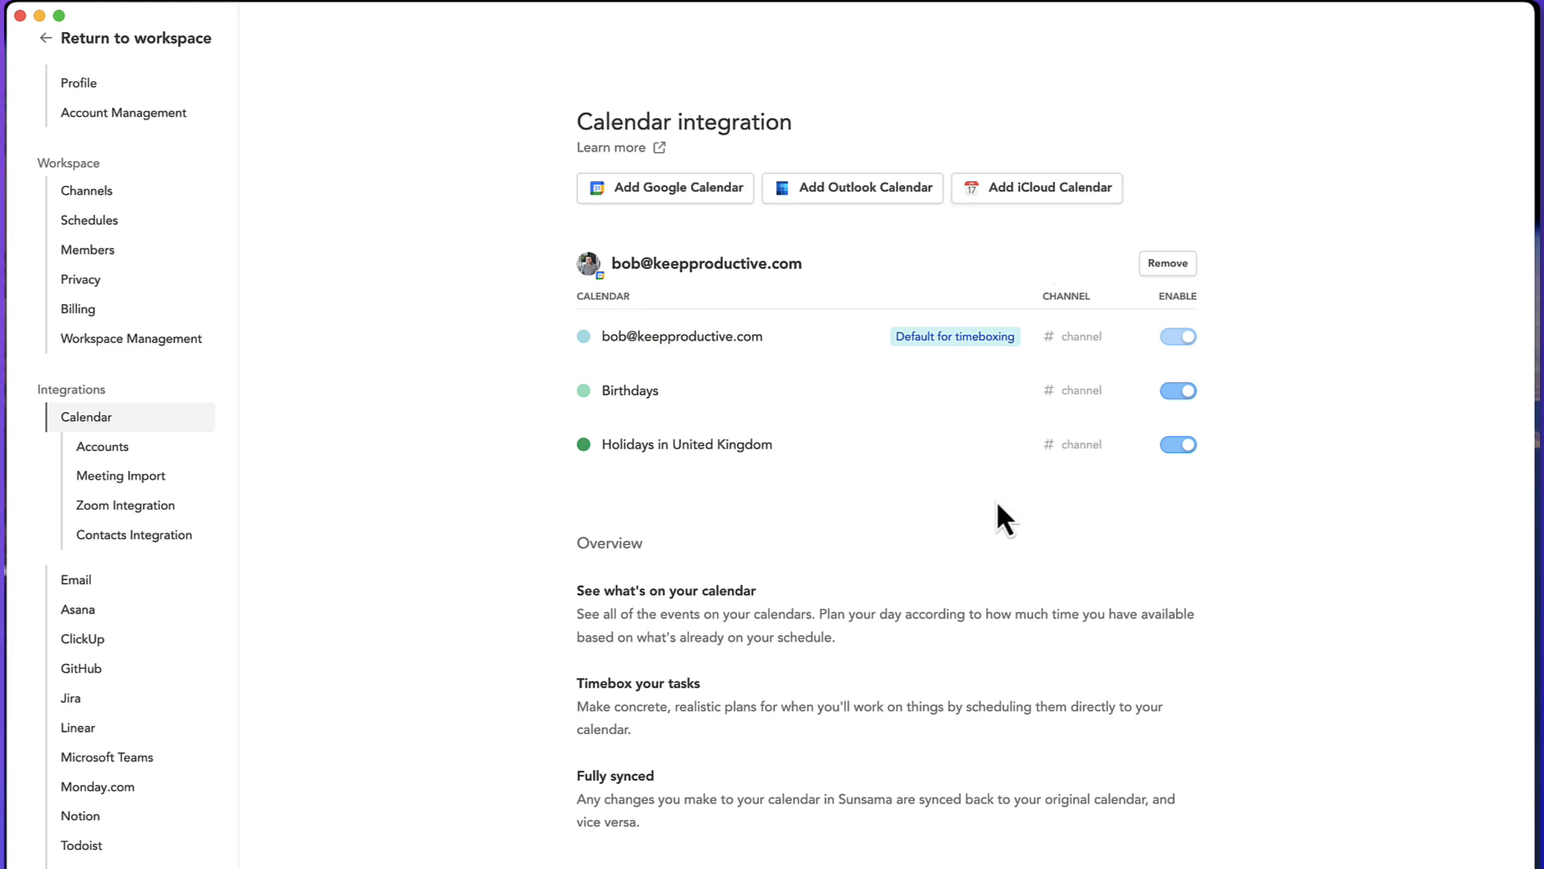
mouse_move(910, 705)
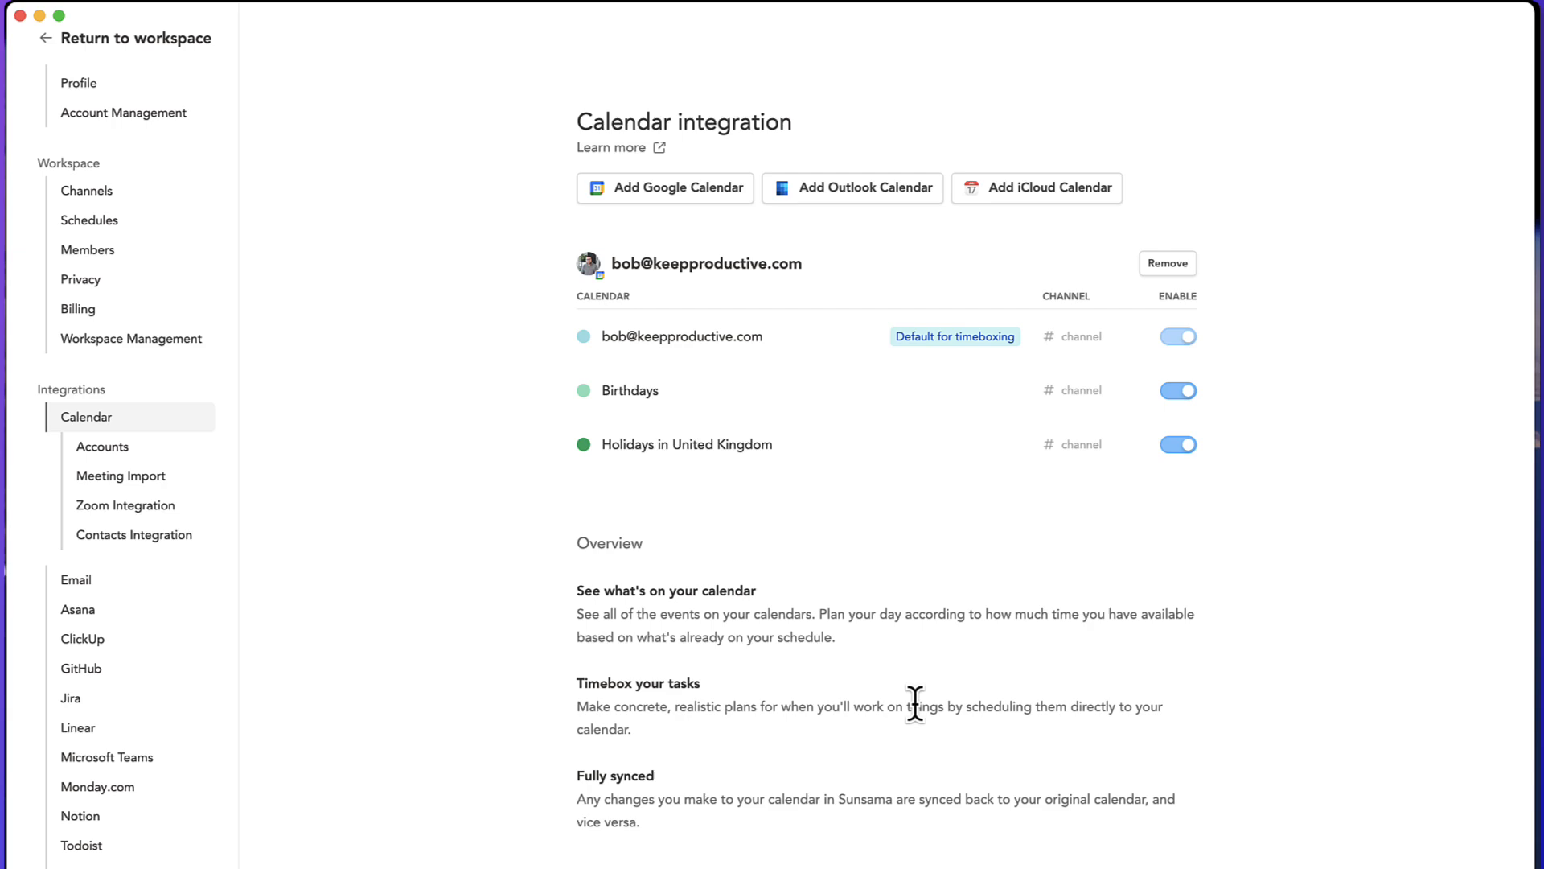
mouse_move(830, 666)
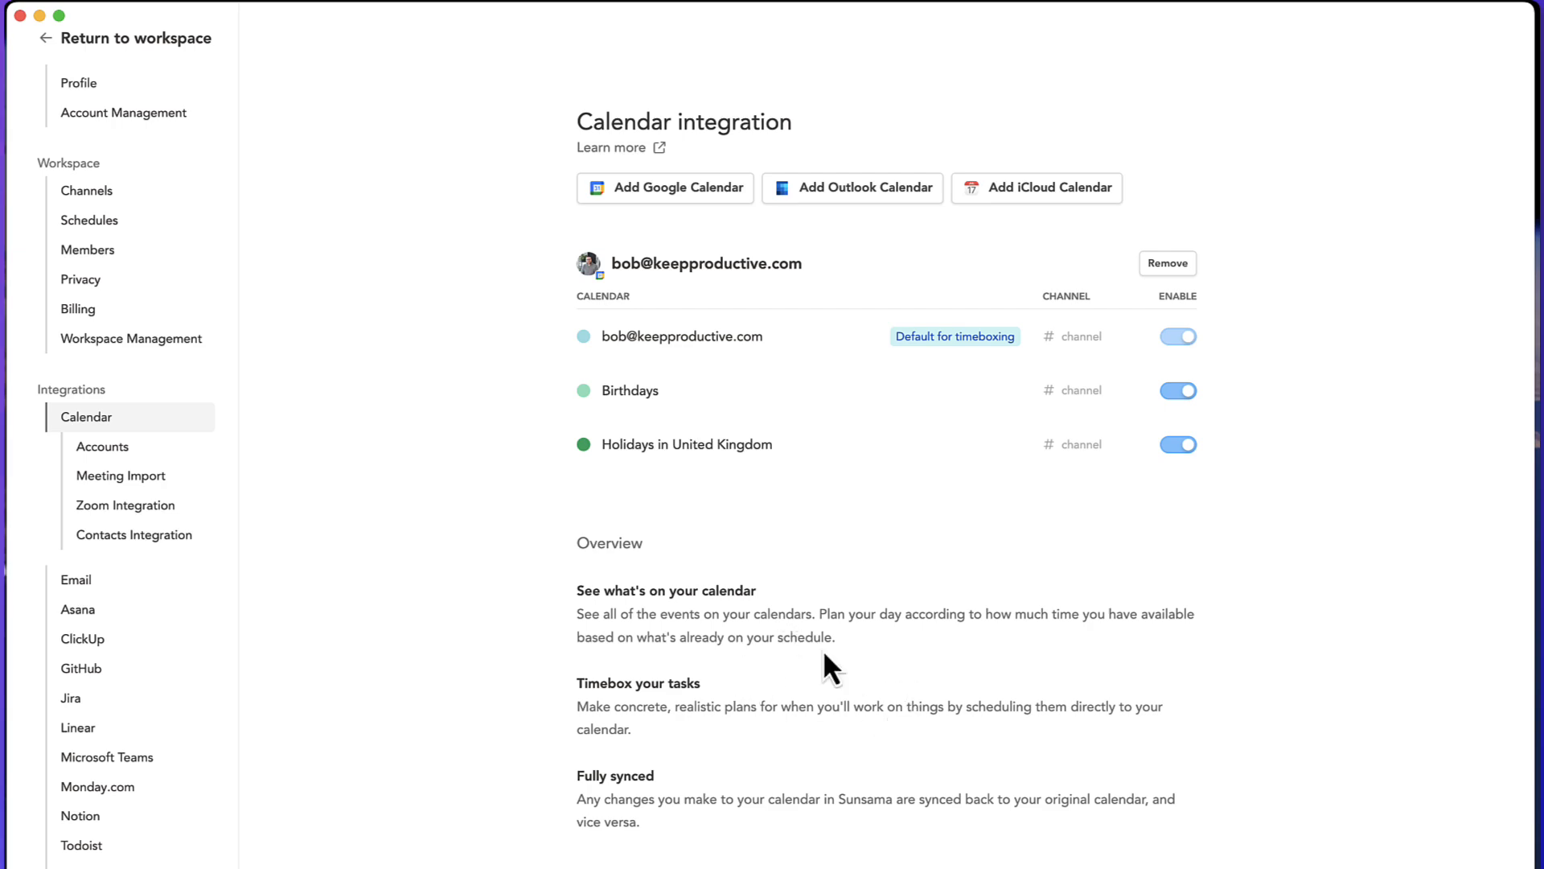
- Scroll through the meeting import, Zoom and Google Contacts integration options without changes
scroll("down", 3)
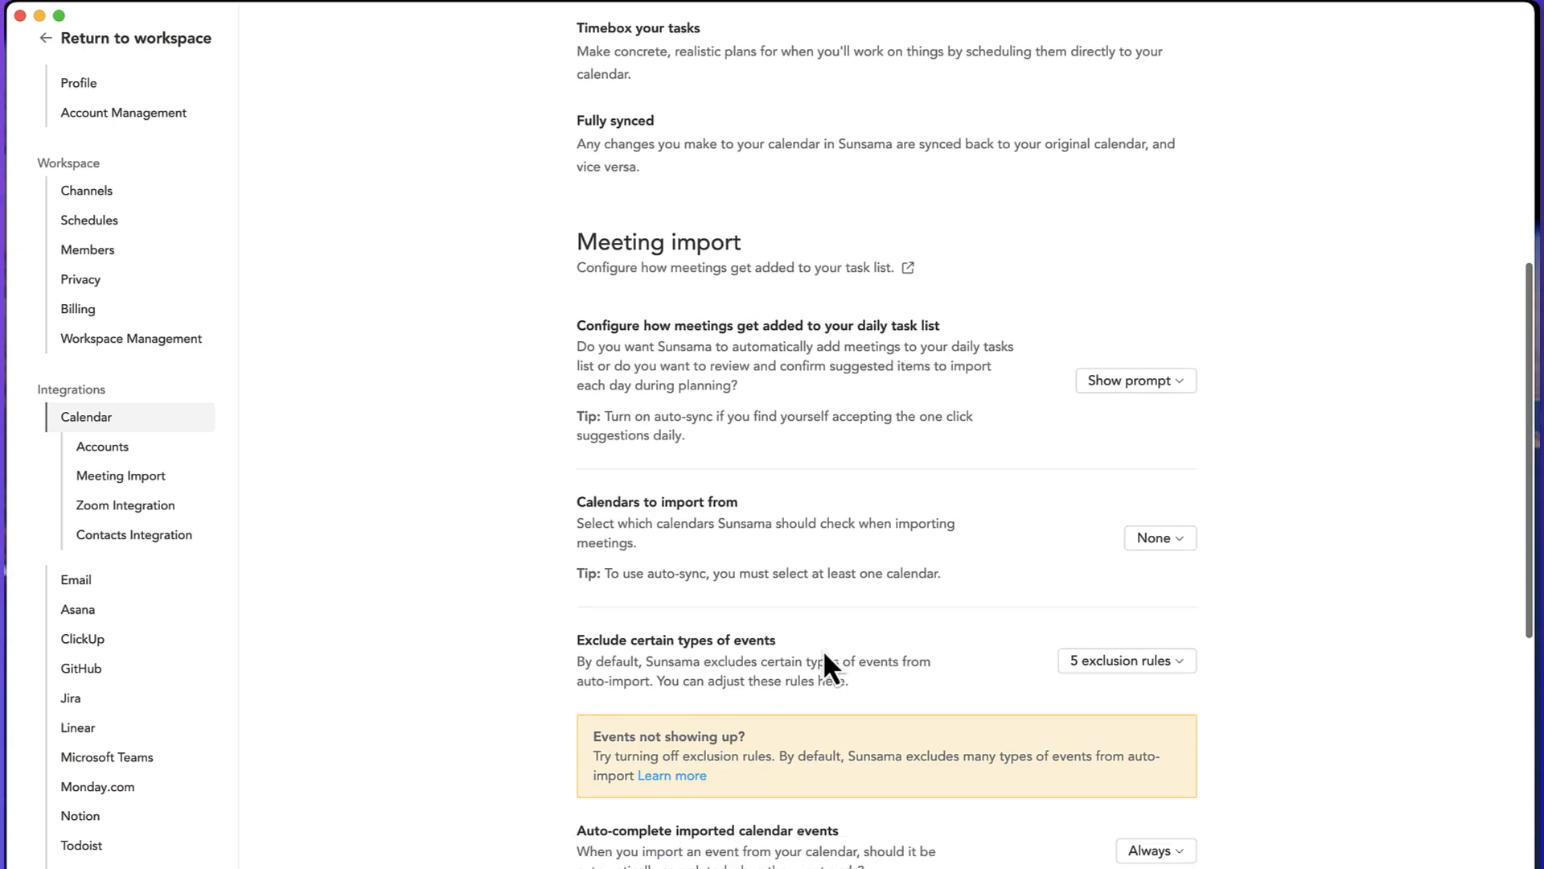
scroll("down", 3)
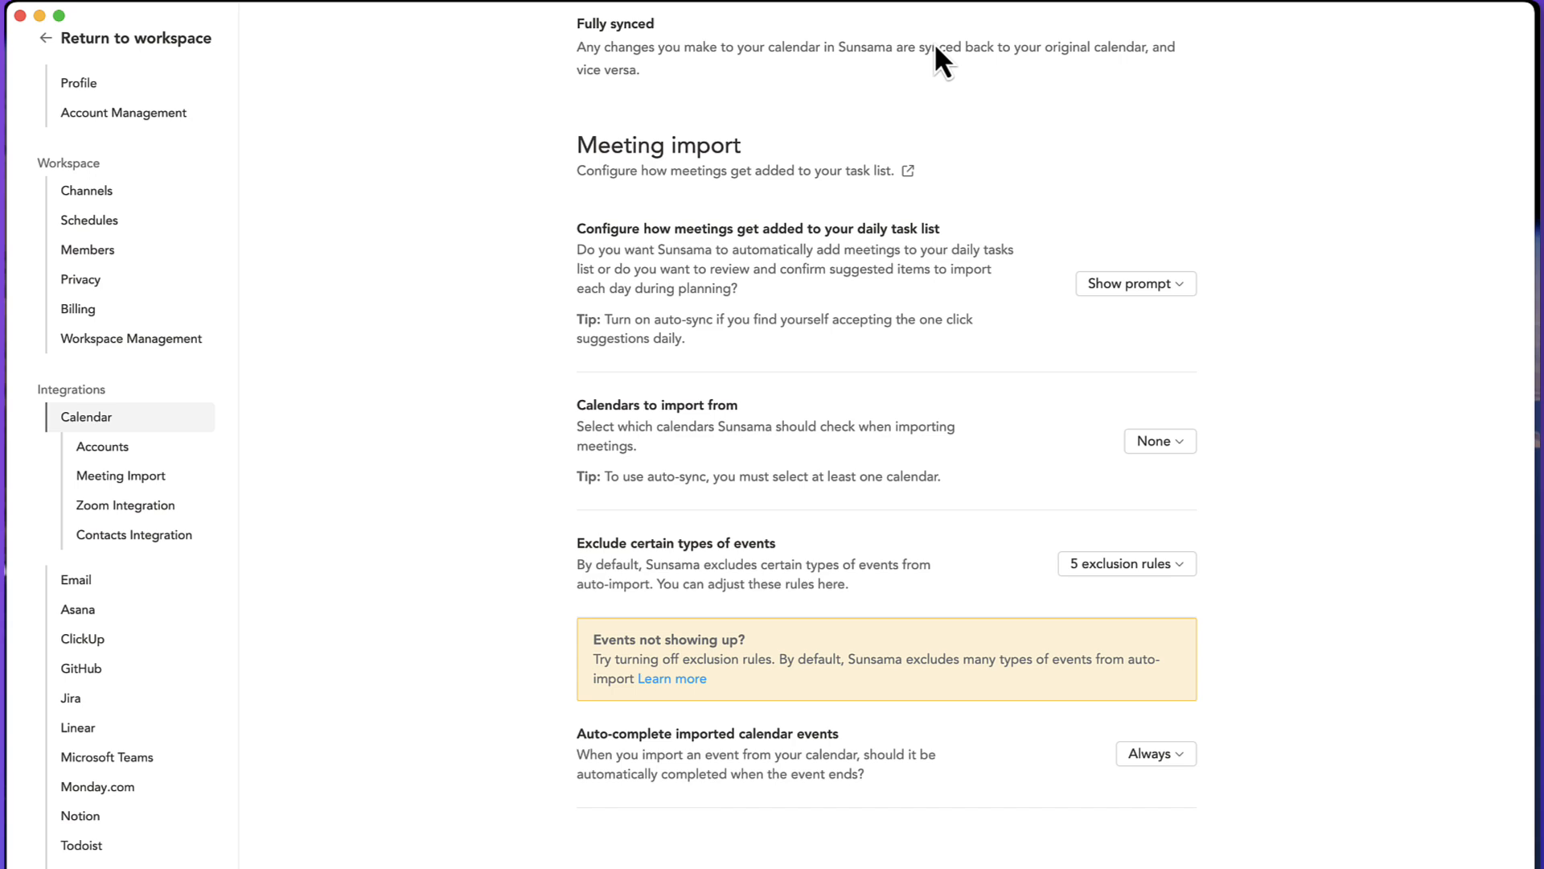
scroll("down", 3)
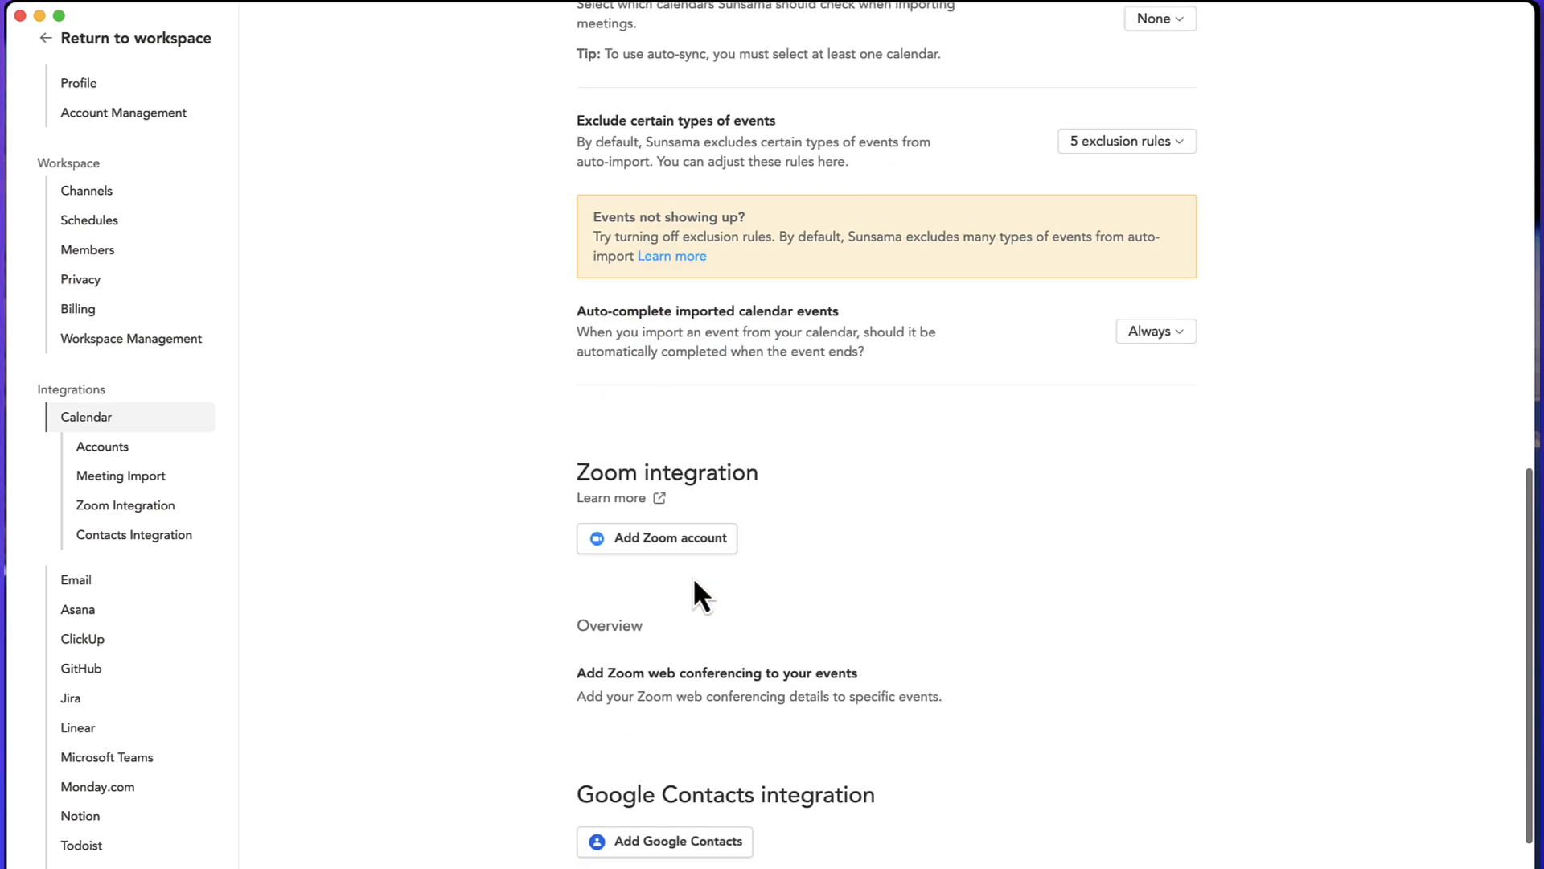
mouse_move(657, 537)
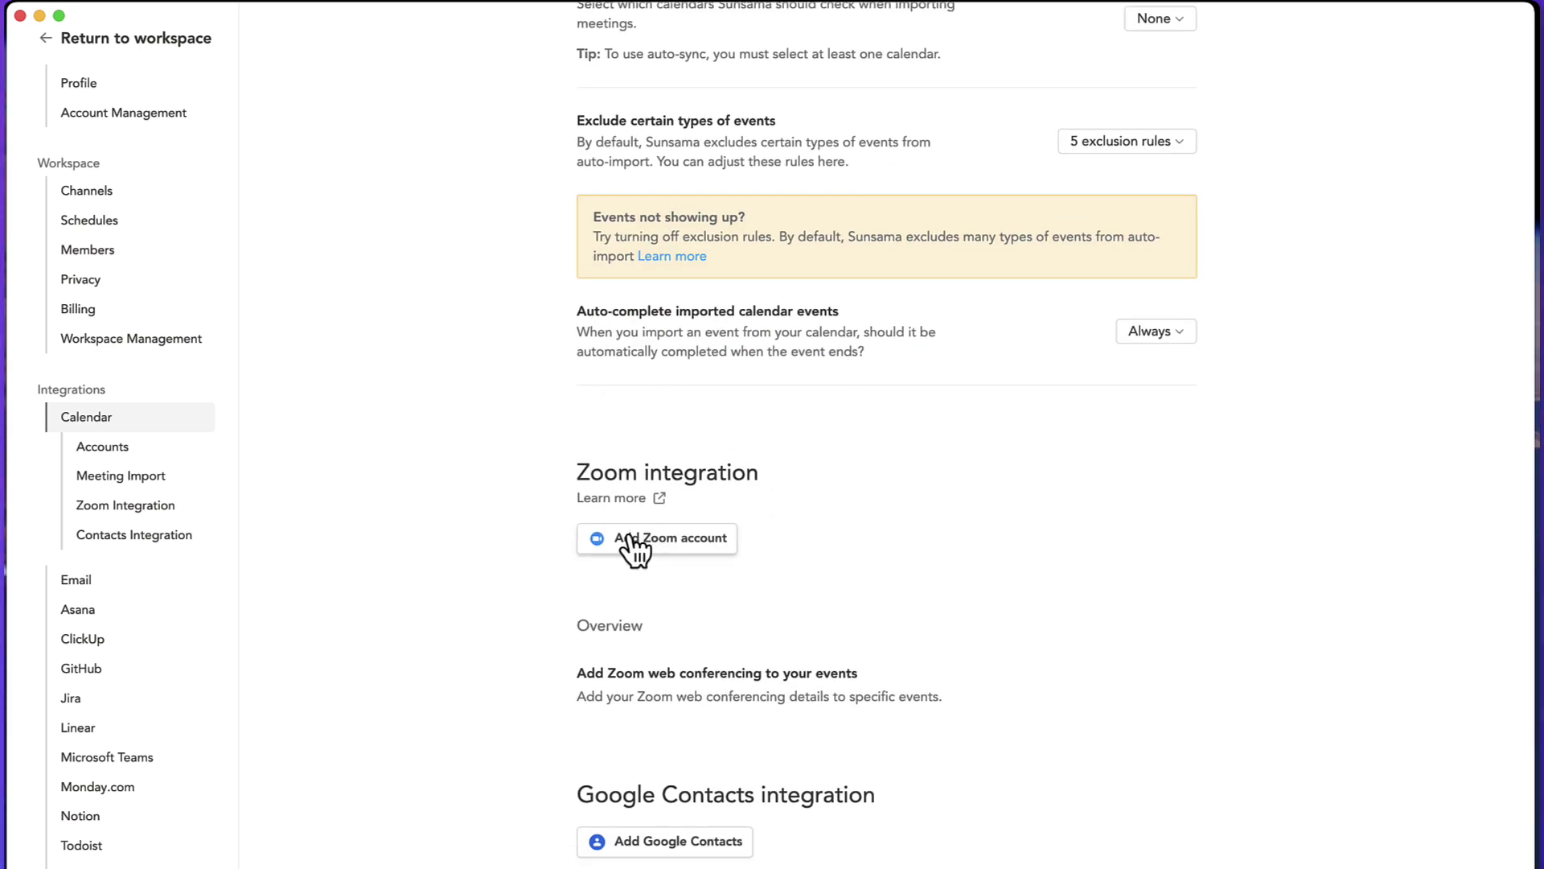
scroll("down", 3)
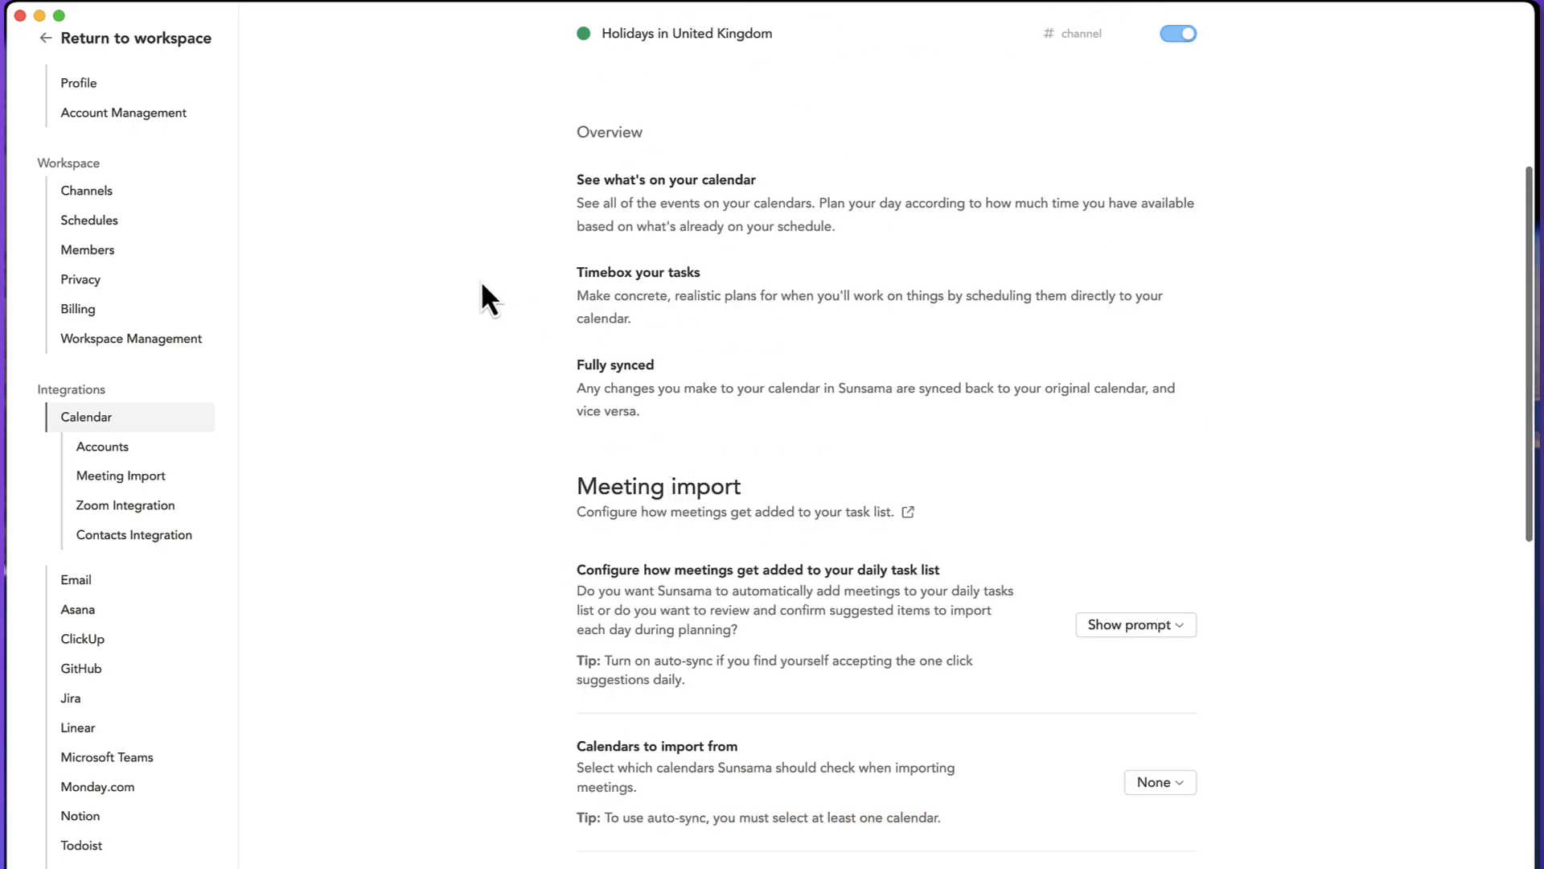
- Return to the workspace month calendar and discard the blank September 5 event draft
left_click(122, 39)
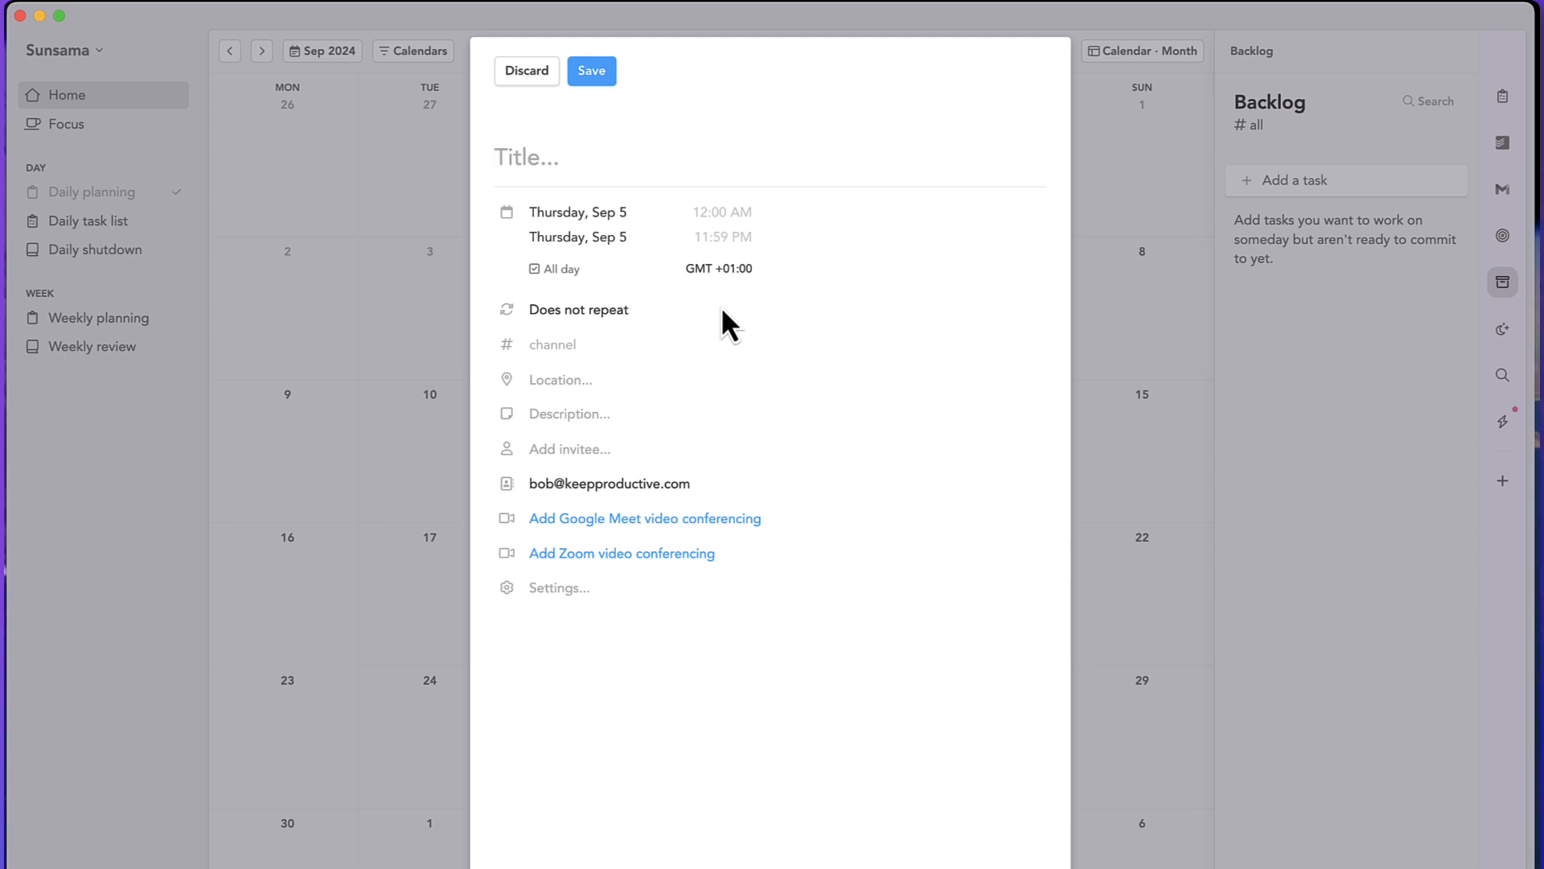
mouse_move(647, 575)
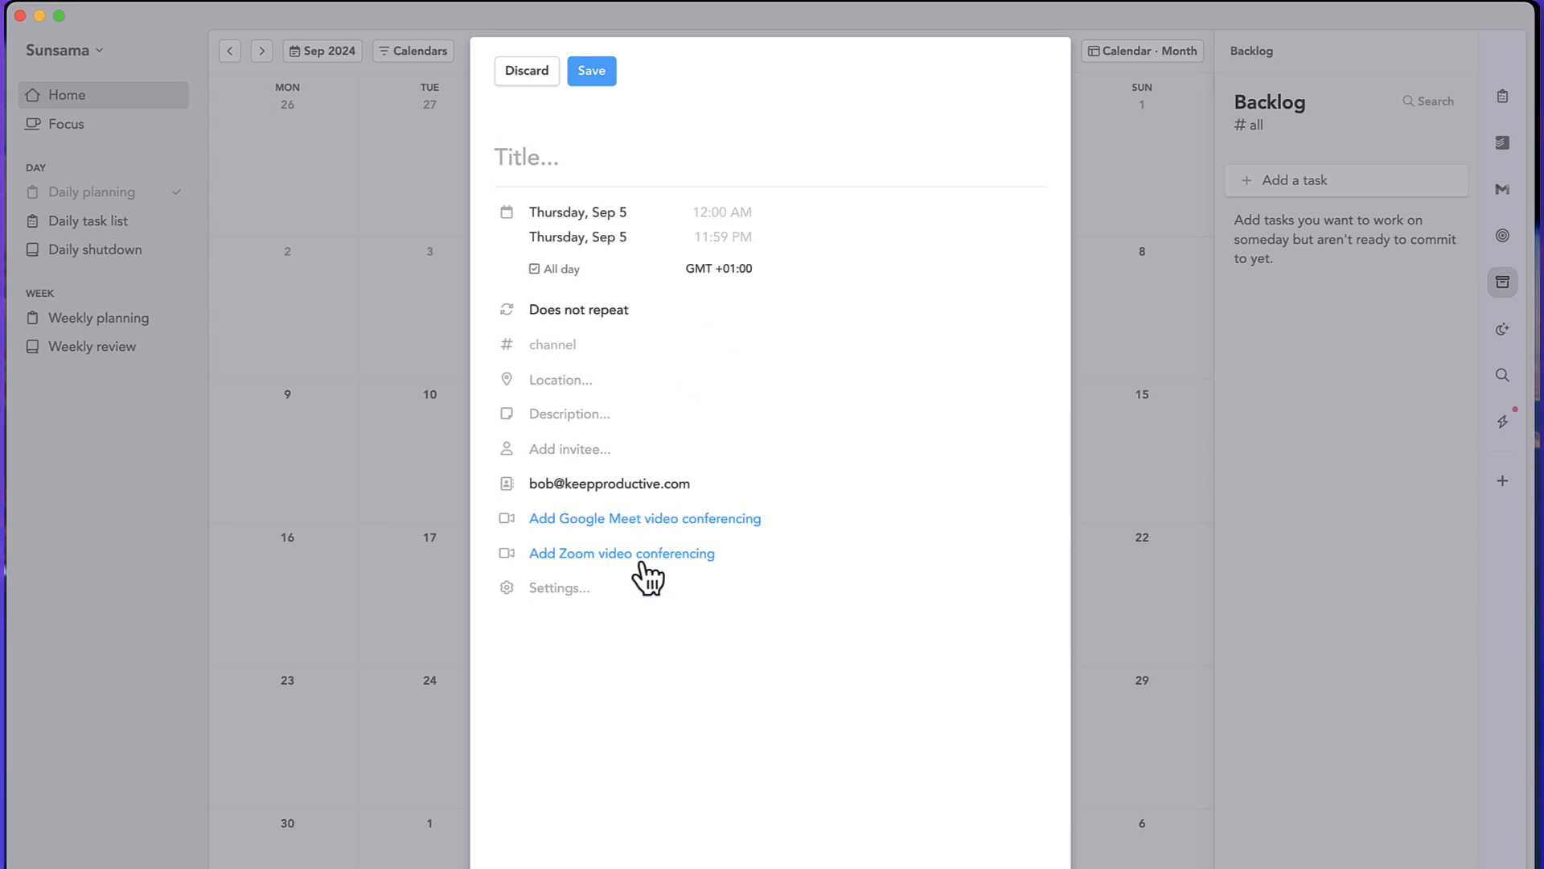
mouse_move(608, 537)
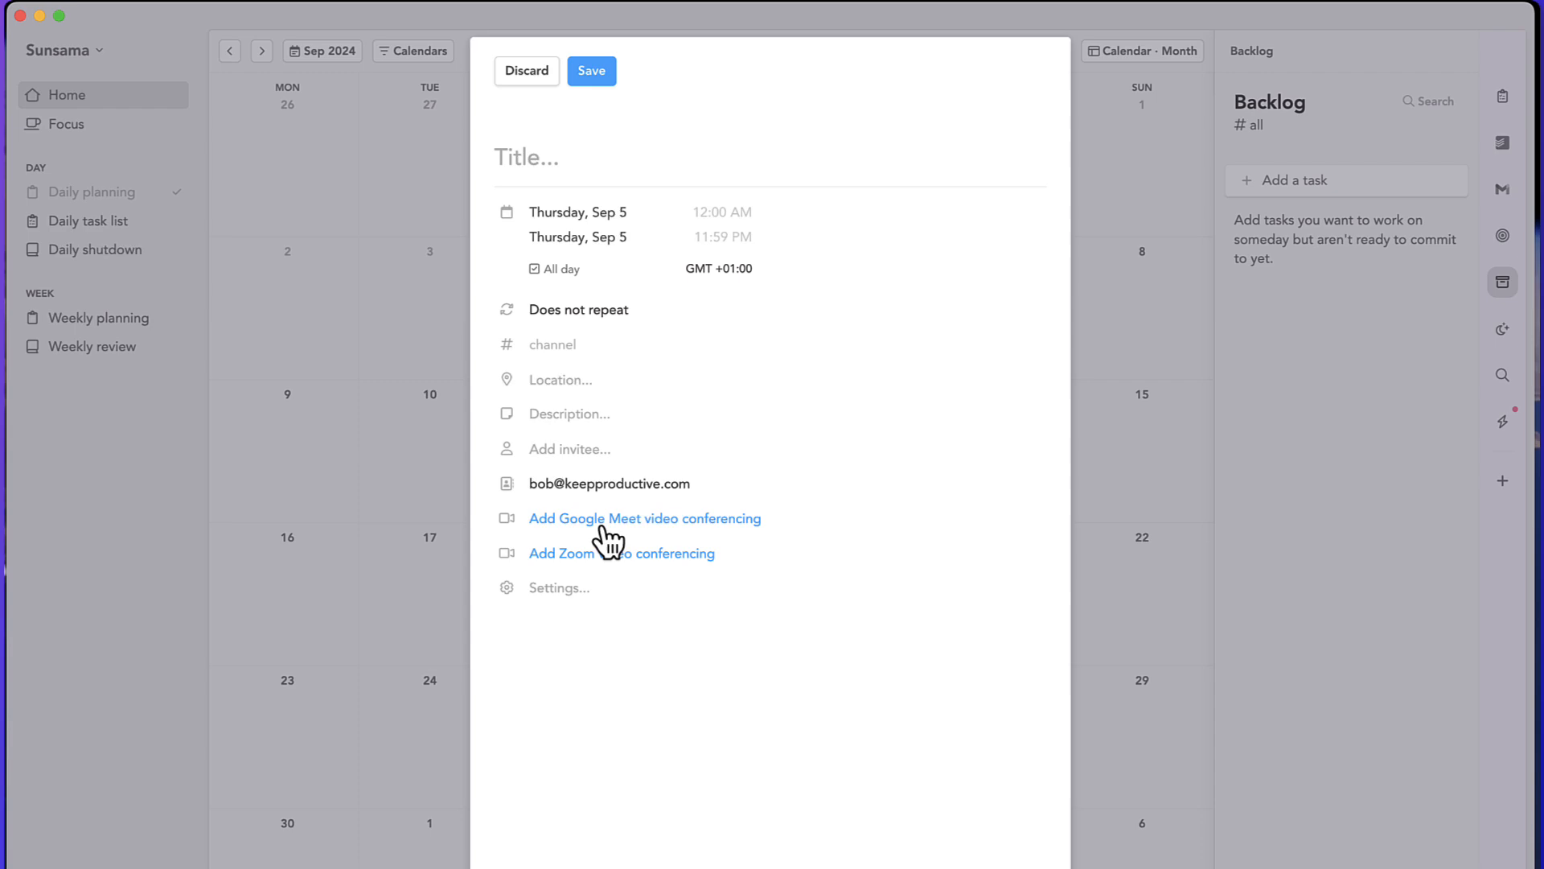
mouse_move(434, 510)
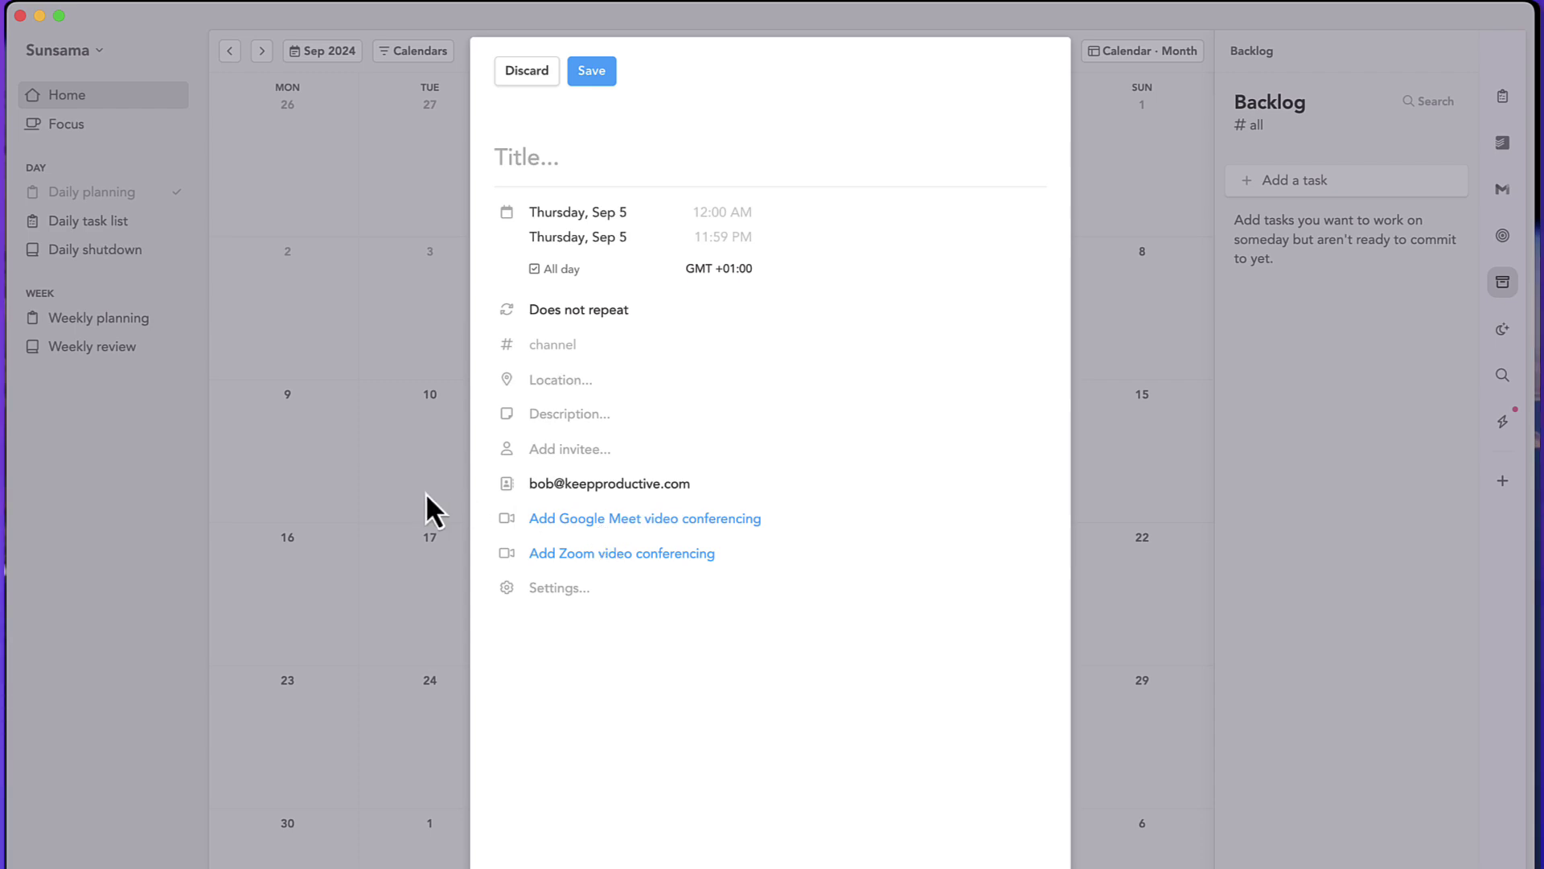
left_click(526, 70)
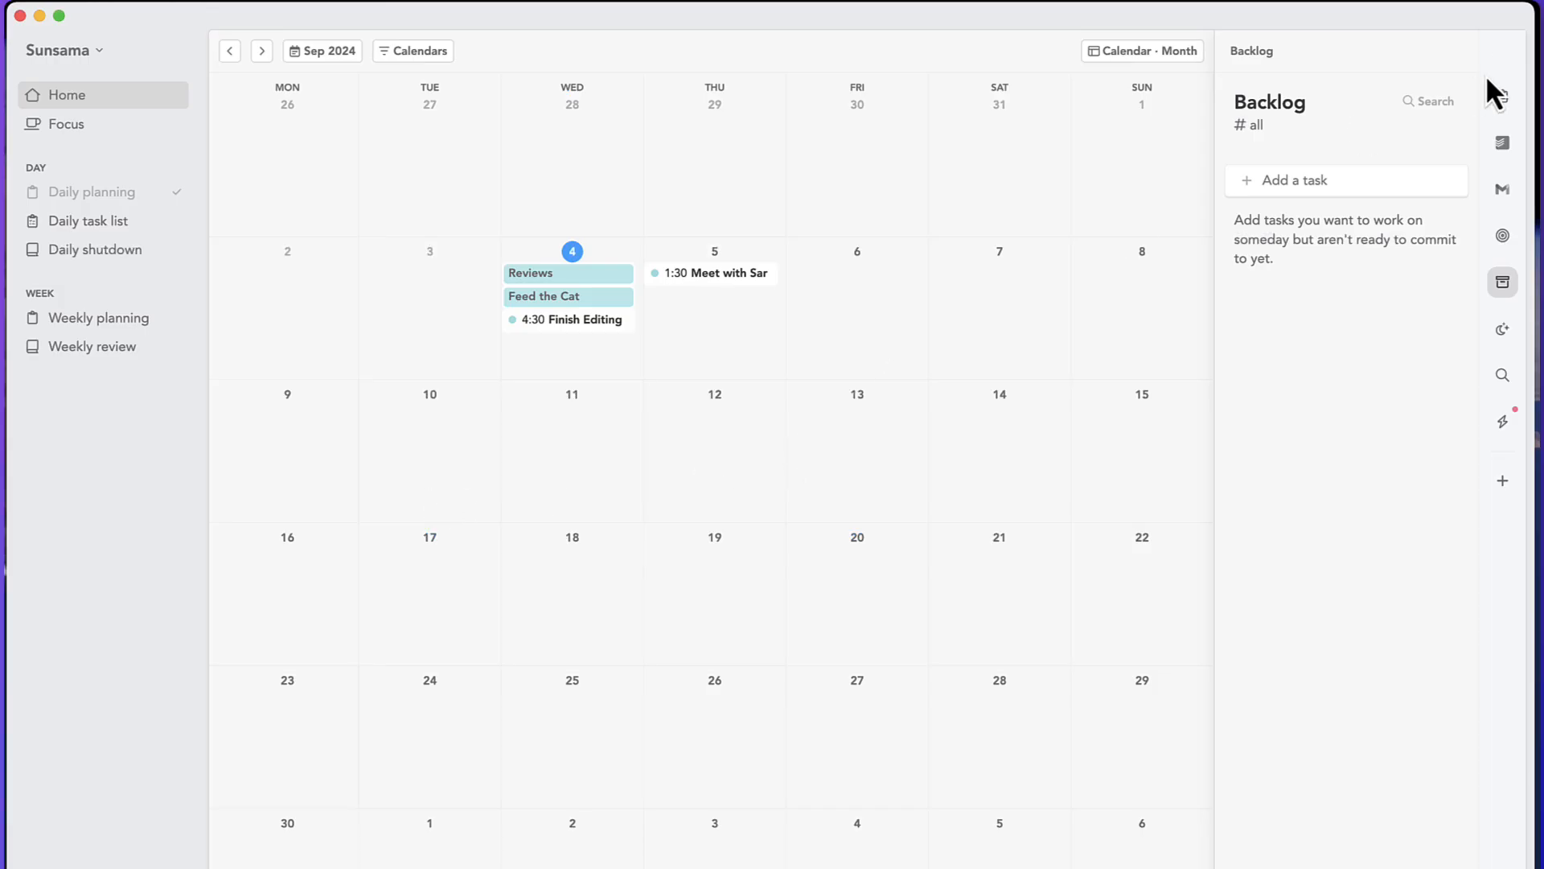
left_click(1142, 50)
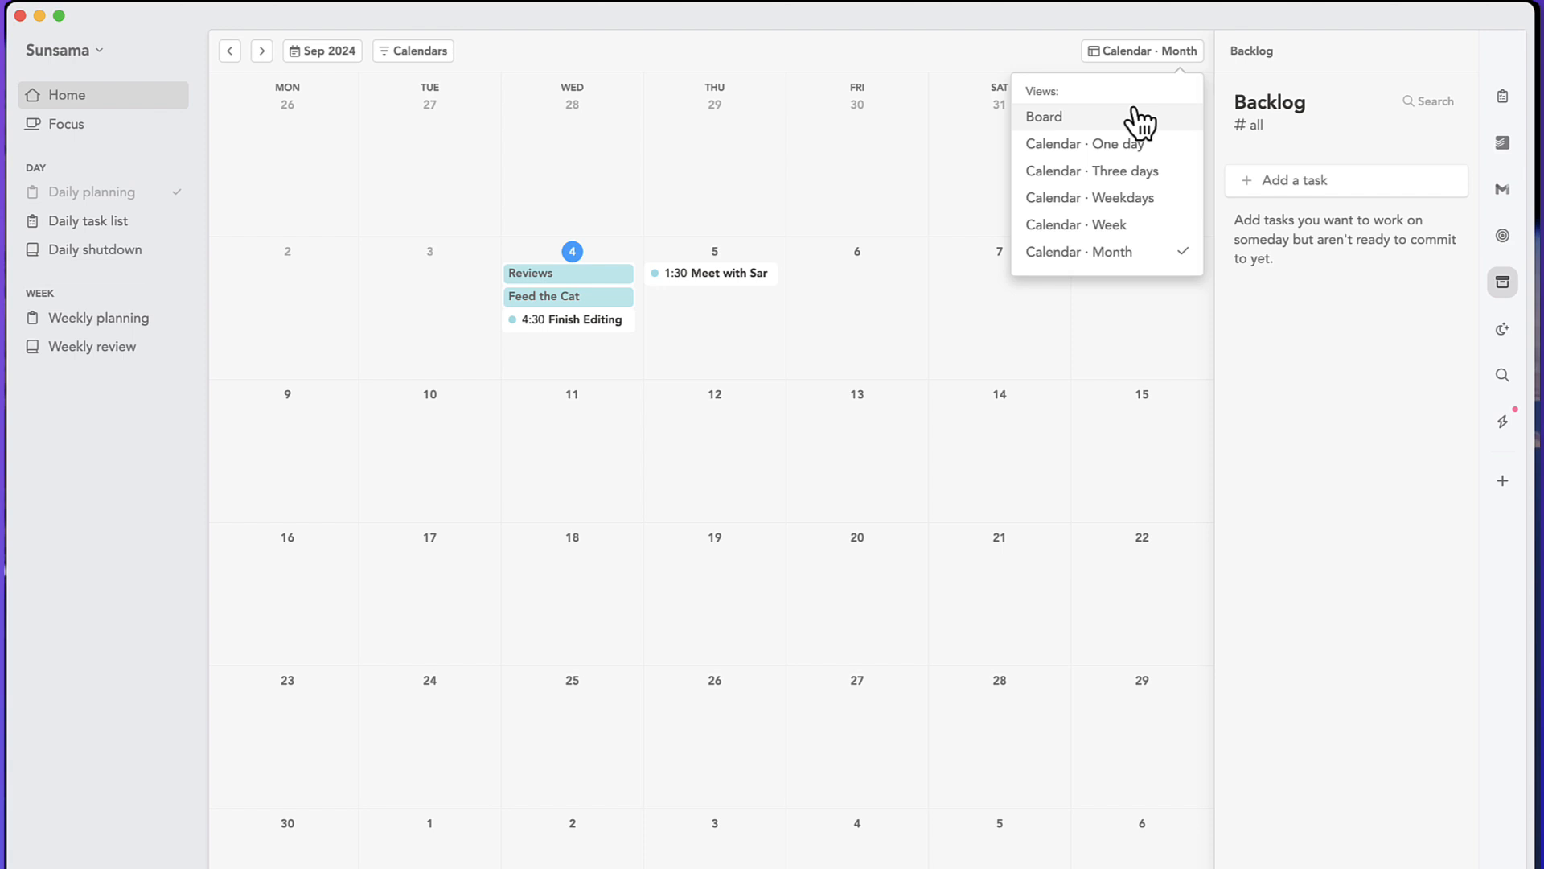
left_click(1042, 116)
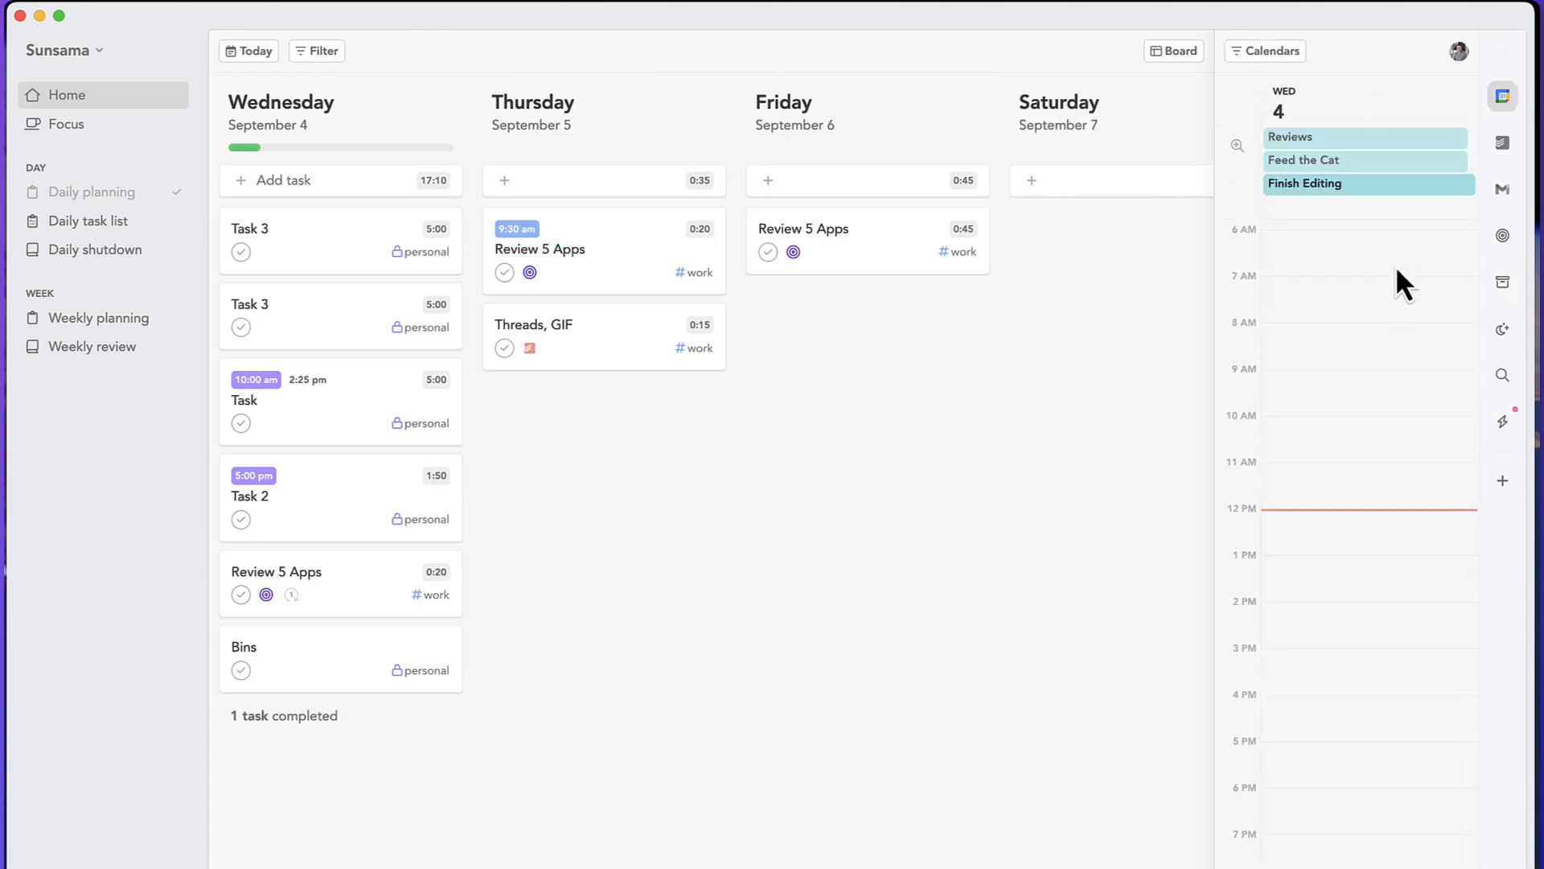
mouse_move(504, 366)
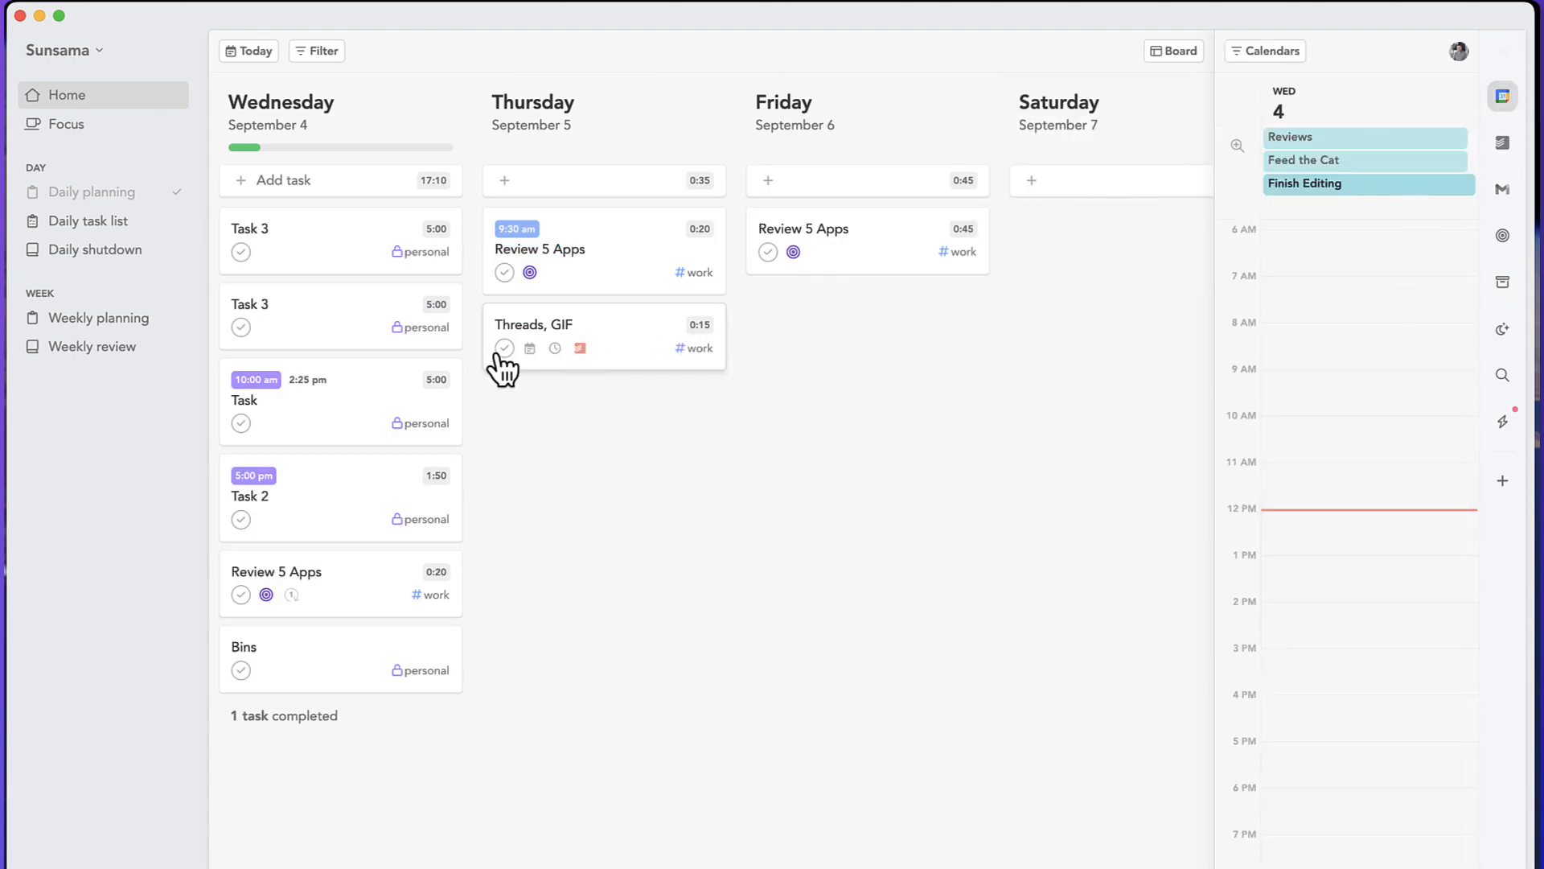
mouse_move(401, 339)
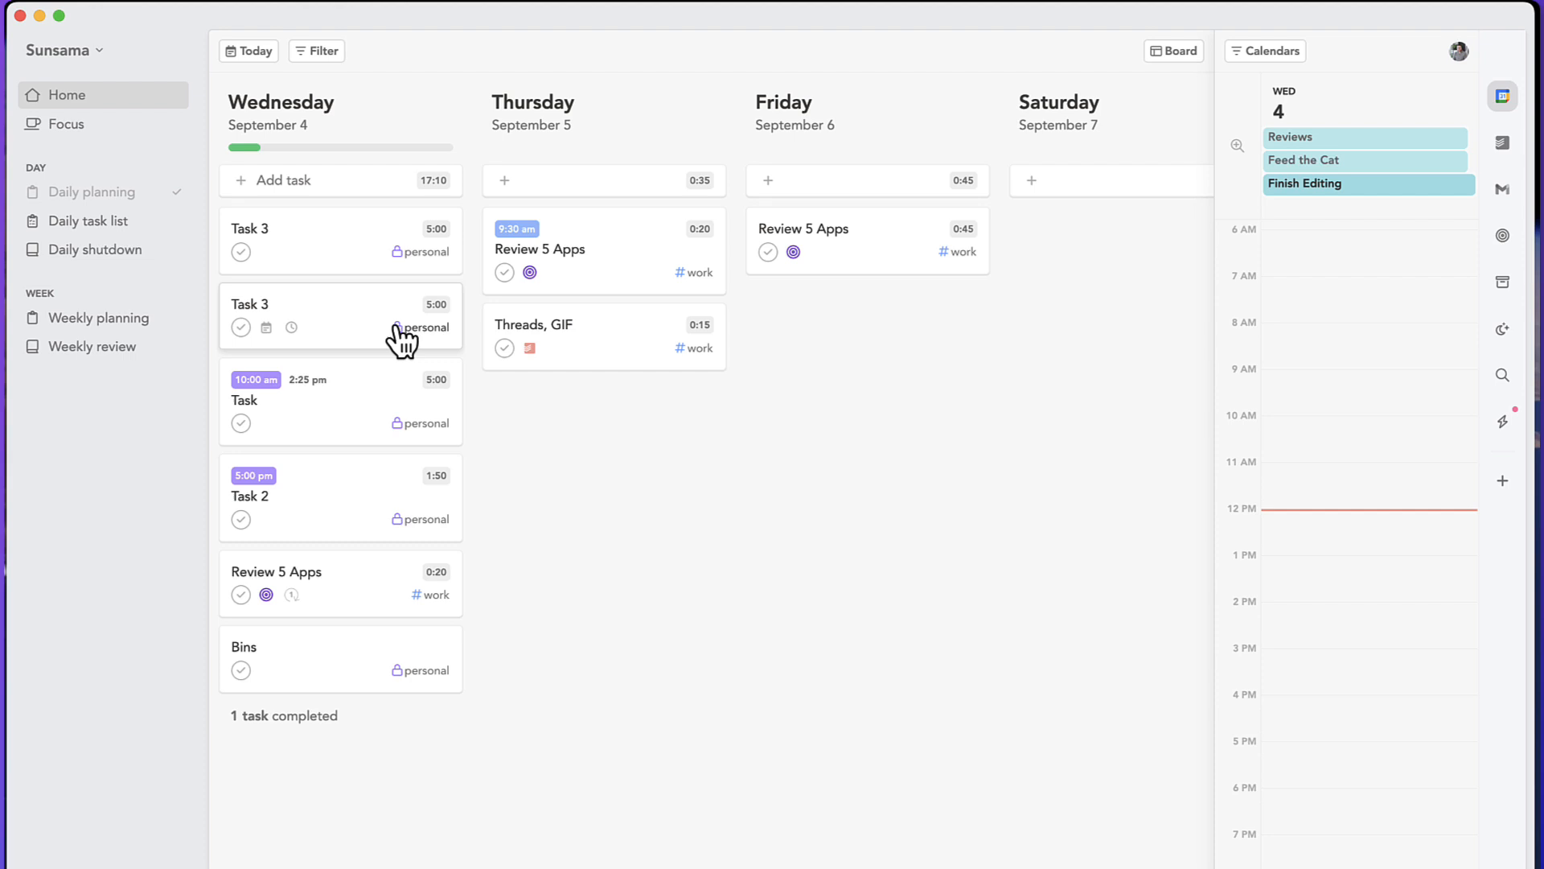
scroll("down", 3)
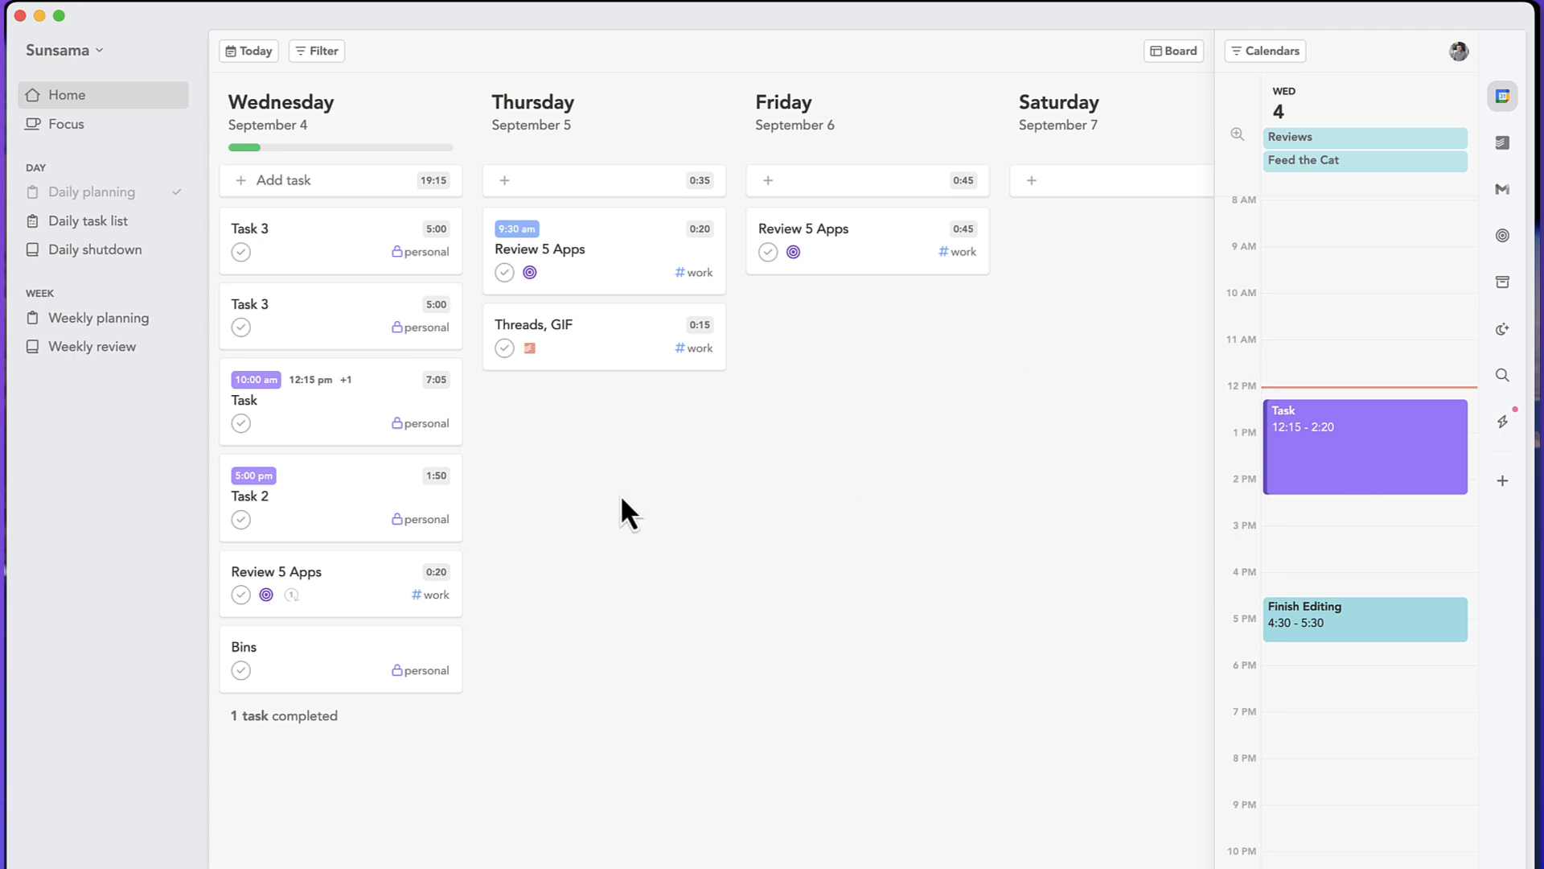
mouse_move(647, 498)
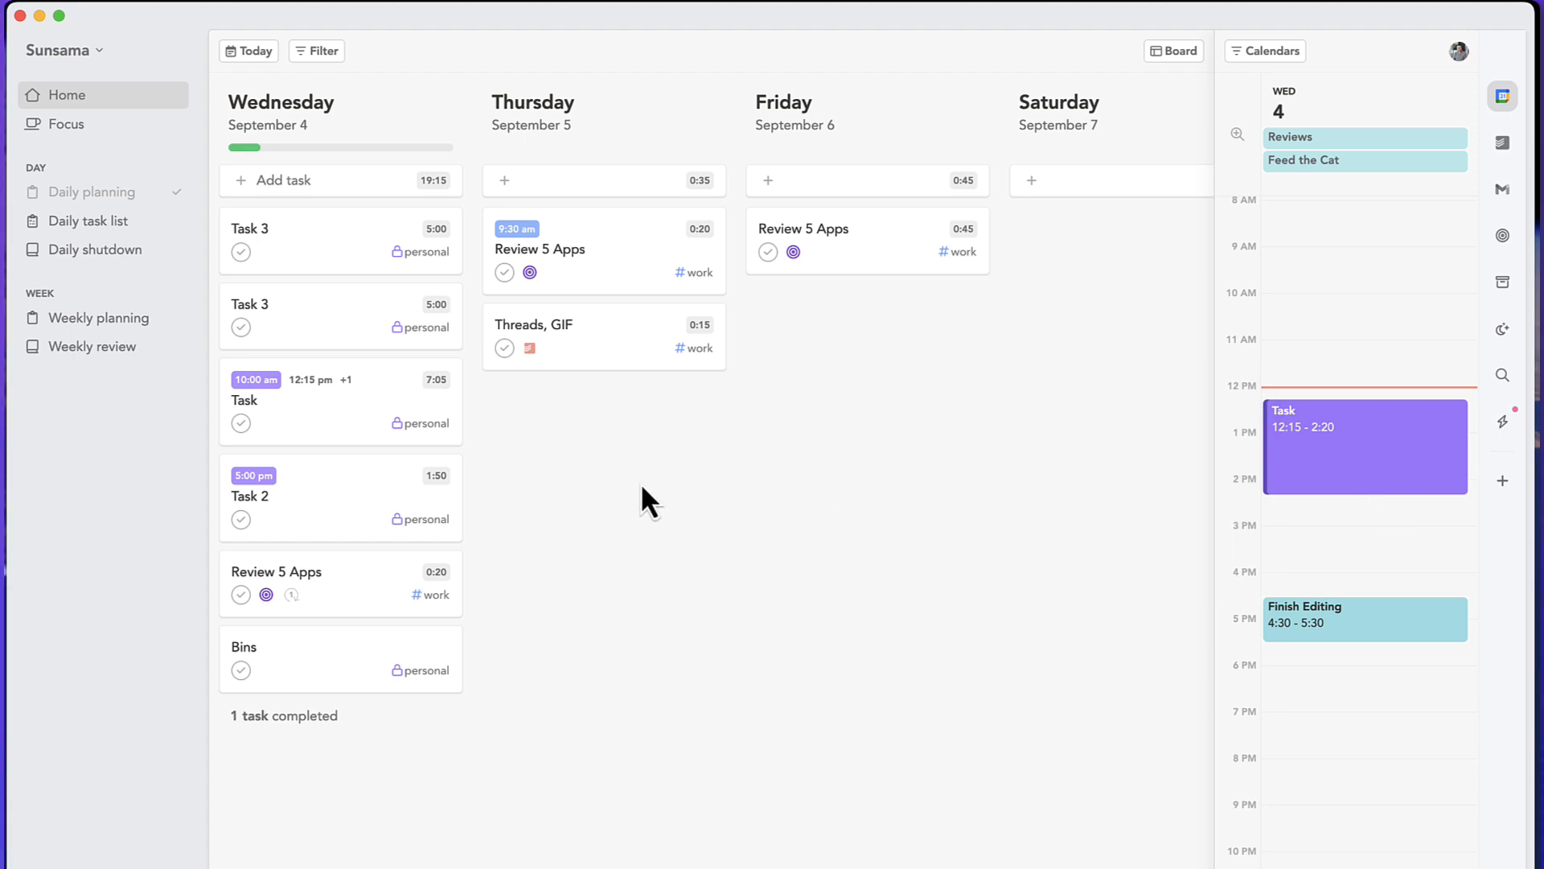
mouse_move(912, 467)
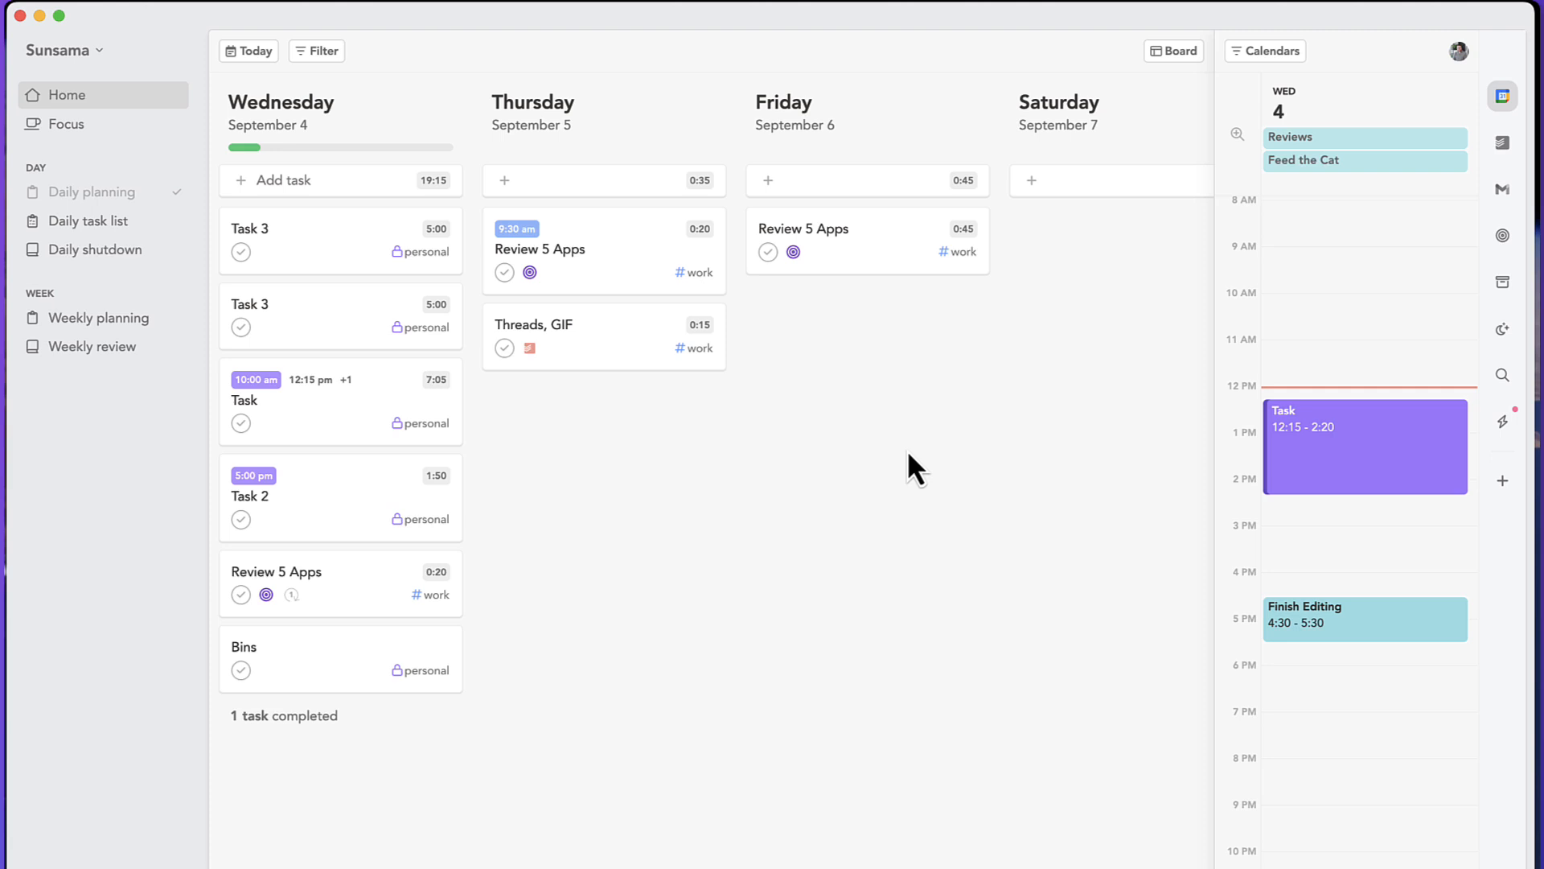
mouse_move(879, 436)
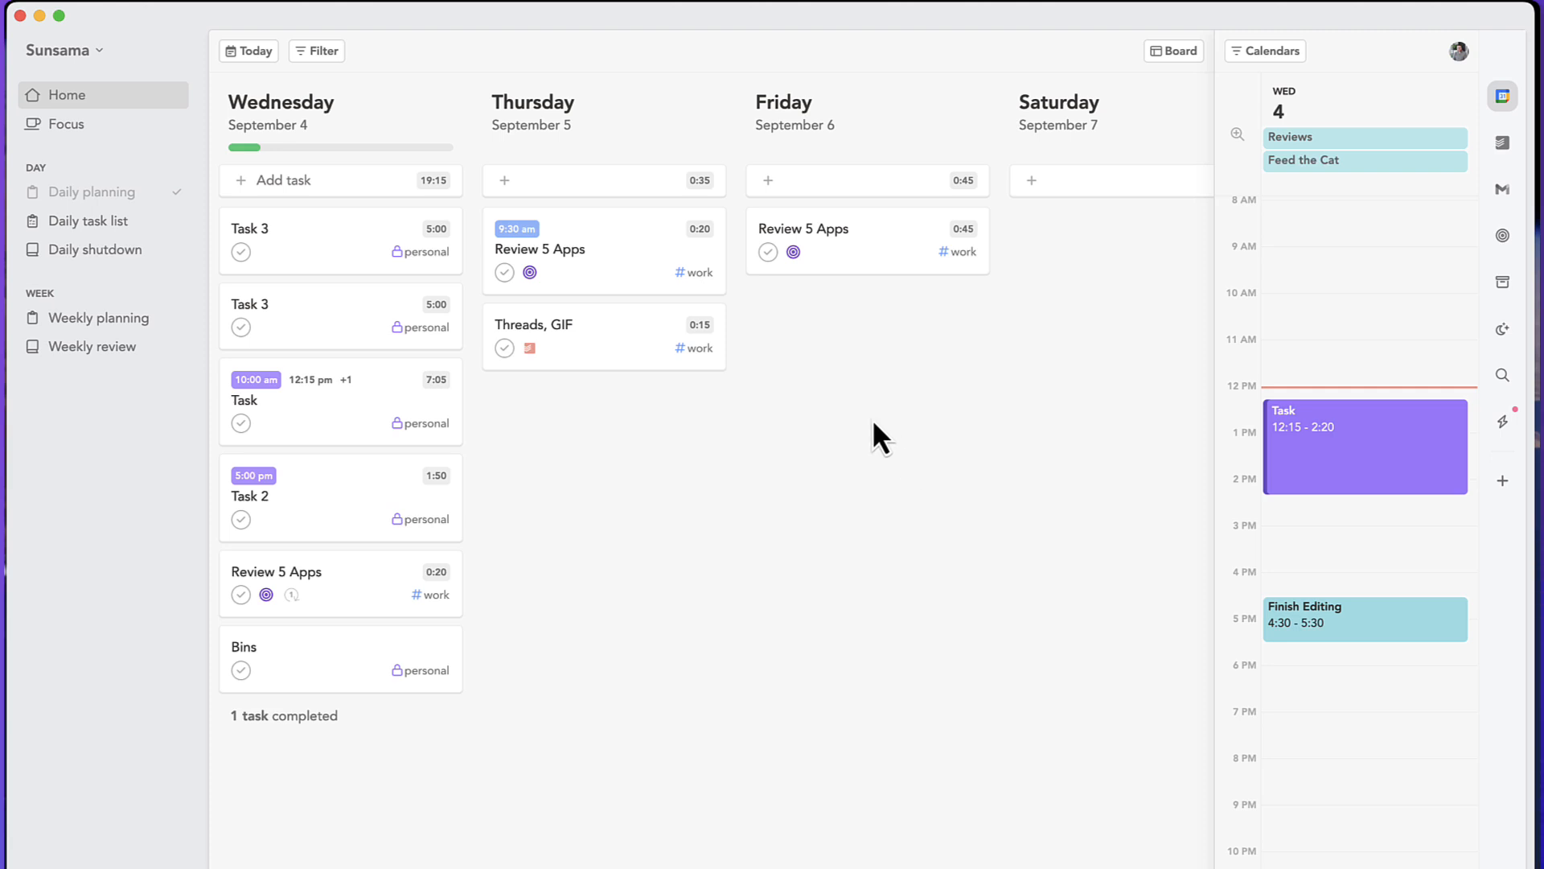
mouse_move(933, 463)
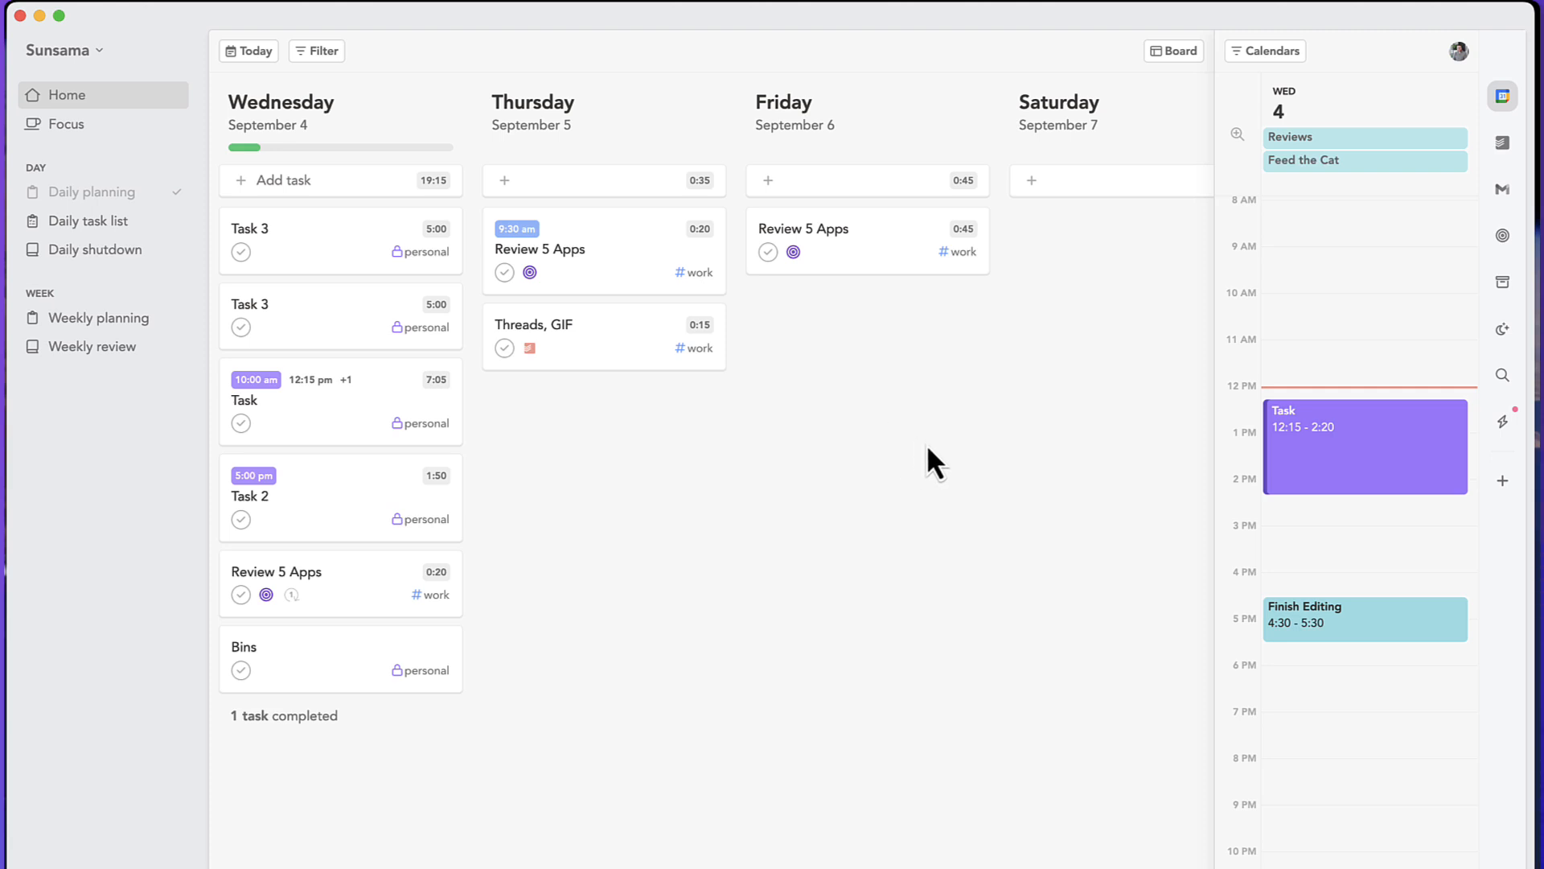
mouse_move(1502, 144)
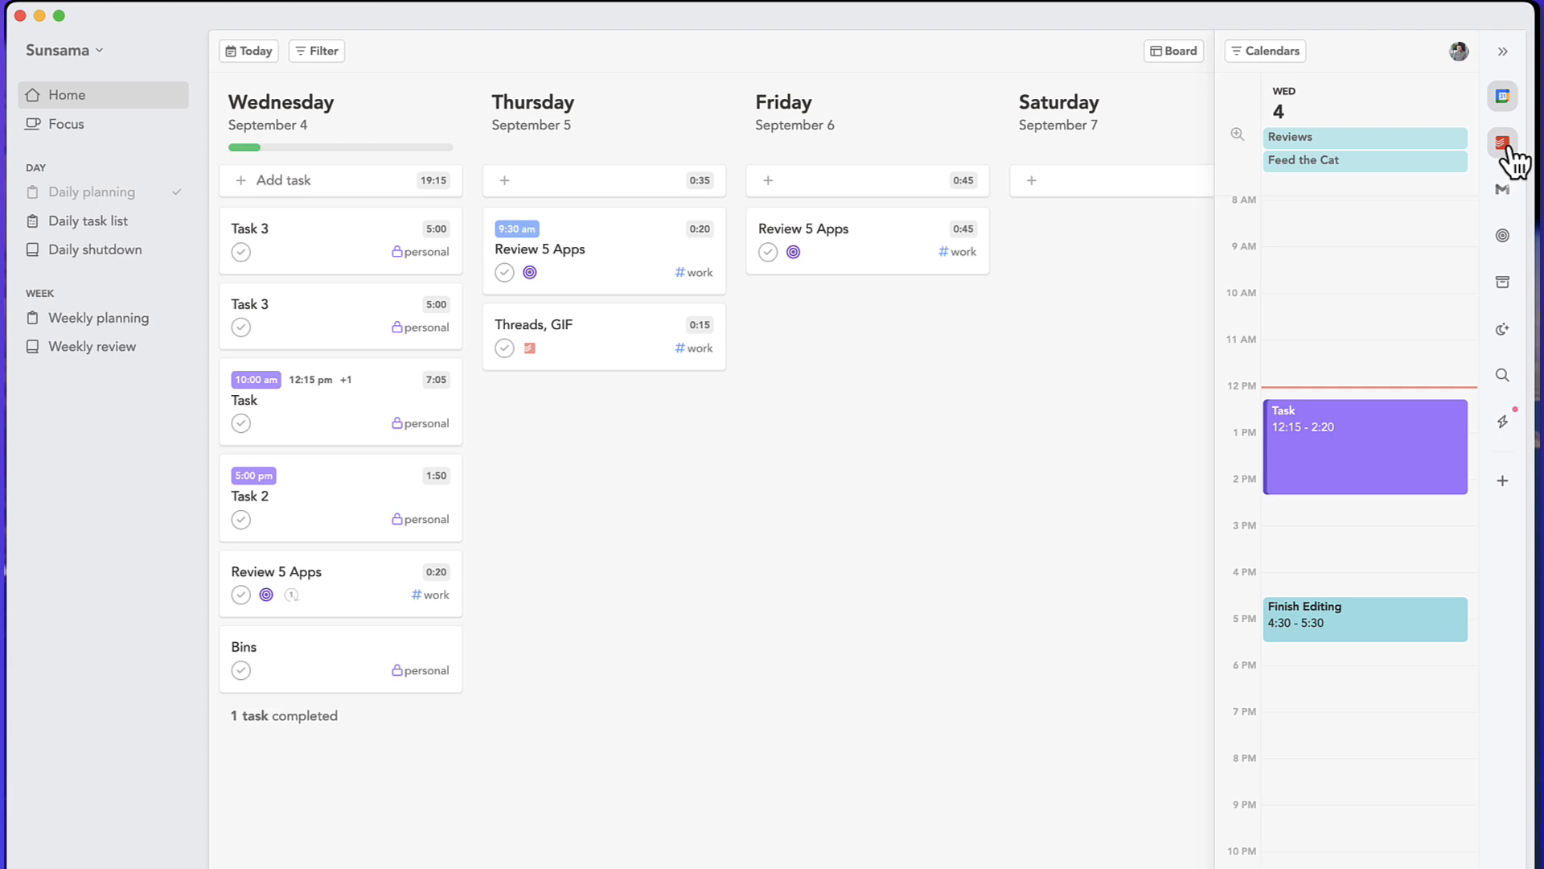
- Show Todoist's Today list in the sidebar and pull Recording into Friday with 1:30 planned
left_click(1502, 138)
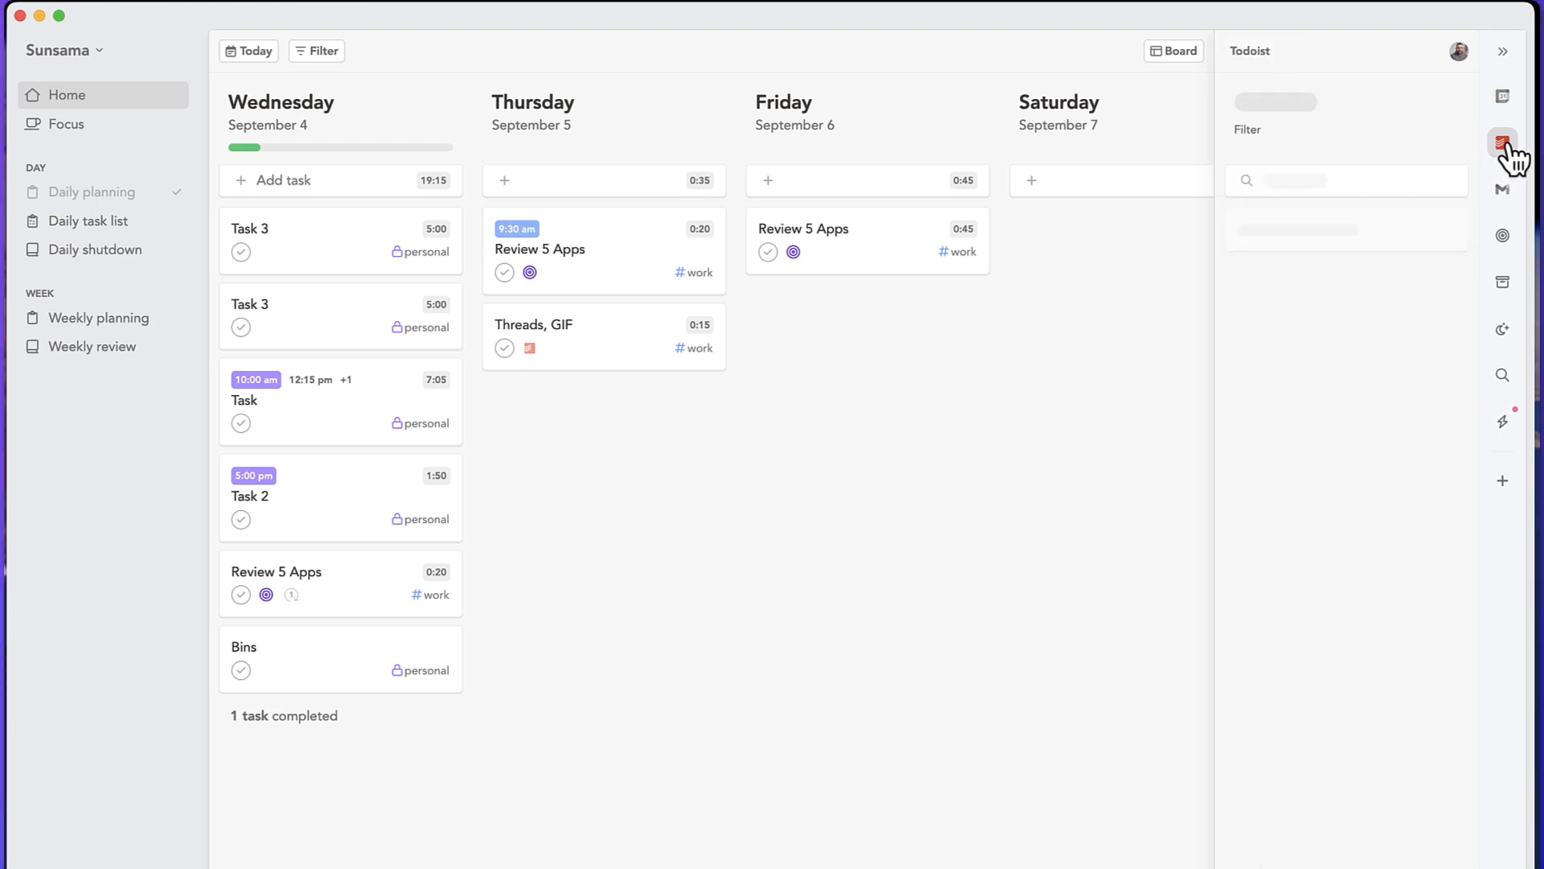
left_click(1503, 141)
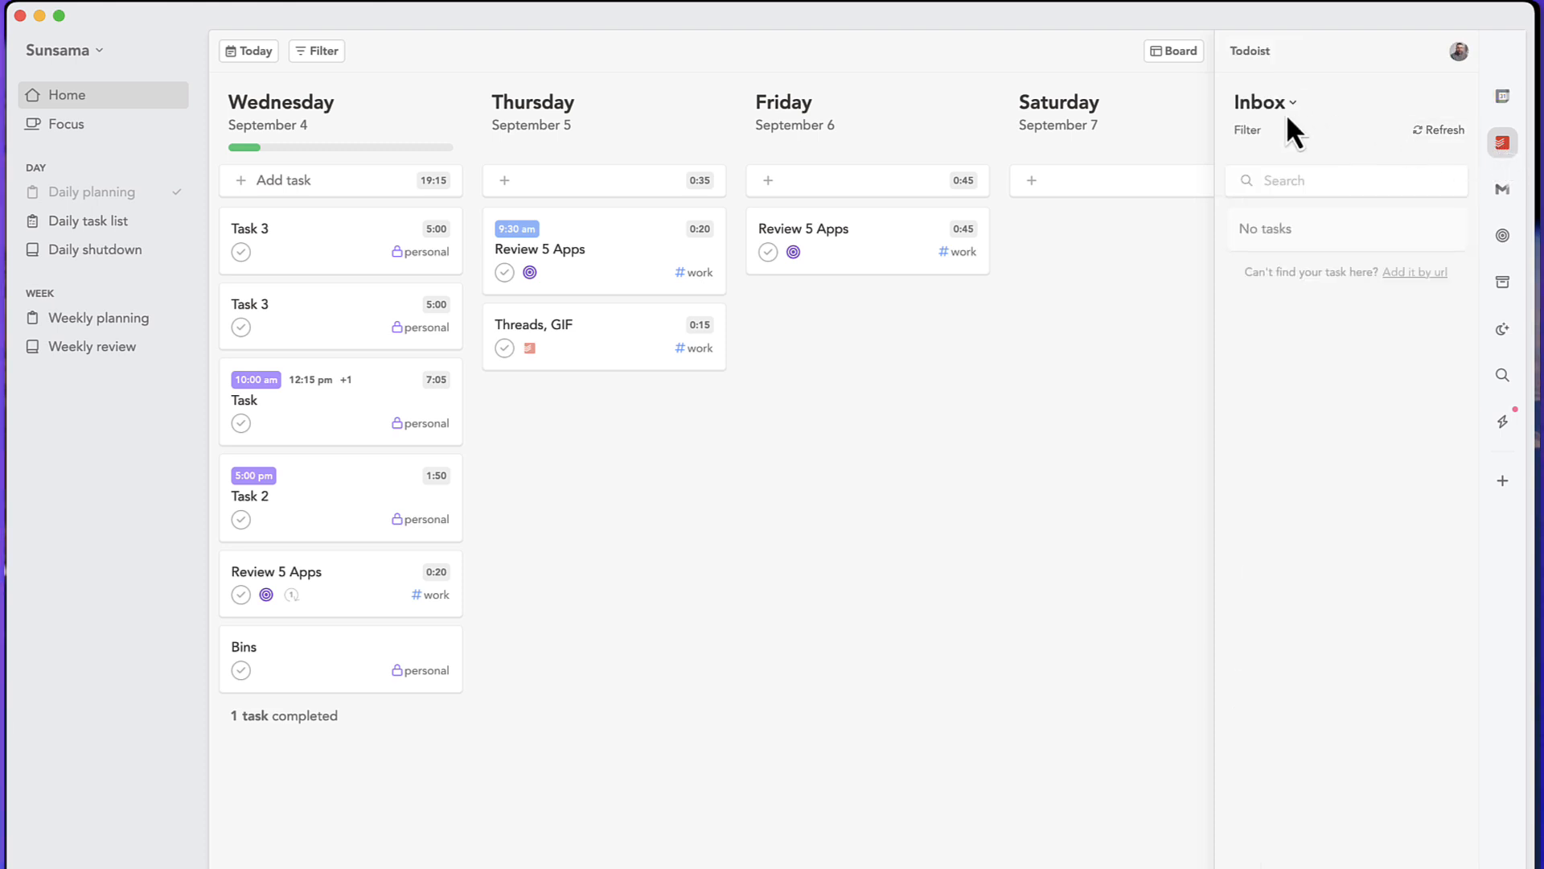
left_click(1265, 101)
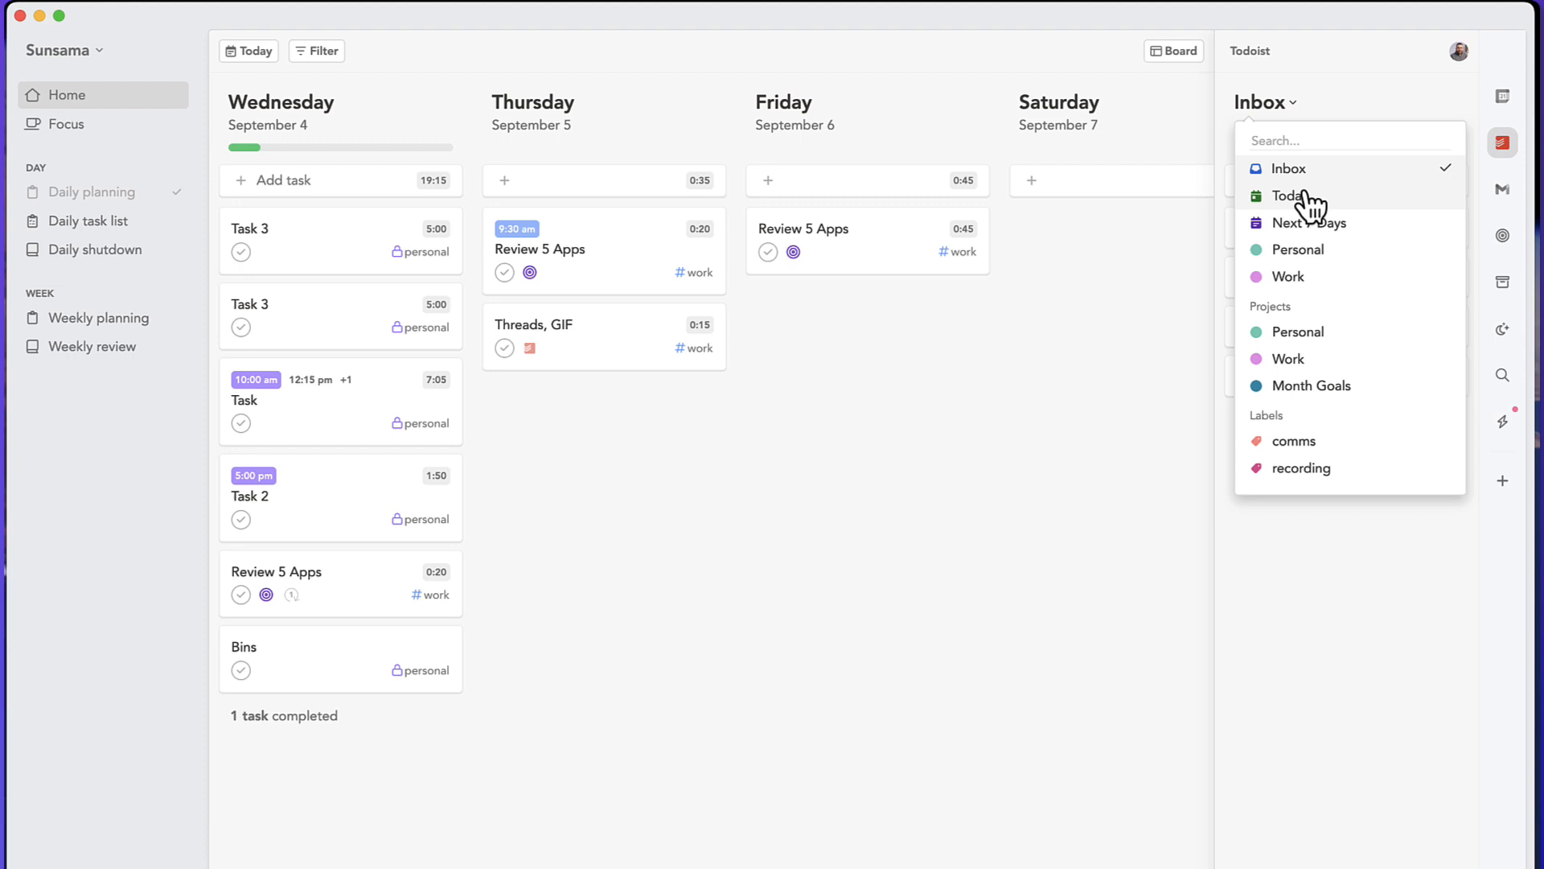
left_click(1286, 195)
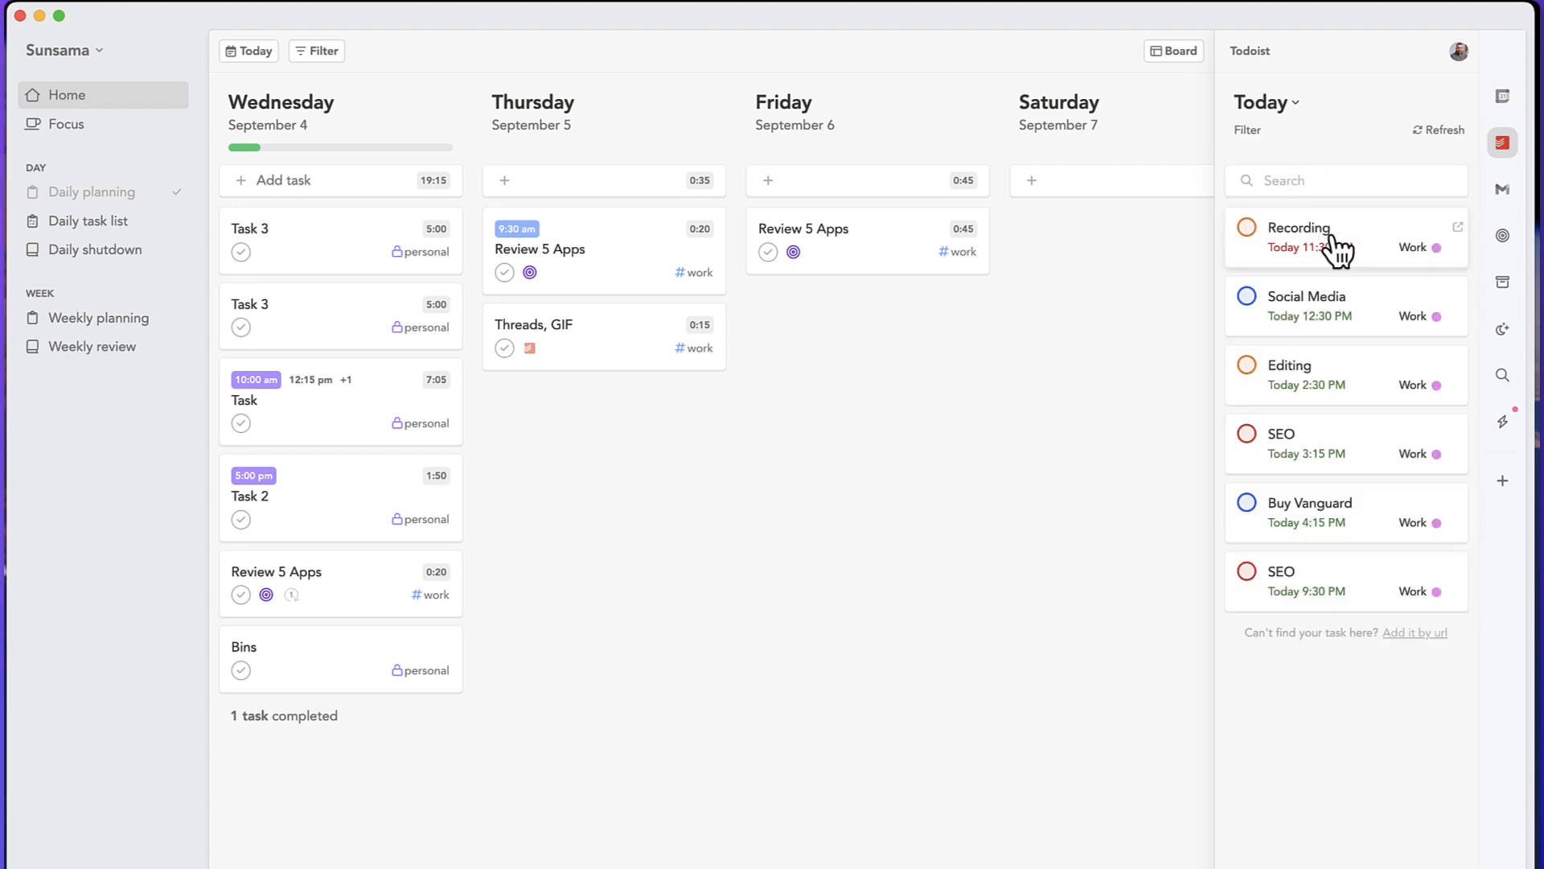
mouse_move(1357, 251)
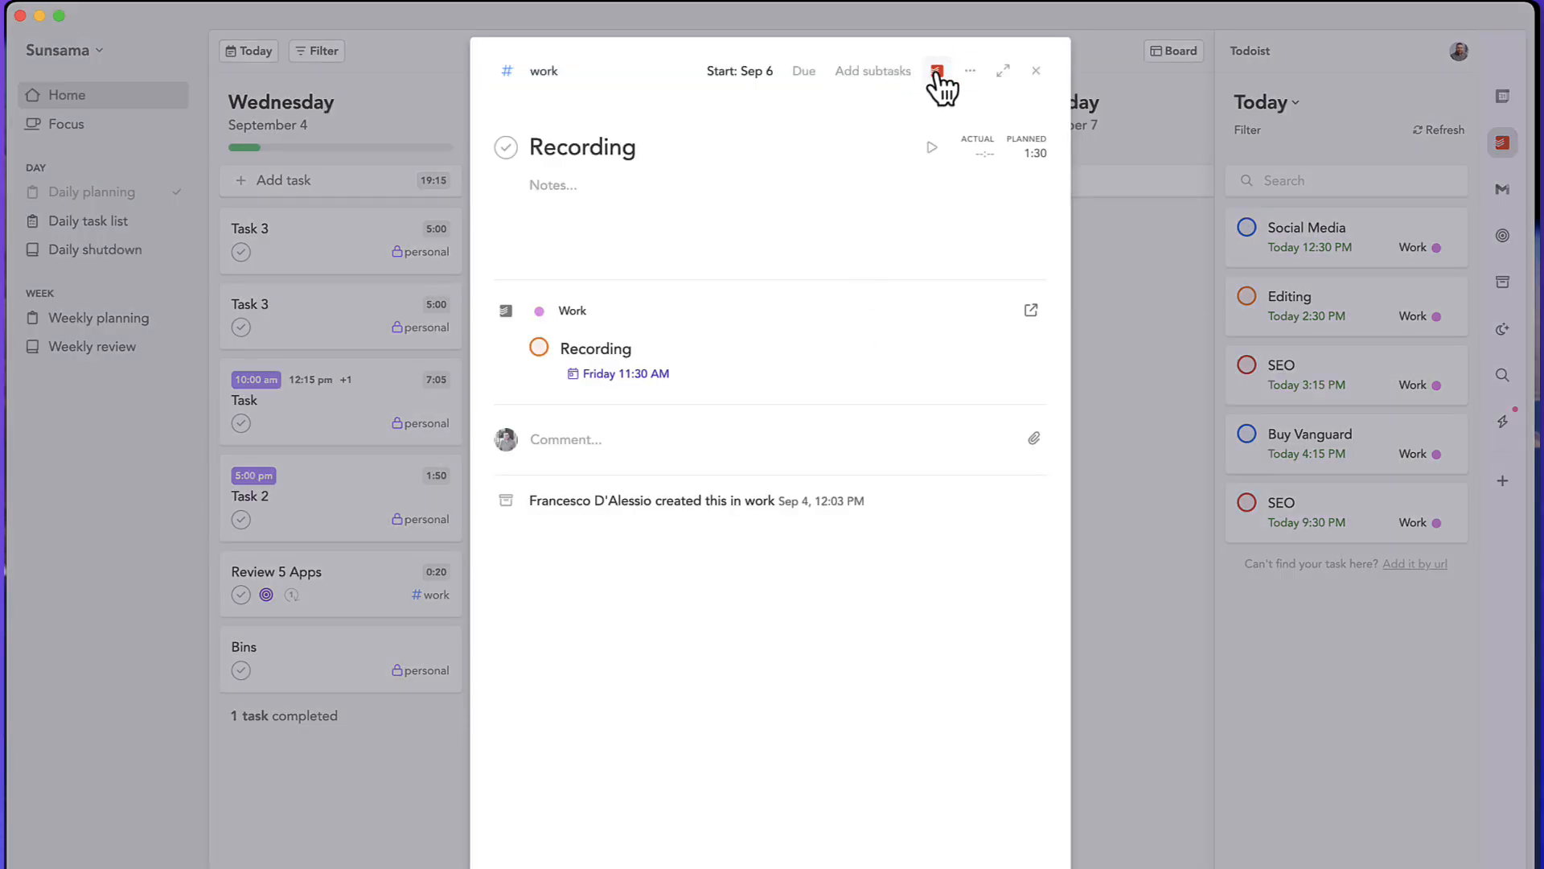
mouse_move(1190, 241)
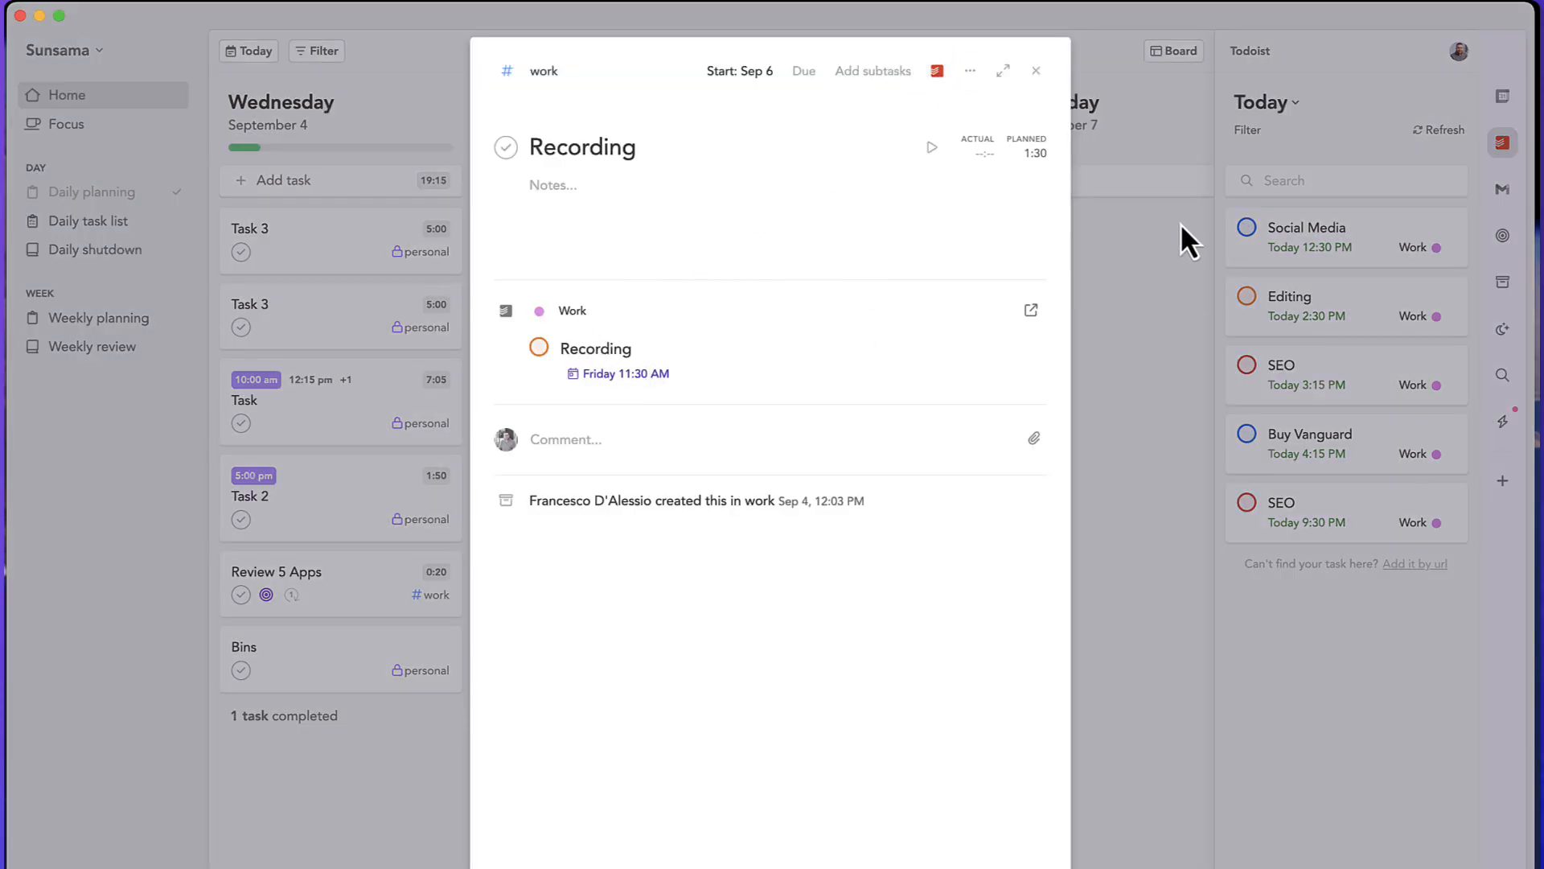
left_click(1034, 70)
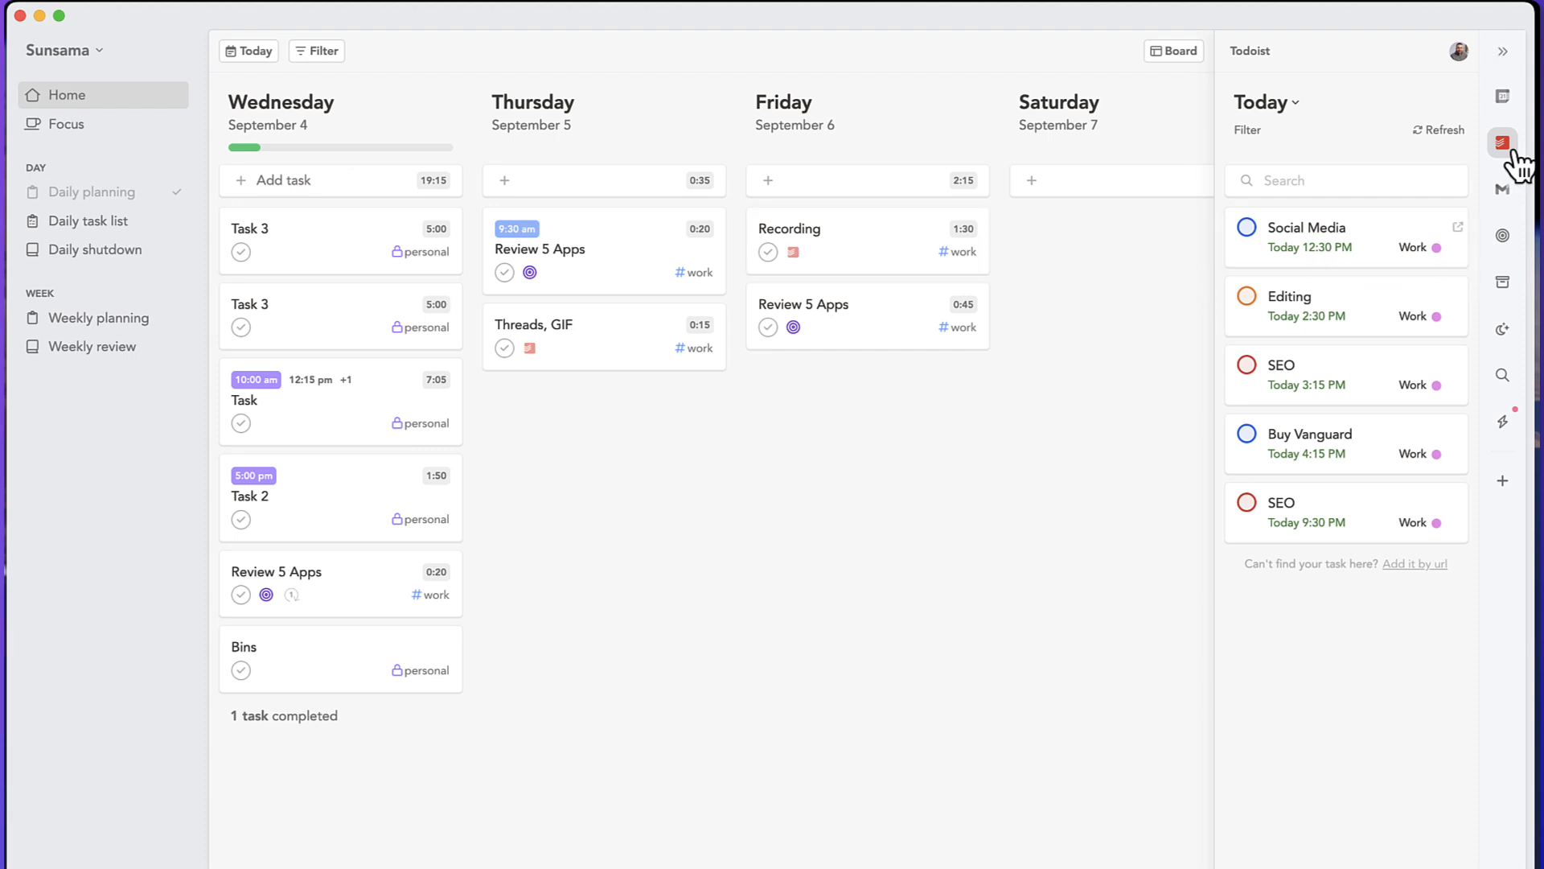
- Preview the Gmail, Jira and Notion integrations, then show Wednesday's day calendar again
left_click(1502, 186)
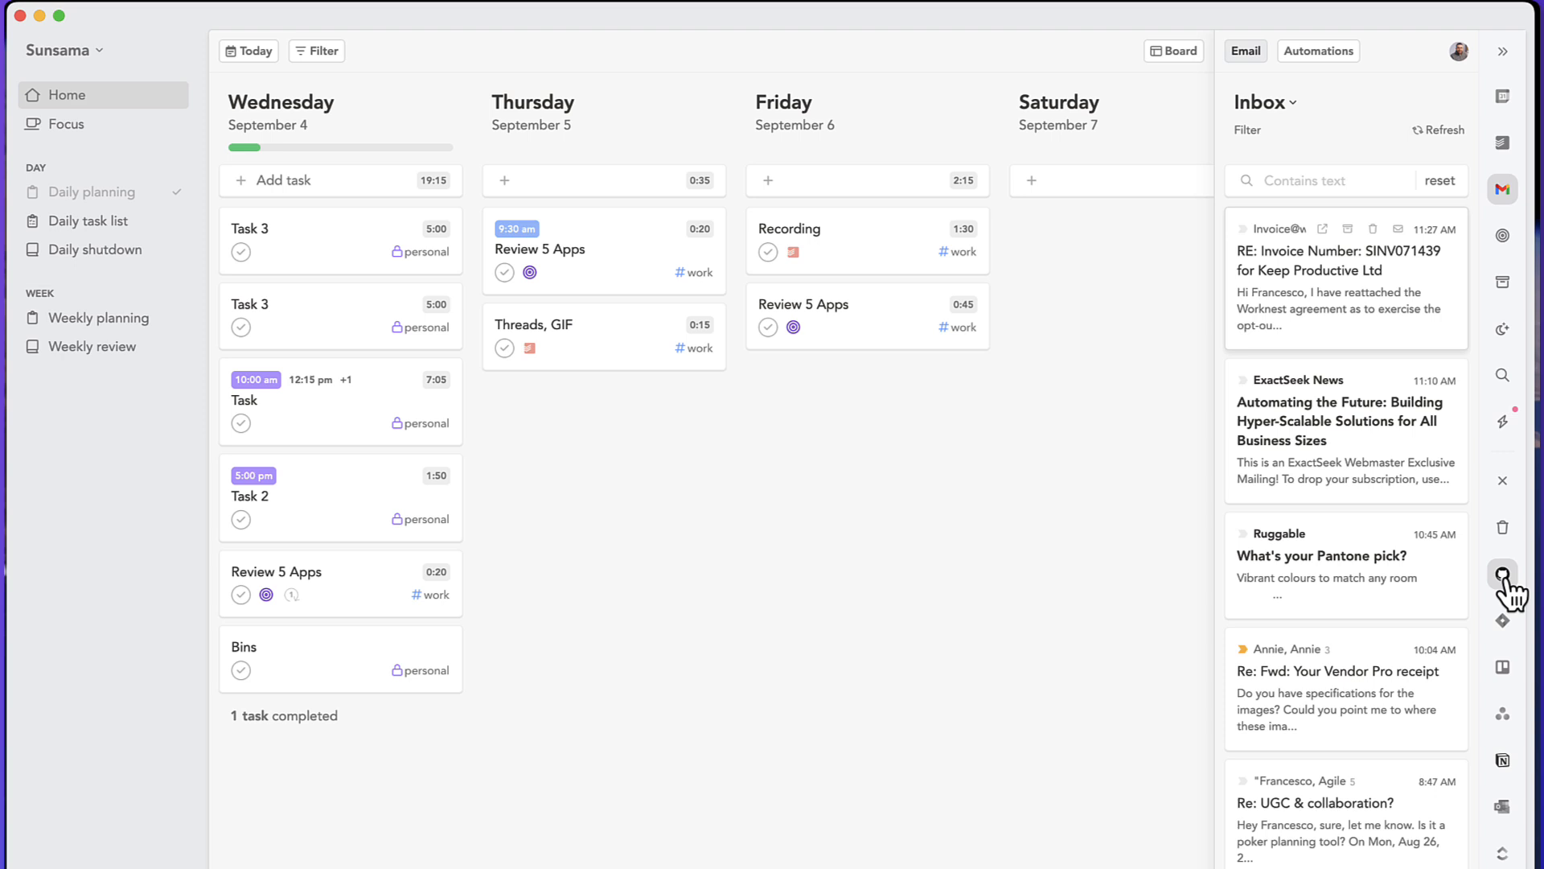
left_click(1502, 621)
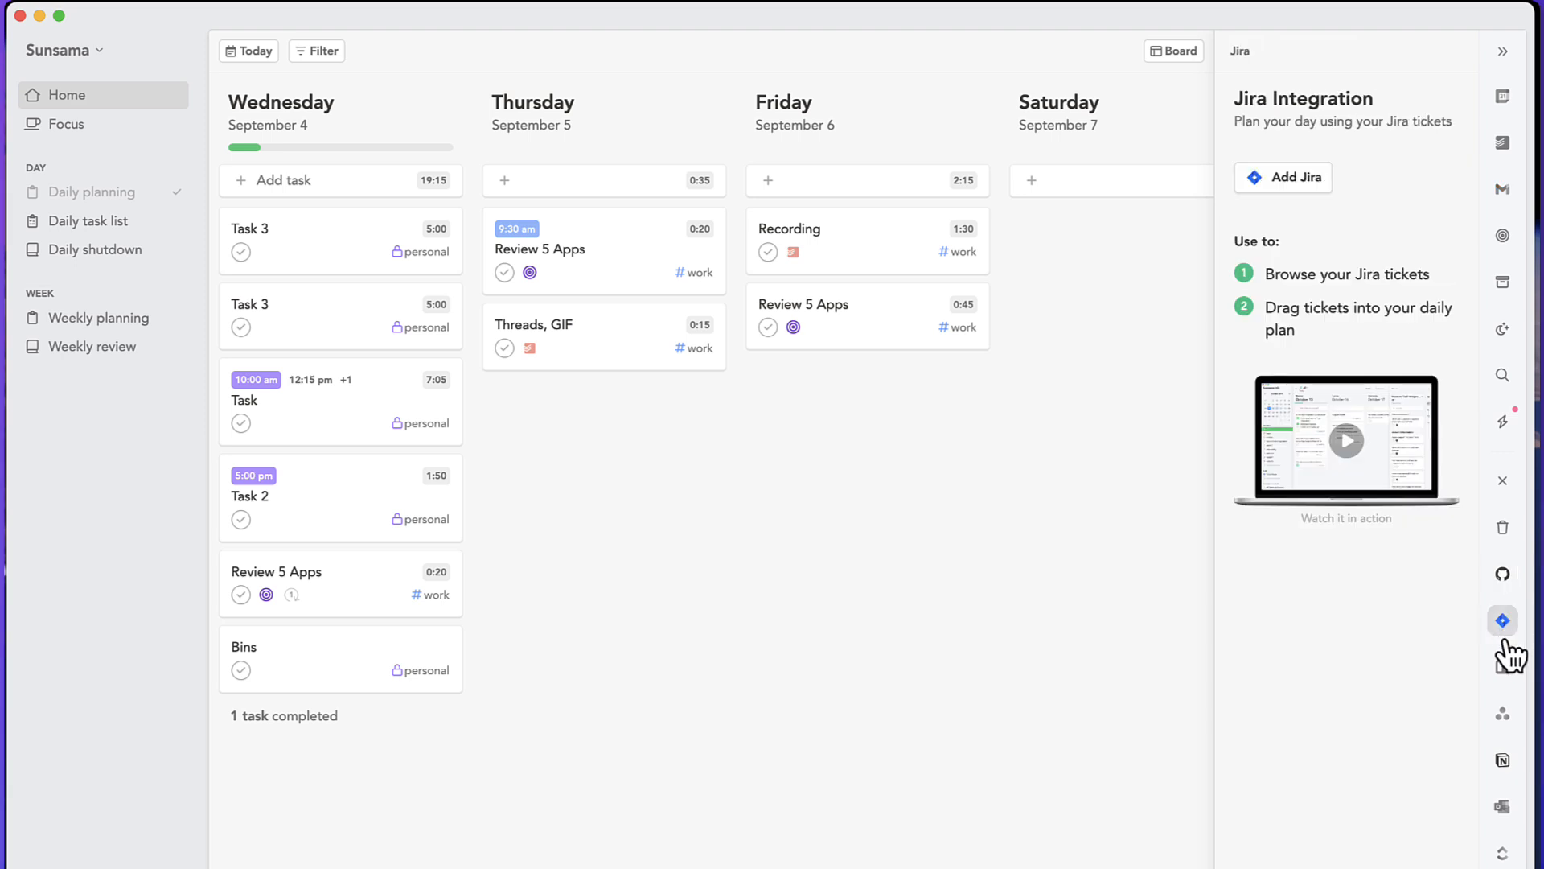
left_click(1502, 759)
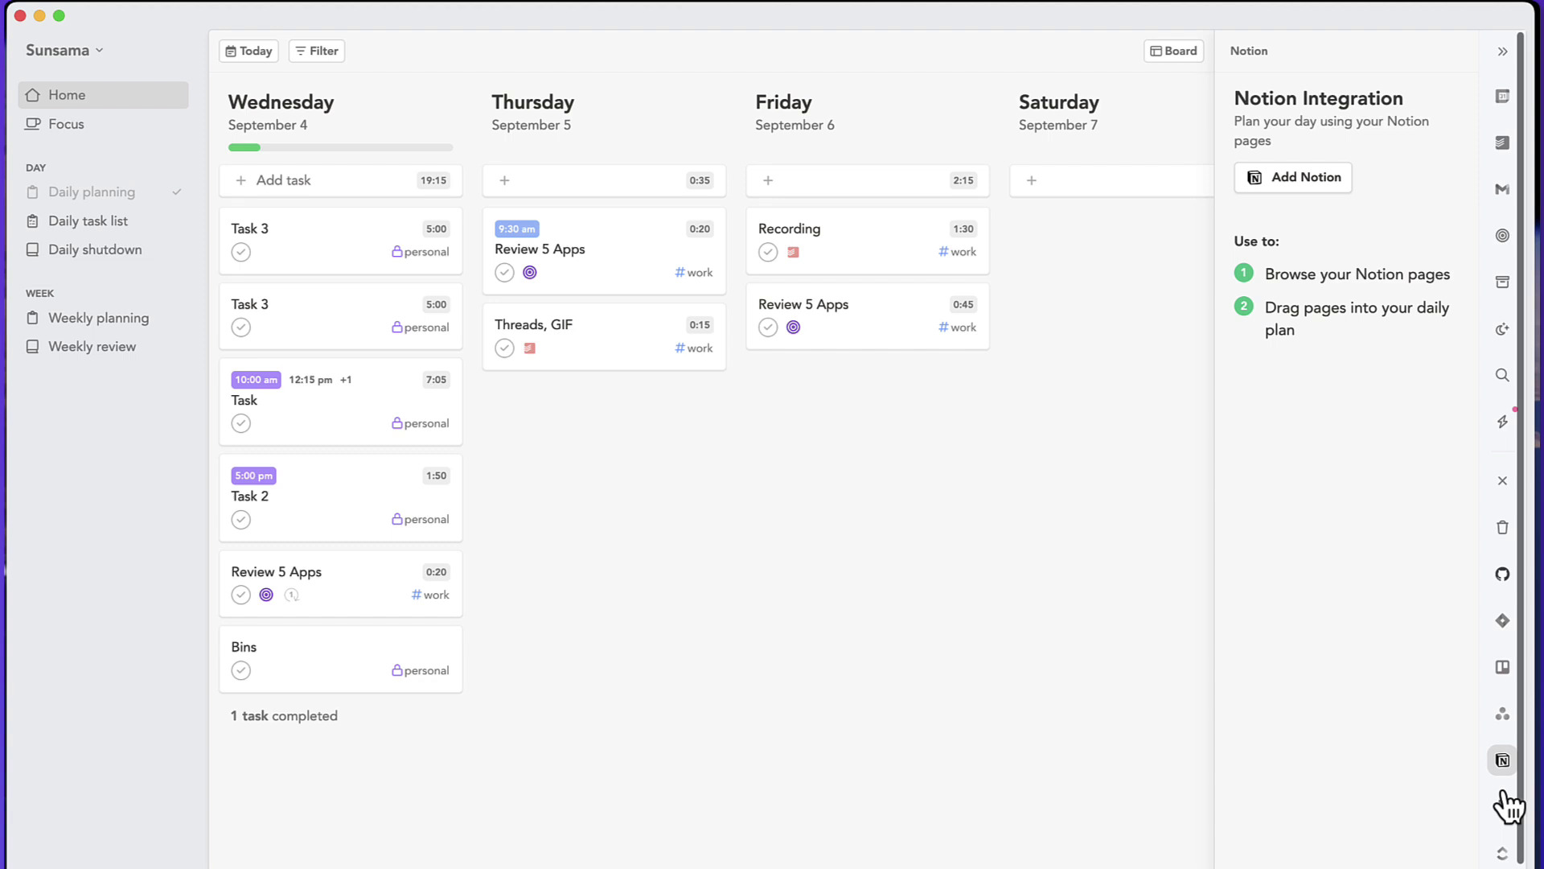
mouse_move(1482, 177)
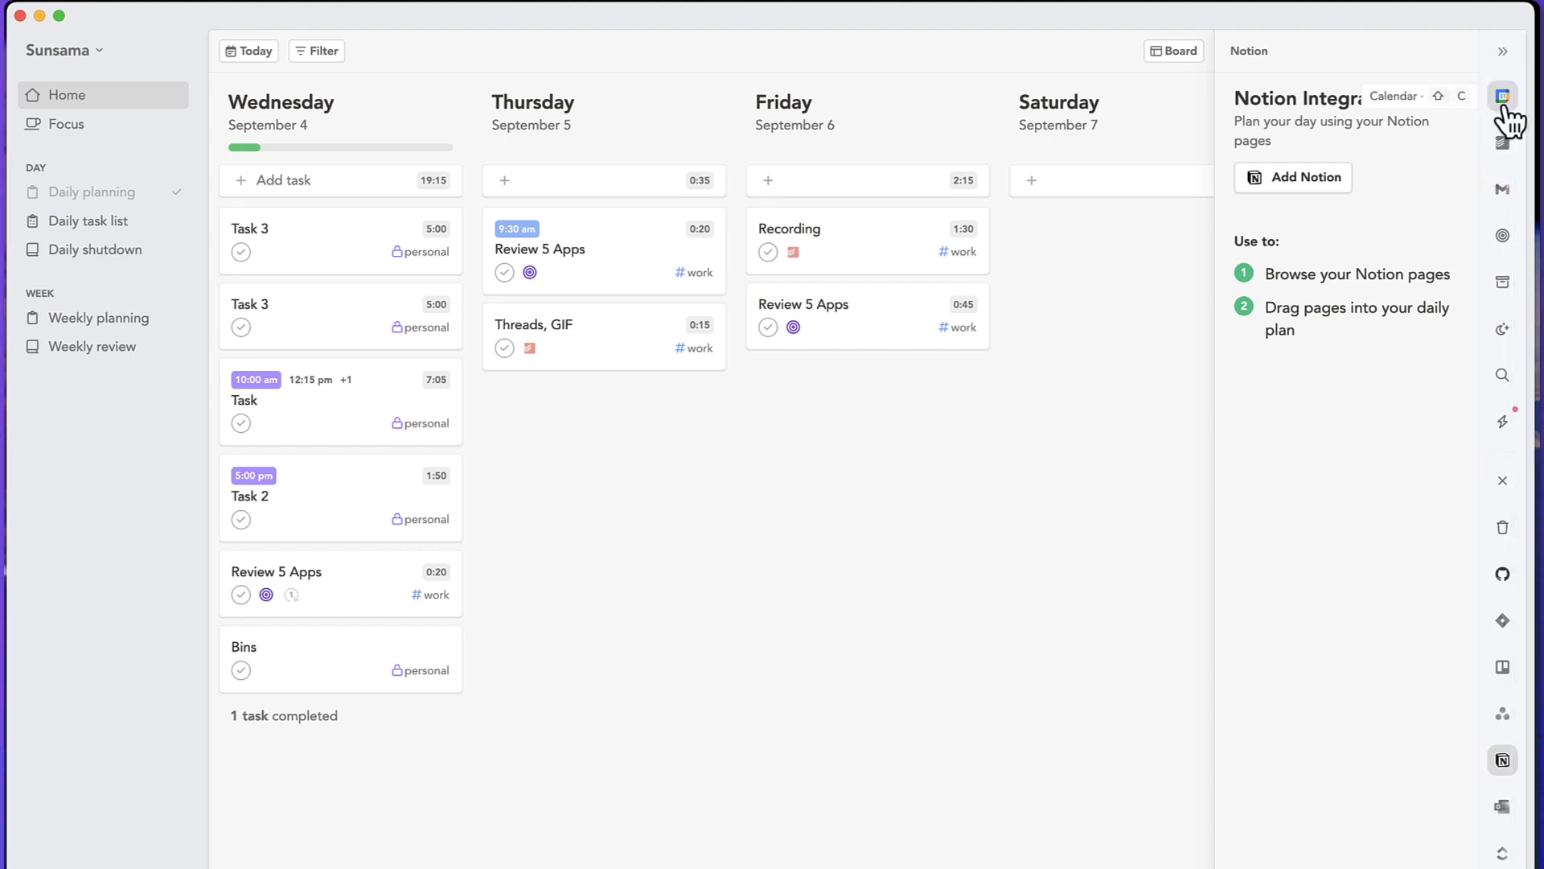
left_click(1503, 96)
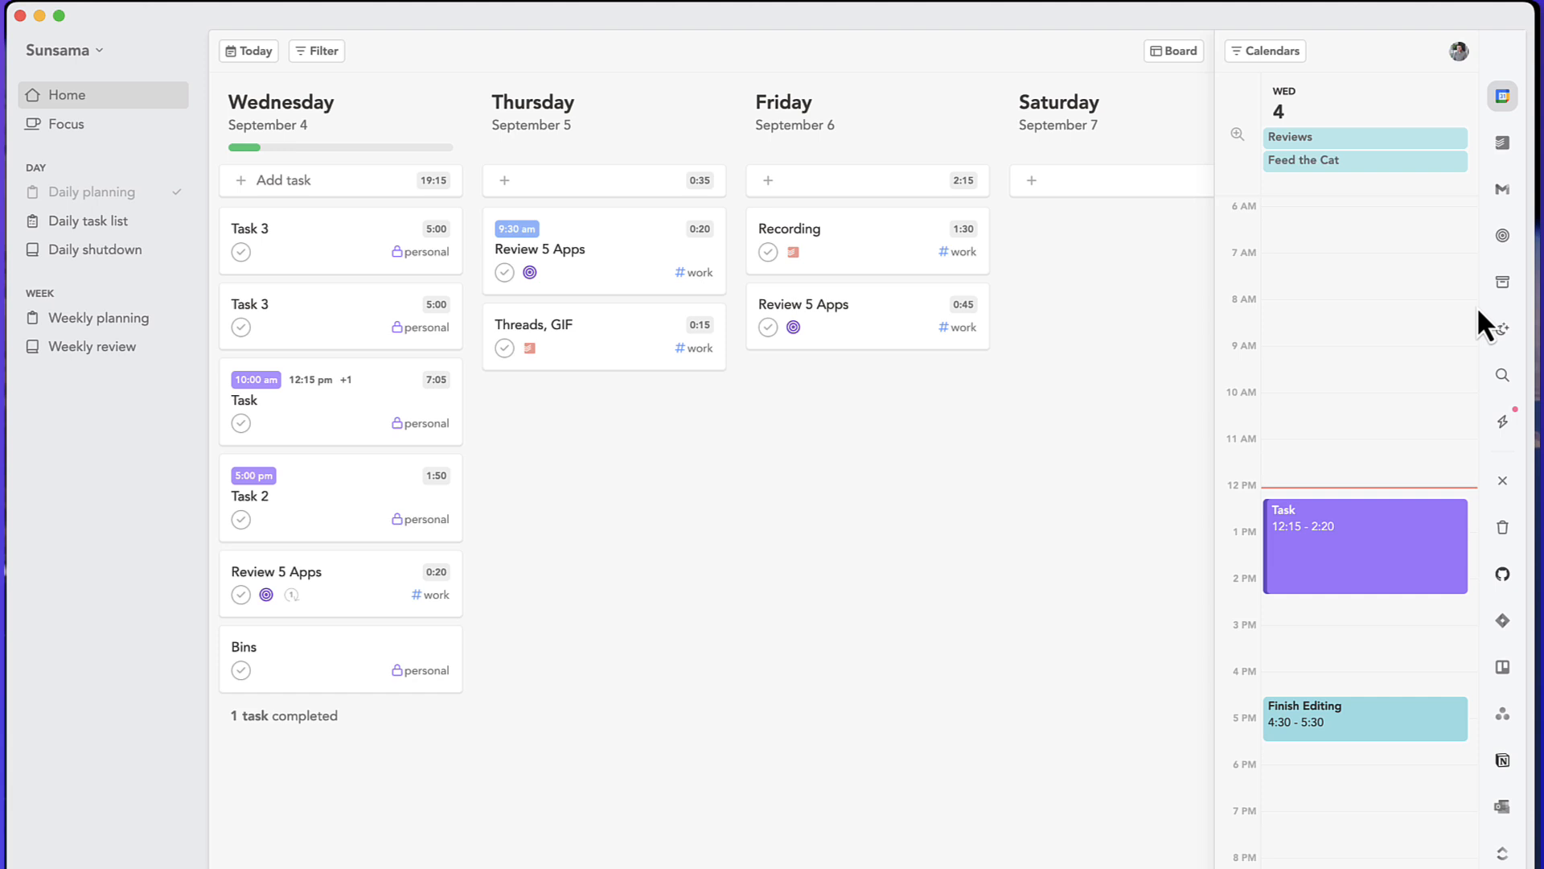
mouse_move(1503, 187)
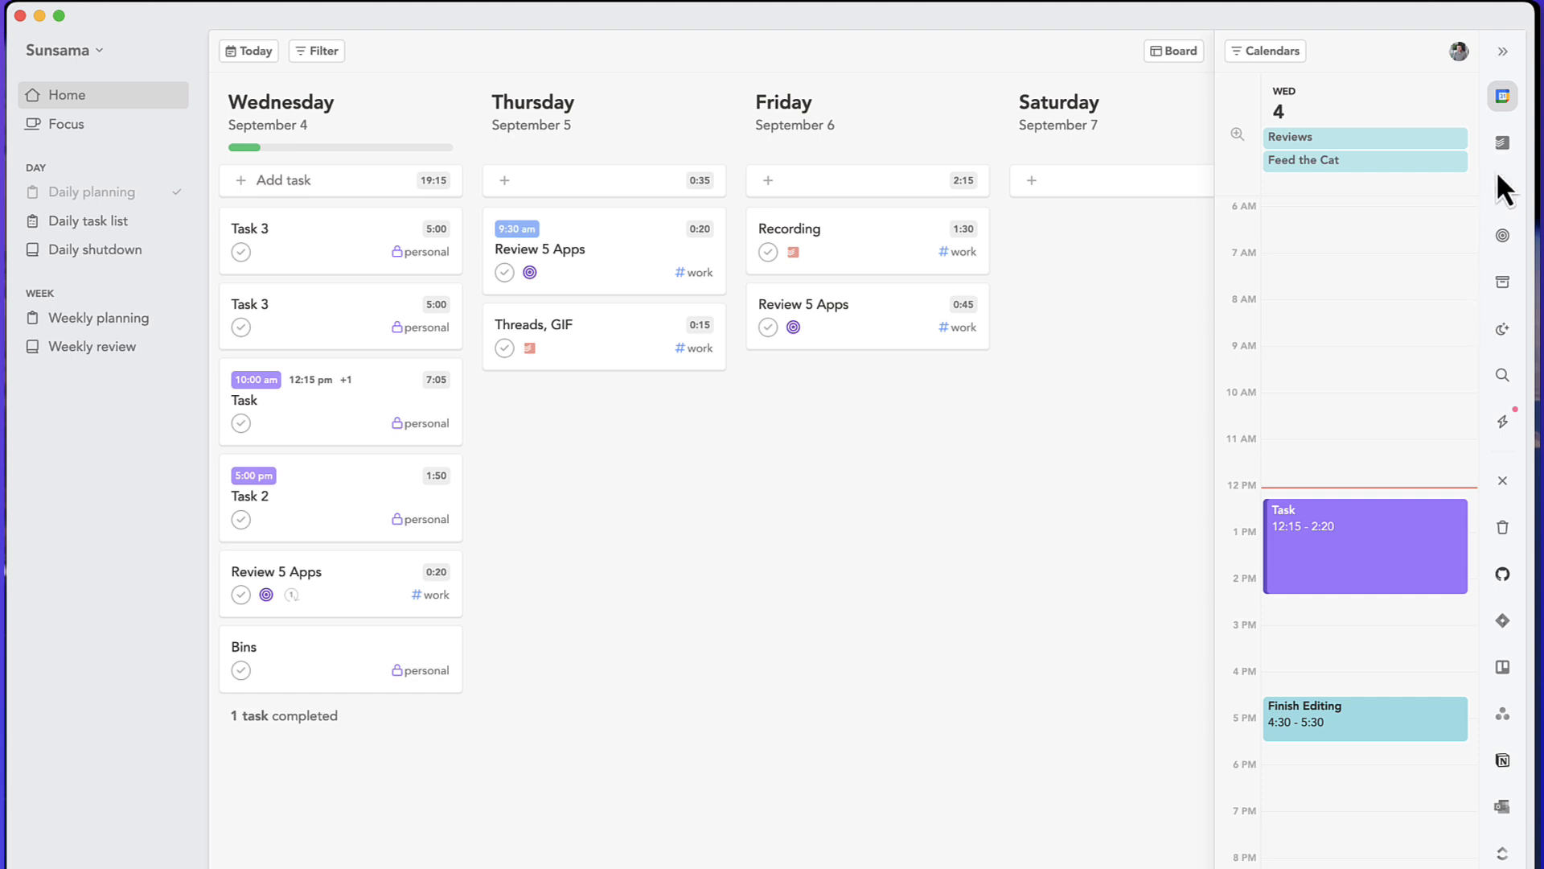
left_click(1502, 143)
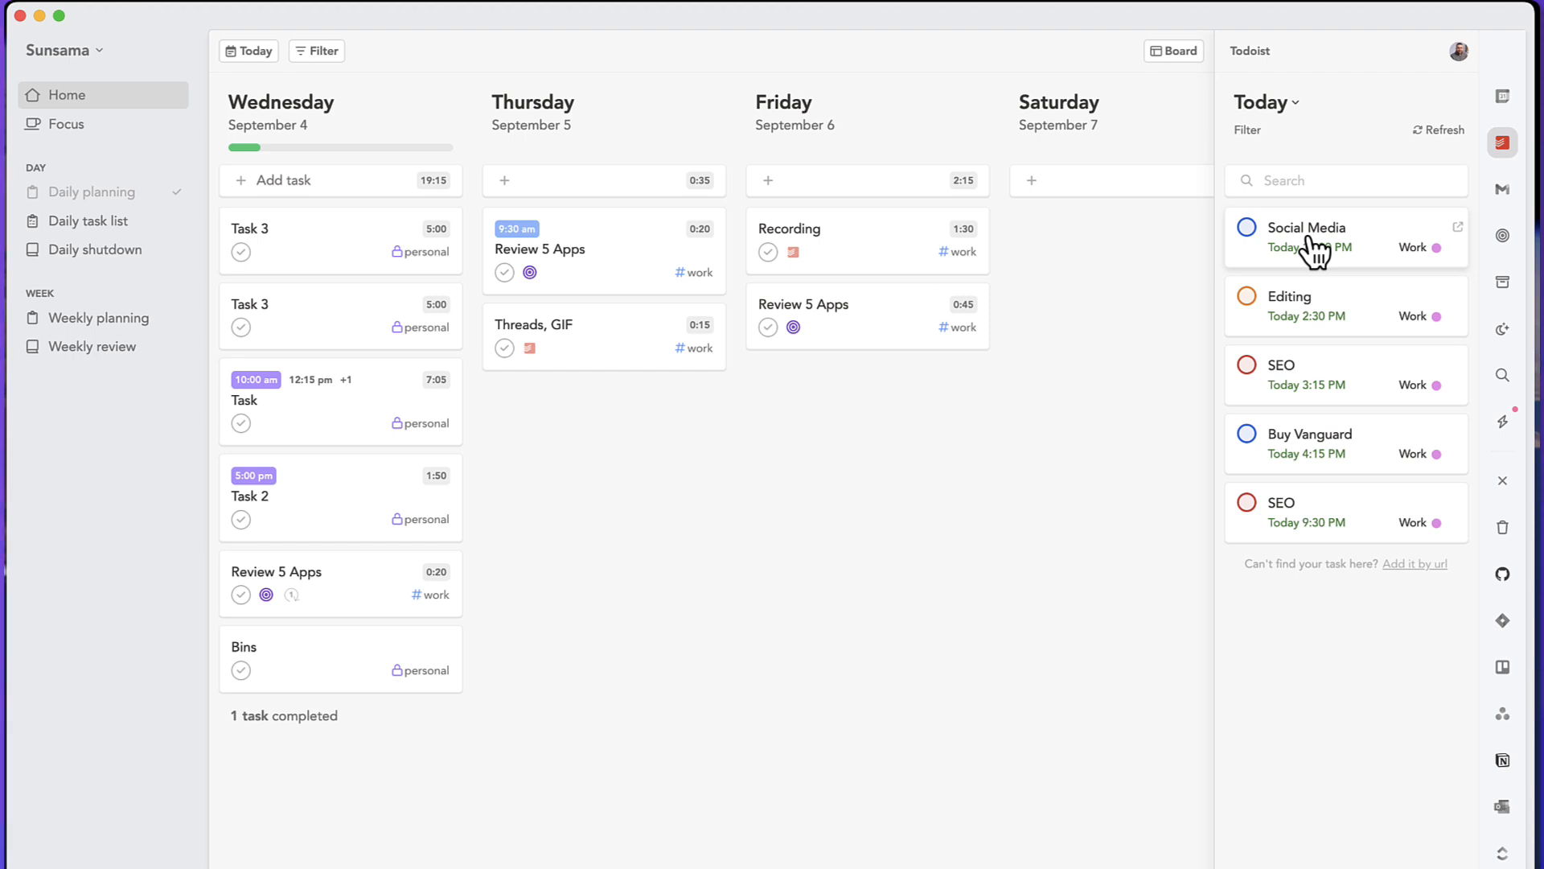
left_click(1502, 96)
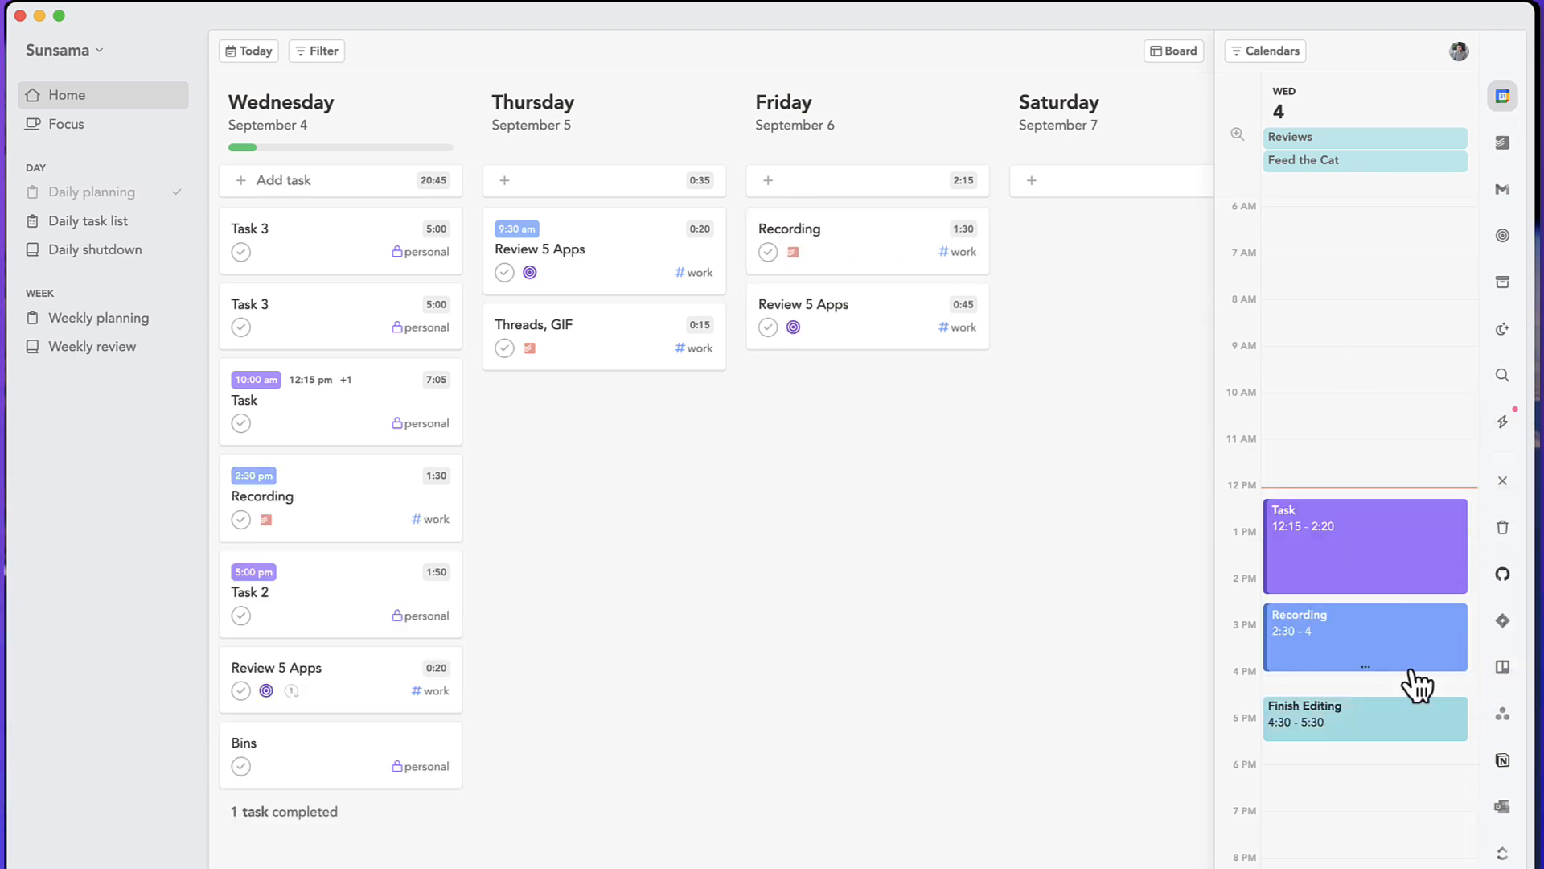
left_click(1364, 637)
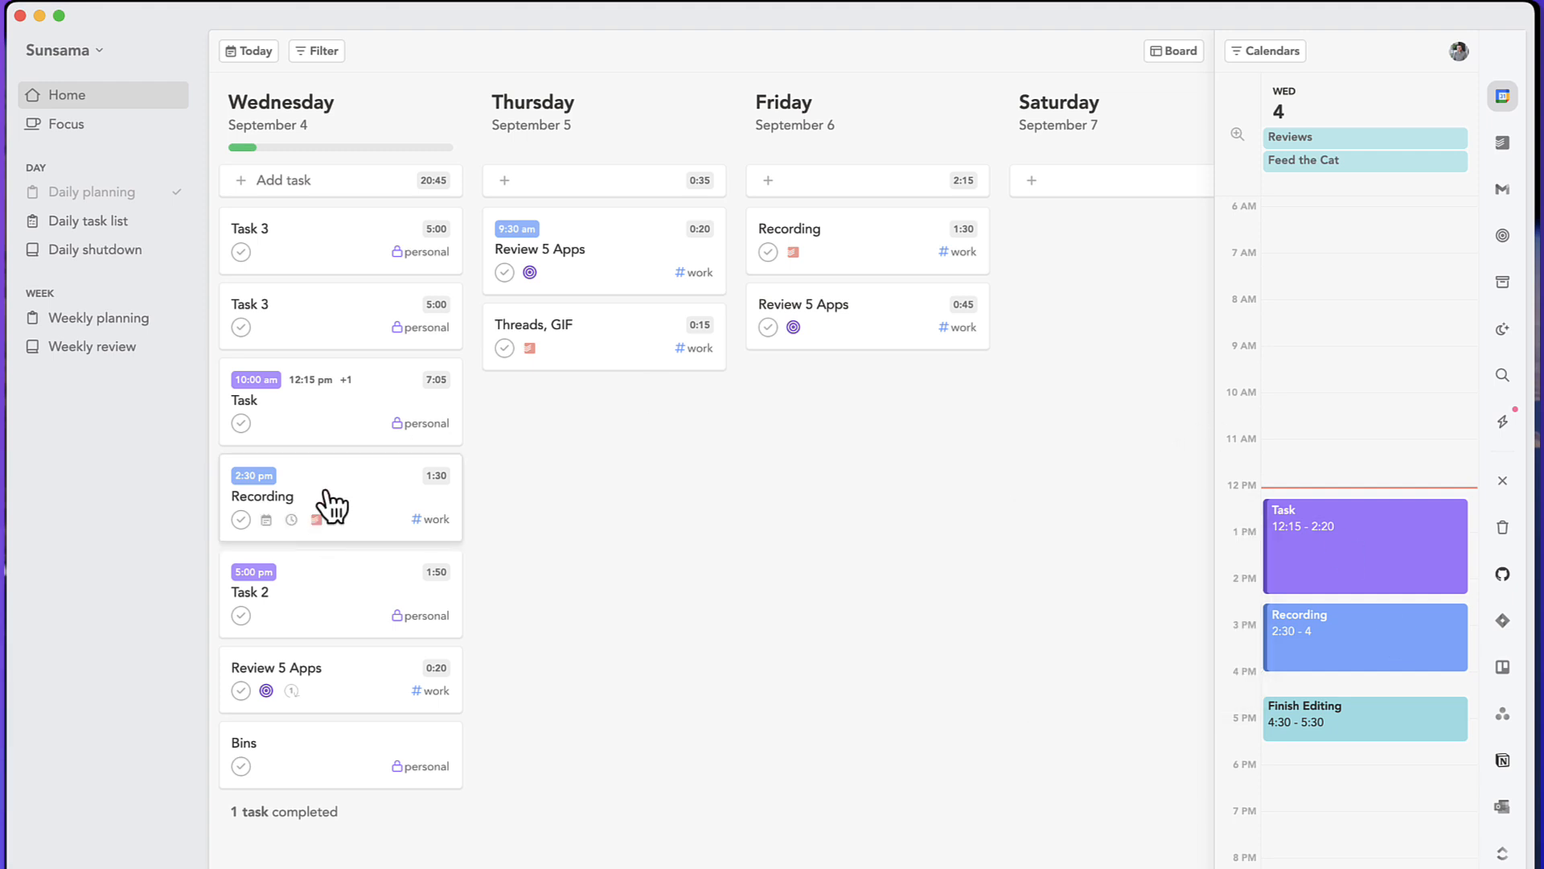
mouse_move(770, 412)
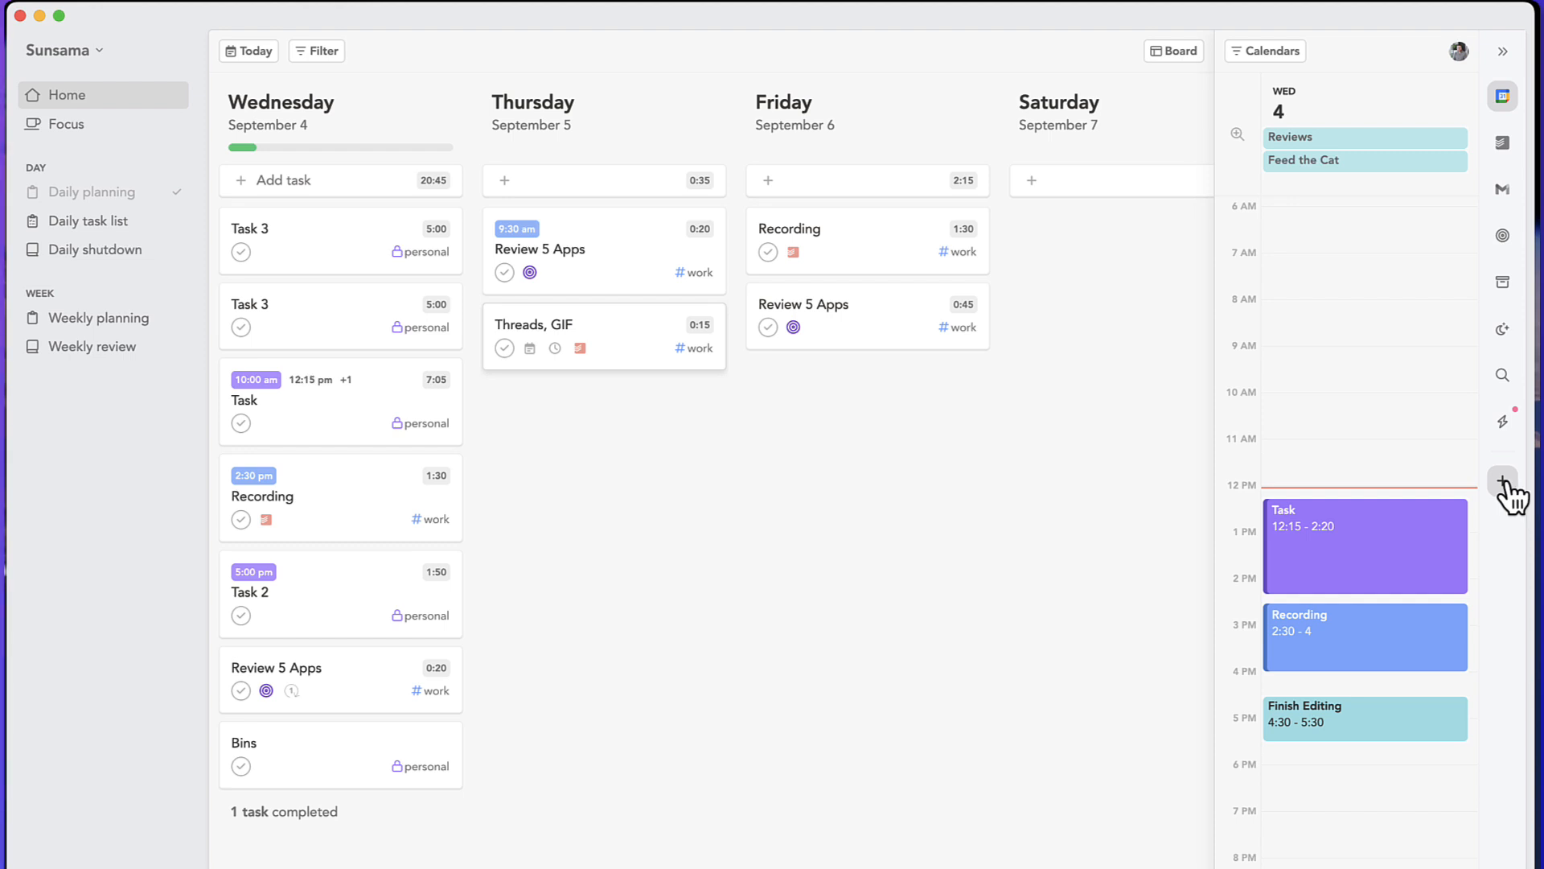
left_click(1503, 481)
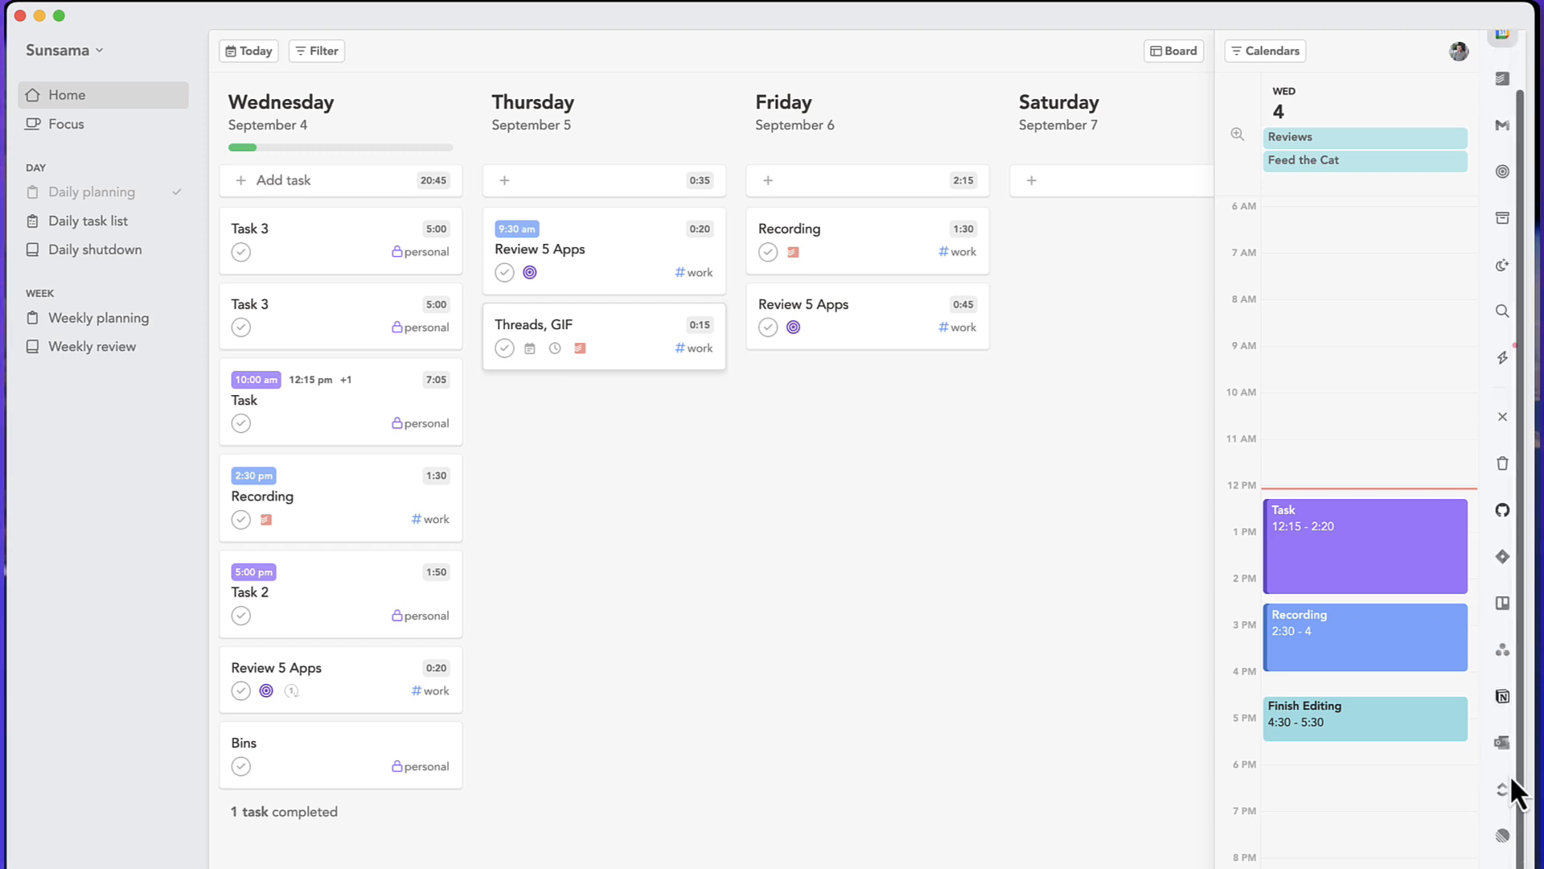
mouse_move(1142, 464)
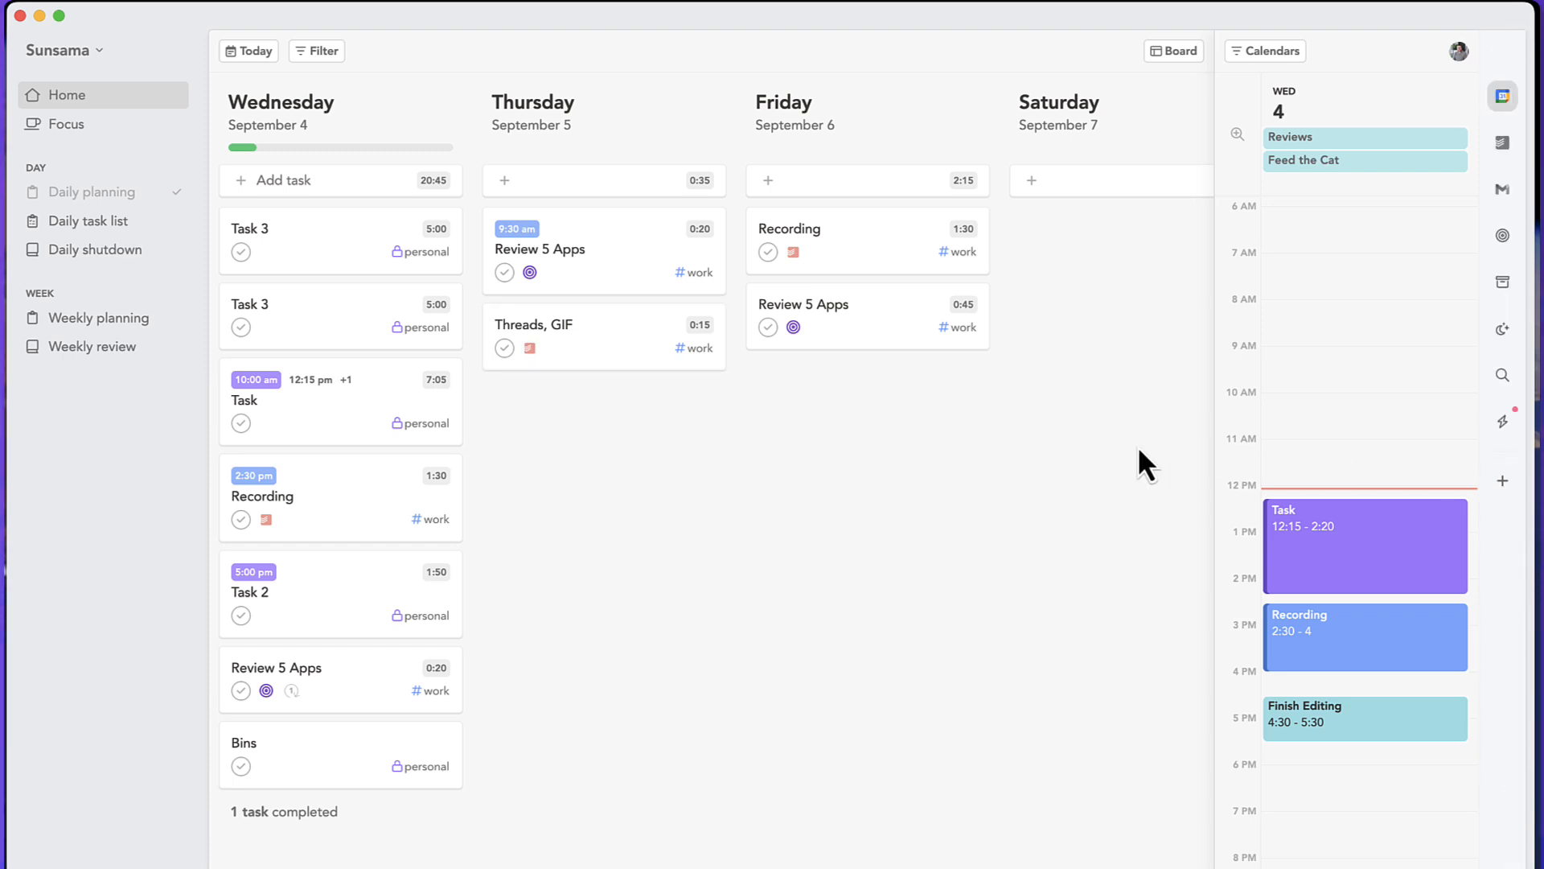
mouse_move(1054, 334)
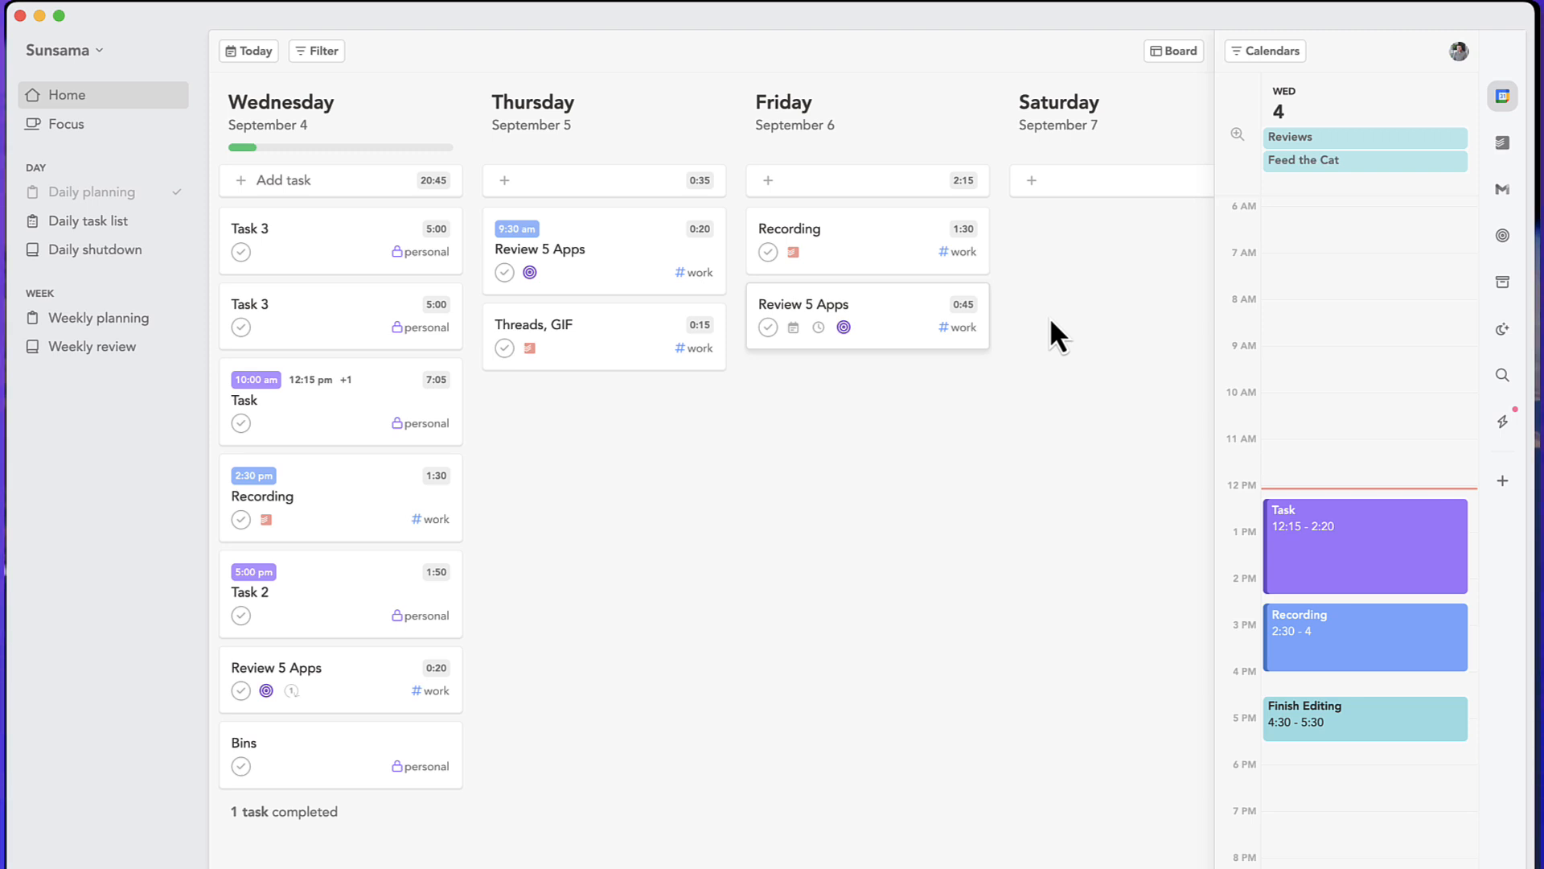
mouse_move(1149, 388)
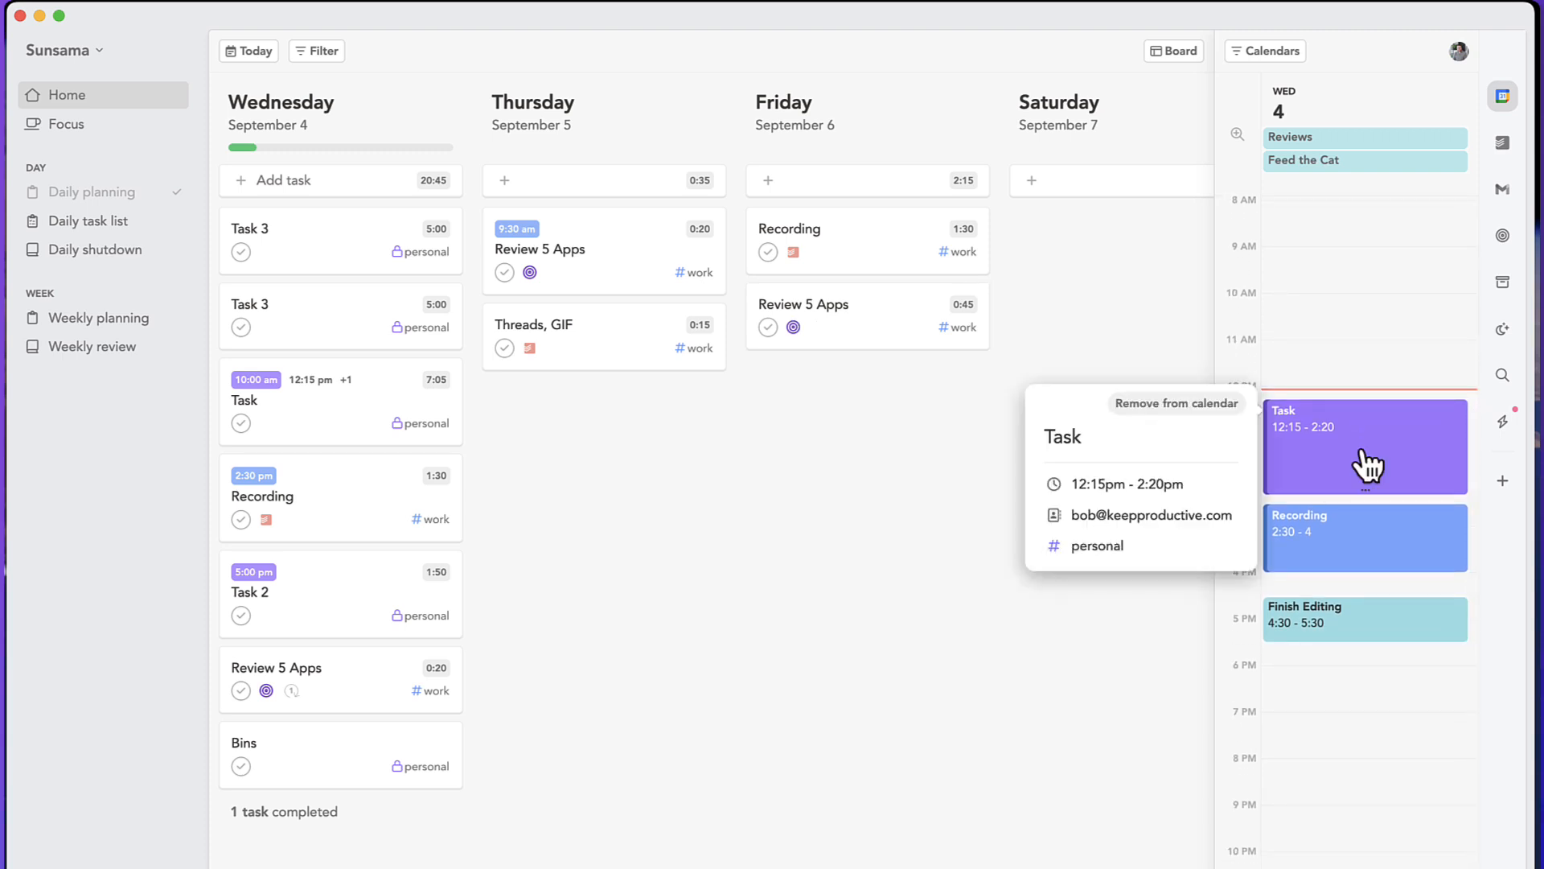
mouse_move(1340, 448)
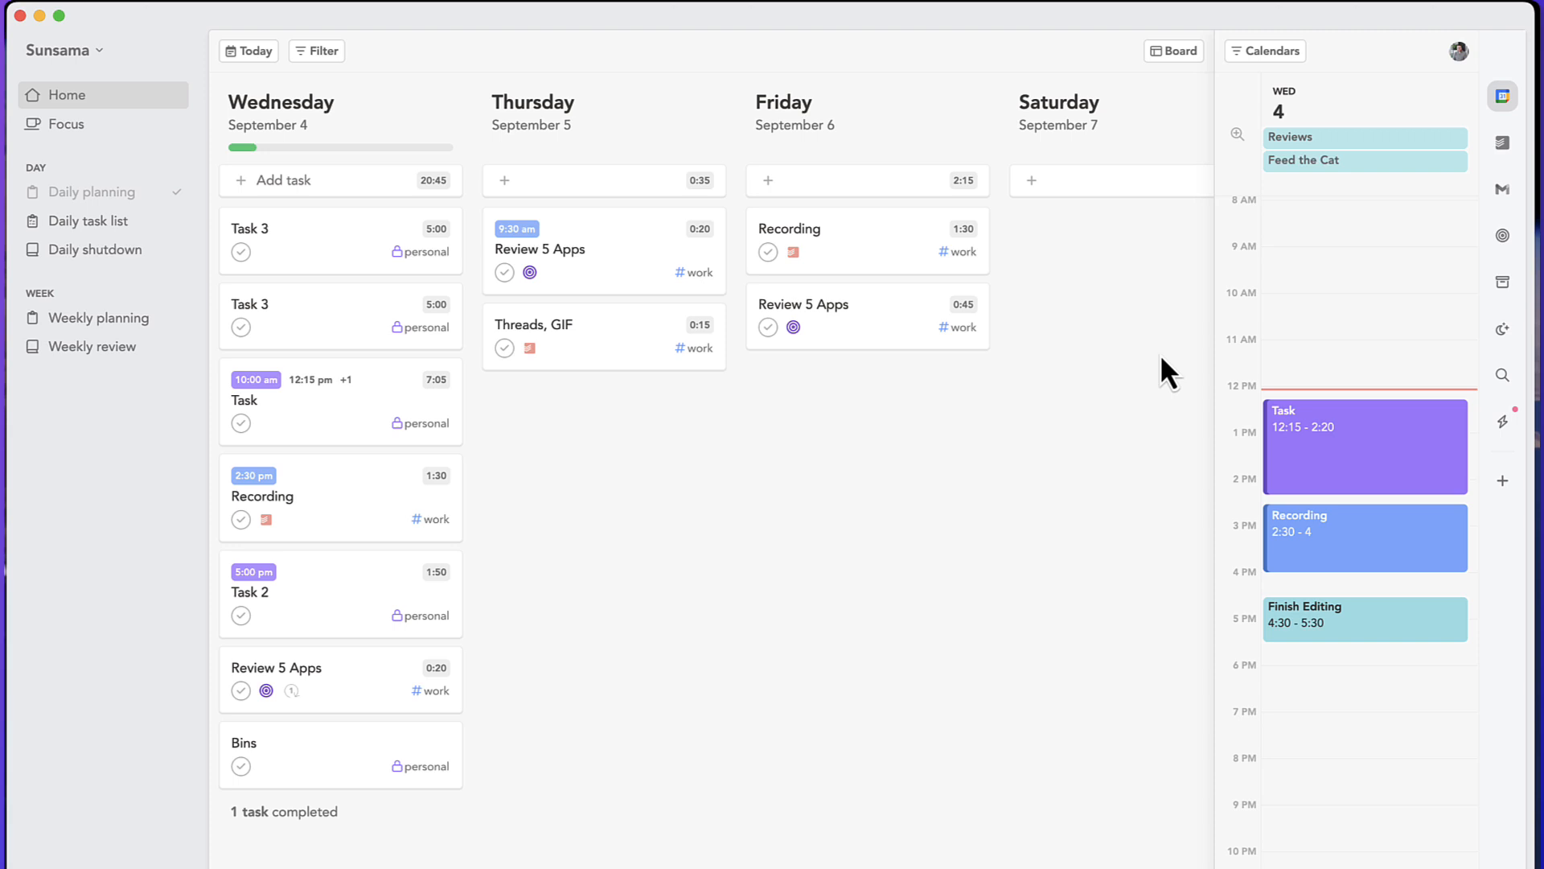
mouse_move(1026, 634)
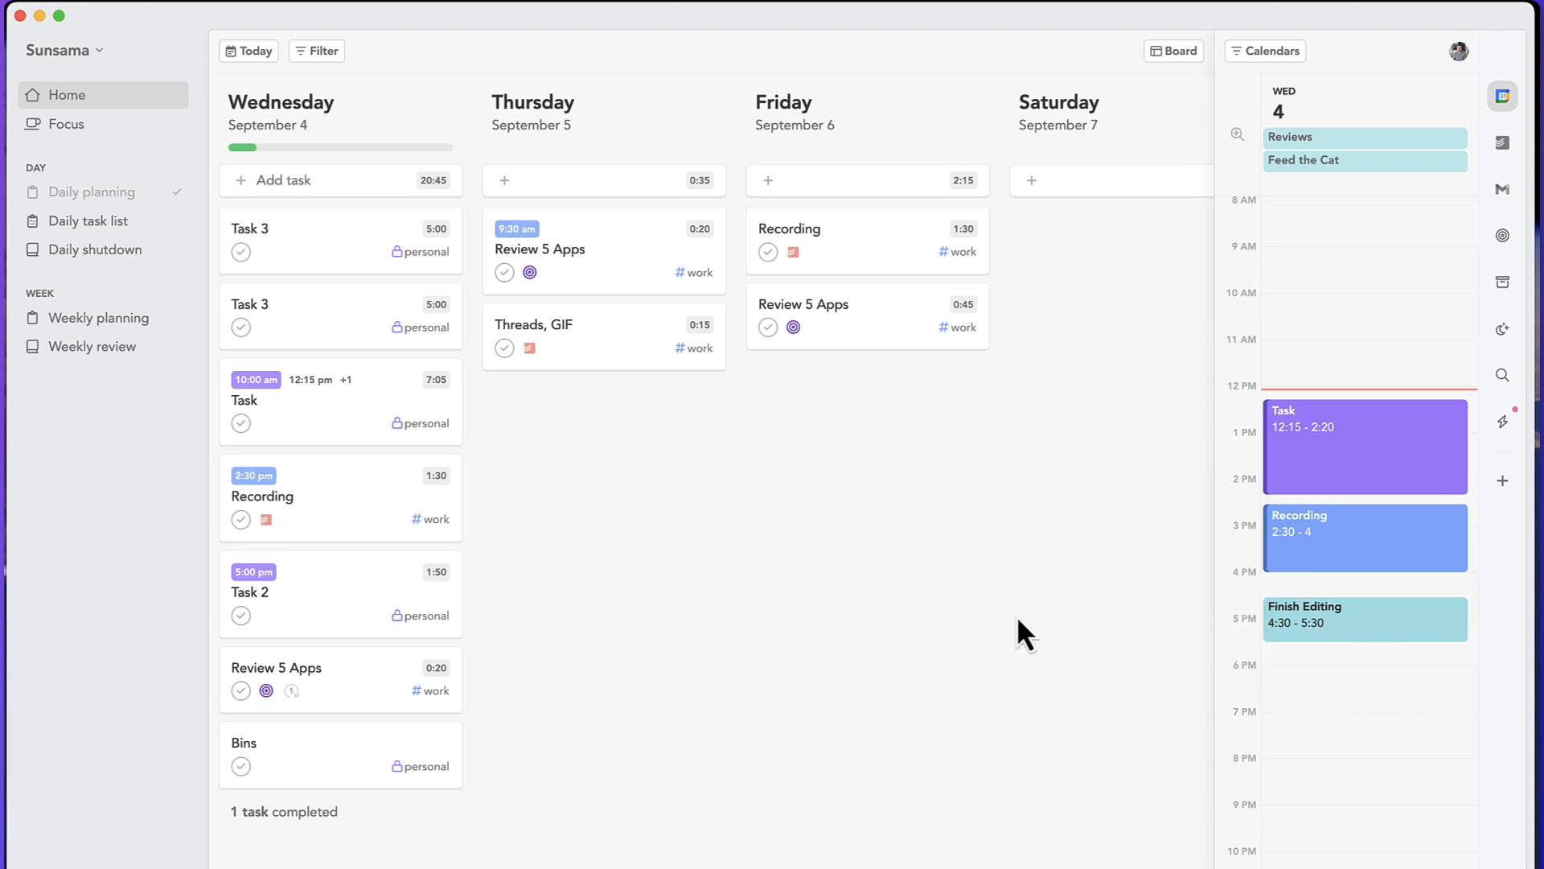
mouse_move(1387, 576)
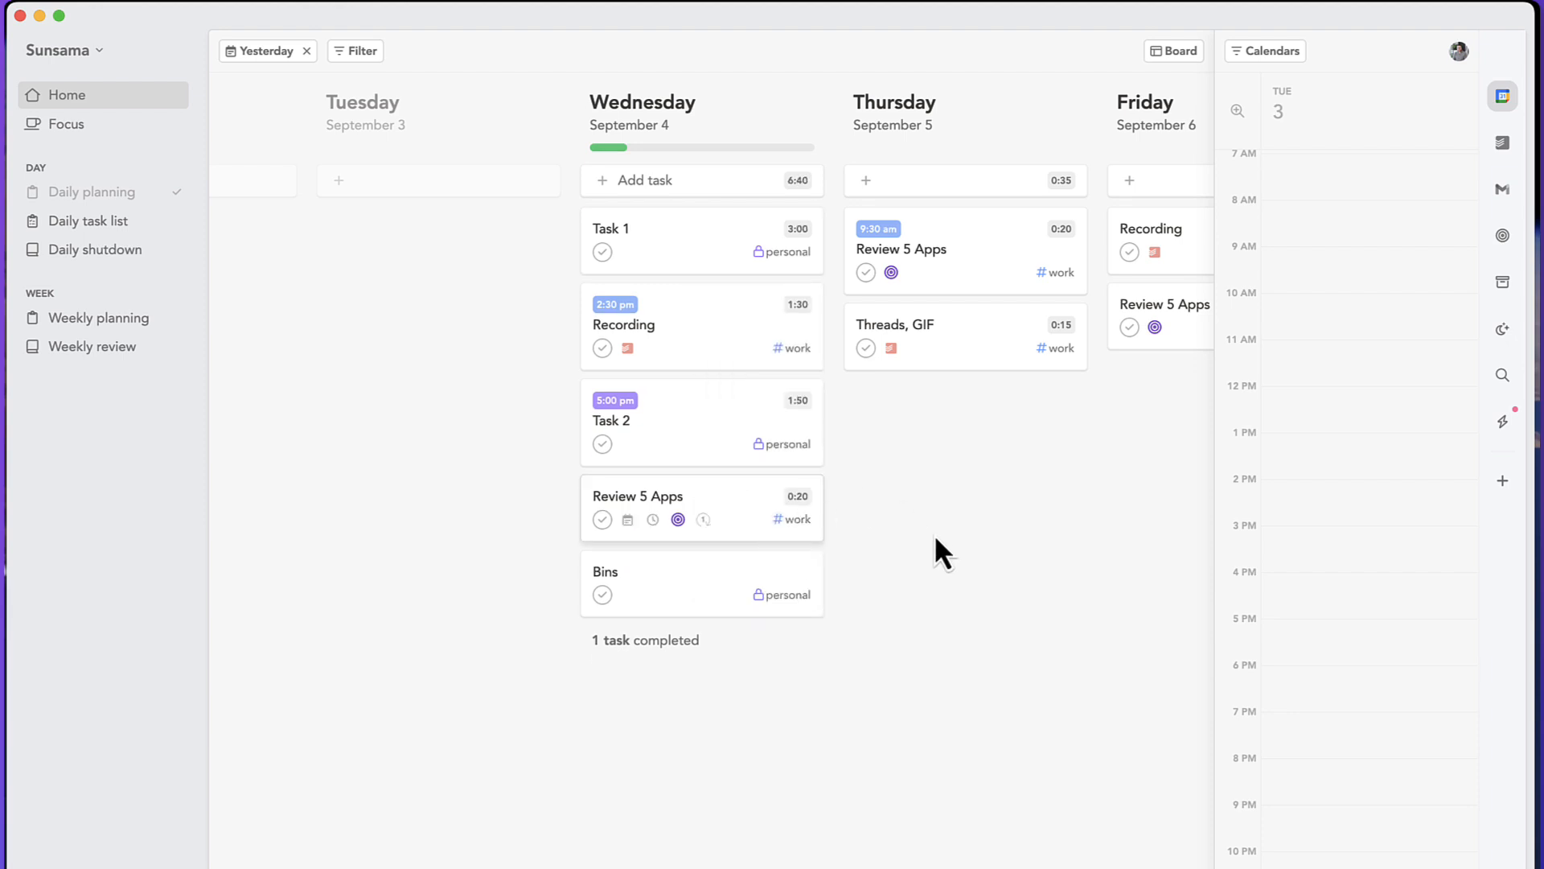
mouse_move(805, 191)
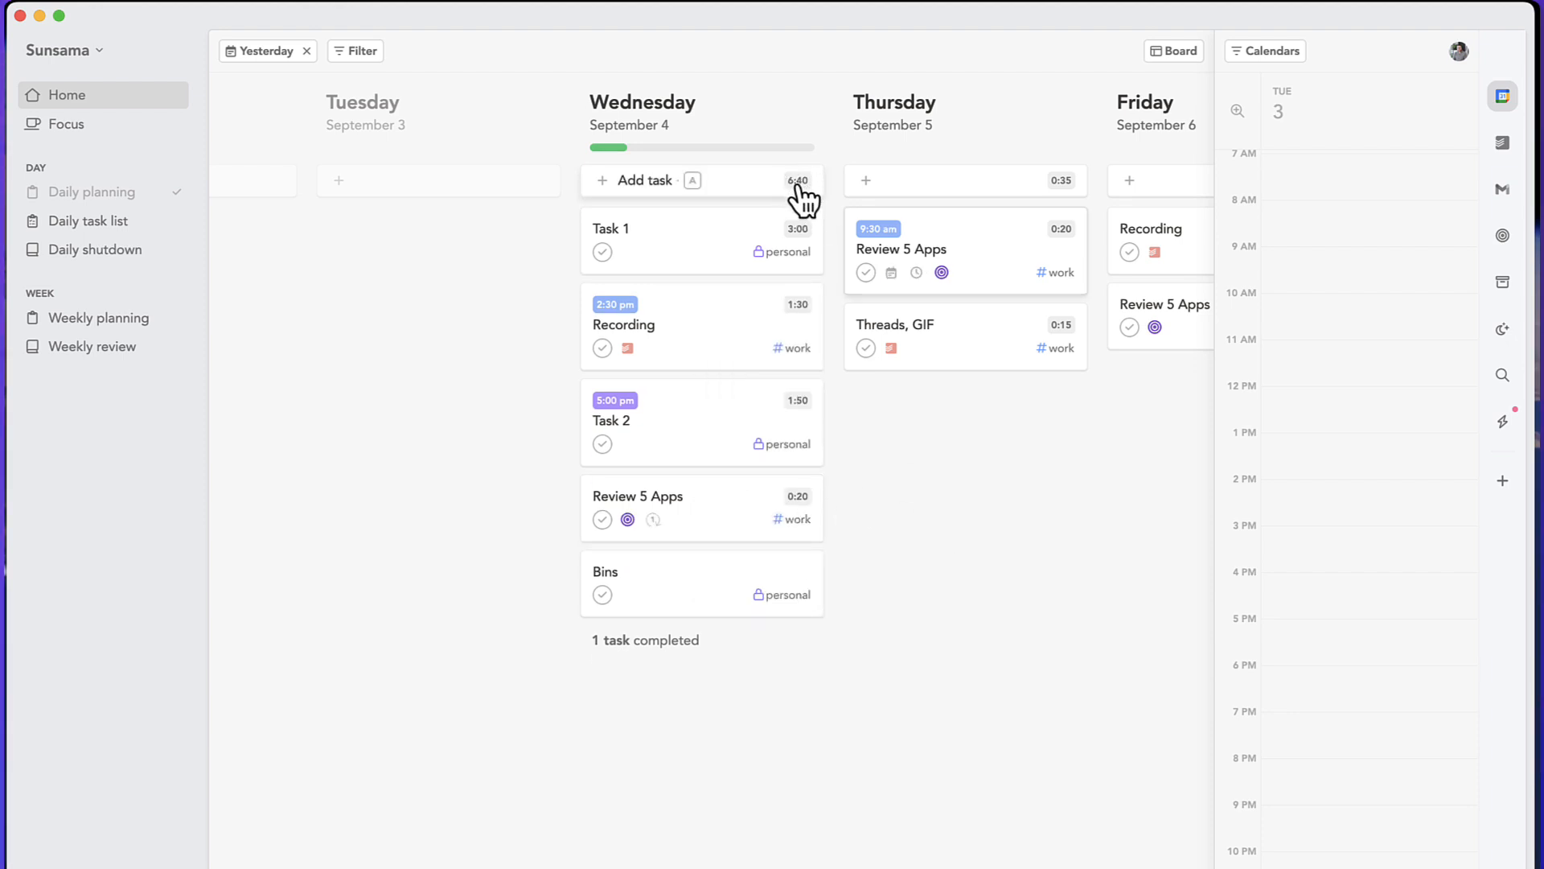
mouse_move(645, 160)
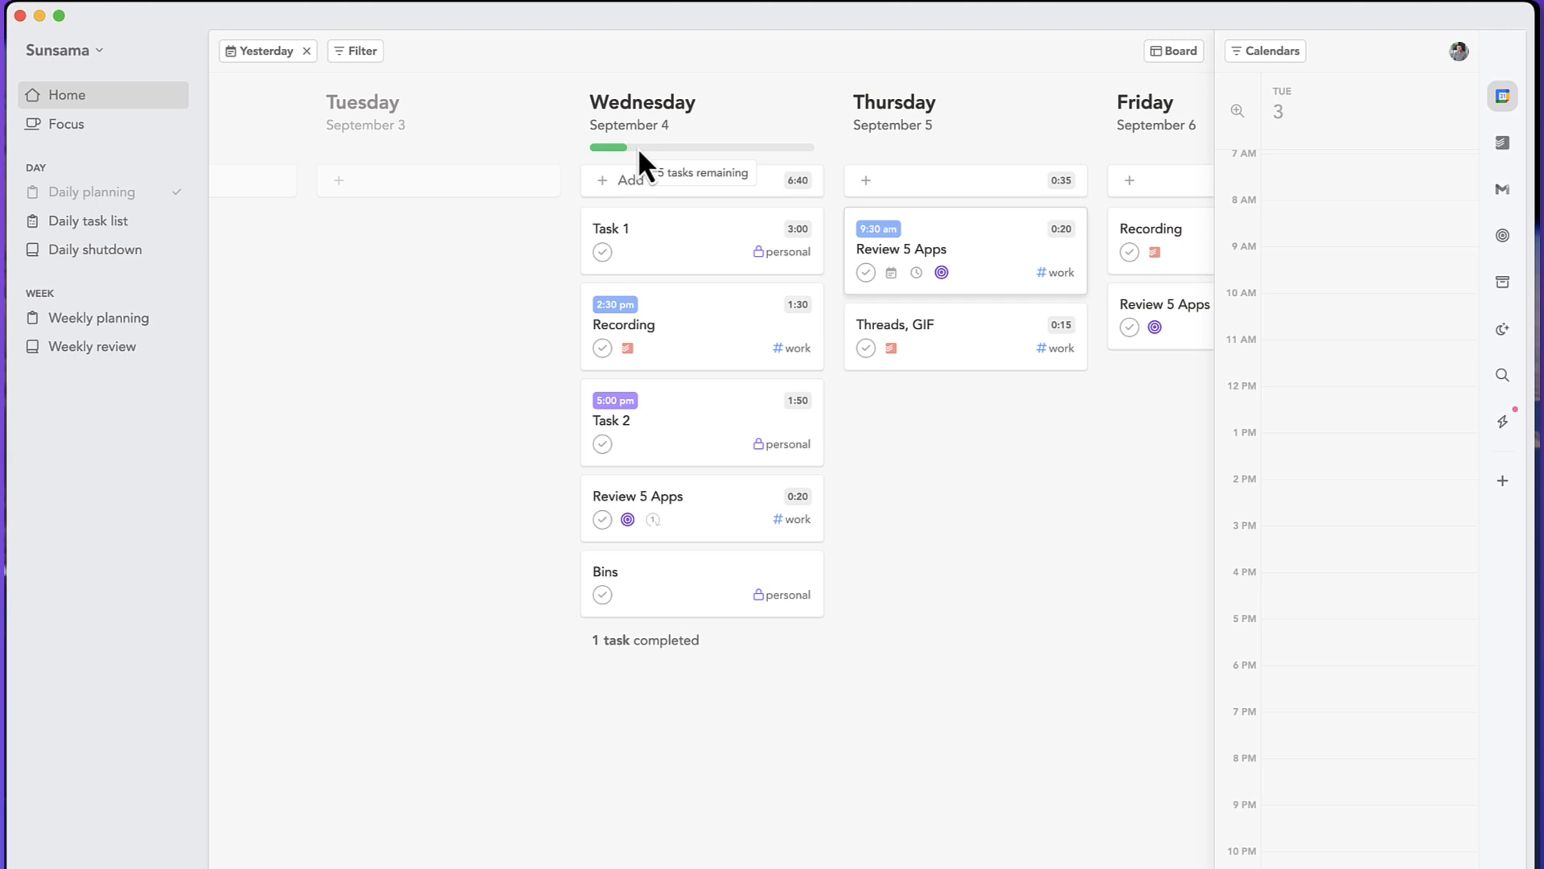
mouse_move(674, 167)
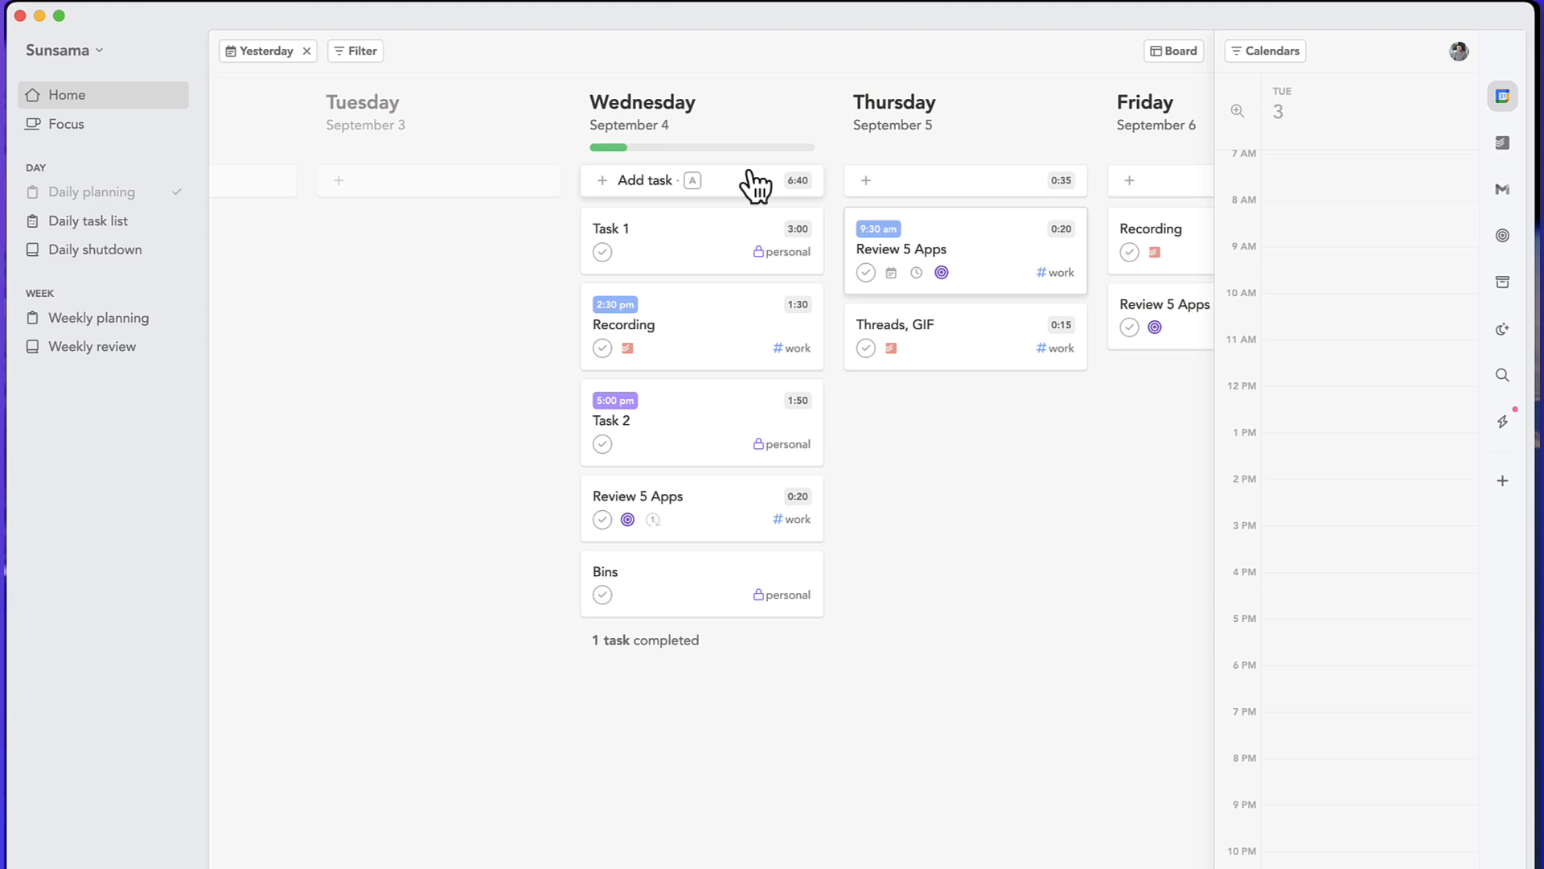
mouse_move(806, 190)
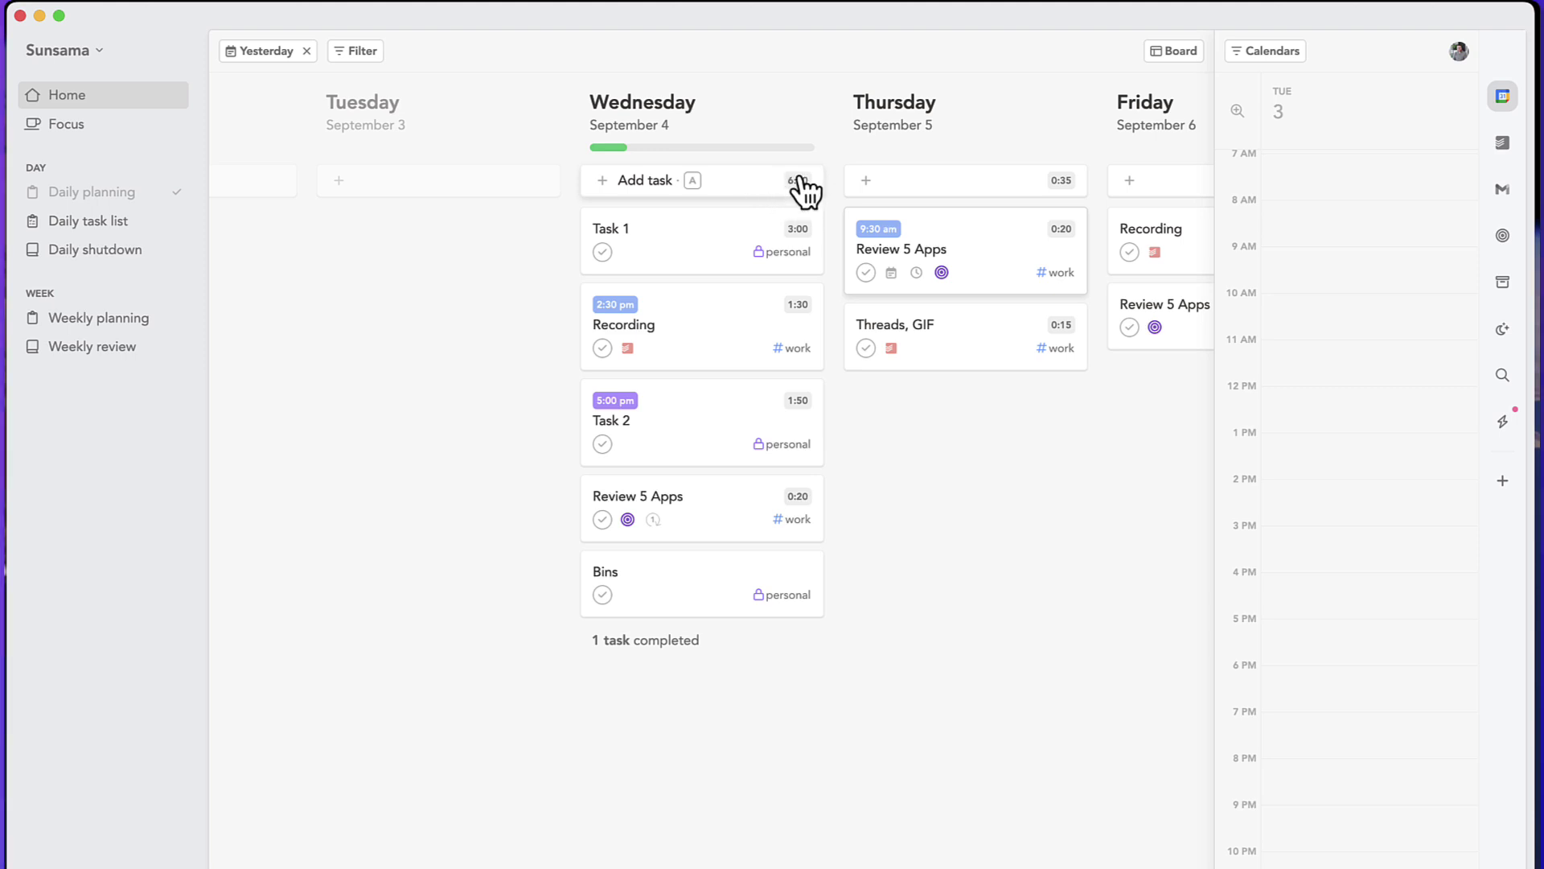
mouse_move(799, 181)
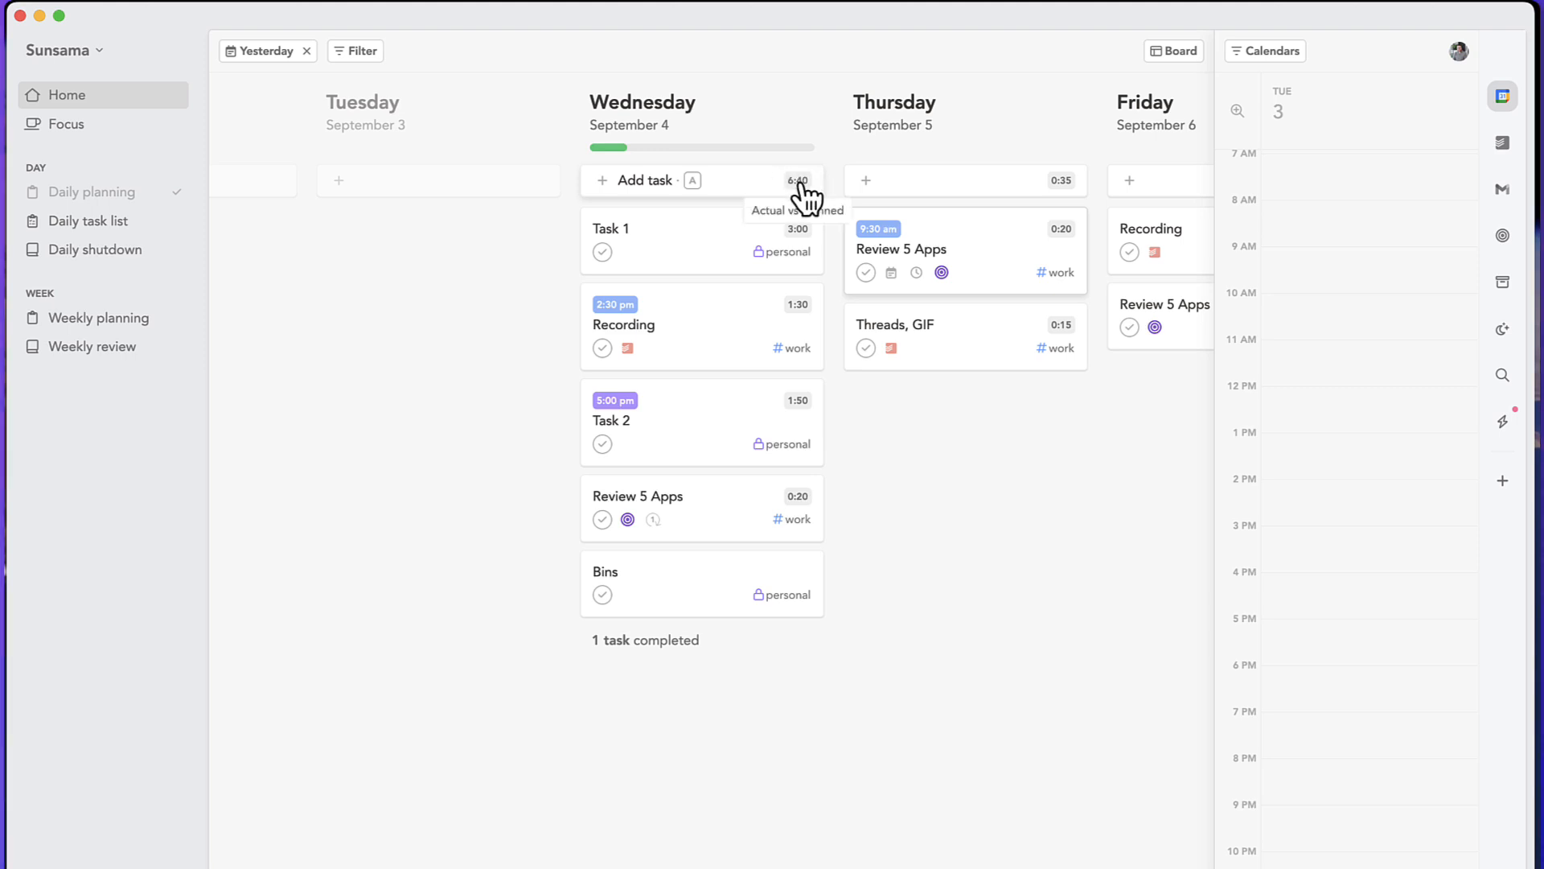
mouse_move(802, 197)
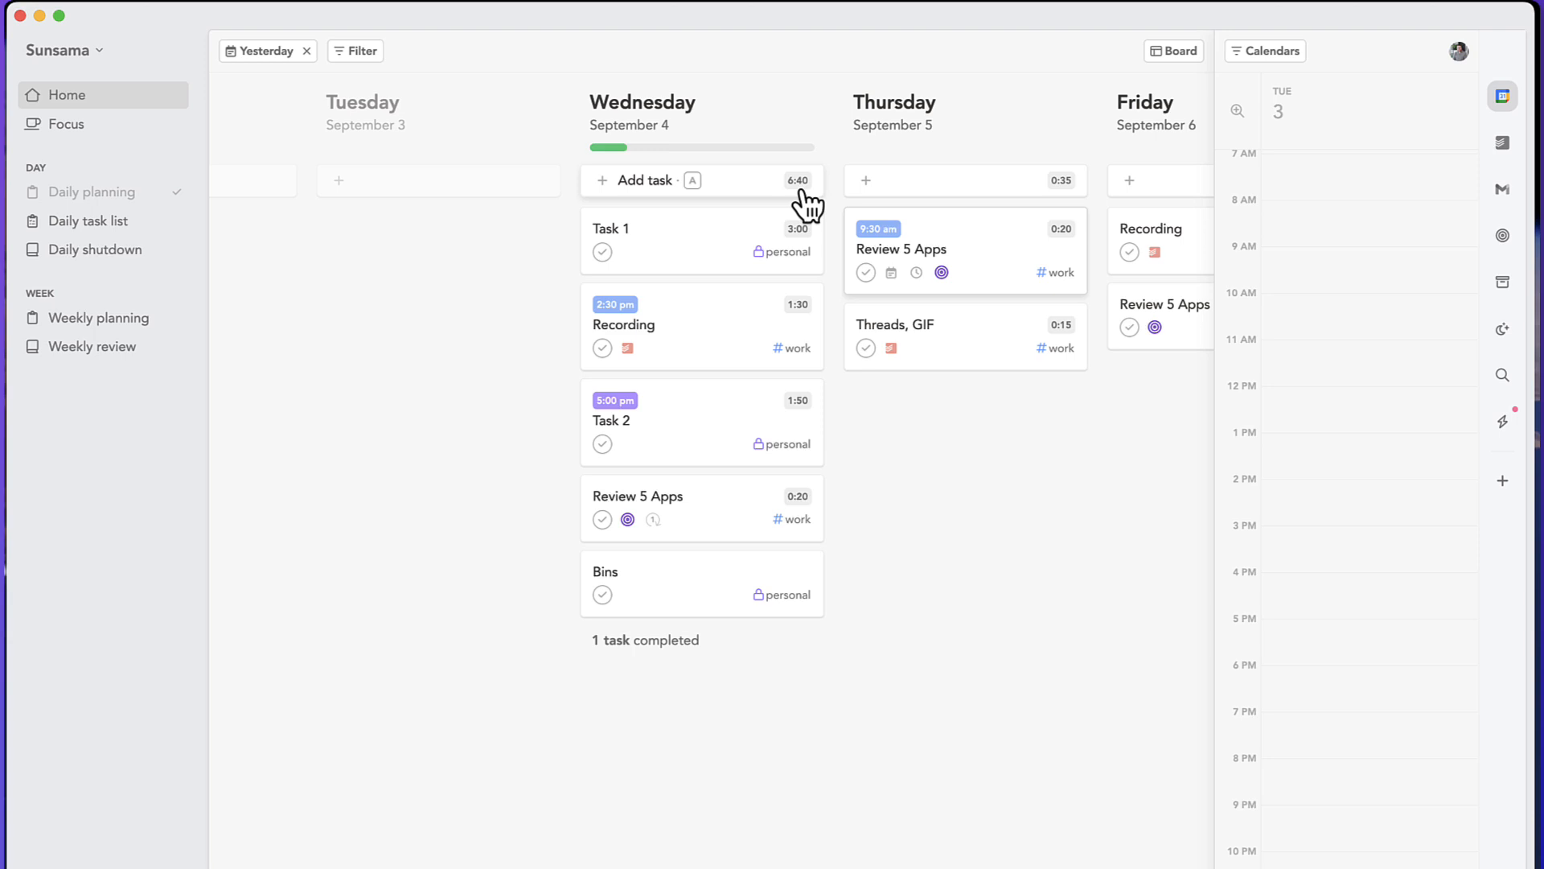
mouse_move(748, 519)
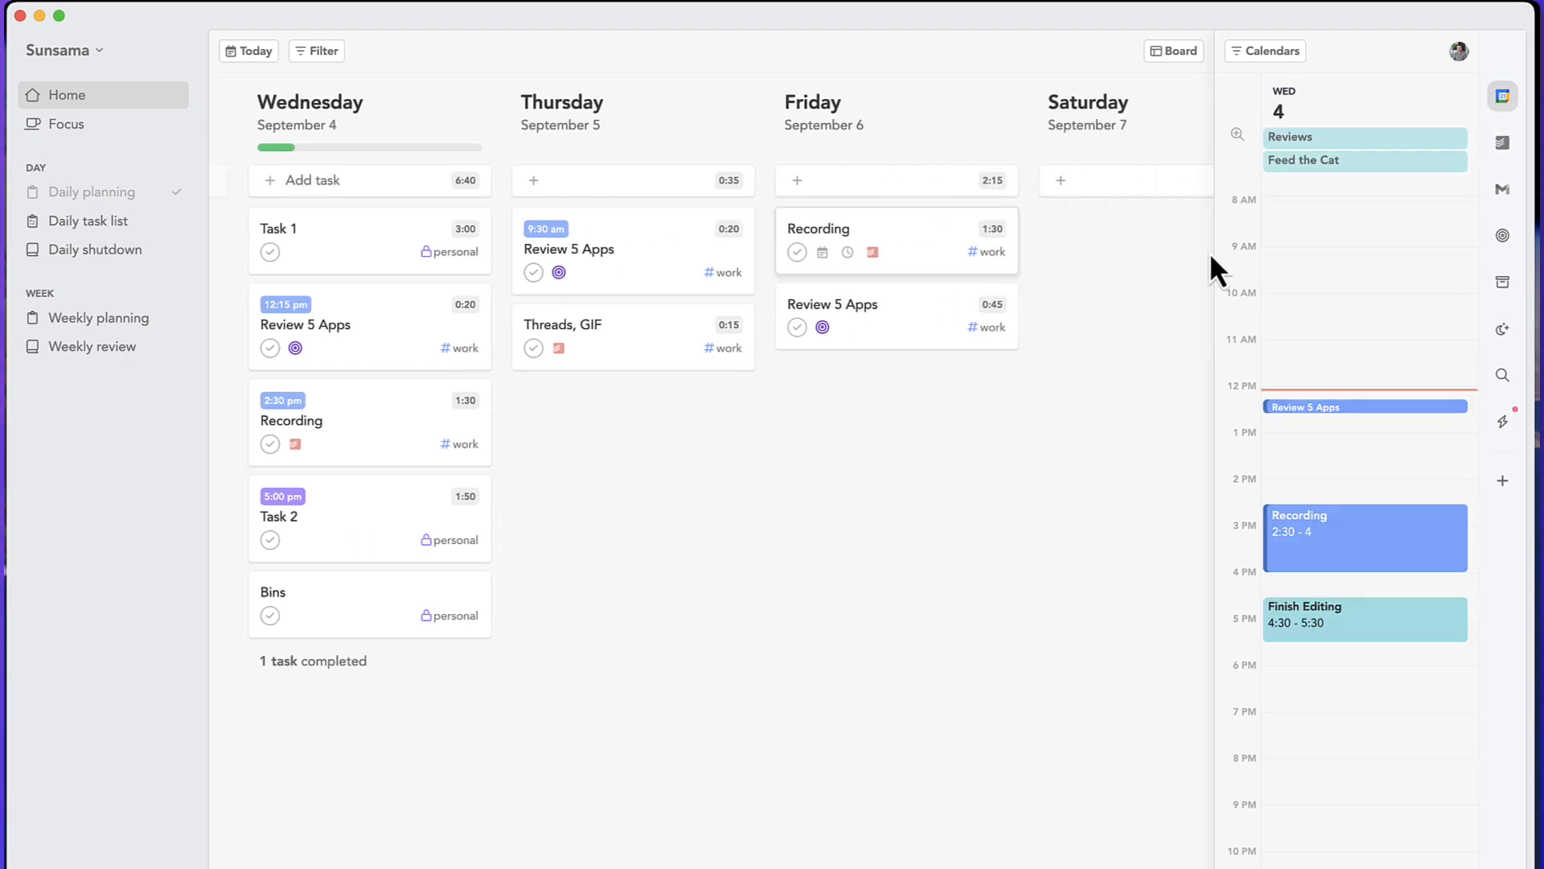
mouse_move(397, 574)
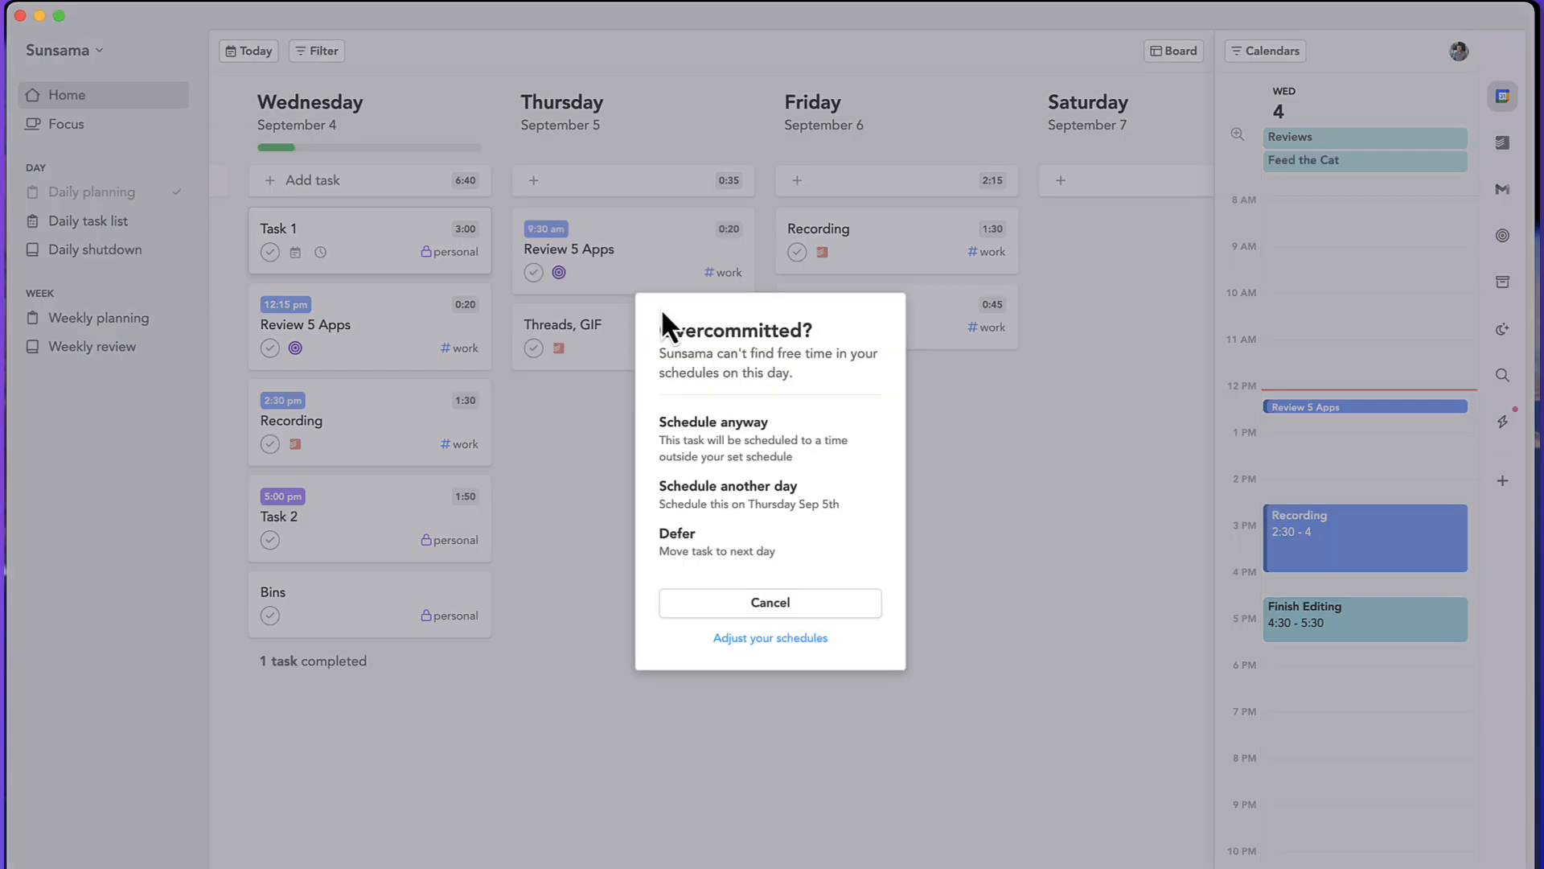
mouse_move(745, 627)
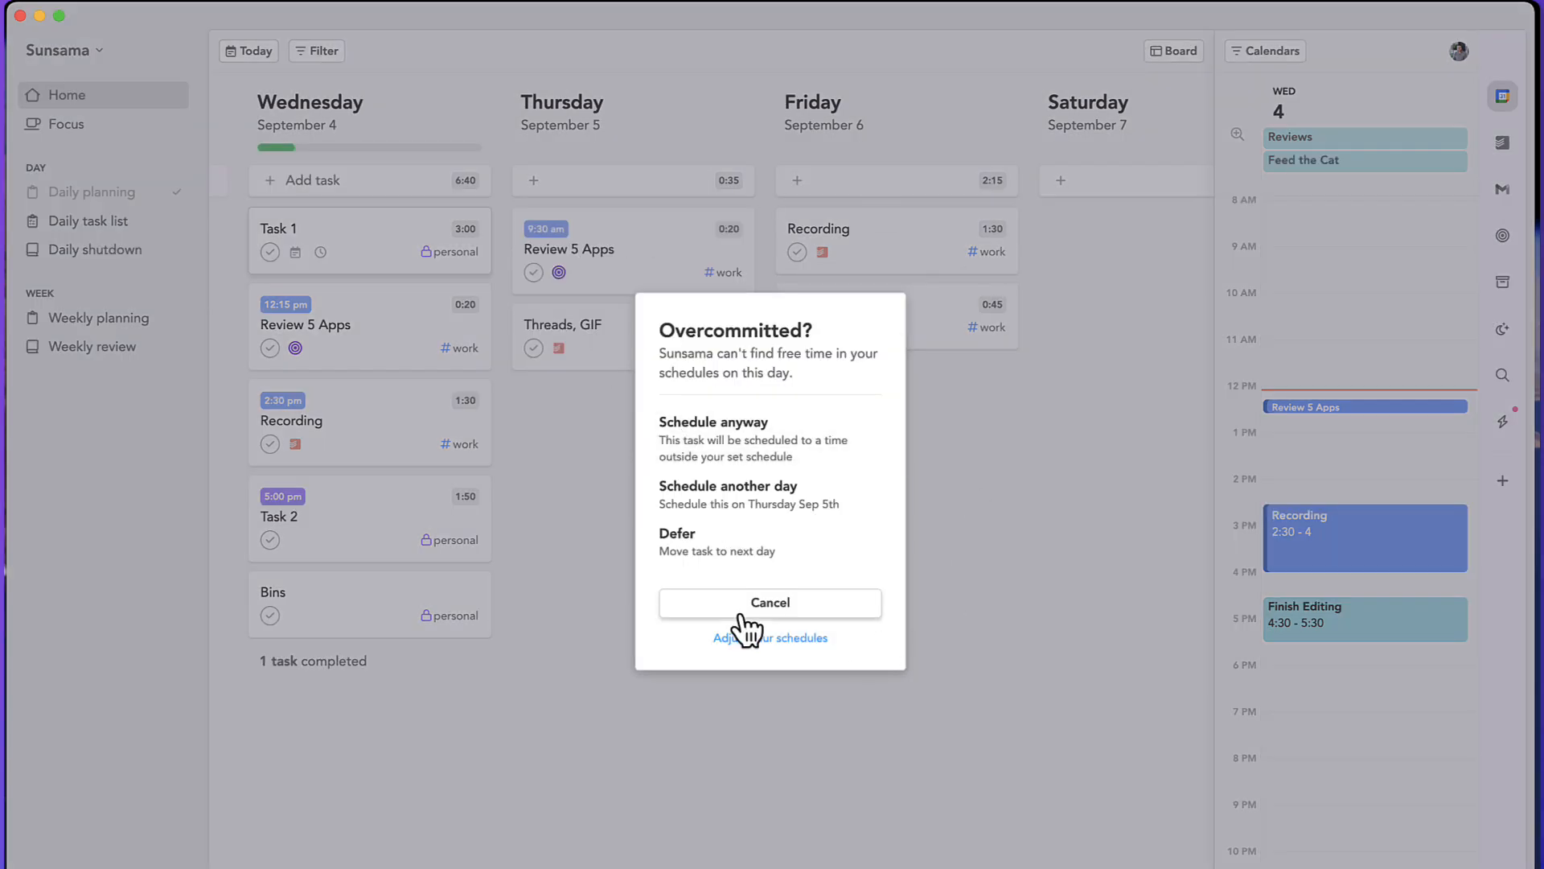
mouse_move(761, 481)
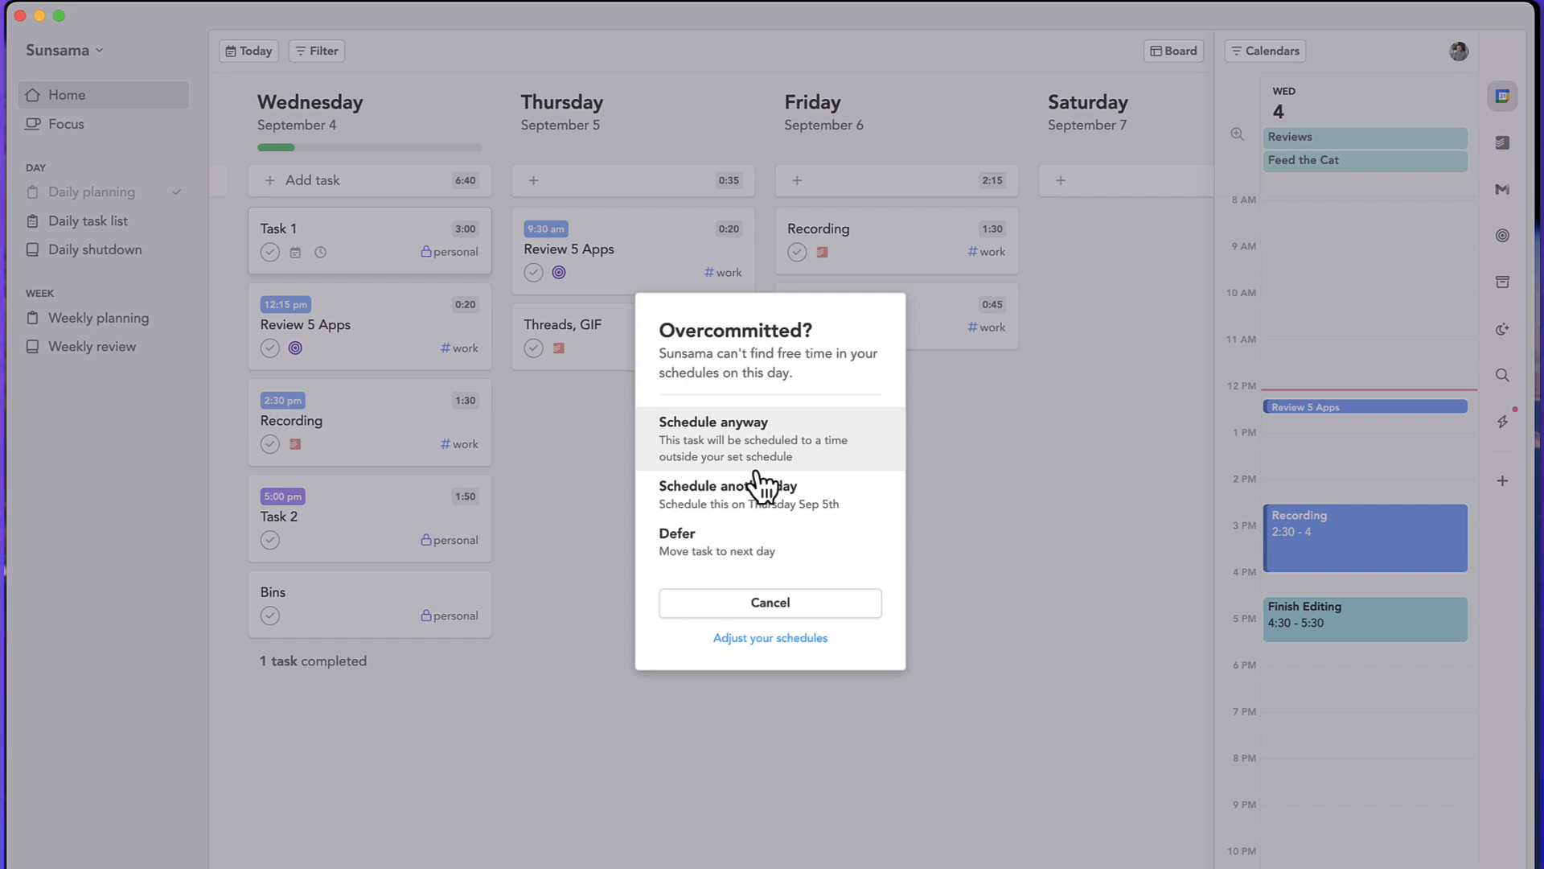
mouse_move(771, 494)
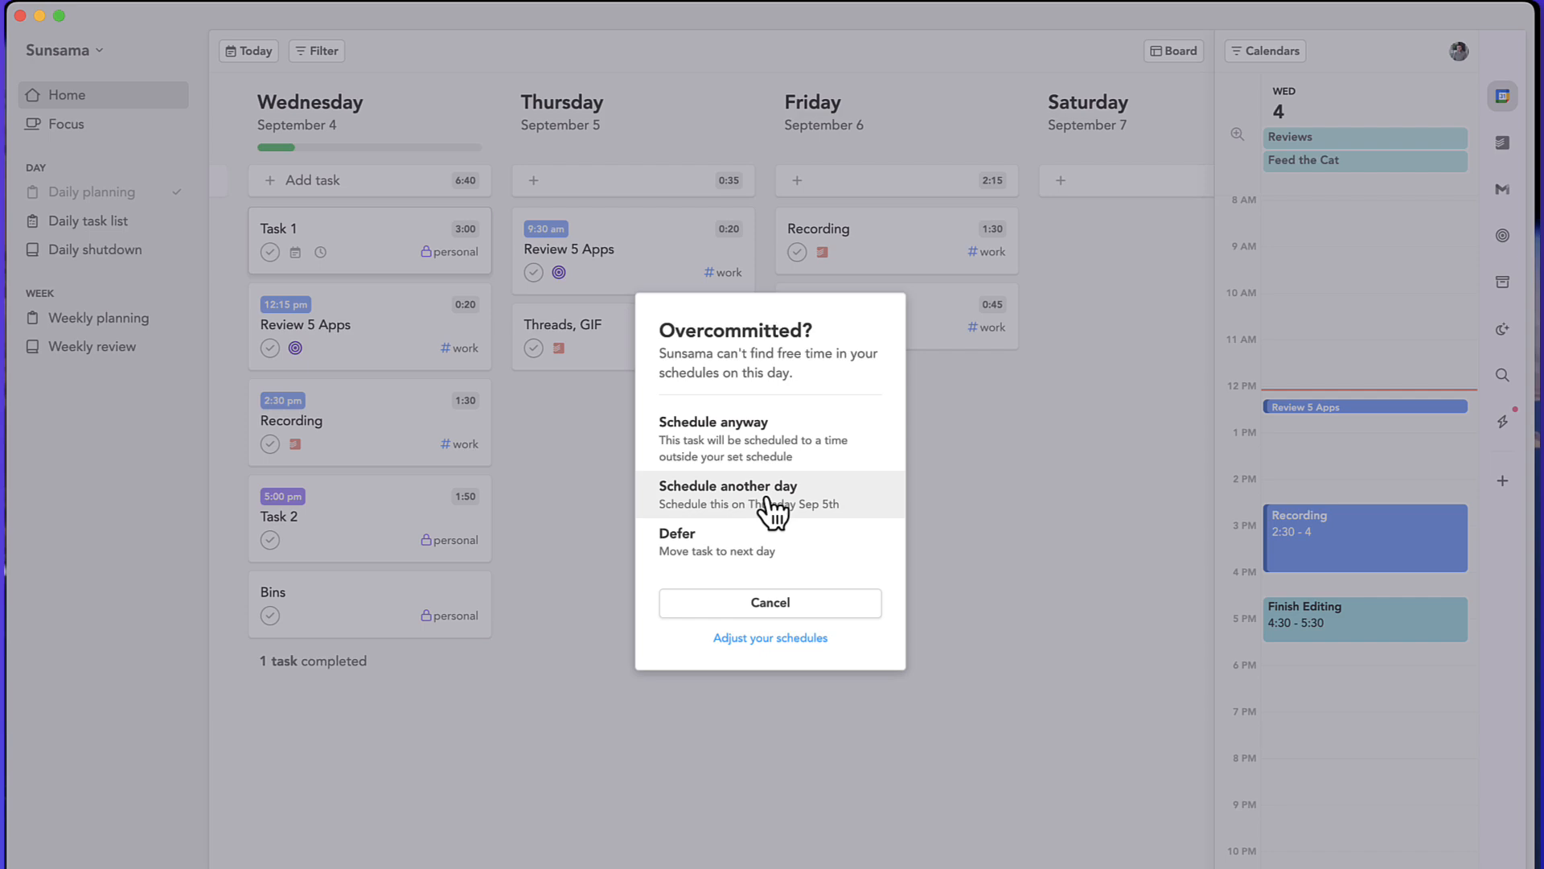
mouse_move(778, 649)
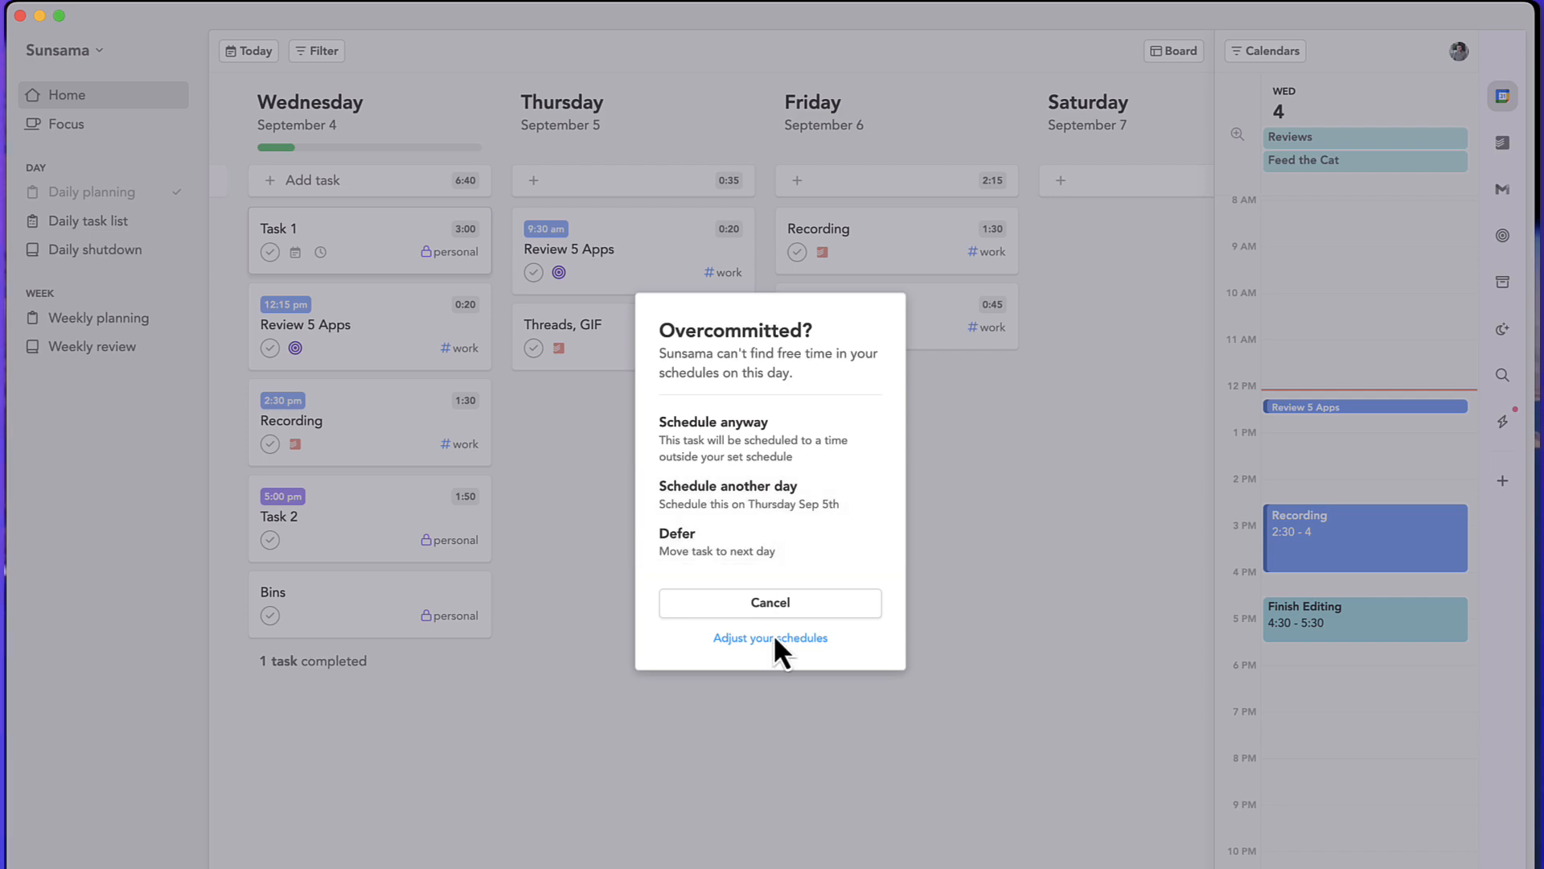
left_click(771, 637)
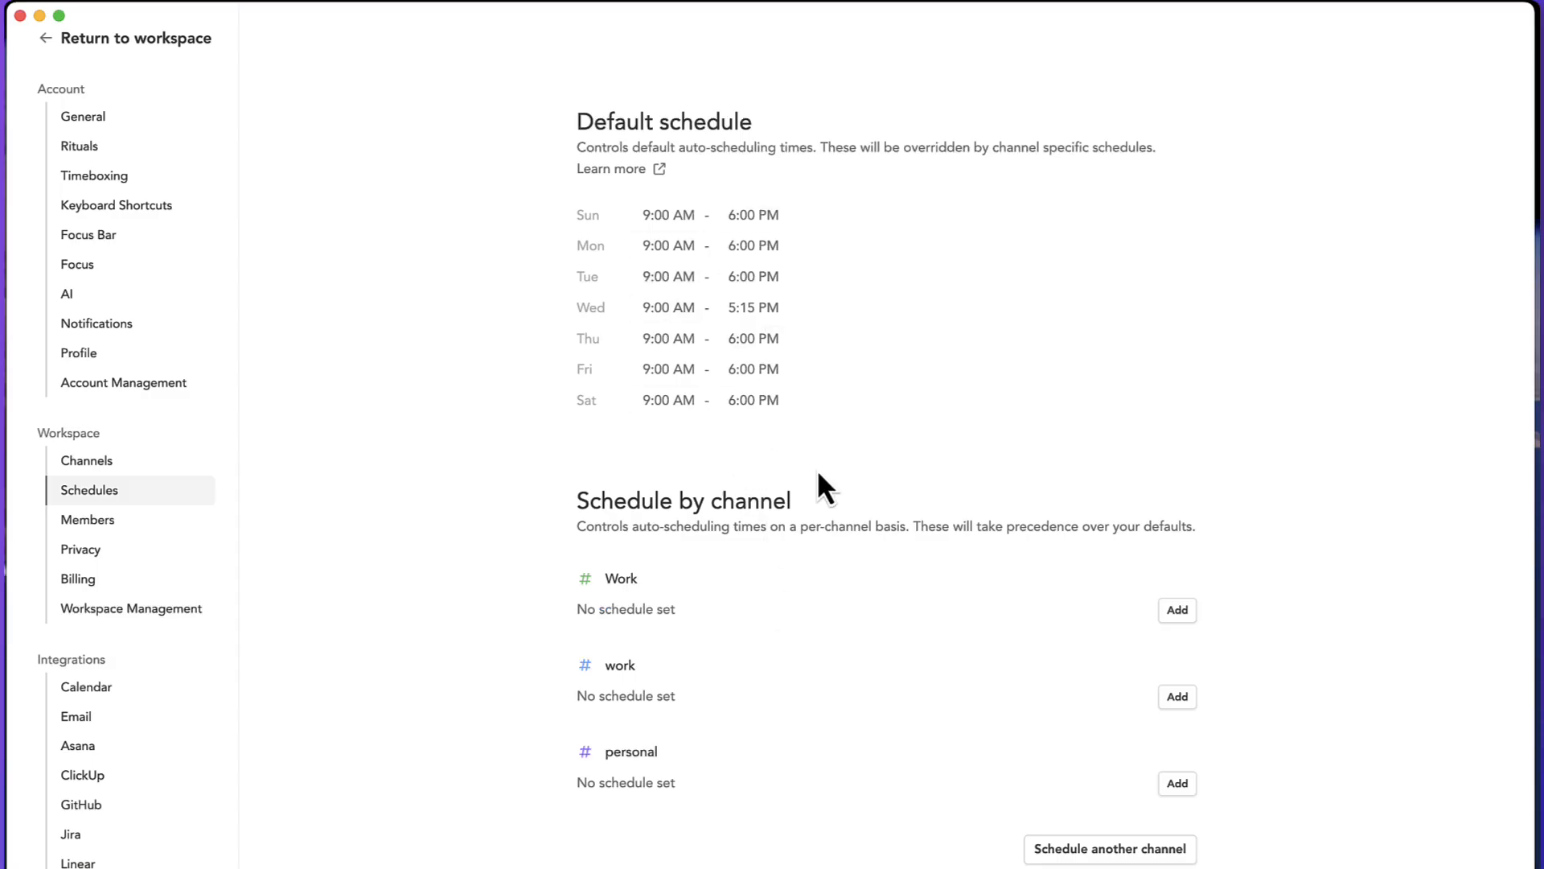
mouse_move(61, 75)
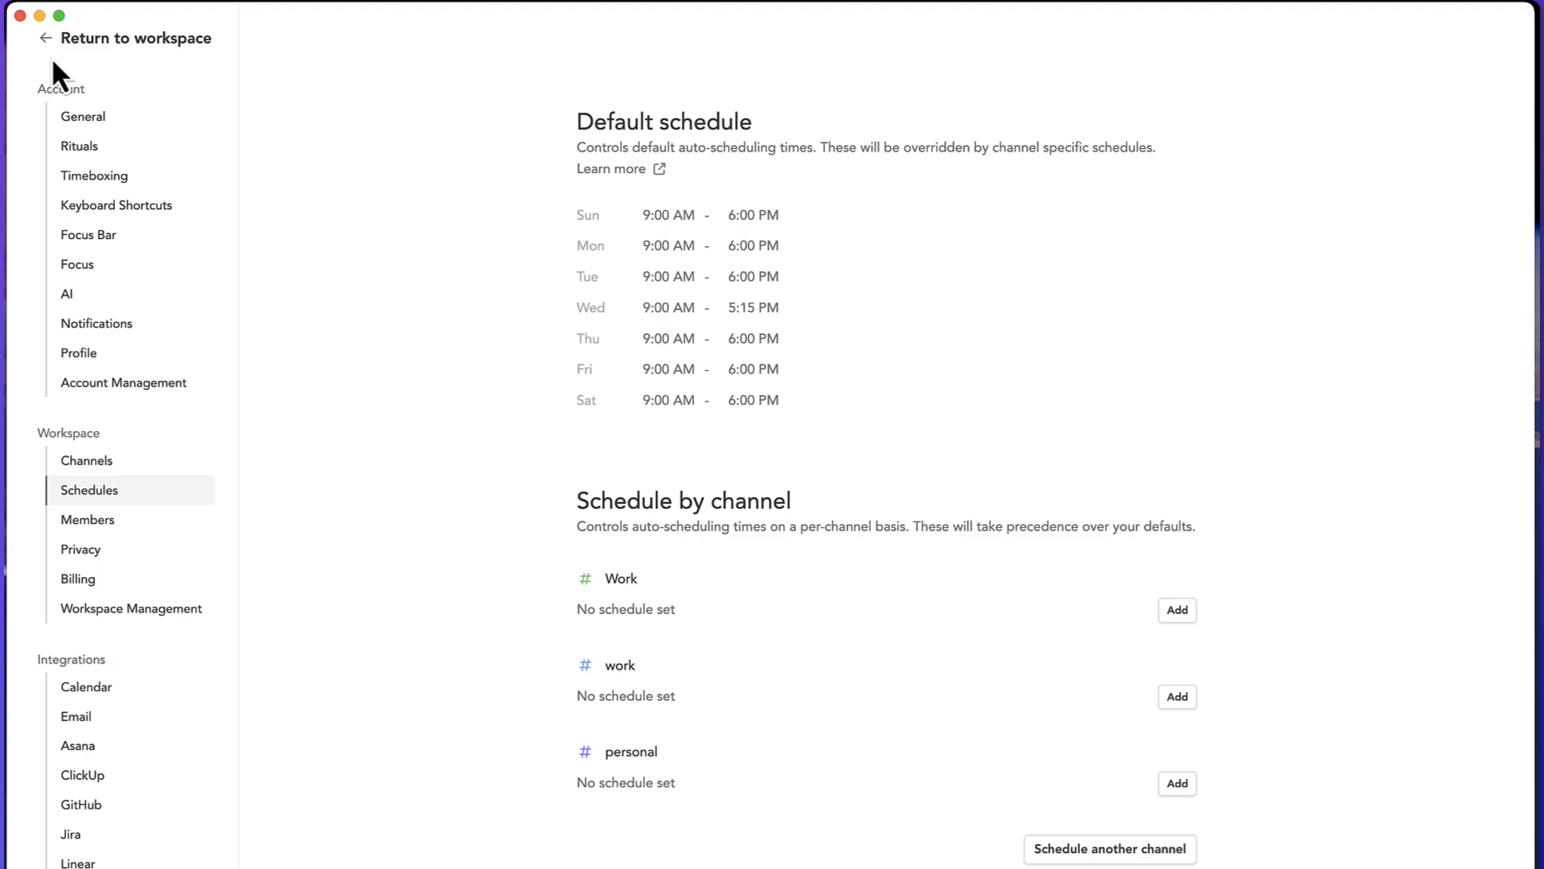
mouse_move(50, 50)
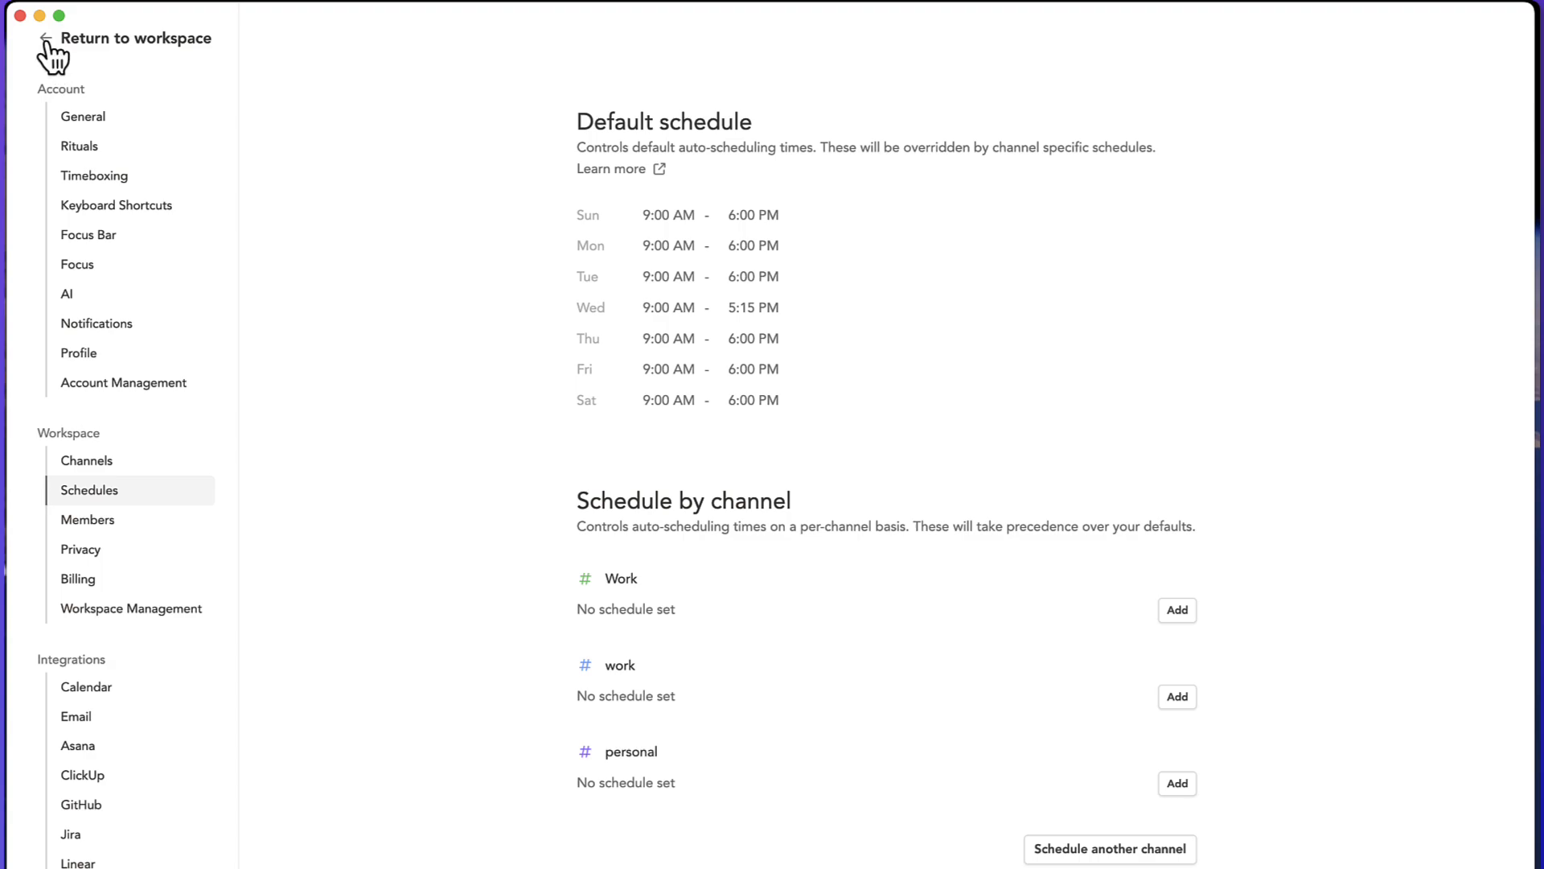
left_click(138, 38)
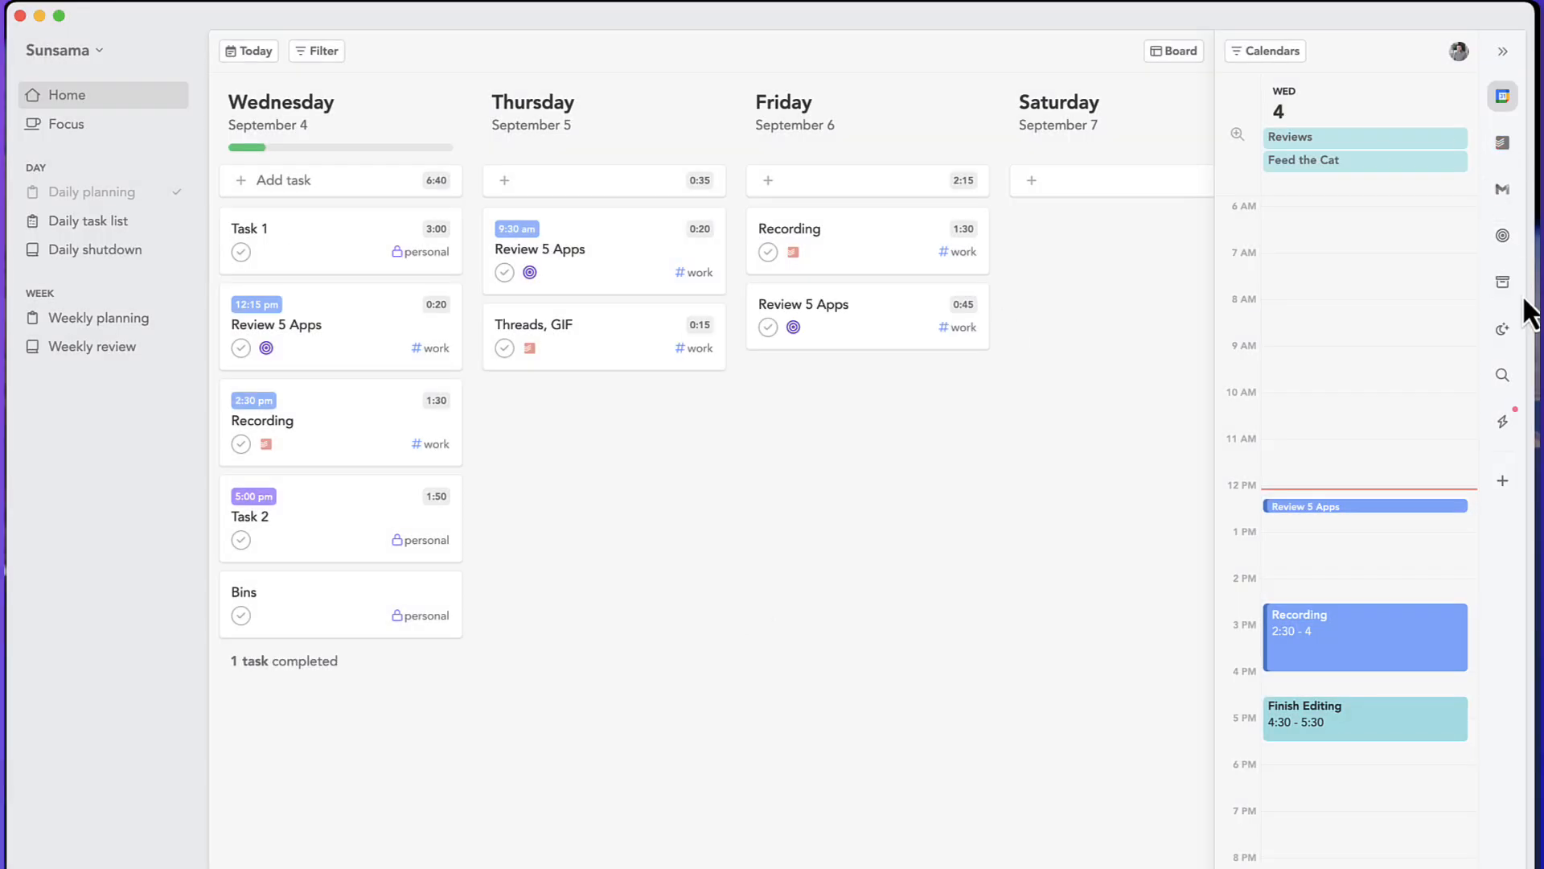
- Show the Backlog then the Archive panel, switching auto-archive off and back on
left_click(1503, 283)
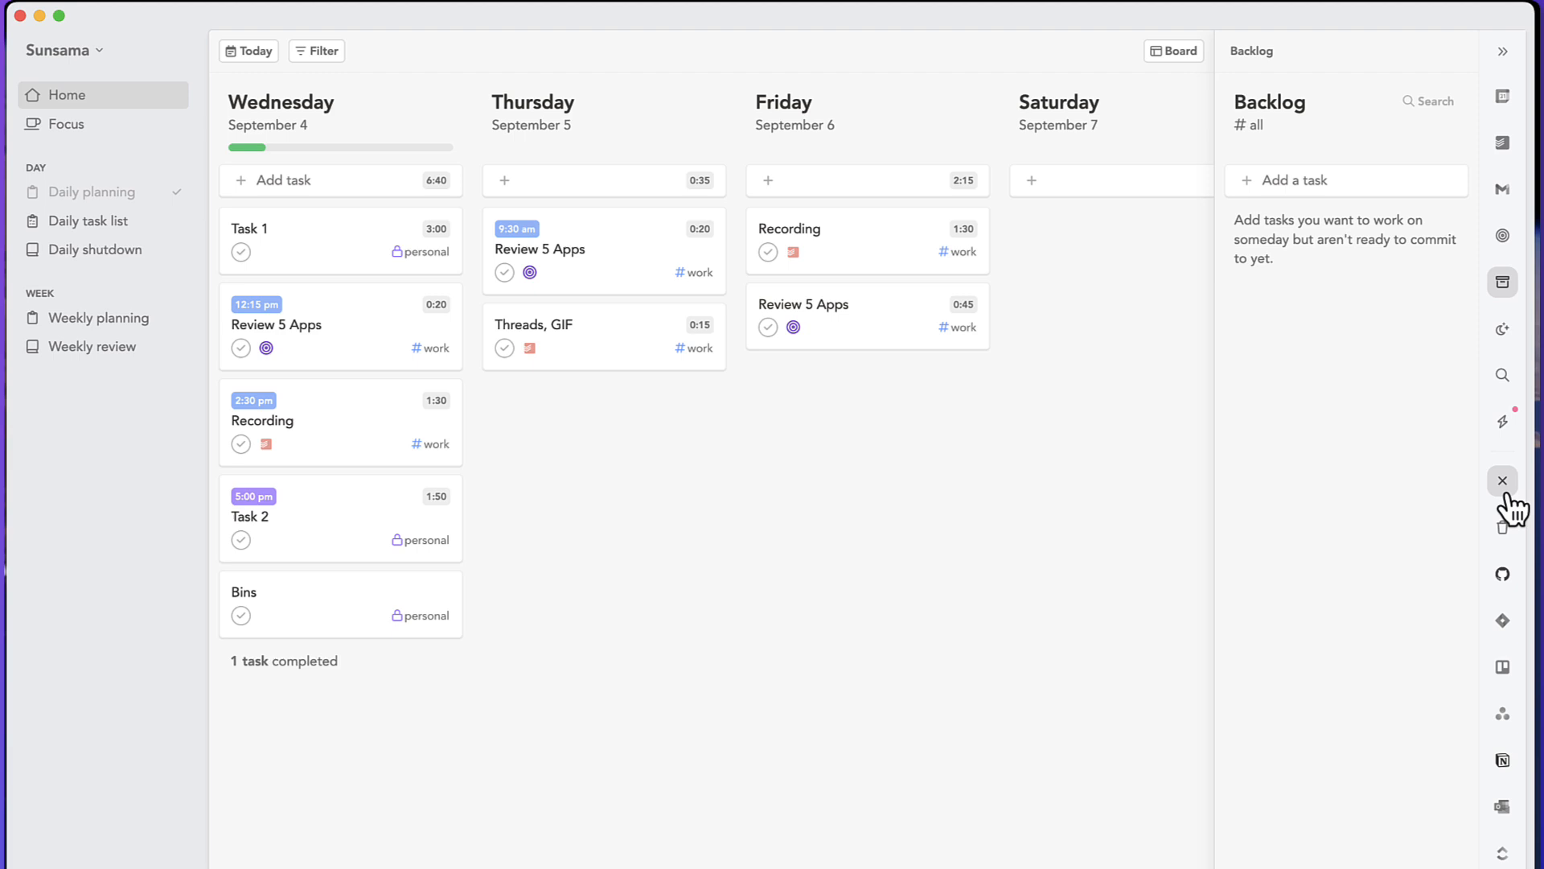
mouse_move(1502, 380)
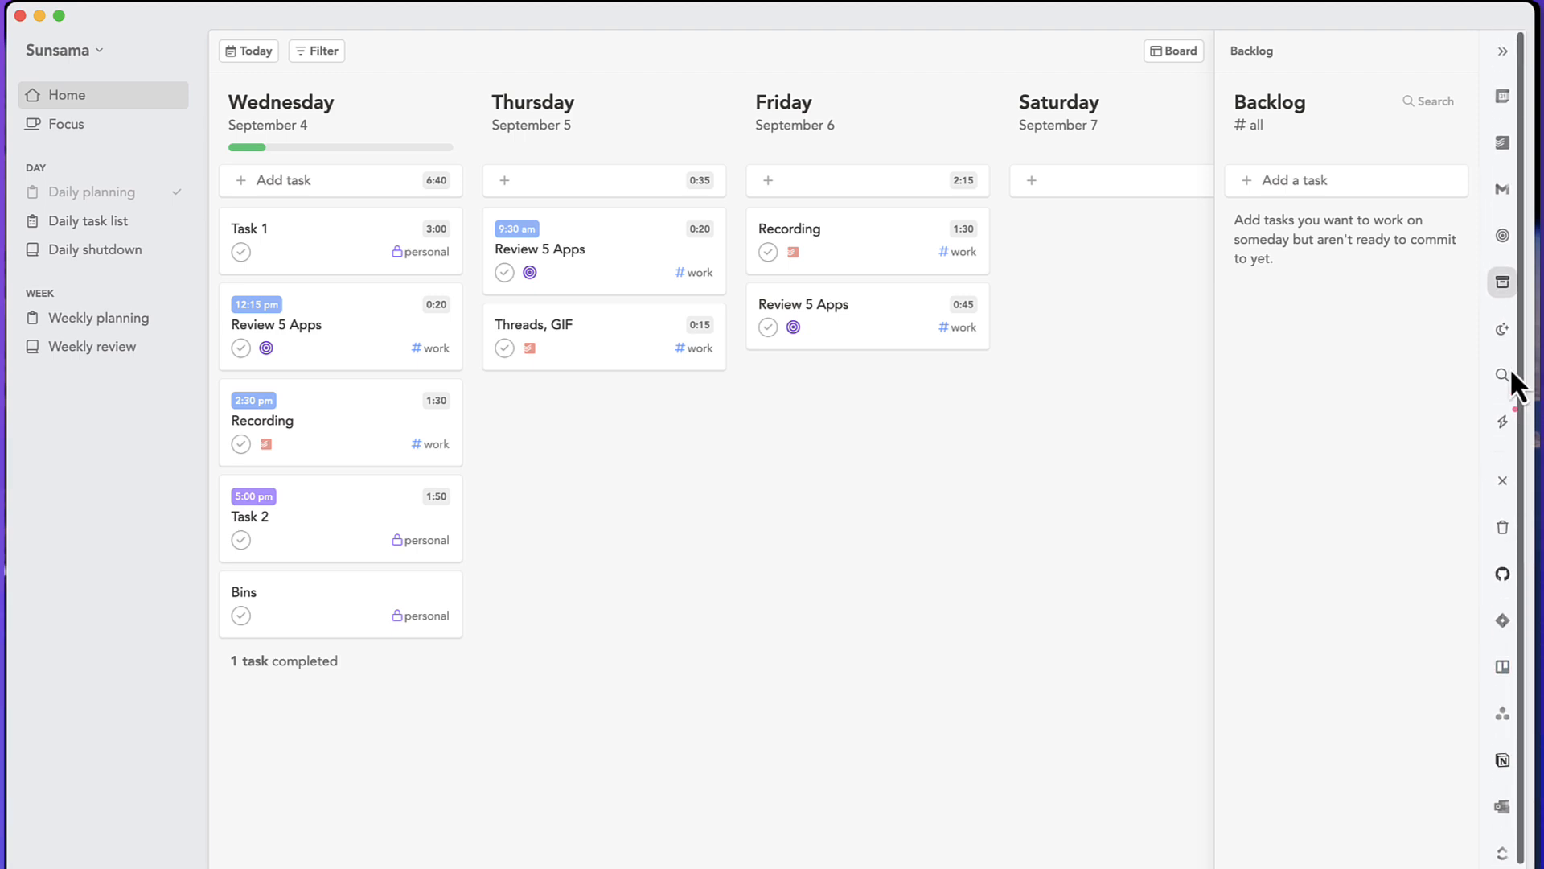
left_click(1502, 329)
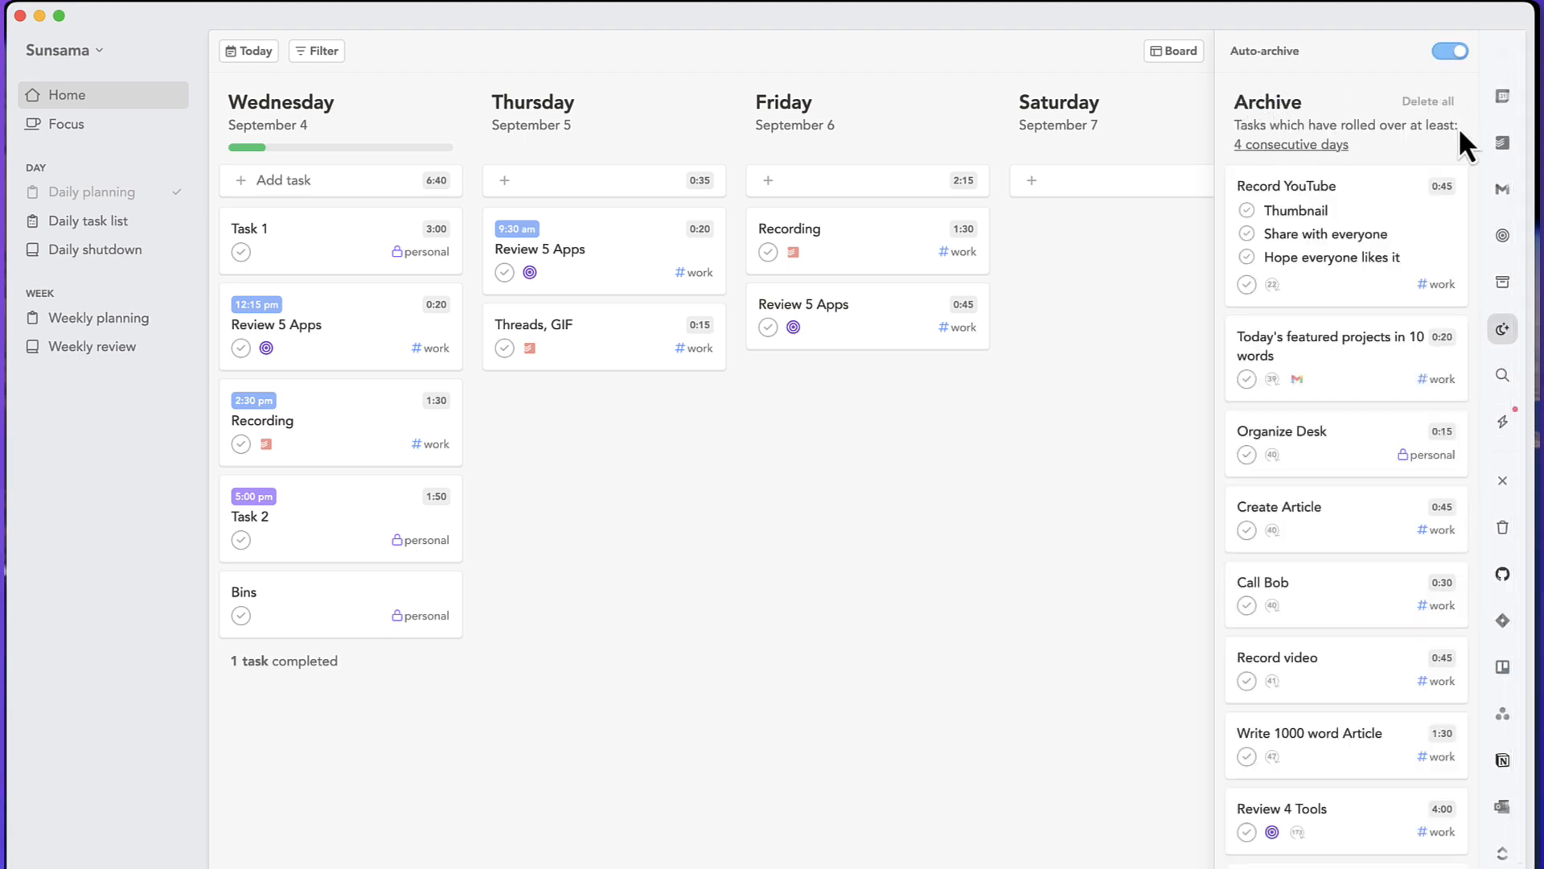
mouse_move(1340, 478)
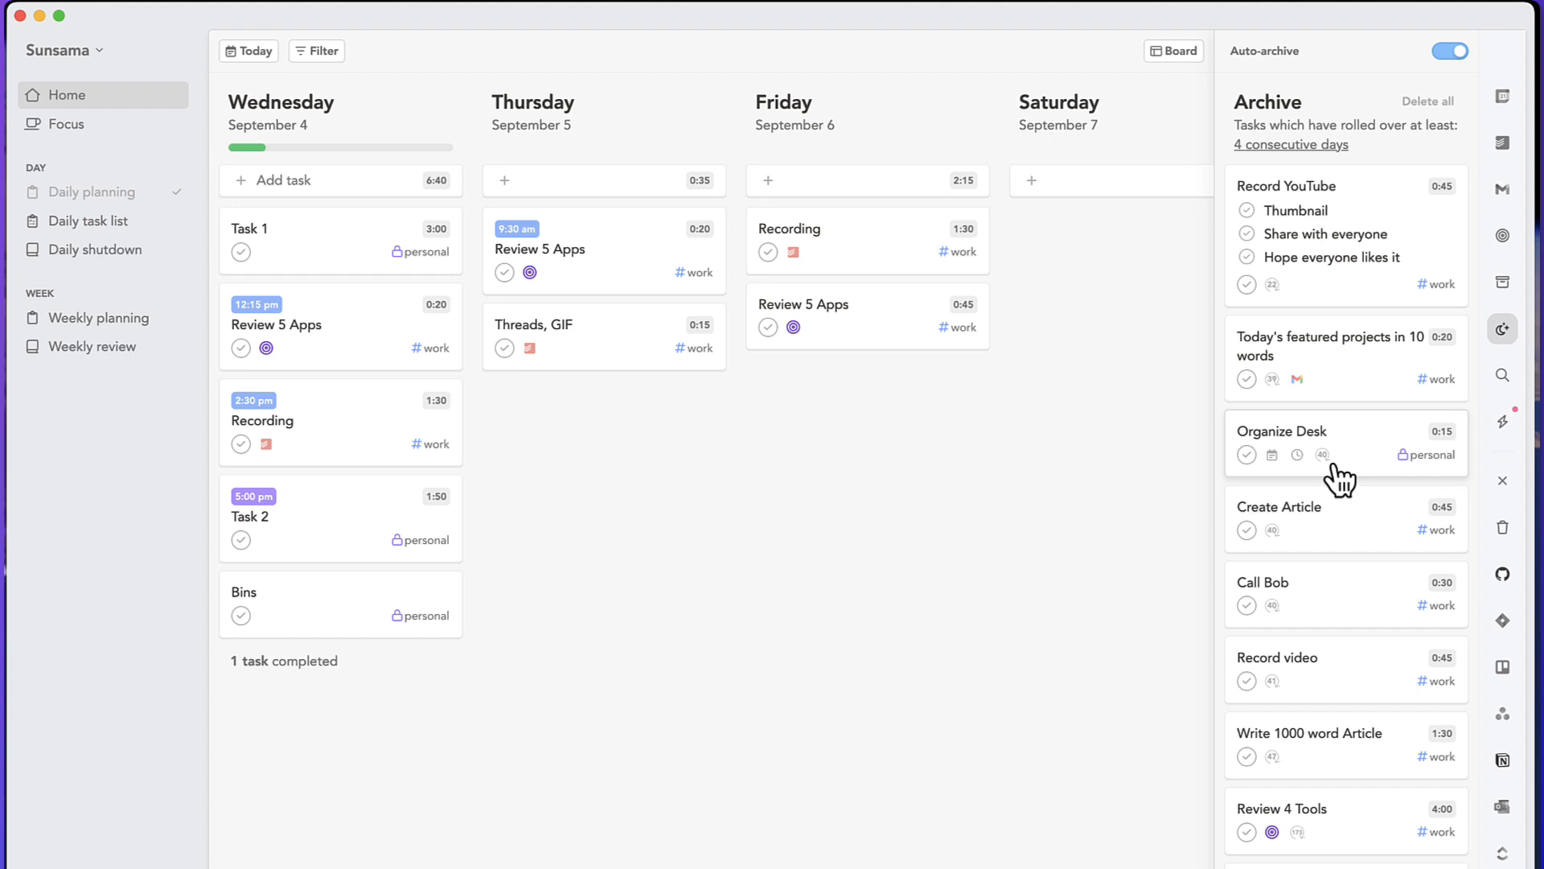
mouse_move(1359, 208)
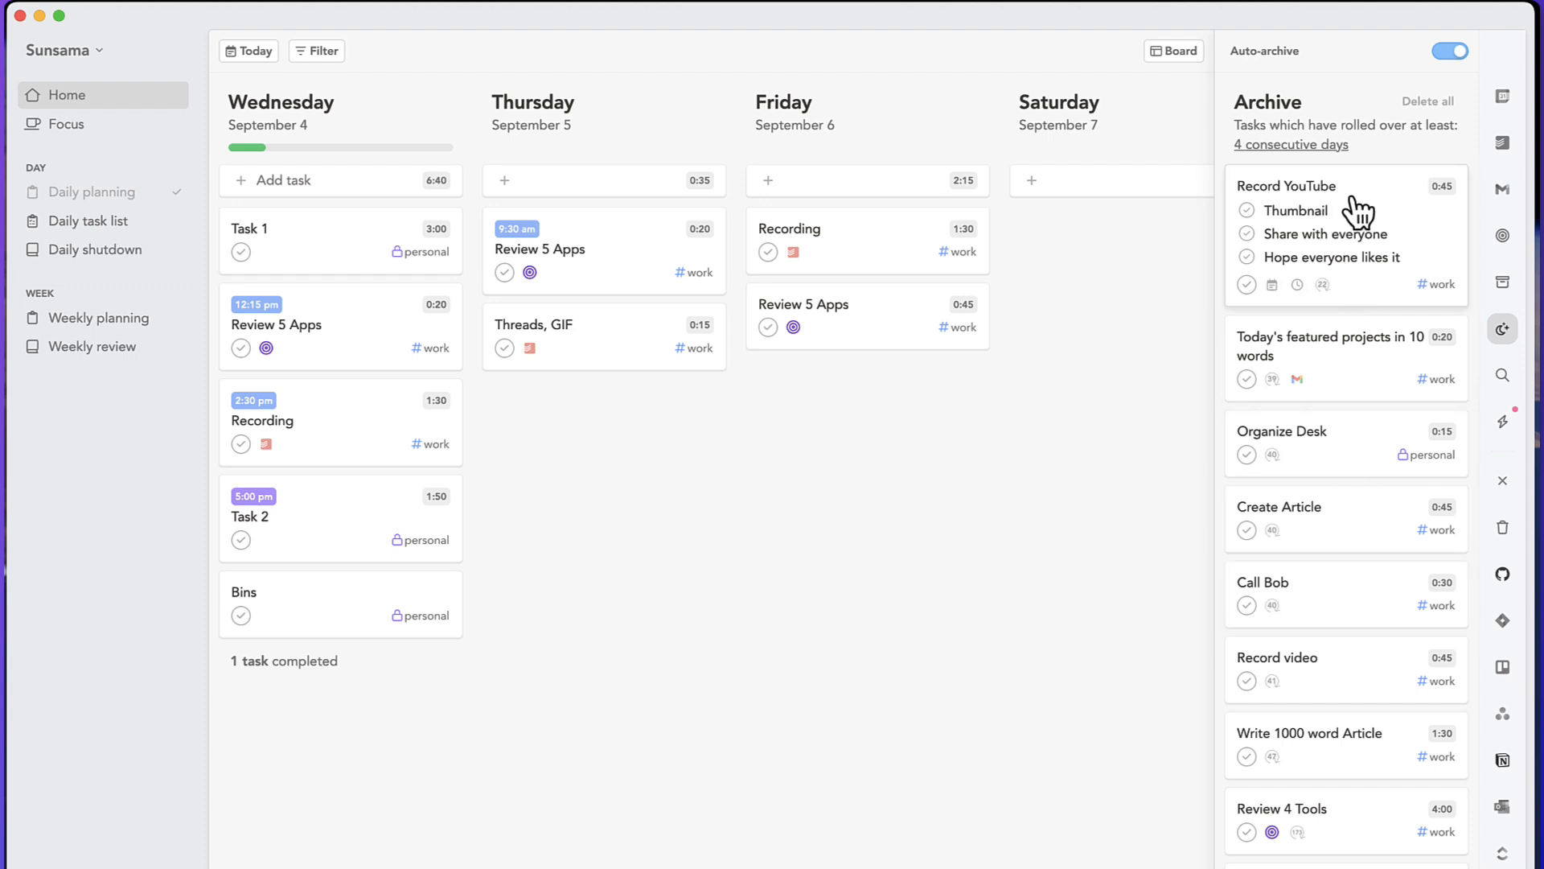
mouse_move(1399, 246)
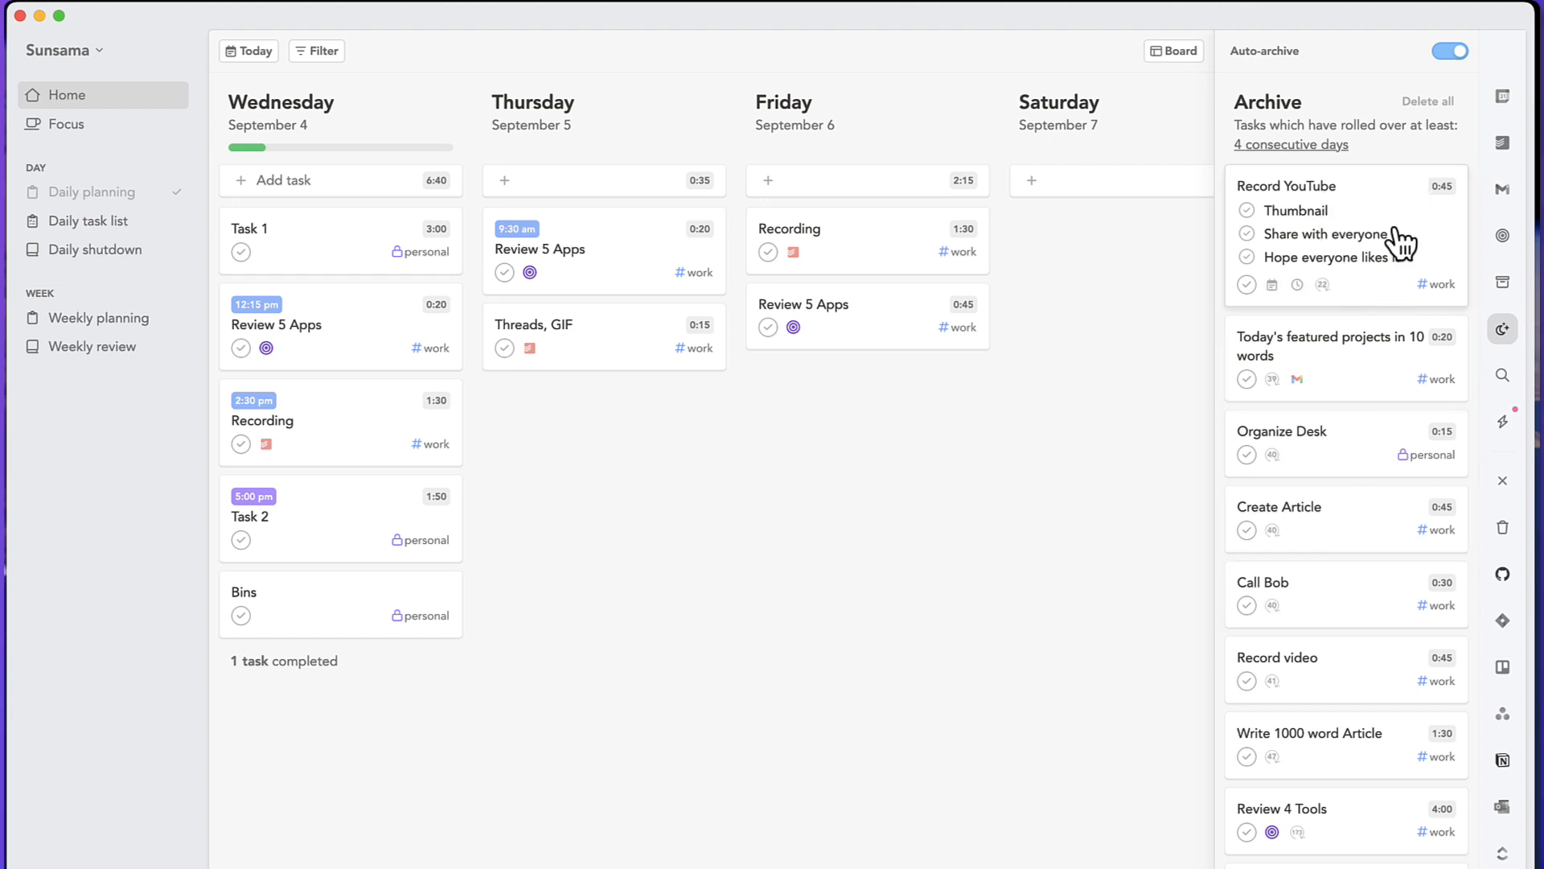
mouse_move(1401, 74)
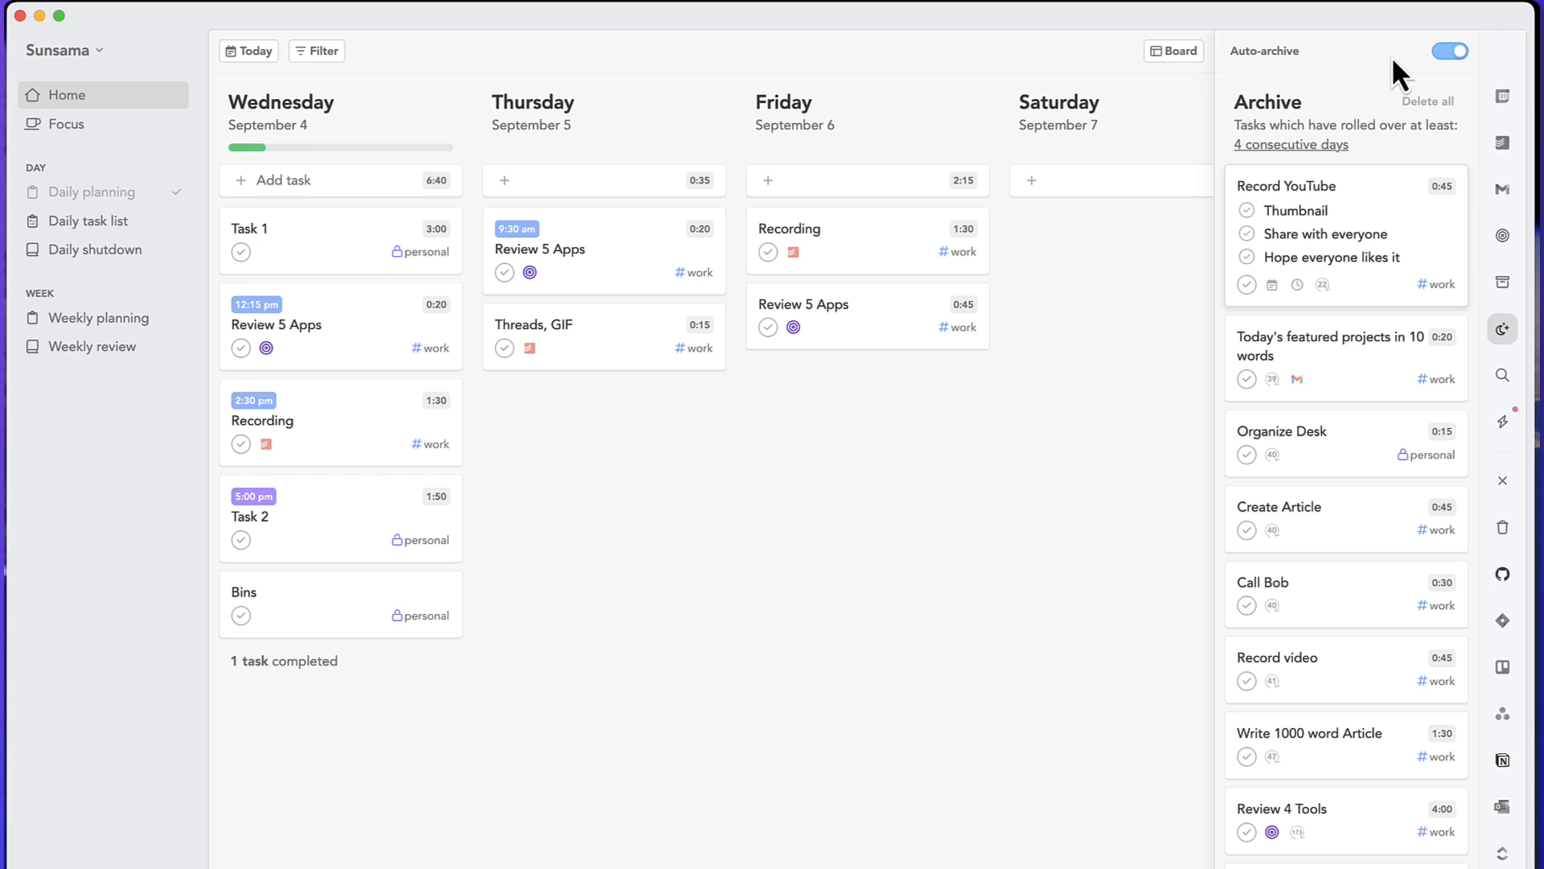
left_click(1450, 50)
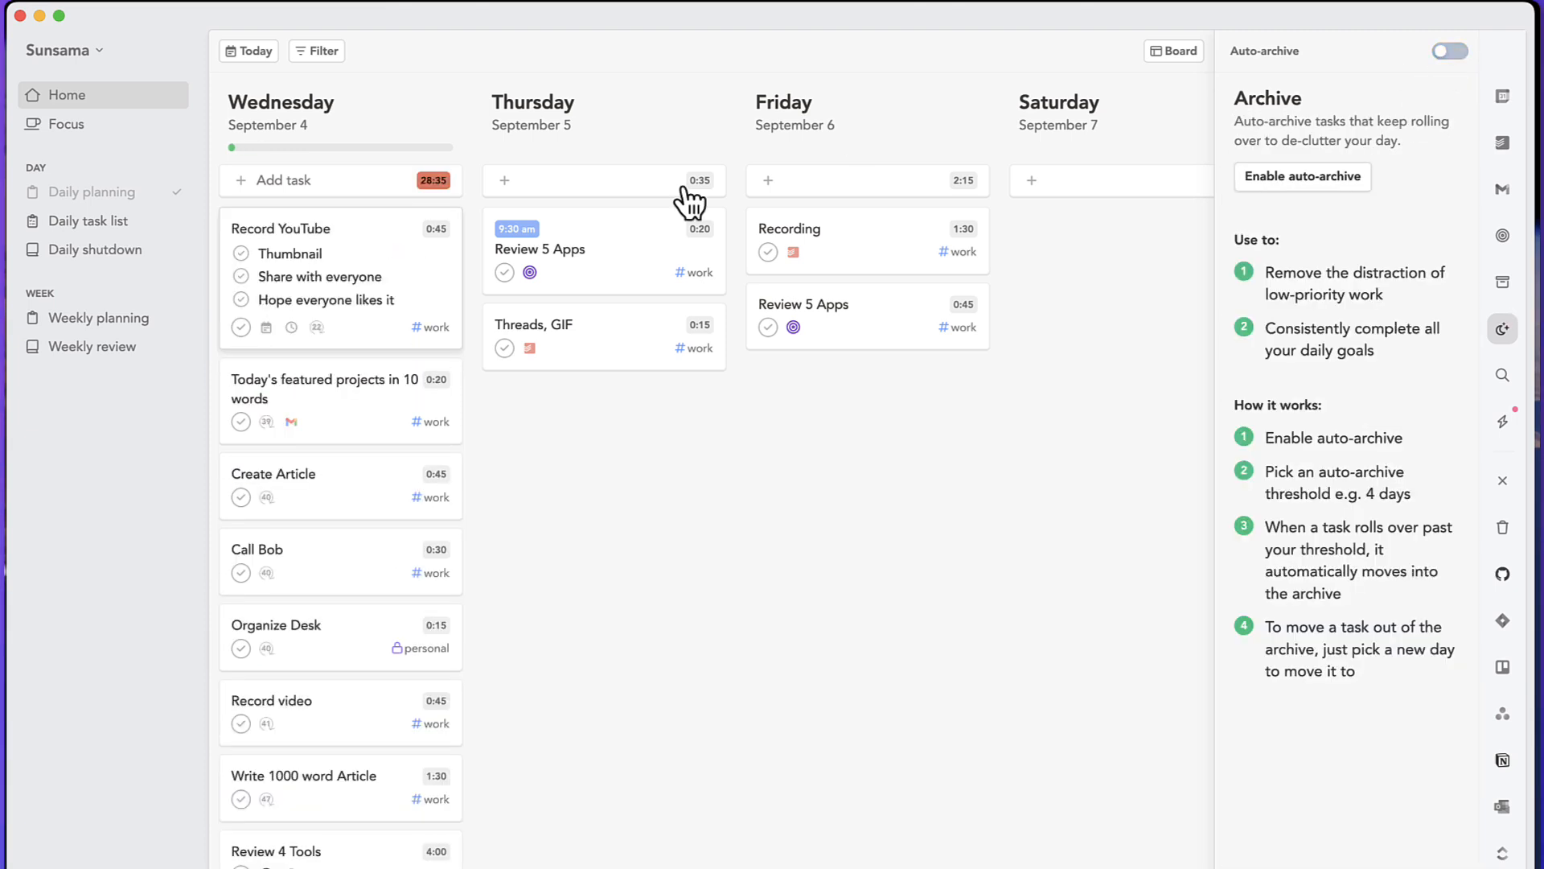
mouse_move(509, 317)
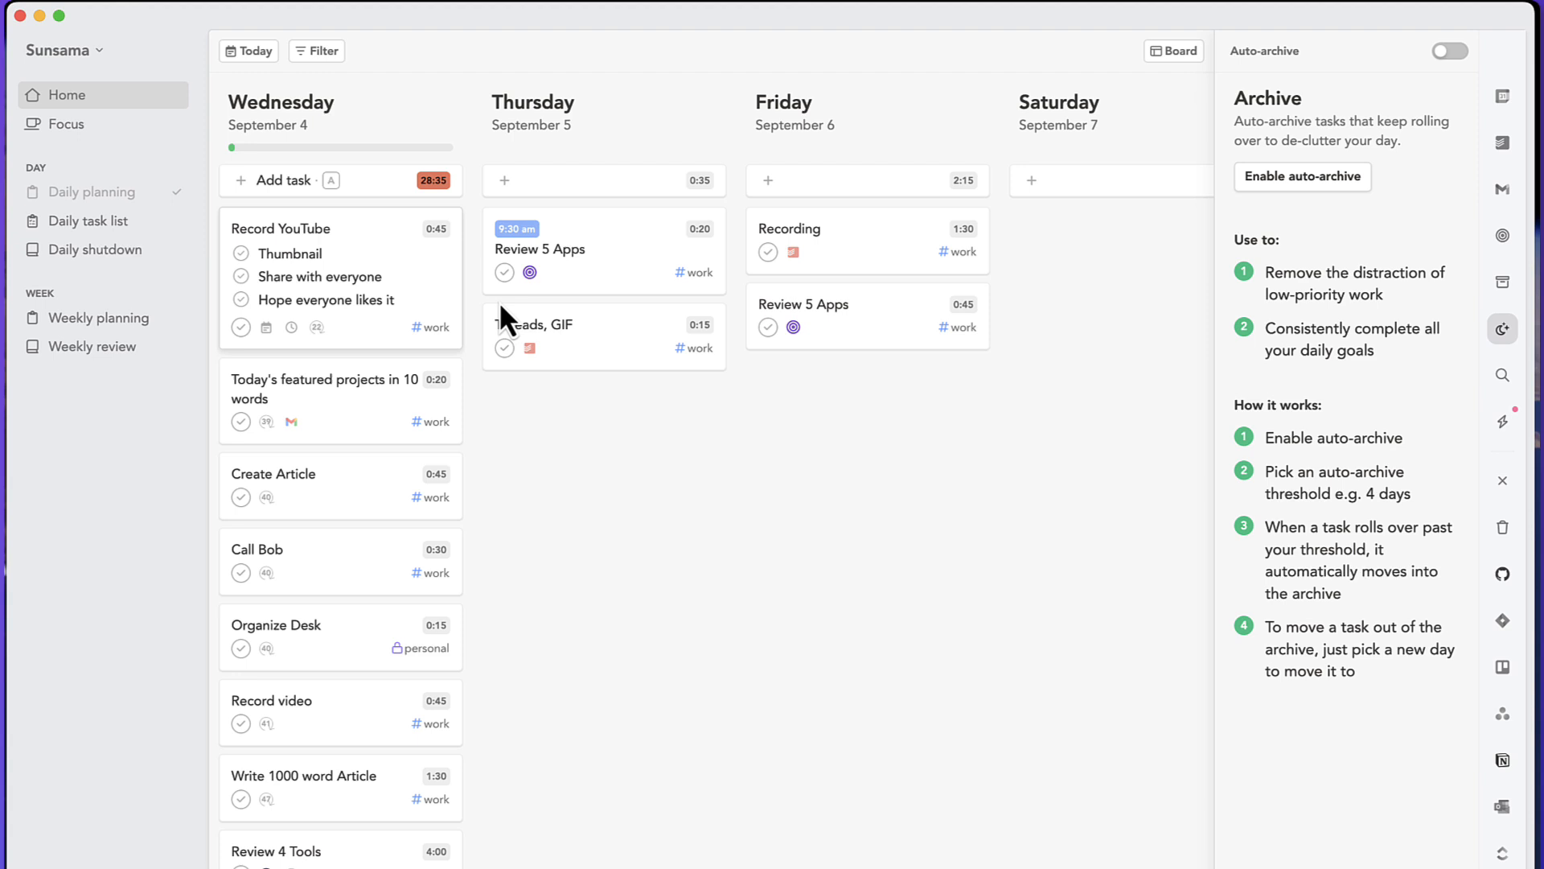
left_click(1450, 50)
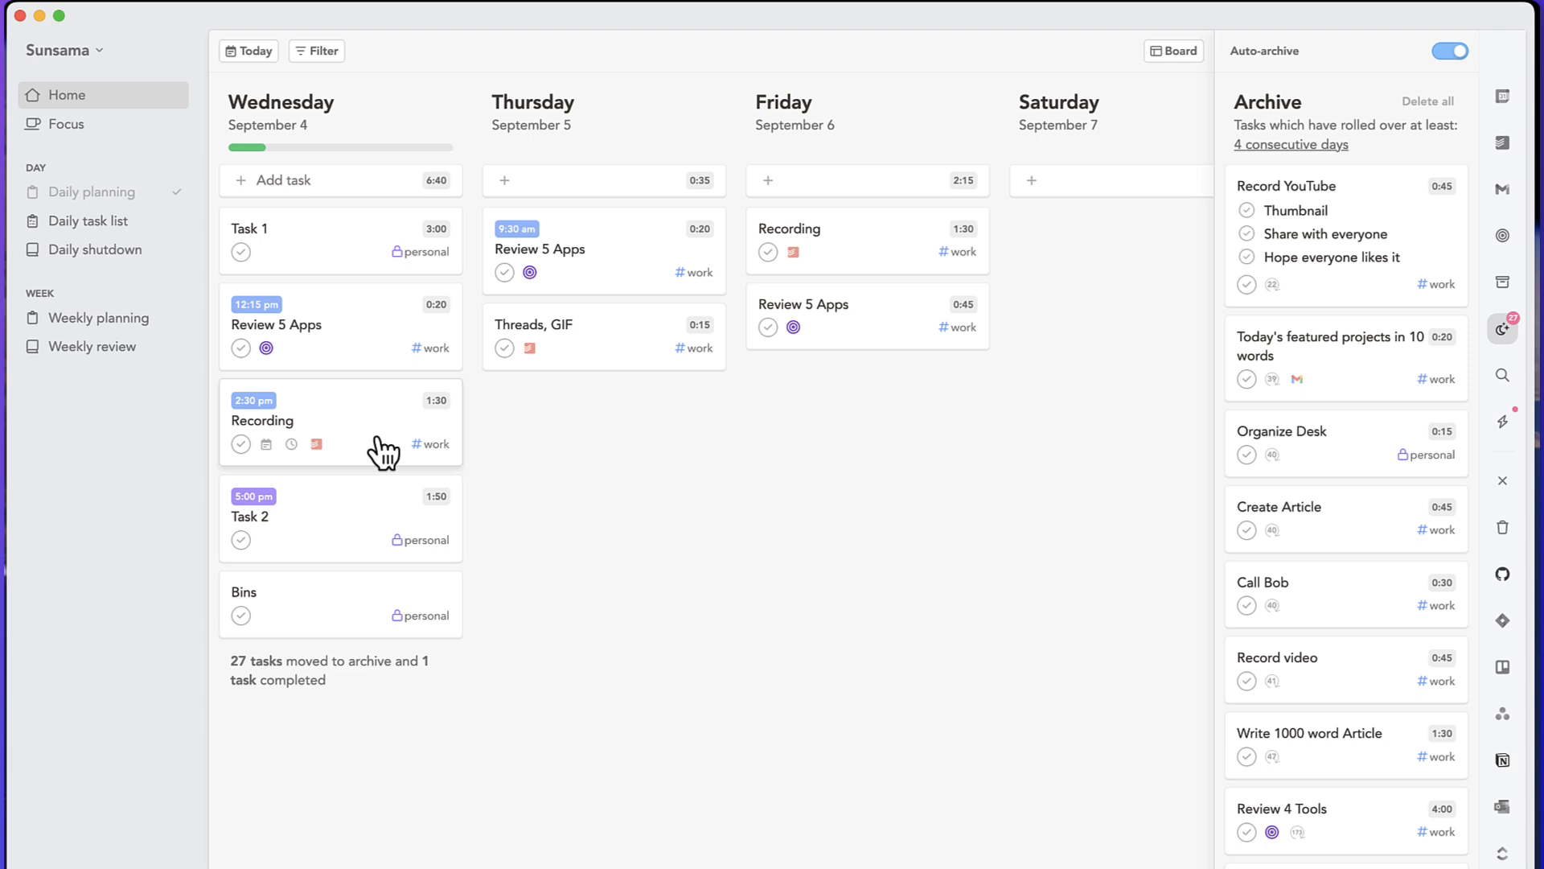
mouse_move(1067, 371)
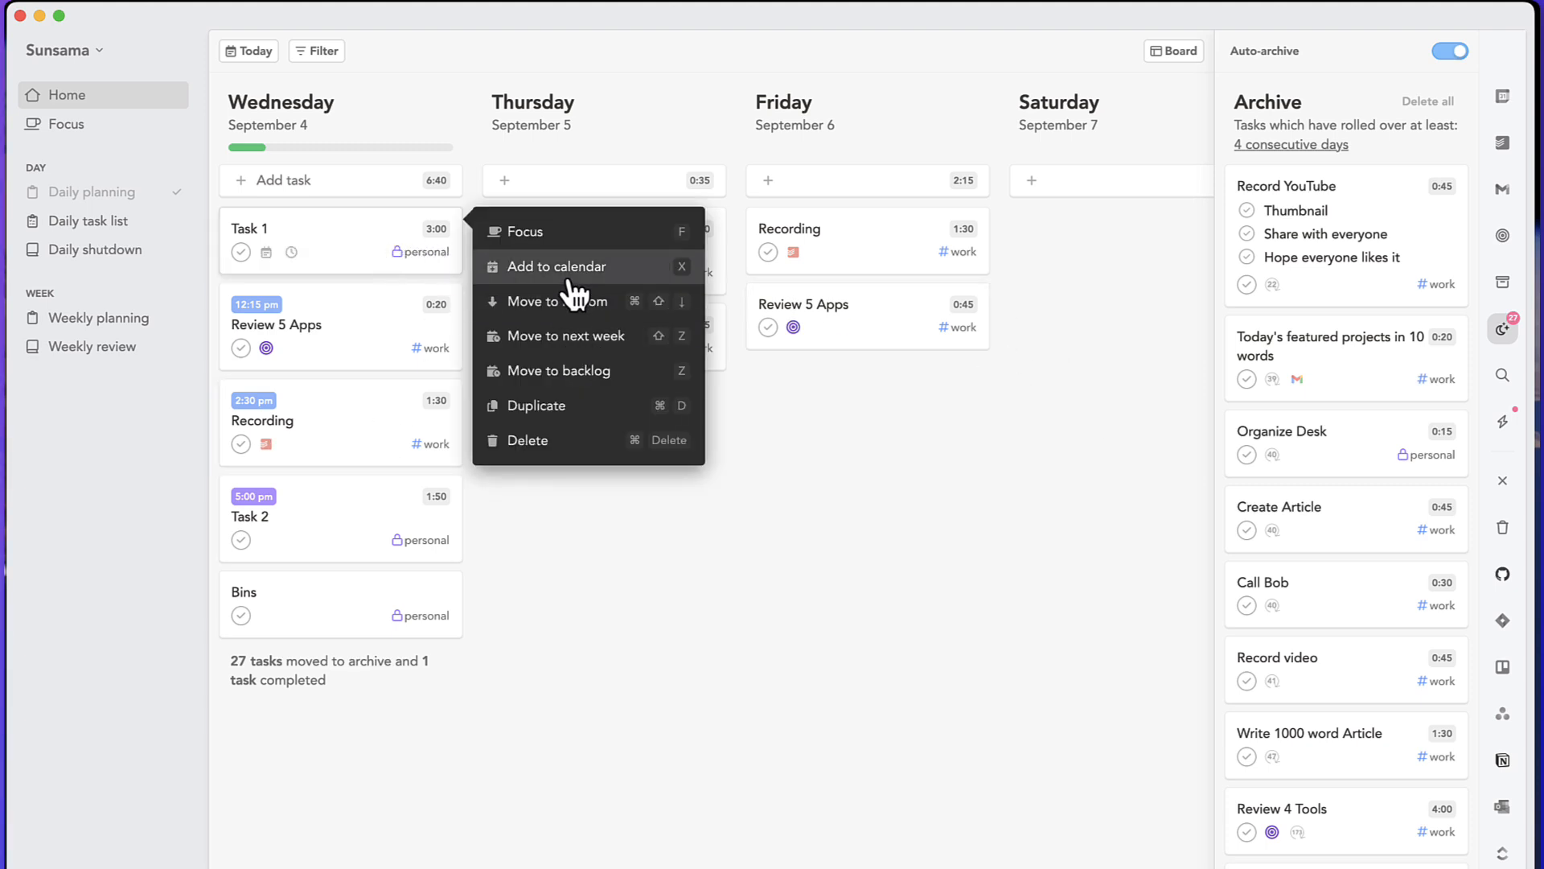
left_click(555, 266)
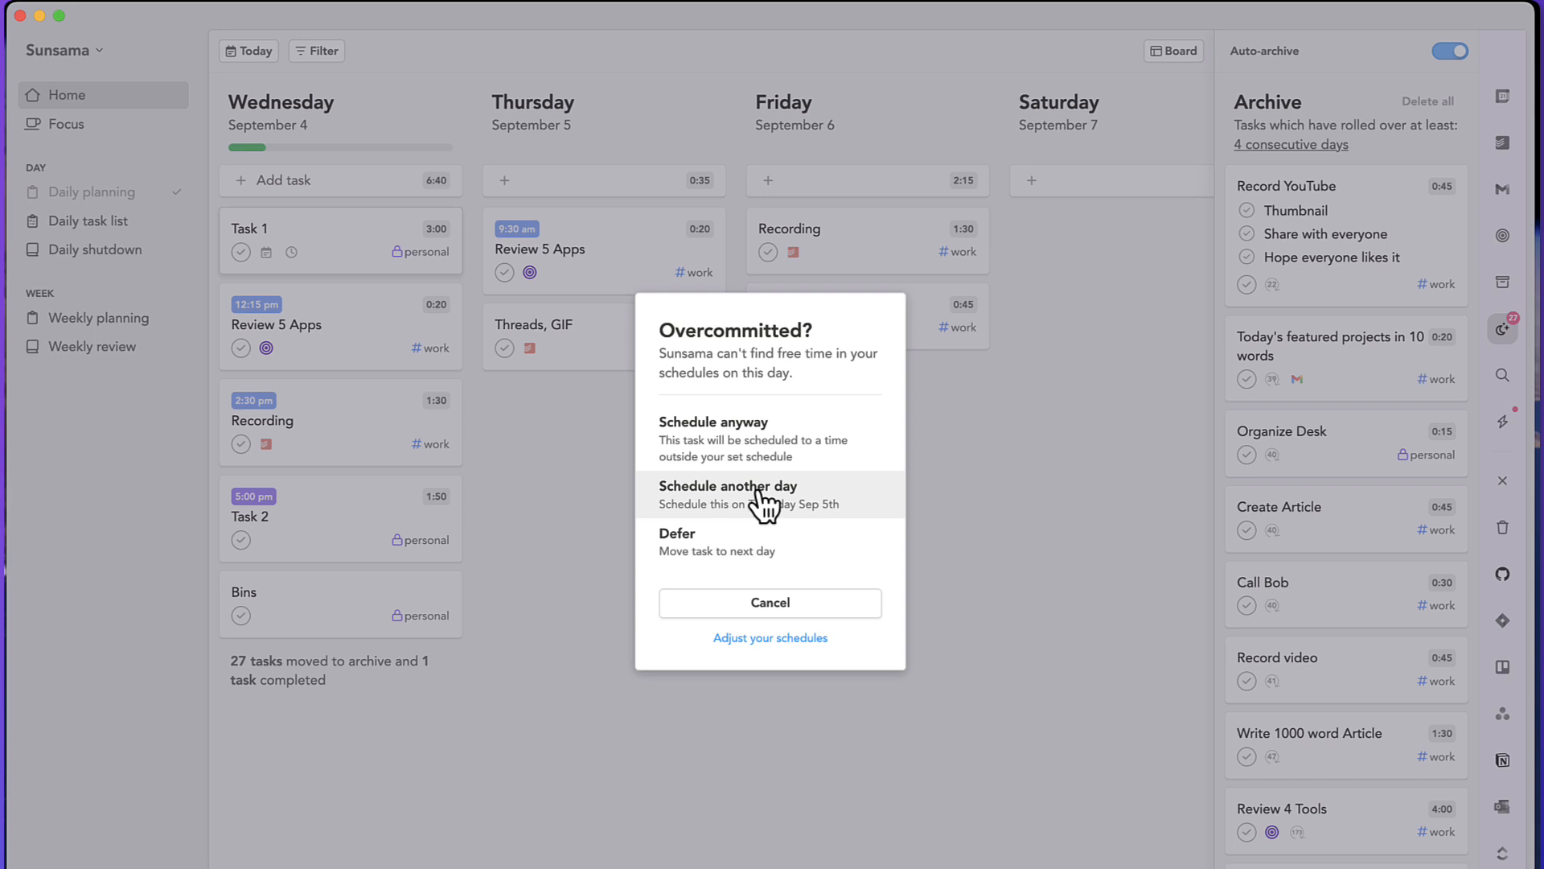
left_click(728, 485)
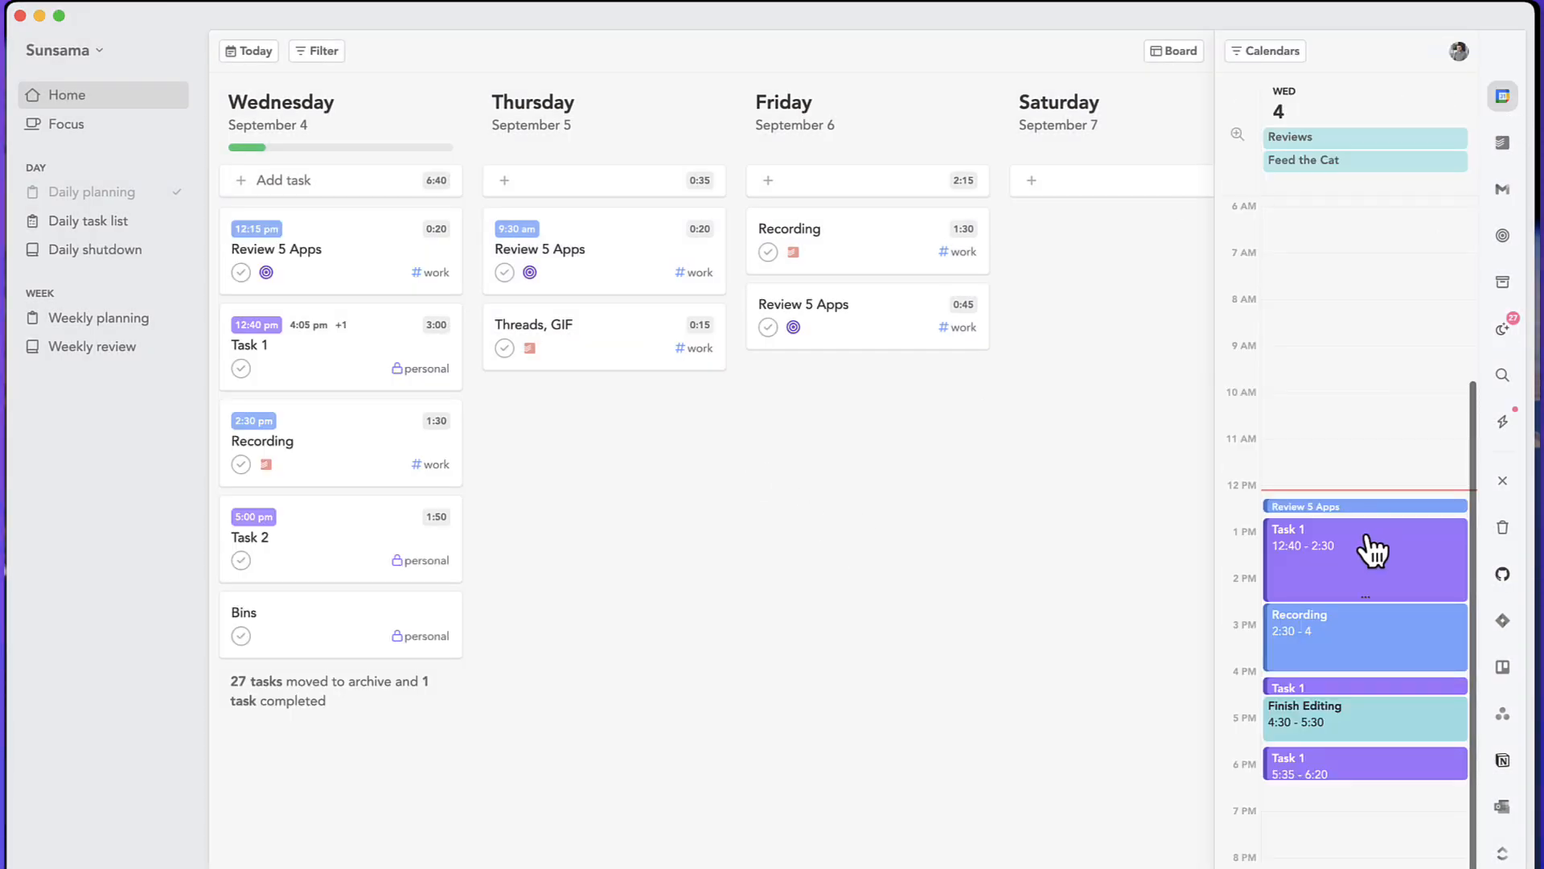
scroll("down", 3)
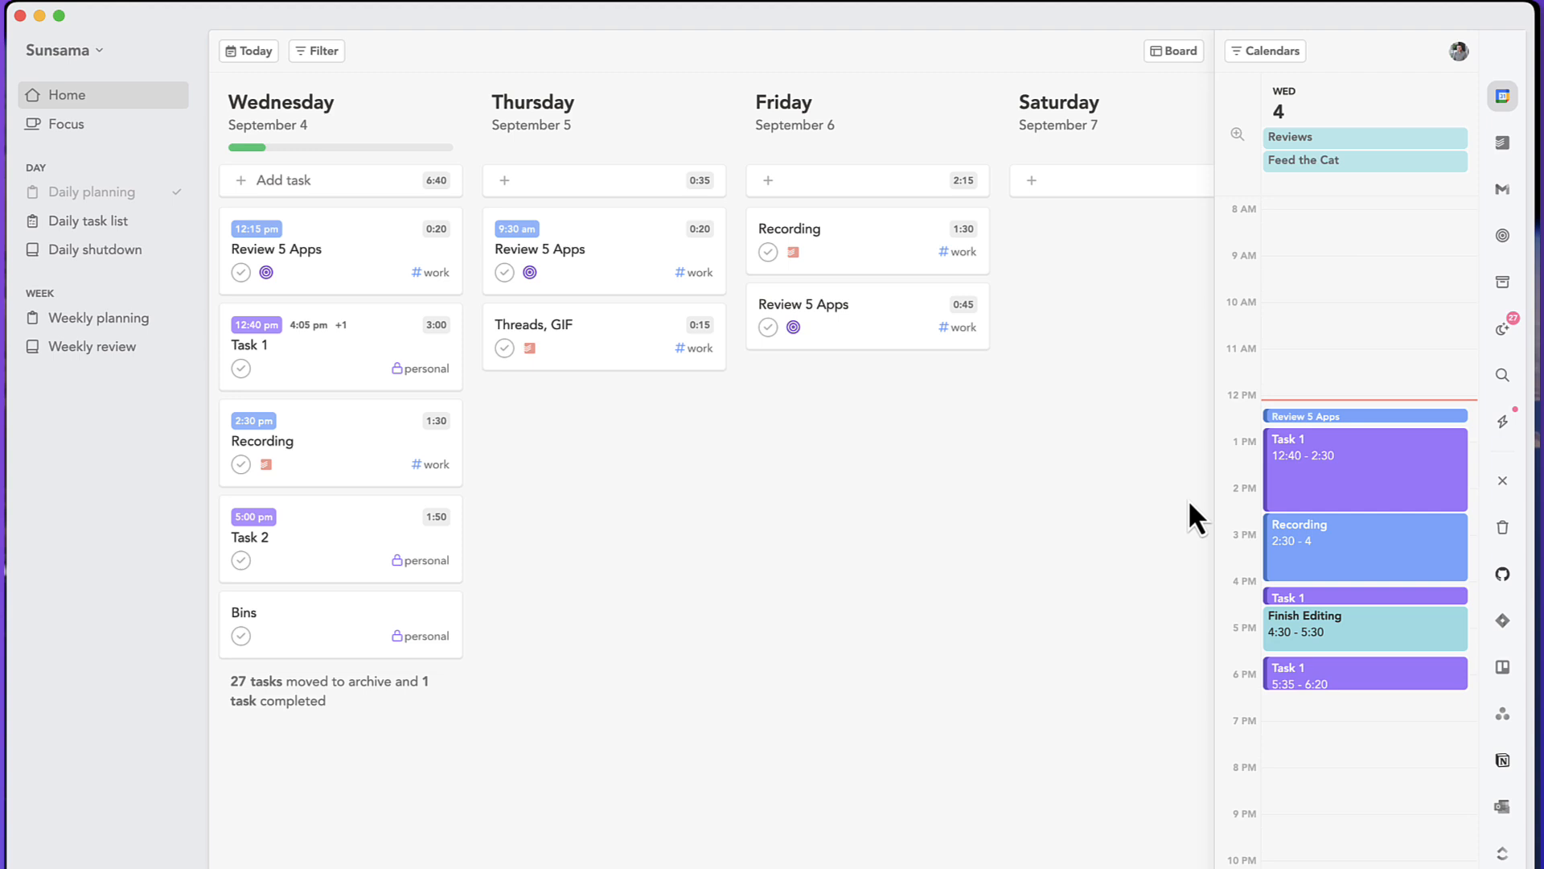
mouse_move(832, 372)
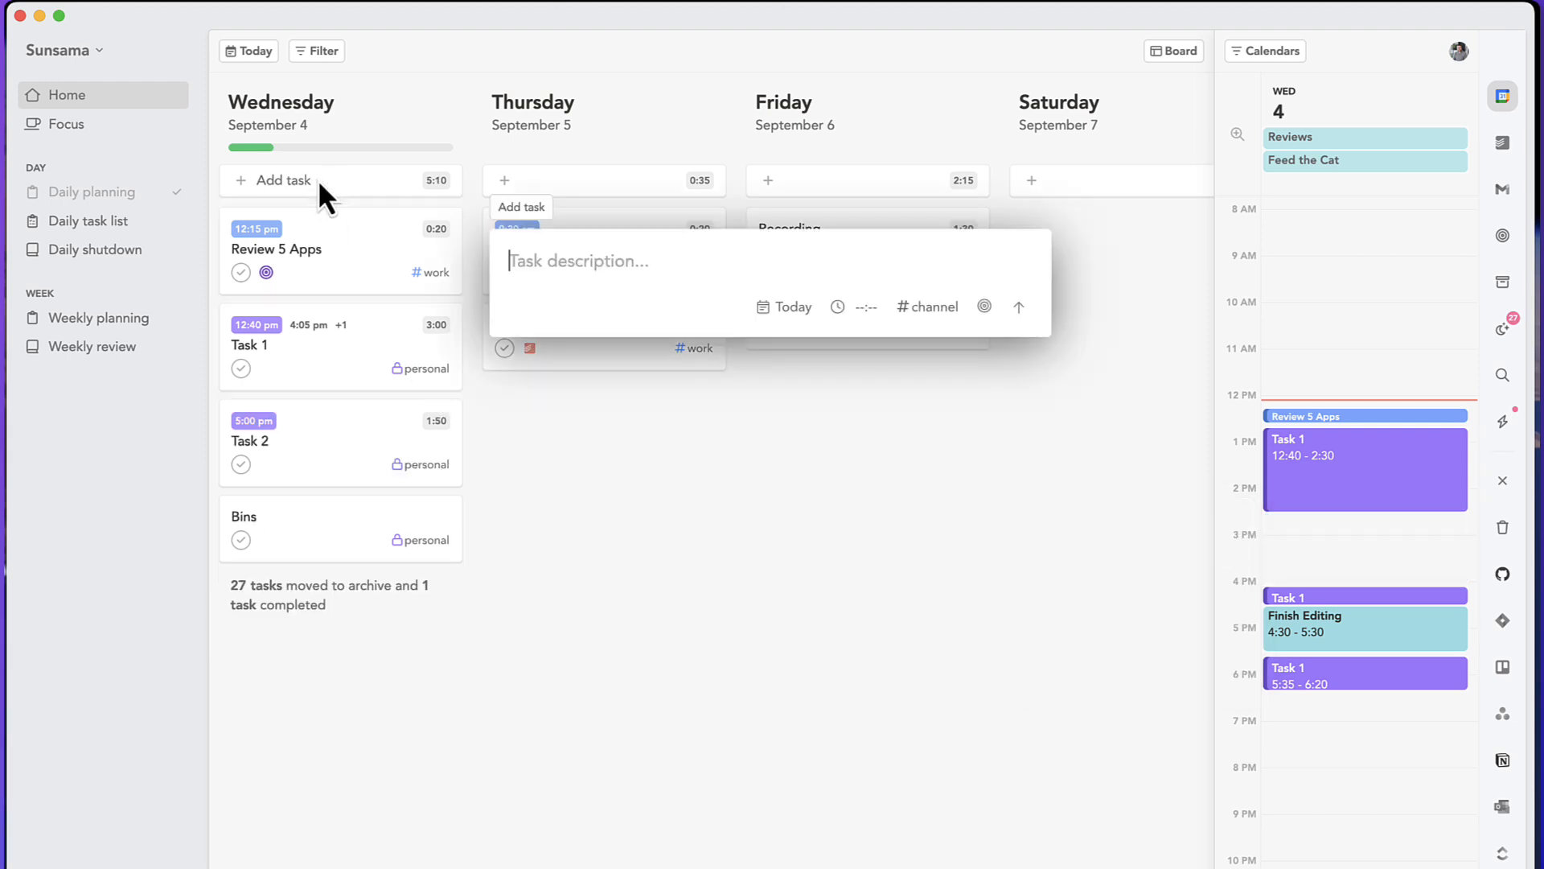
- Create a new task named 'Task 1' and select it on the board
type("Task 1")
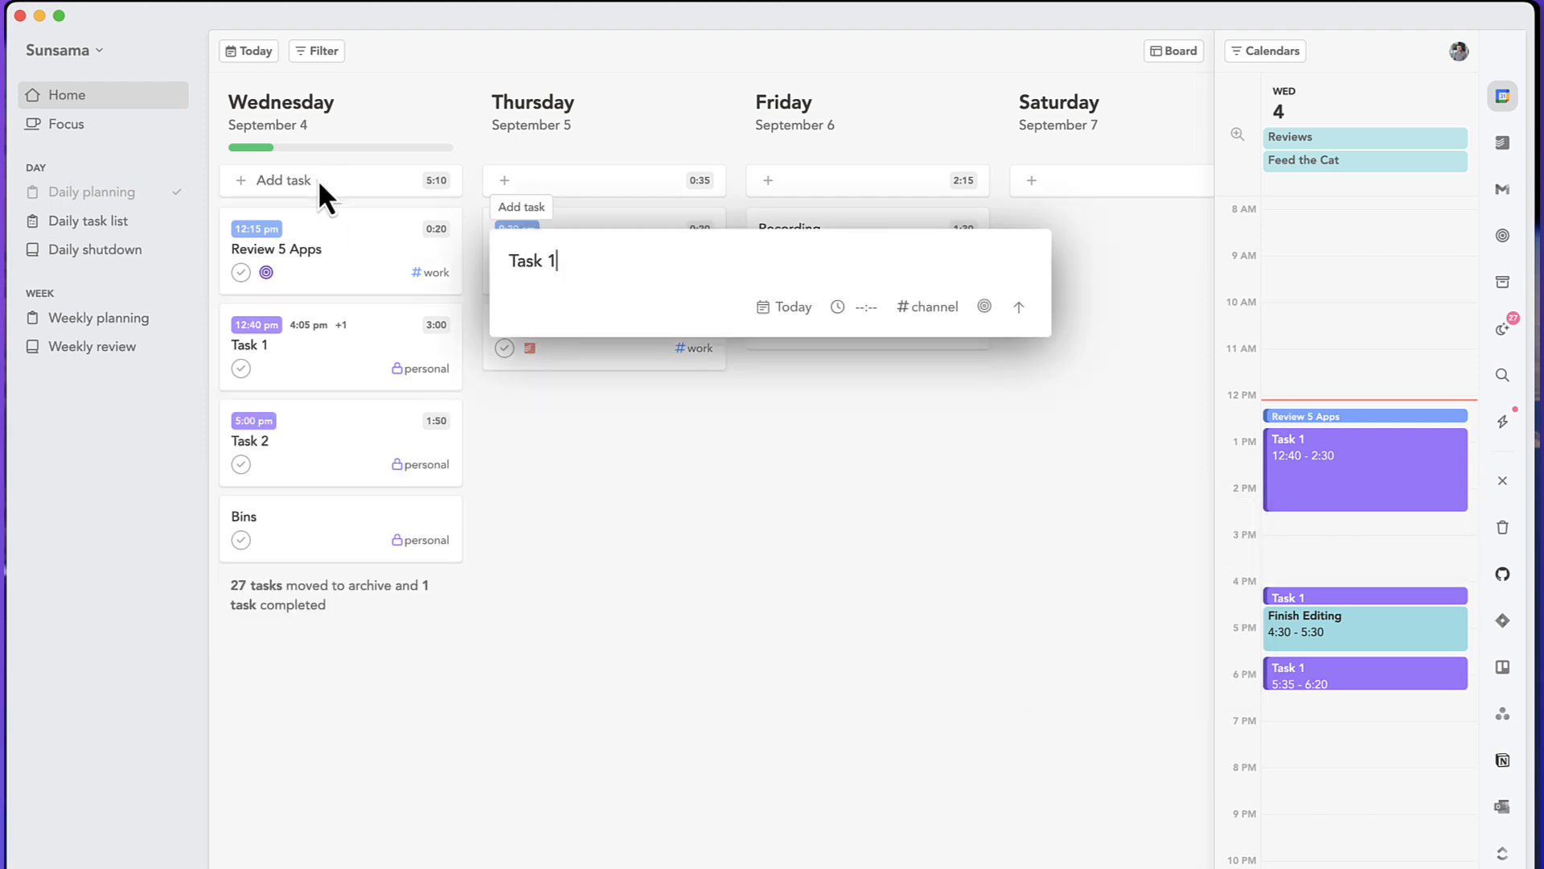
key("Return")
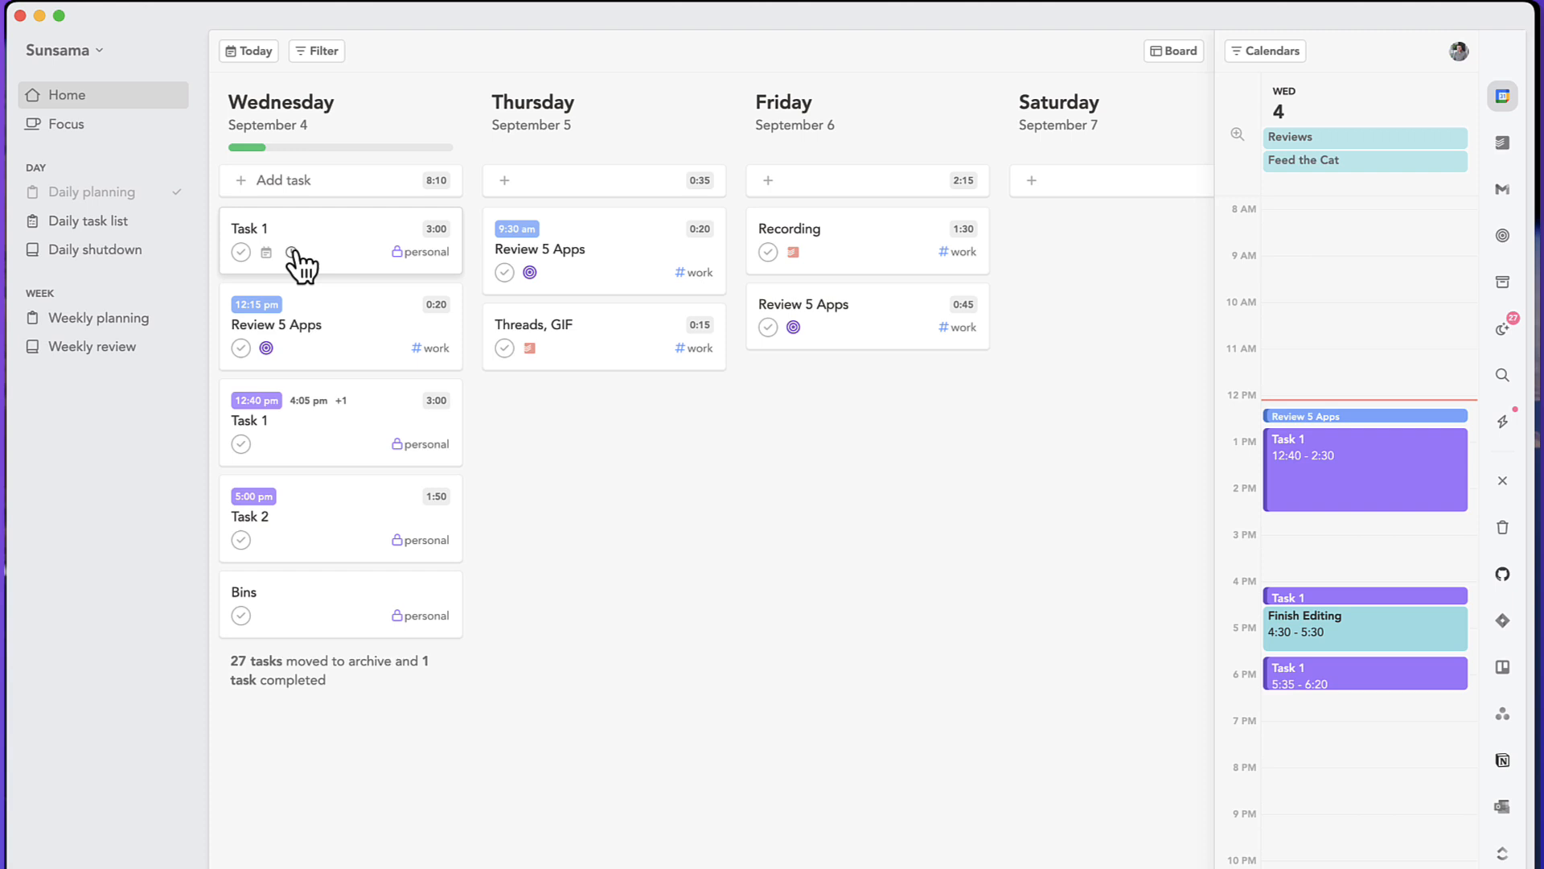
left_click(291, 253)
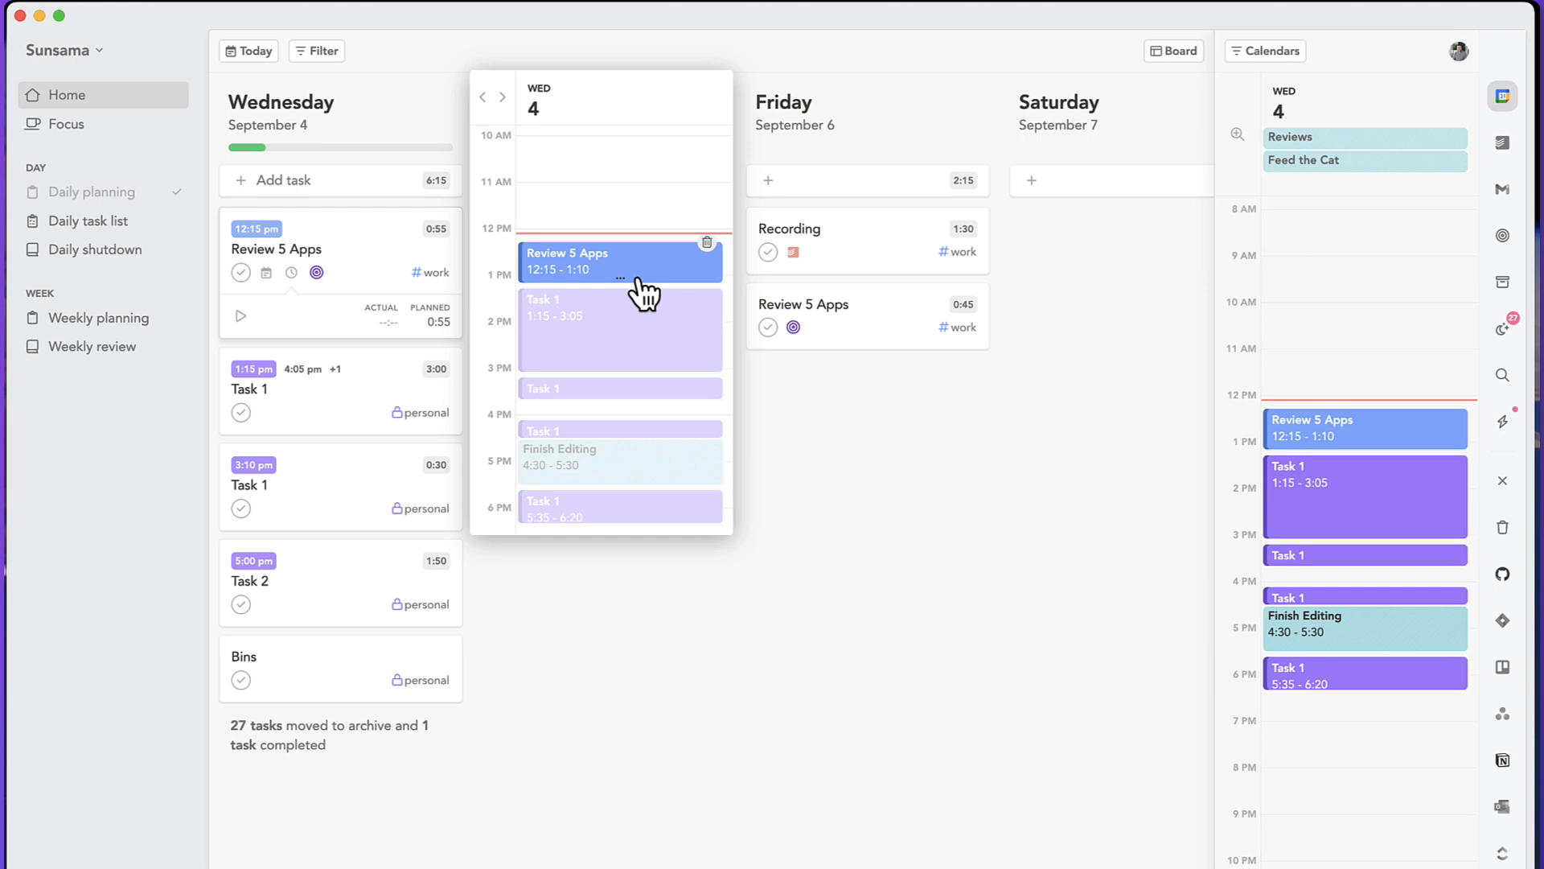
mouse_move(805, 423)
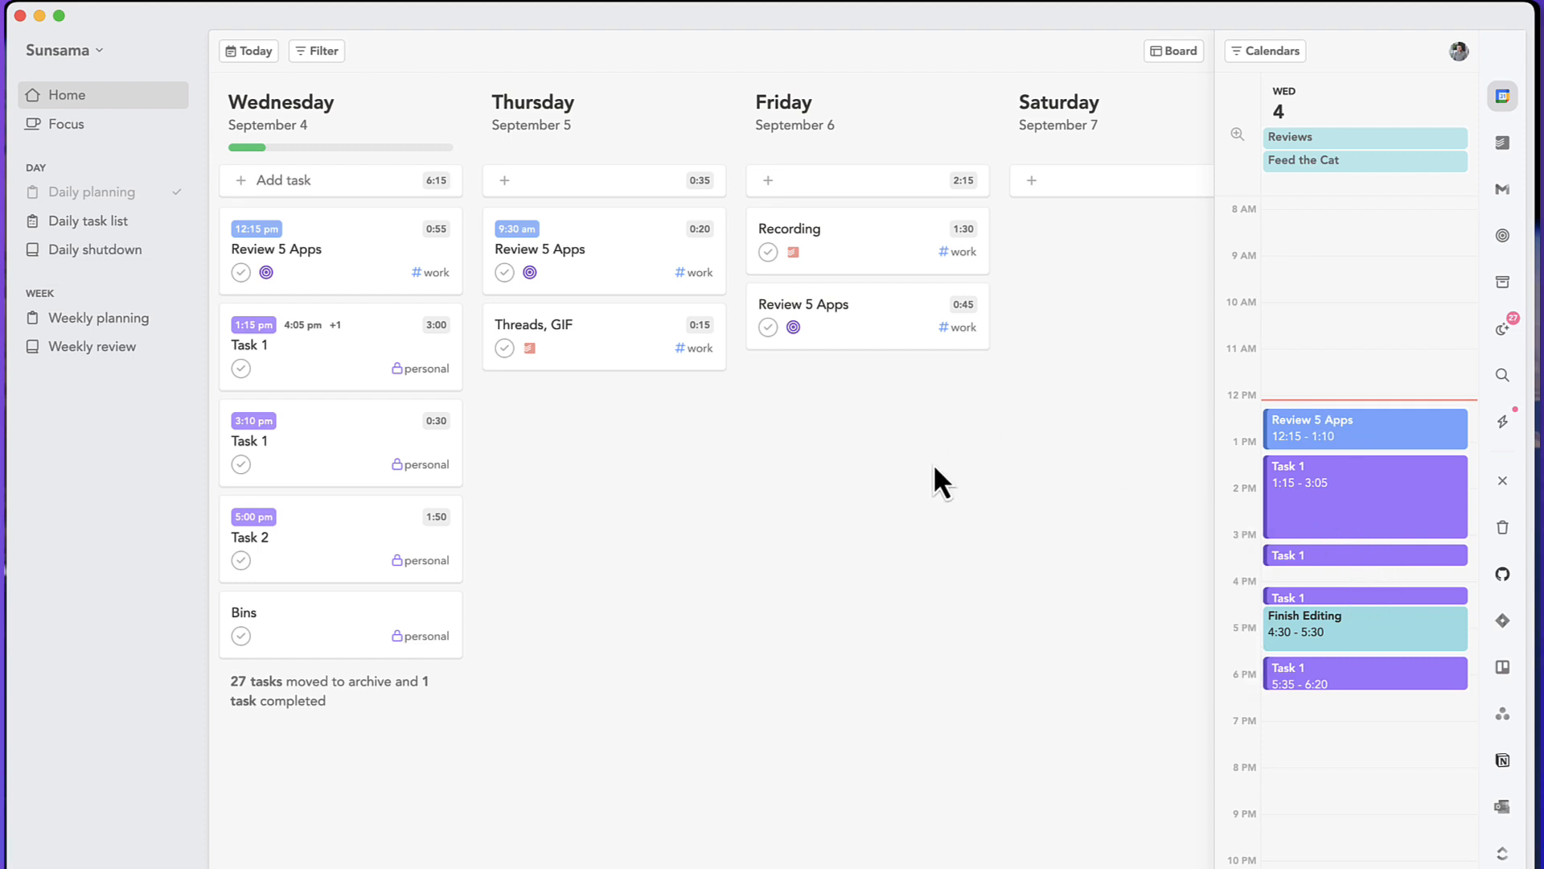
mouse_move(970, 511)
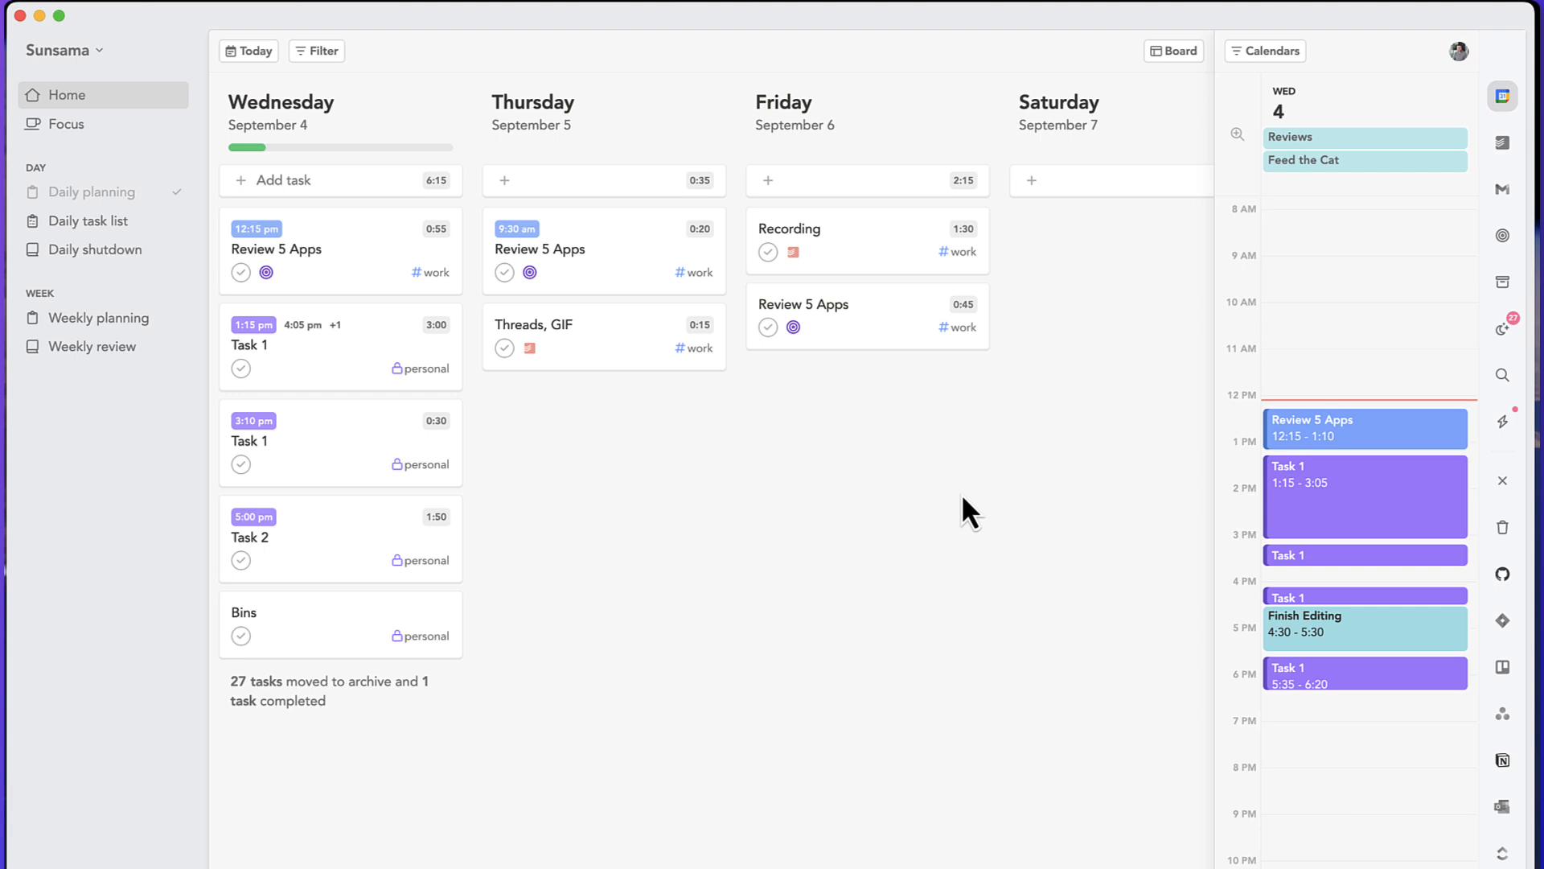
left_click(540, 248)
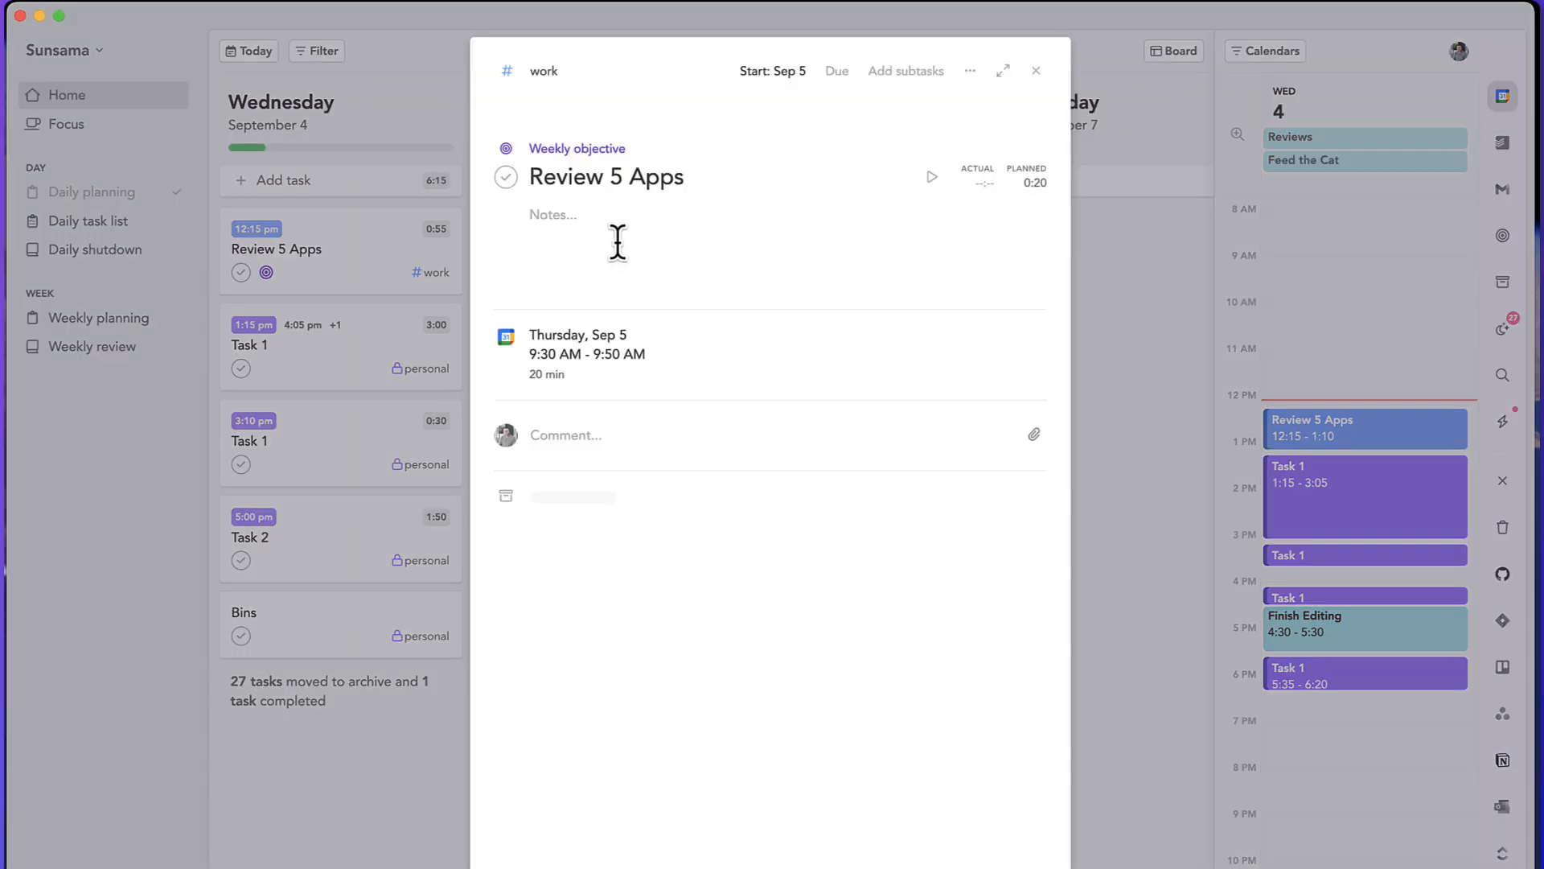
left_click(968, 69)
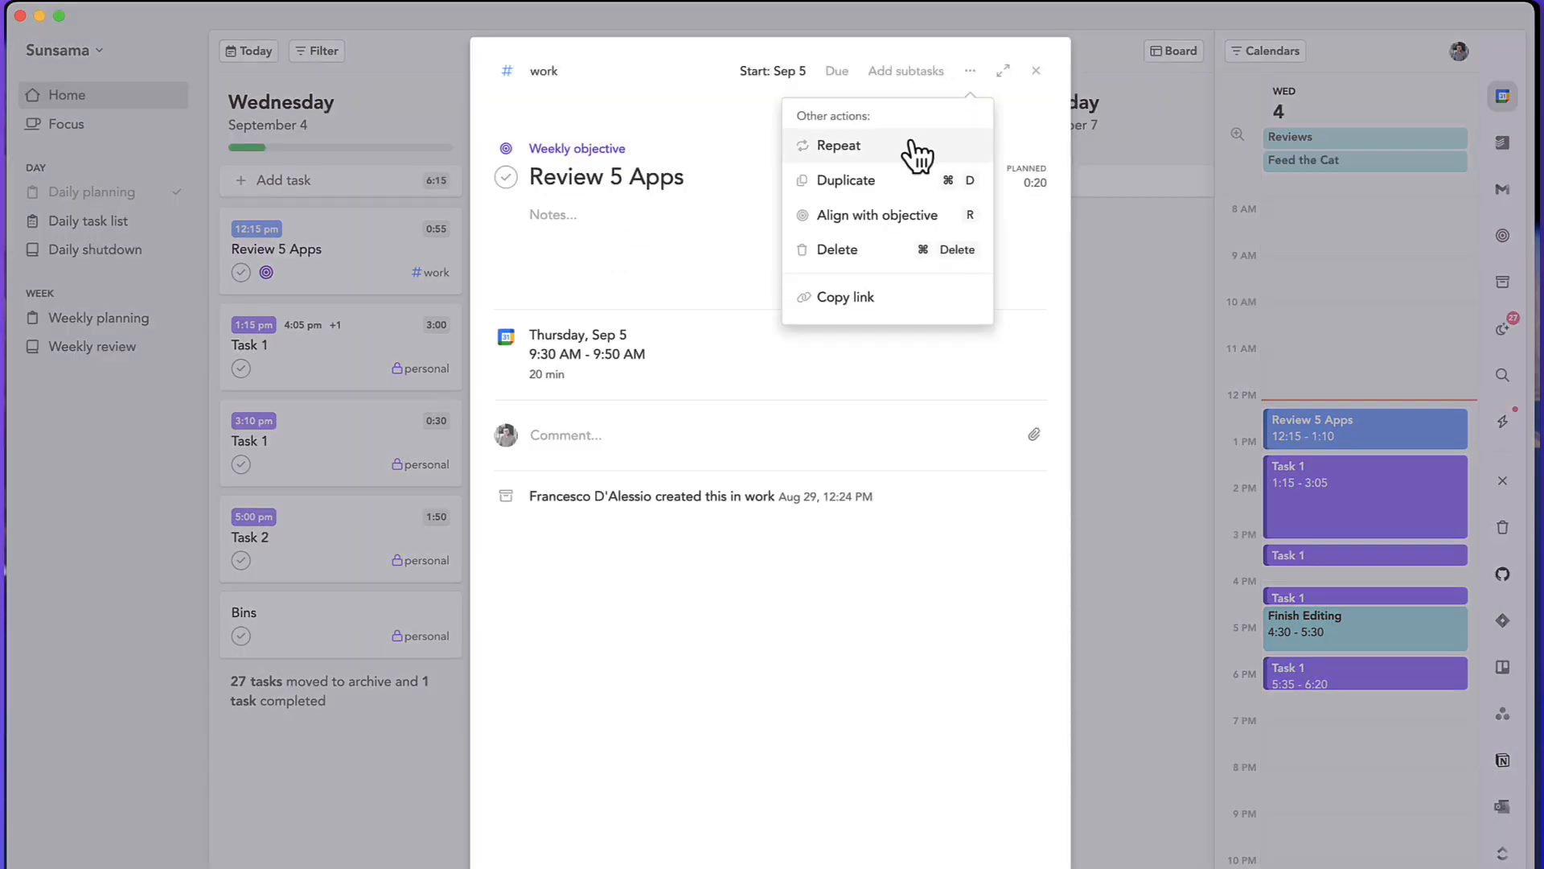
left_click(837, 144)
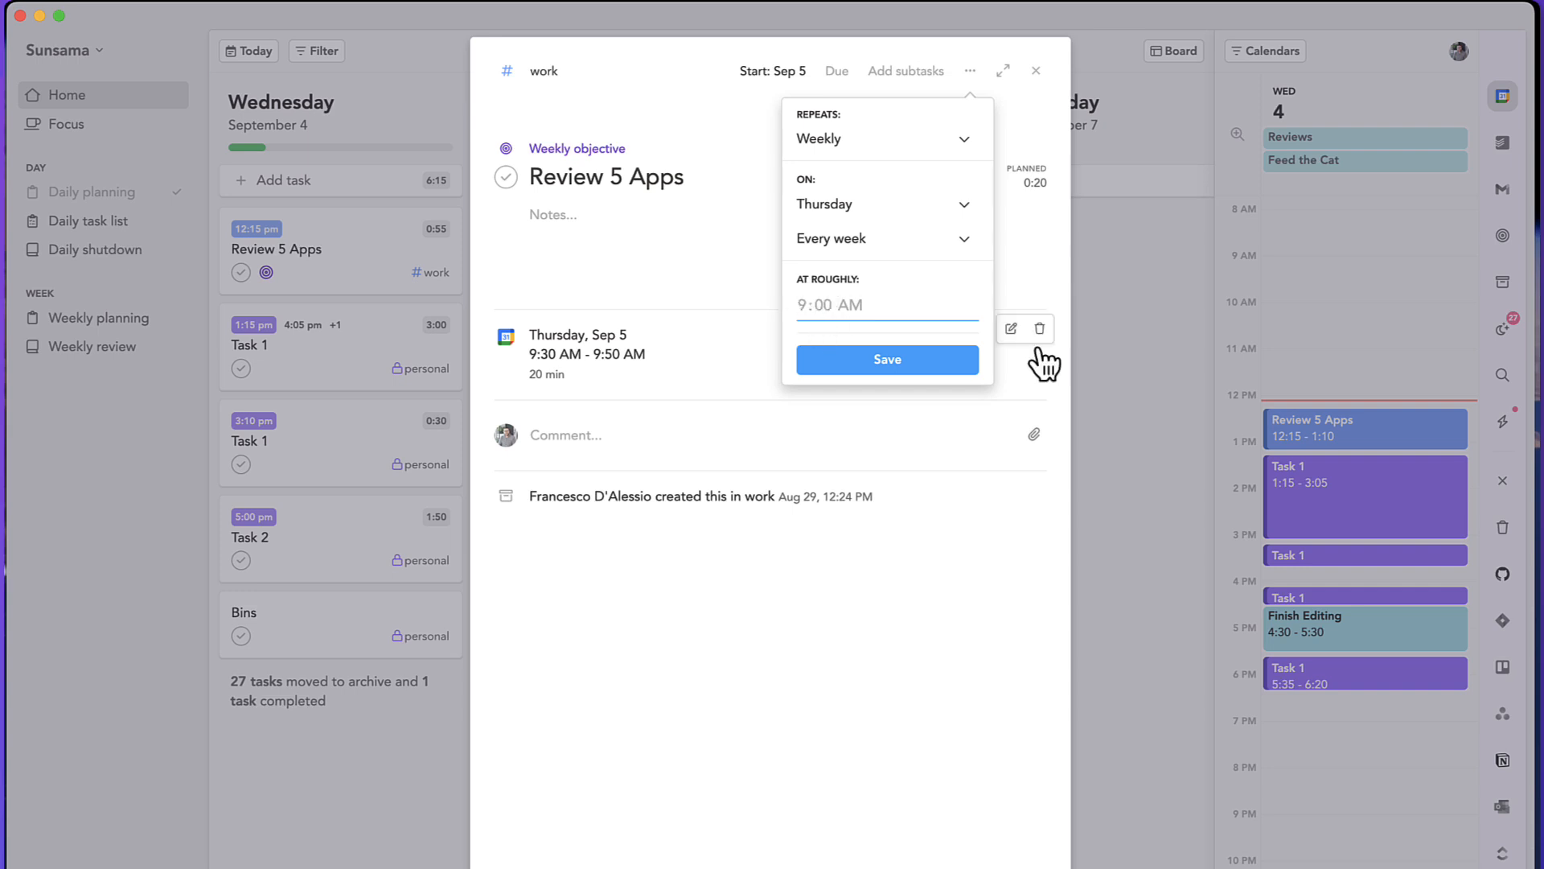
mouse_move(1124, 351)
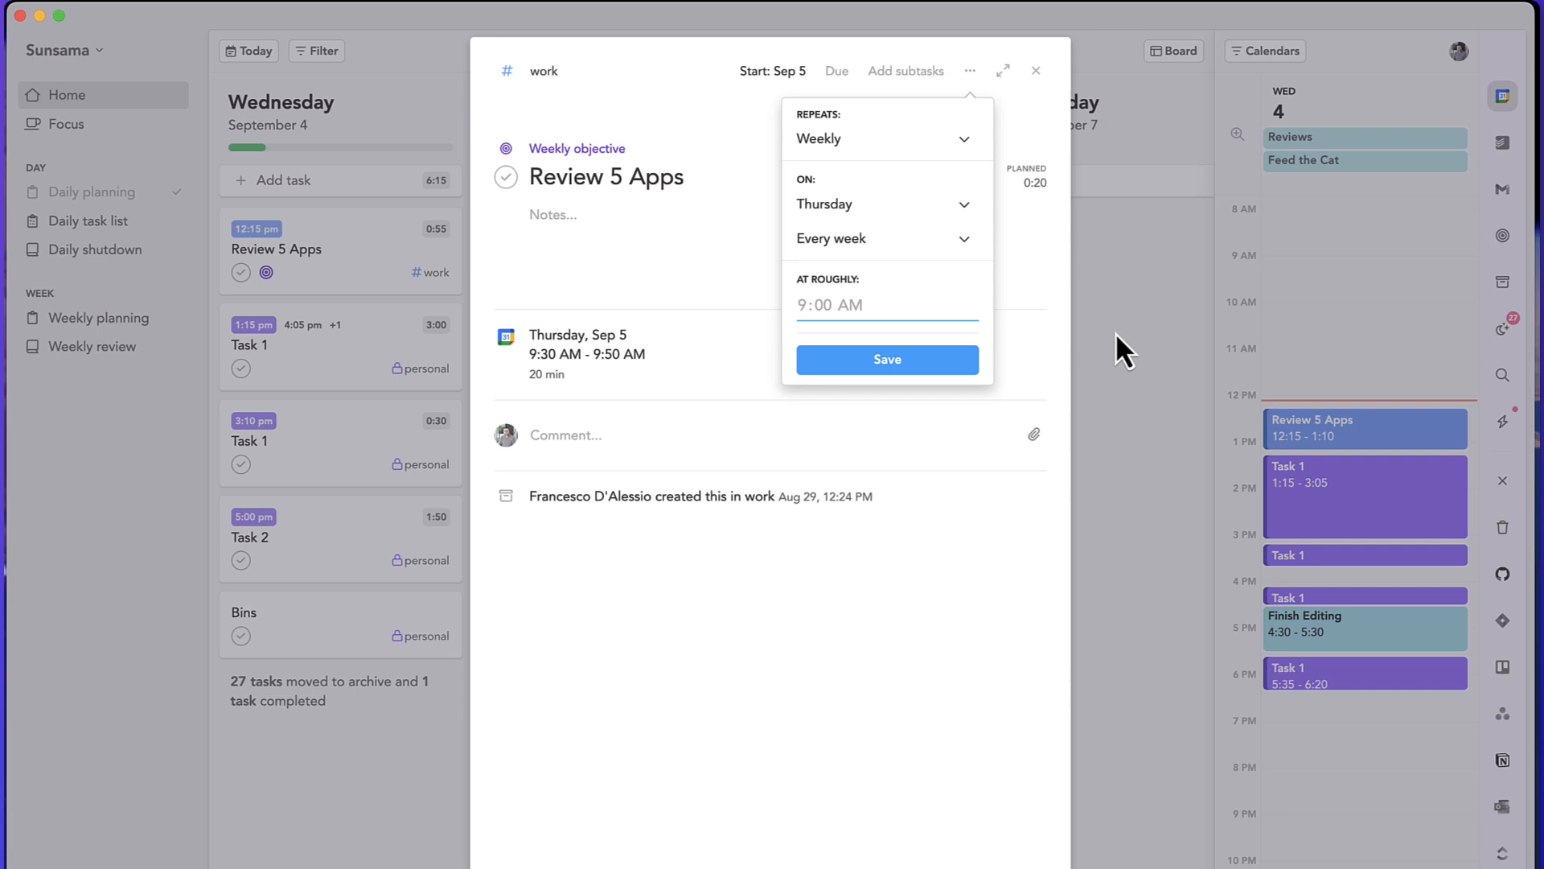
left_click(884, 359)
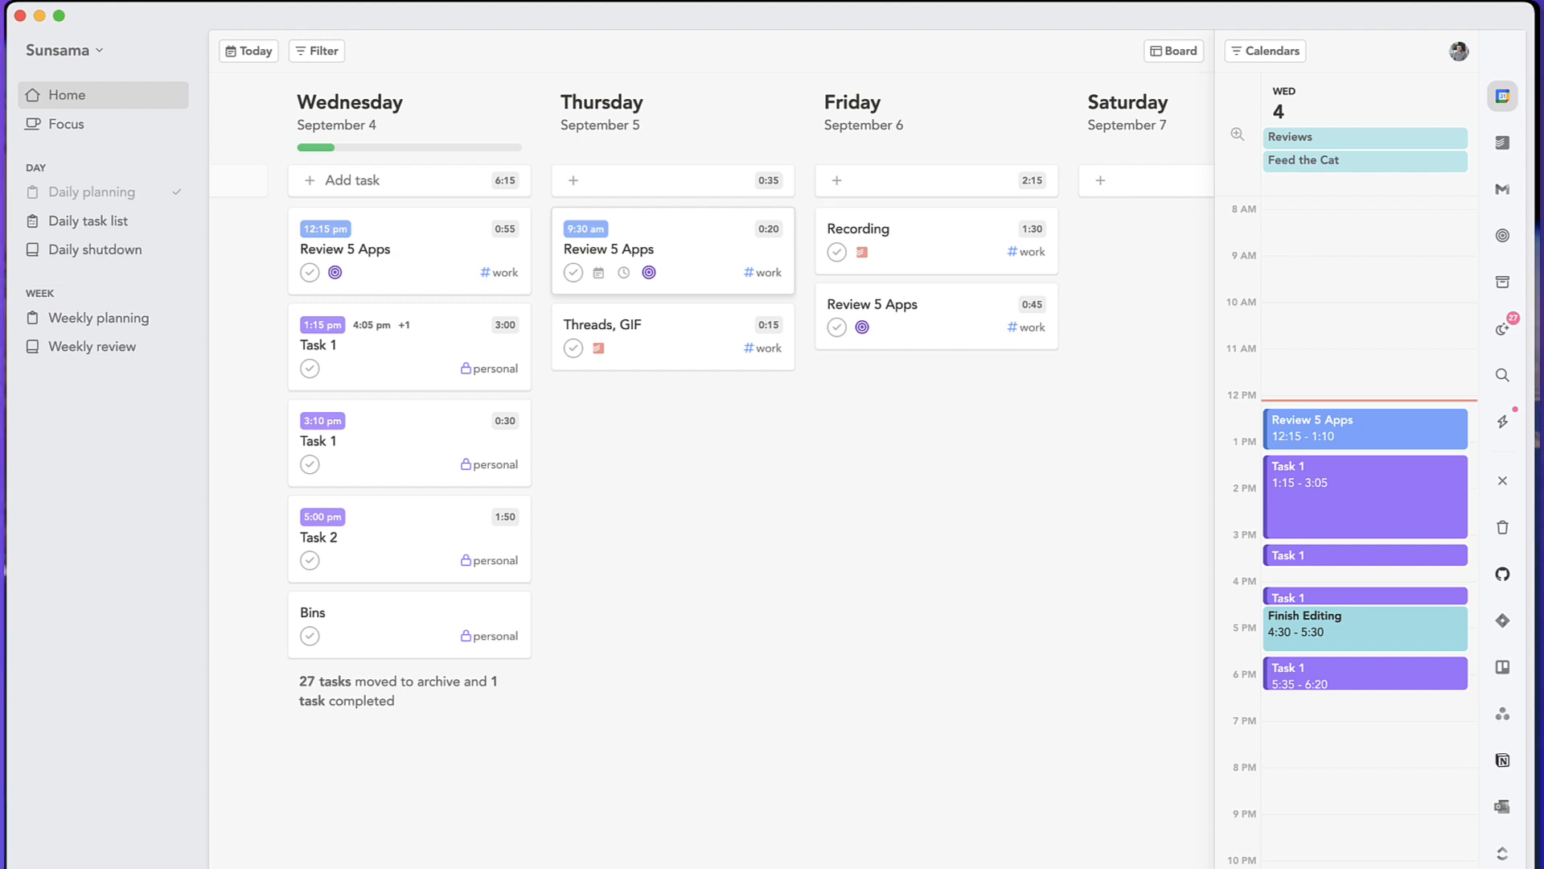
mouse_move(1118, 576)
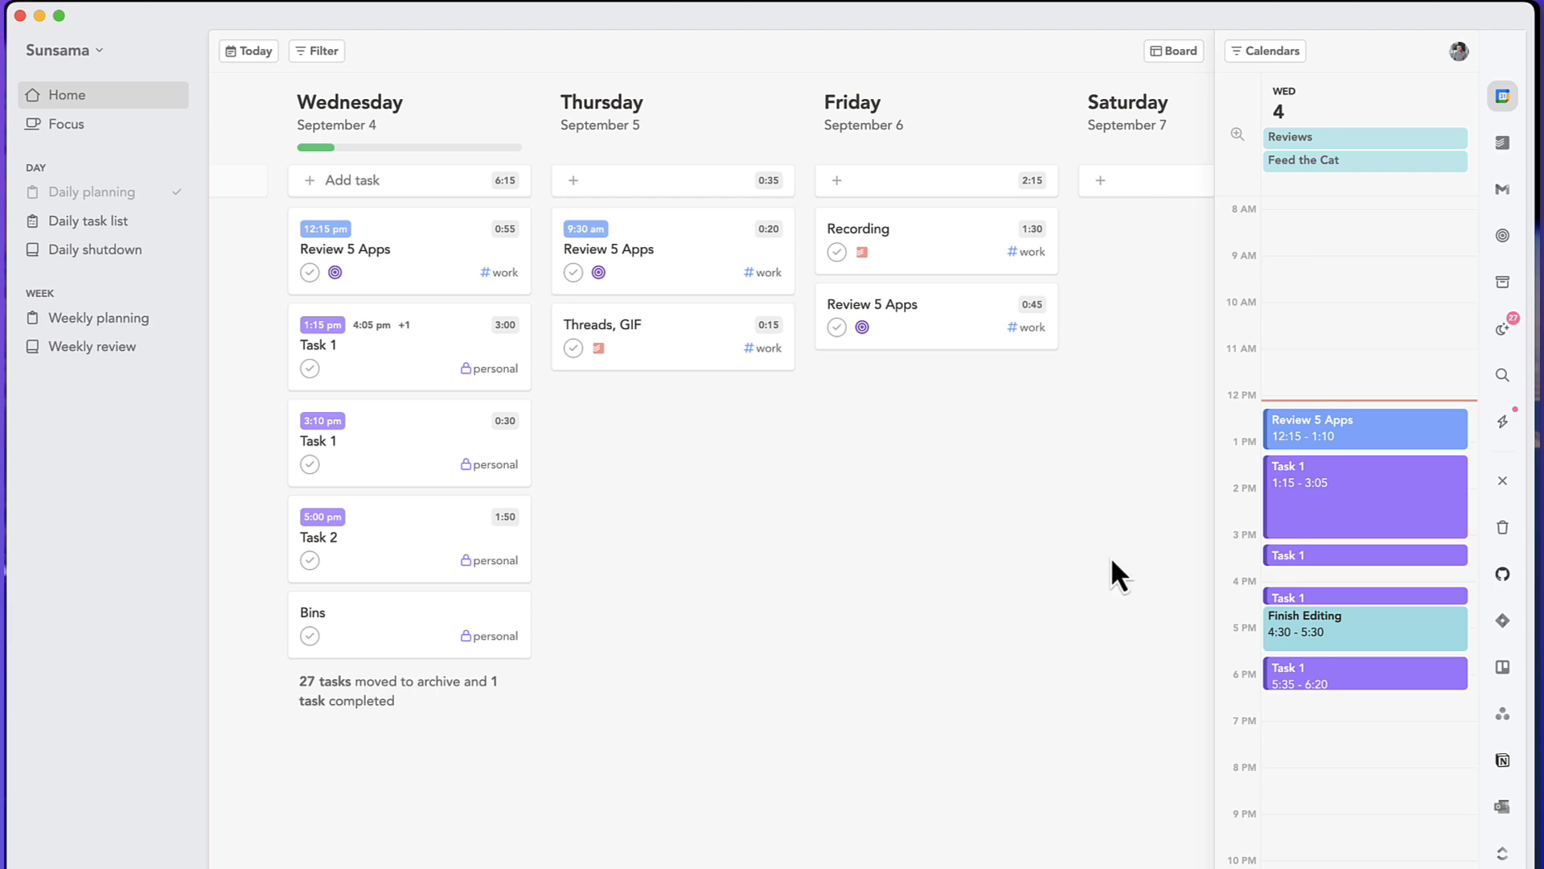
mouse_move(1054, 512)
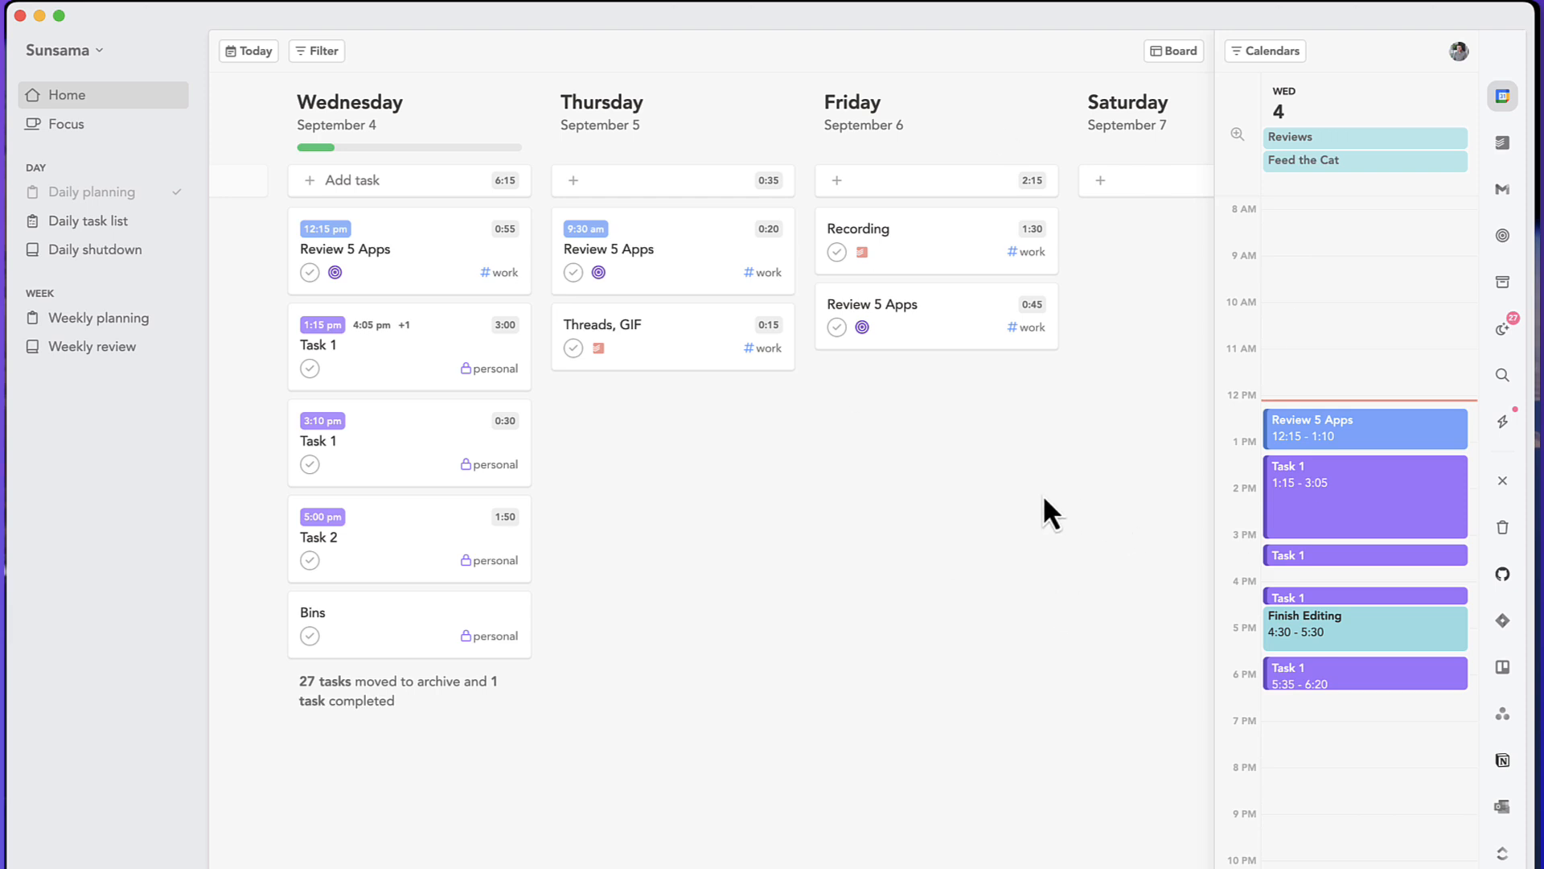
mouse_move(853, 398)
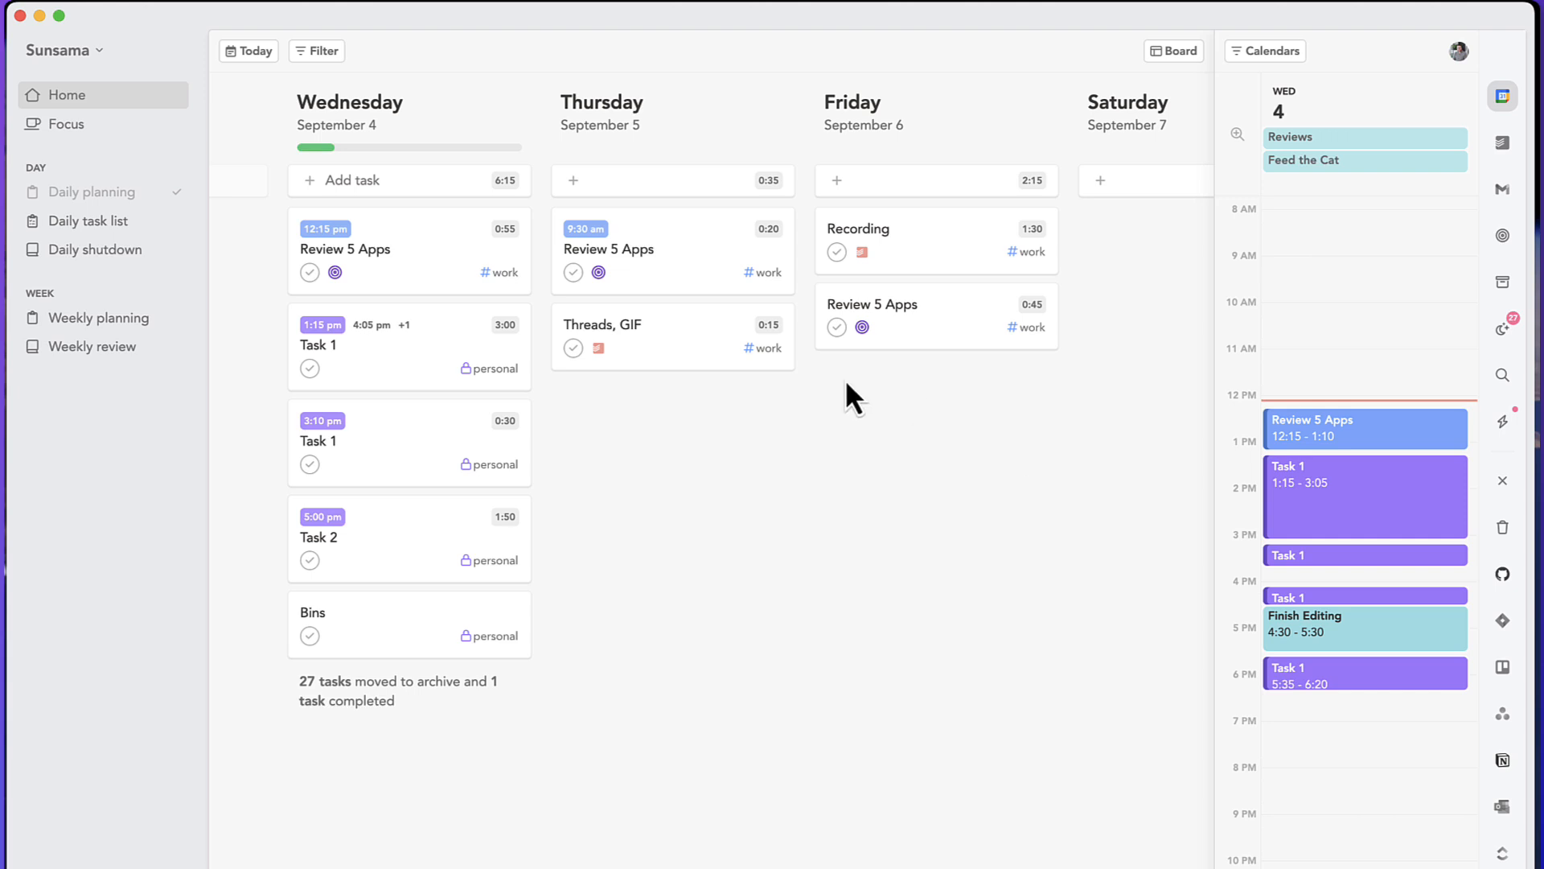
mouse_move(449, 254)
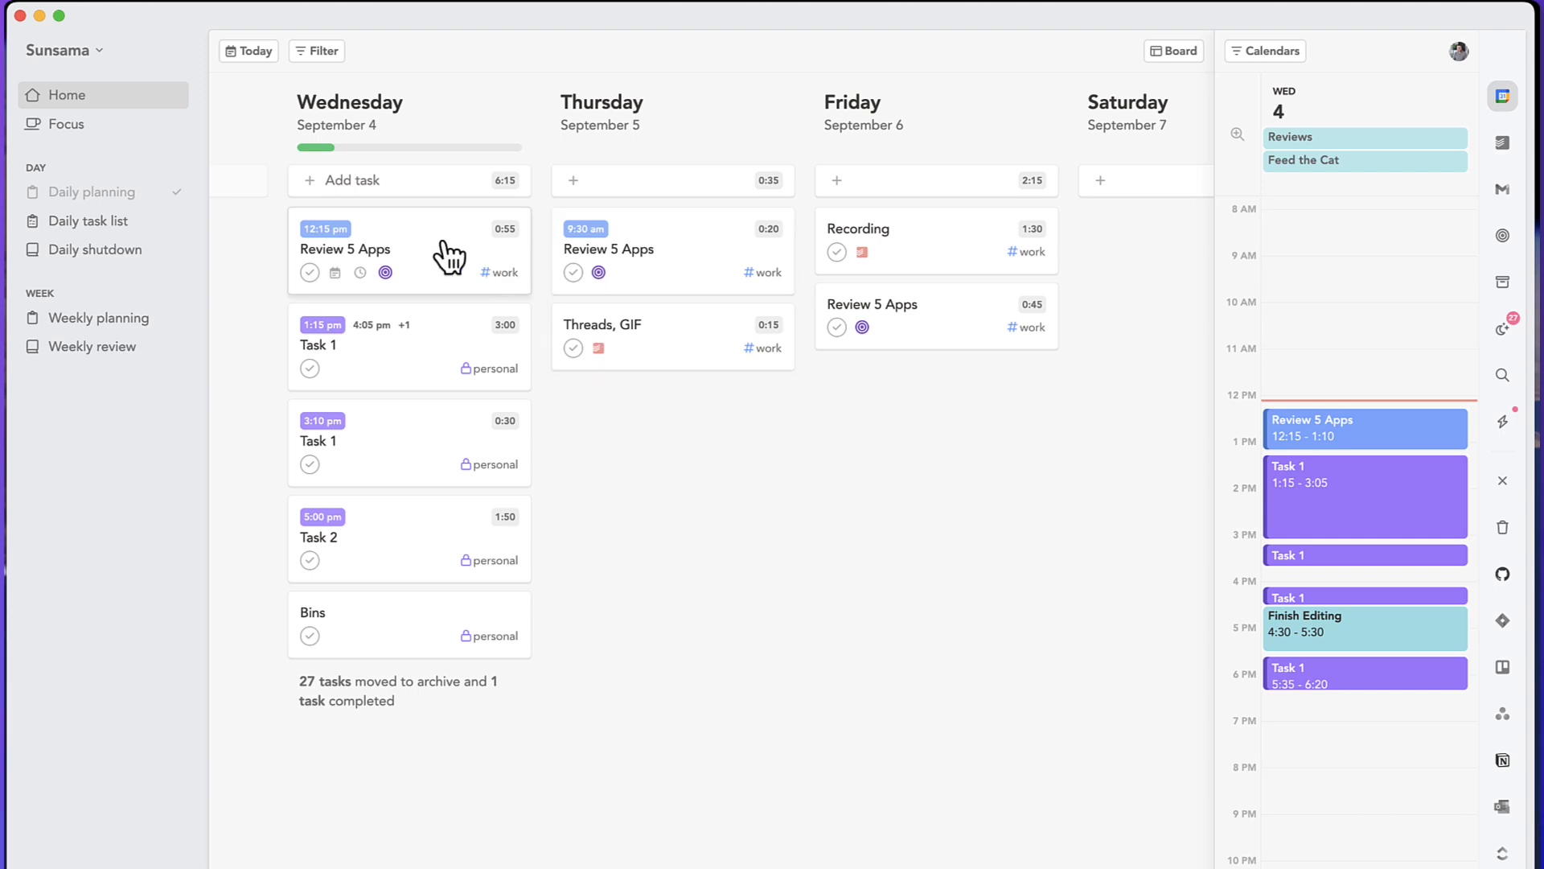
- Start timing Review 5 Apps in Focus mode and try the Pomodoro countdown
left_click(344, 248)
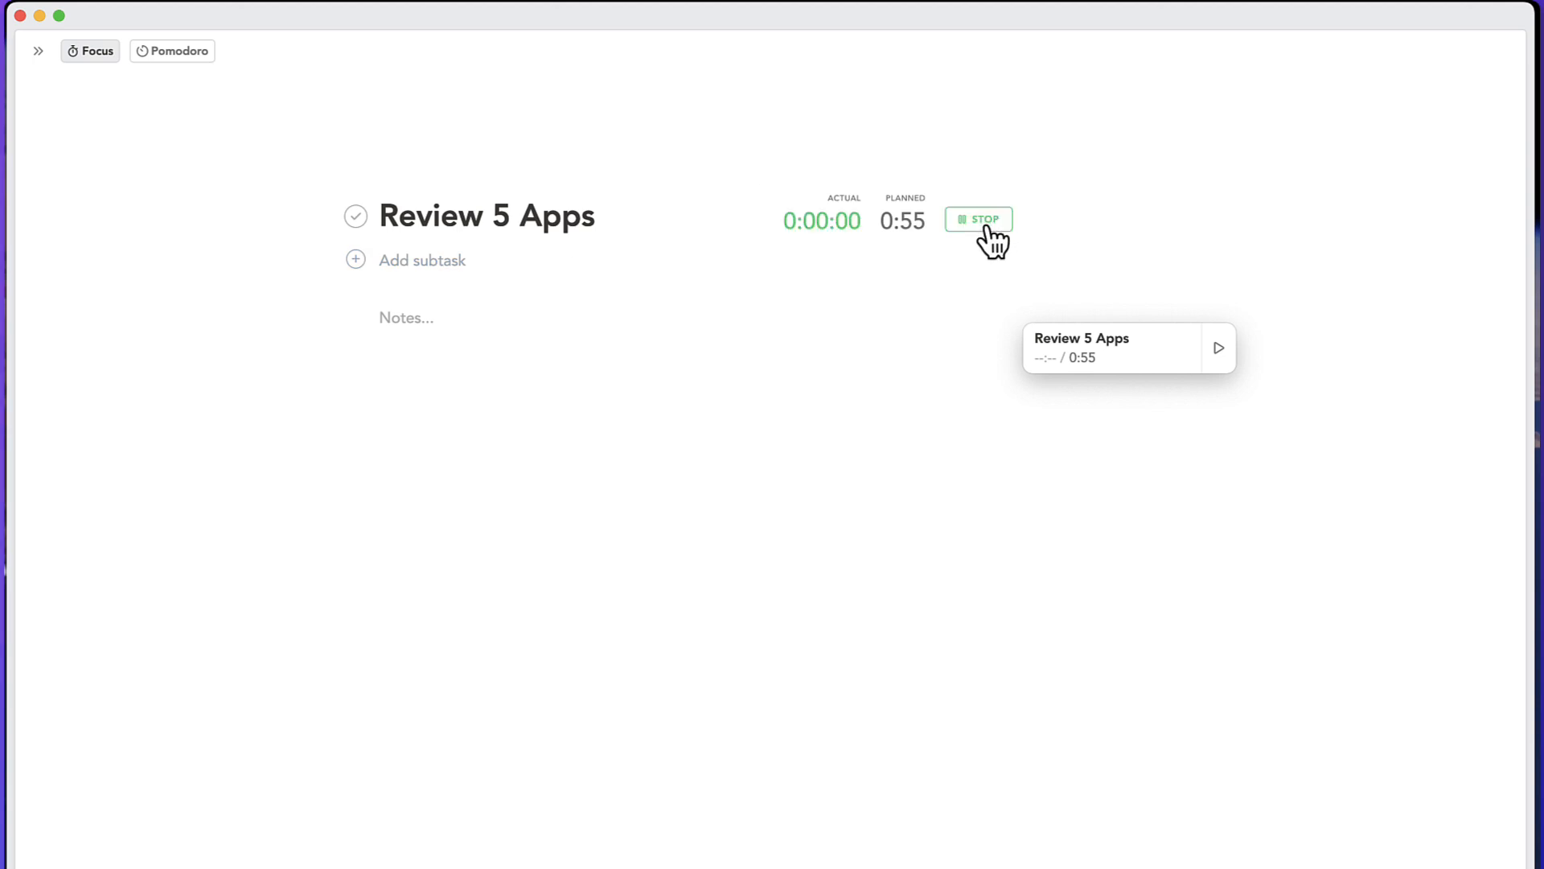
left_click(1217, 347)
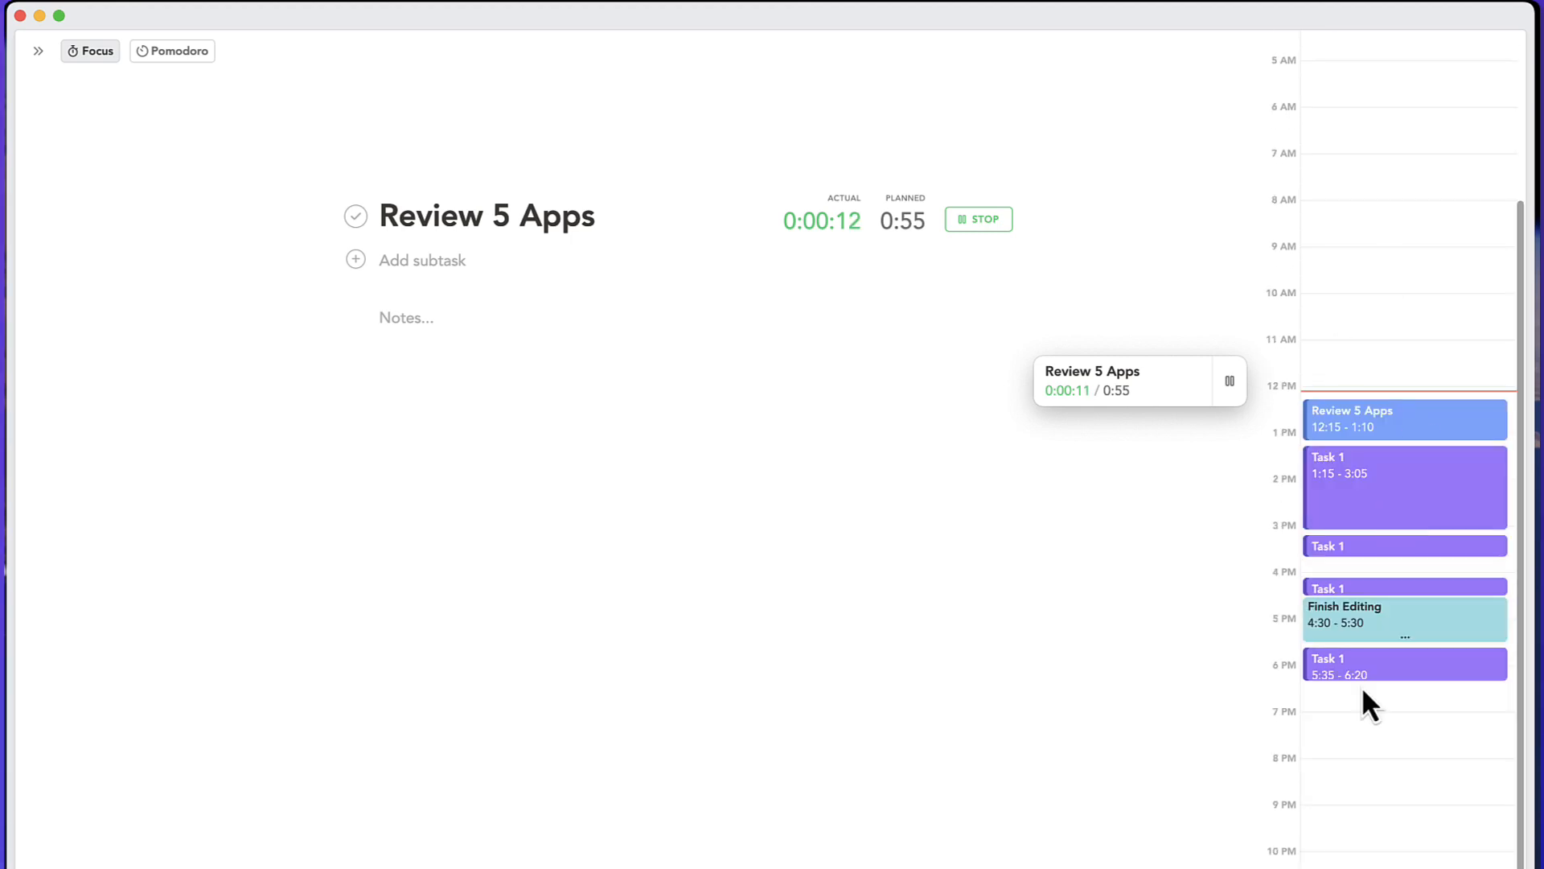
left_click(179, 50)
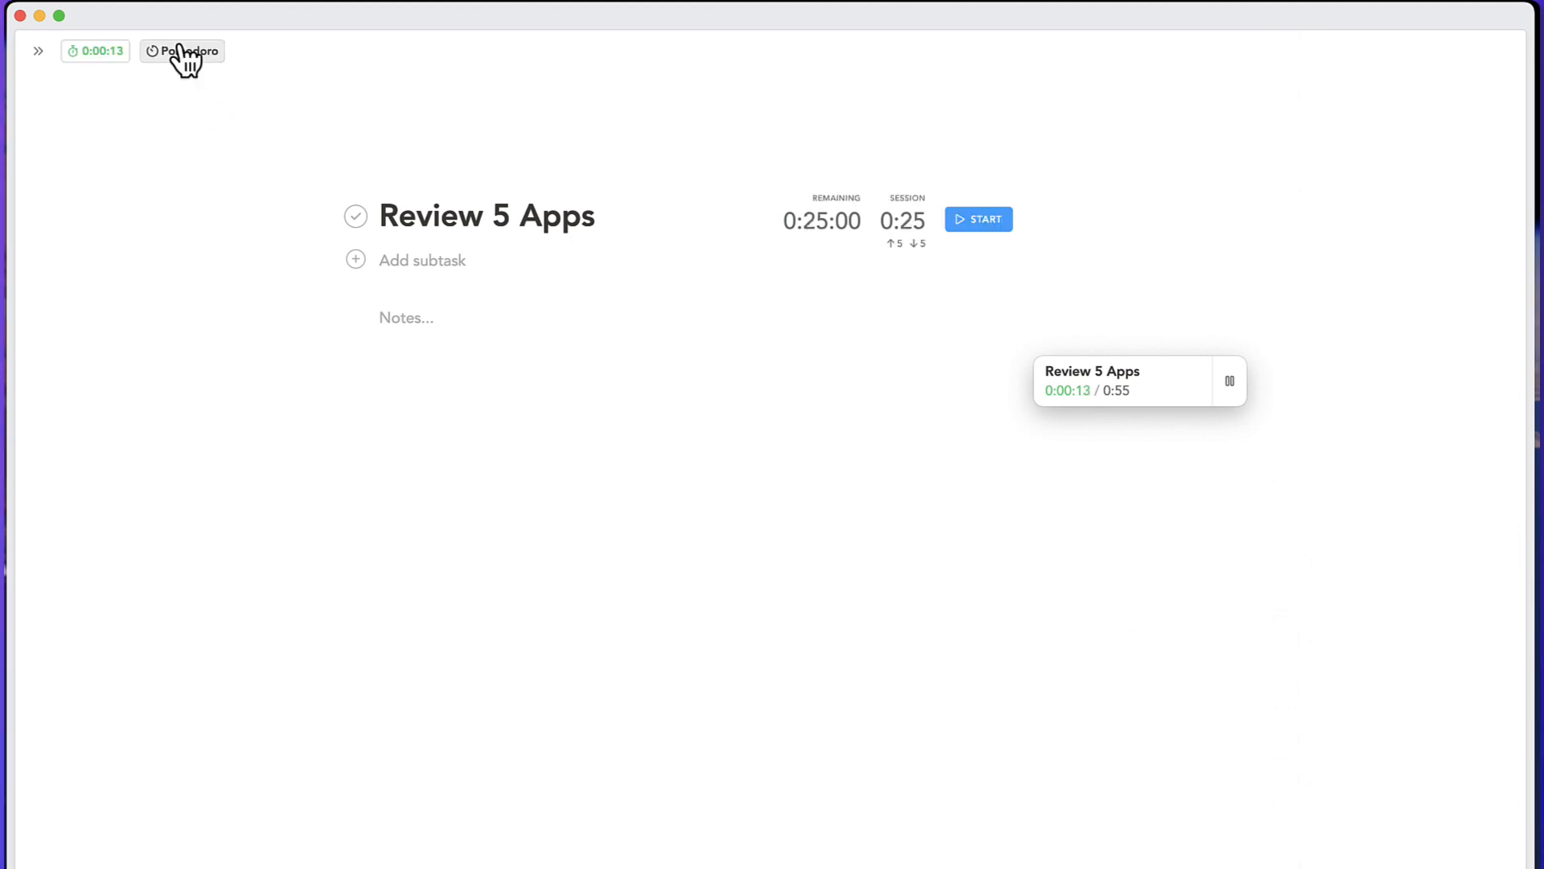
mouse_move(902, 251)
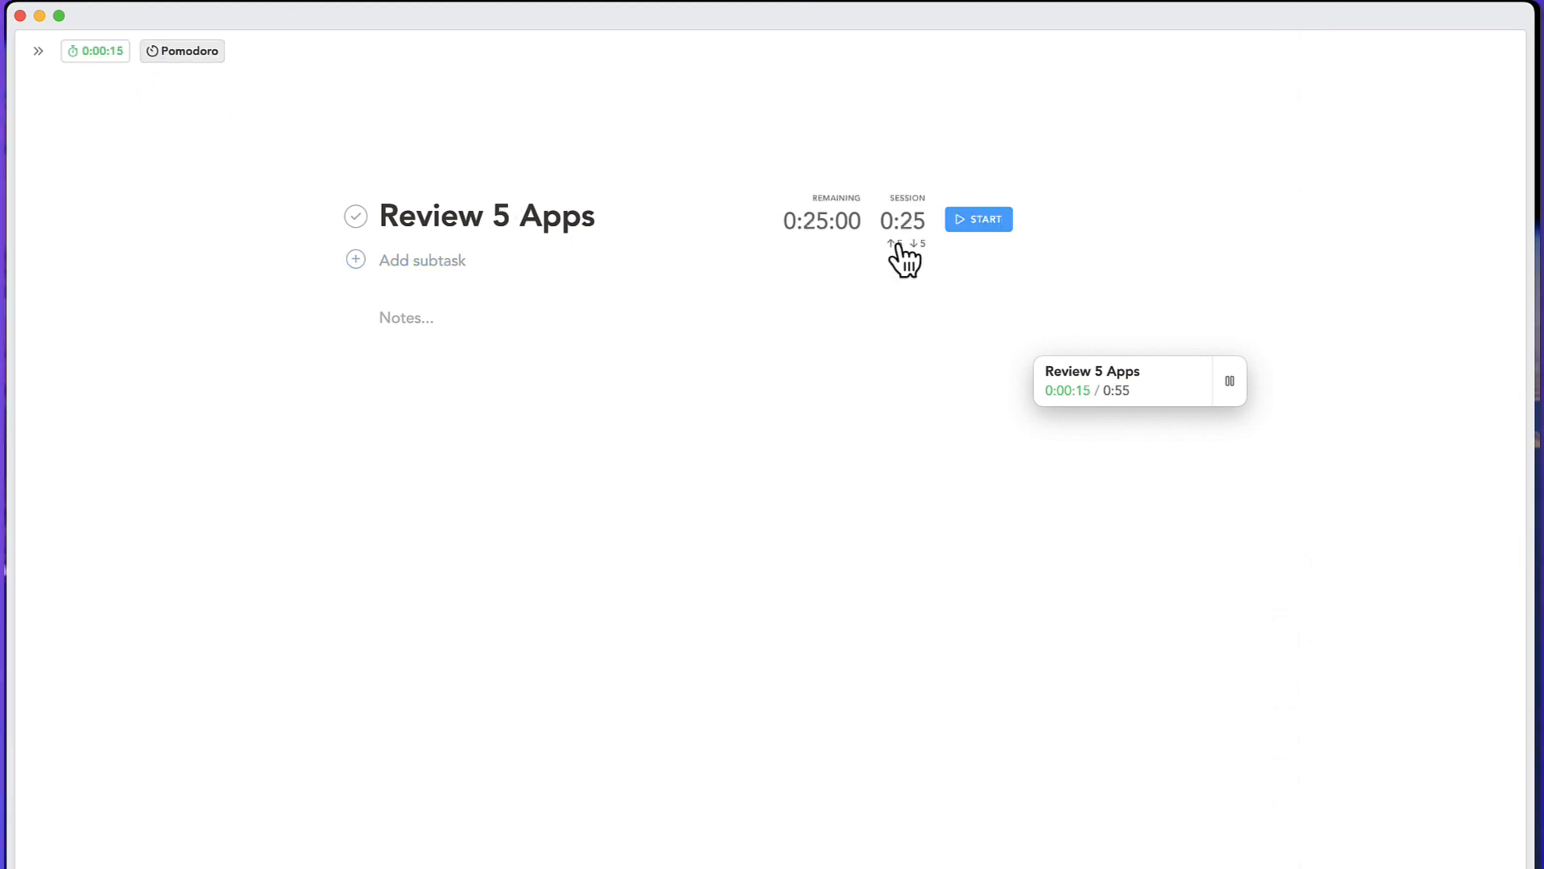
mouse_move(758, 254)
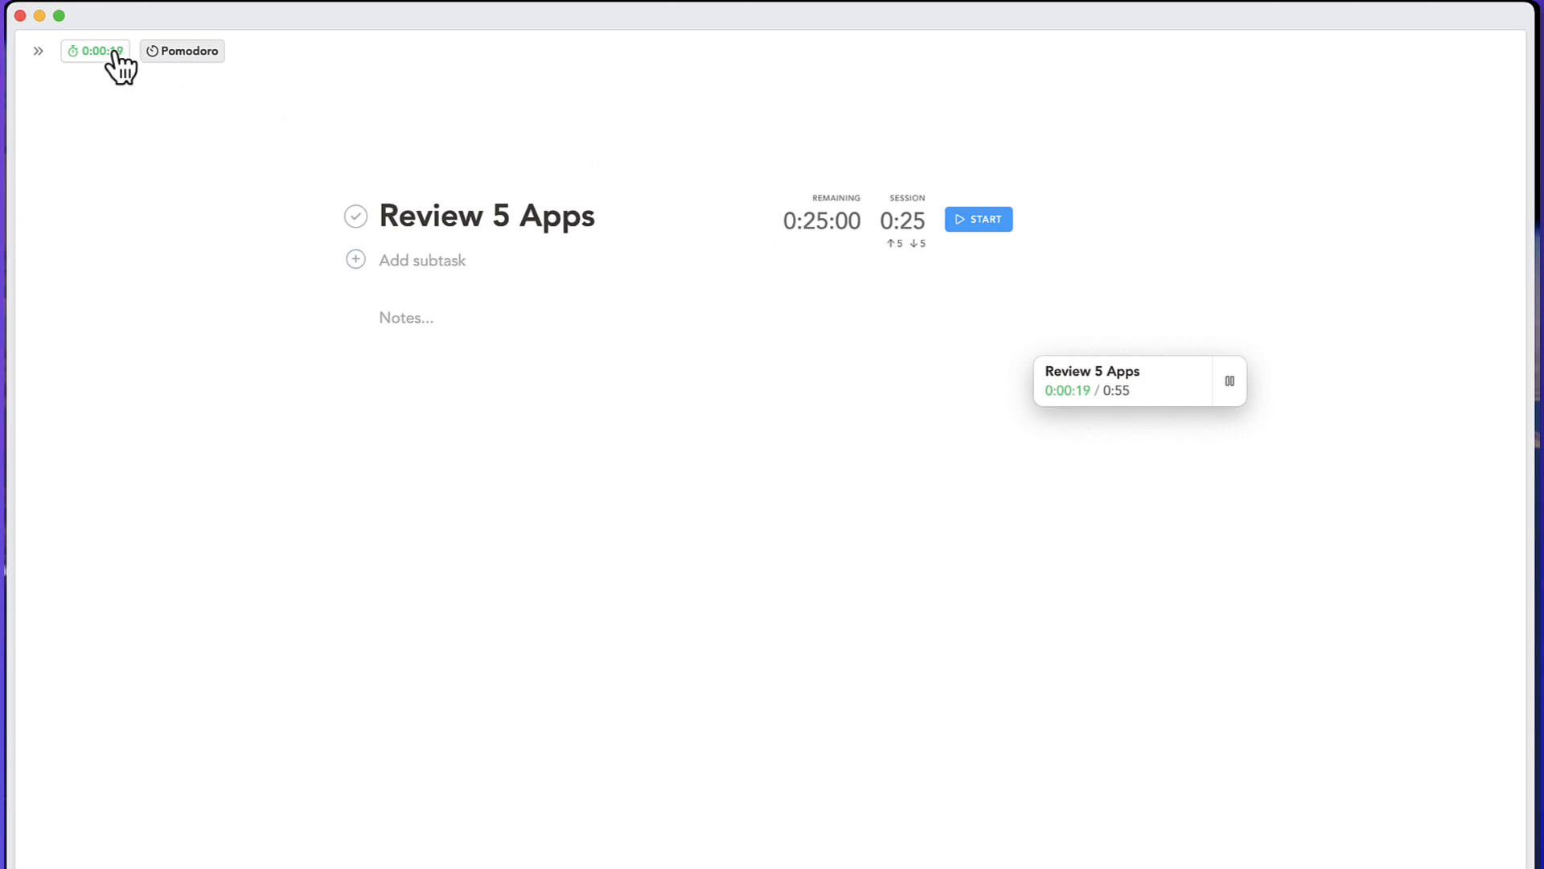
- Return to the plain Focus timer and show then hide the navigation sidebar
left_click(95, 50)
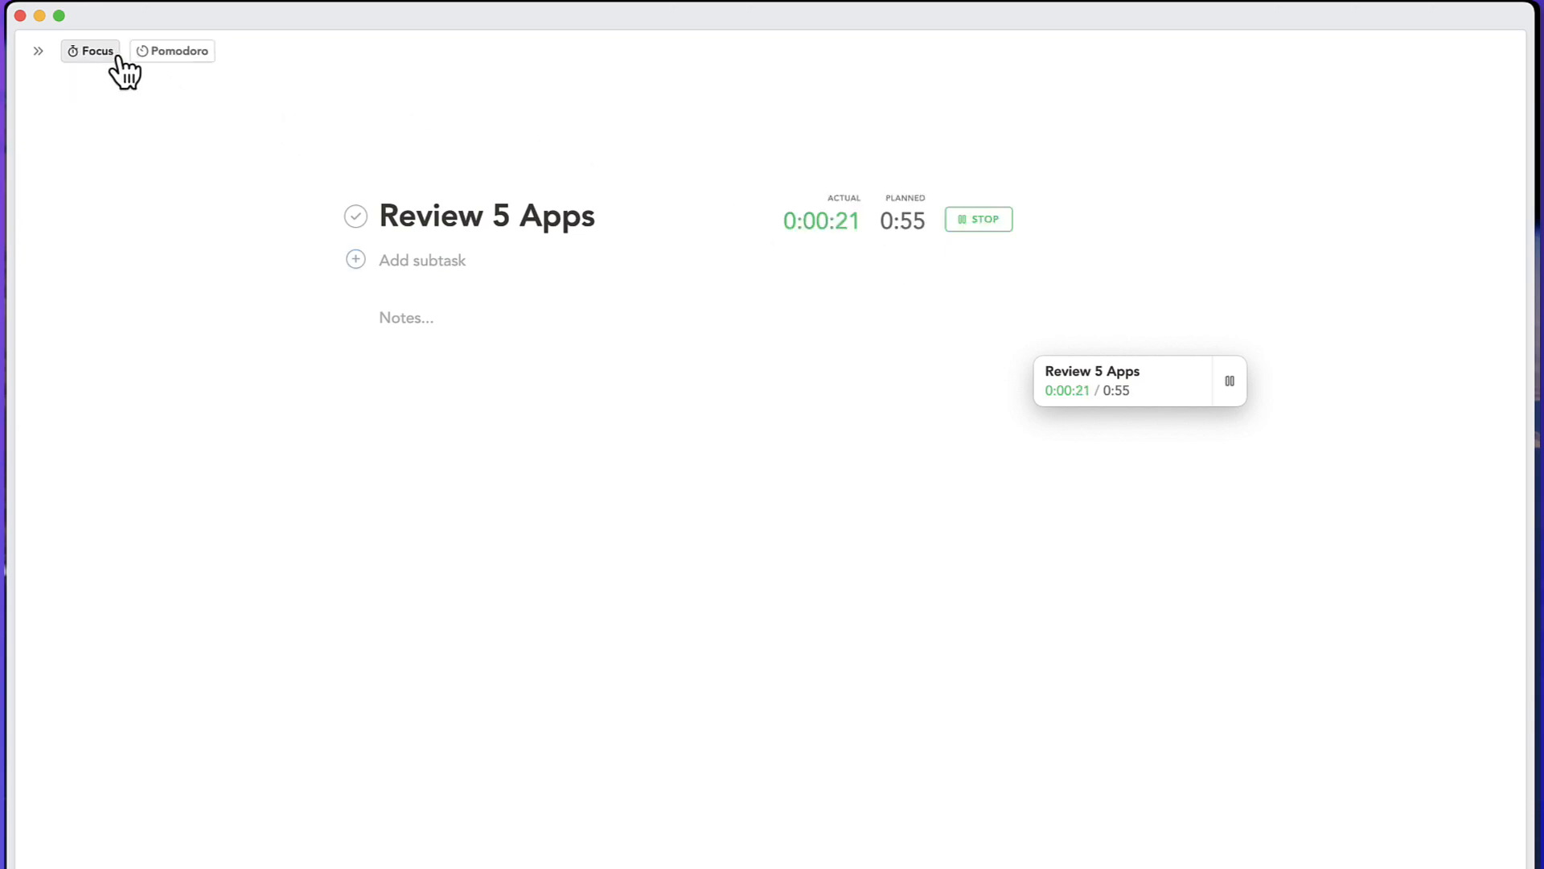
mouse_move(37, 52)
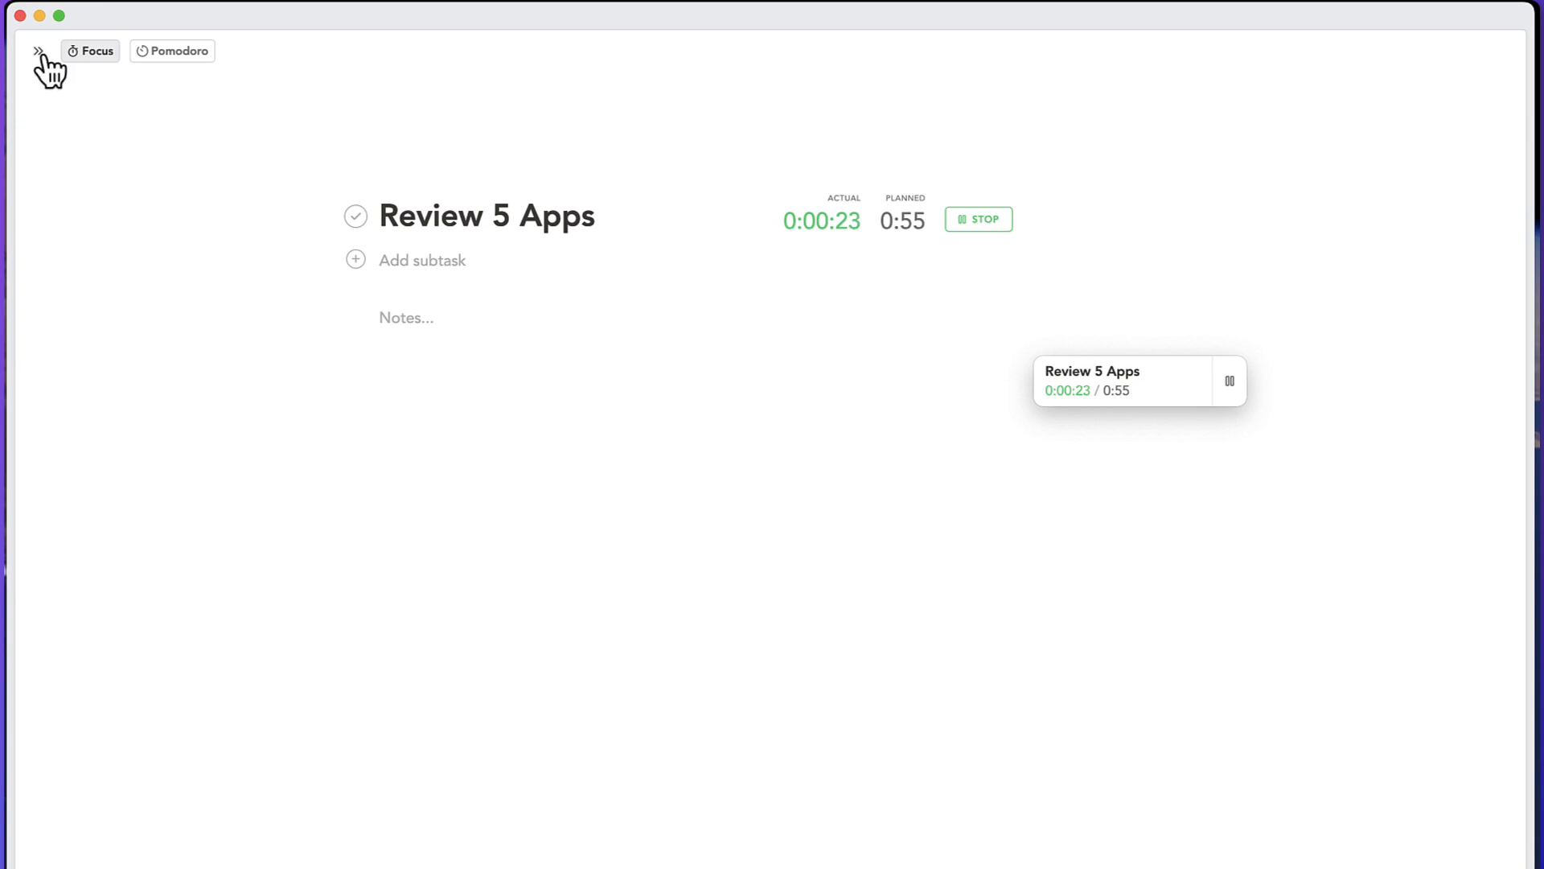
left_click(37, 50)
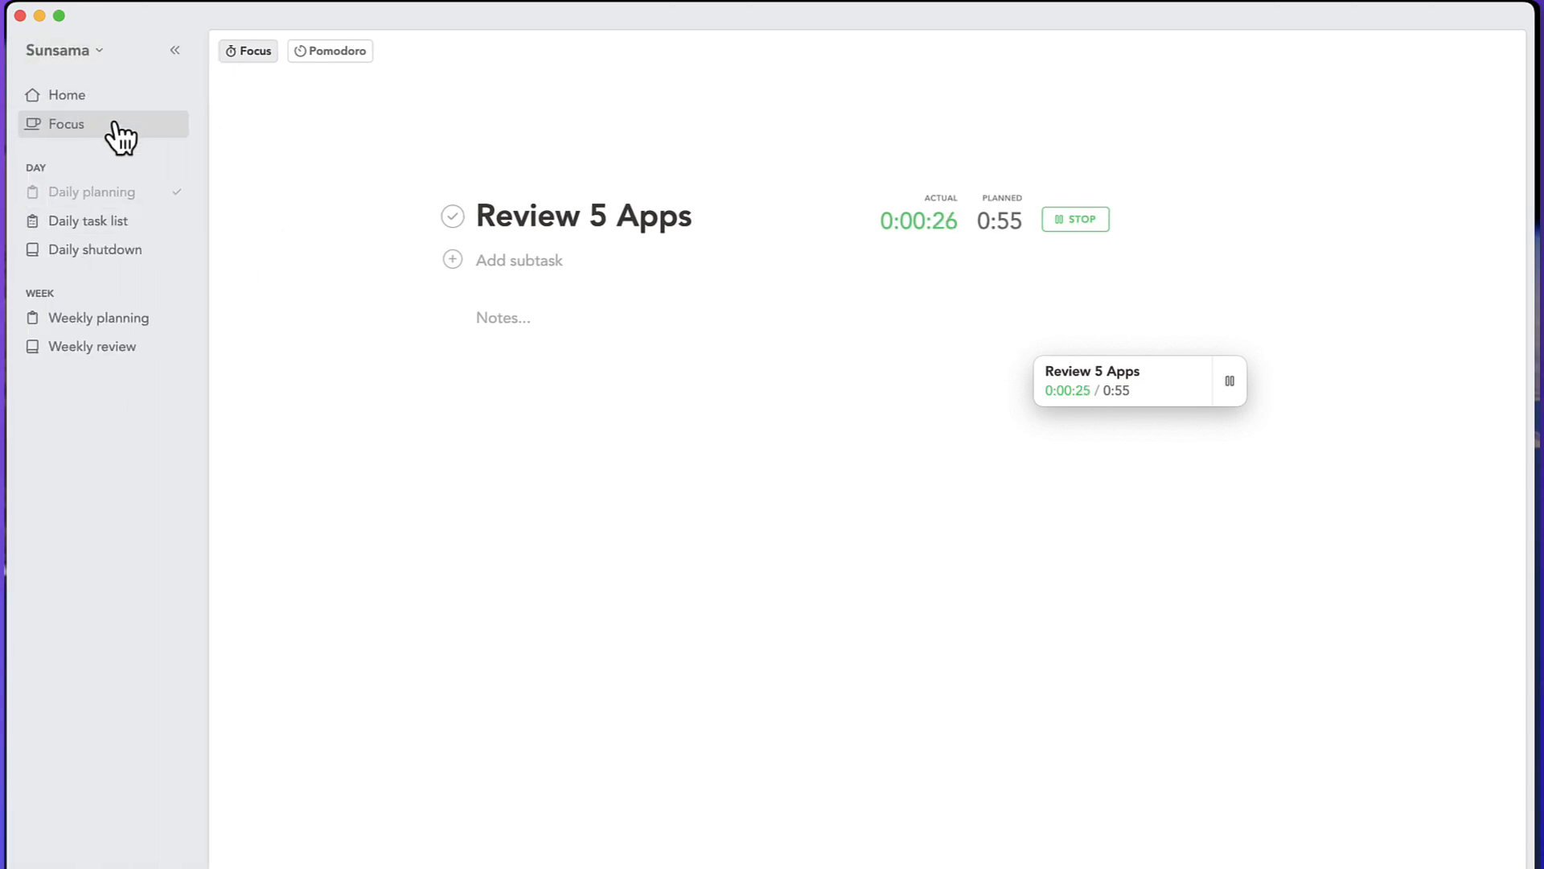
left_click(175, 49)
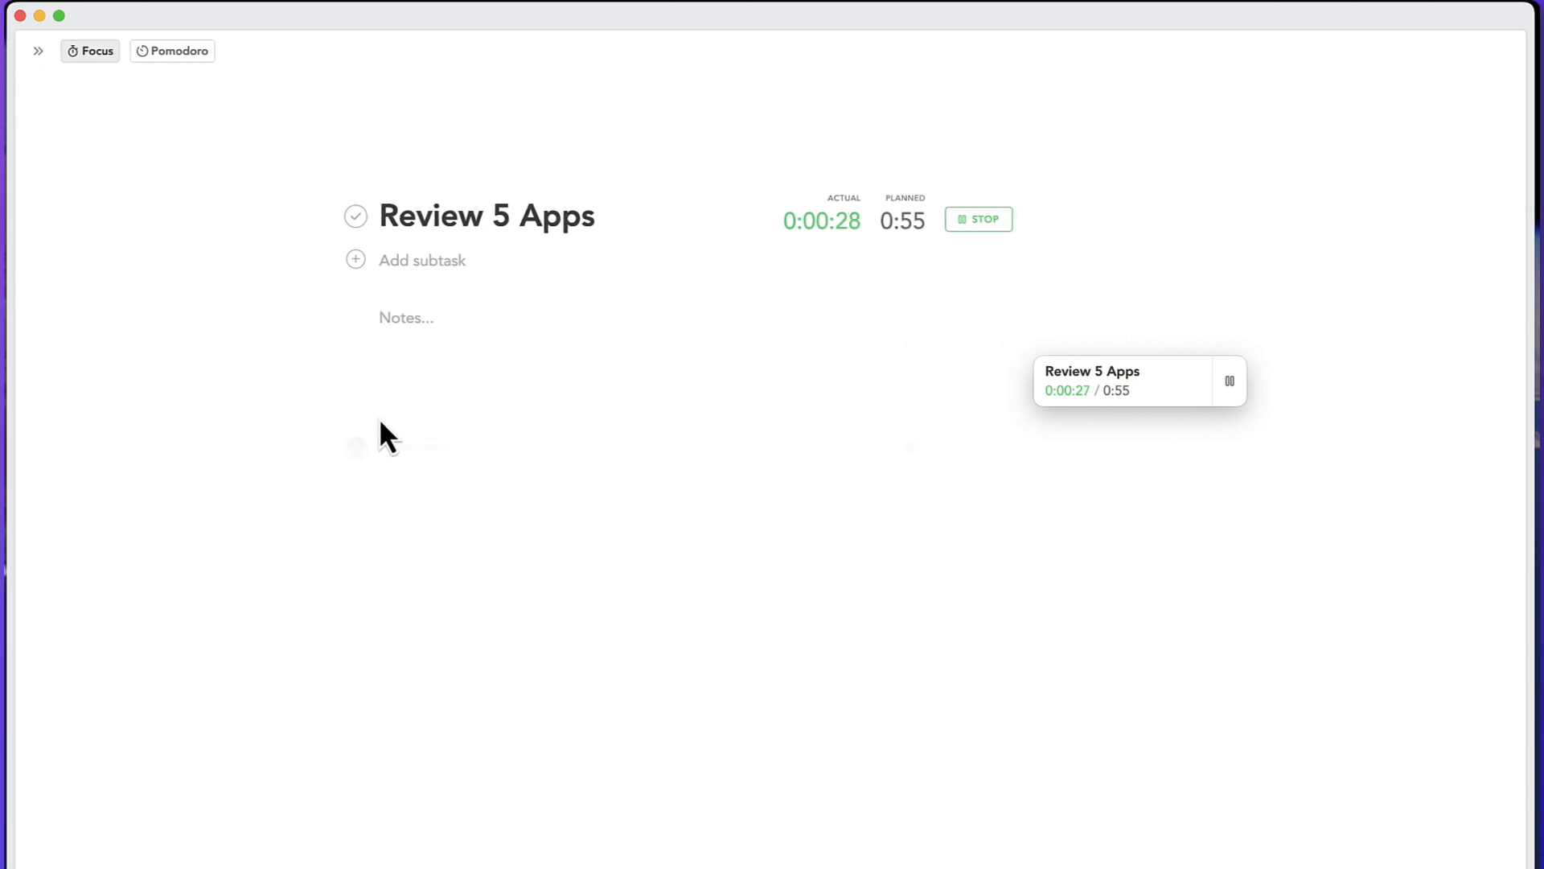
- Leave Focus for Wednesday's task list, expand the sidebar and start a new task draft
left_click(37, 50)
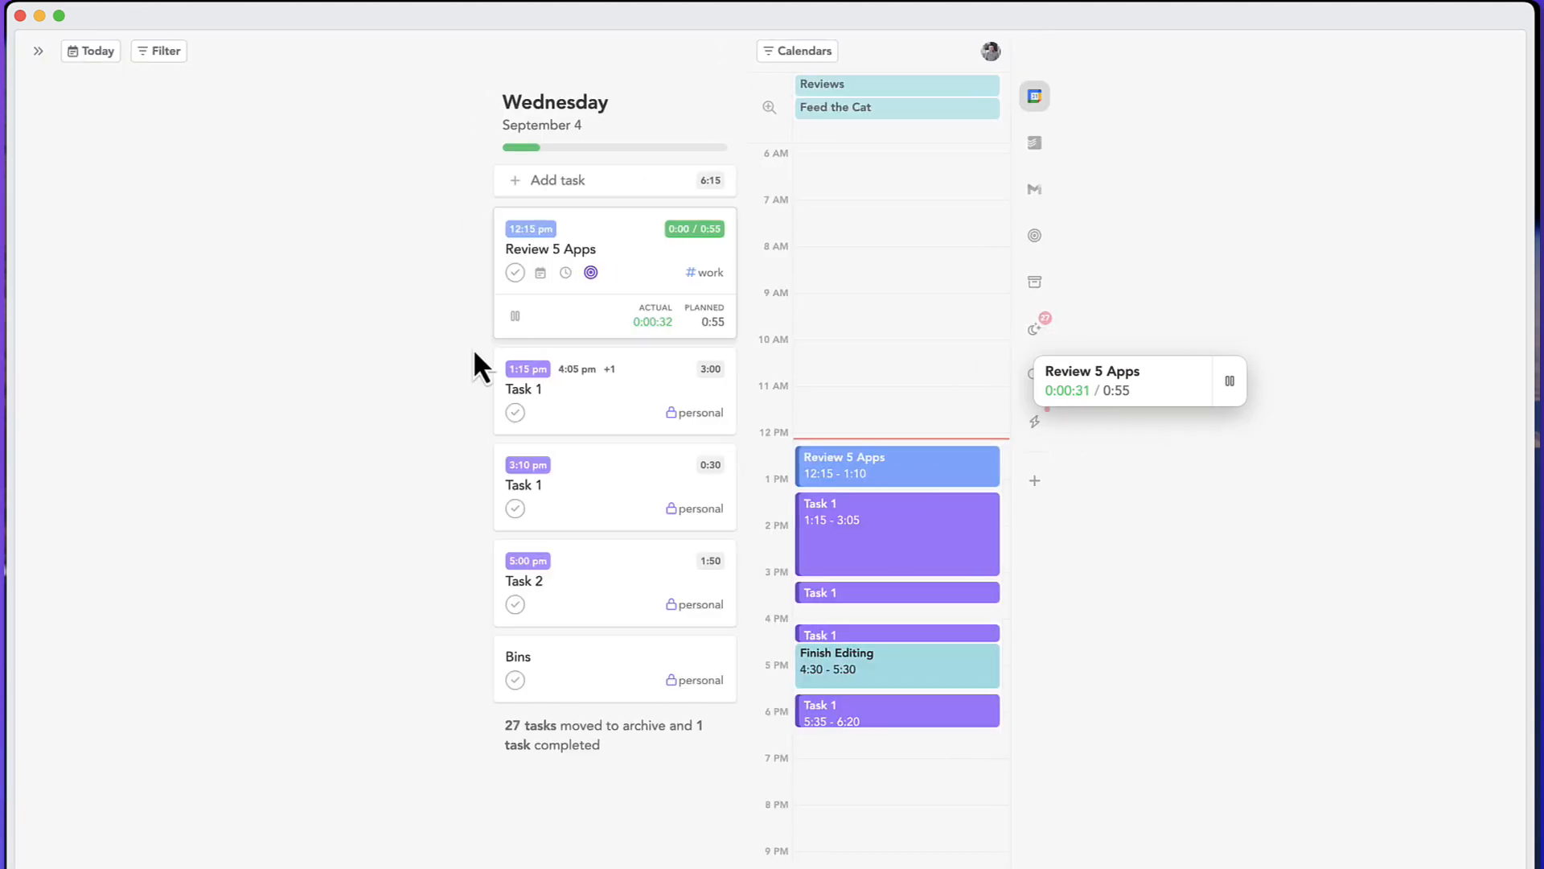
mouse_move(1131, 379)
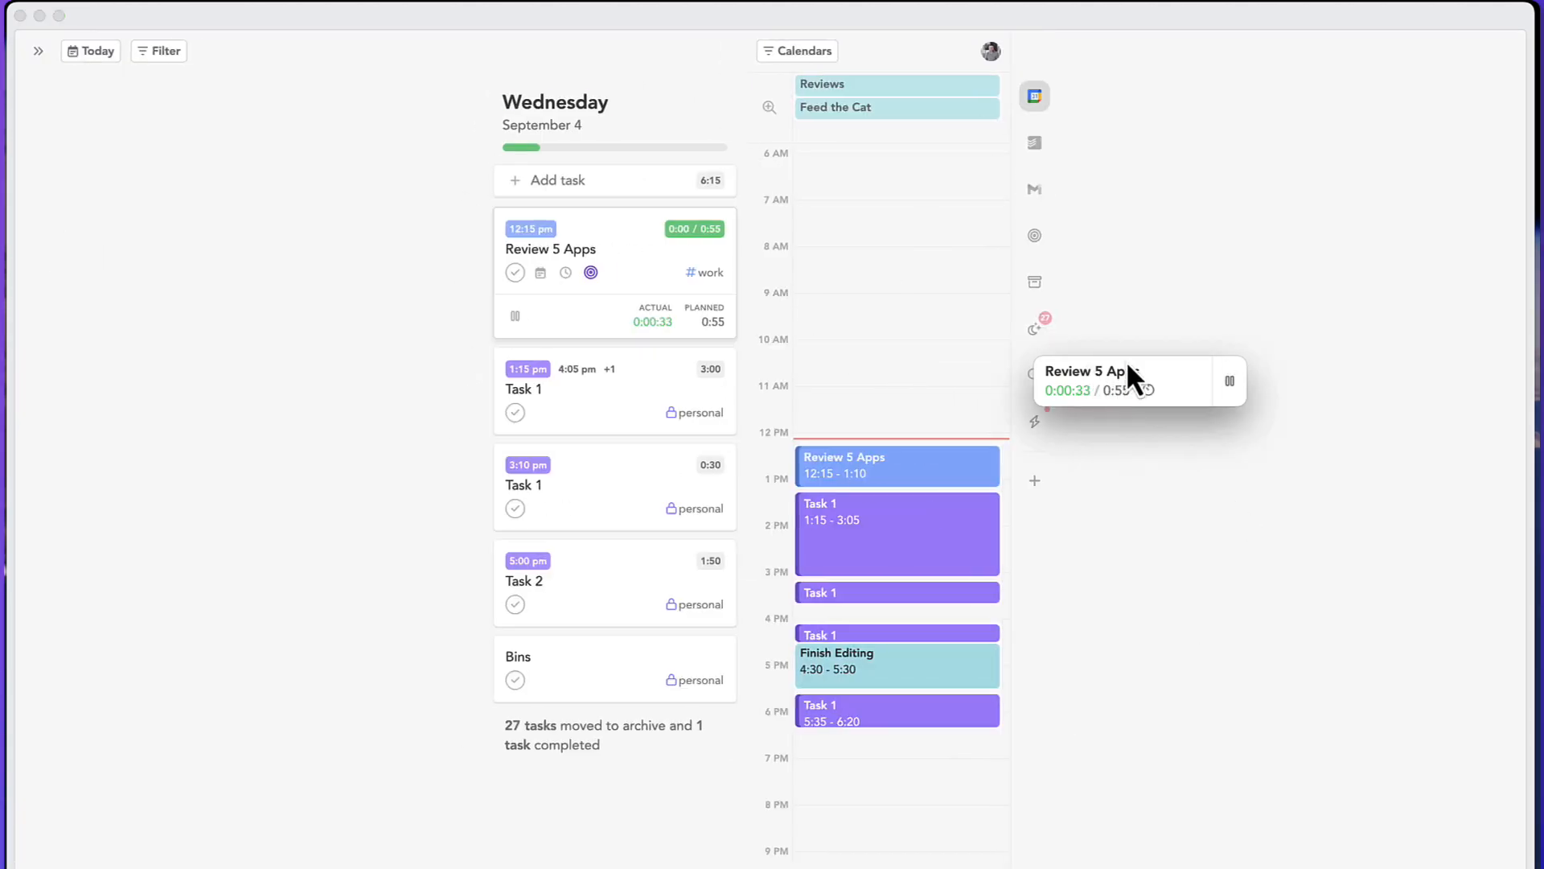
left_click(37, 50)
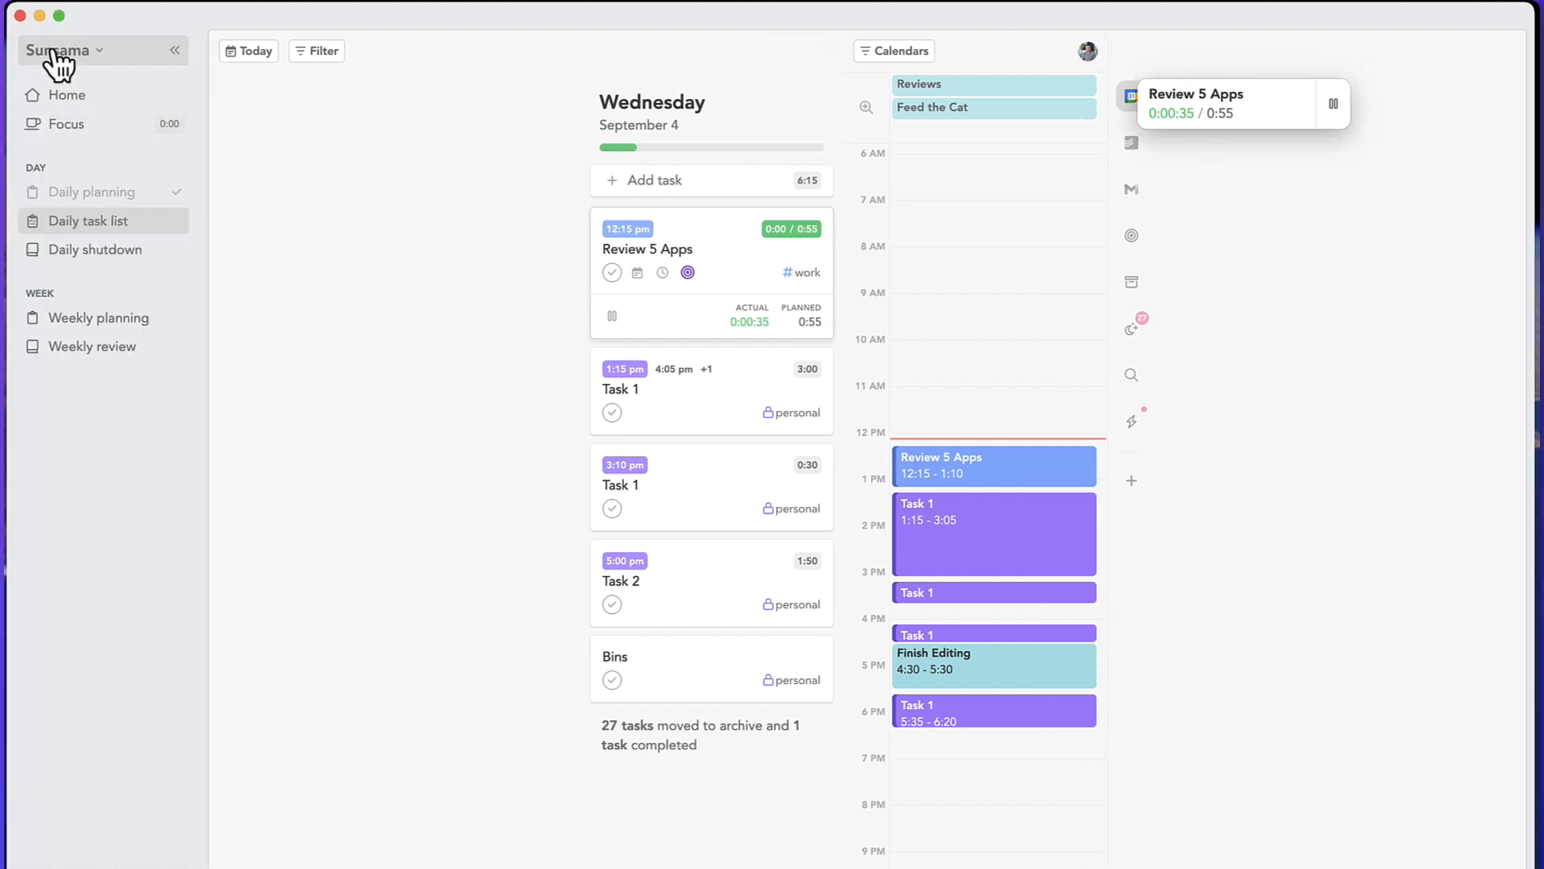
mouse_move(441, 279)
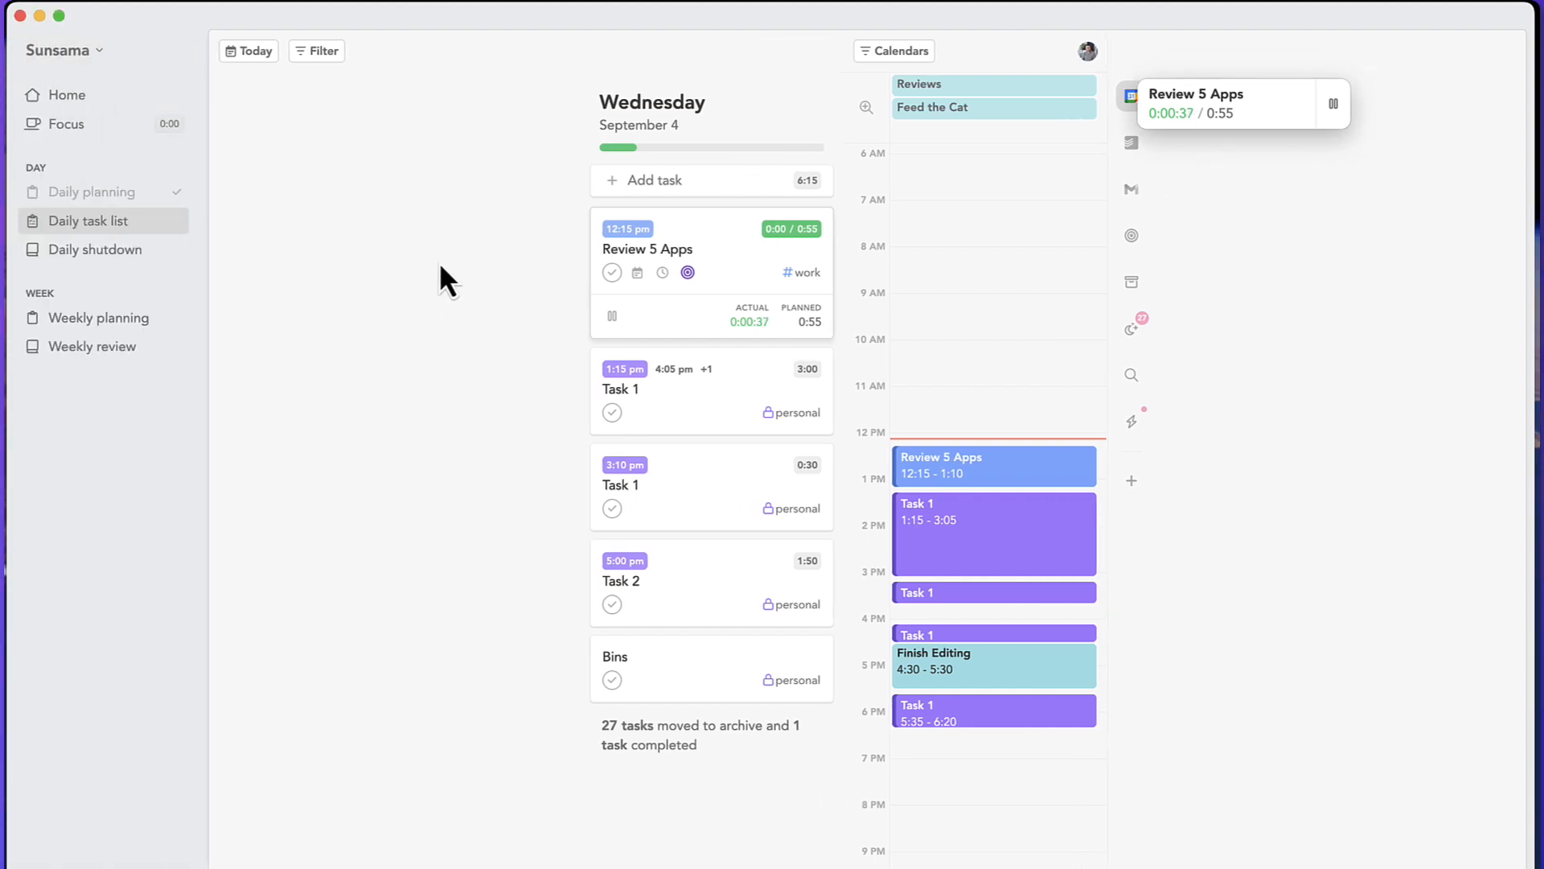
left_click(656, 178)
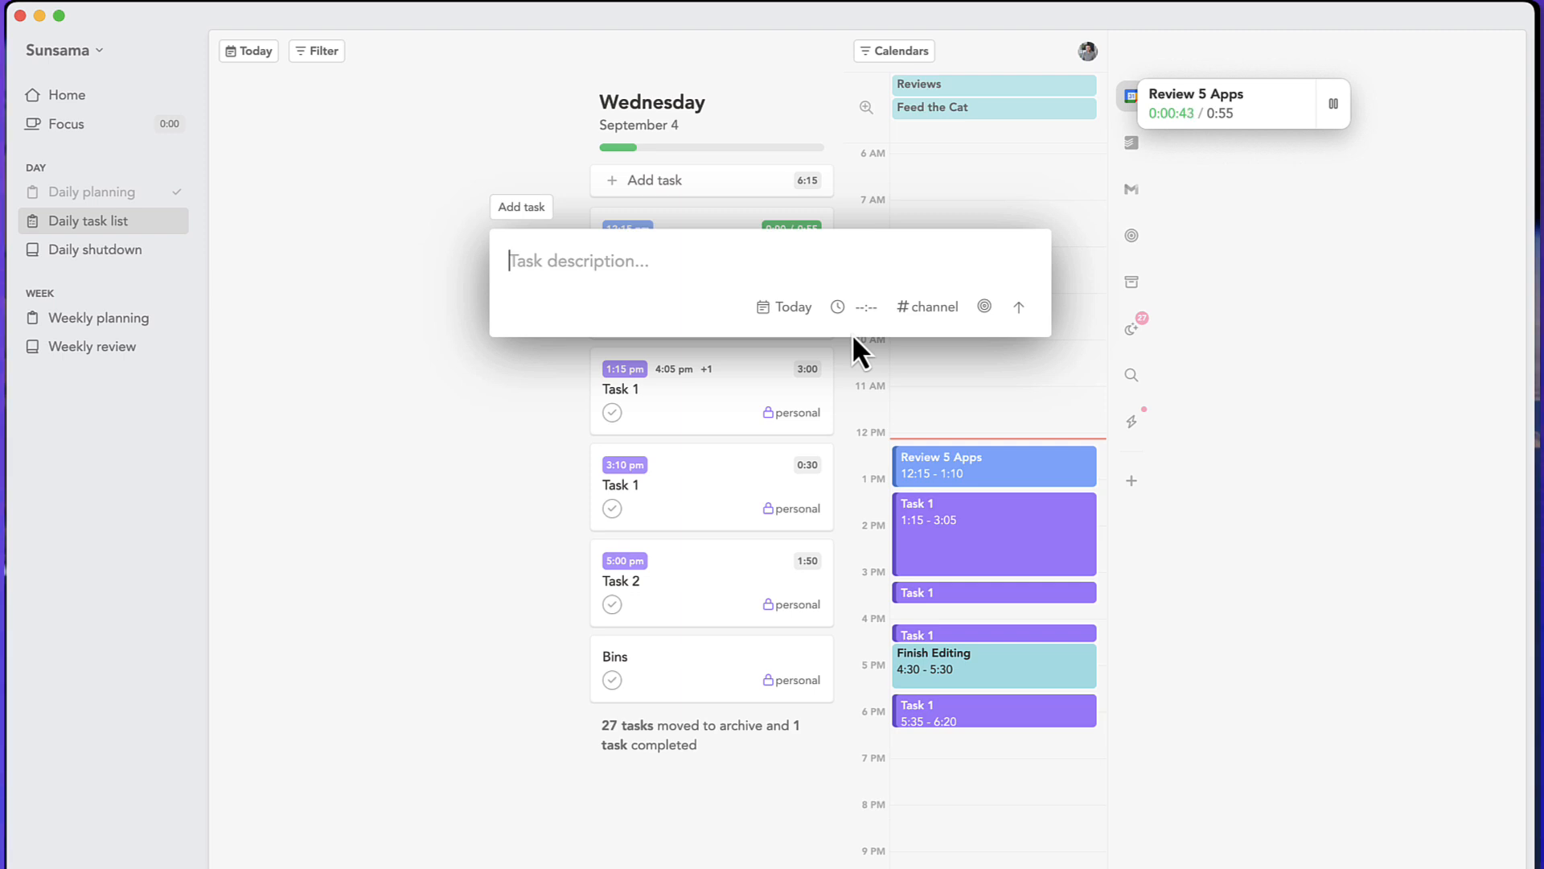
type("Task")
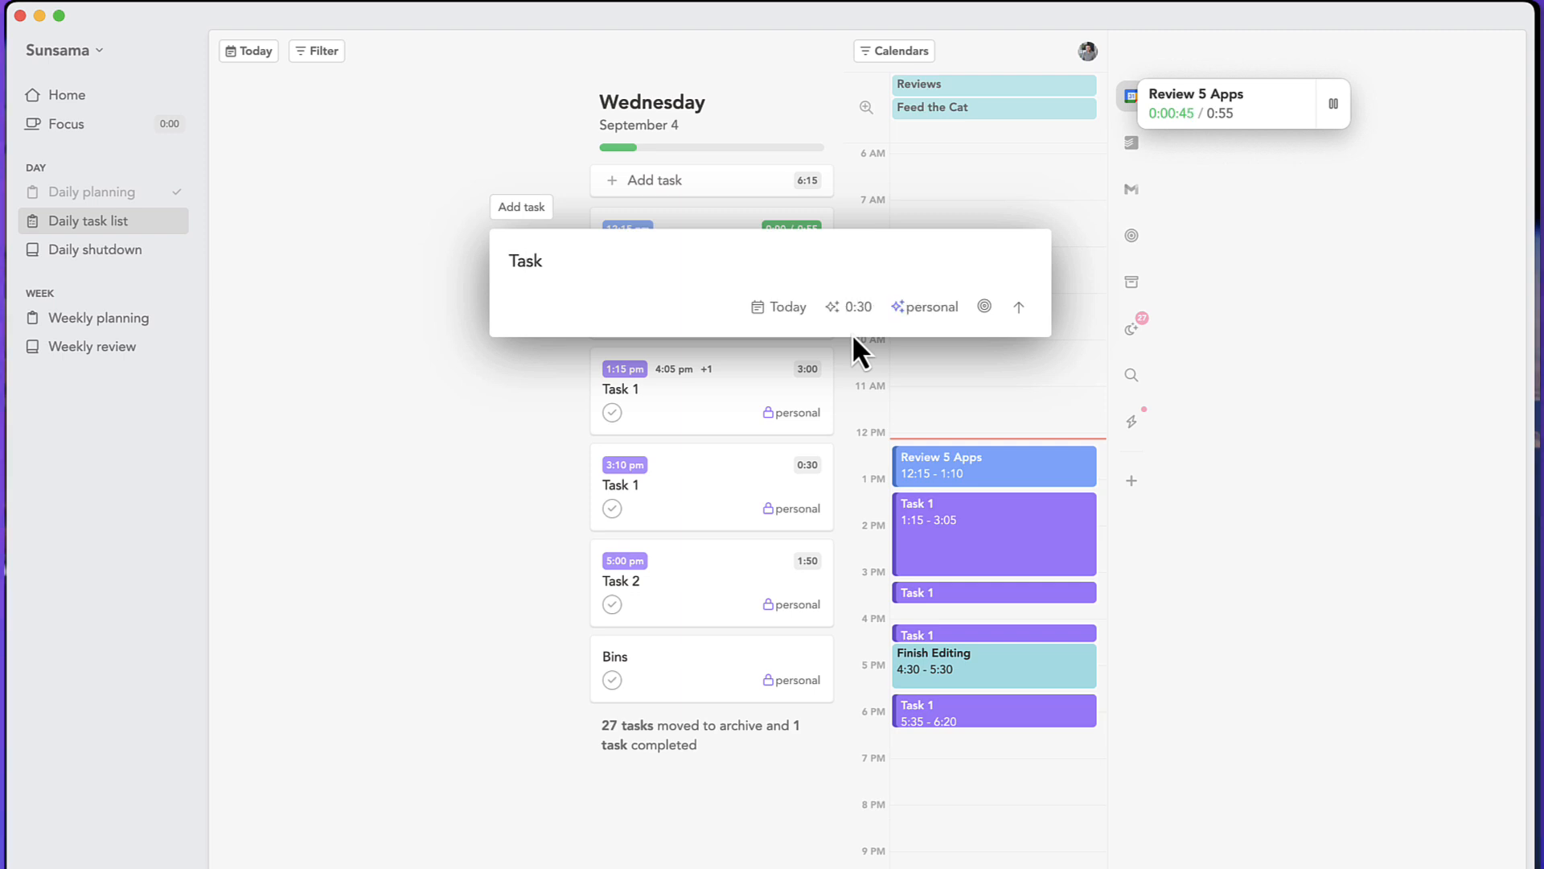
mouse_move(1067, 431)
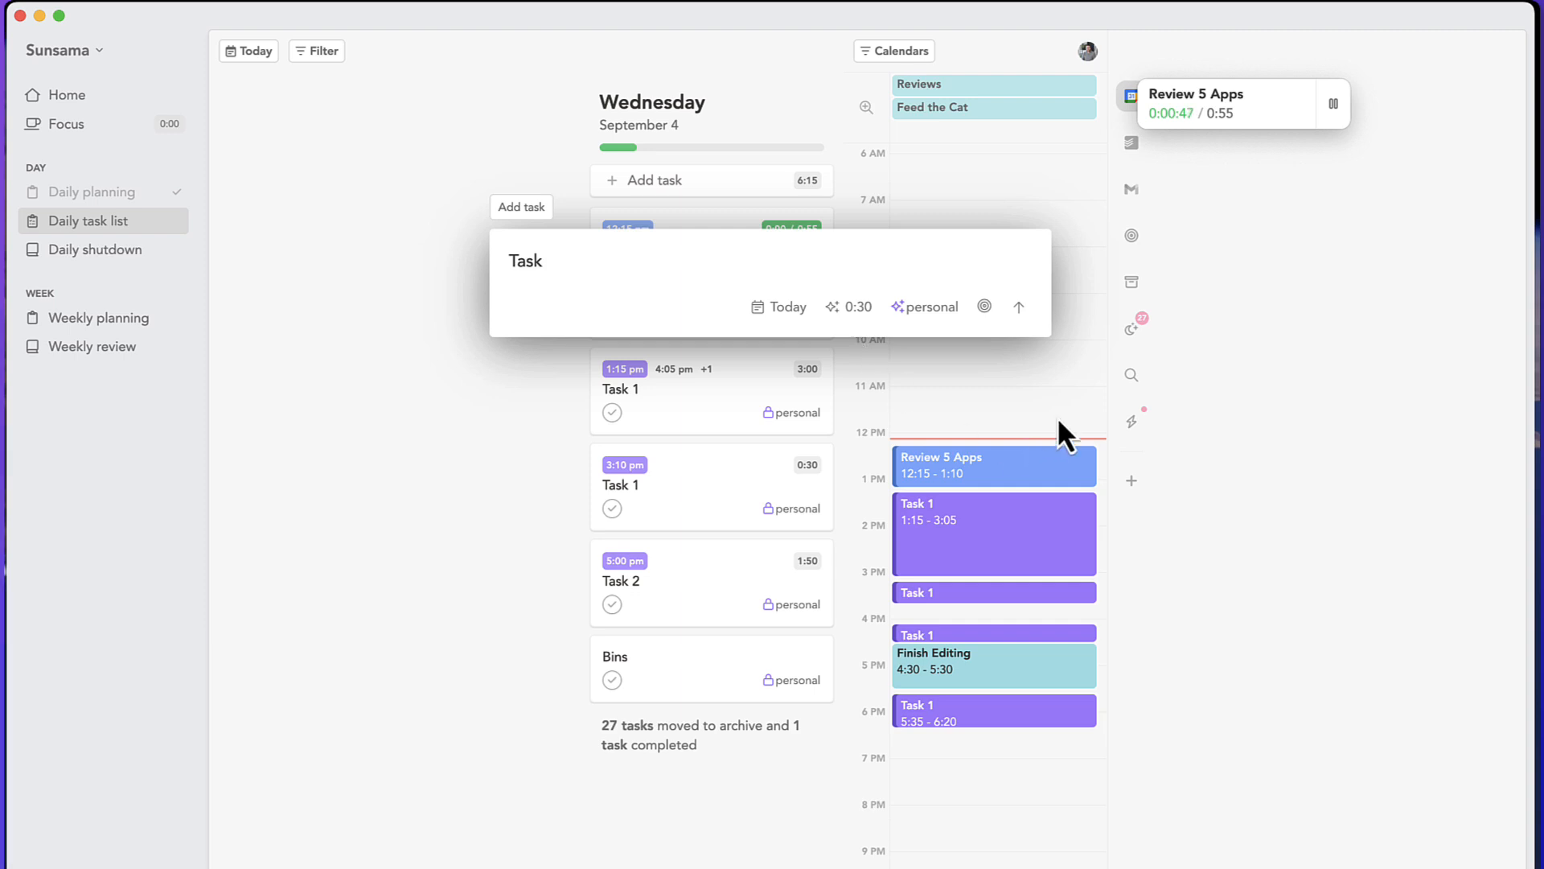
mouse_move(853, 306)
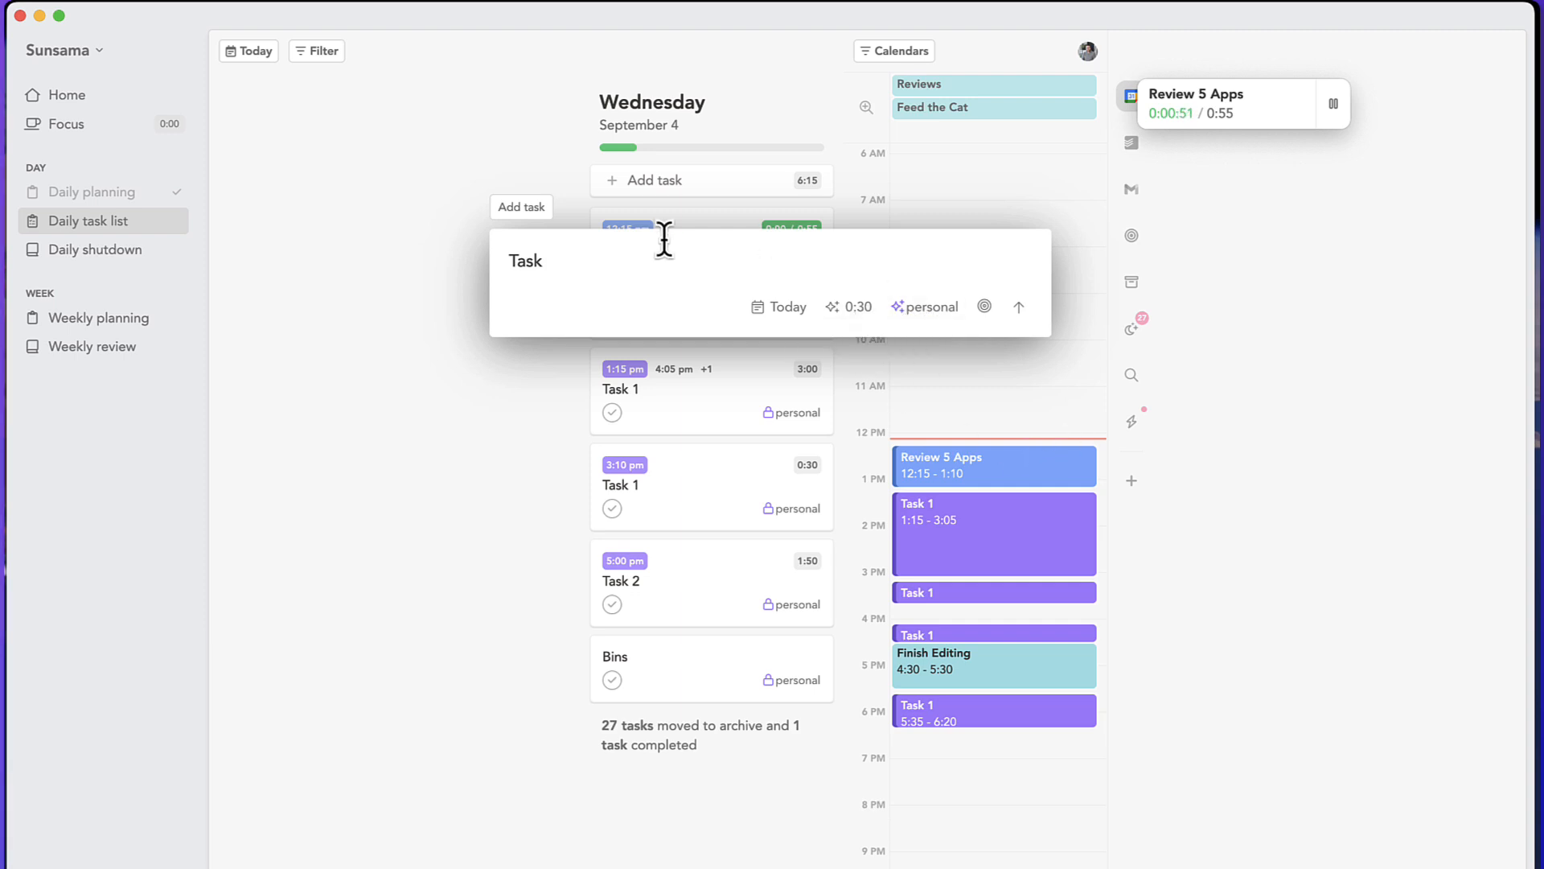
type("Feed")
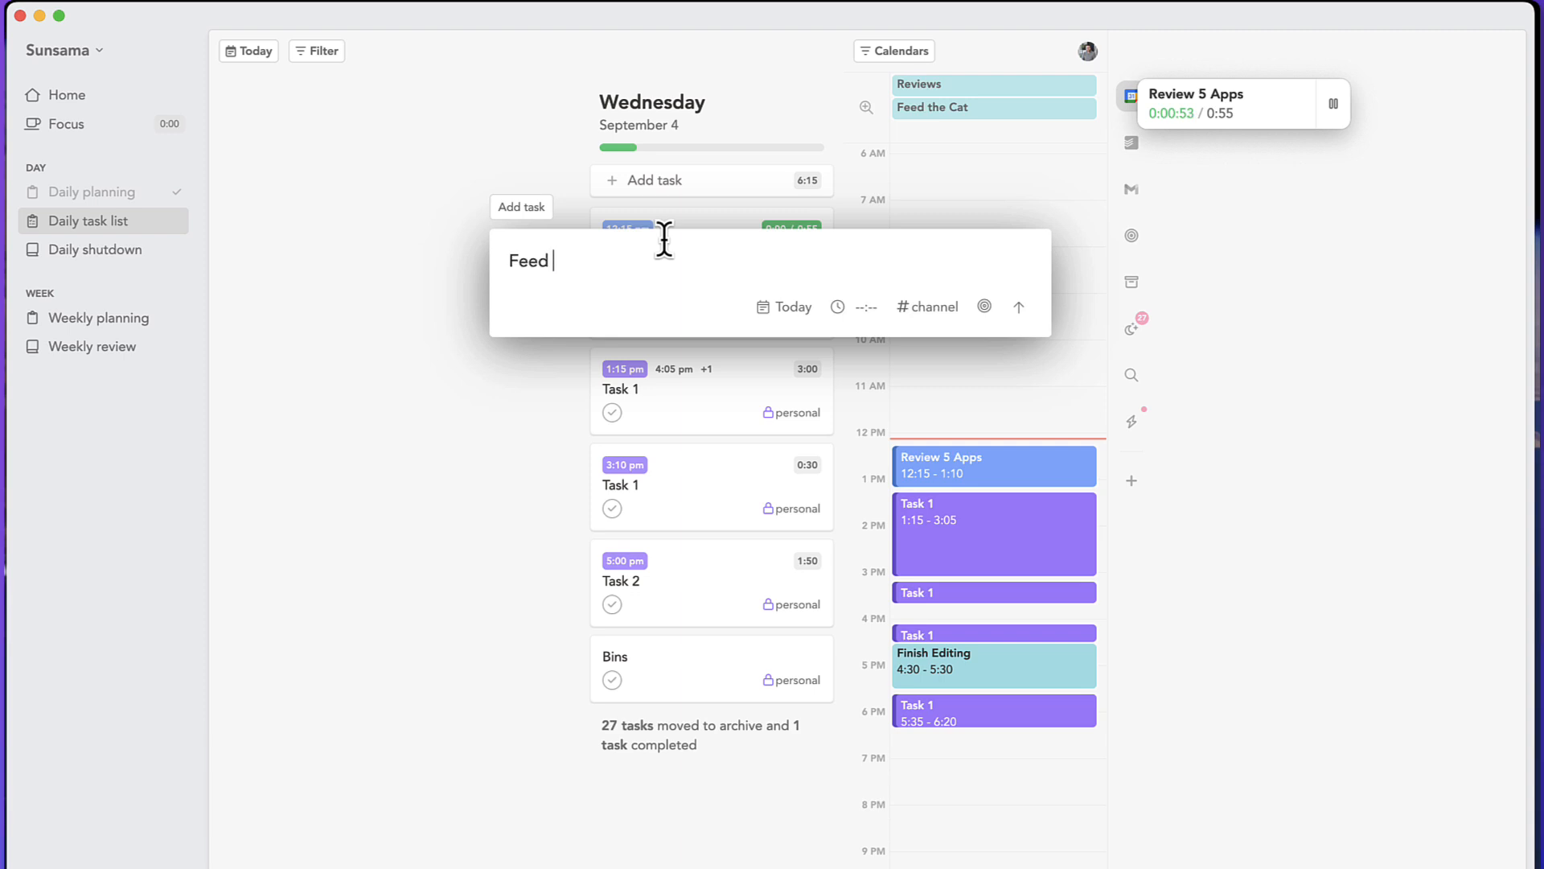
type("Cat")
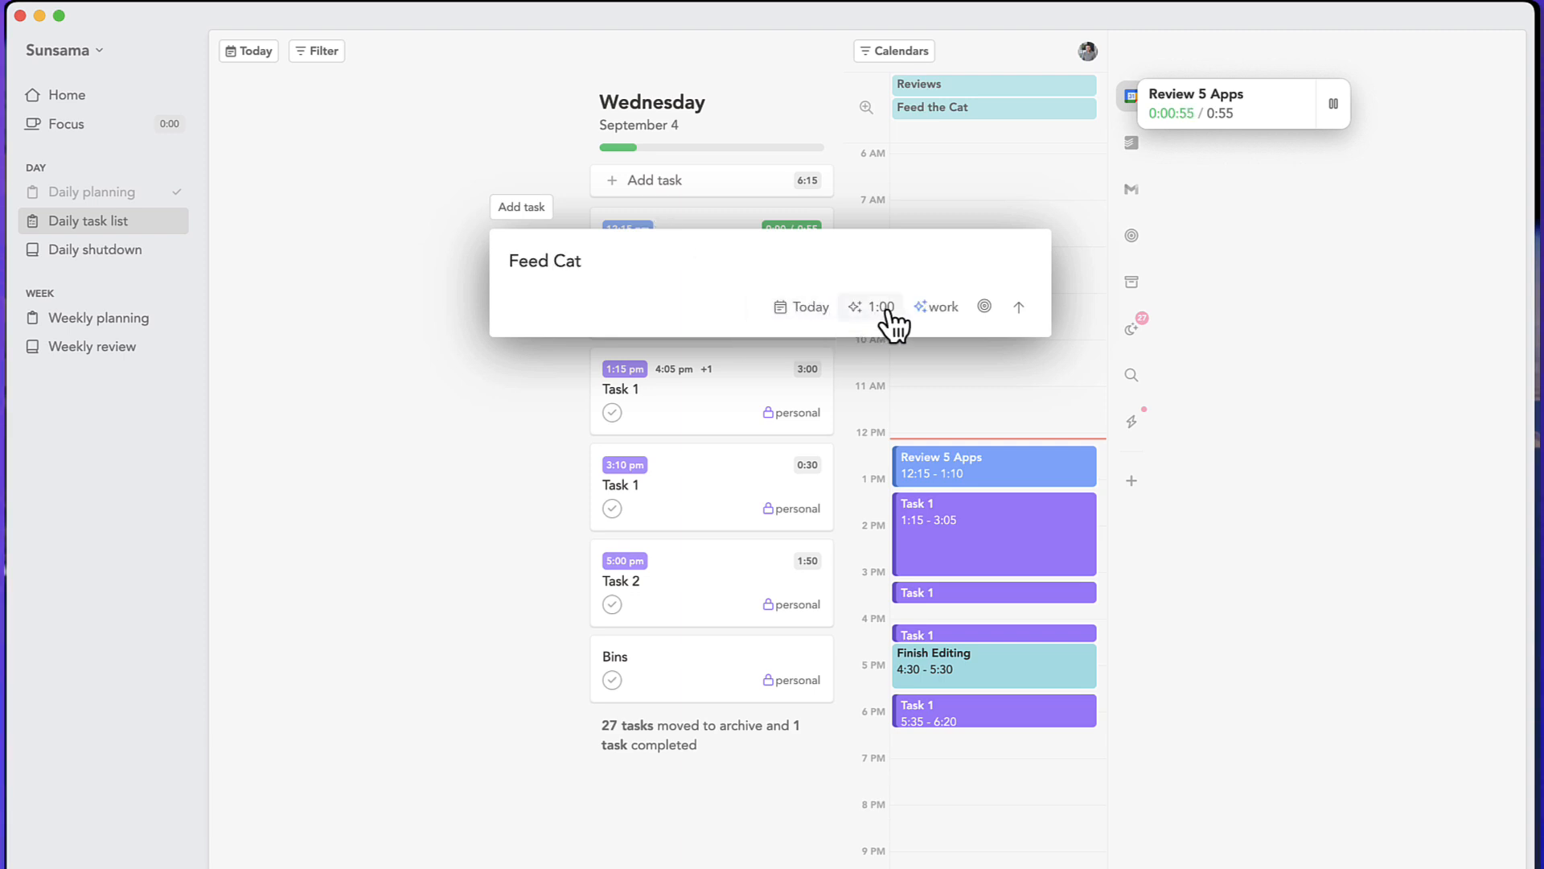
left_click(945, 306)
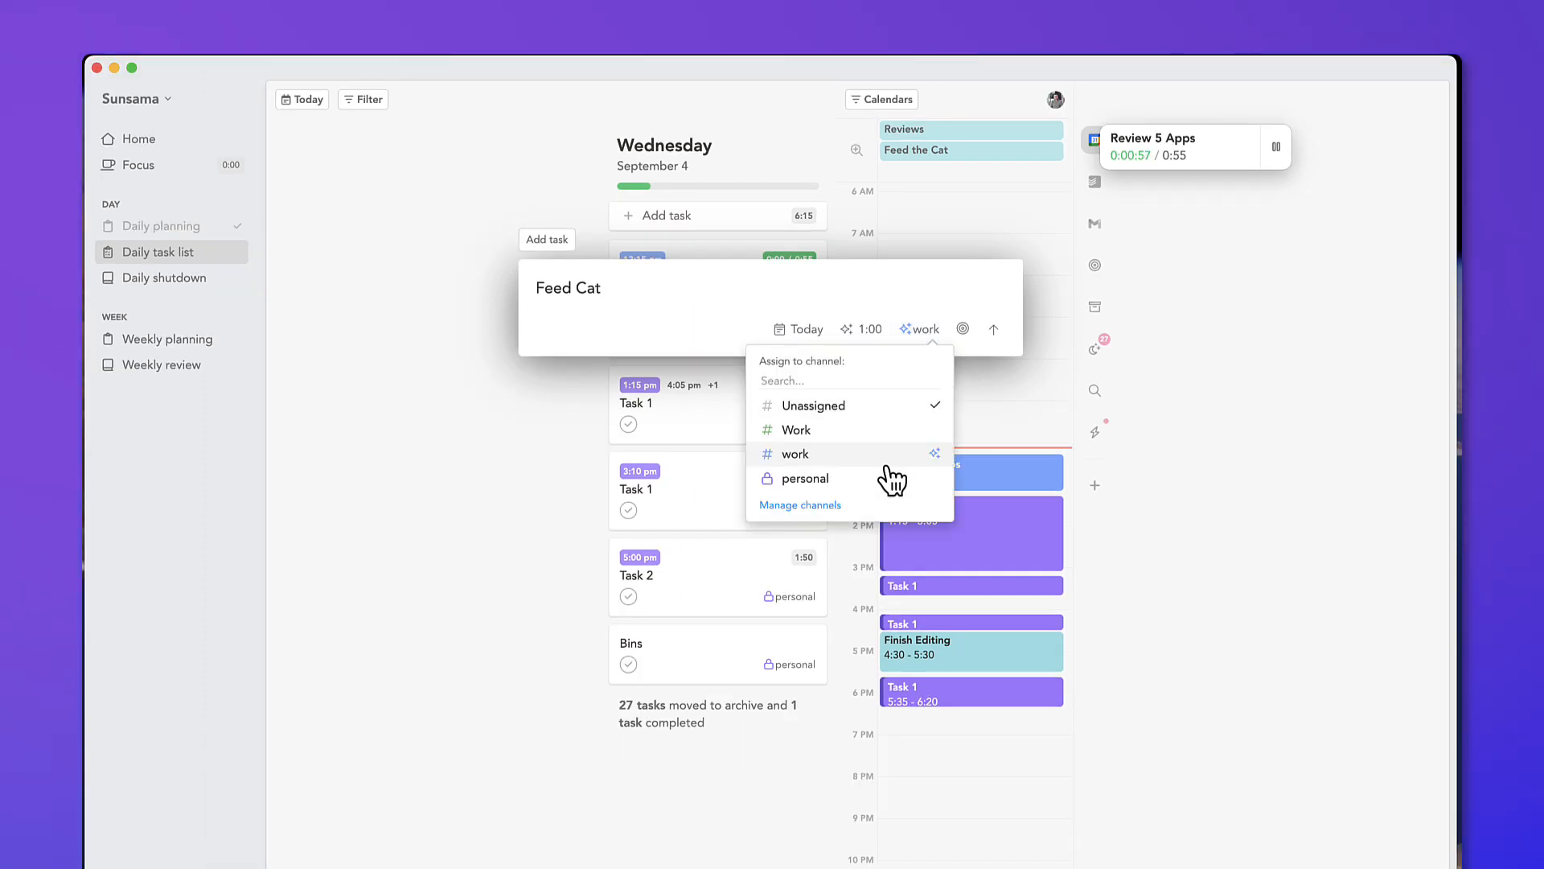
mouse_move(886, 479)
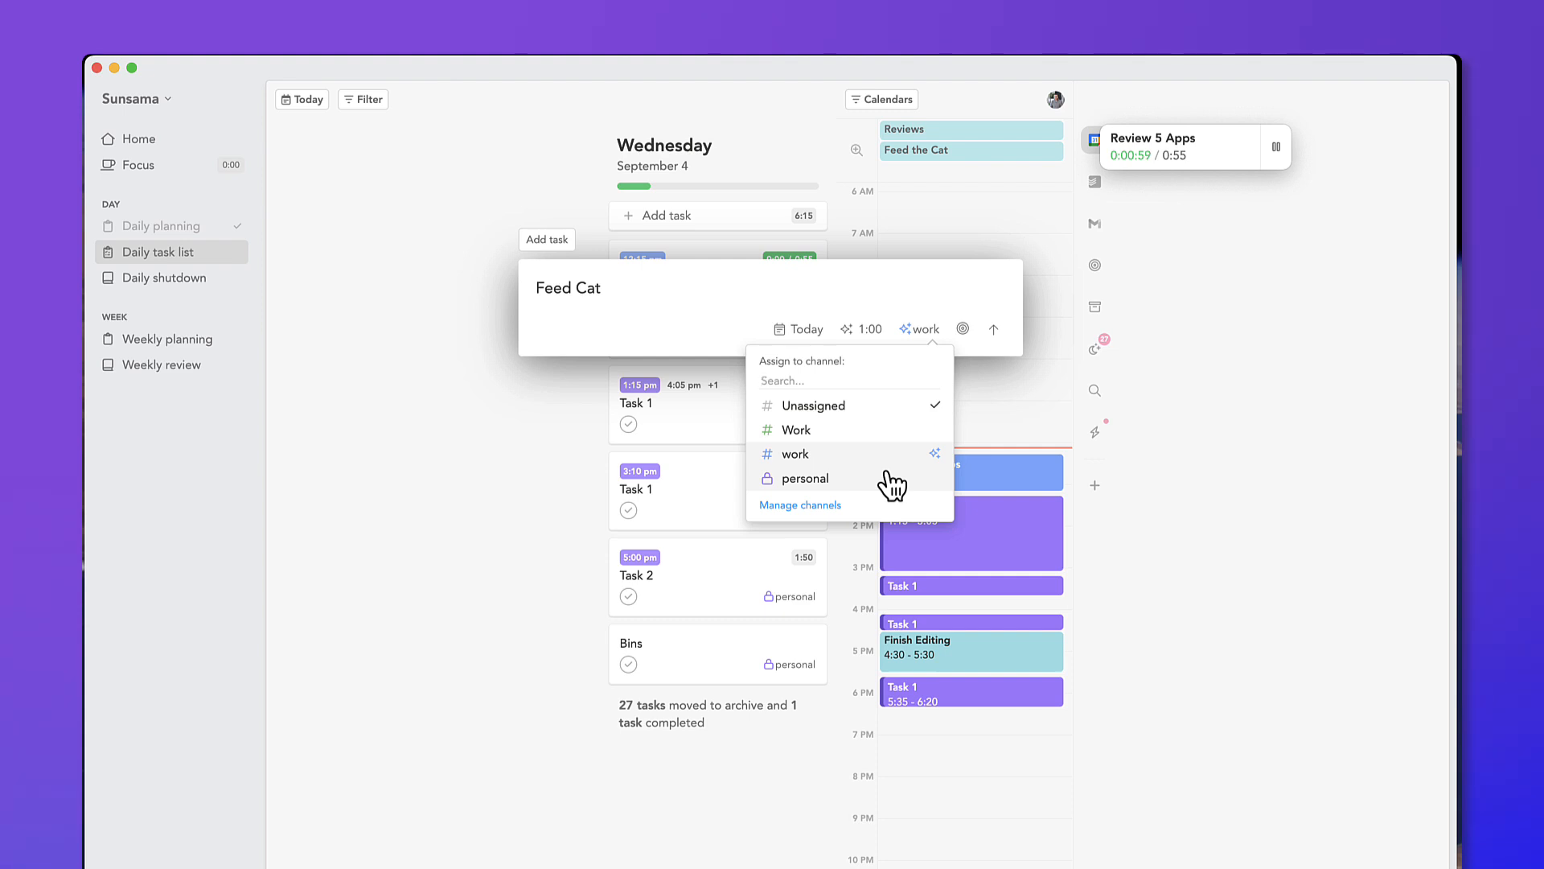
left_click(803, 479)
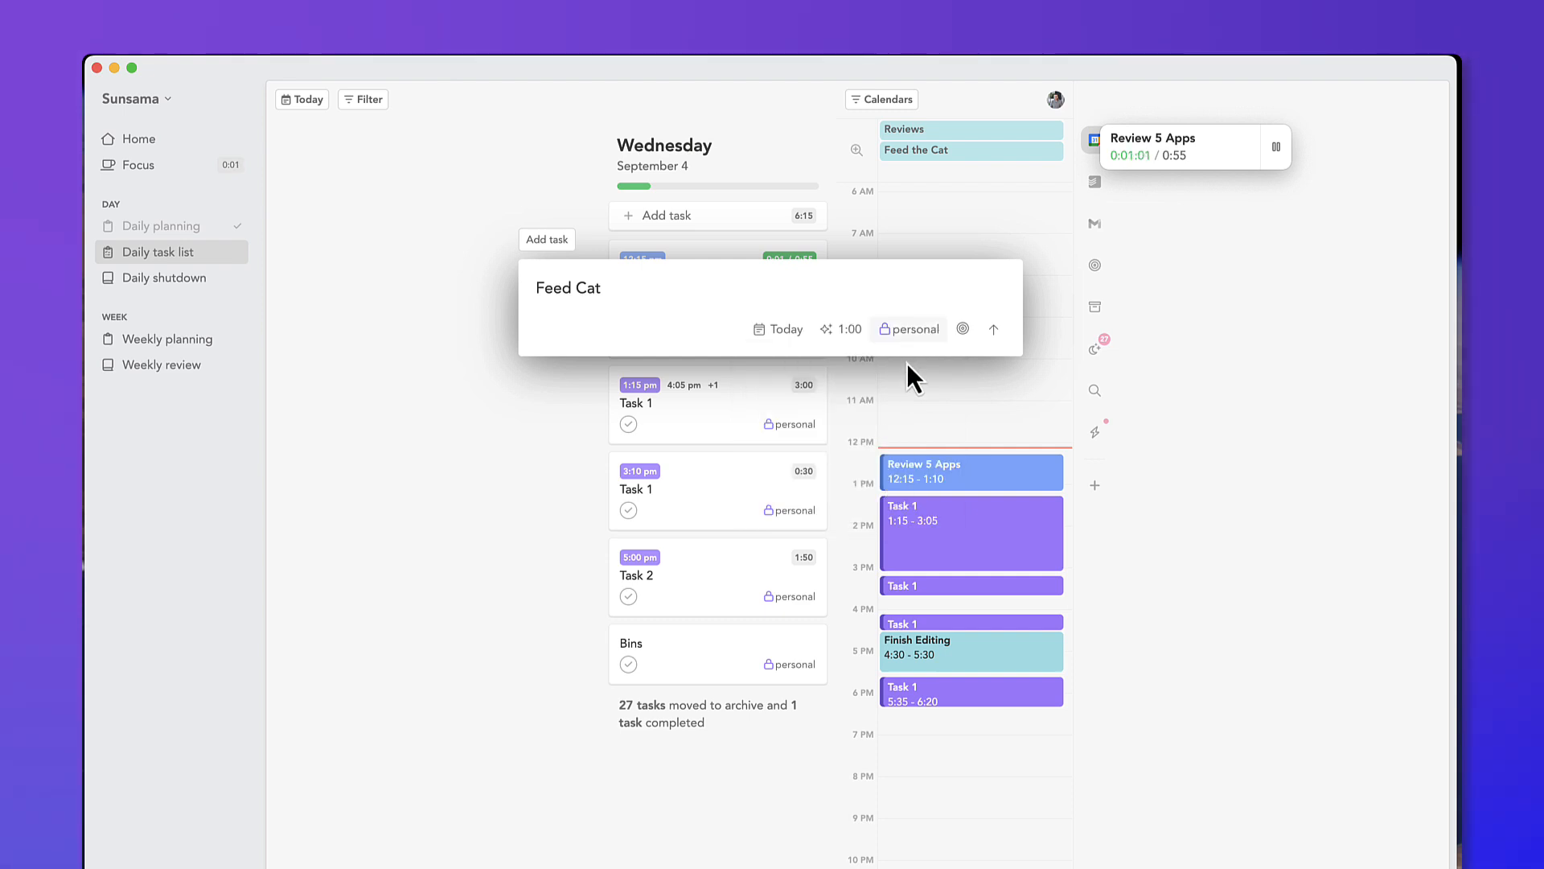
mouse_move(827, 328)
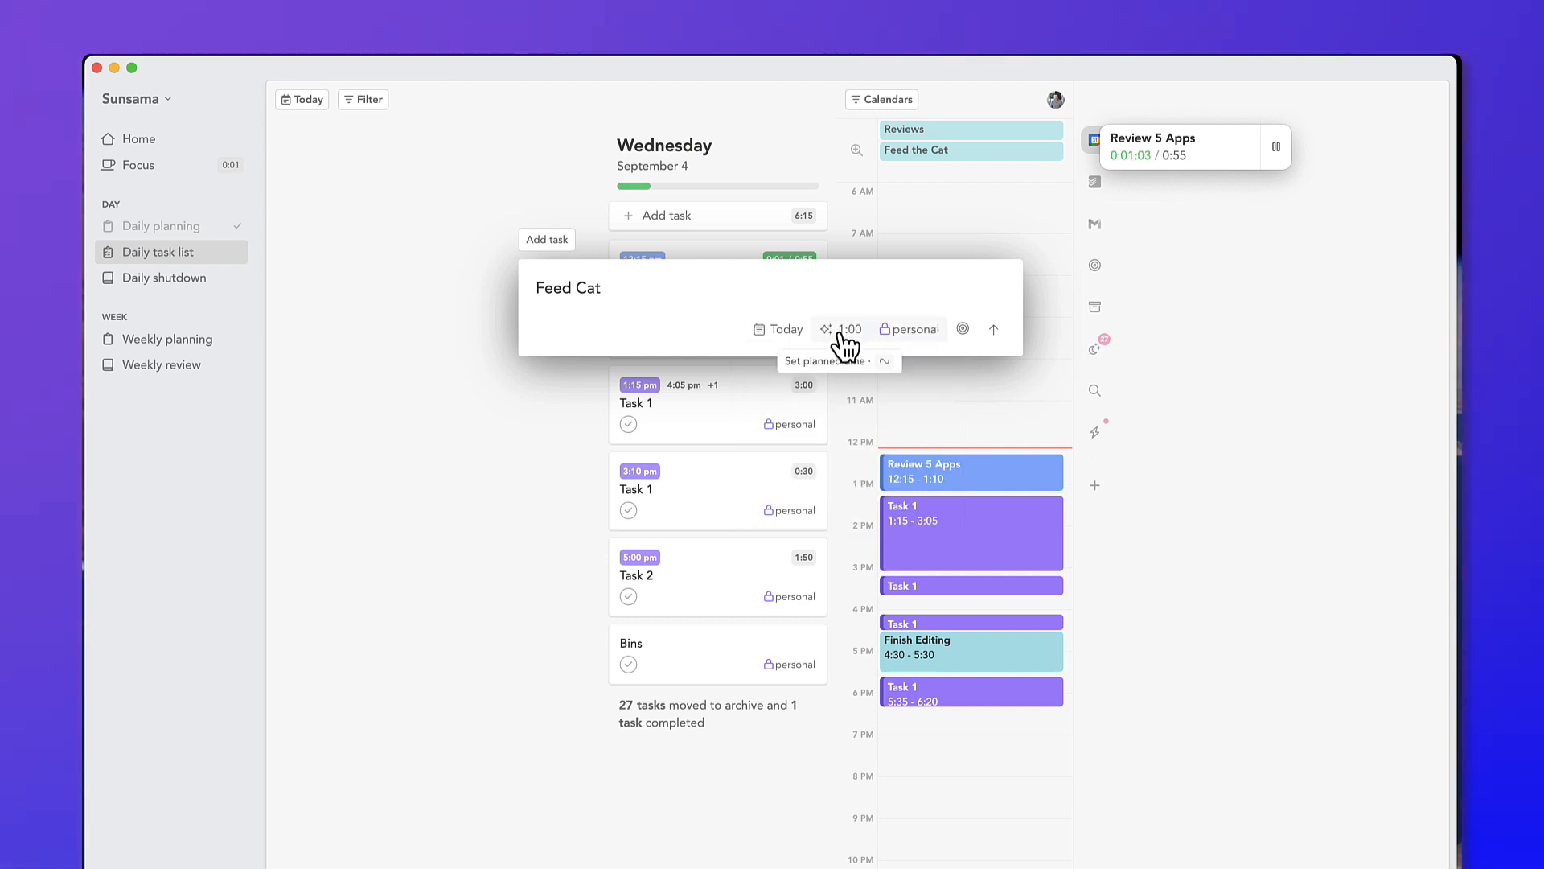
double_click(568, 286)
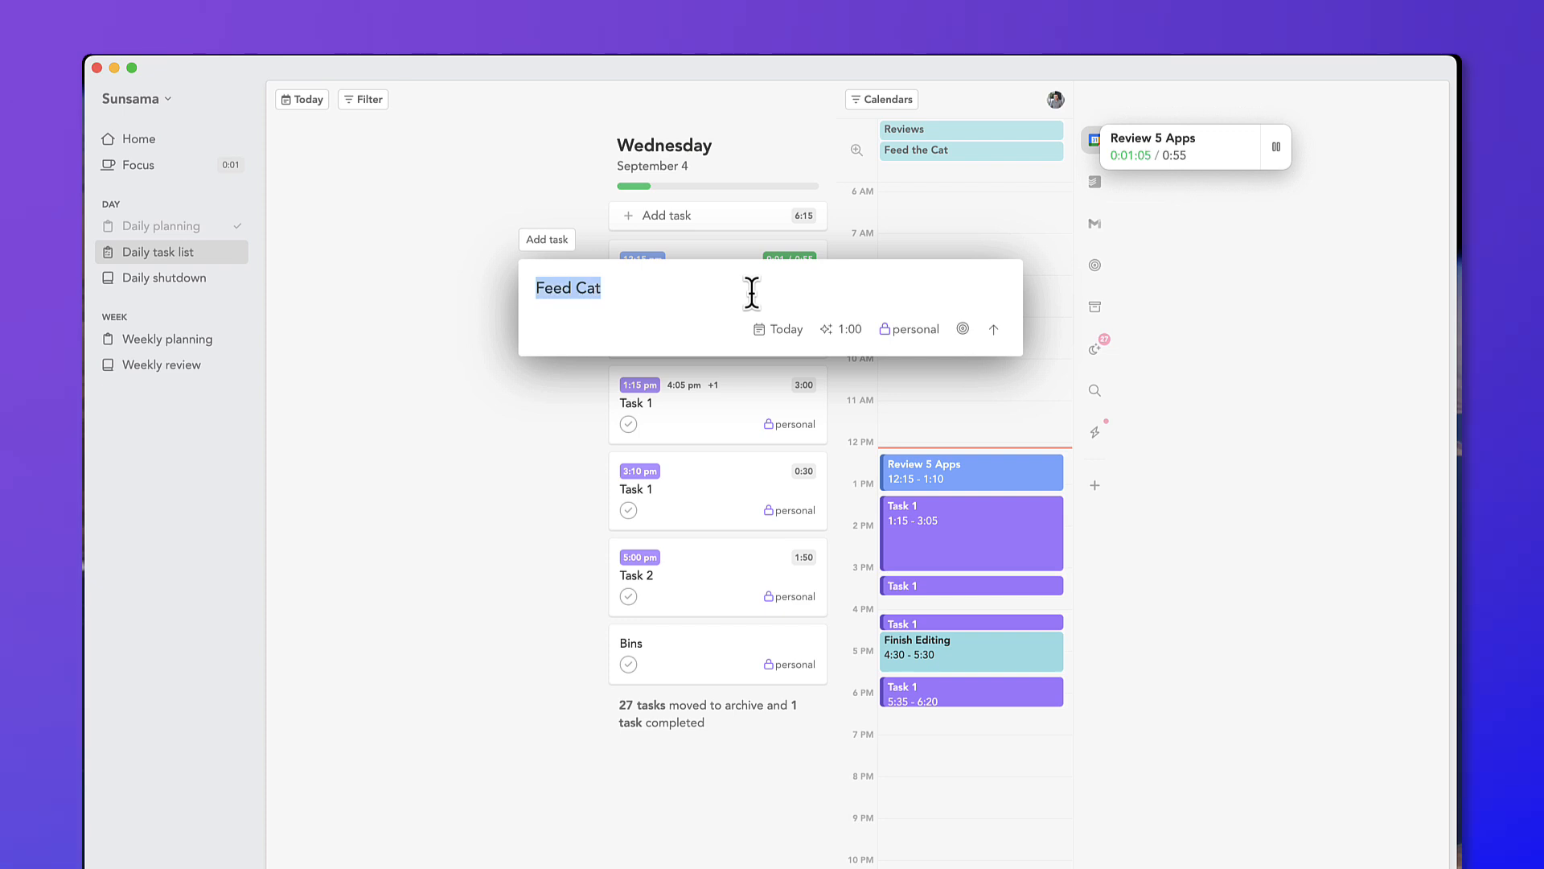
type("Write An")
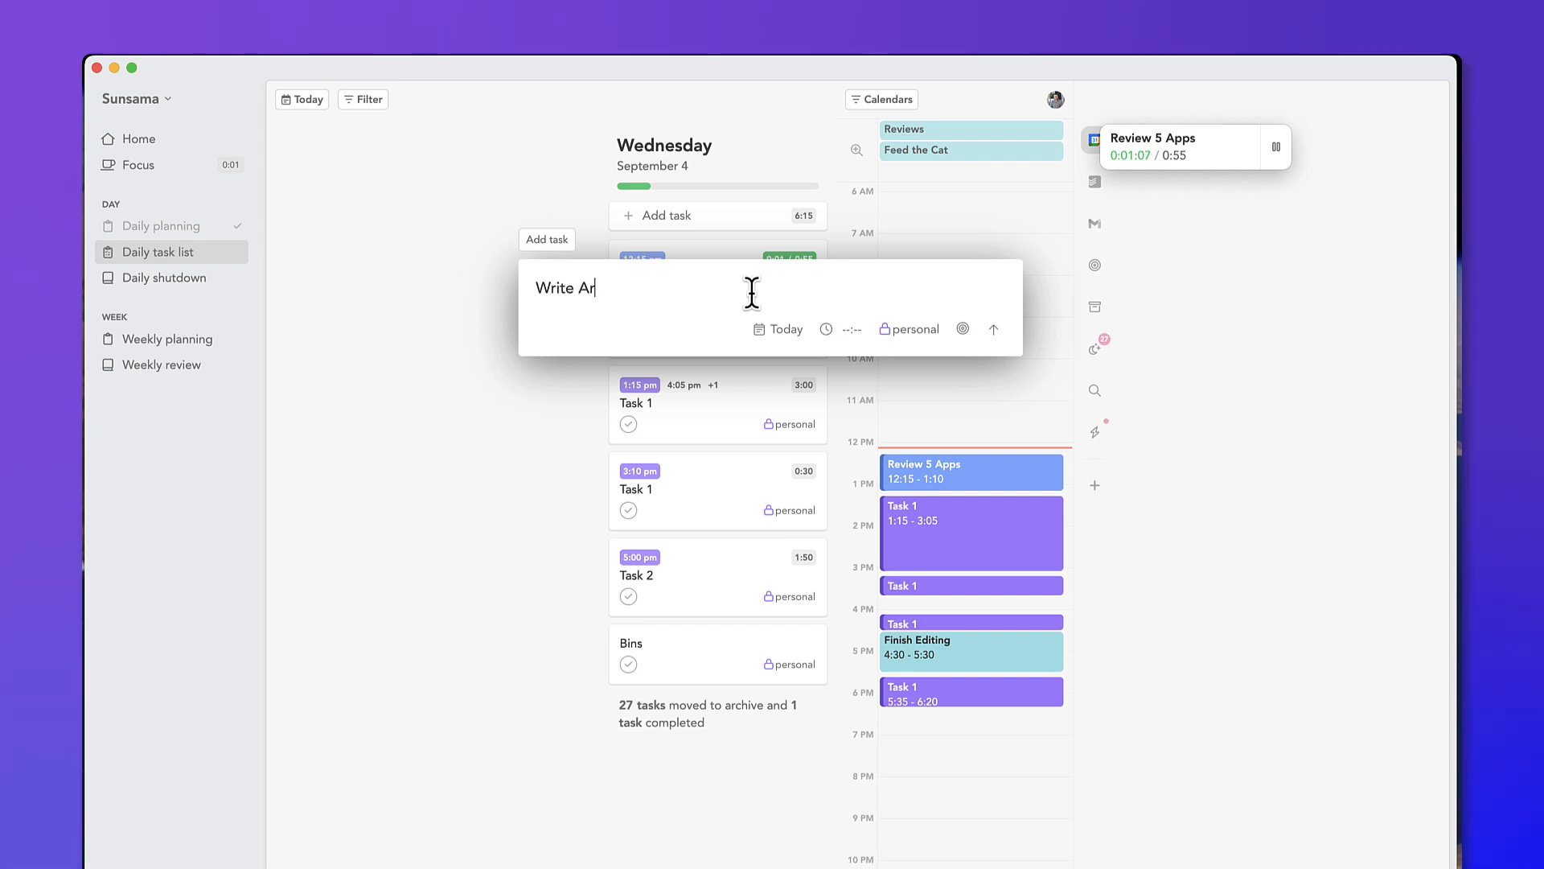
type("ticle")
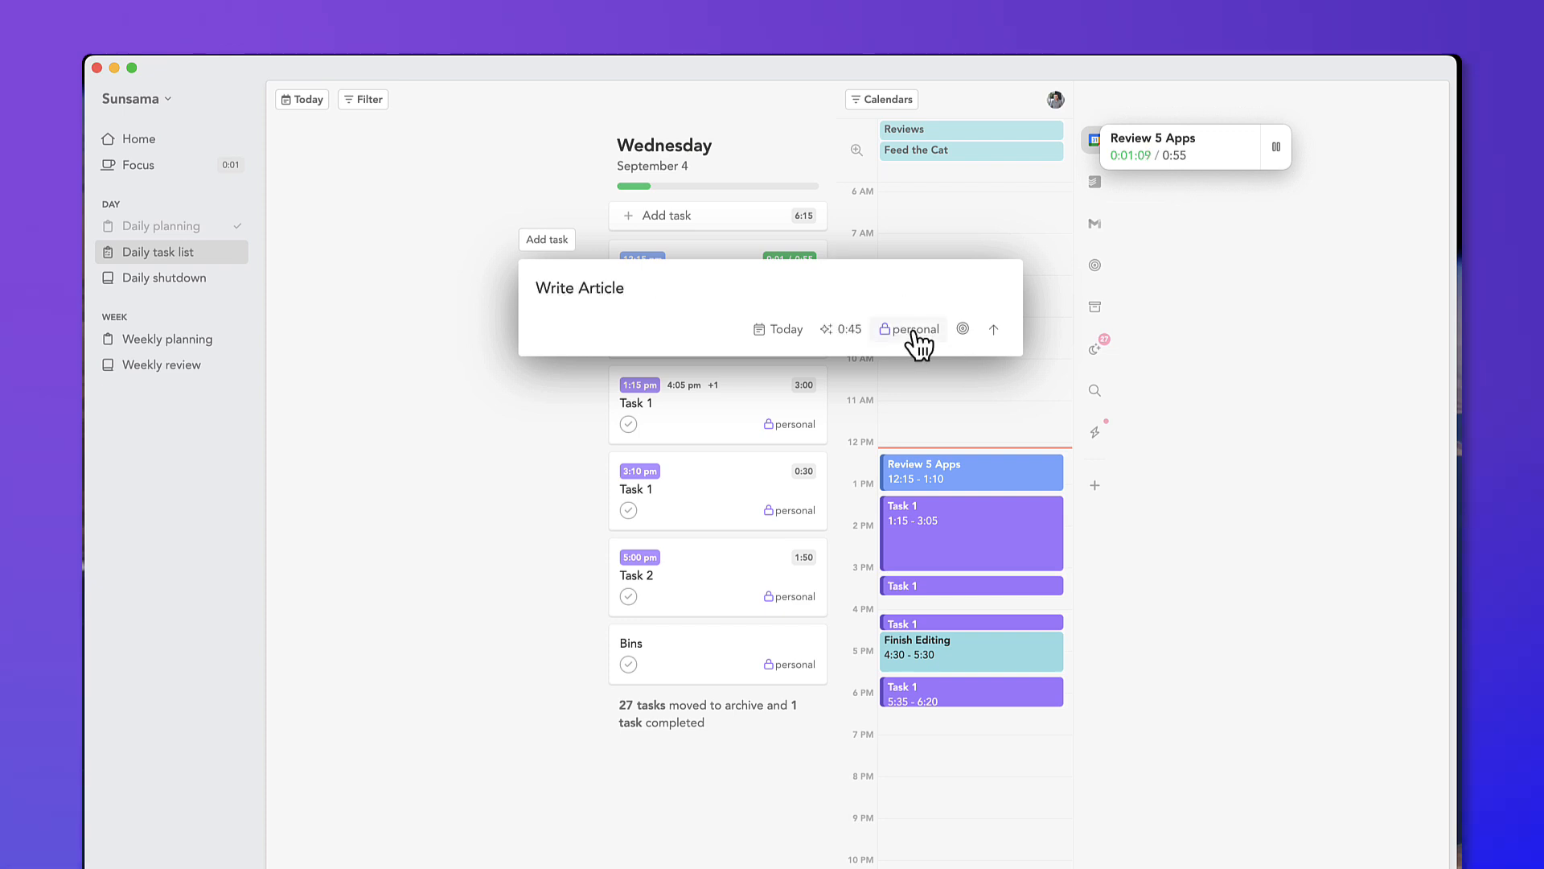
mouse_move(838, 339)
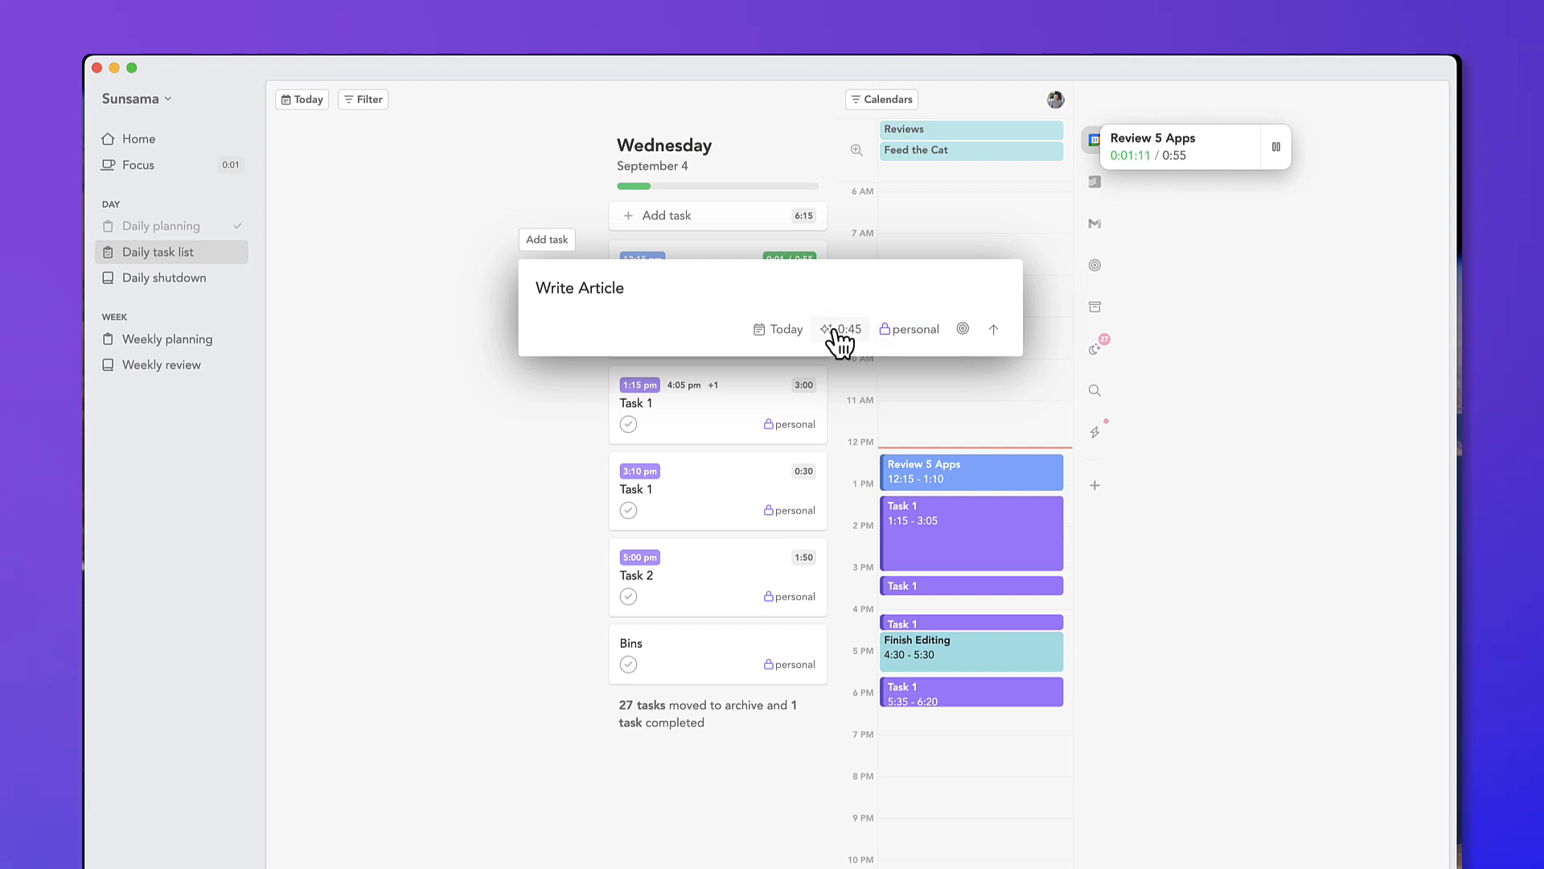
mouse_move(962, 303)
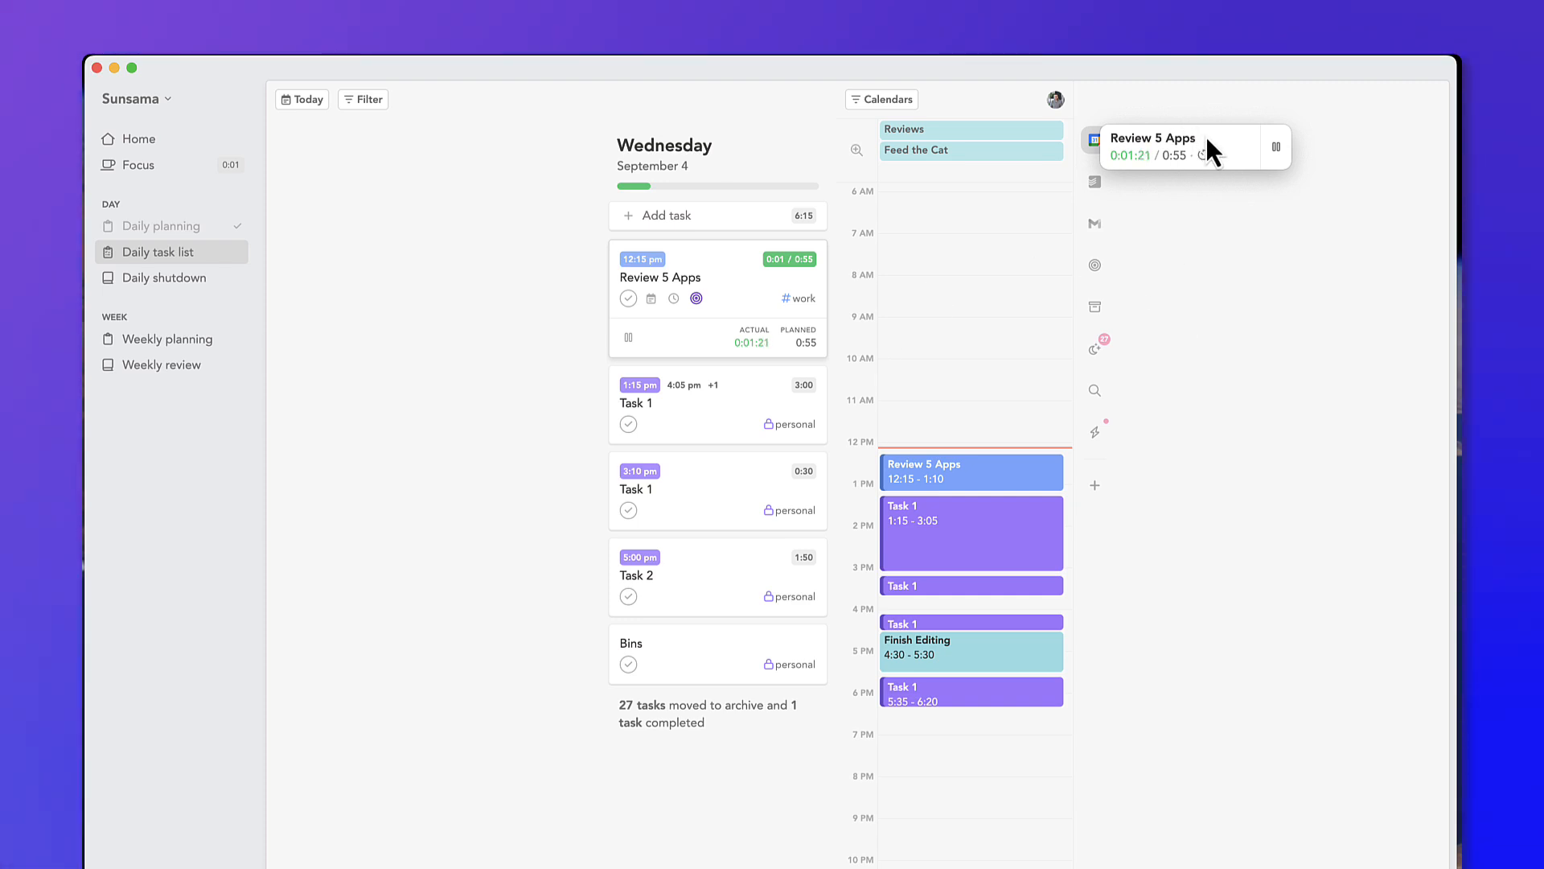
mouse_move(177, 286)
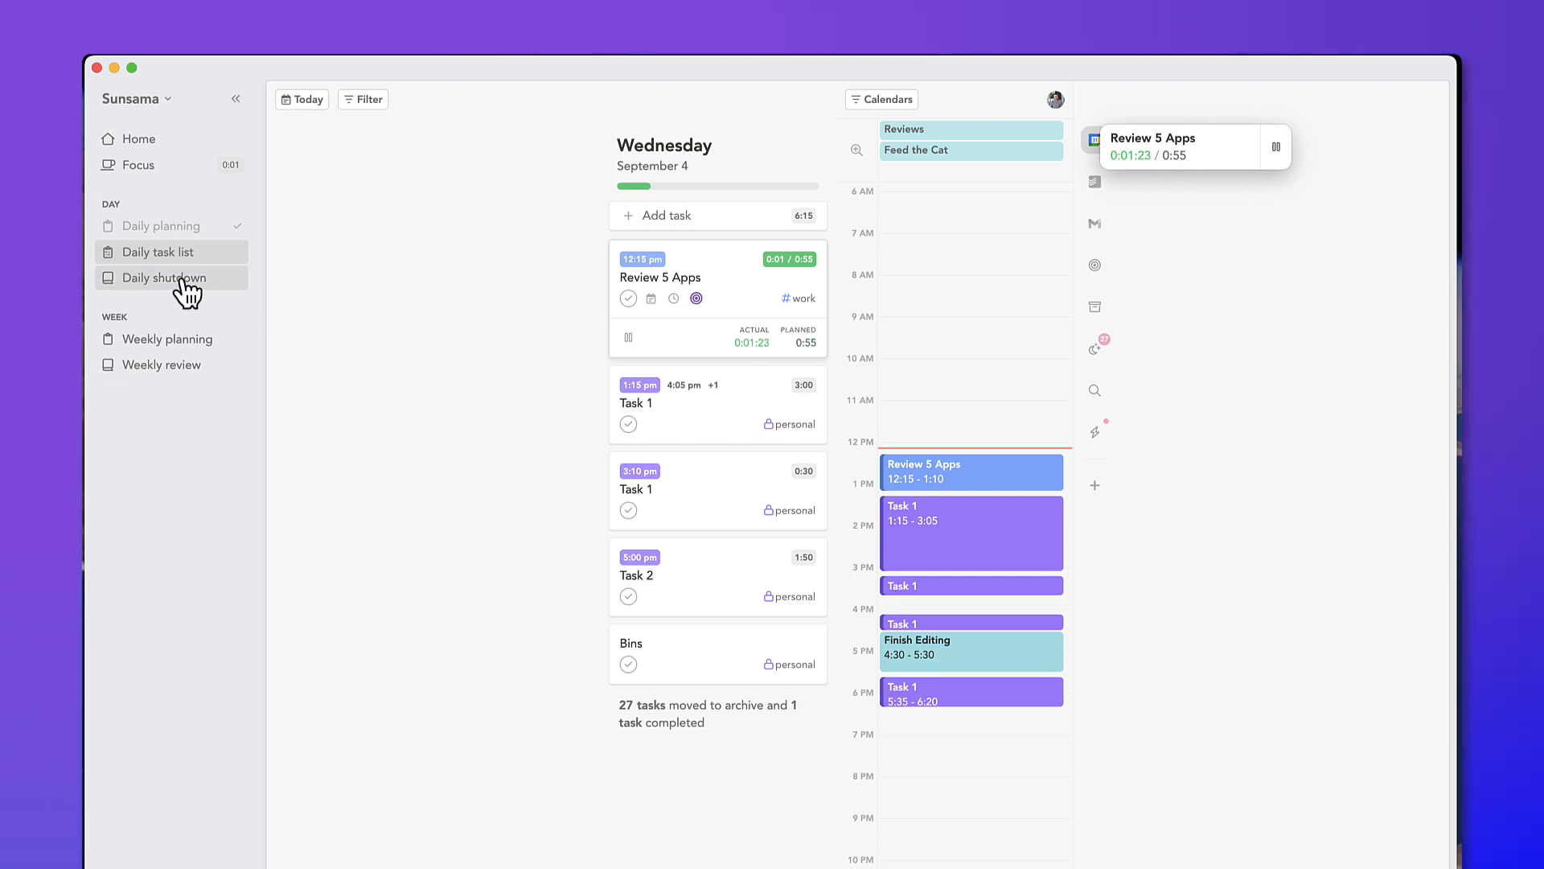
- Start Plan day from Home and set the preferred shutdown time to 4:45 pm
left_click(136, 138)
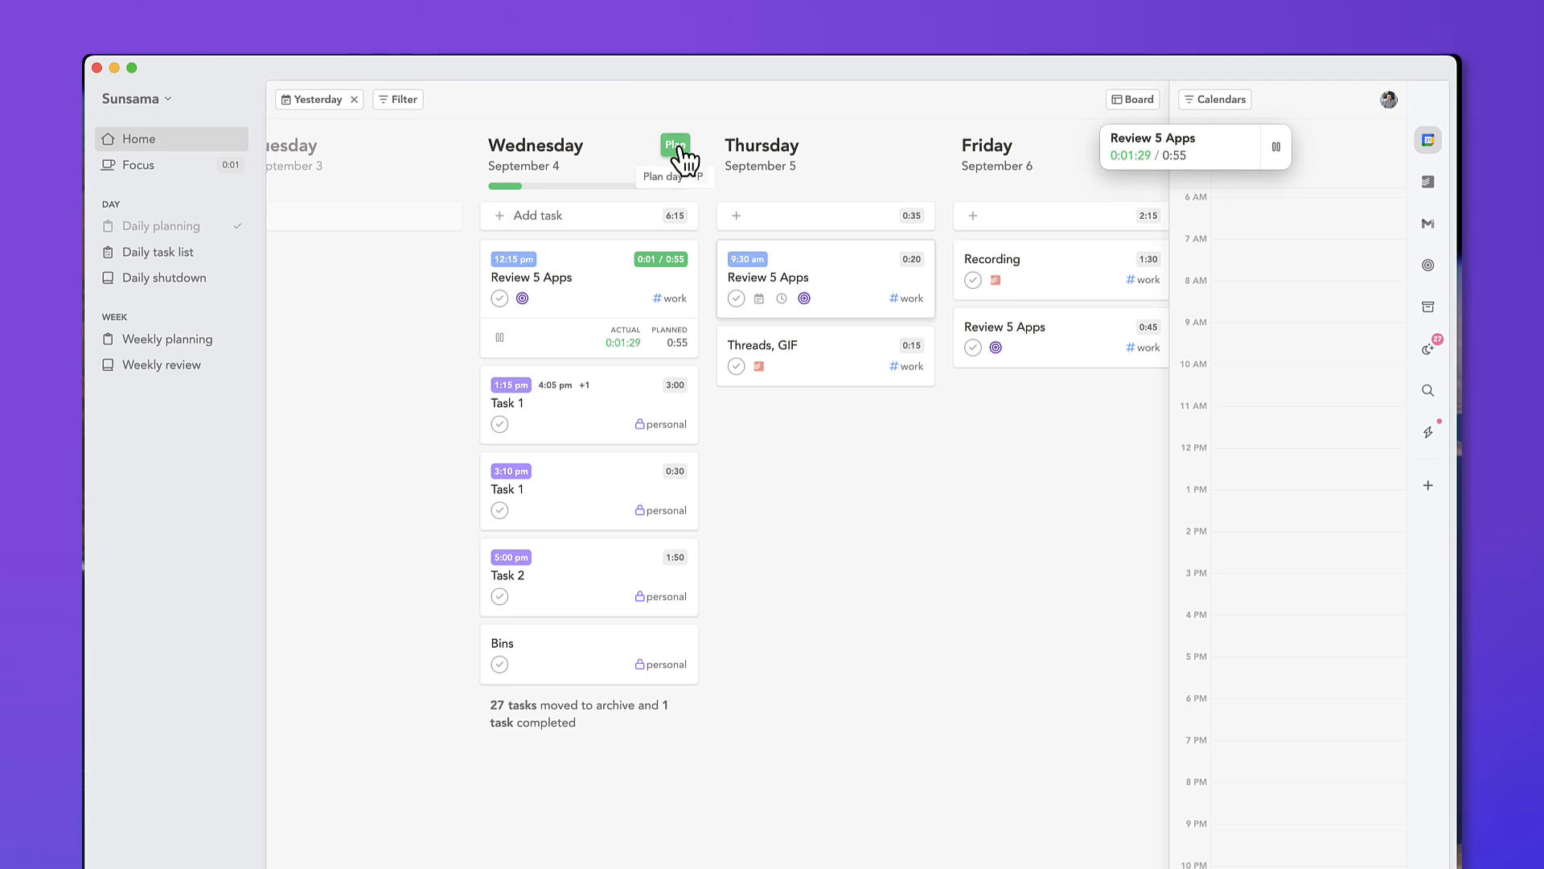
left_click(674, 143)
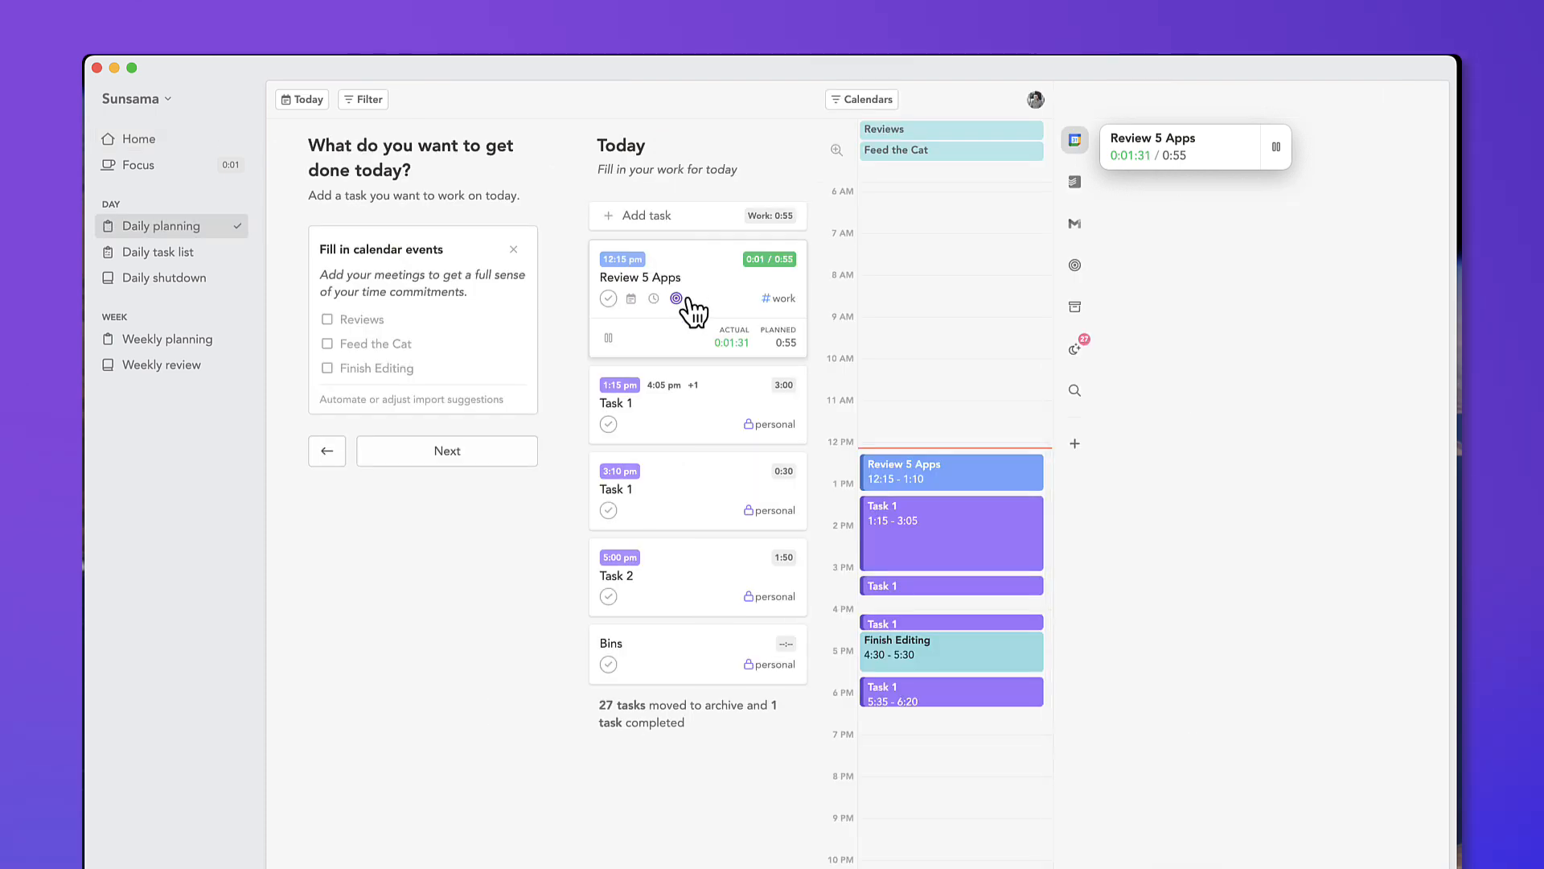
mouse_move(445, 450)
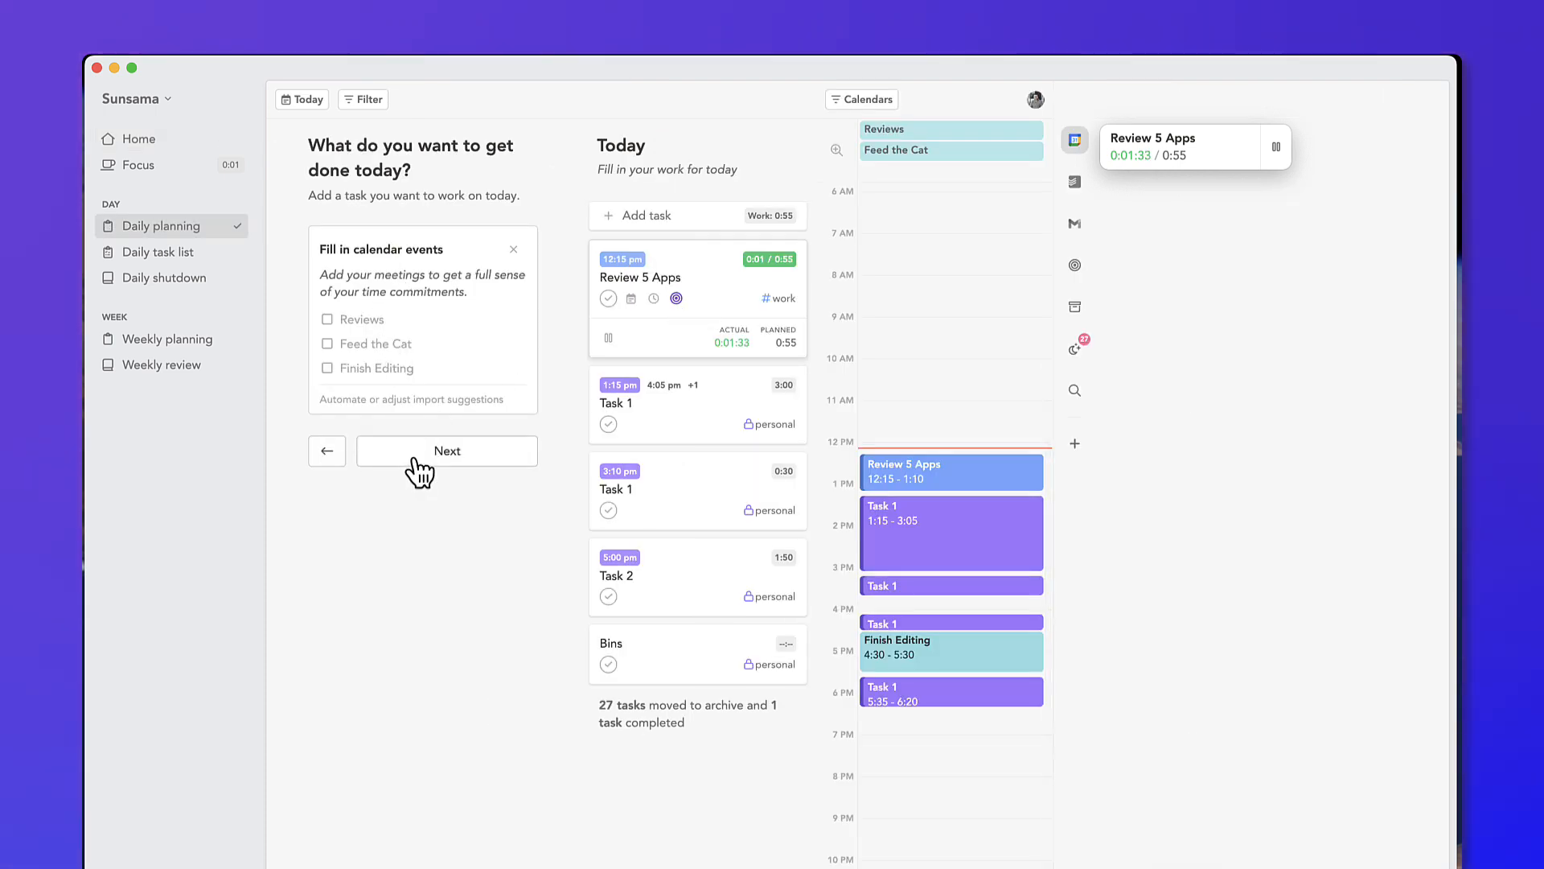
left_click(445, 451)
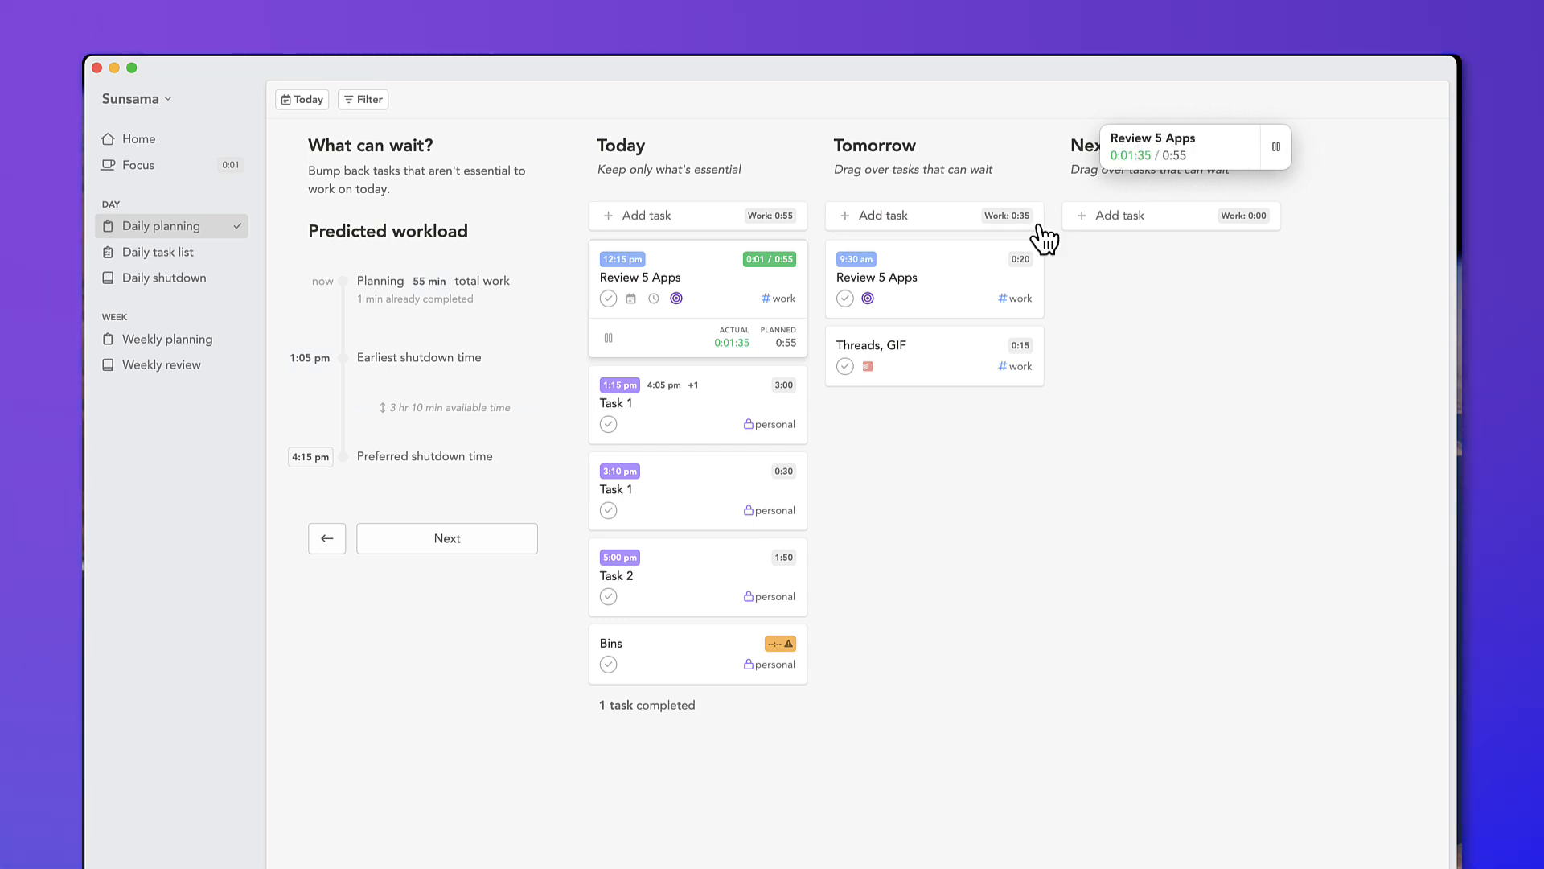
mouse_move(436, 449)
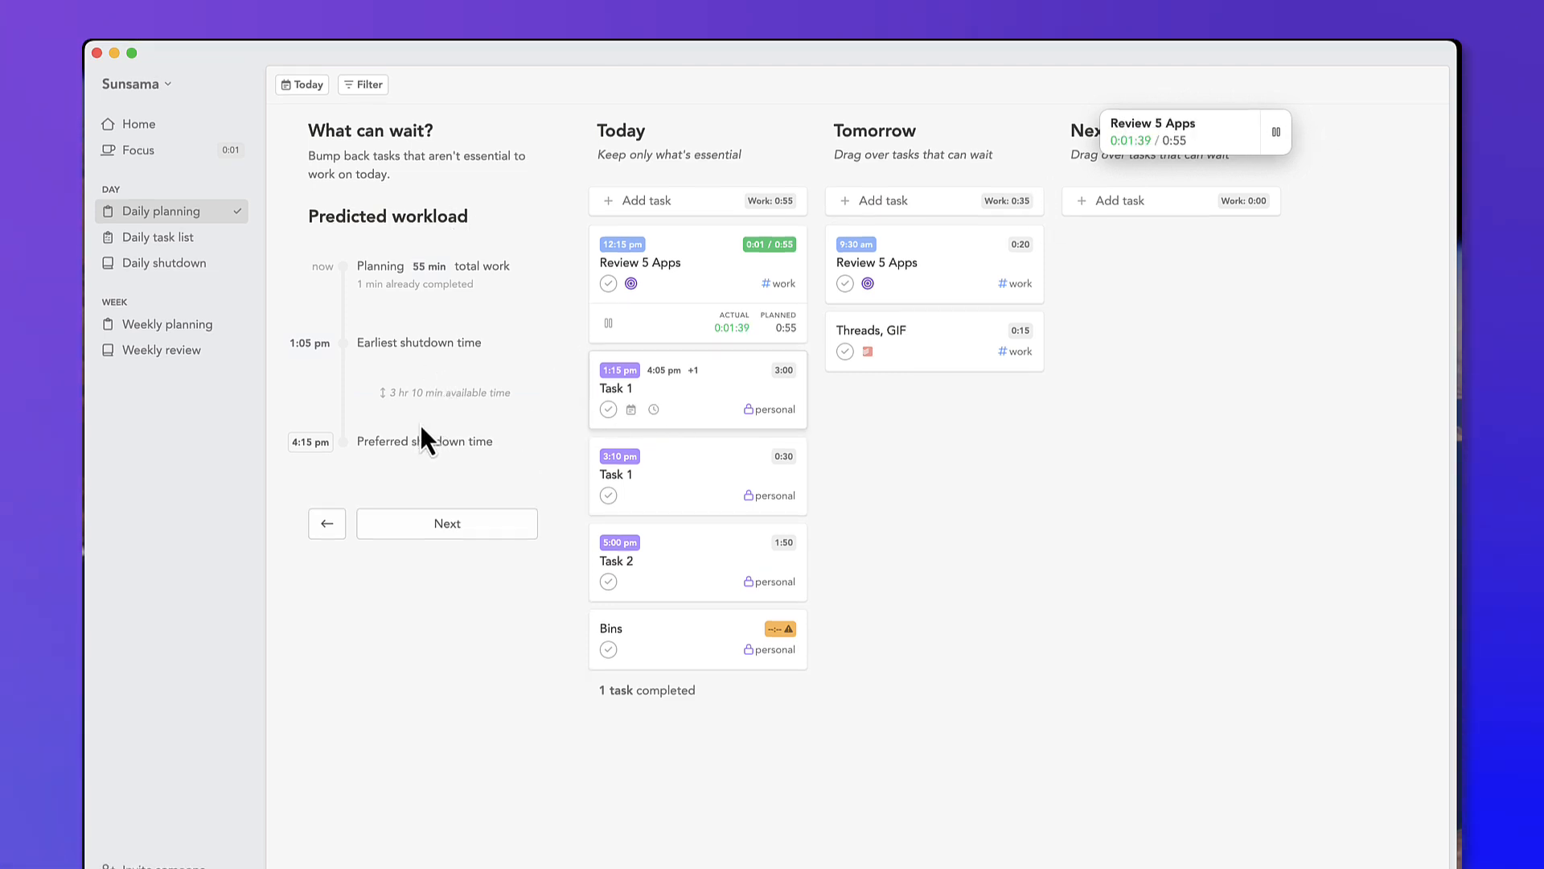
mouse_move(493, 418)
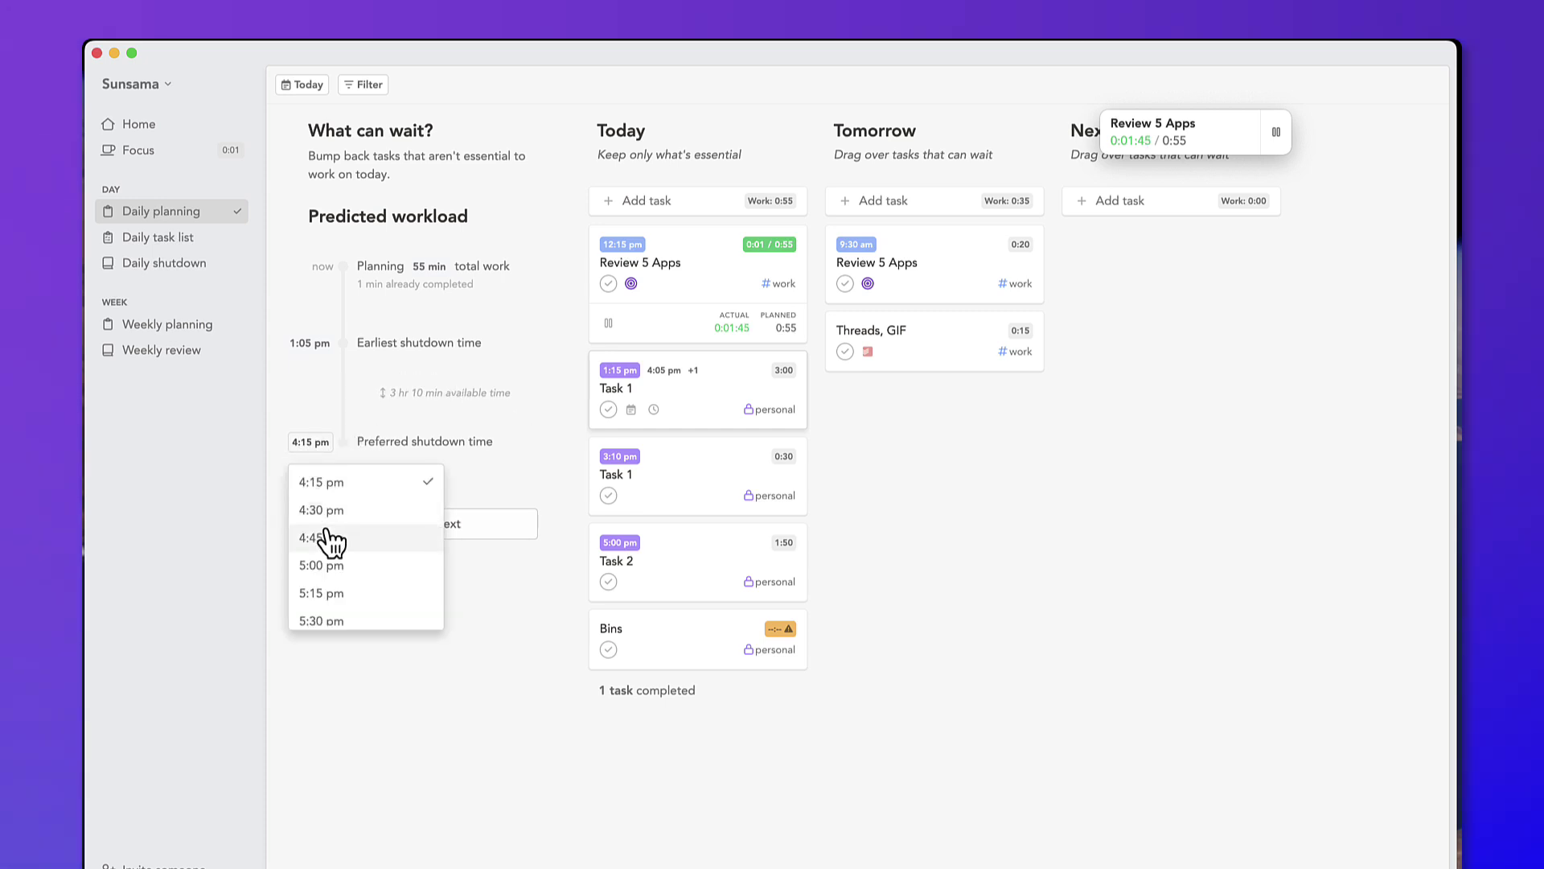
left_click(318, 537)
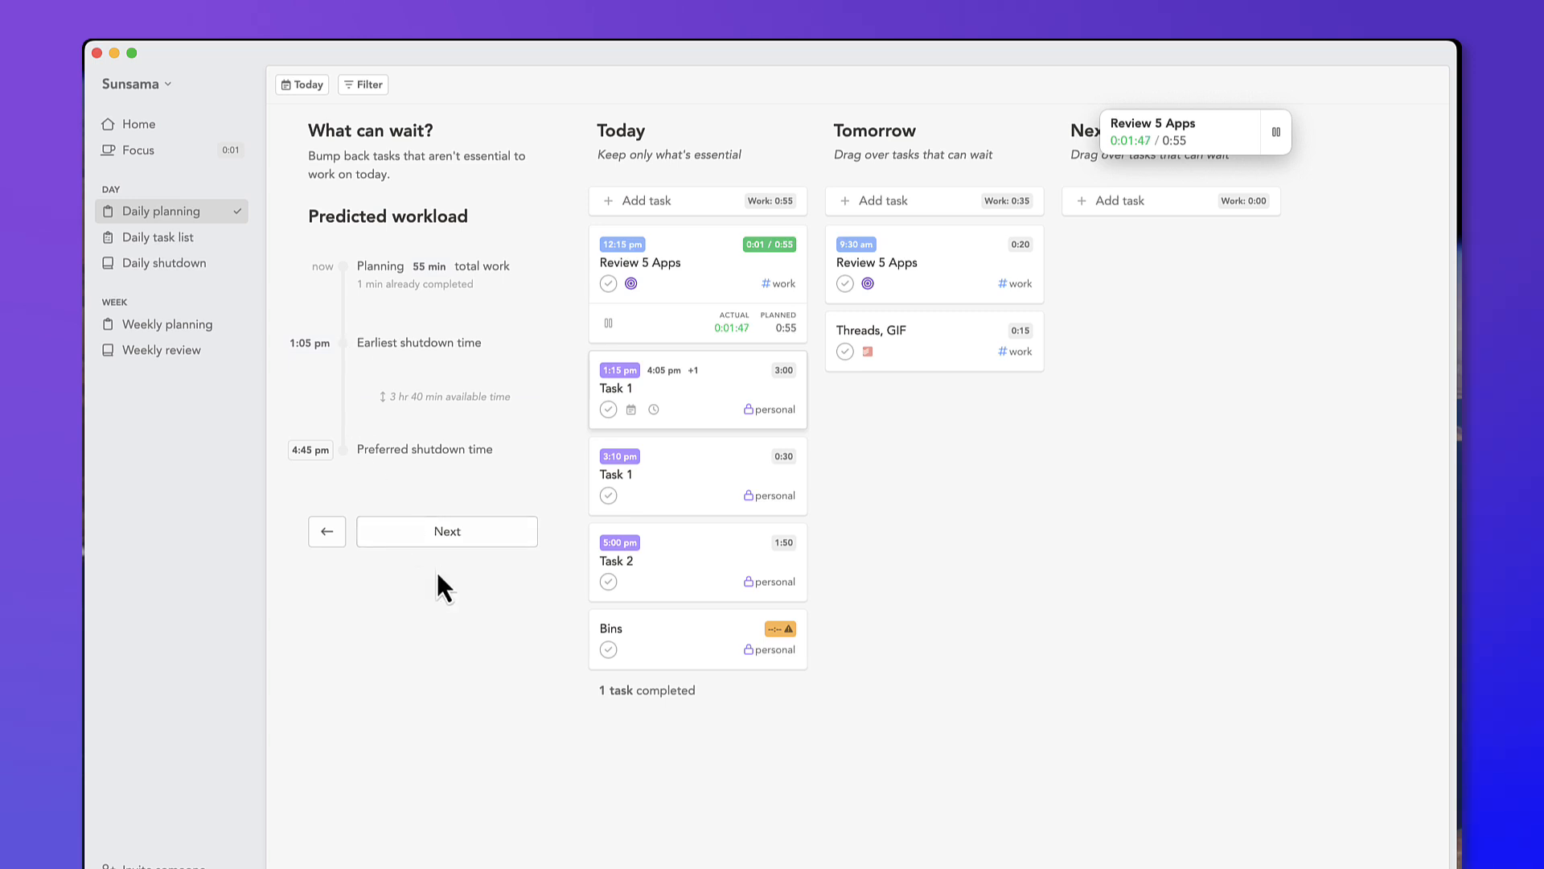
- Add the 4:45 PM shutdown to the calendar, accept the plan and get started
left_click(445, 531)
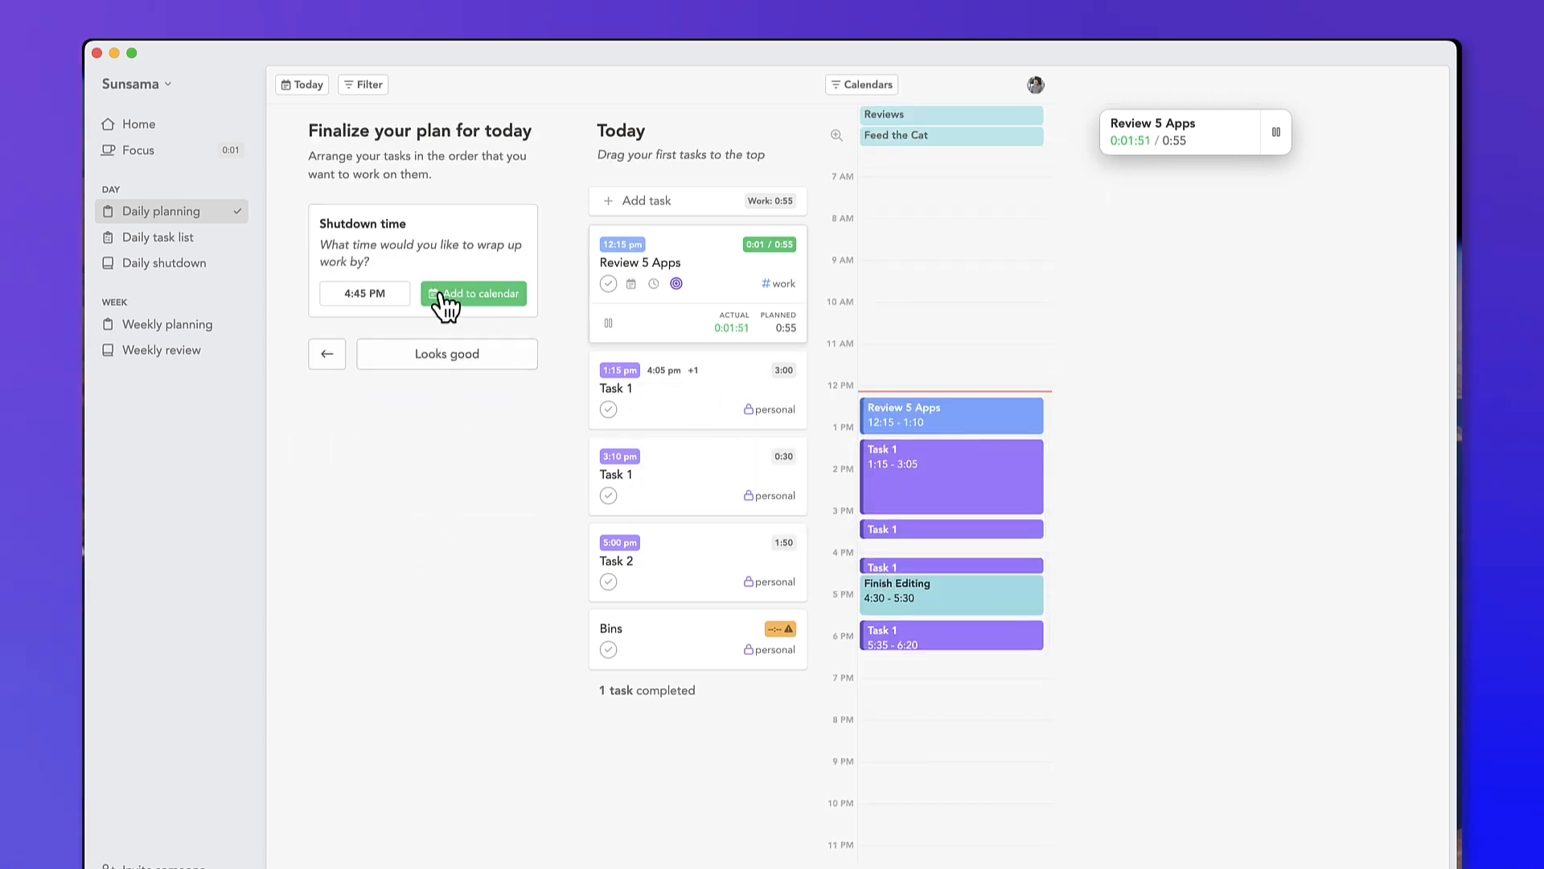
left_click(473, 292)
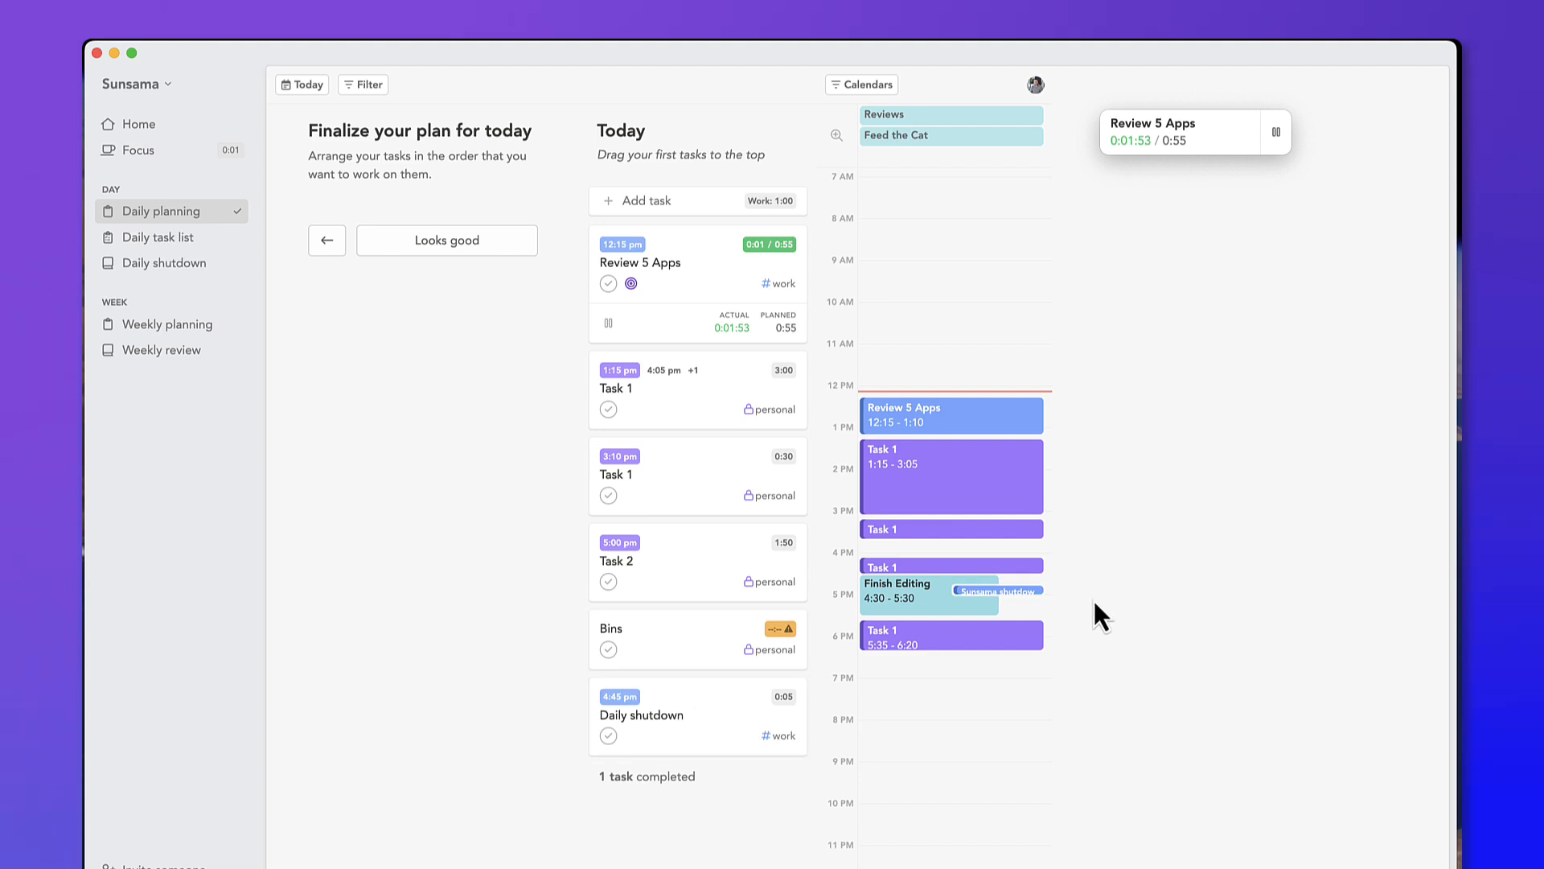
left_click(446, 239)
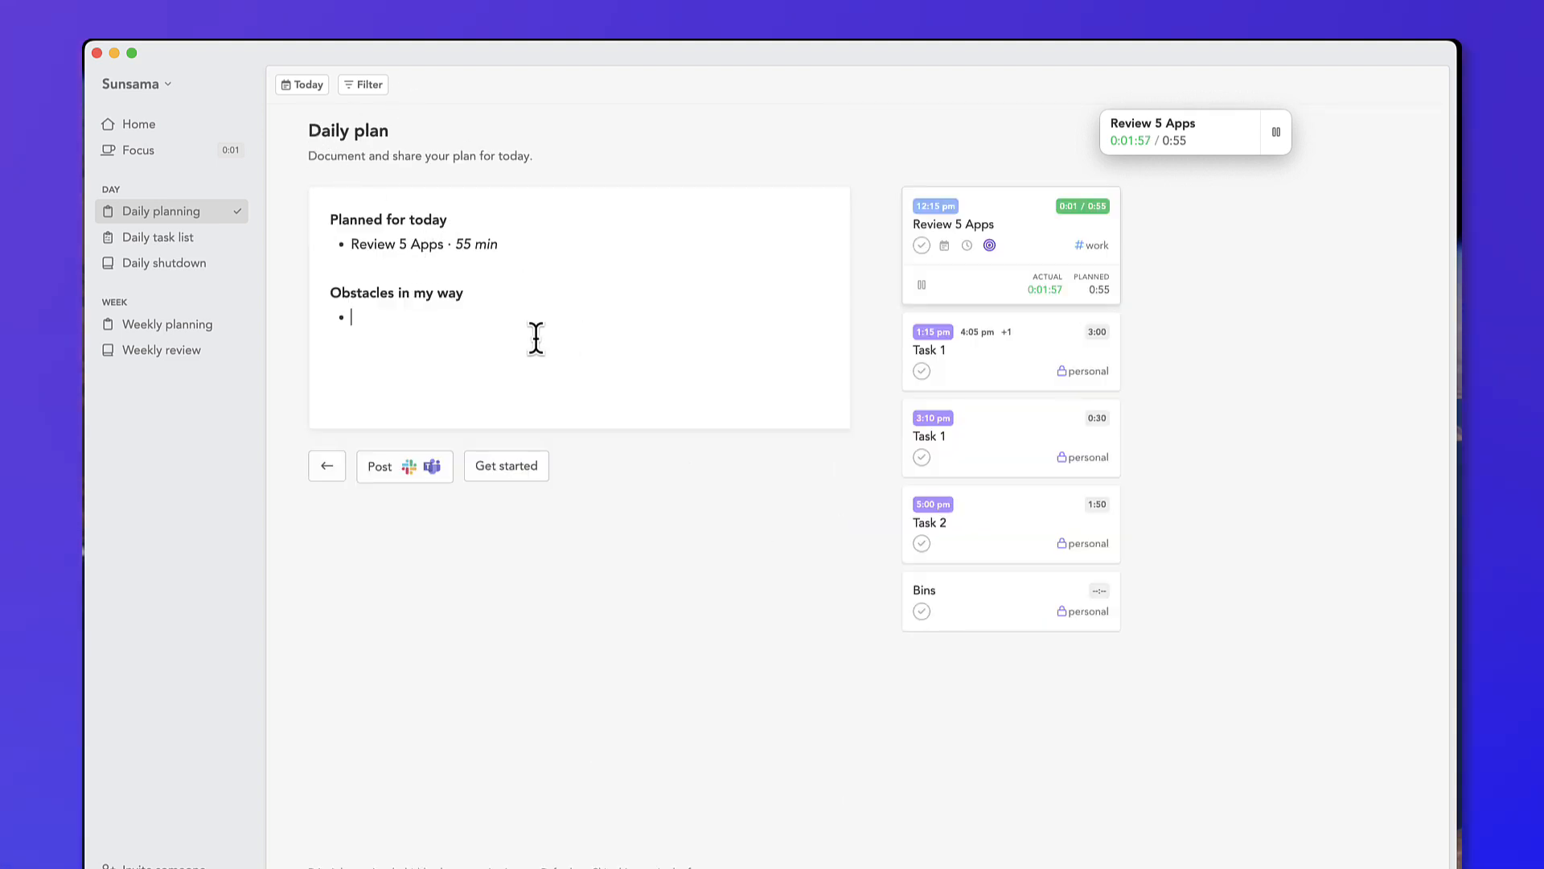
left_click(507, 467)
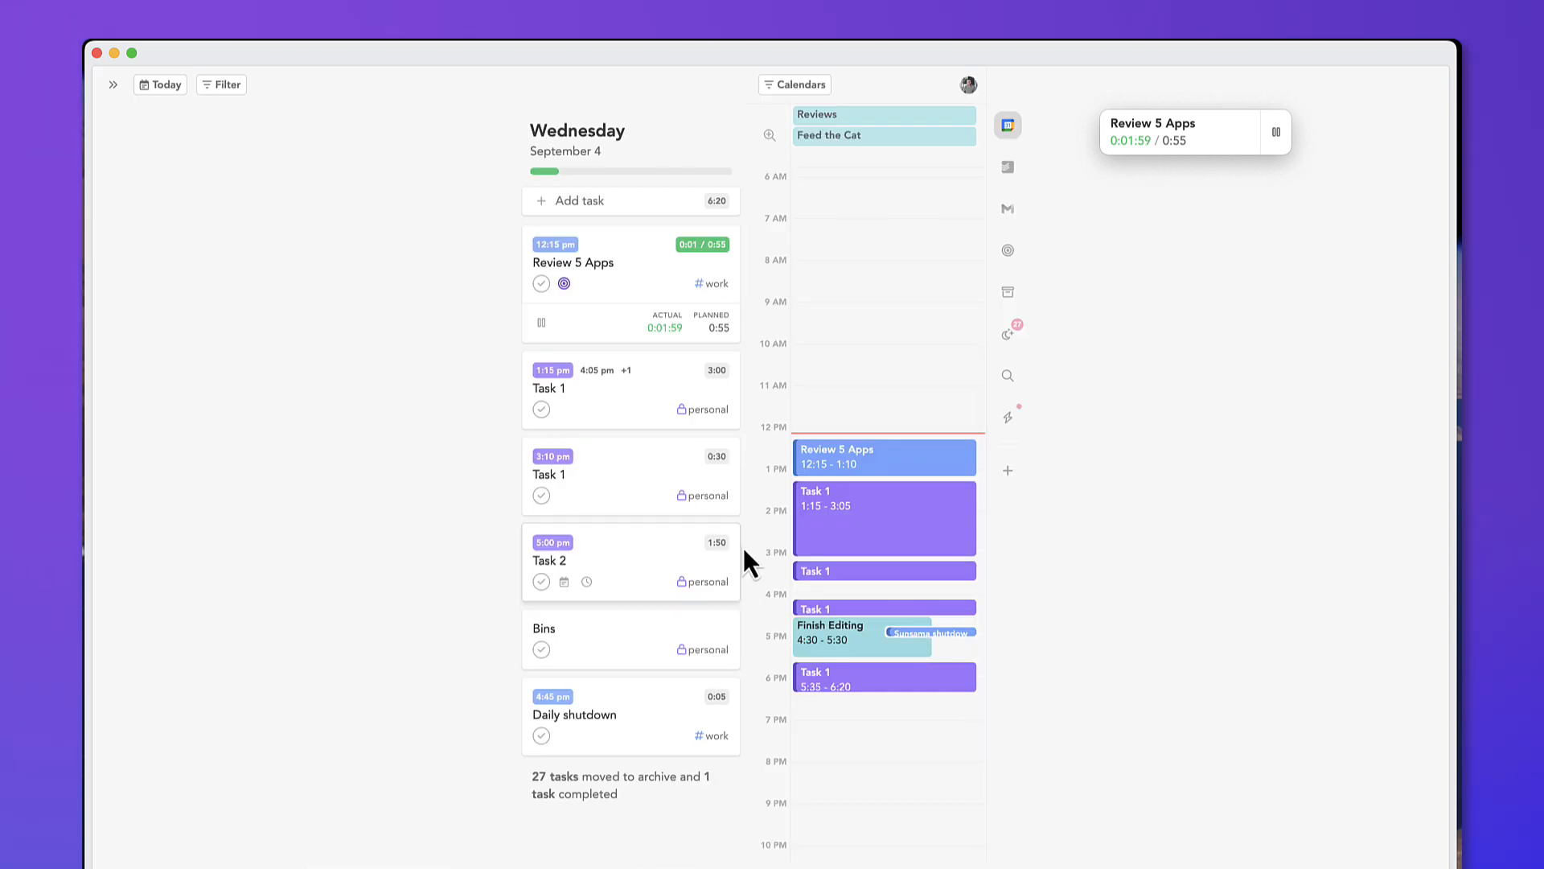
mouse_move(827, 343)
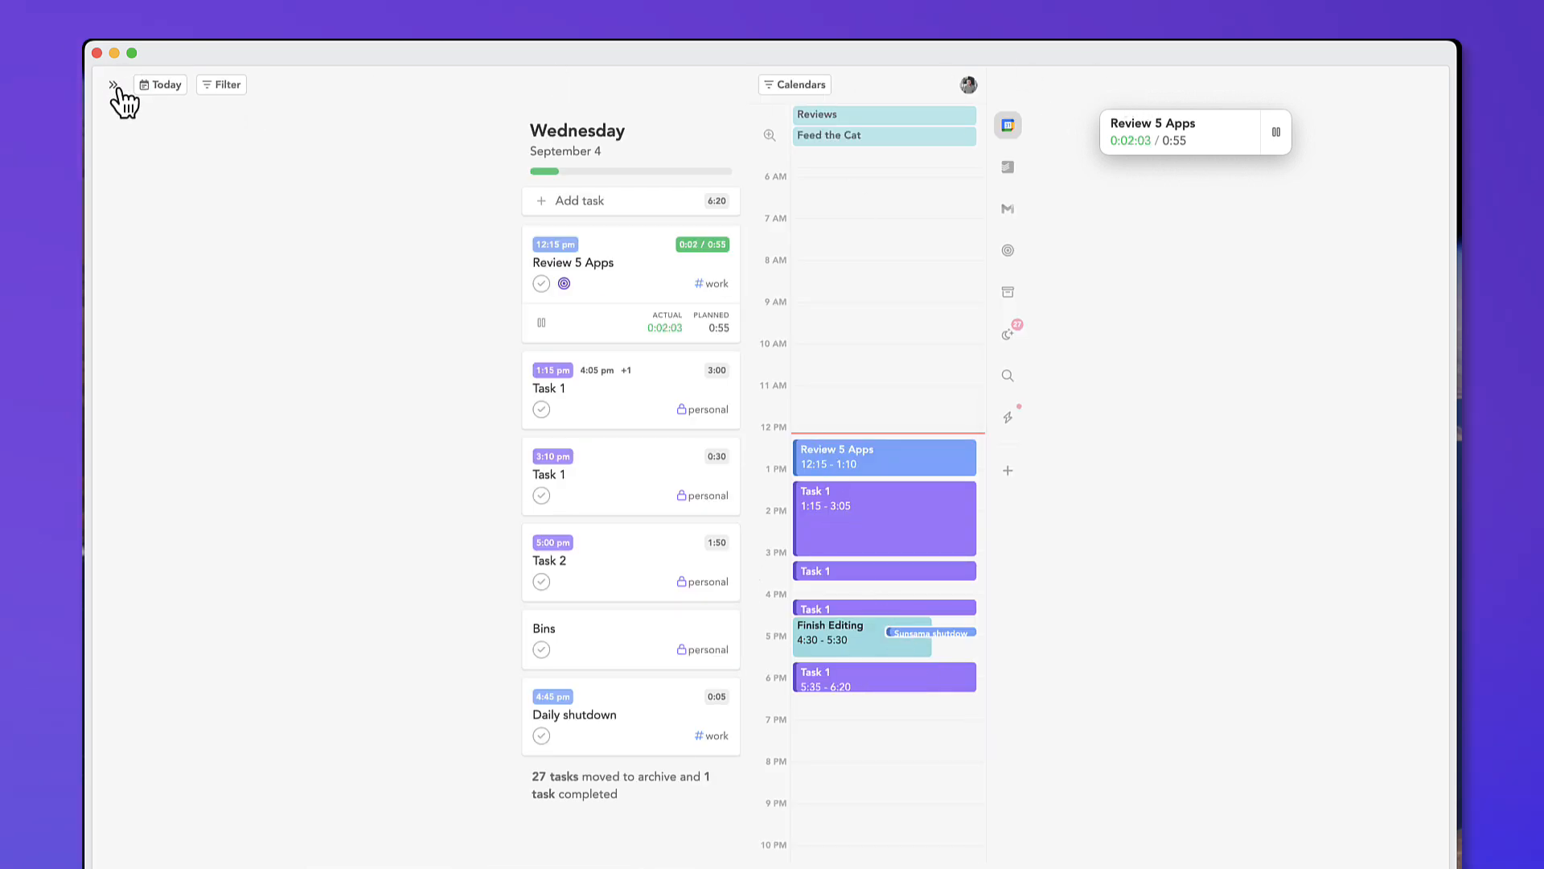
mouse_move(113, 85)
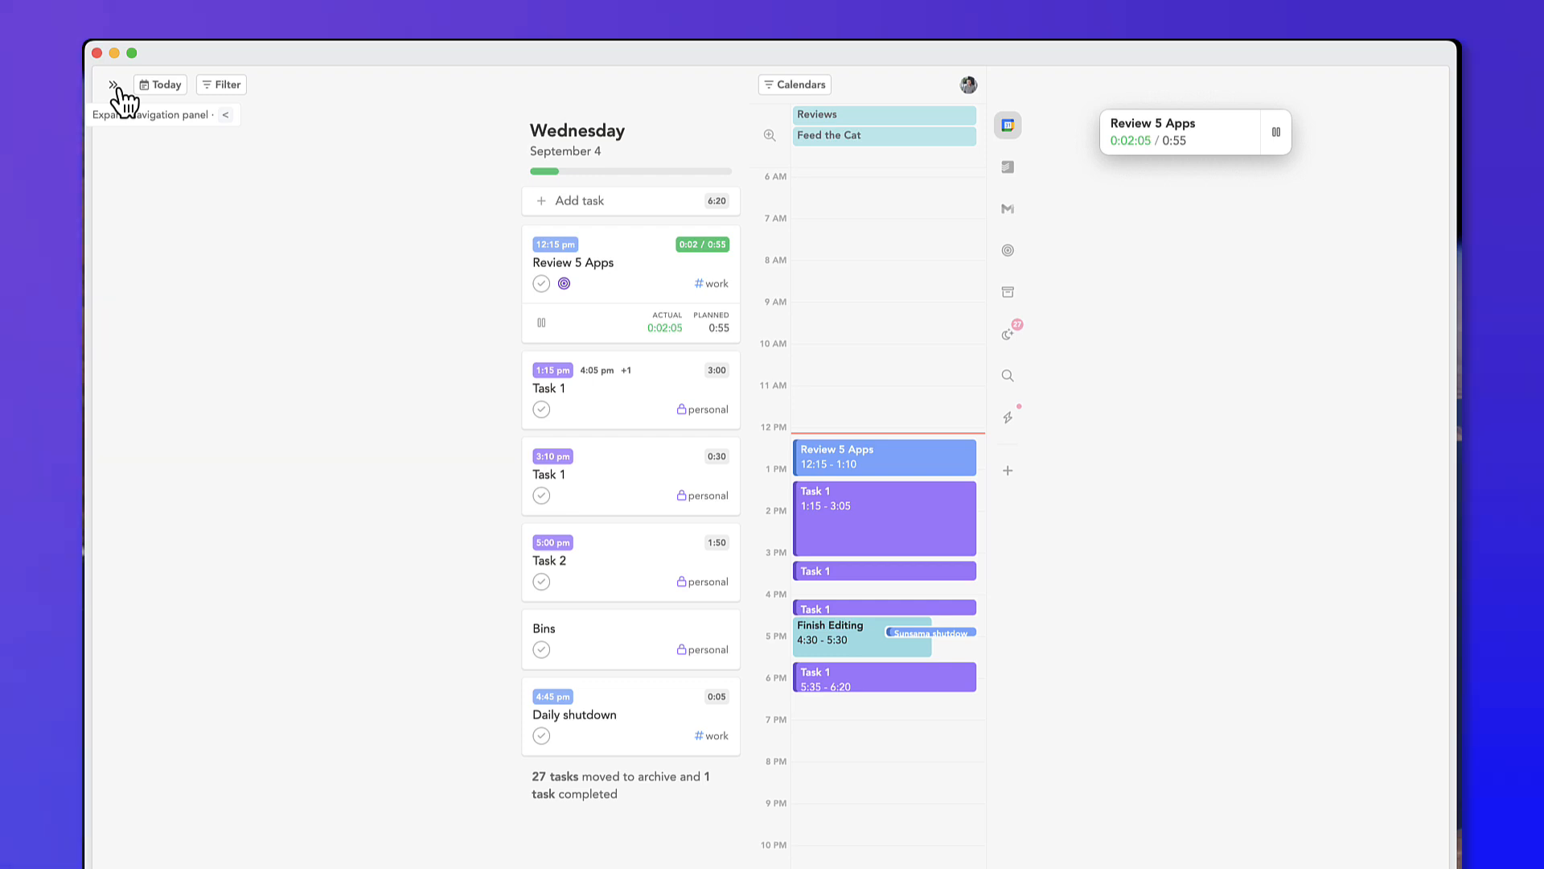
- Step through Weekly planning and the Weekly review, then wrap it up
left_click(113, 85)
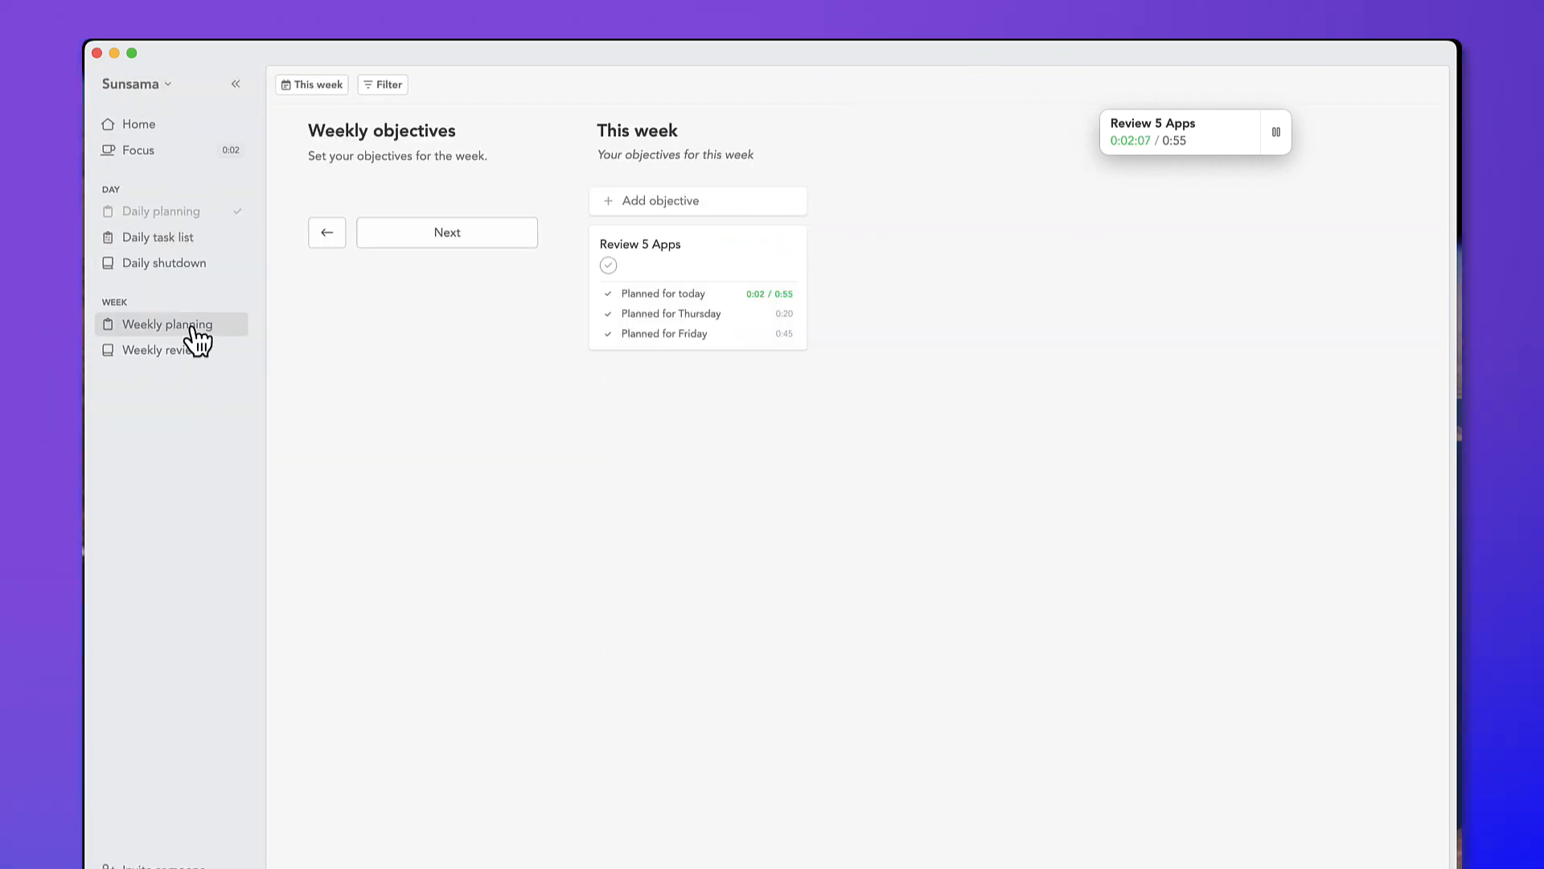
mouse_move(174, 349)
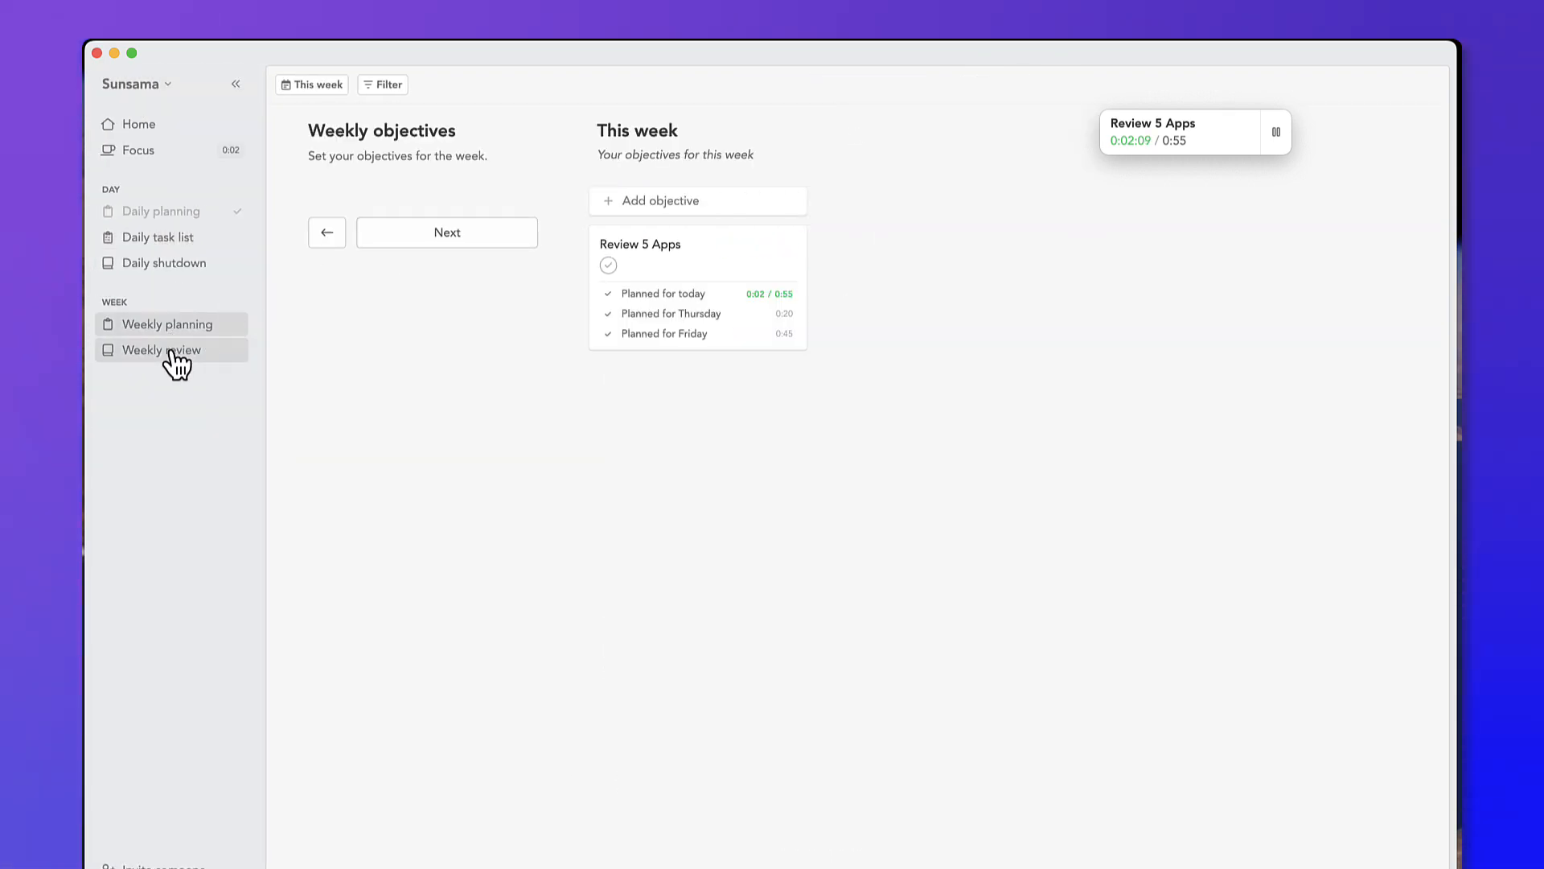
left_click(161, 349)
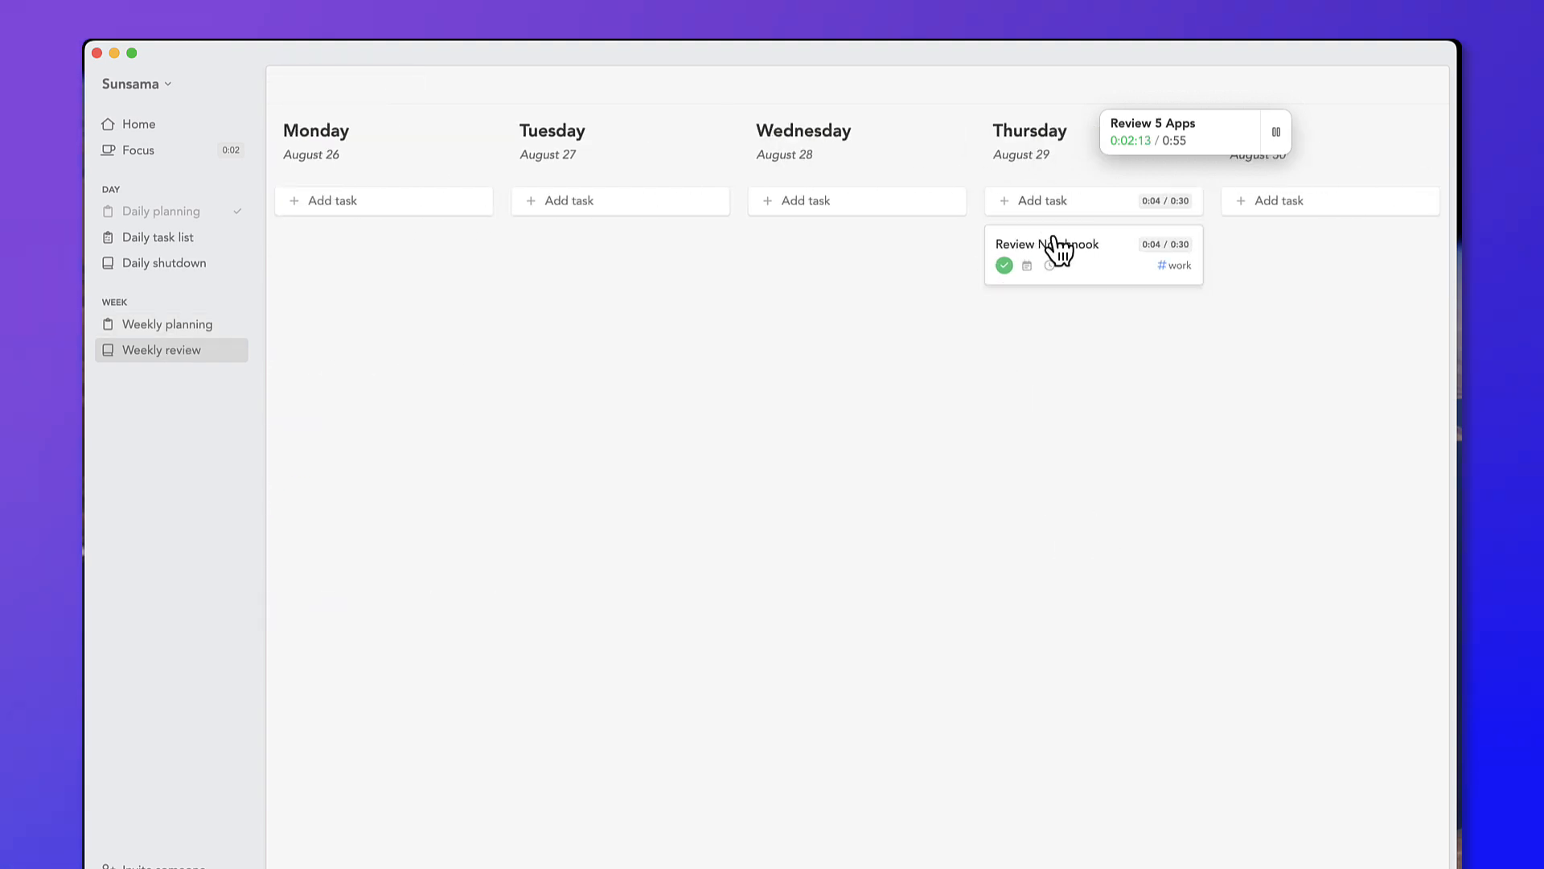
mouse_move(468, 336)
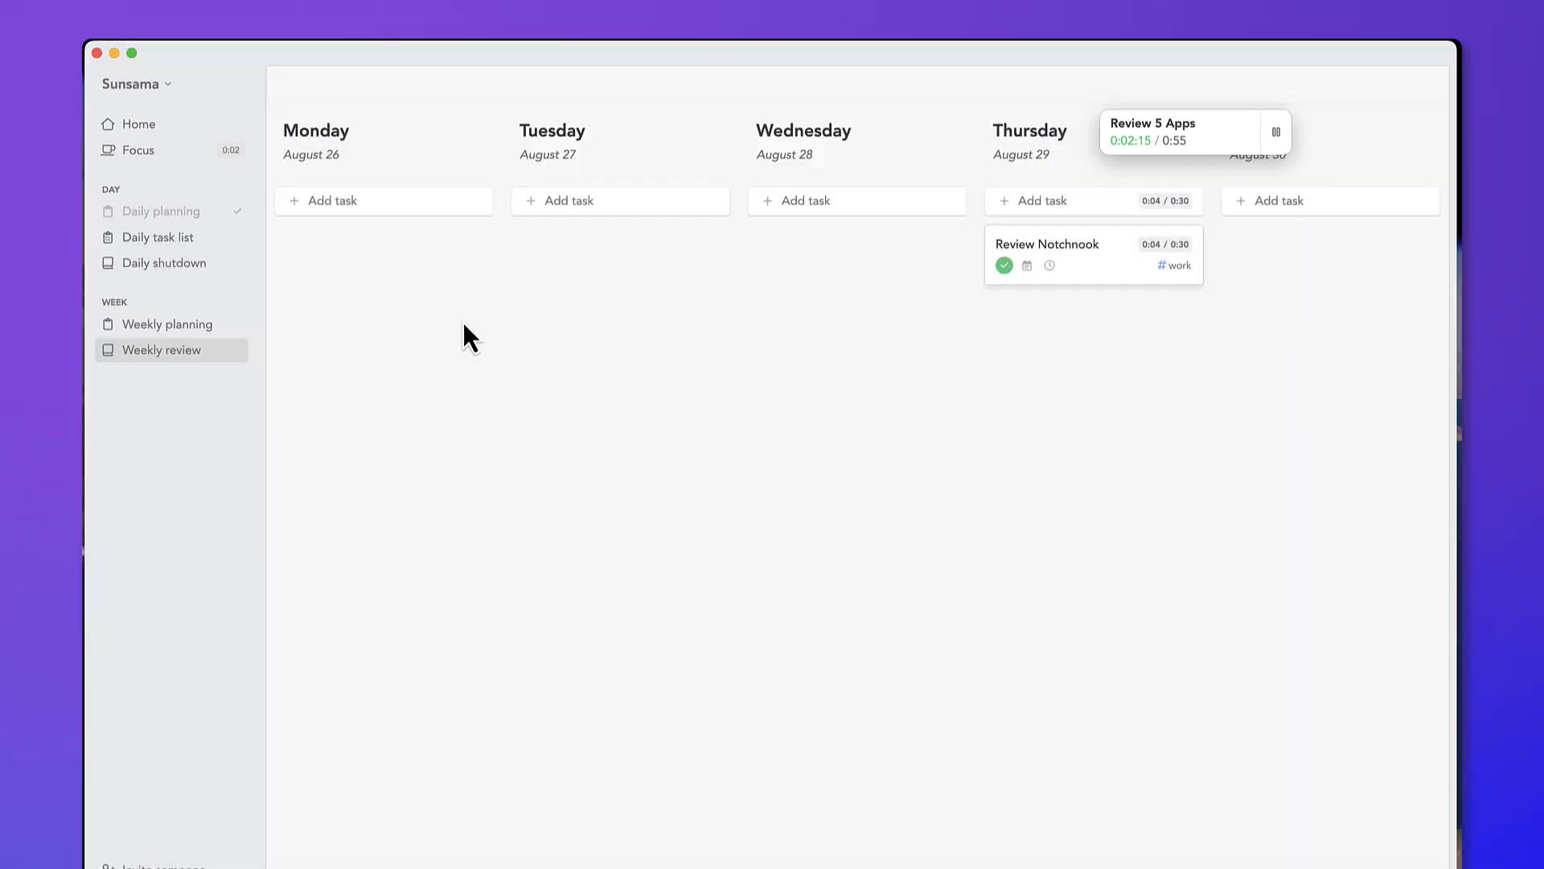
left_click(163, 349)
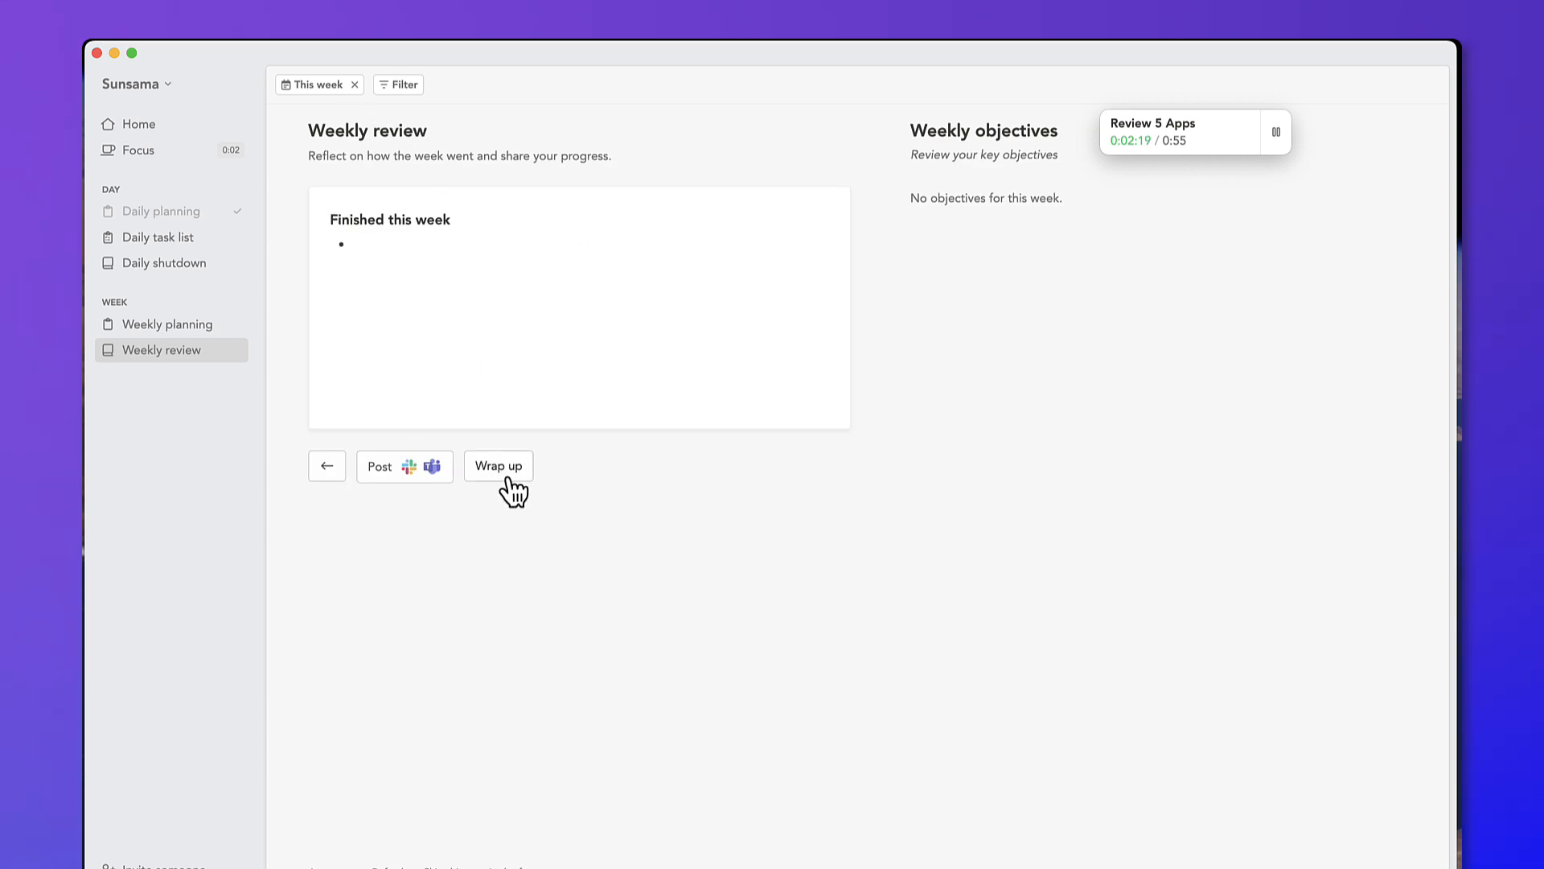
left_click(499, 467)
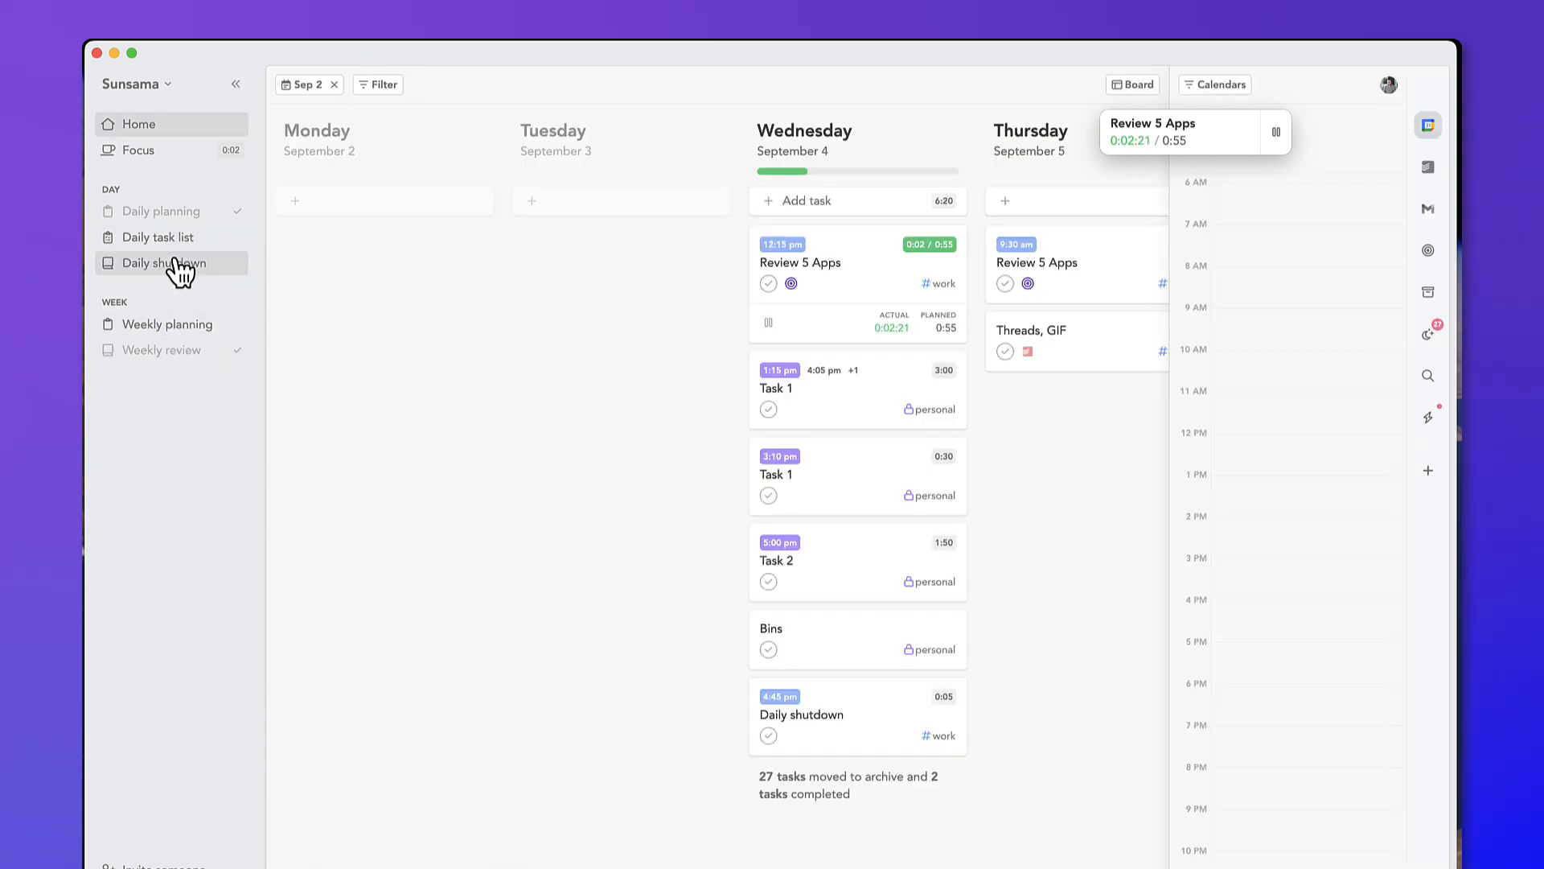
- Step through the daily shutdown review and reflection to the 'Done for the day' screen
left_click(164, 262)
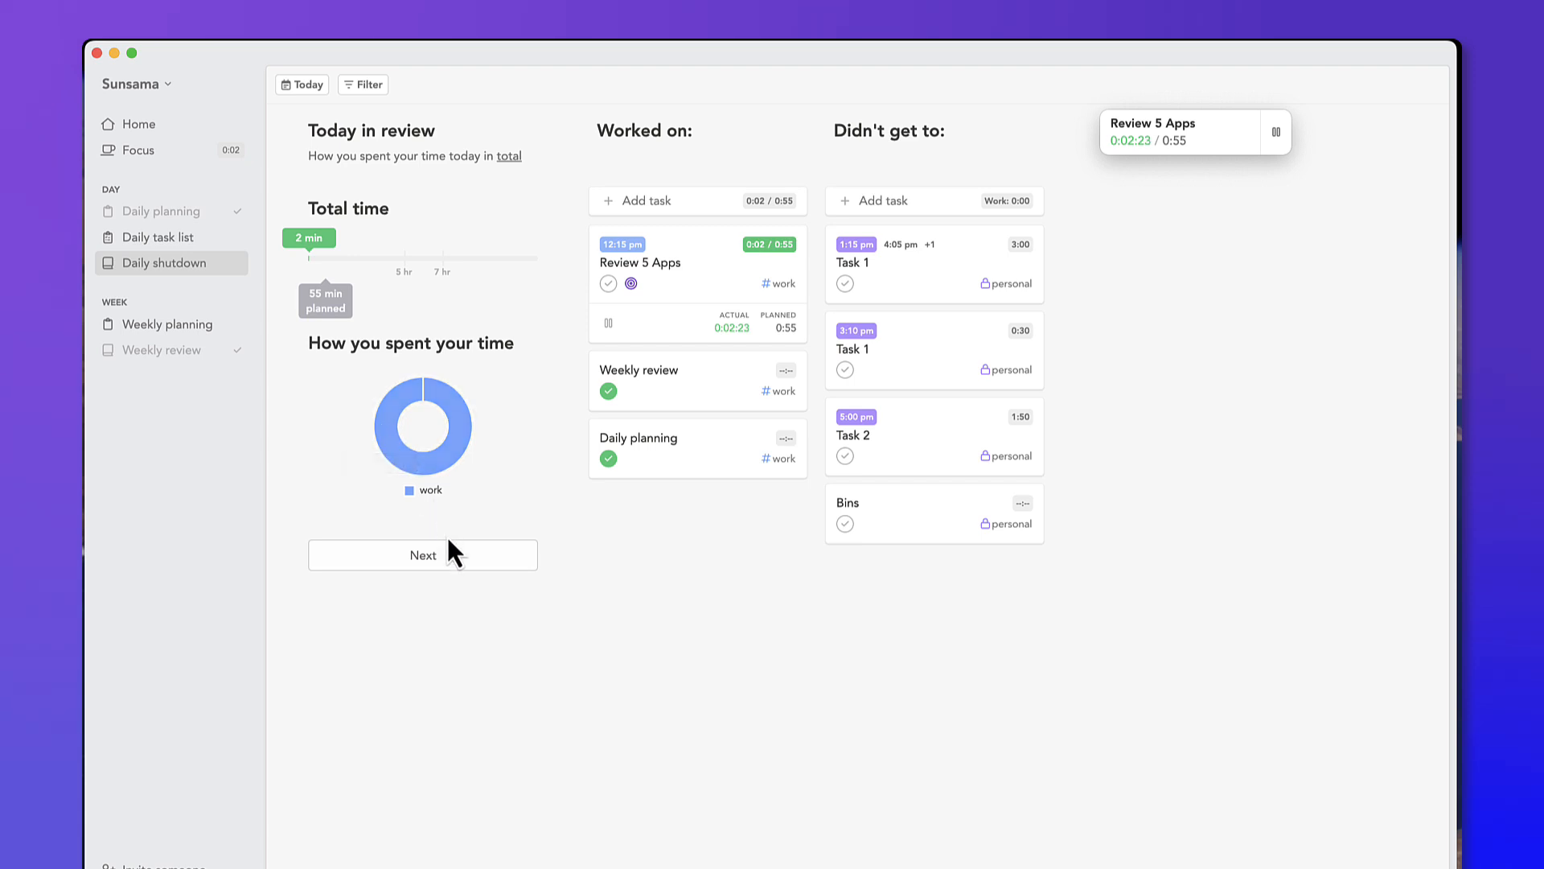
left_click(423, 555)
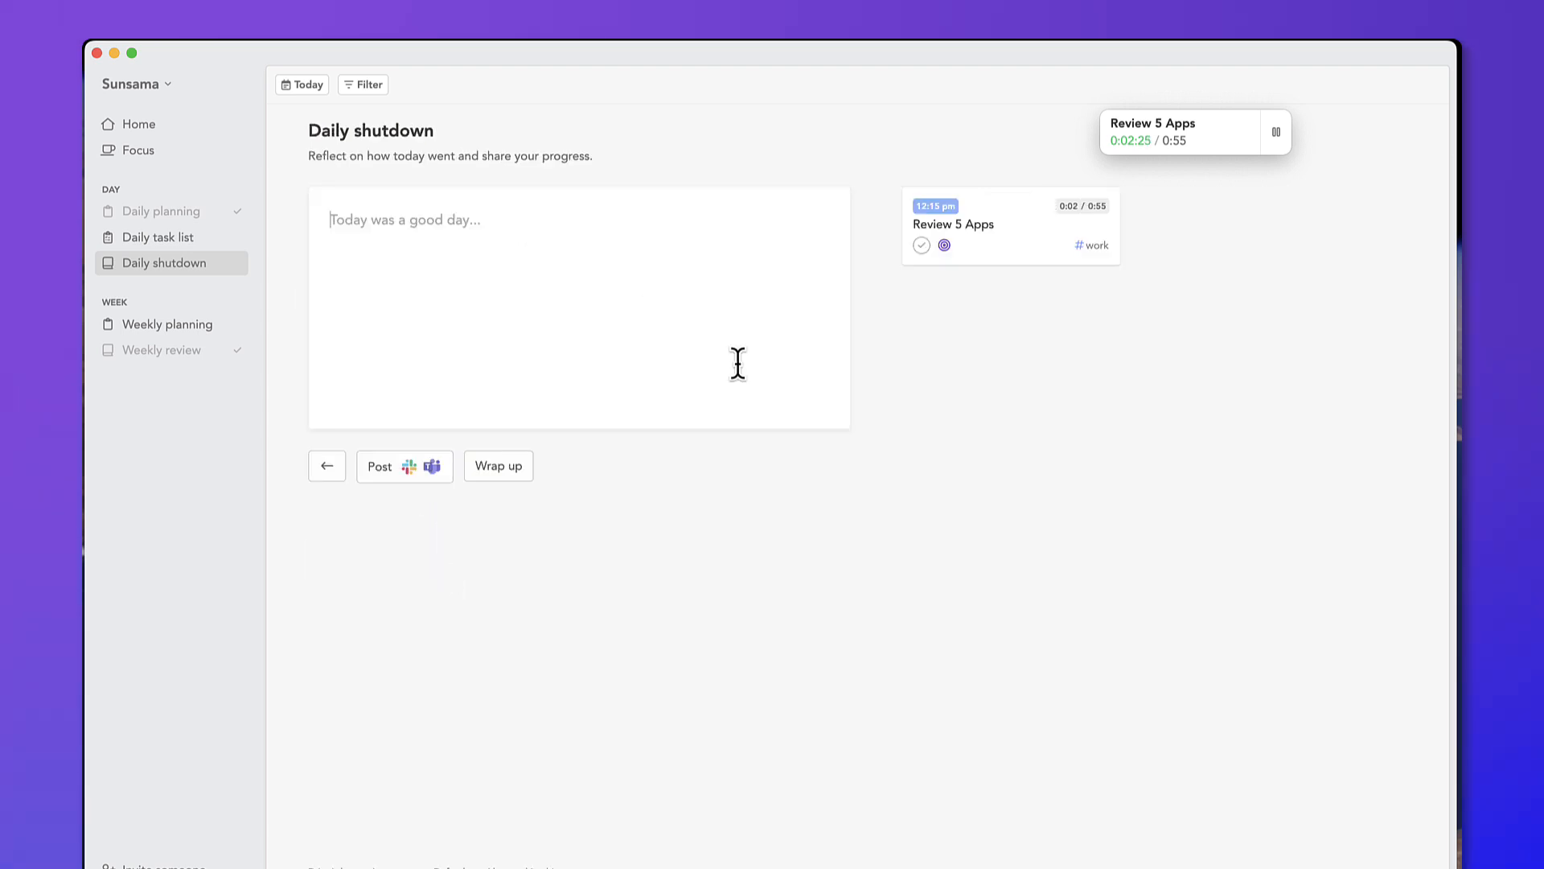
left_click(497, 467)
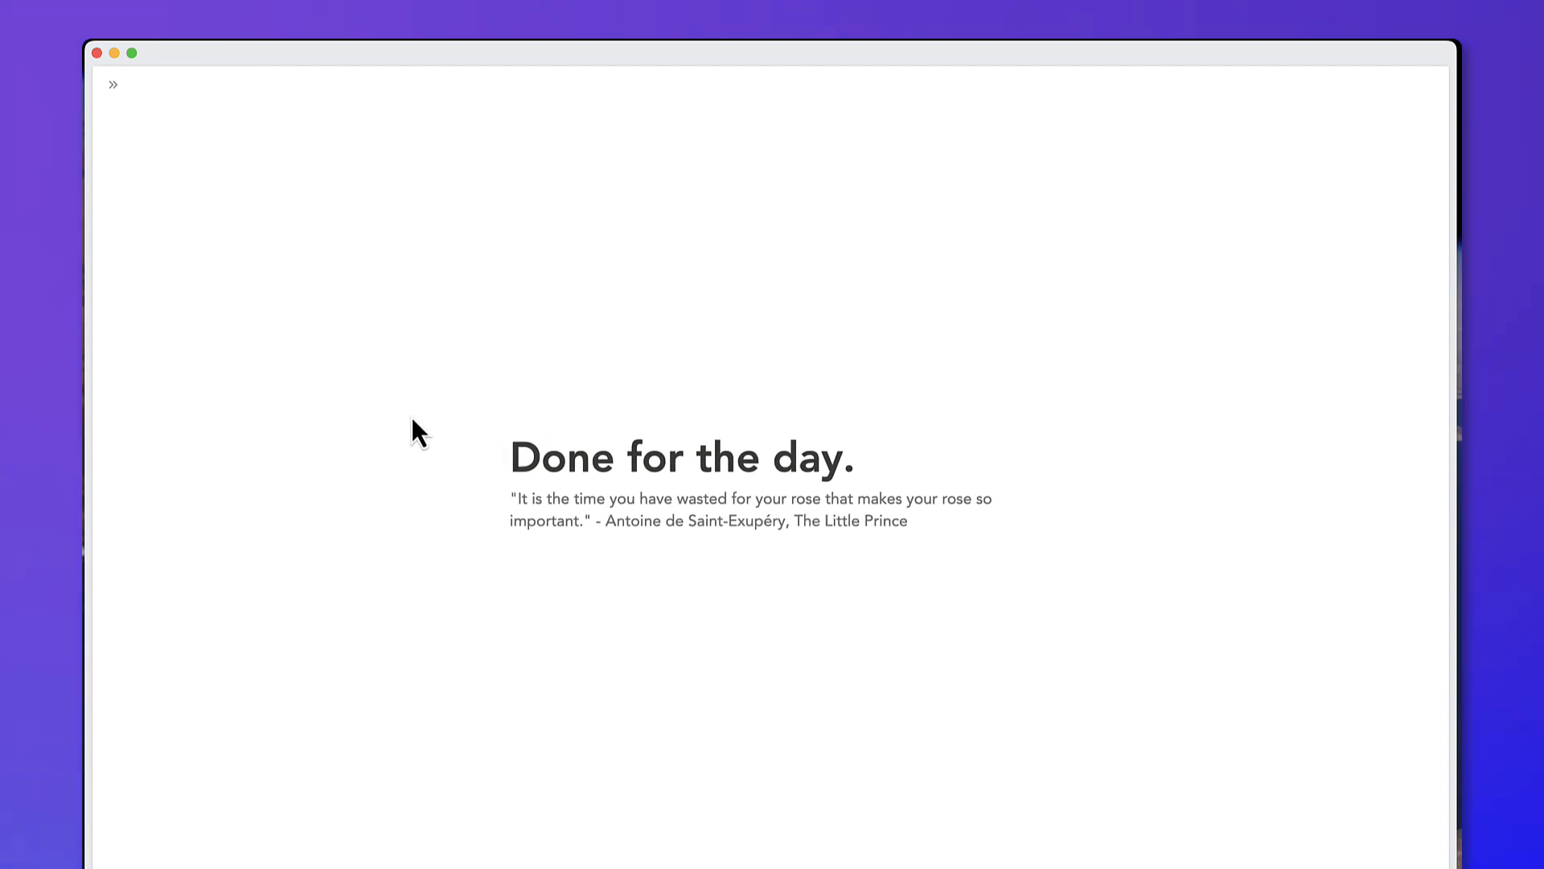
mouse_move(532, 291)
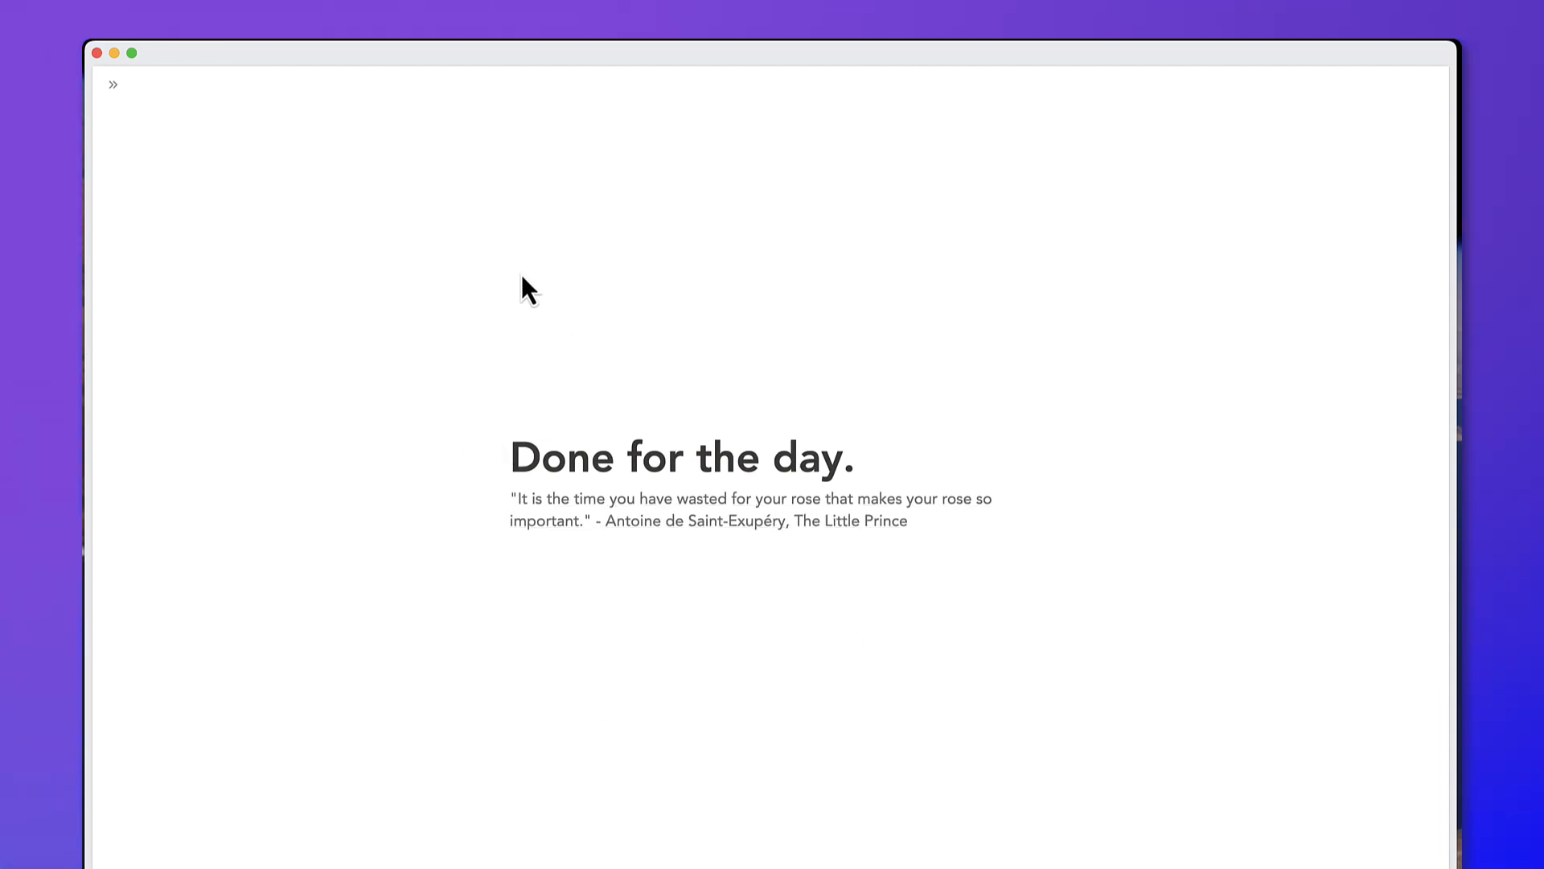
mouse_move(113, 84)
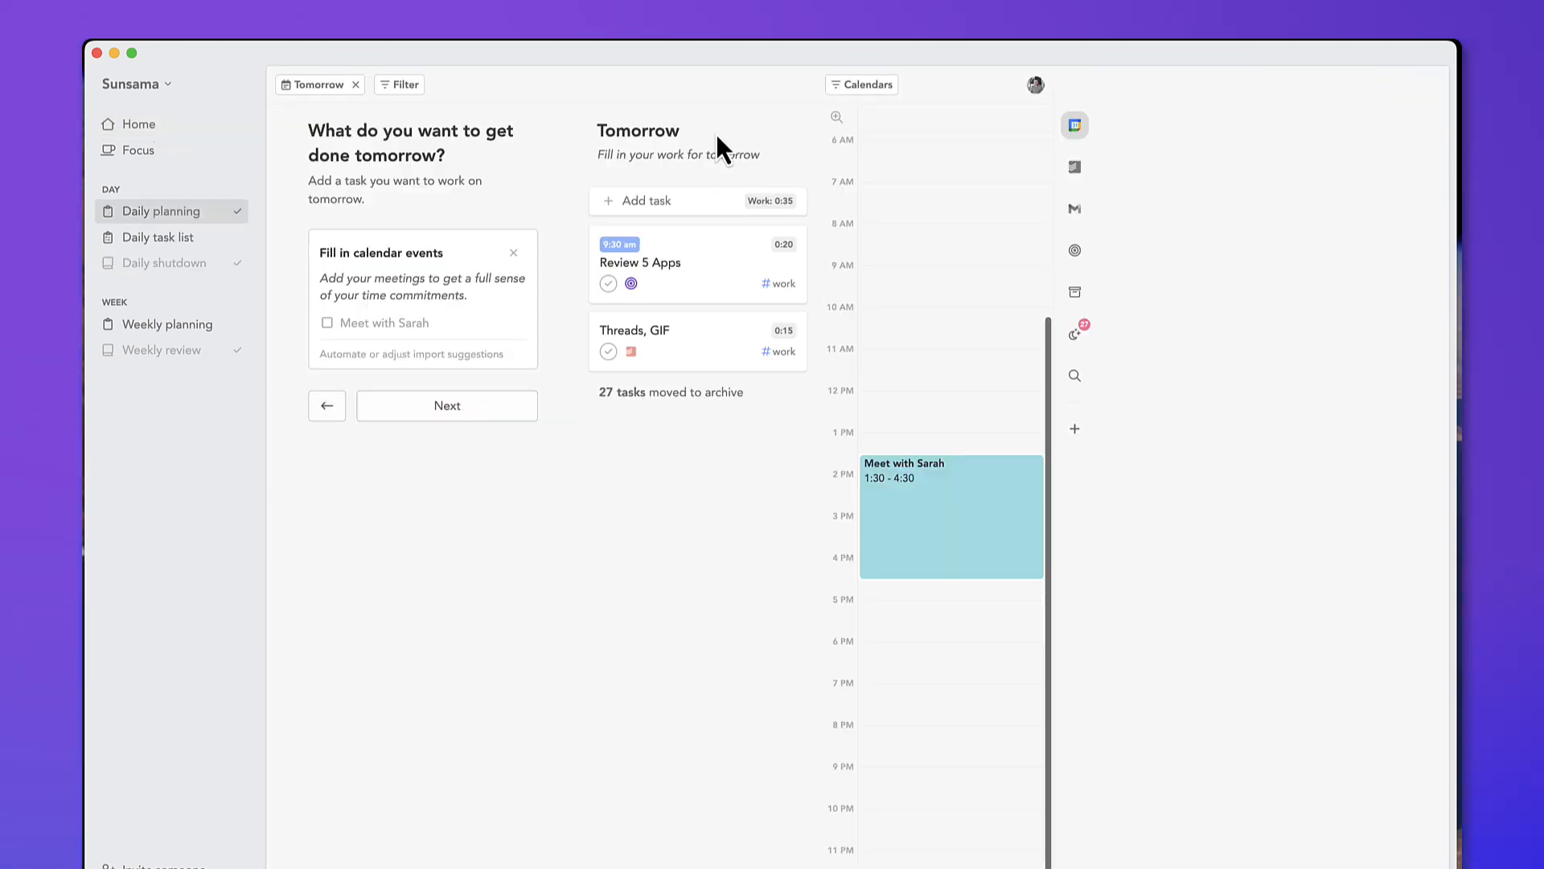
mouse_move(148, 184)
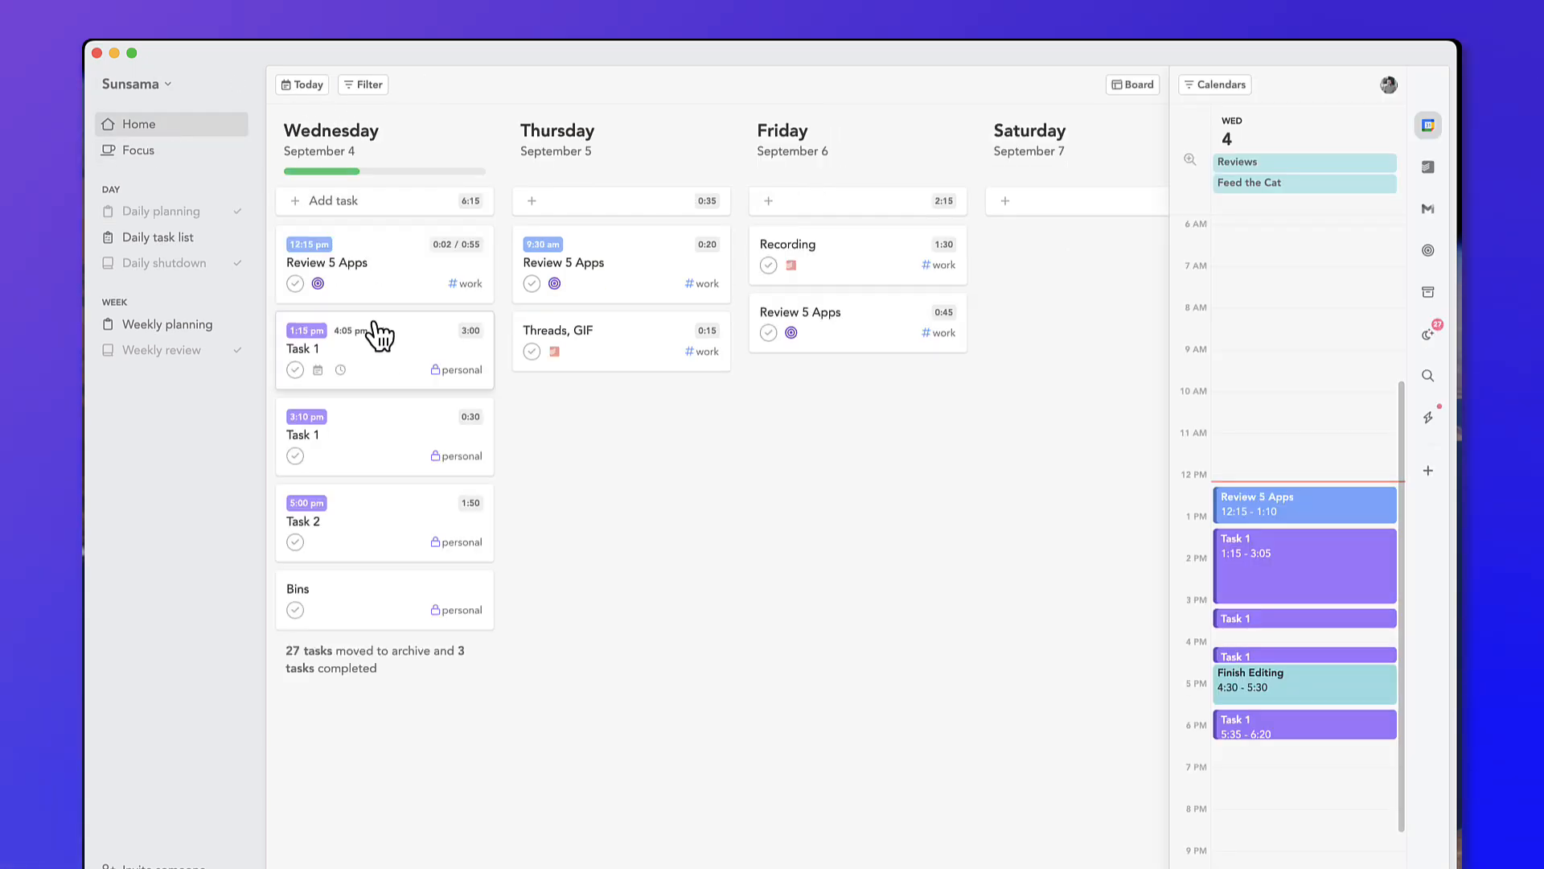
mouse_move(683, 489)
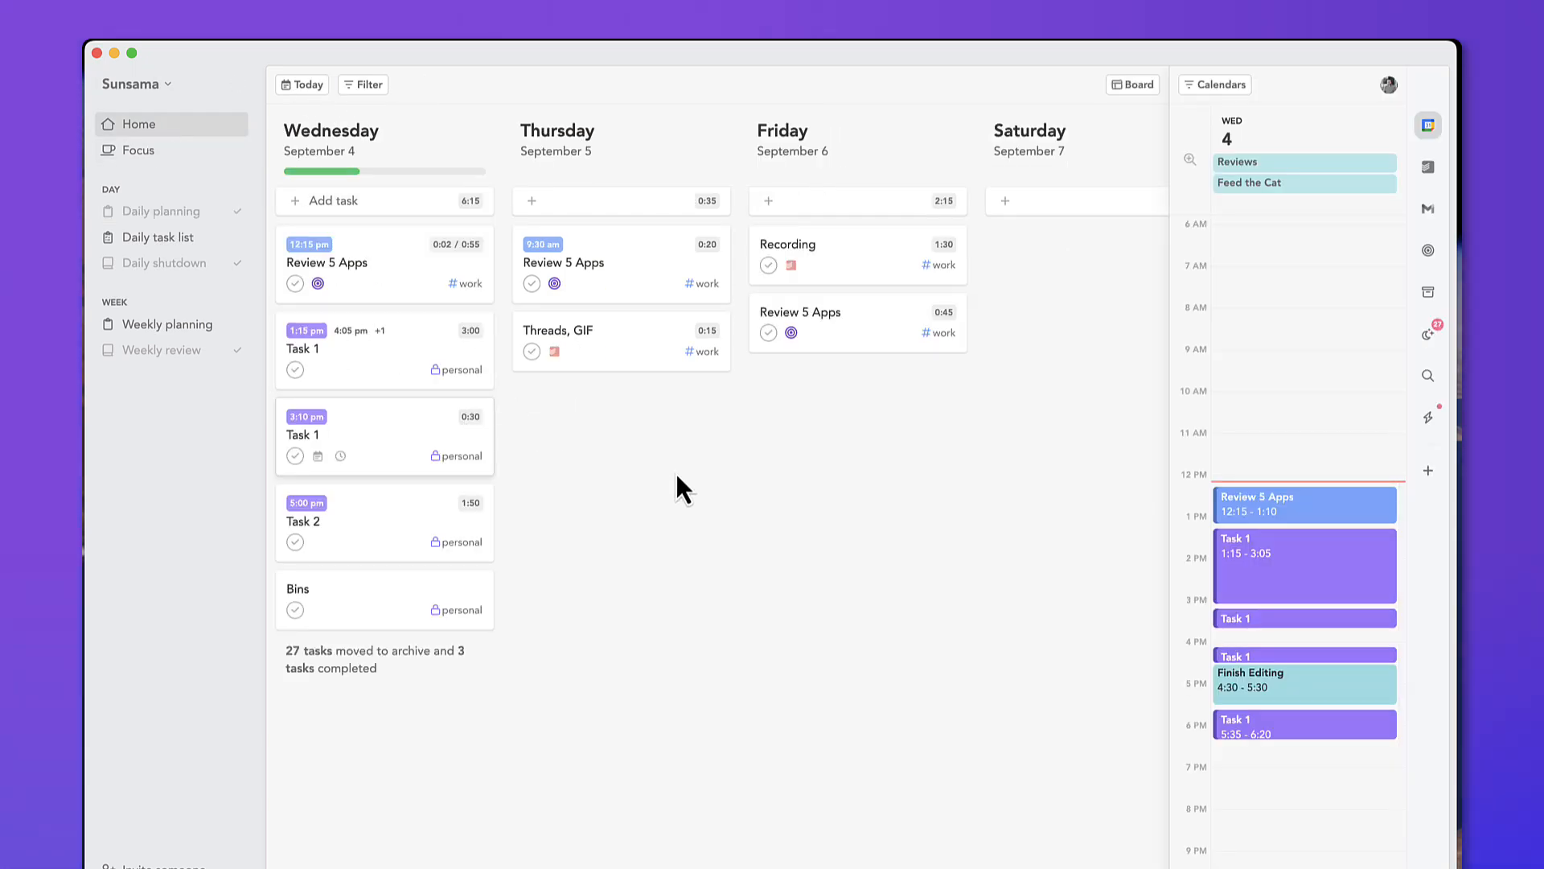
- Reach the Rituals page of the workspace settings from the Sunsama menu
left_click(135, 84)
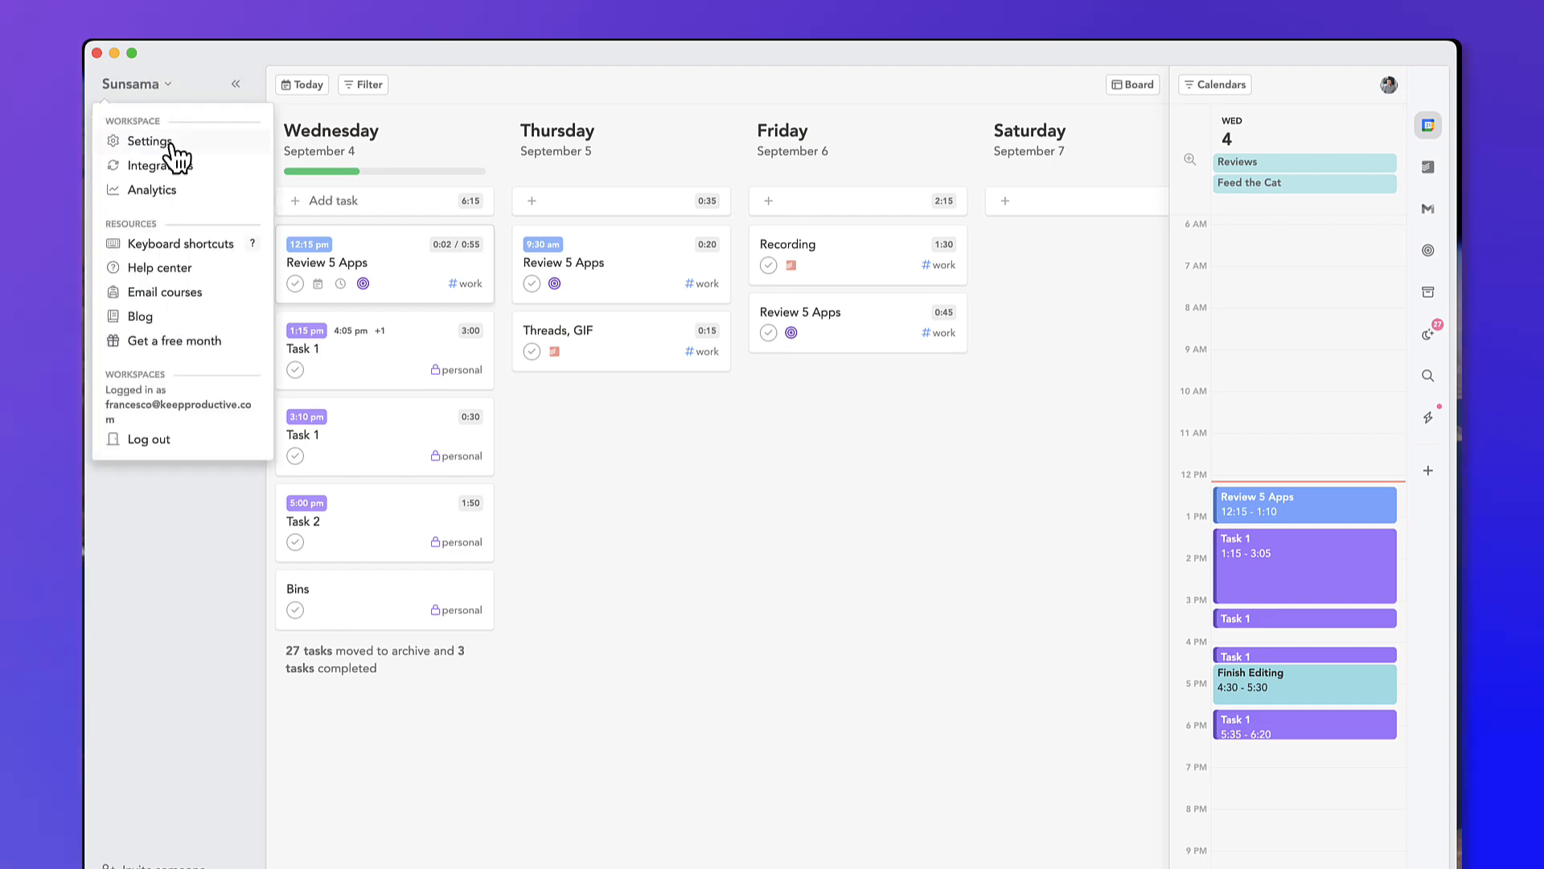
left_click(149, 141)
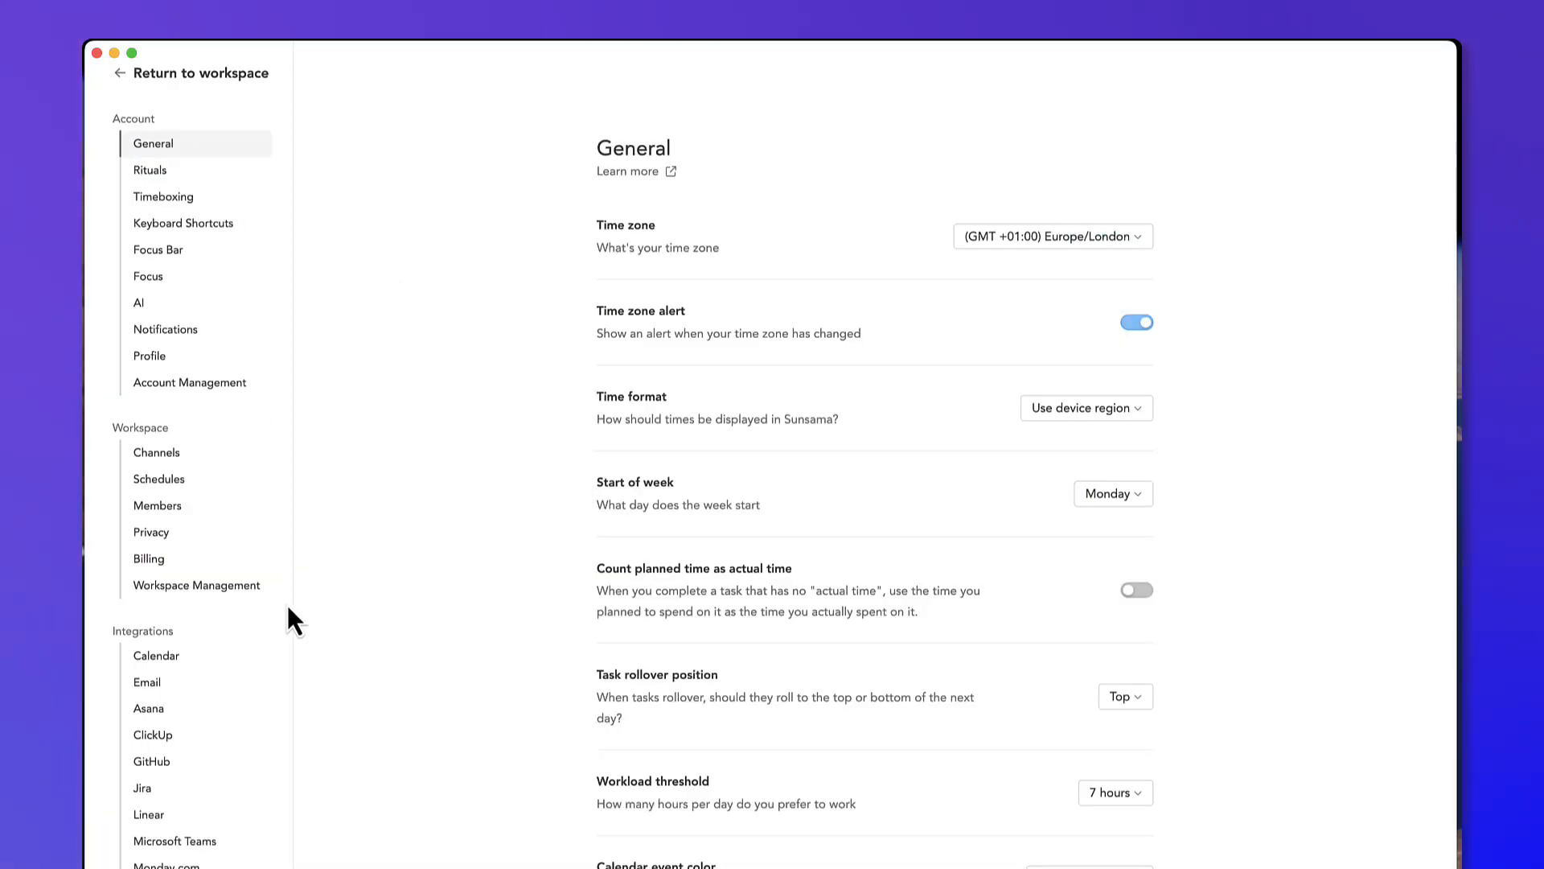
left_click(150, 169)
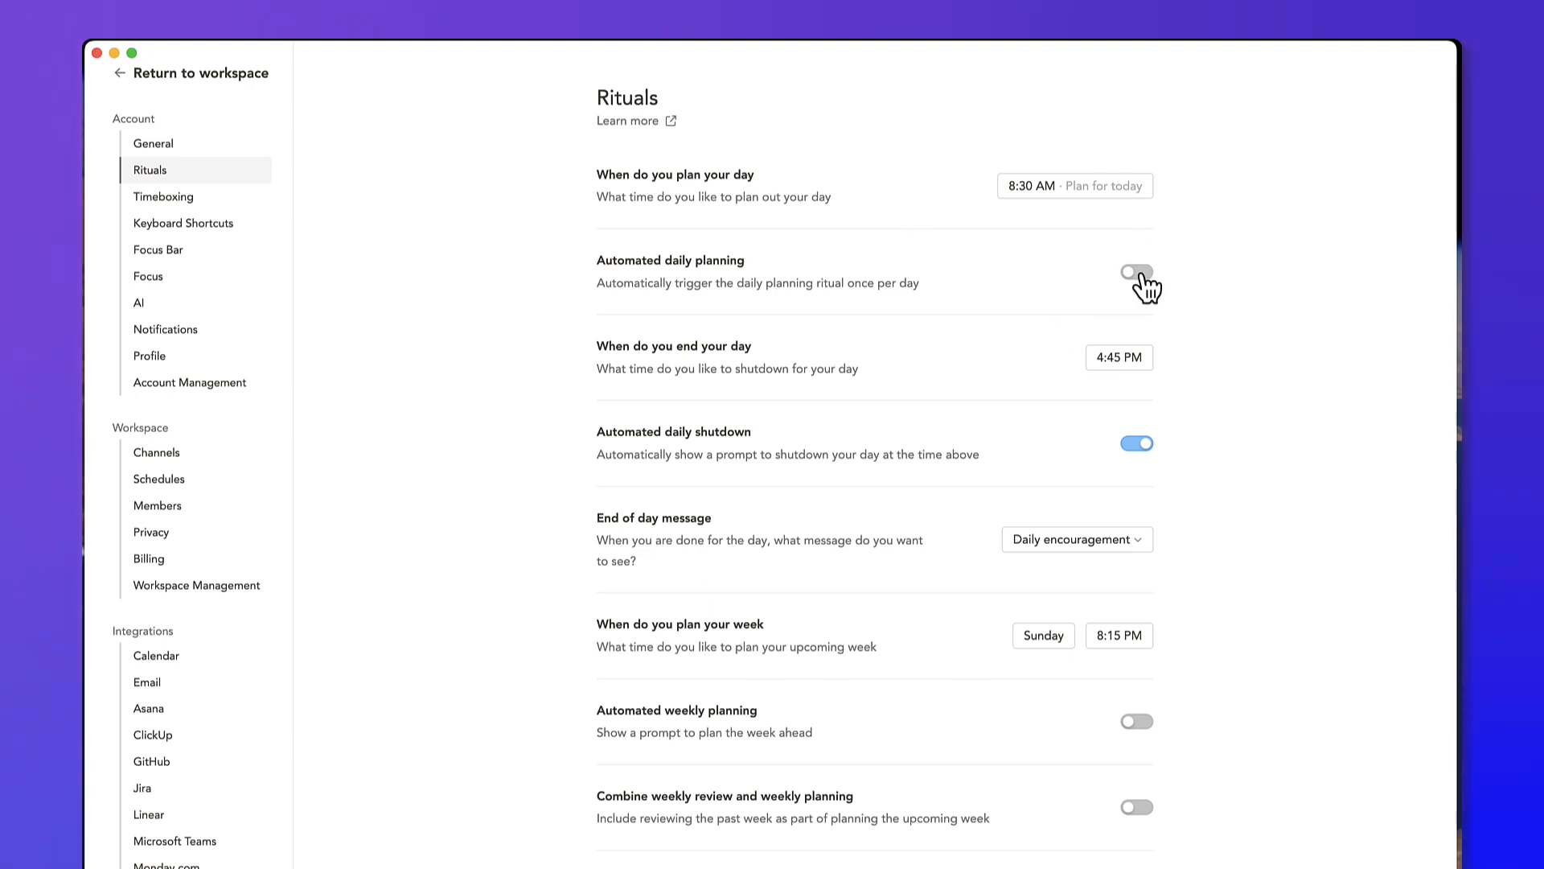
- View the daily planning time choices and scroll through shutdown and weekly planning times
left_click(1074, 185)
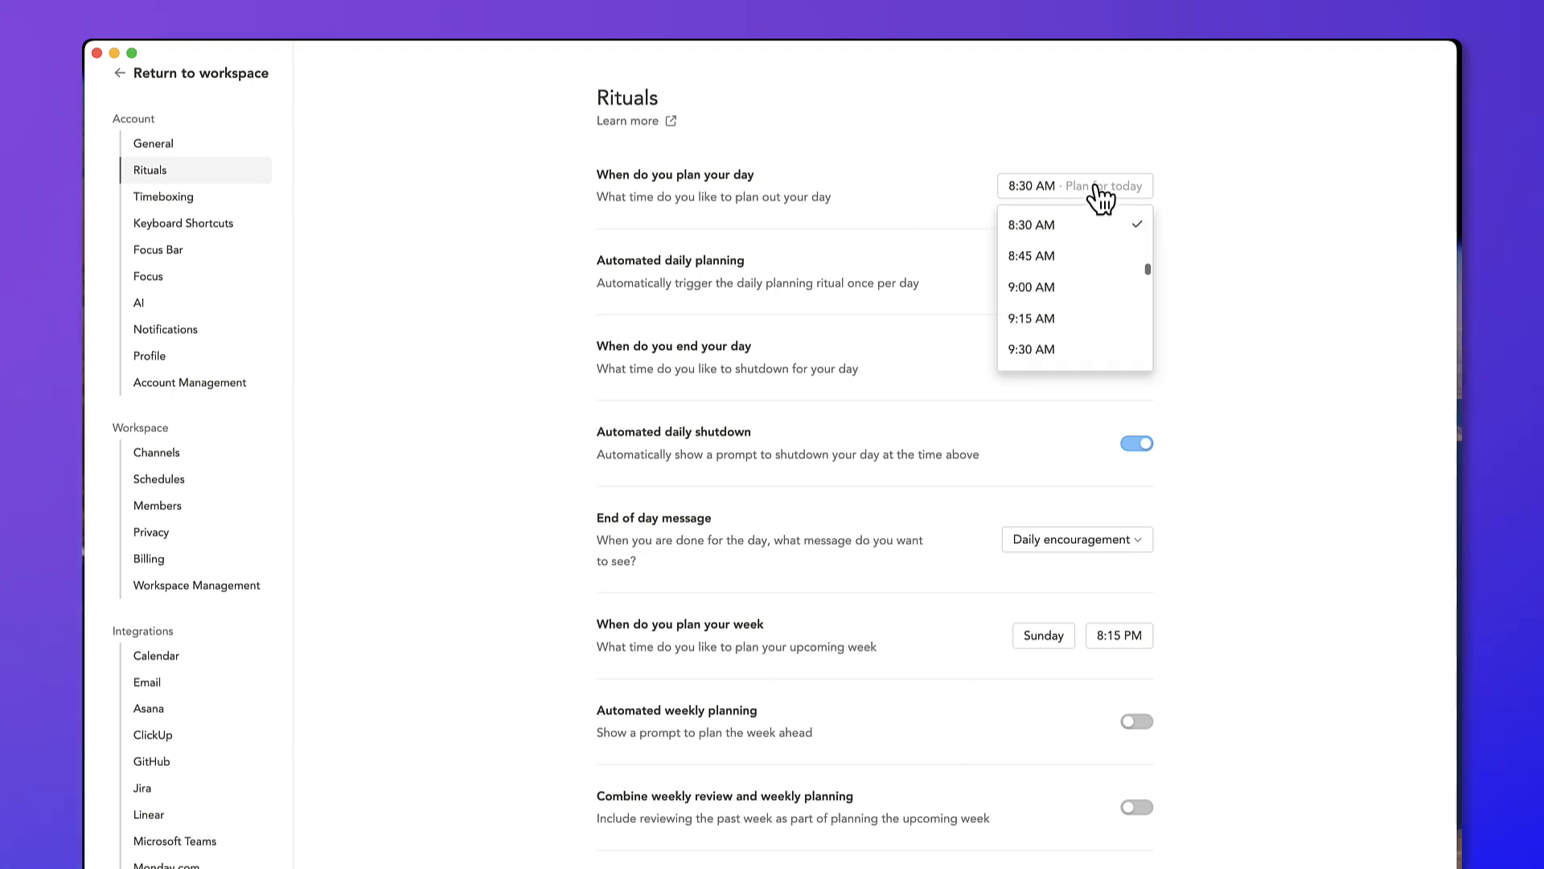
scroll("down", 3)
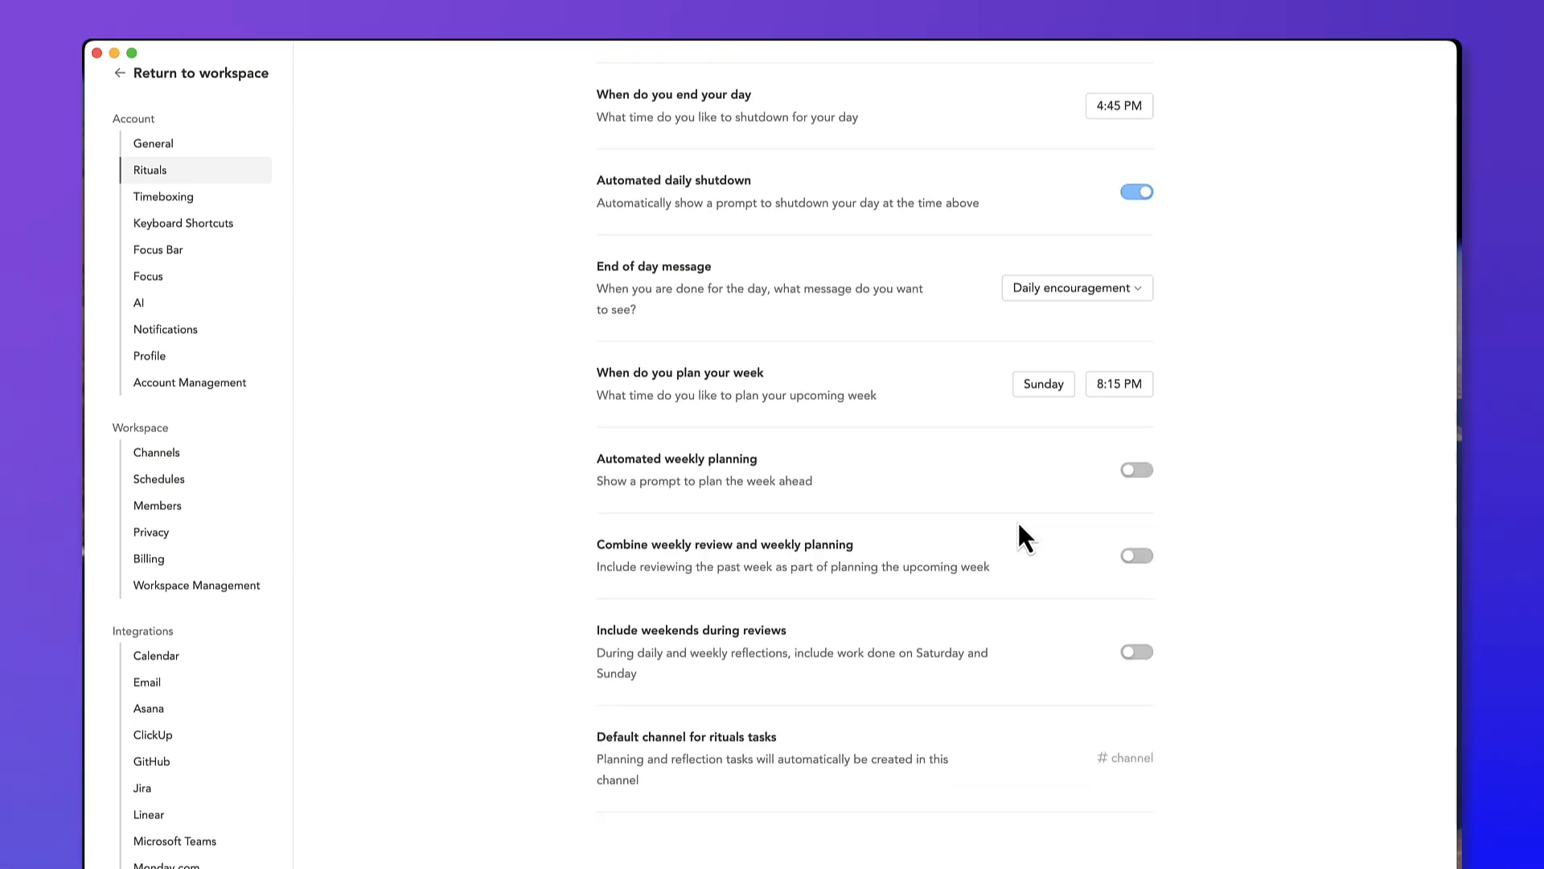
mouse_move(1015, 529)
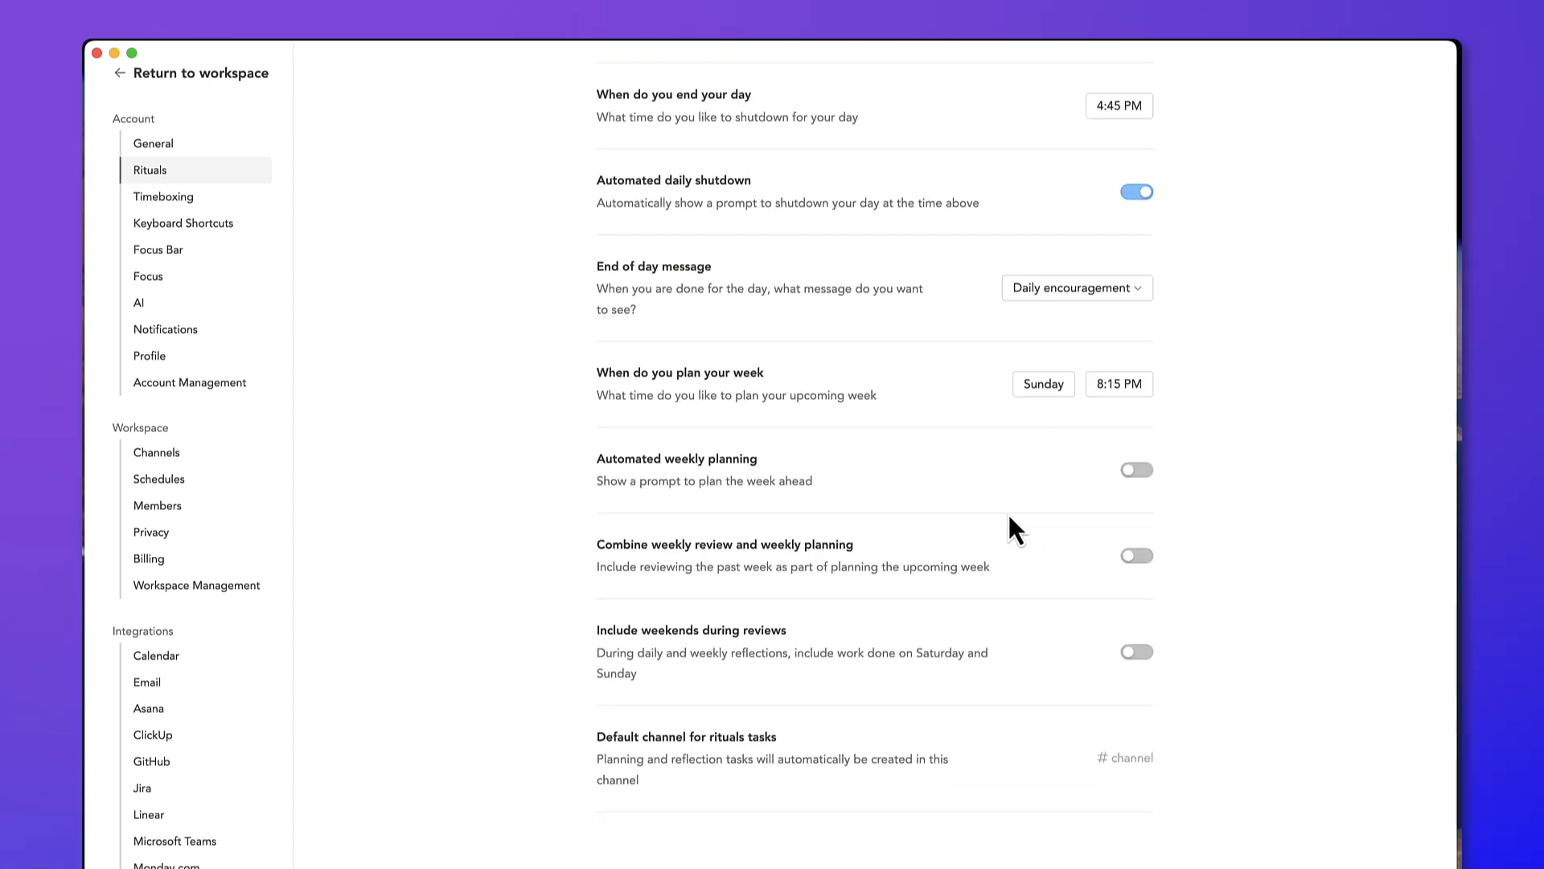
mouse_move(963, 560)
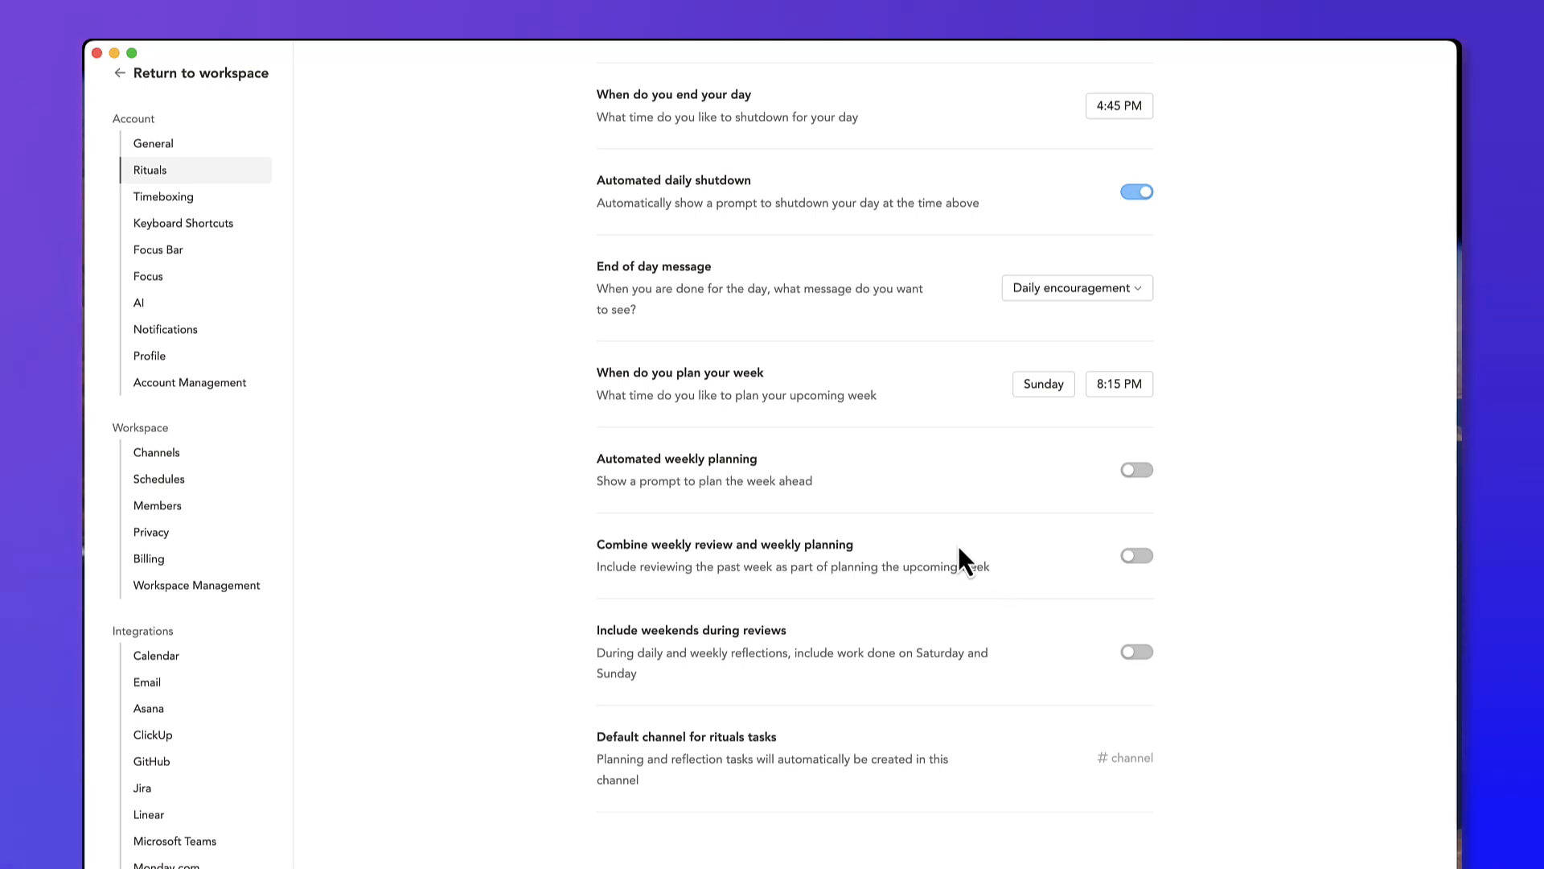
scroll("down", 3)
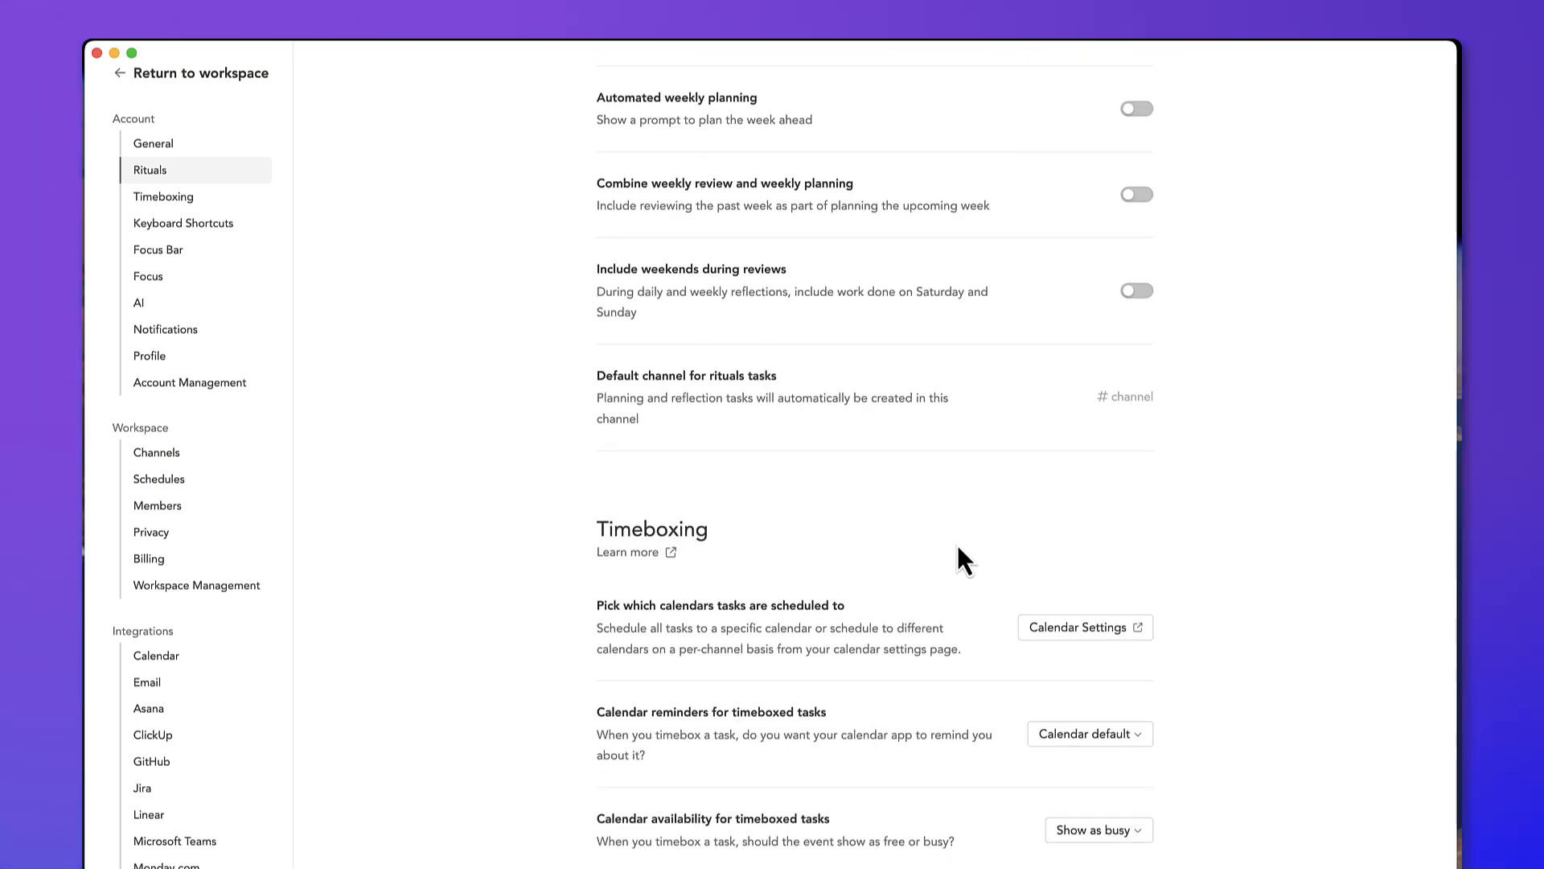
mouse_move(135, 89)
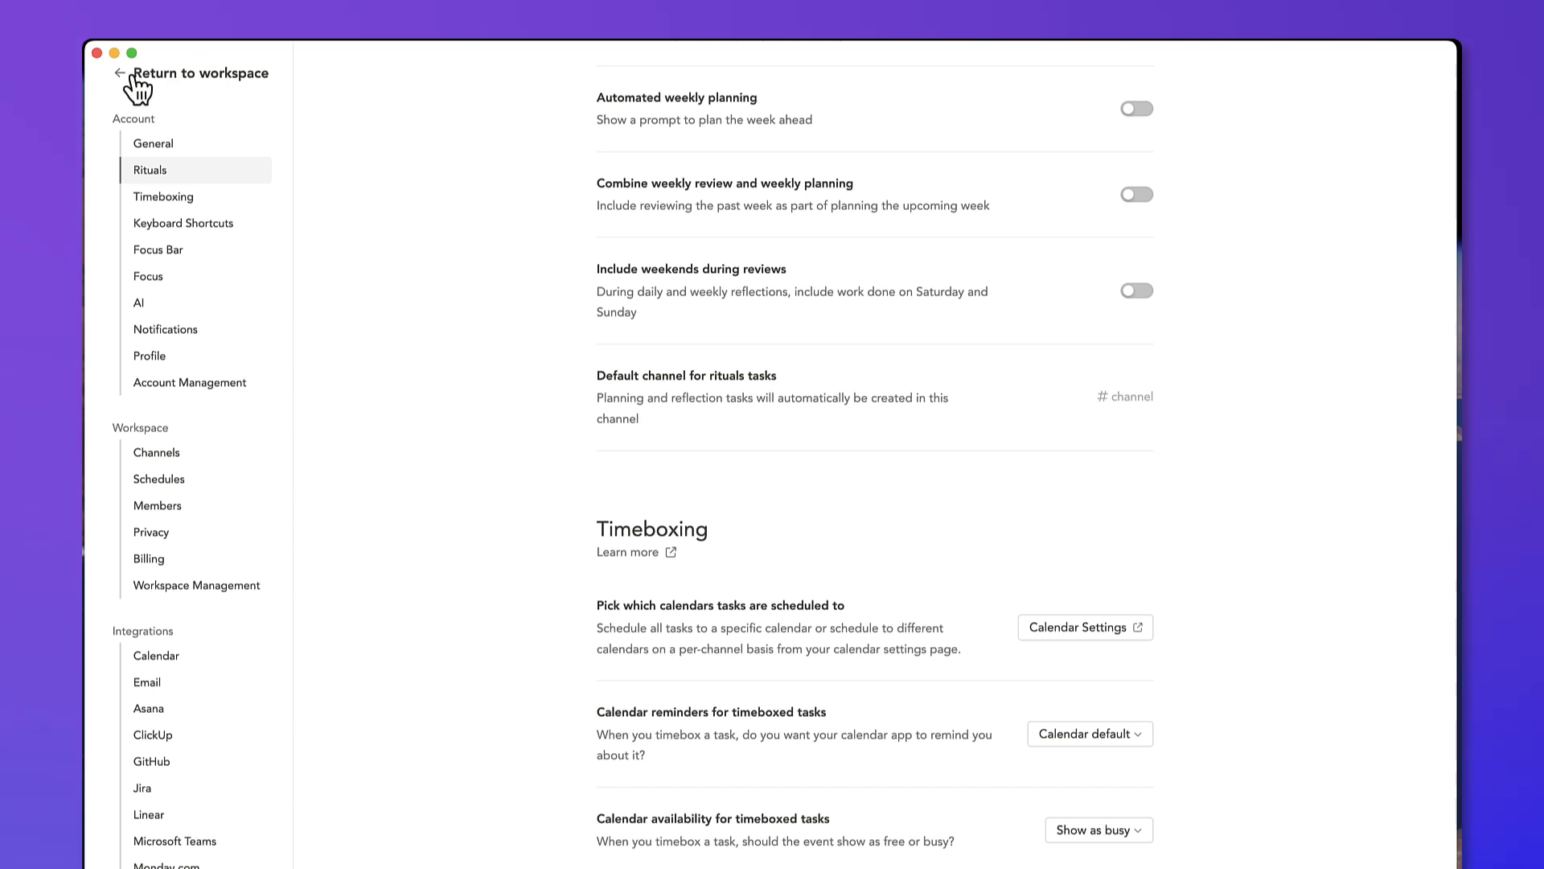
- Browse Members, Channels and Calendar integration settings, then return to the workspace board
left_click(157, 505)
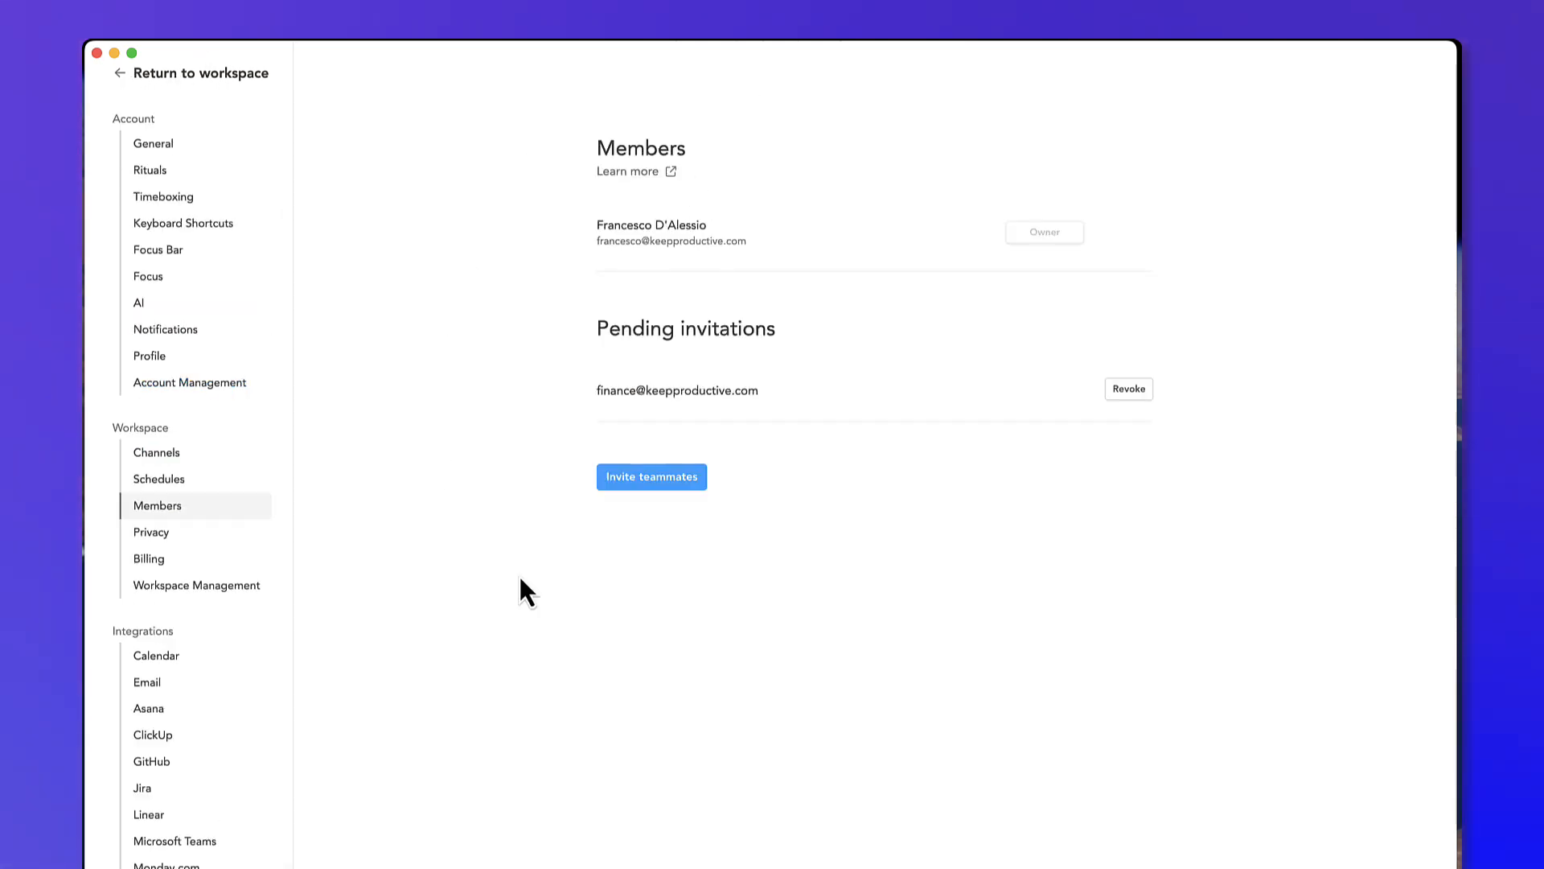
mouse_move(175, 529)
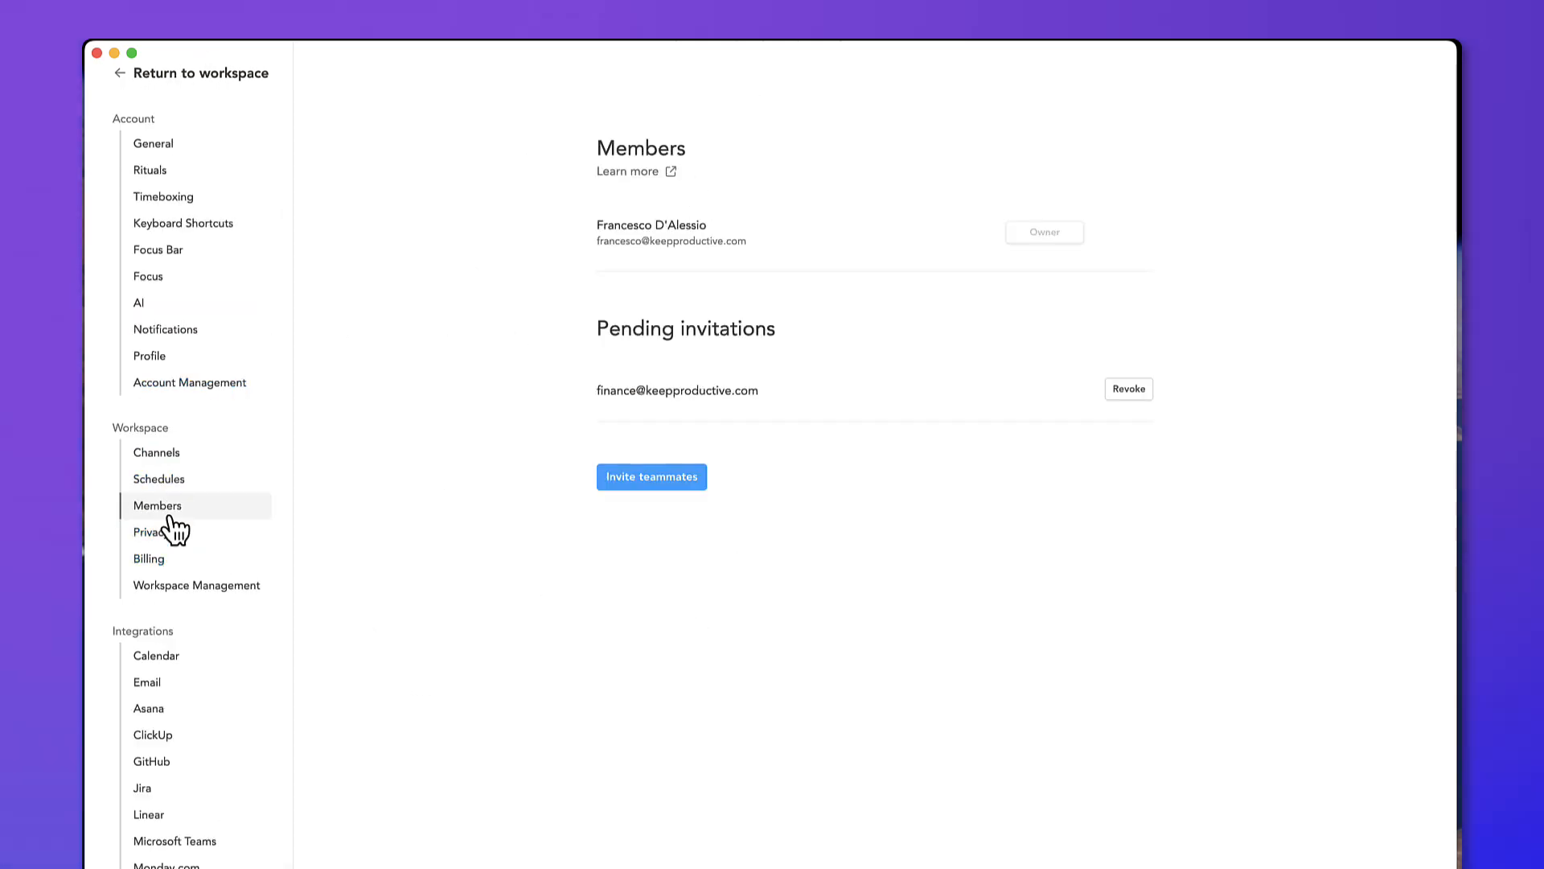
left_click(156, 452)
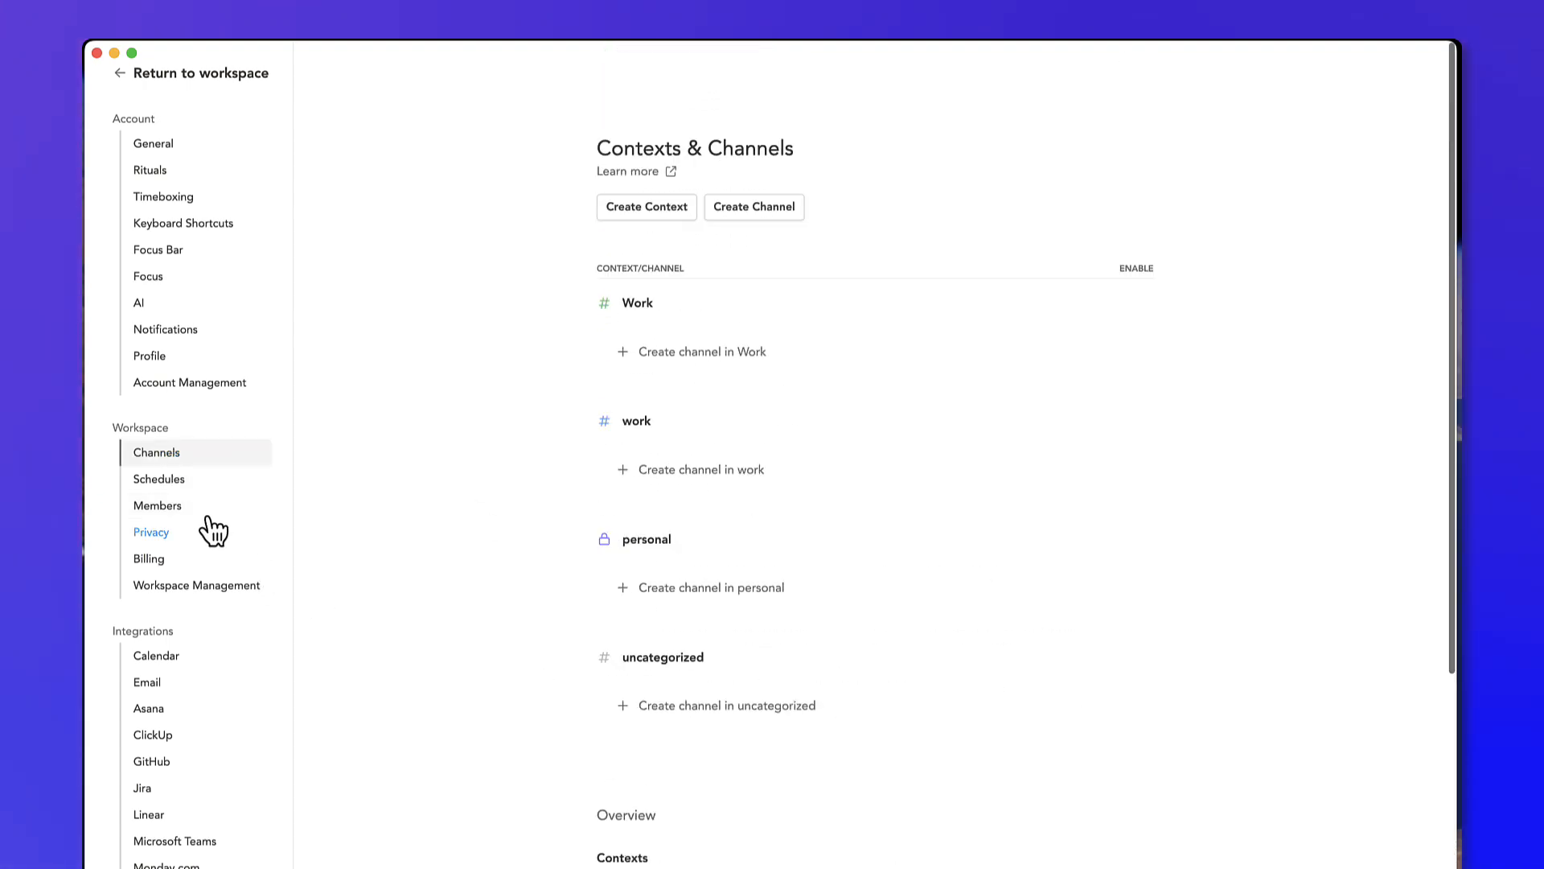
left_click(160, 480)
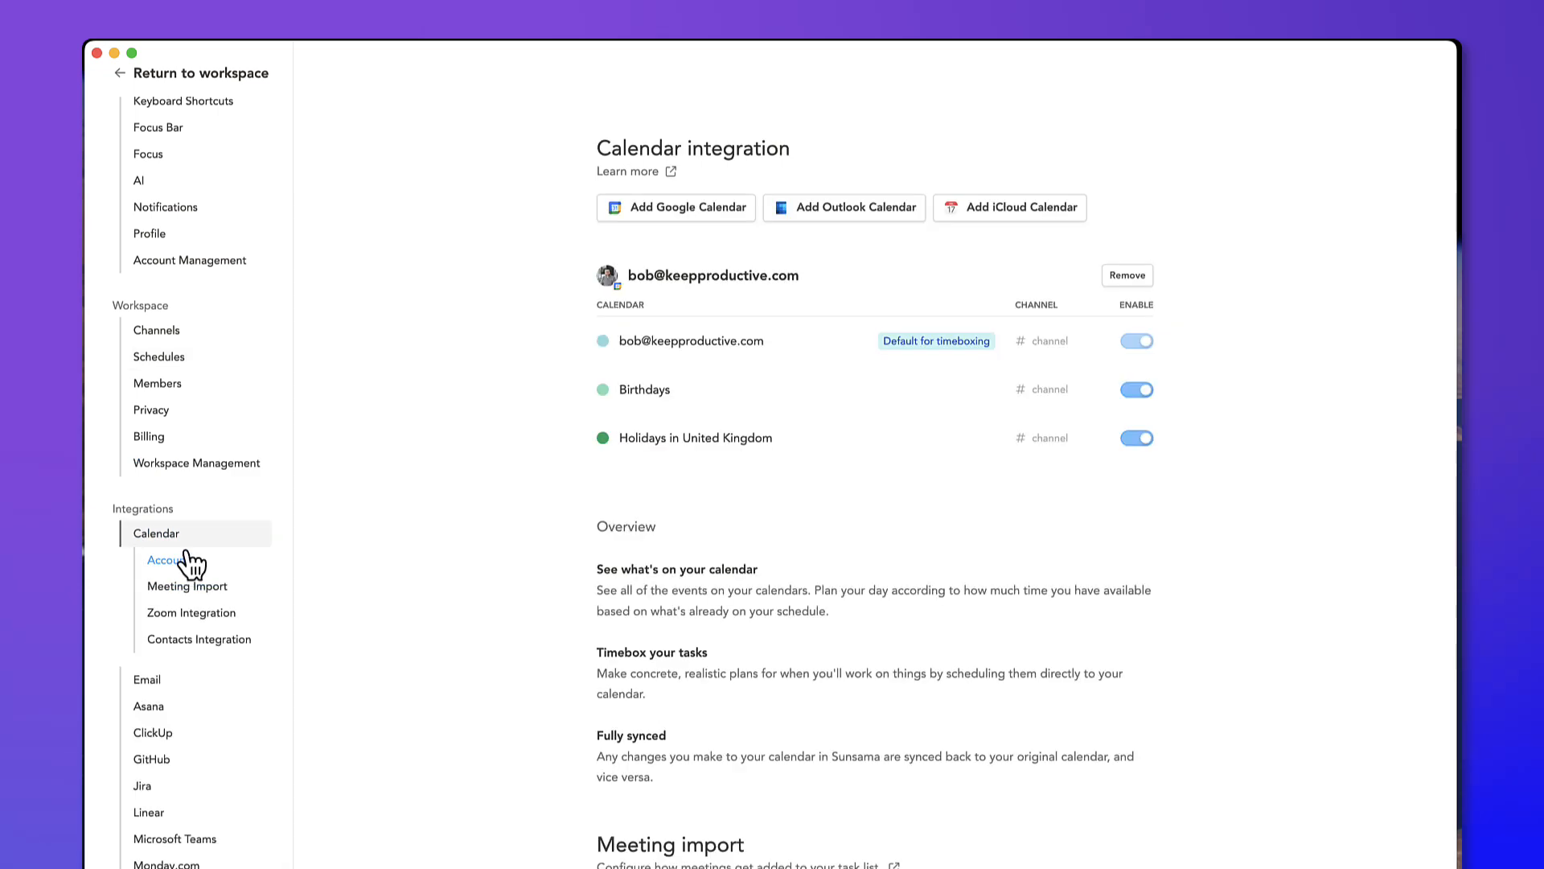
left_click(203, 73)
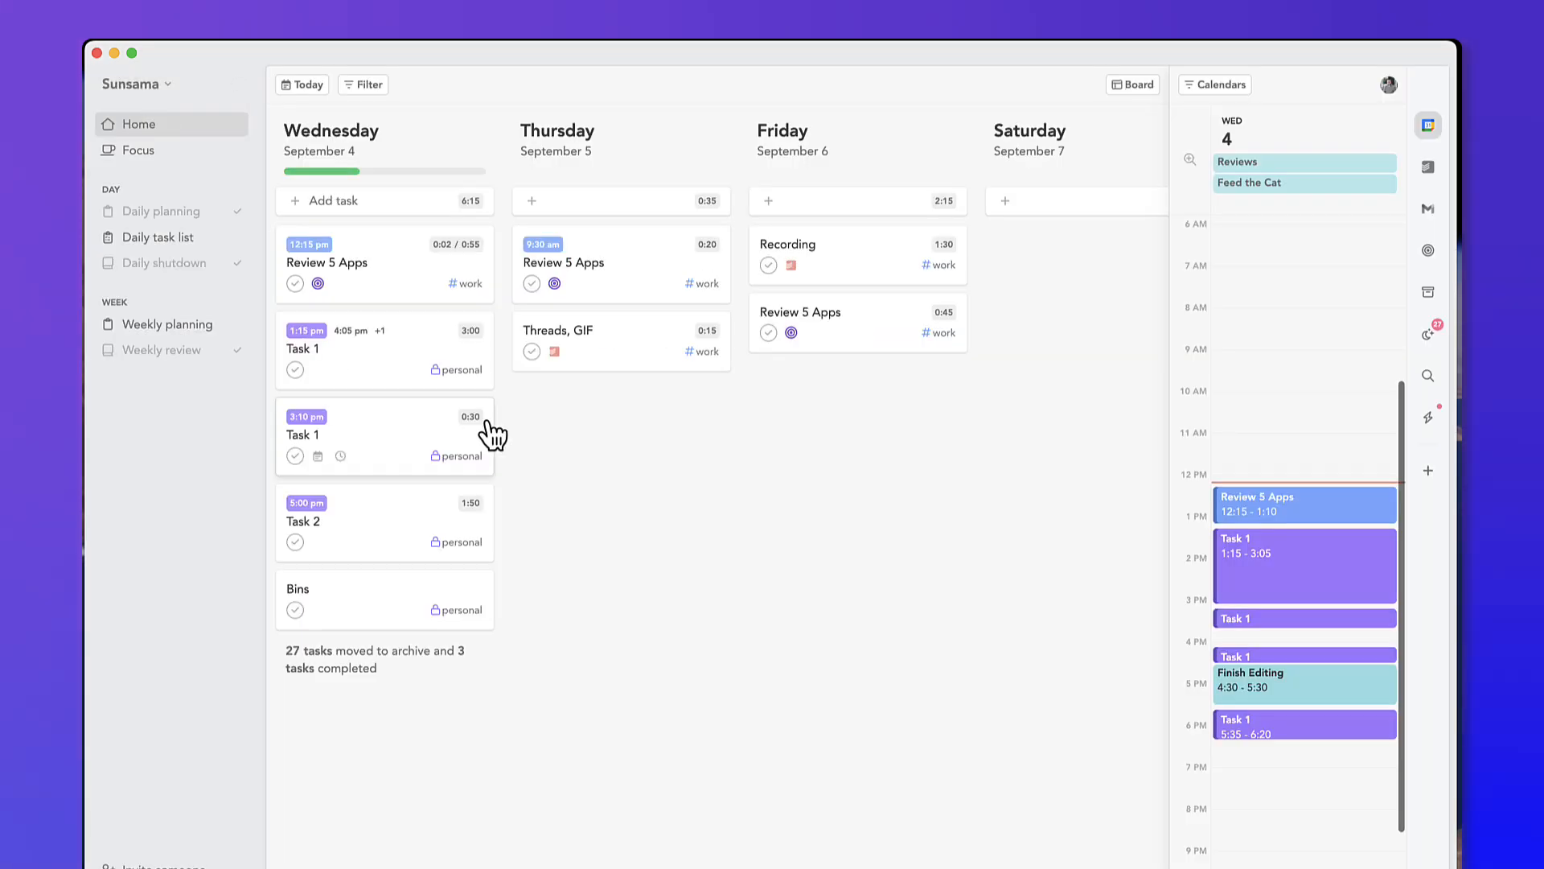
mouse_move(601, 392)
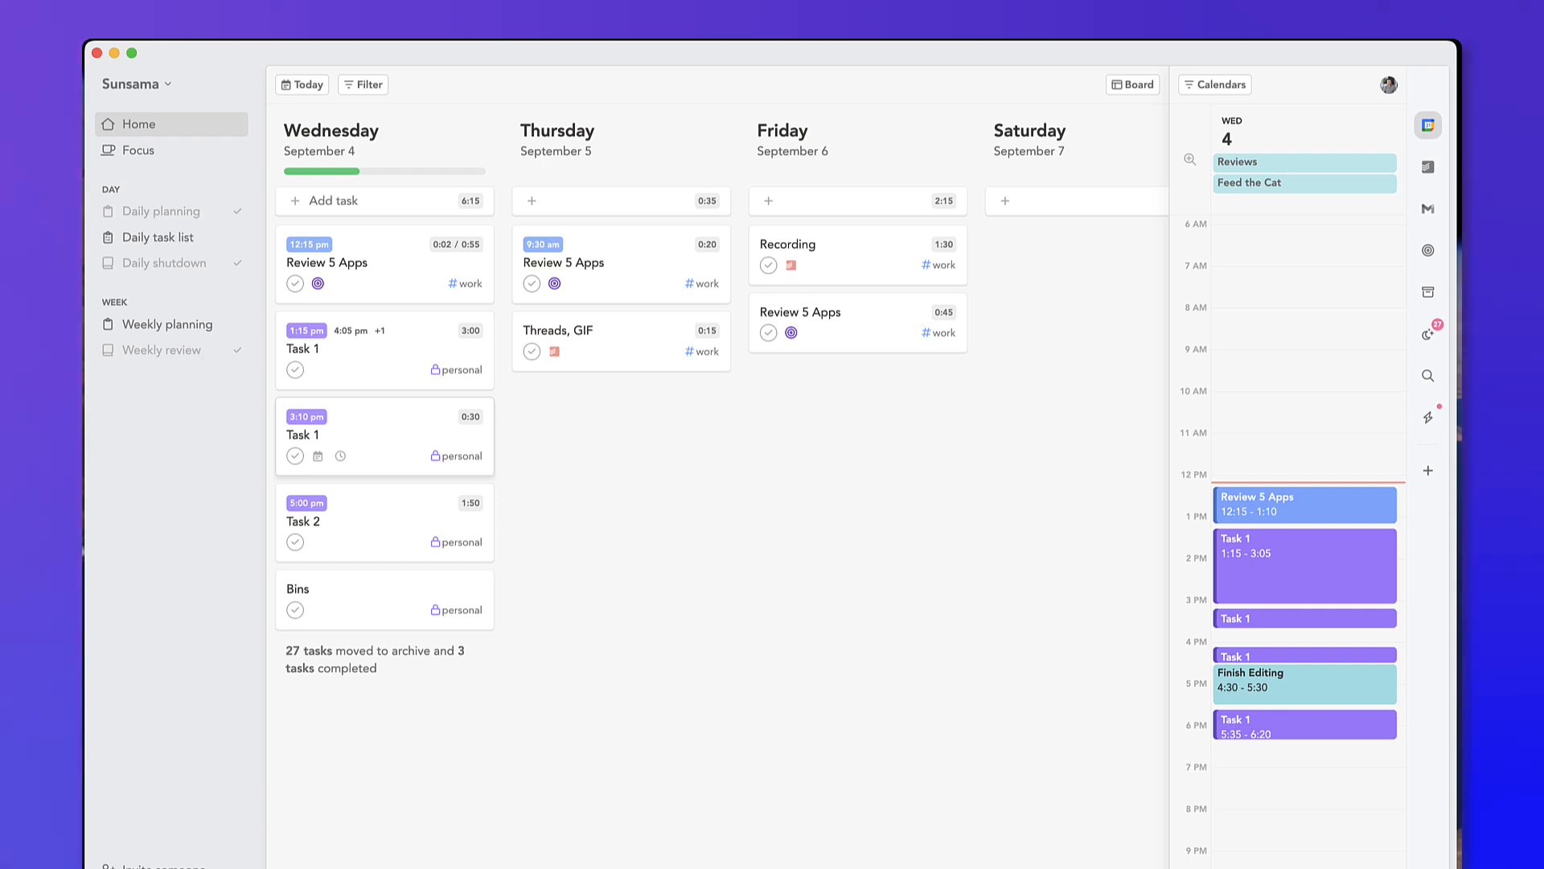
- Add the weekly objective 'Record 5 x Videos' and view its details
left_click(1427, 250)
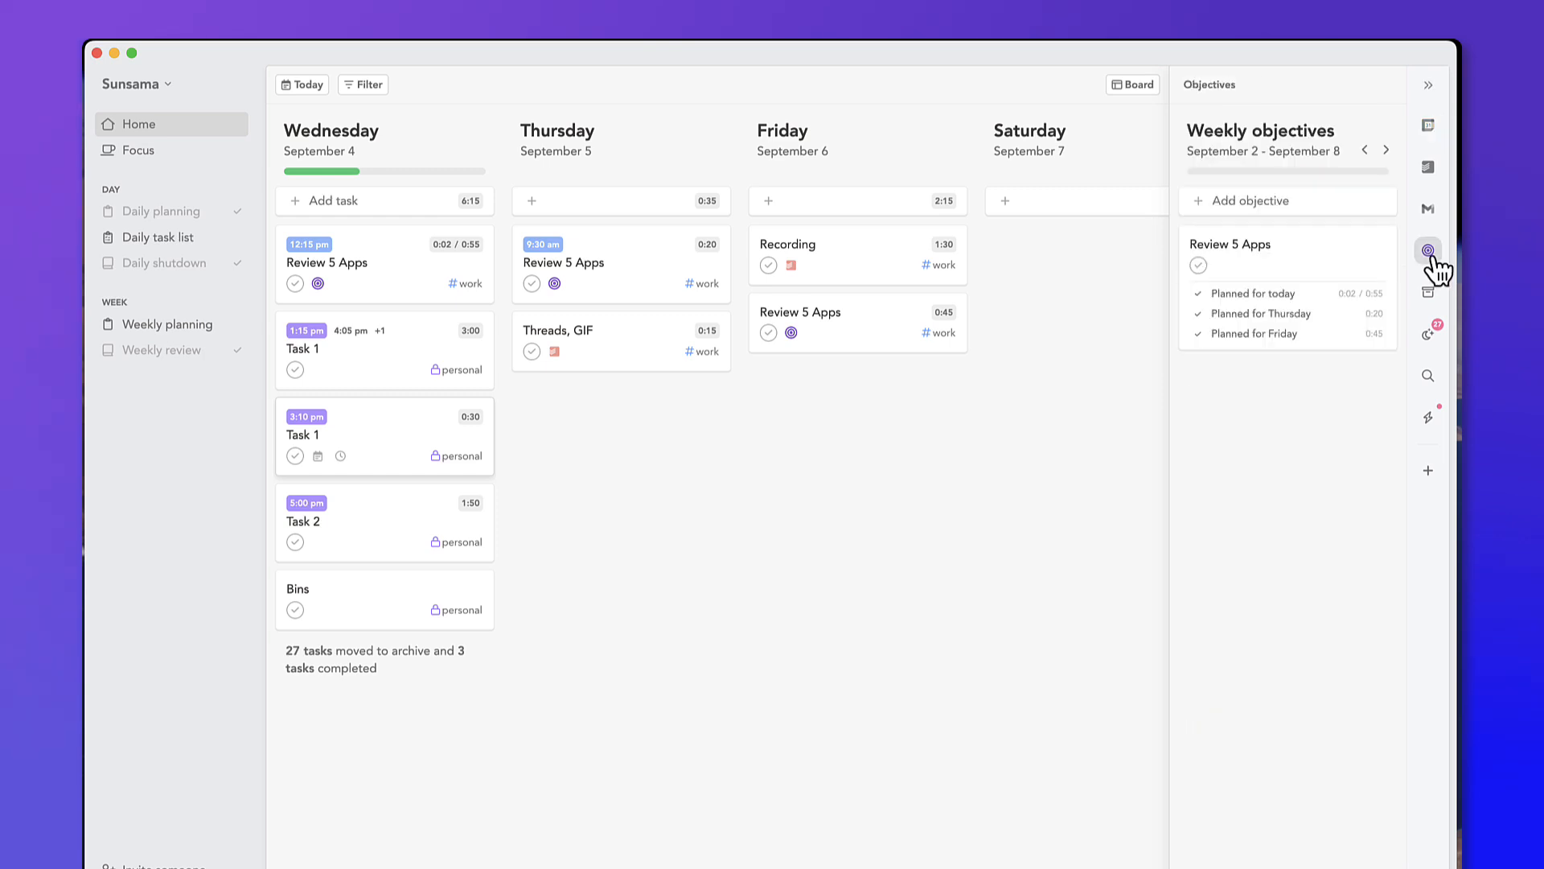
left_click(1253, 201)
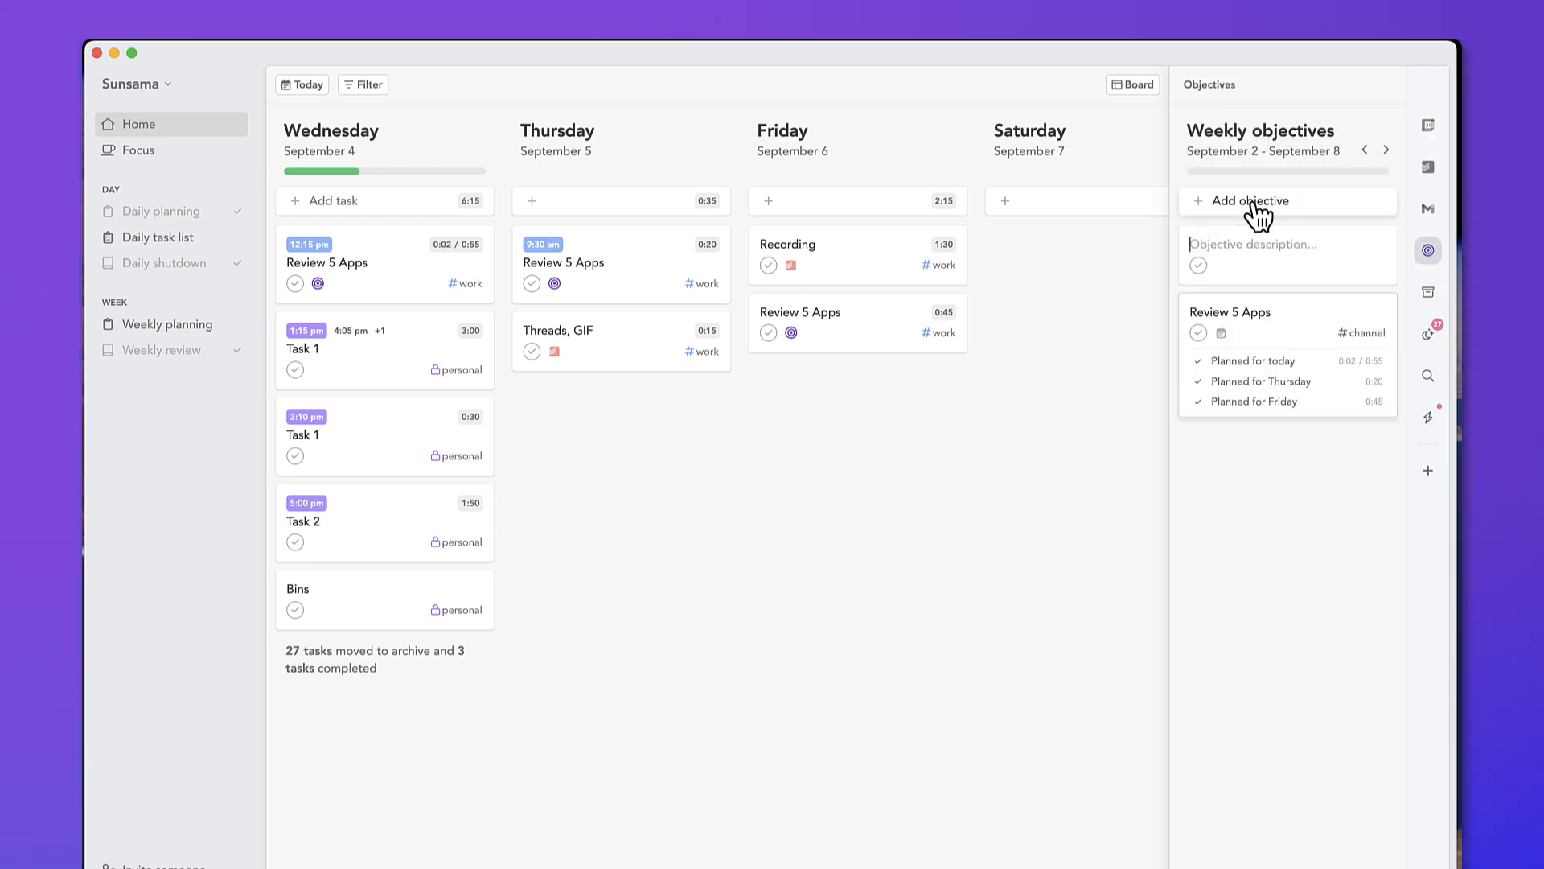
left_click(1280, 245)
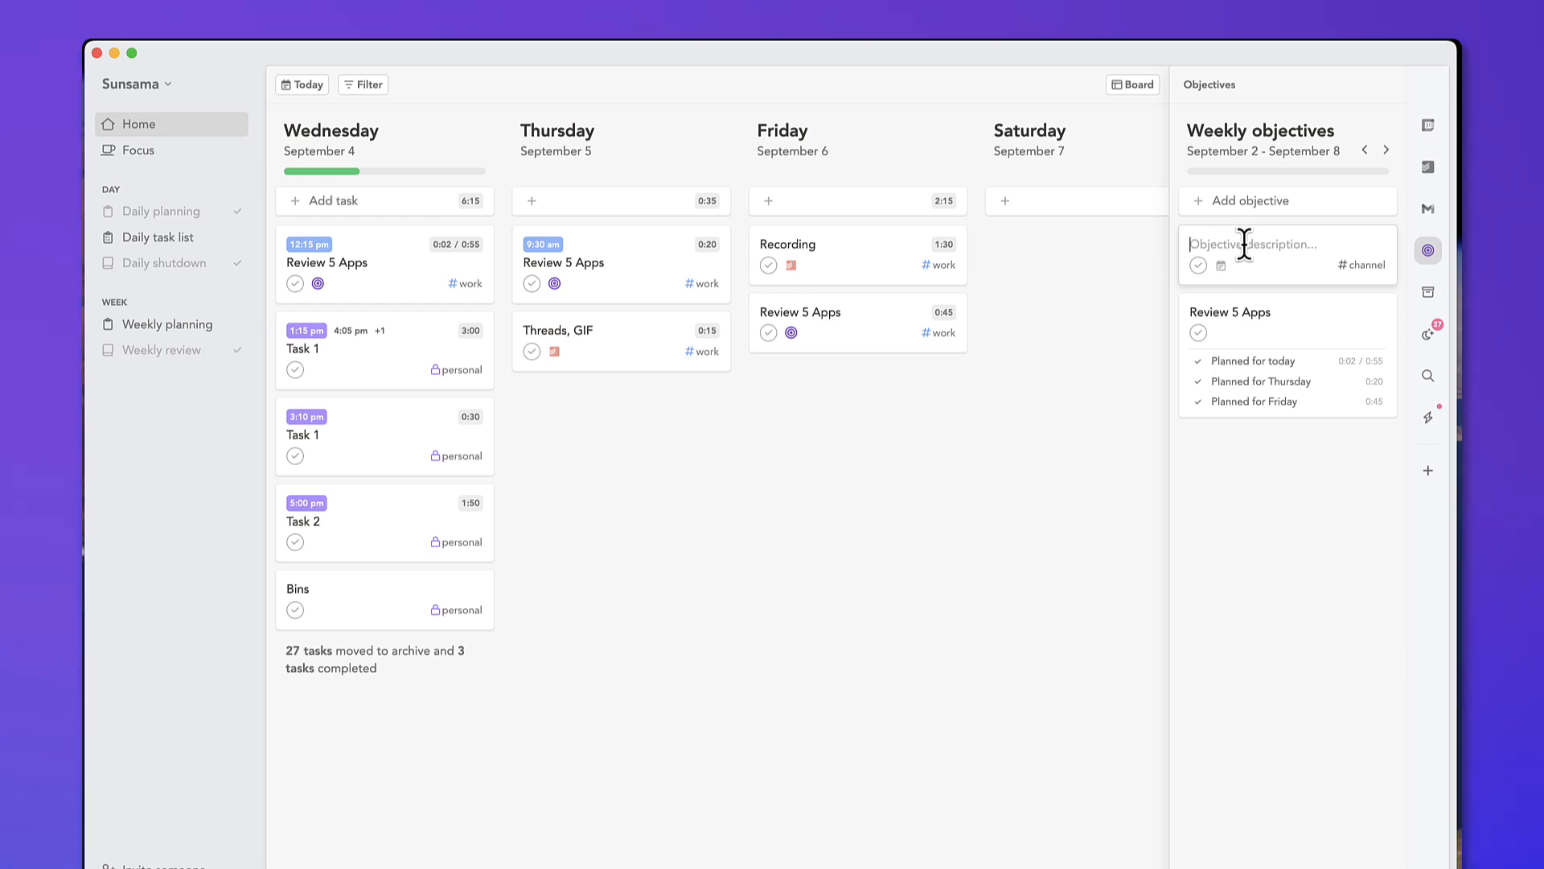
type("Record")
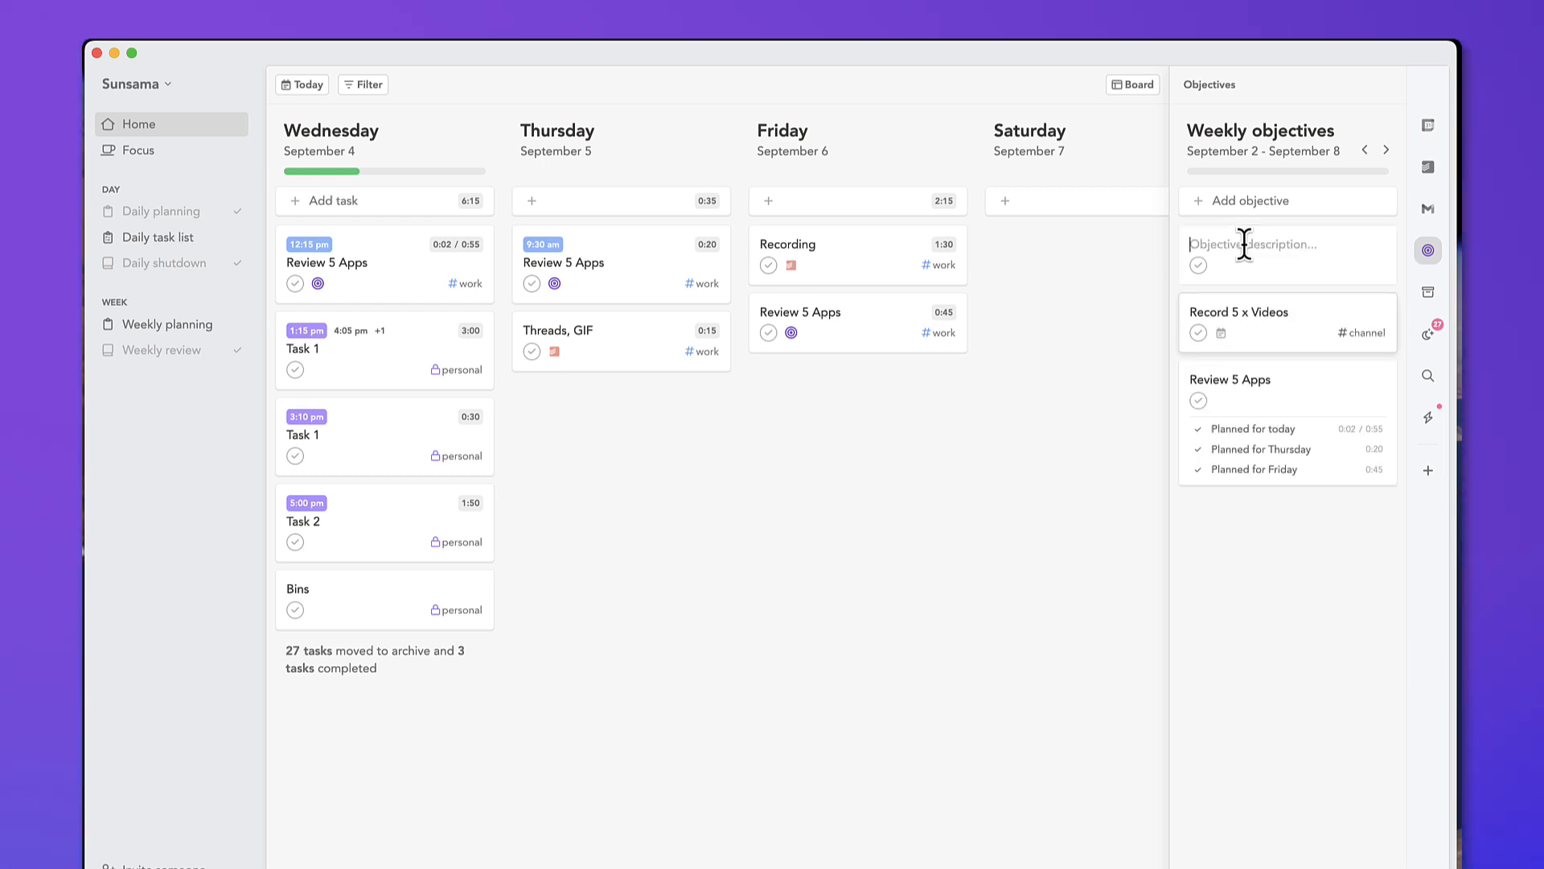
left_click(1240, 312)
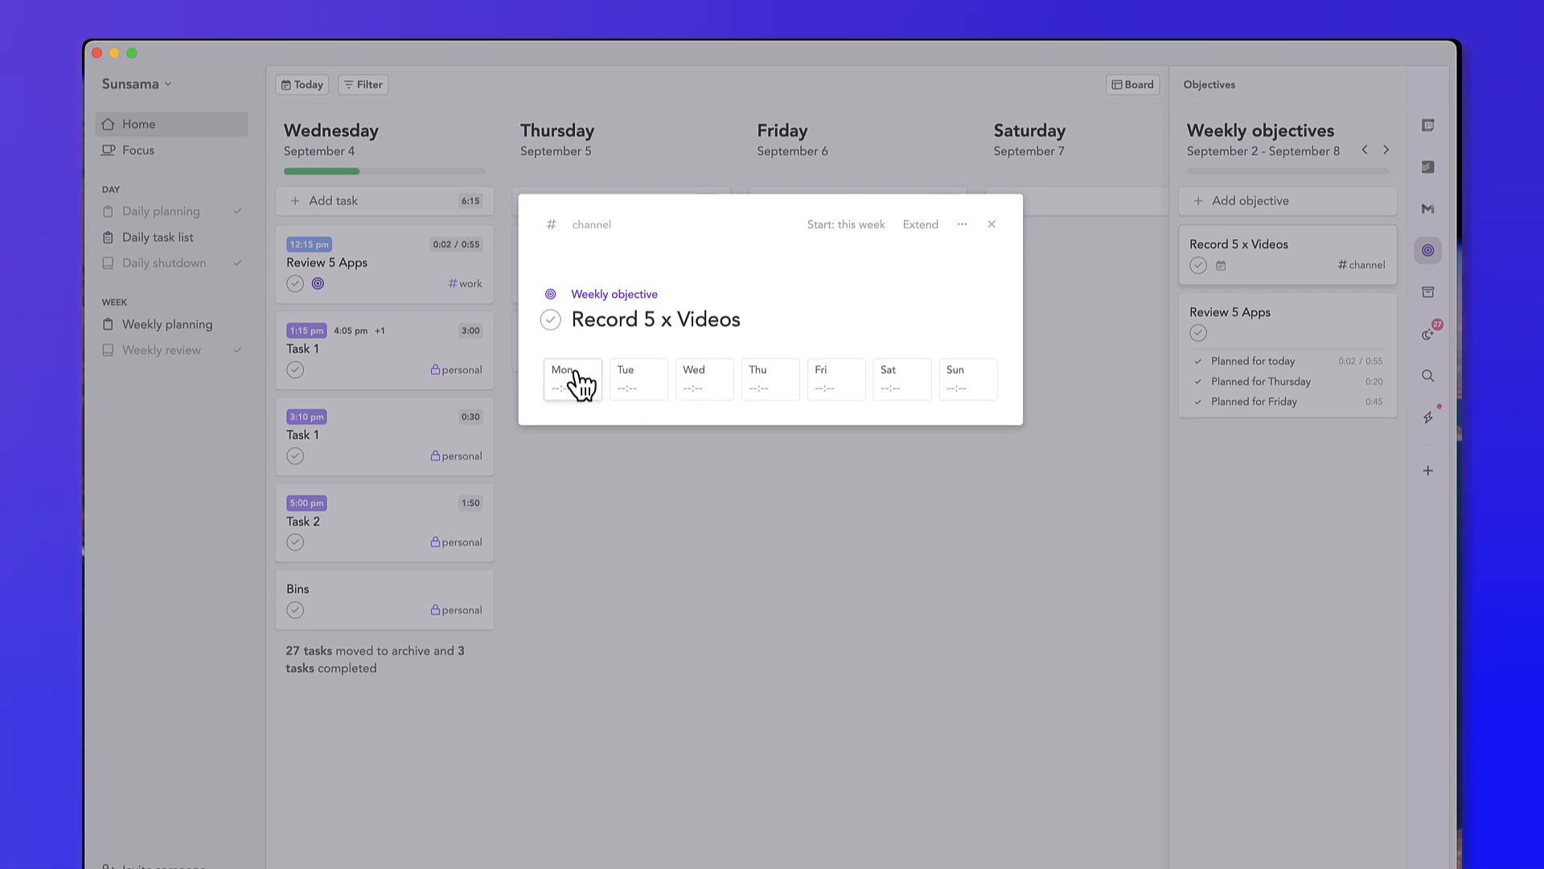
- Log Monday's work and plan 30 minutes on Thursday for the objective
left_click(573, 376)
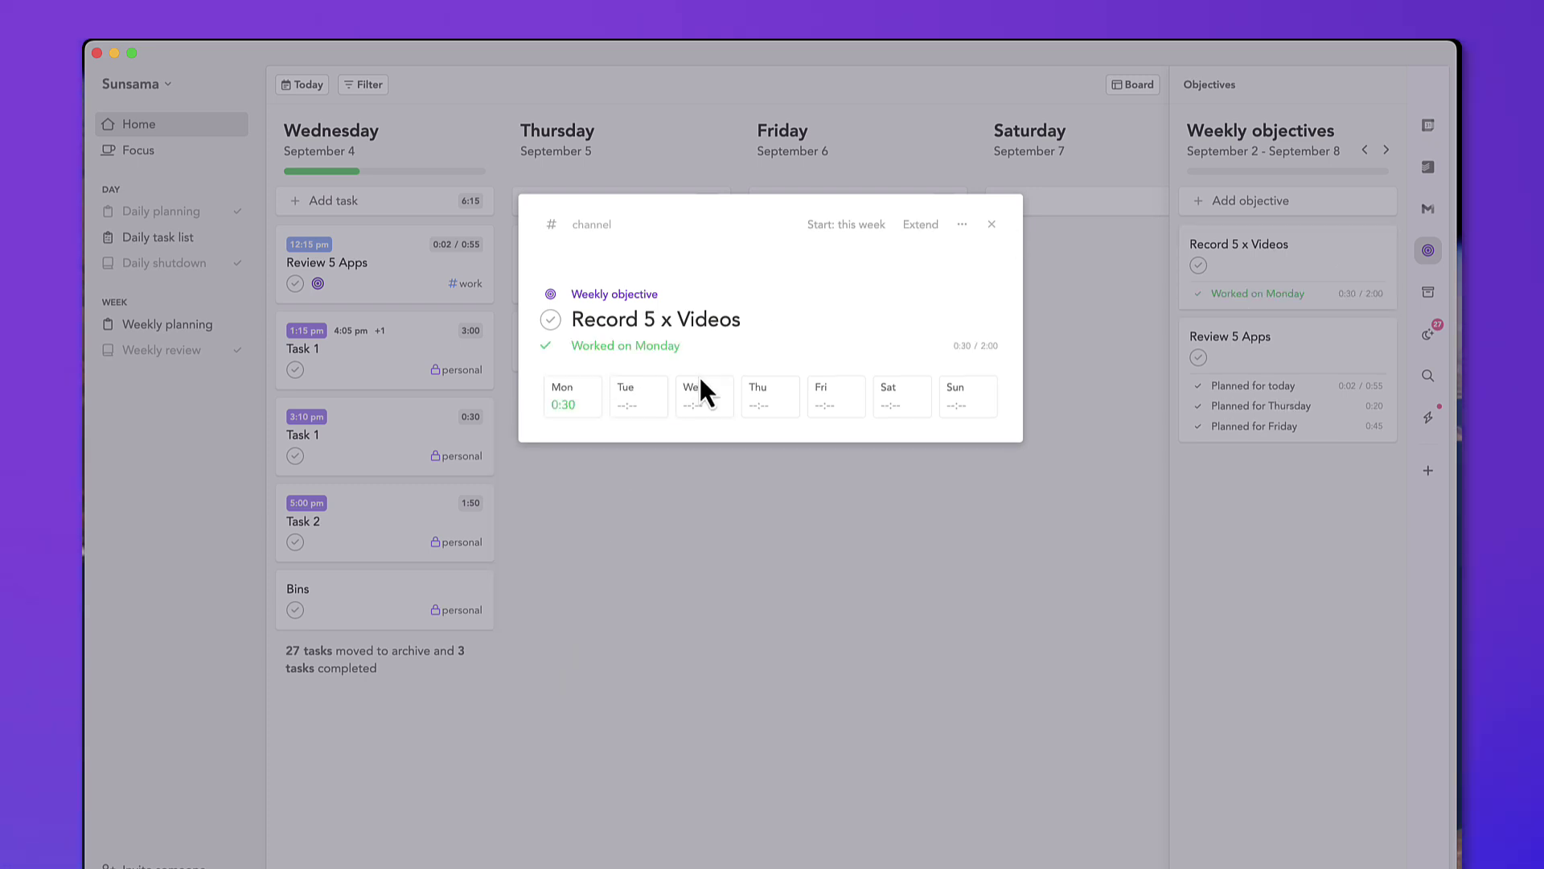
left_click(770, 397)
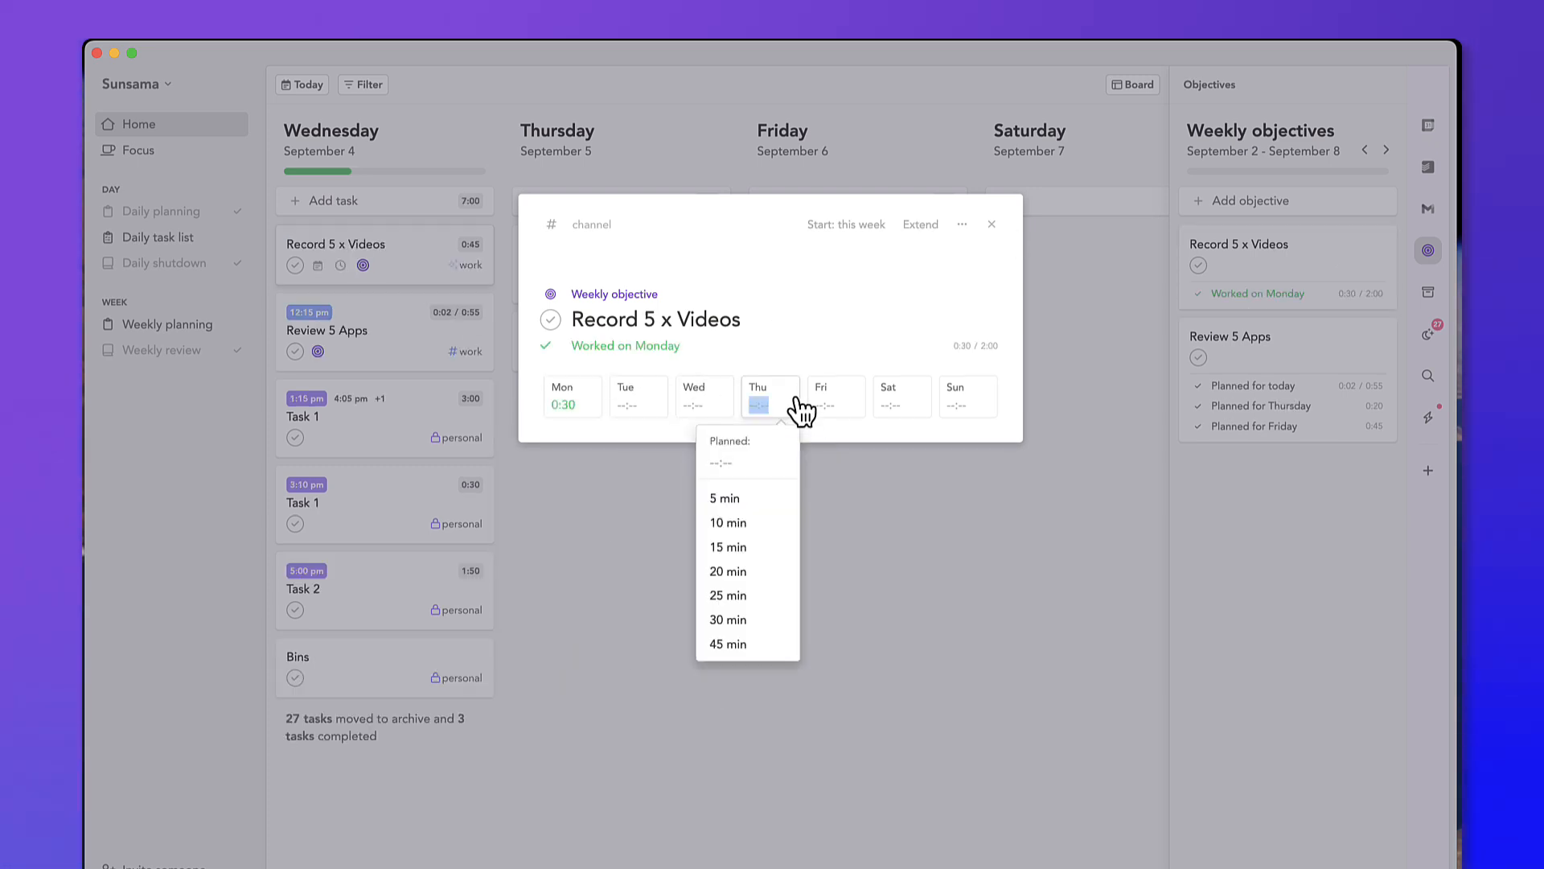
left_click(727, 619)
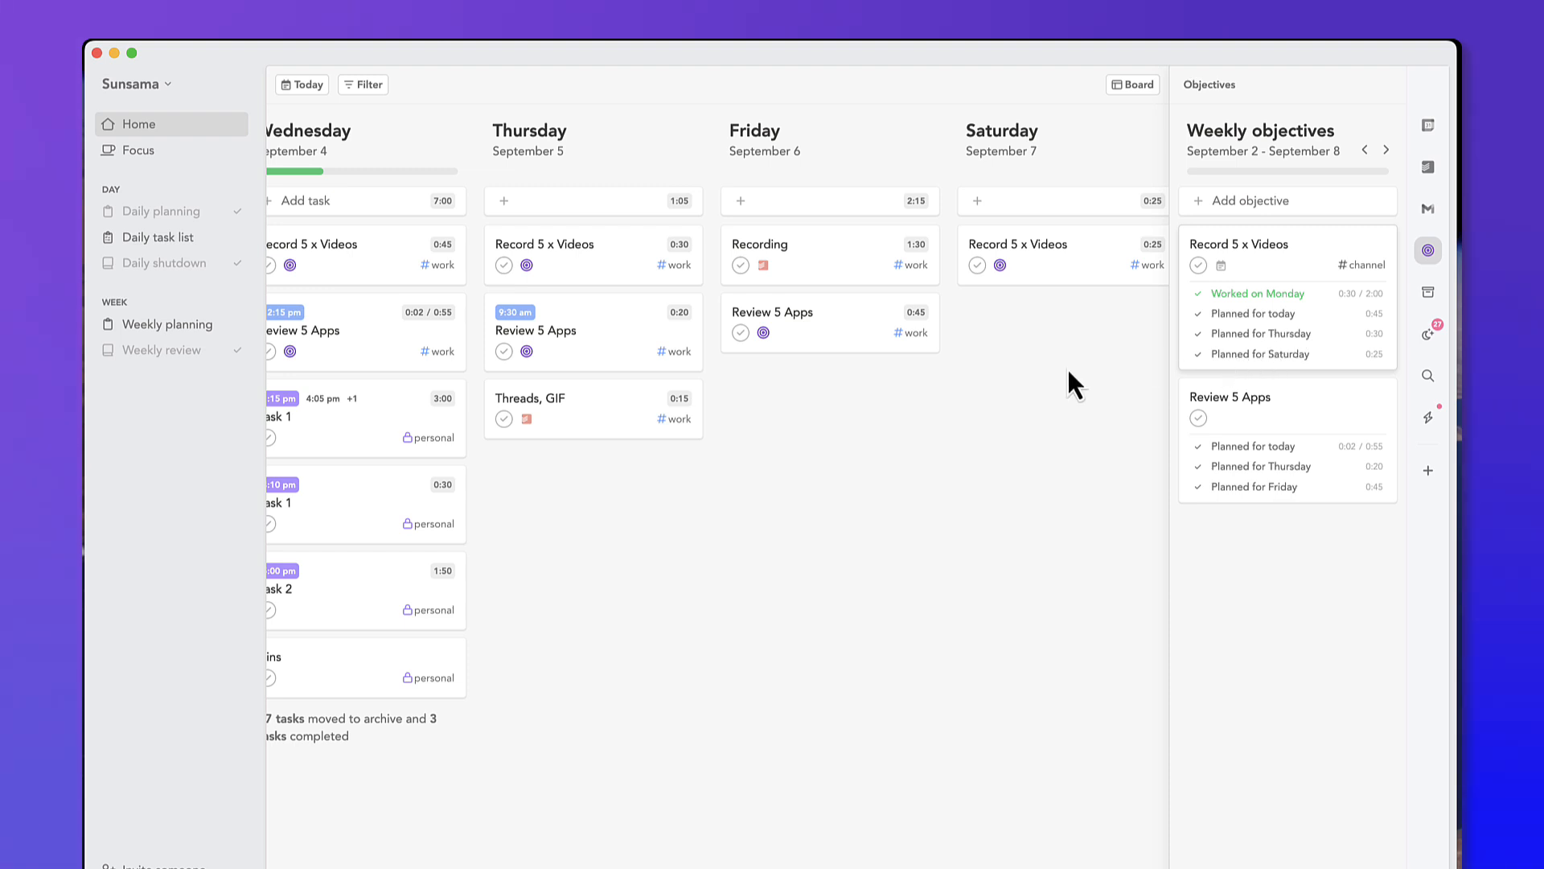
scroll("right", 3)
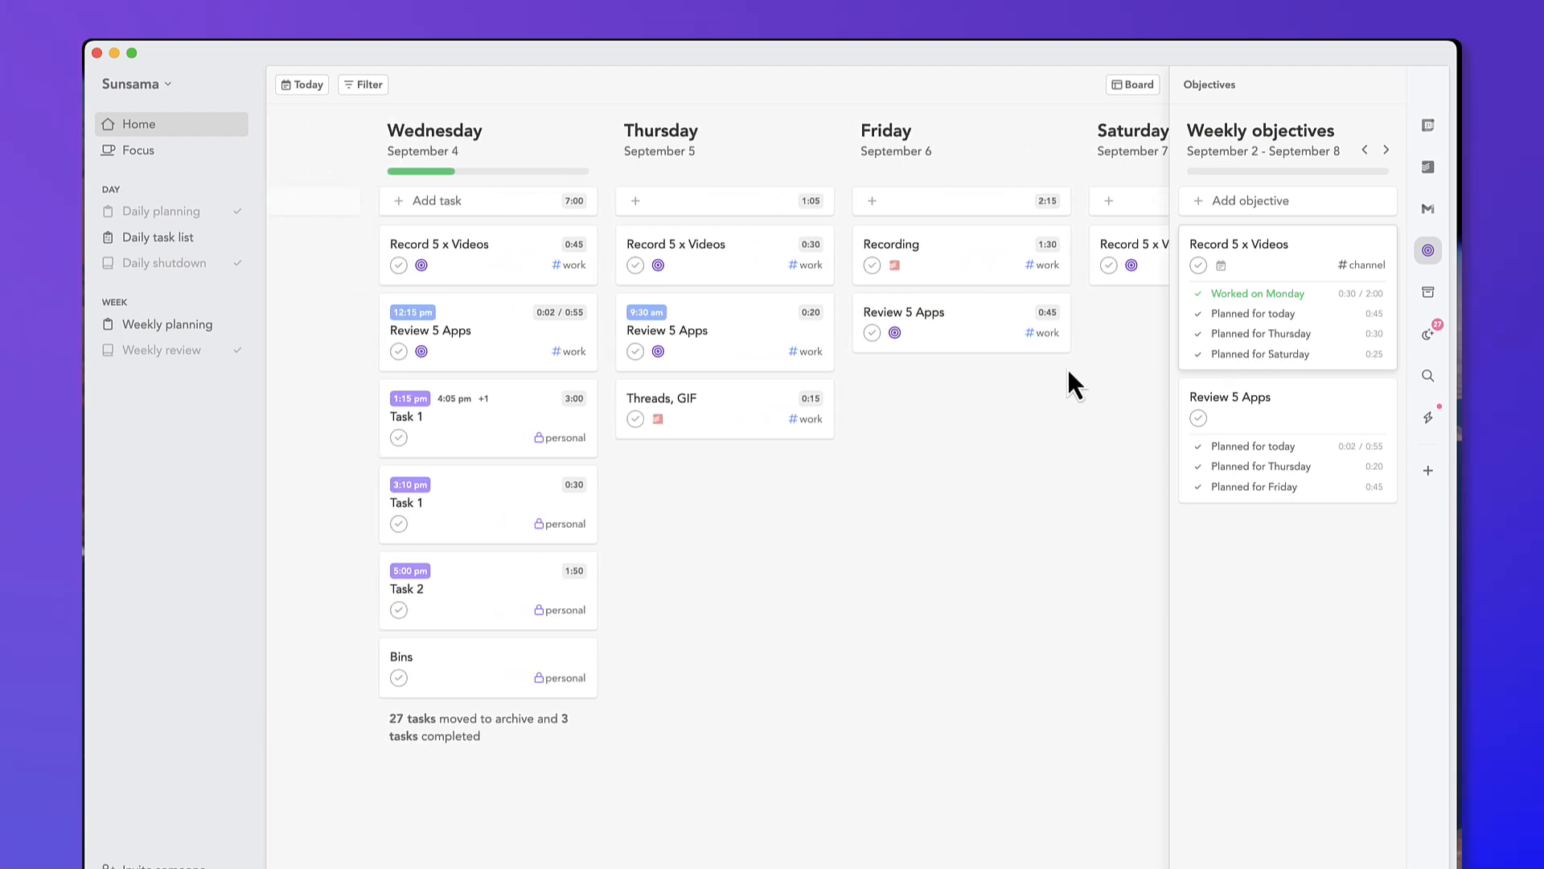